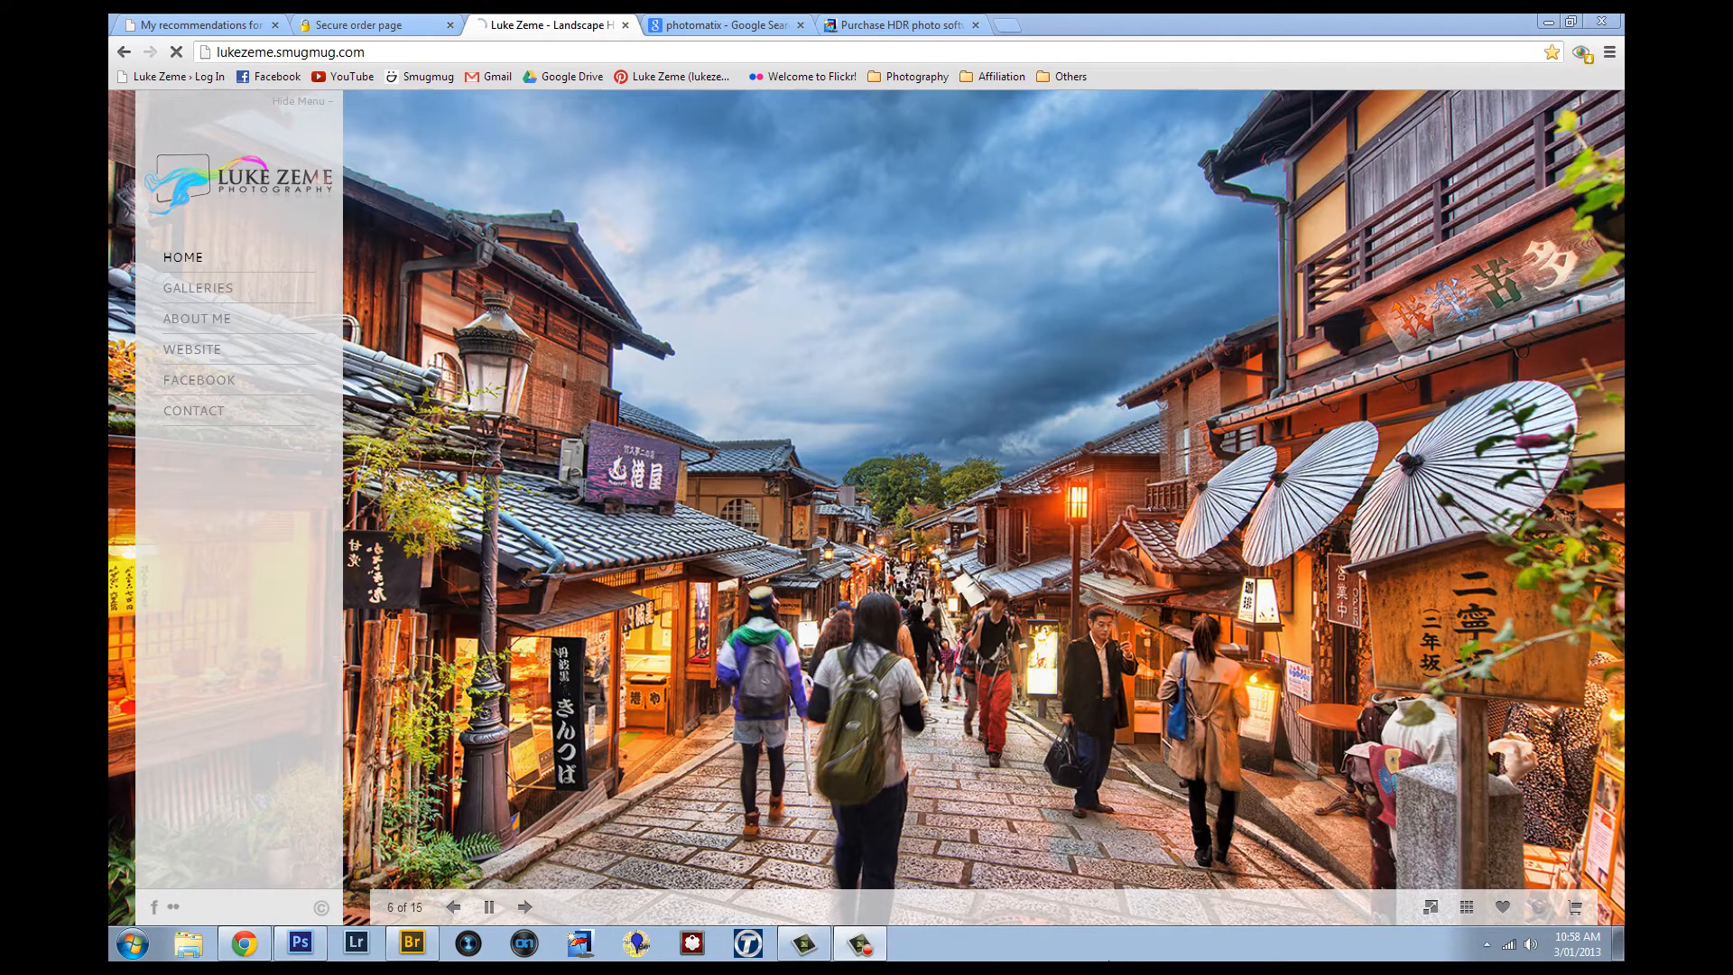
# Repeatedly click the same control at the bottom of the screen.
pyautogui.click(526, 906)
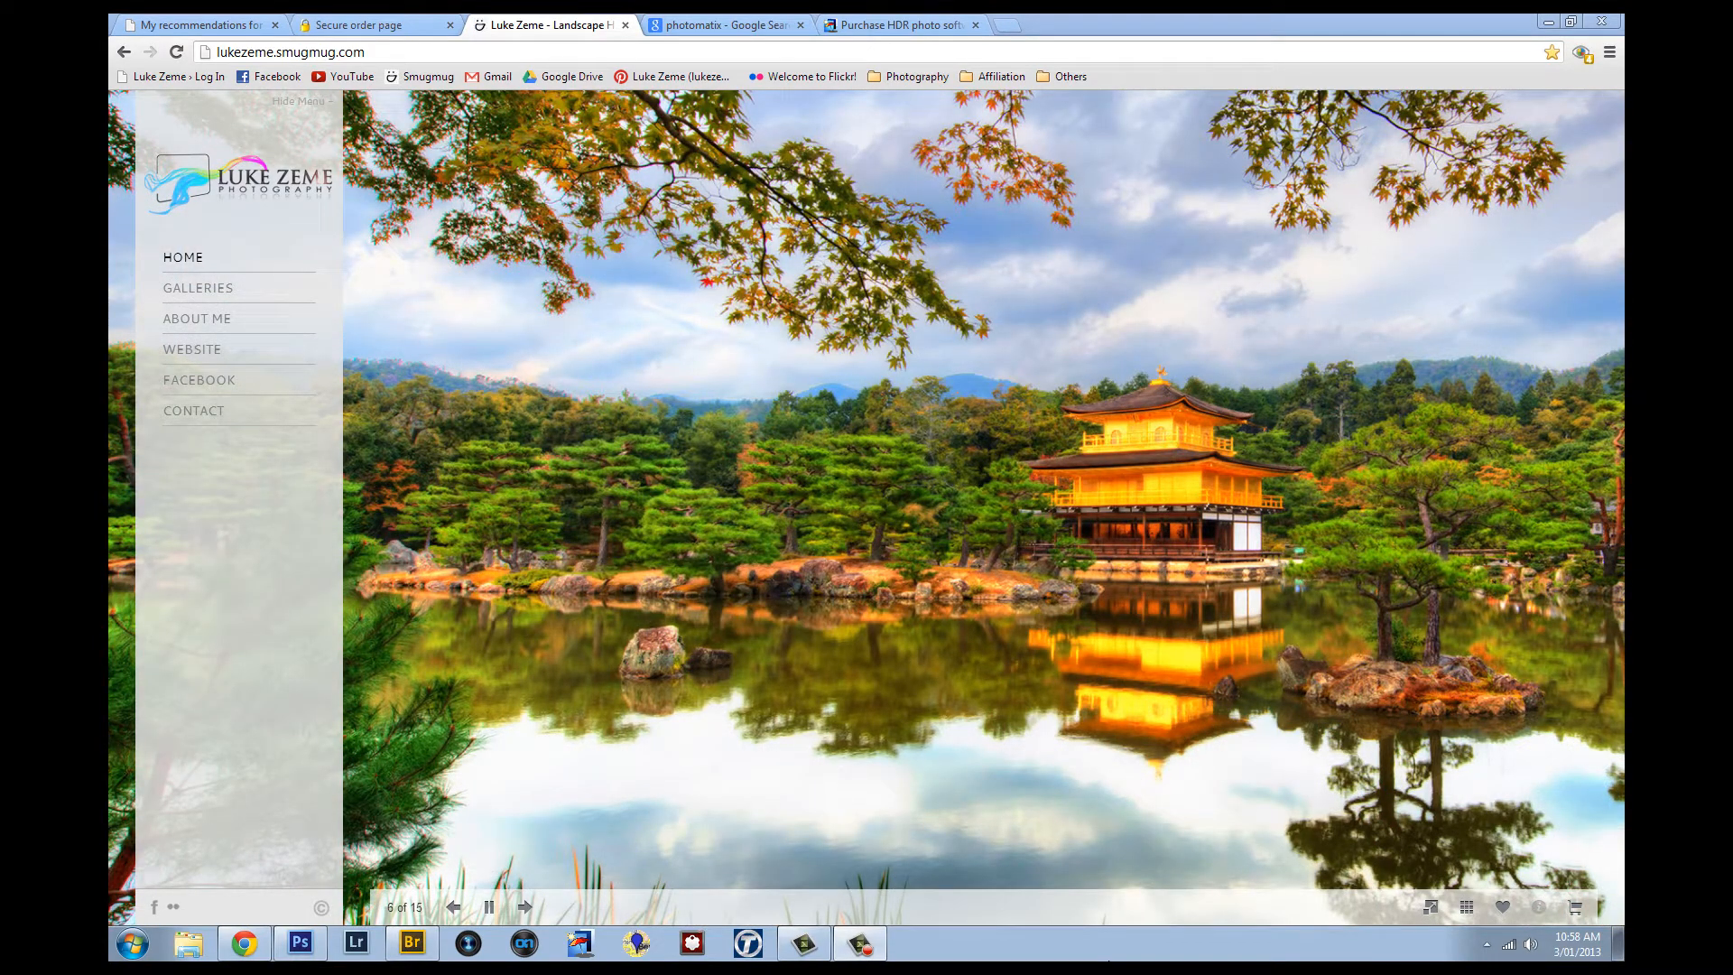
pyautogui.click(523, 906)
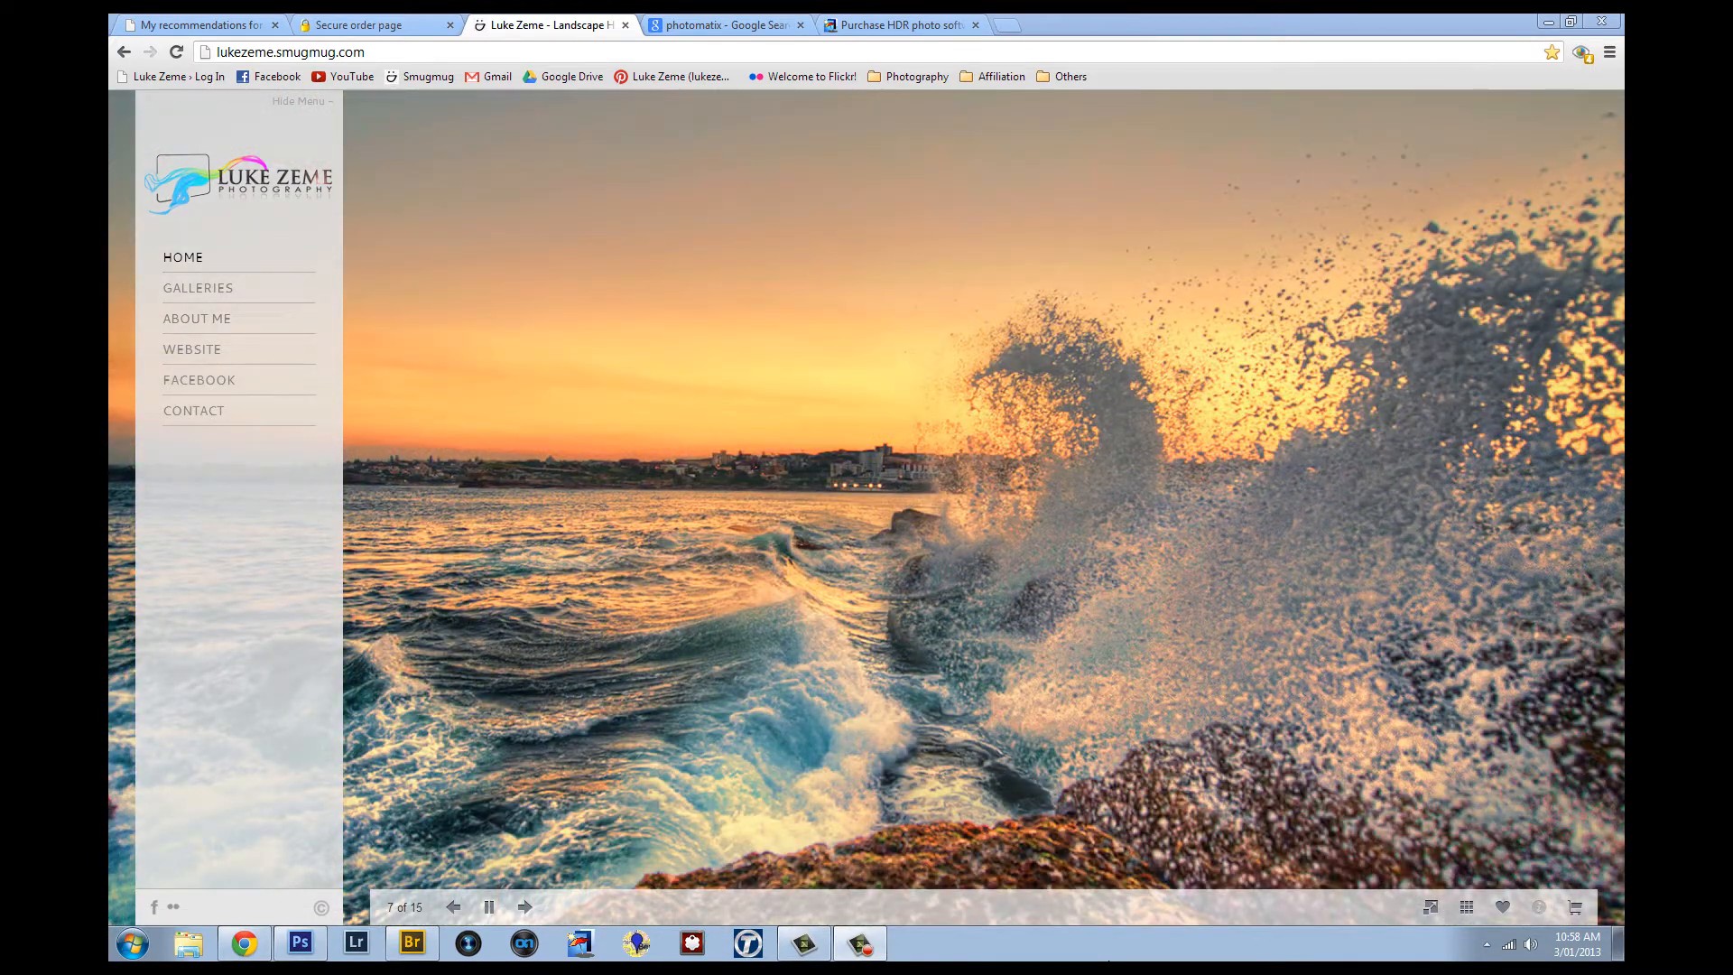
pyautogui.click(526, 907)
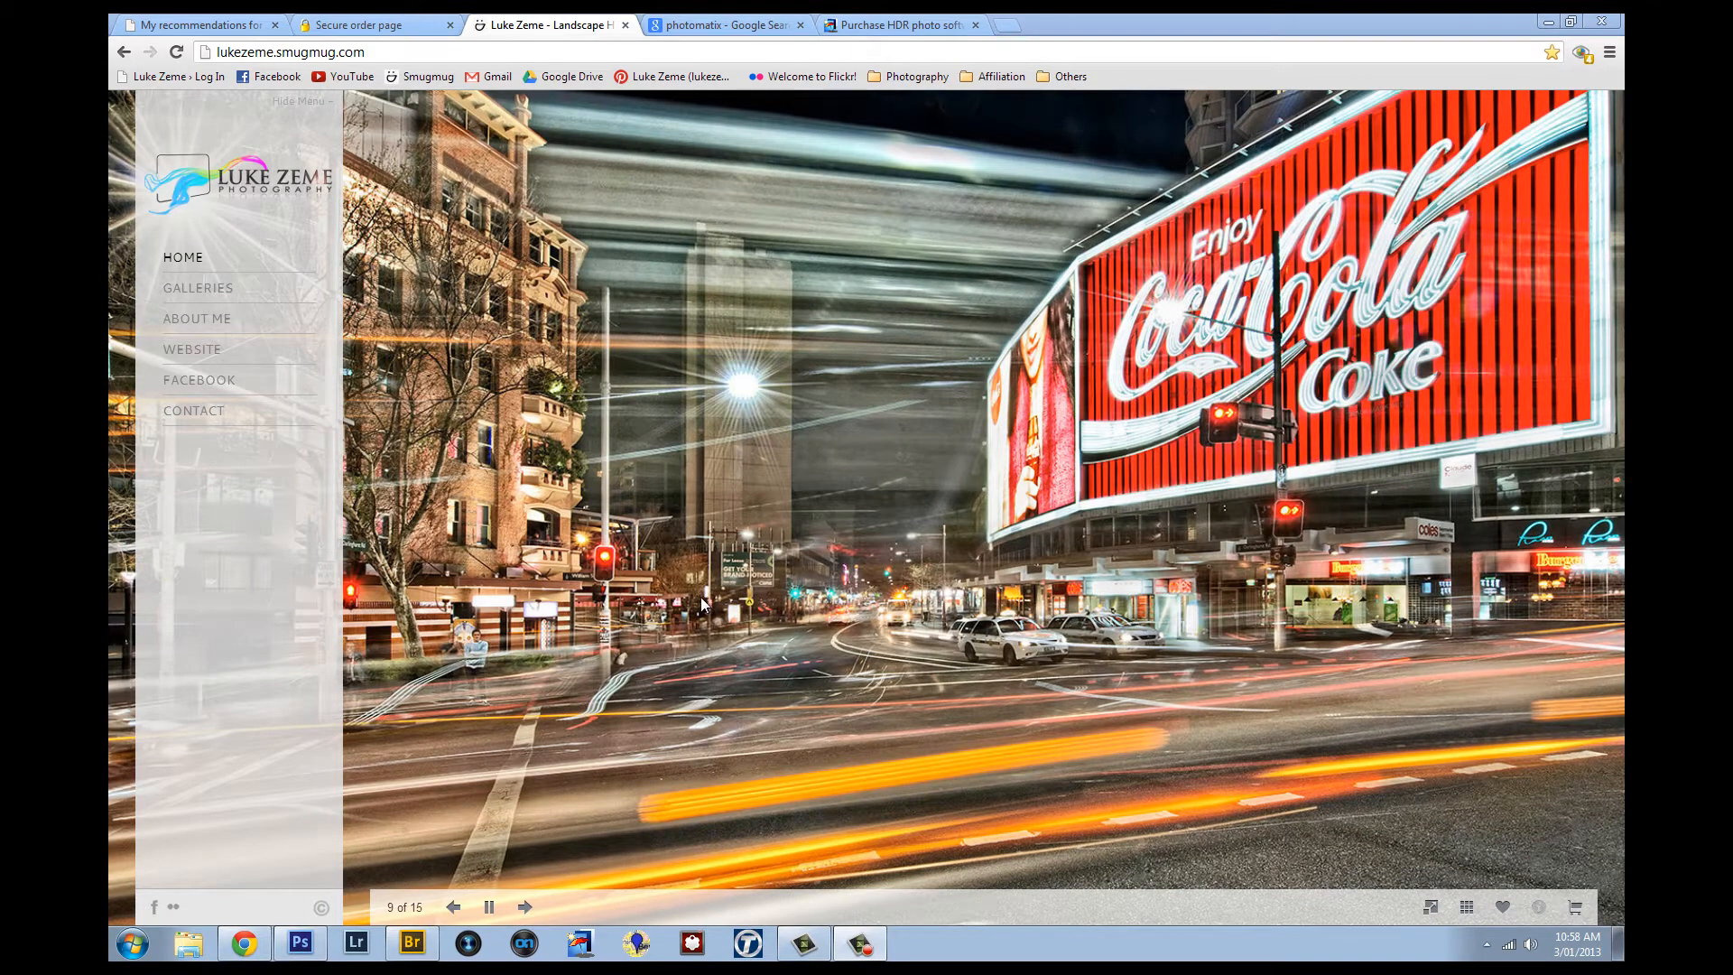
pyautogui.click(530, 906)
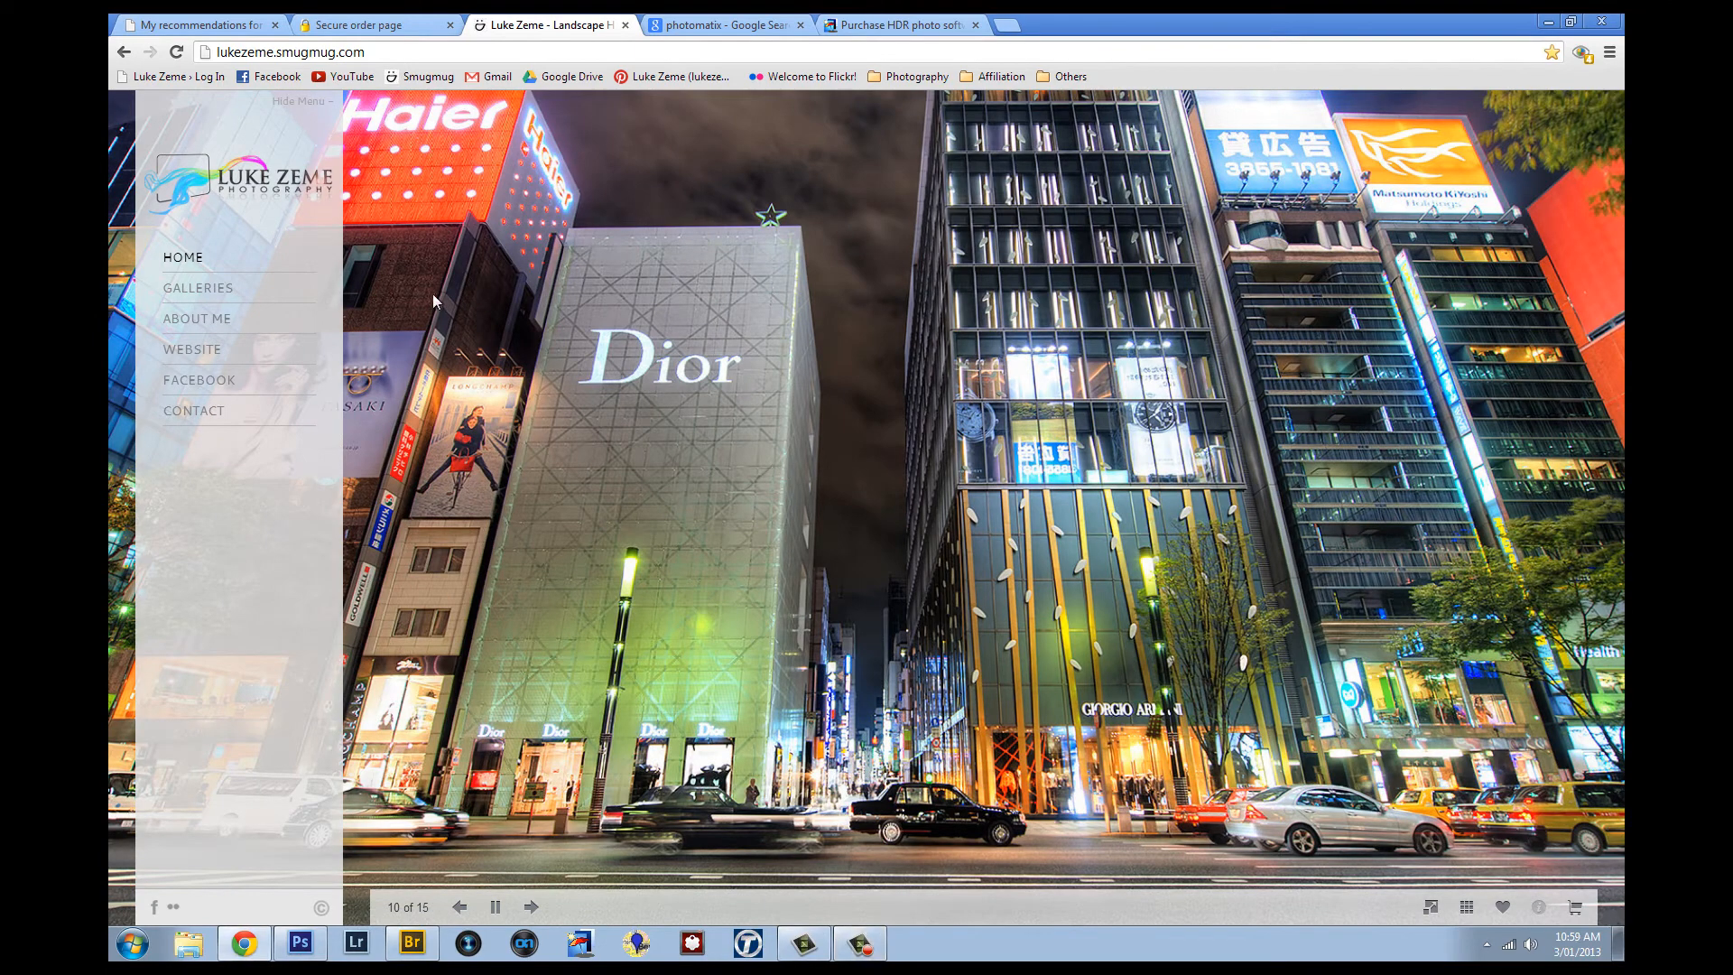
pyautogui.click(530, 906)
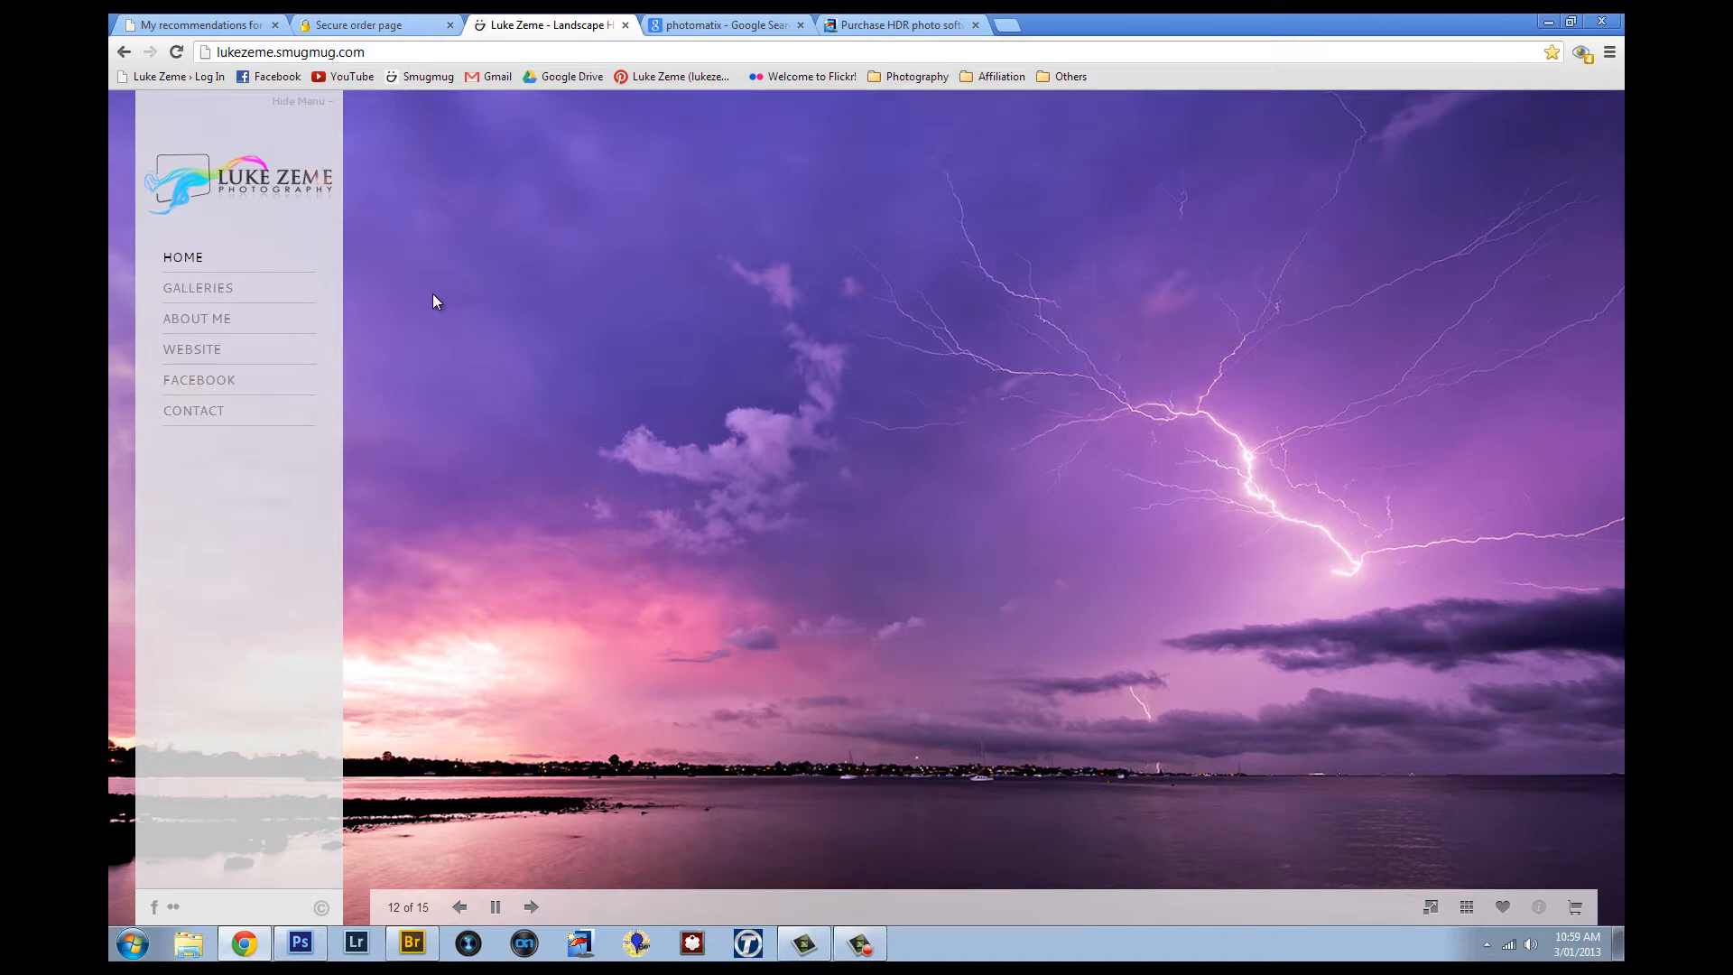
pyautogui.click(531, 906)
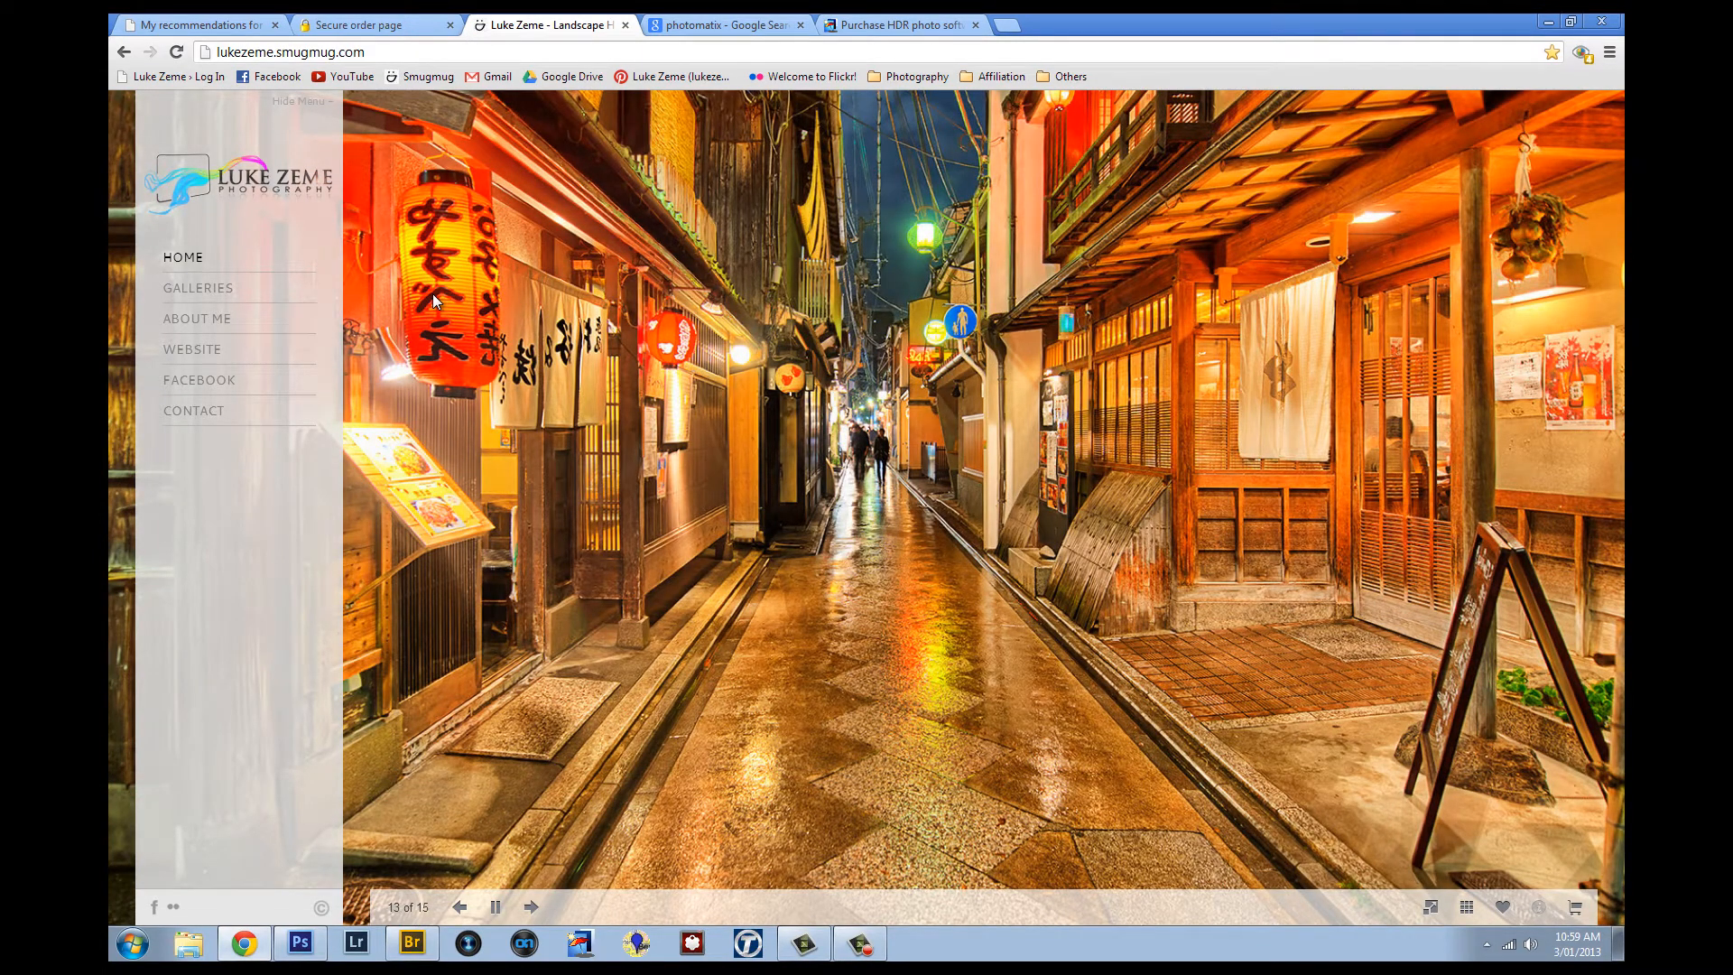
pyautogui.click(530, 906)
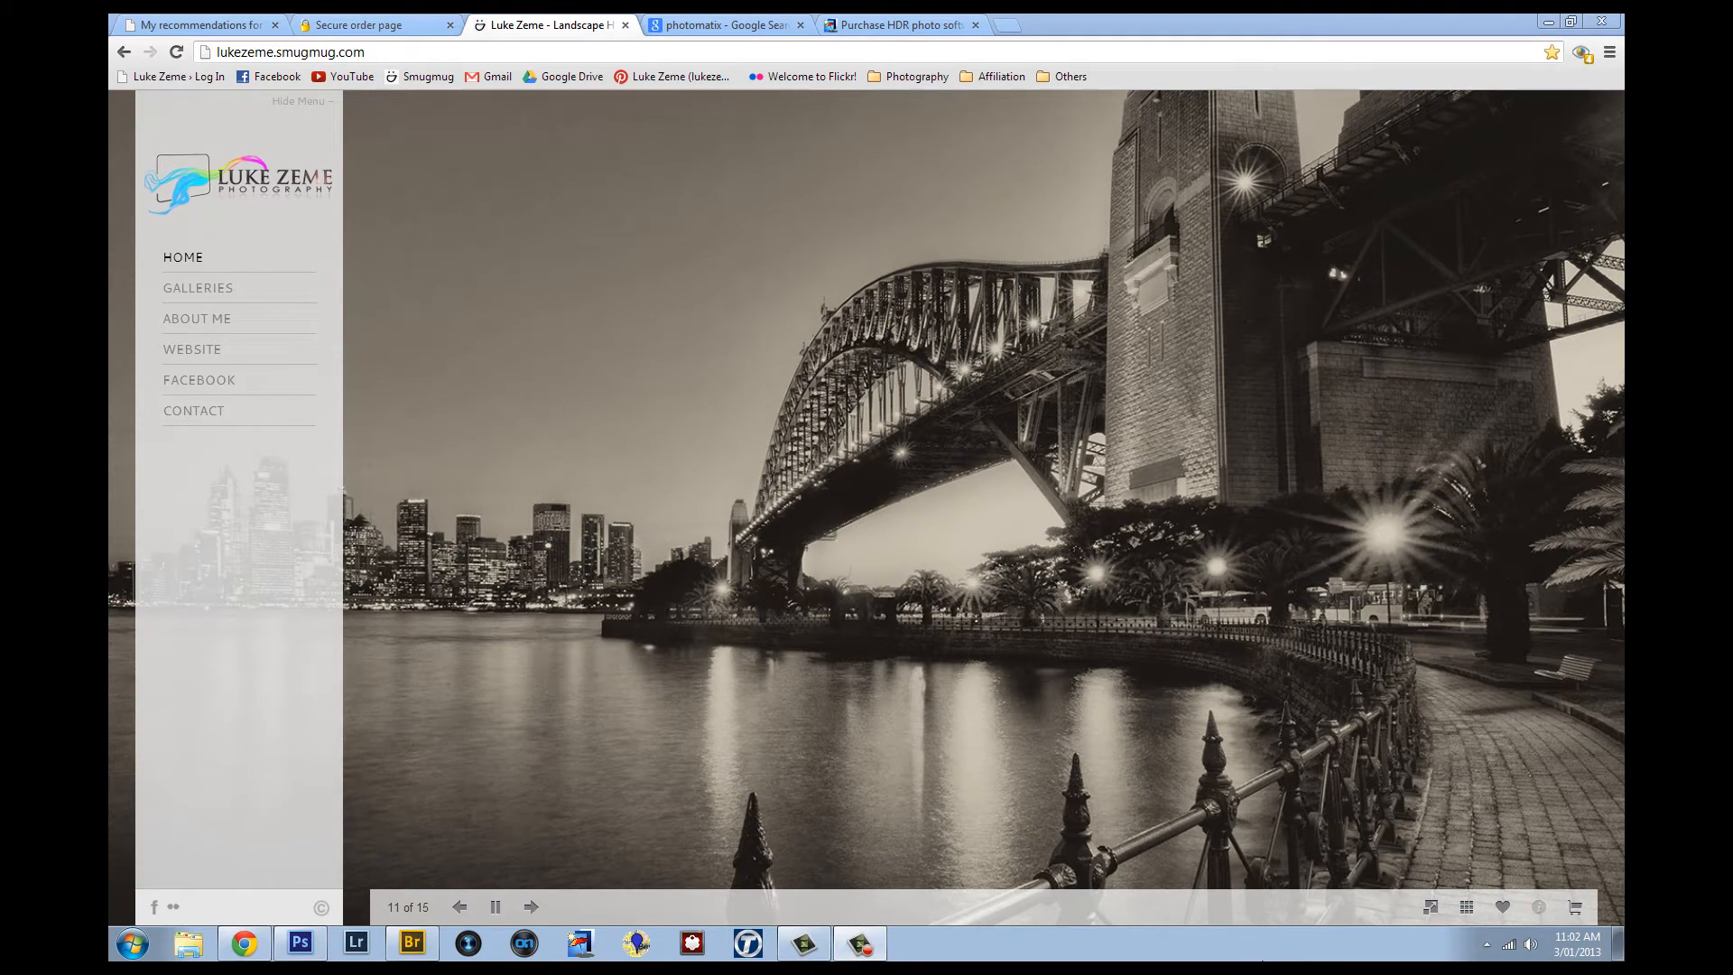
pyautogui.click(530, 906)
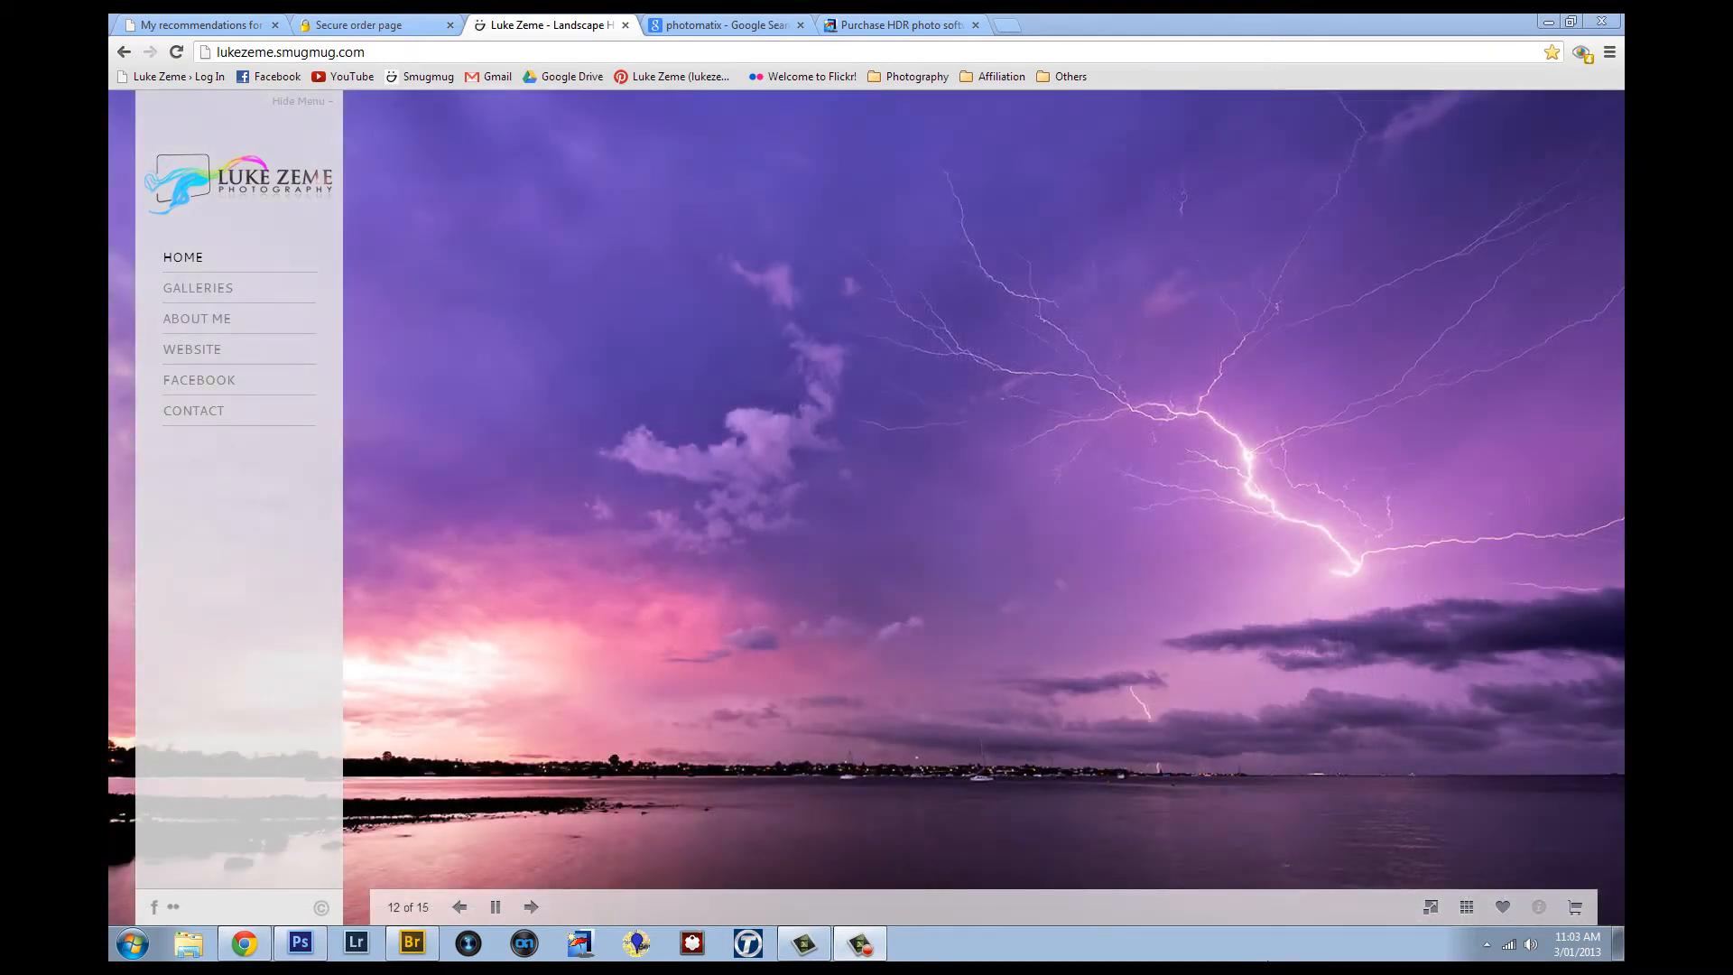
pyautogui.click(531, 906)
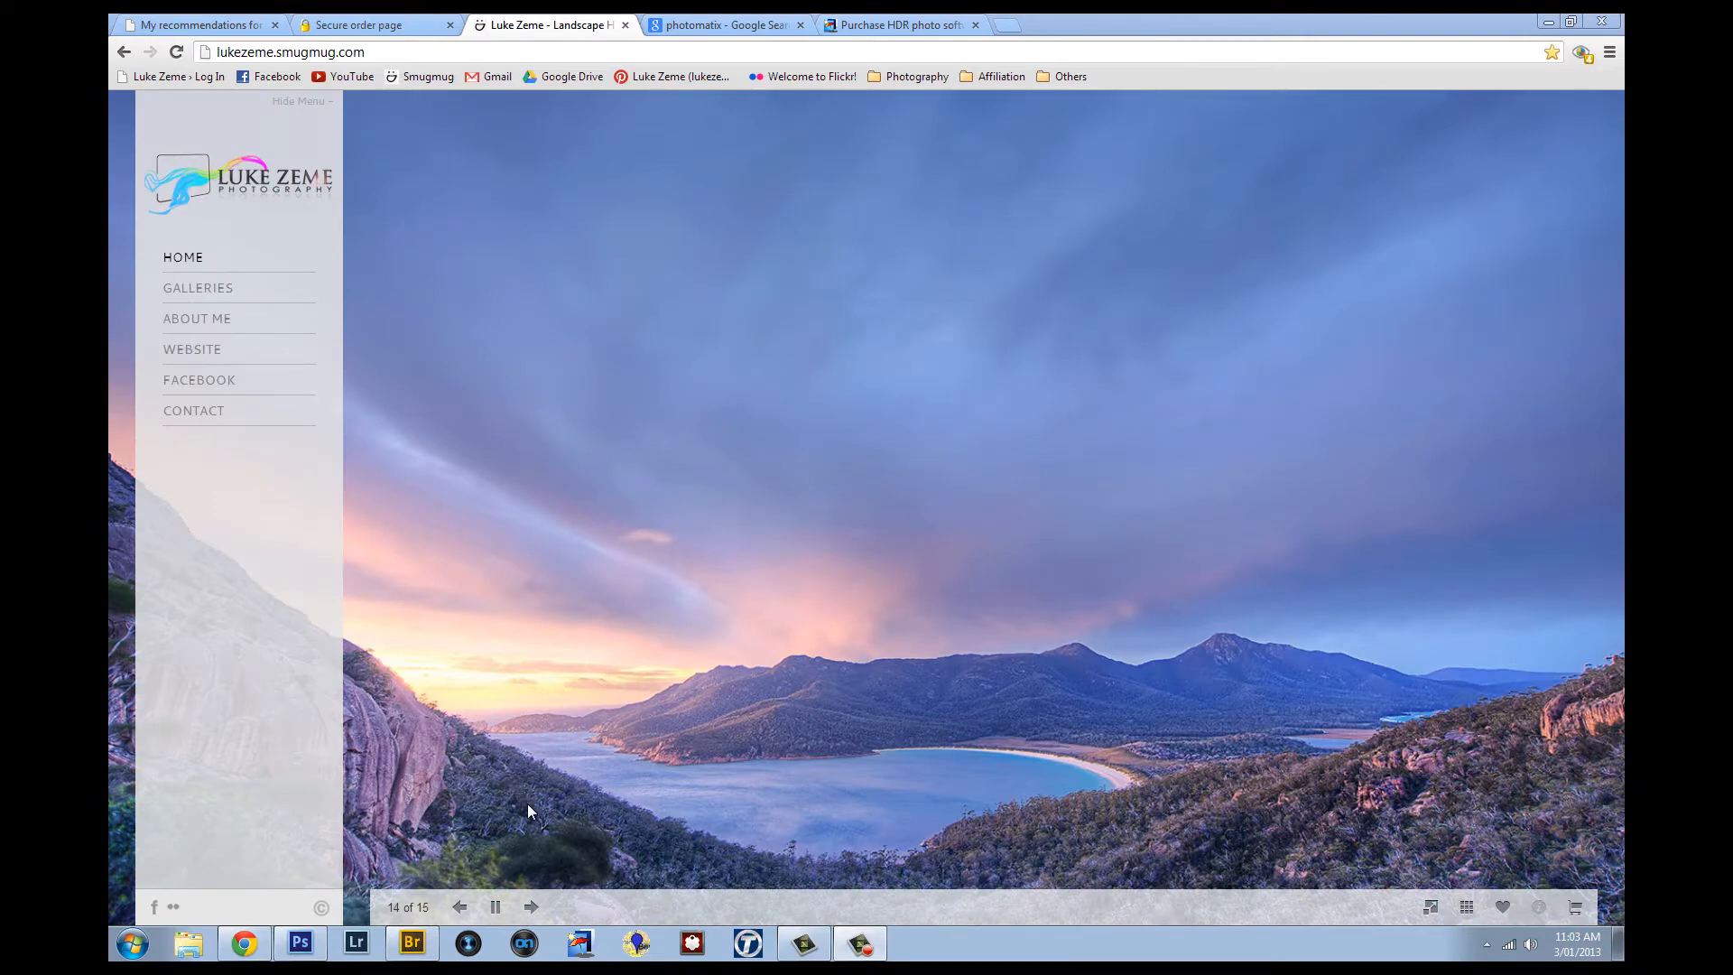
pyautogui.click(529, 906)
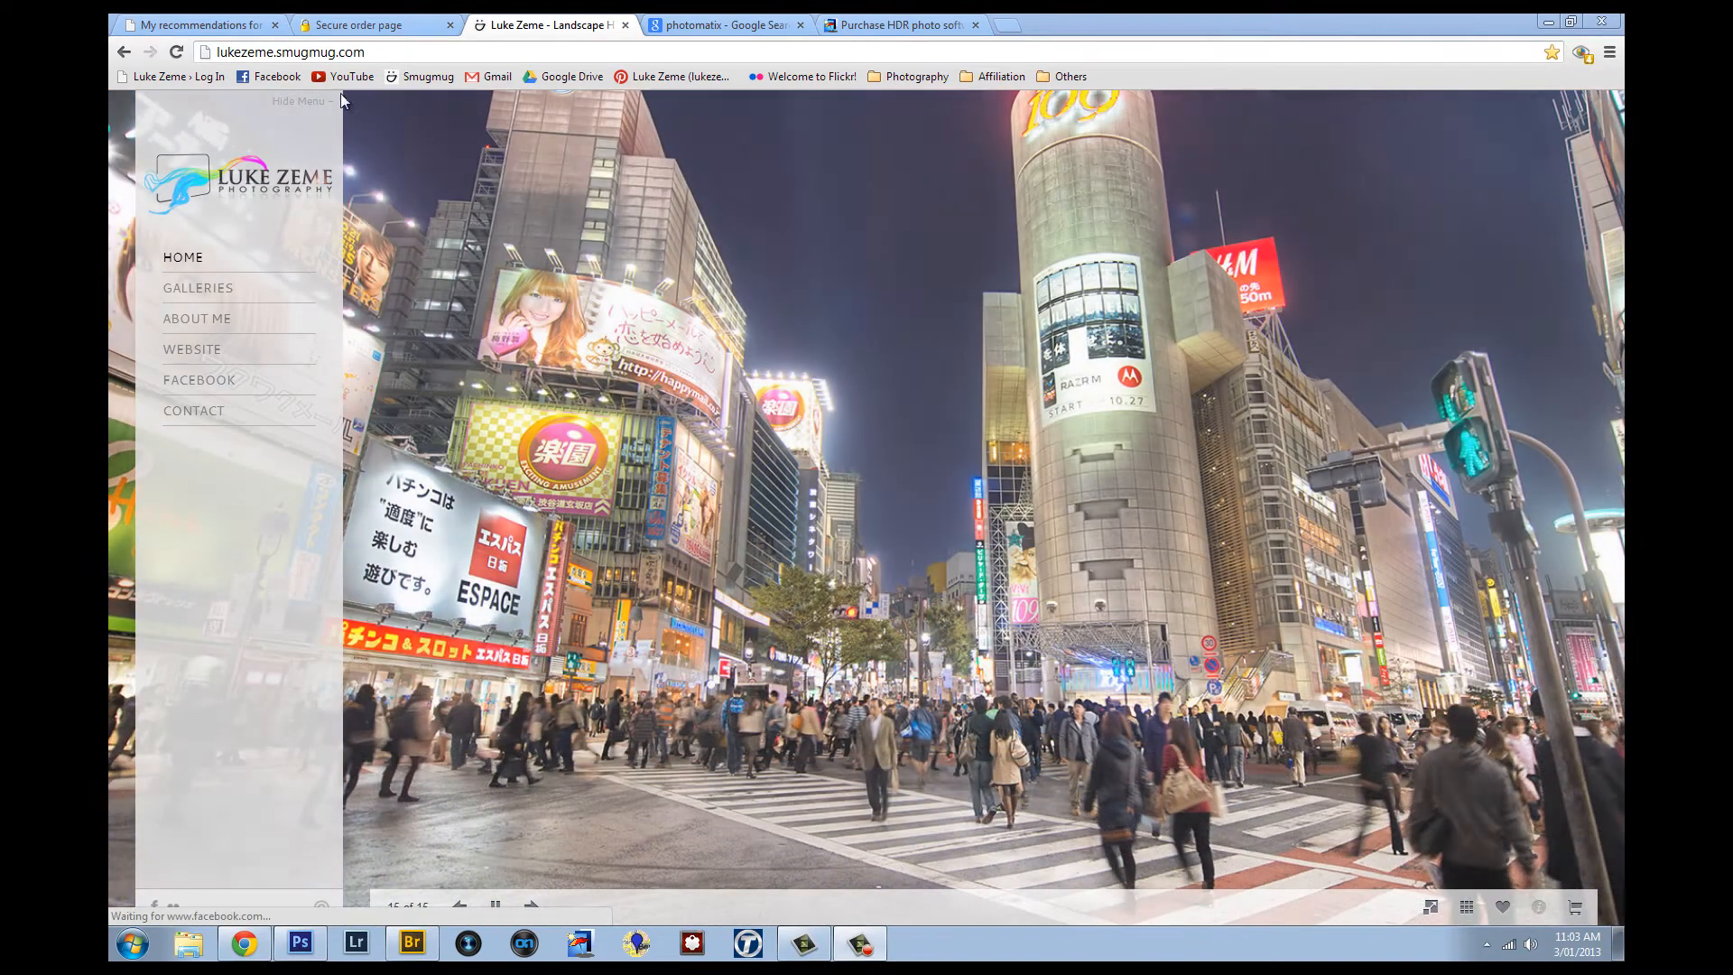
# Open the 'My recommendations for DSLR and HDR photography' post and scroll to the Photomatix entry.
pyautogui.click(199, 25)
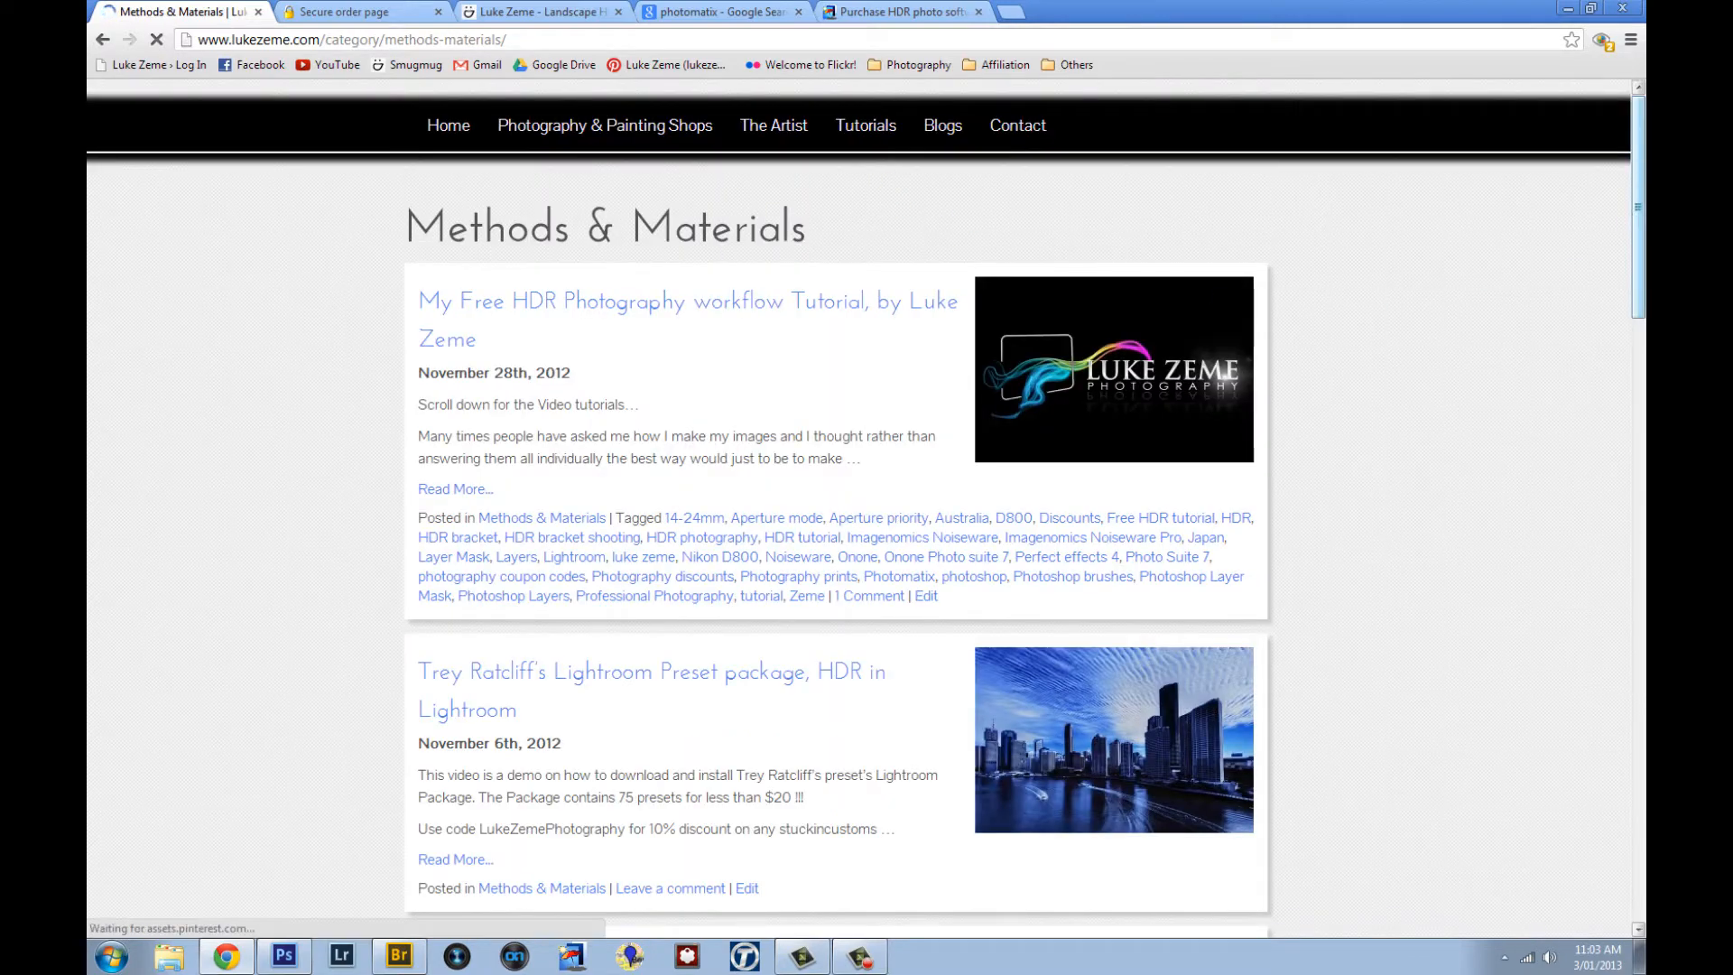
pyautogui.scroll(-3)
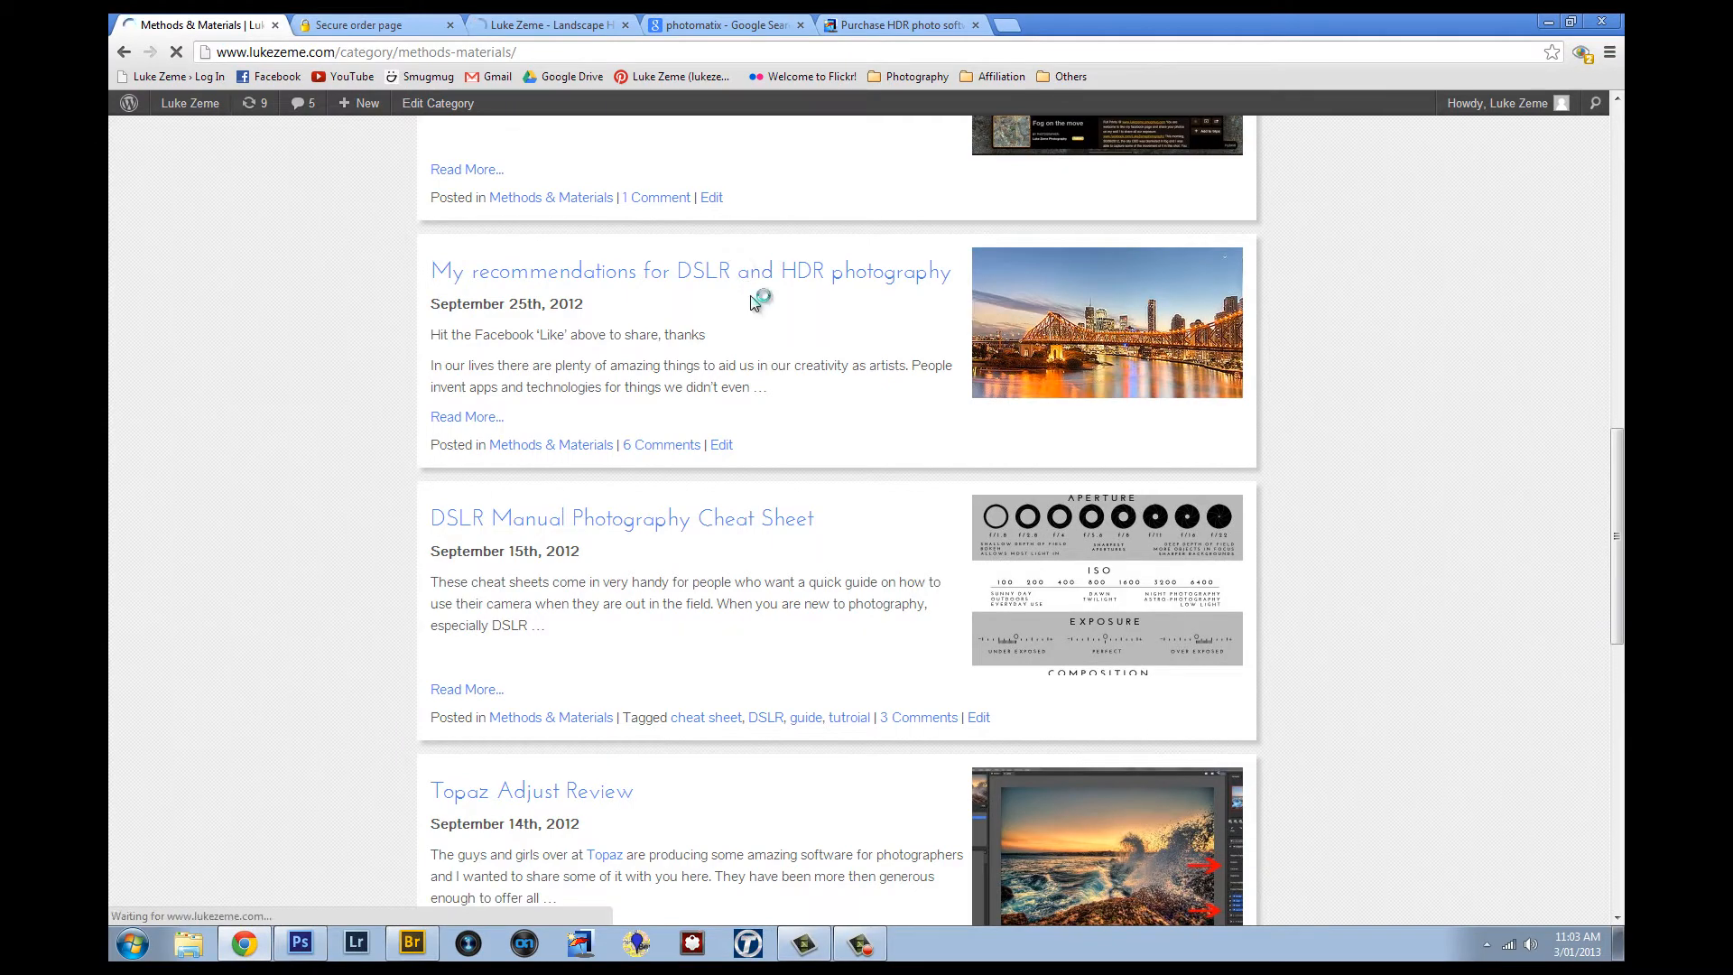
pyautogui.click(688, 270)
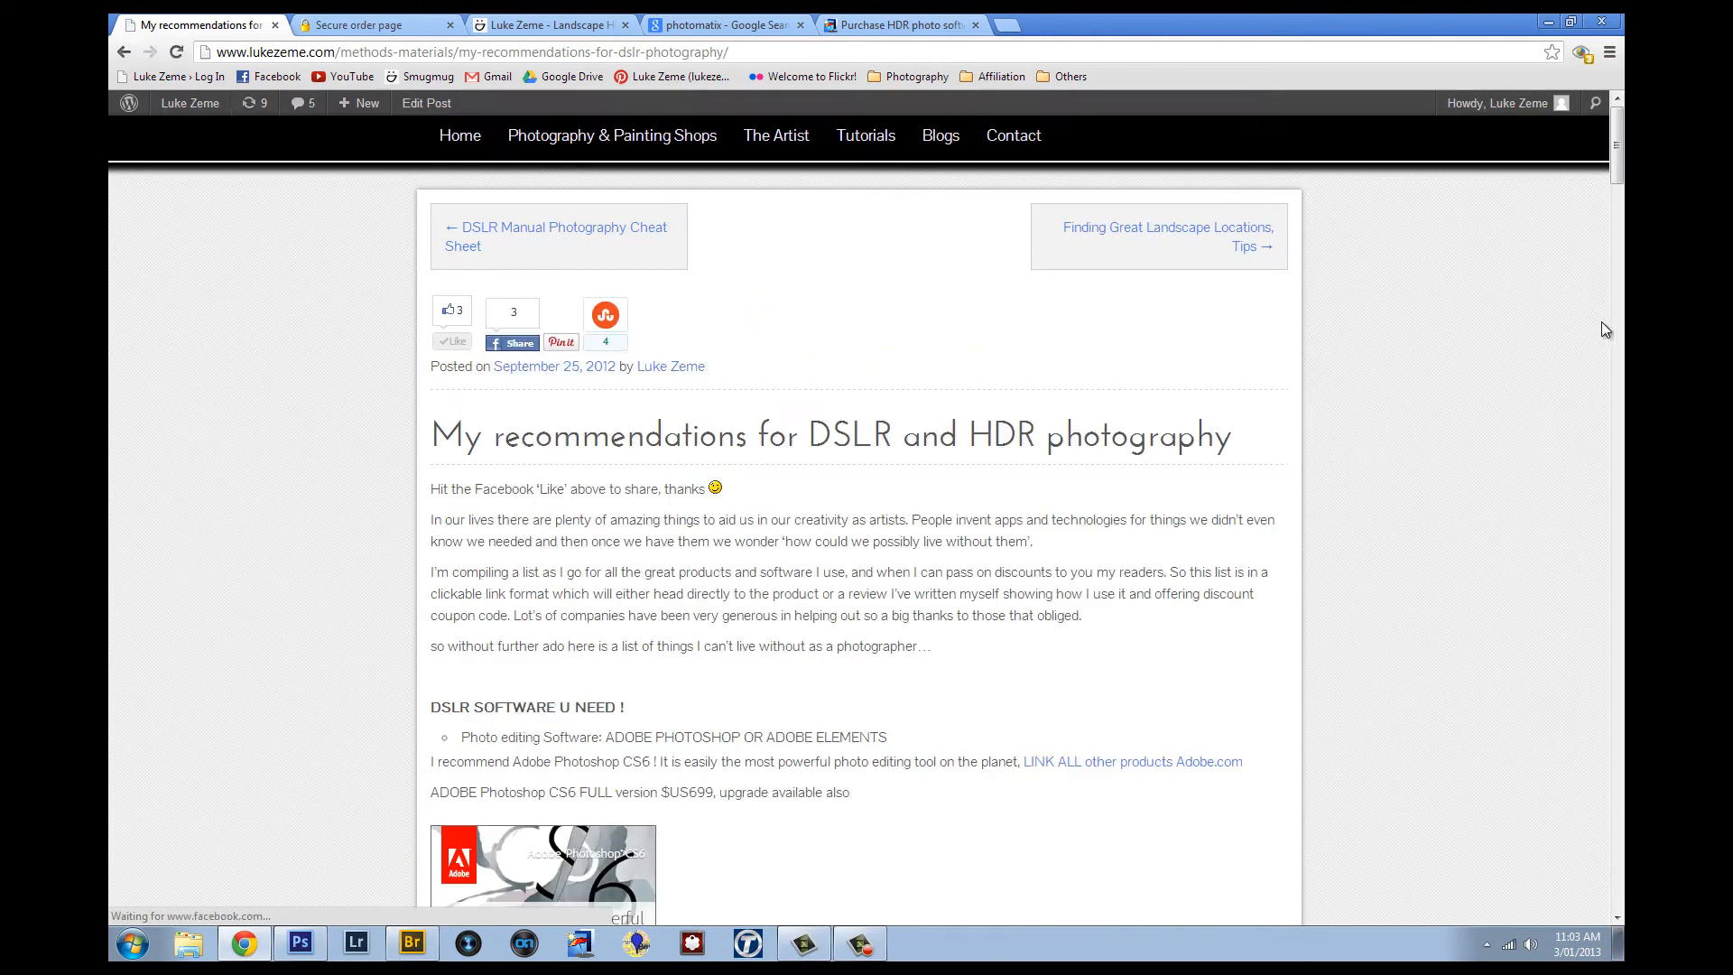
pyautogui.scroll(-3)
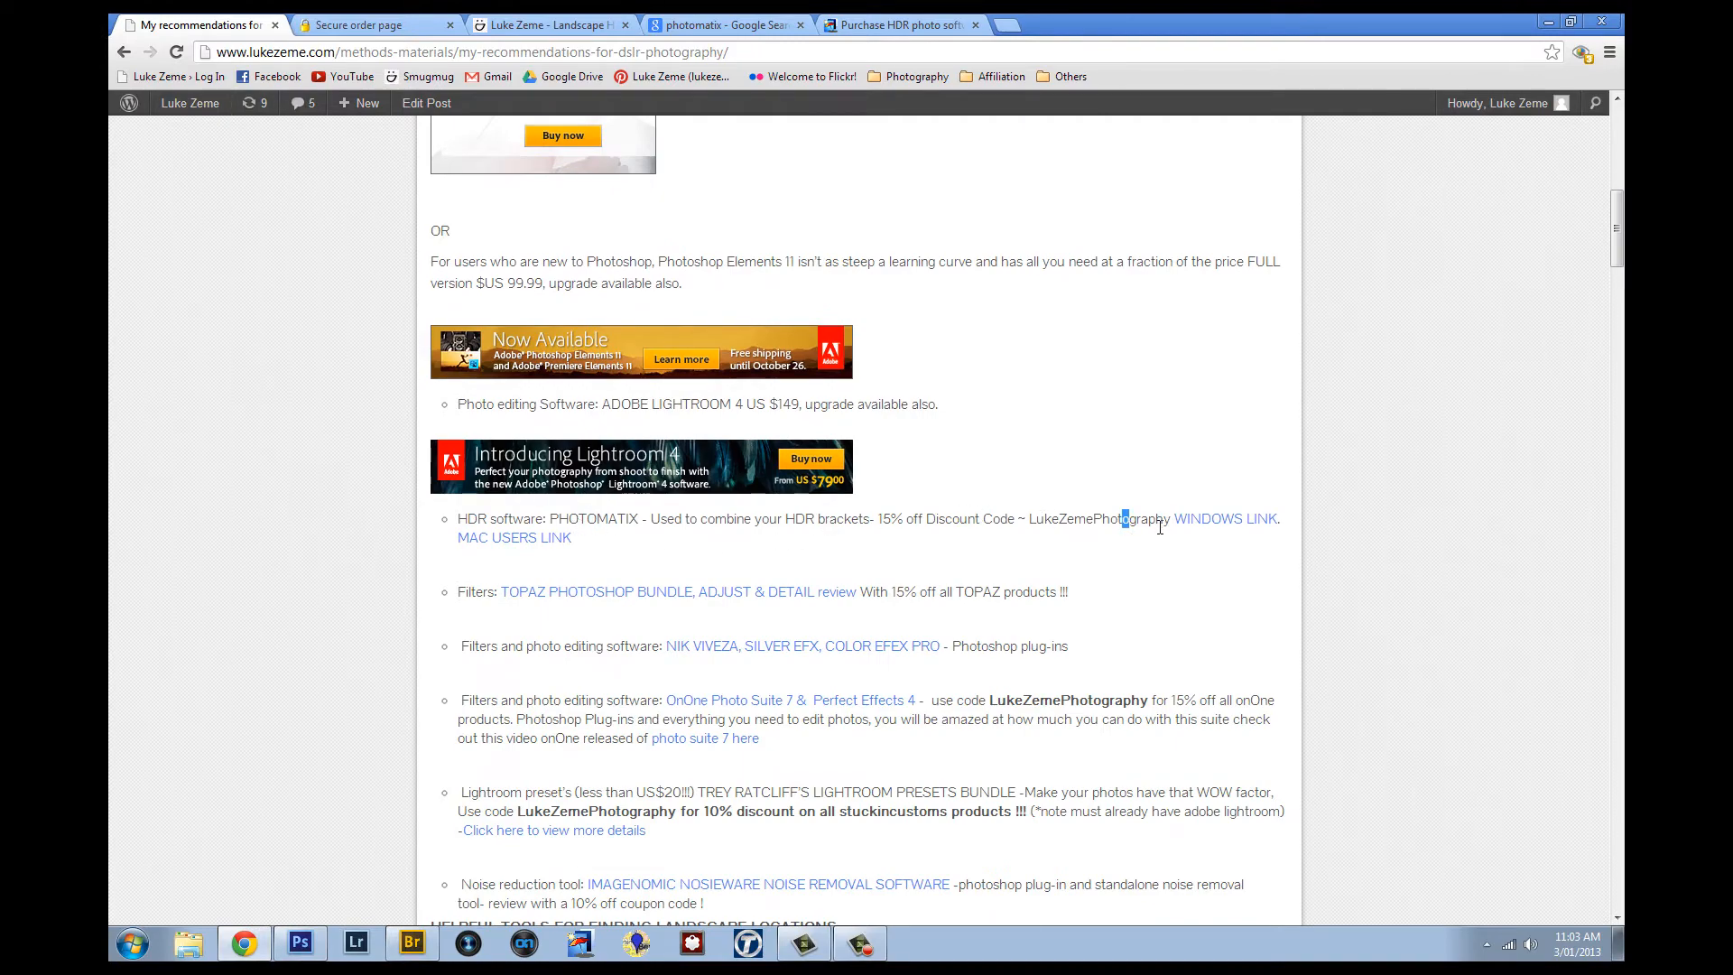
pyautogui.moveTo(704, 22)
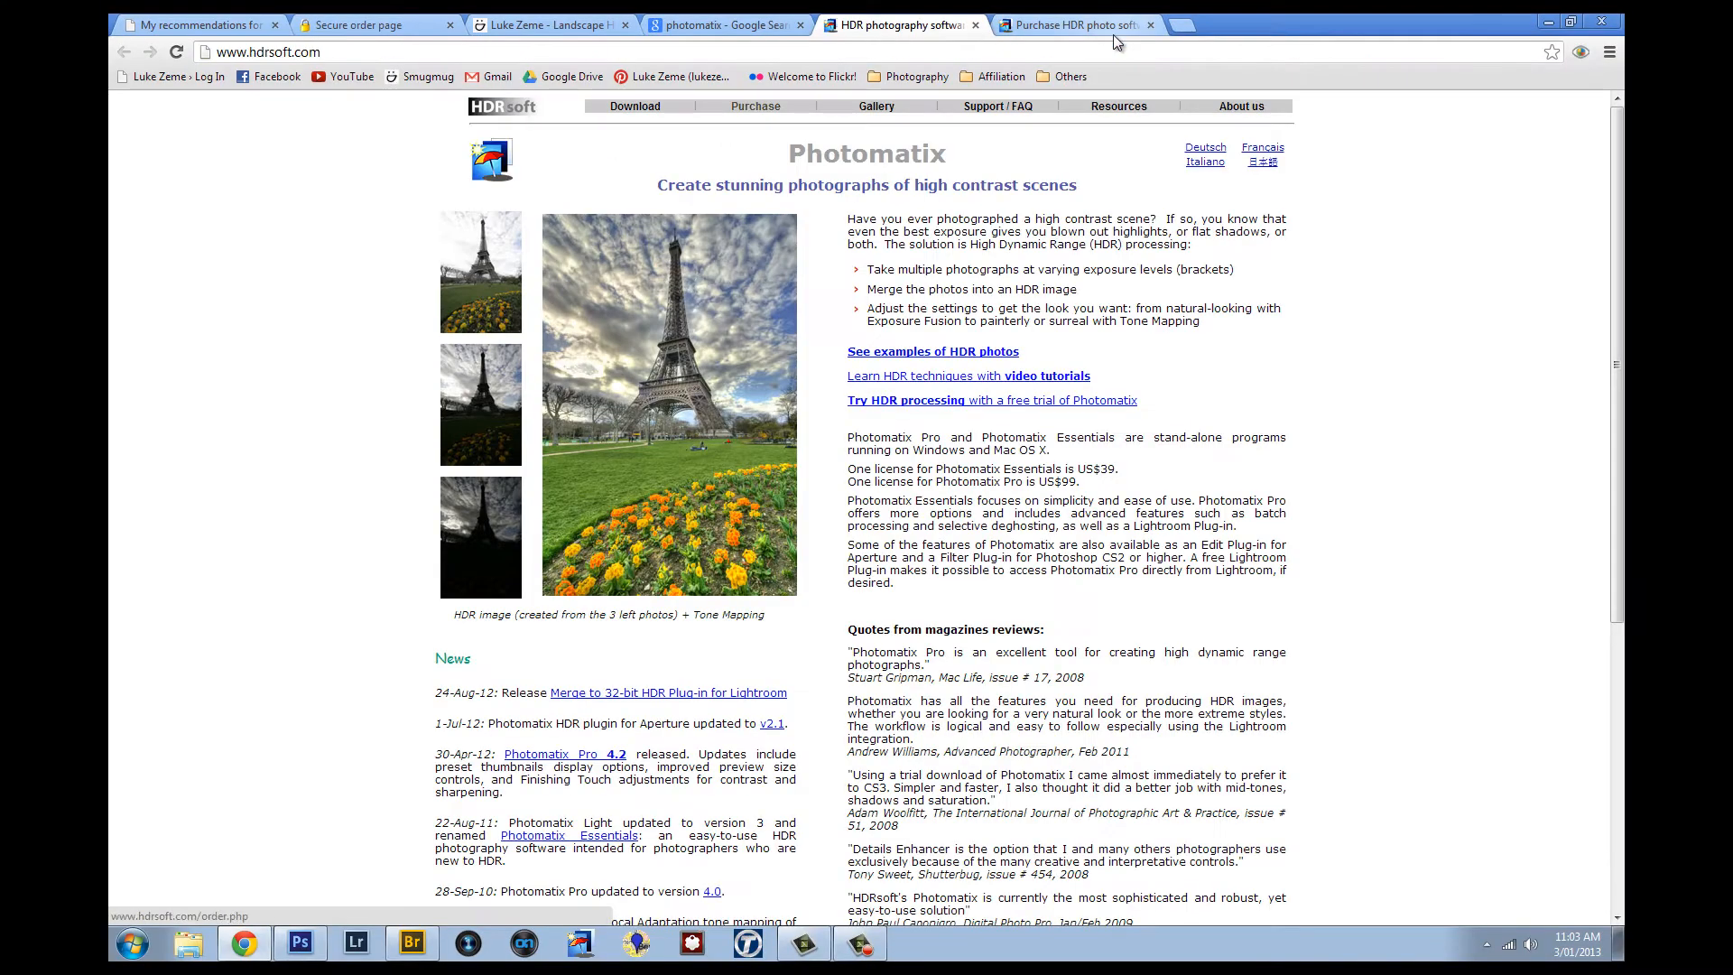
# Close the extra tab and order Photomatix Pro for Windows ($99) from the Purchase page.
pyautogui.click(1149, 24)
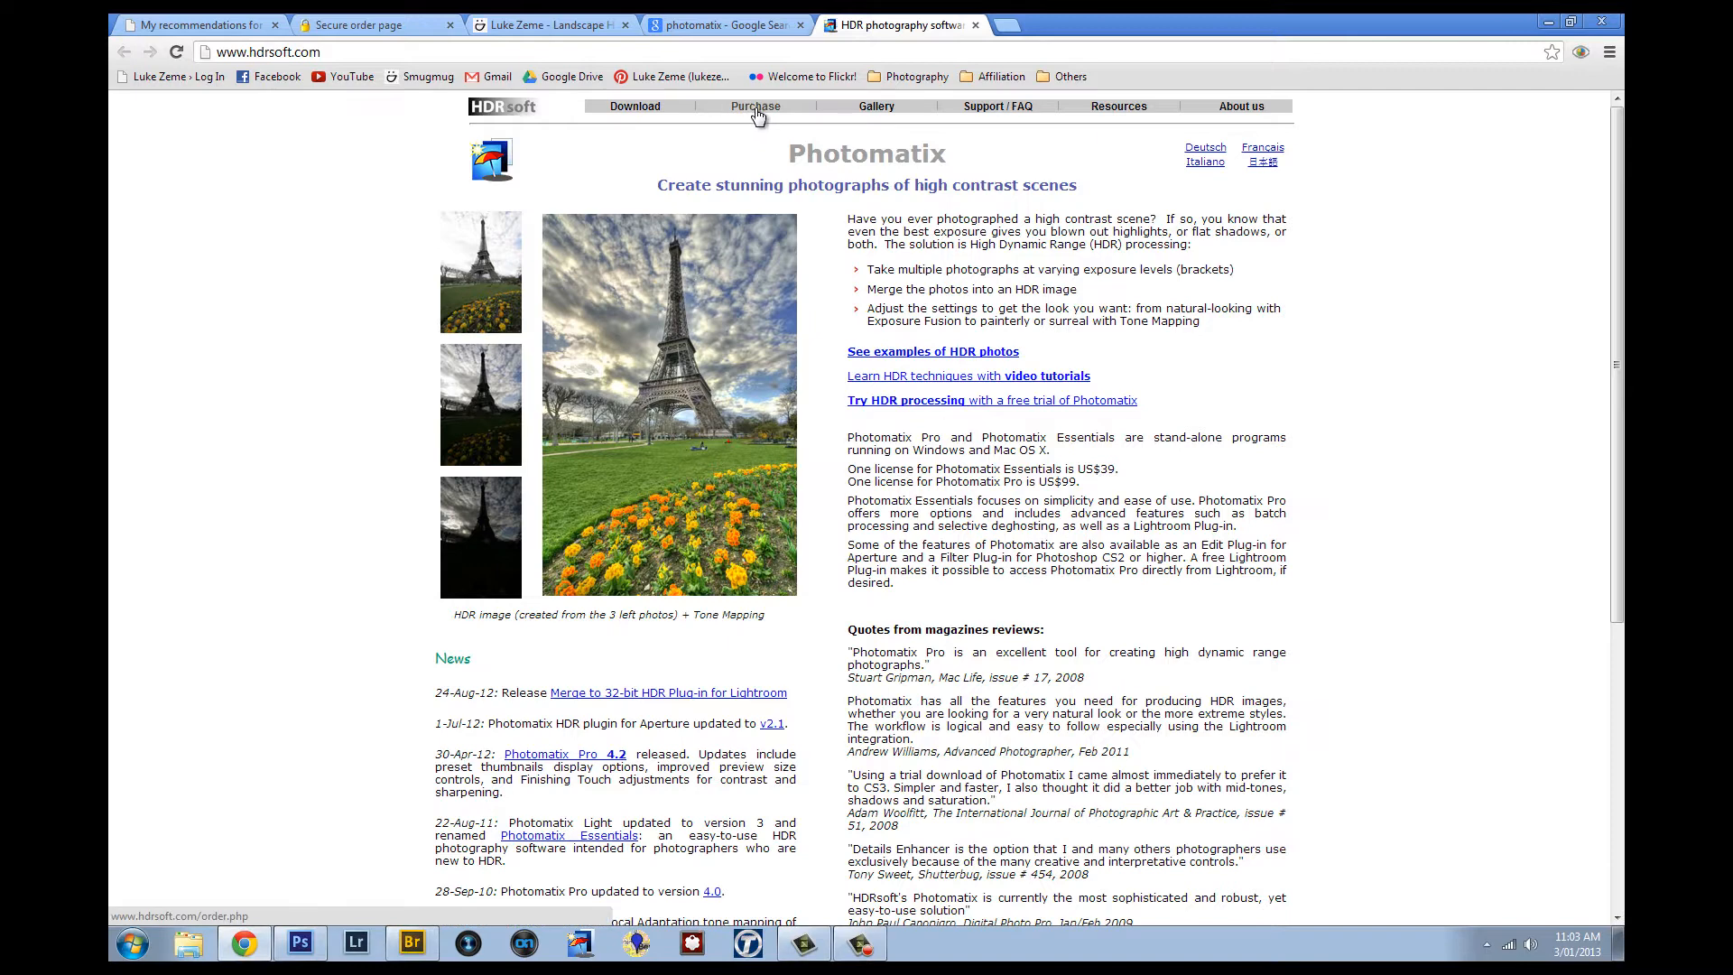
pyautogui.click(754, 106)
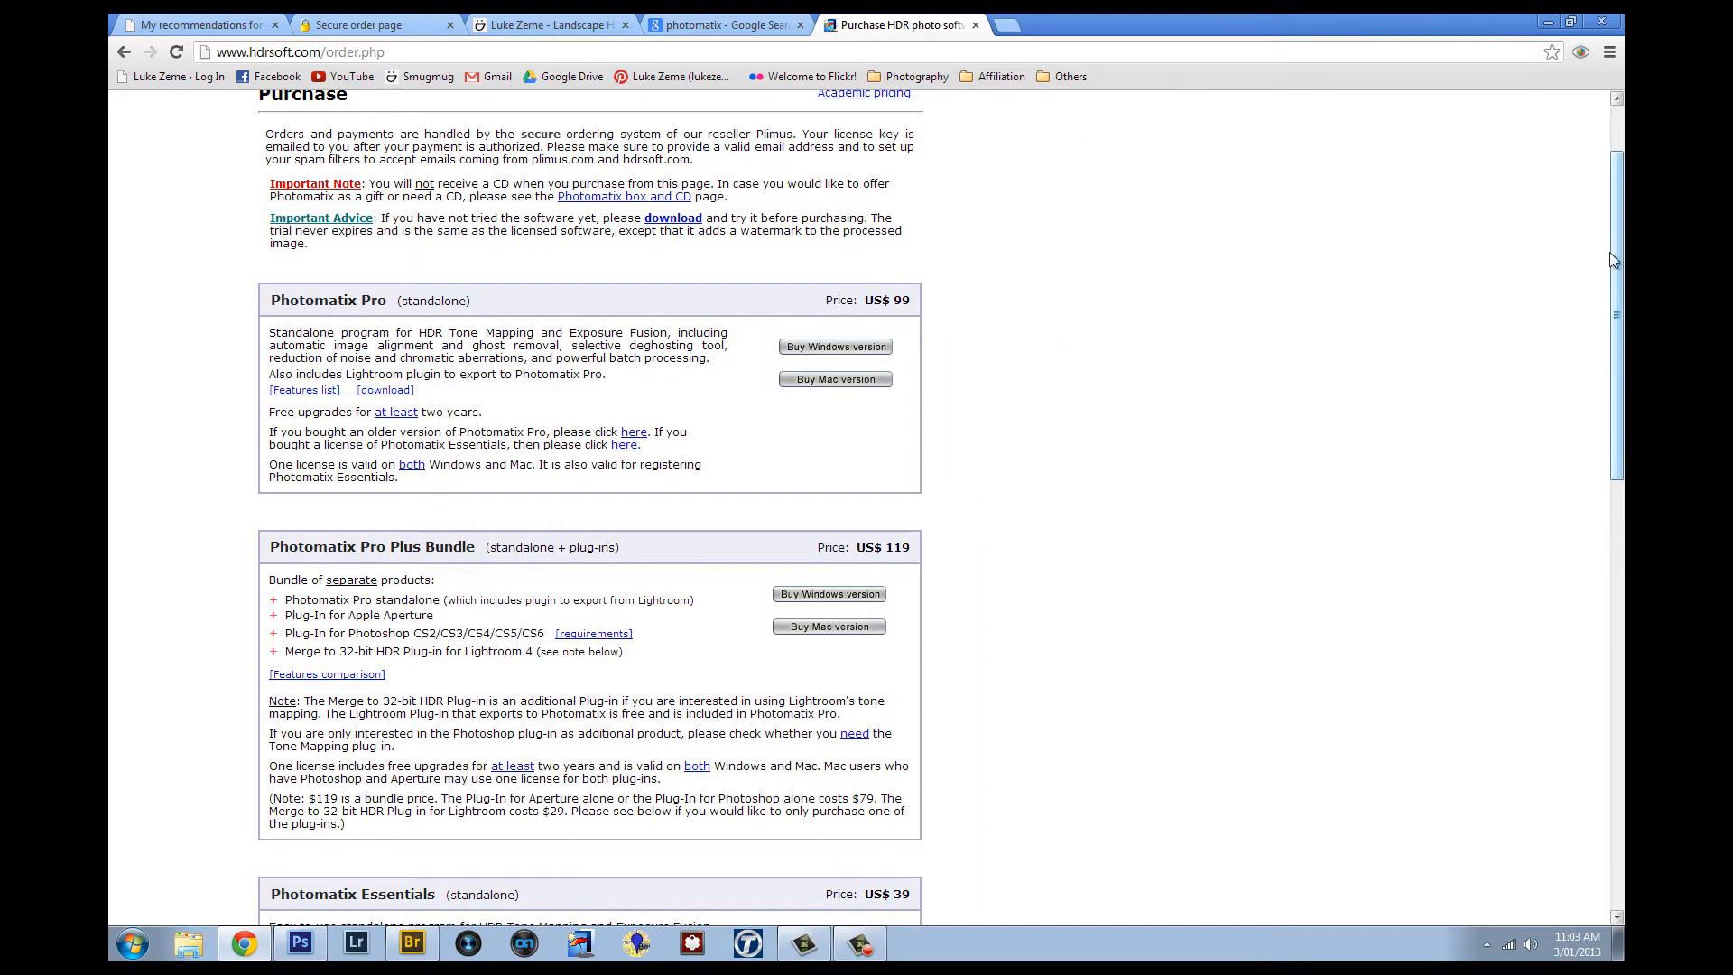
pyautogui.scroll(-3)
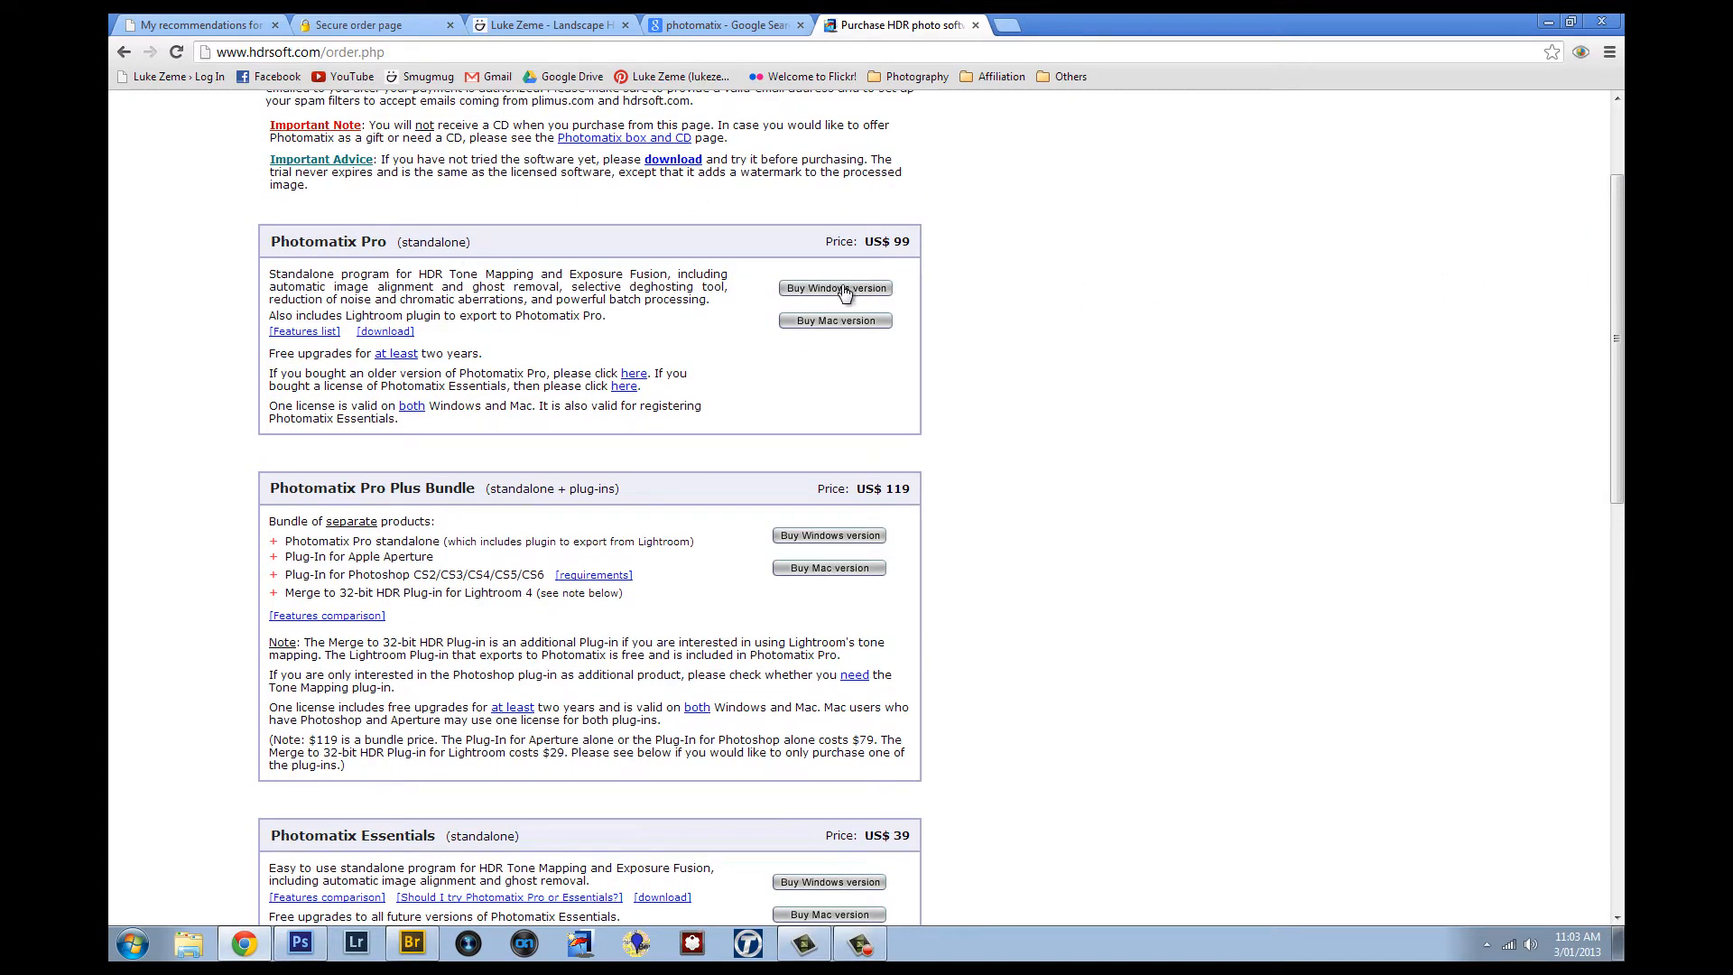
pyautogui.click(836, 289)
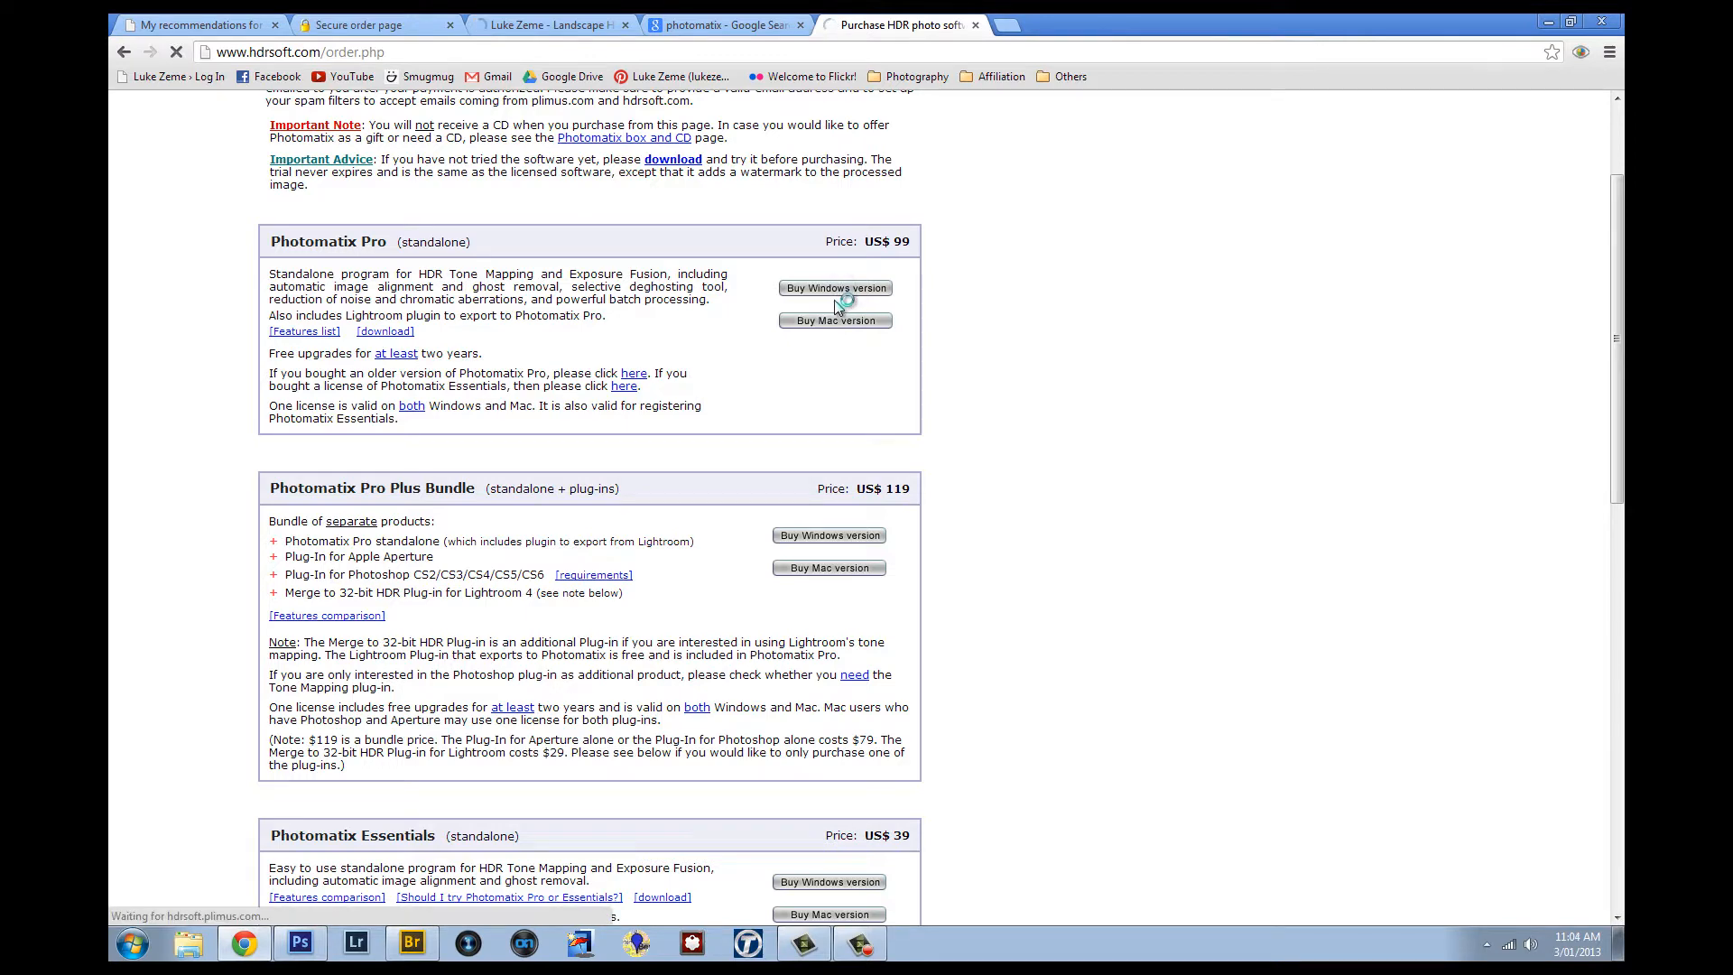
pyautogui.click(836, 289)
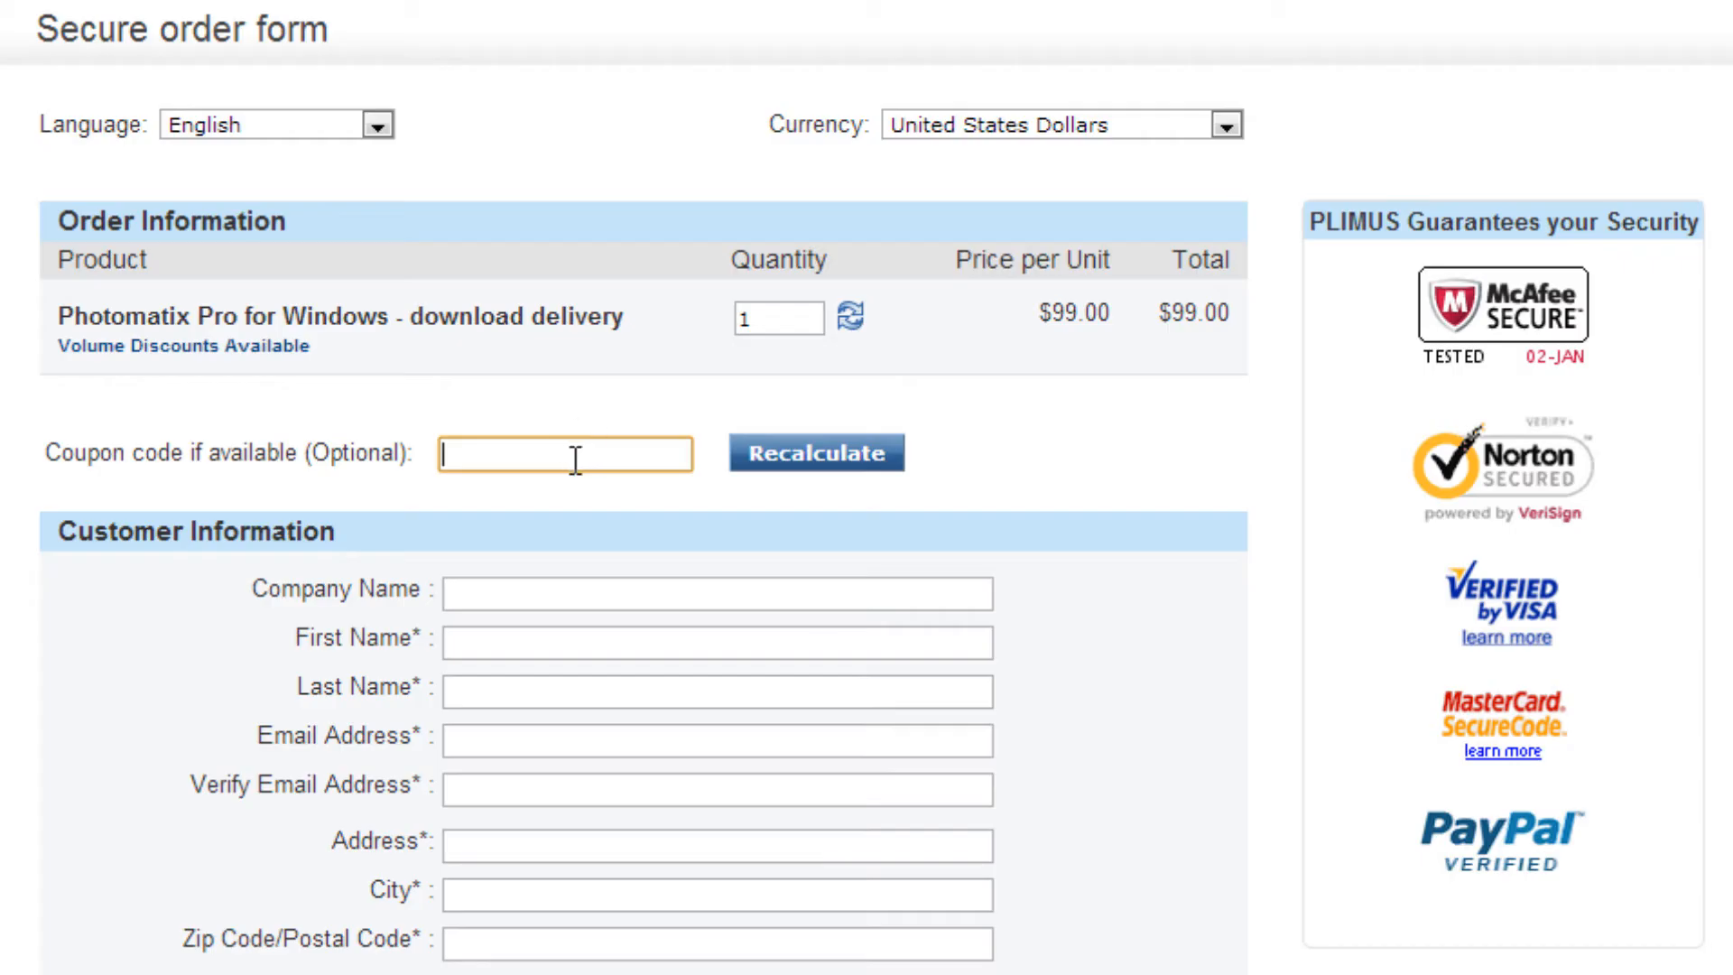
# Apply coupon LukeZemePhotography to bring the total to $84.15, then close the browser.
pyautogui.write('L')
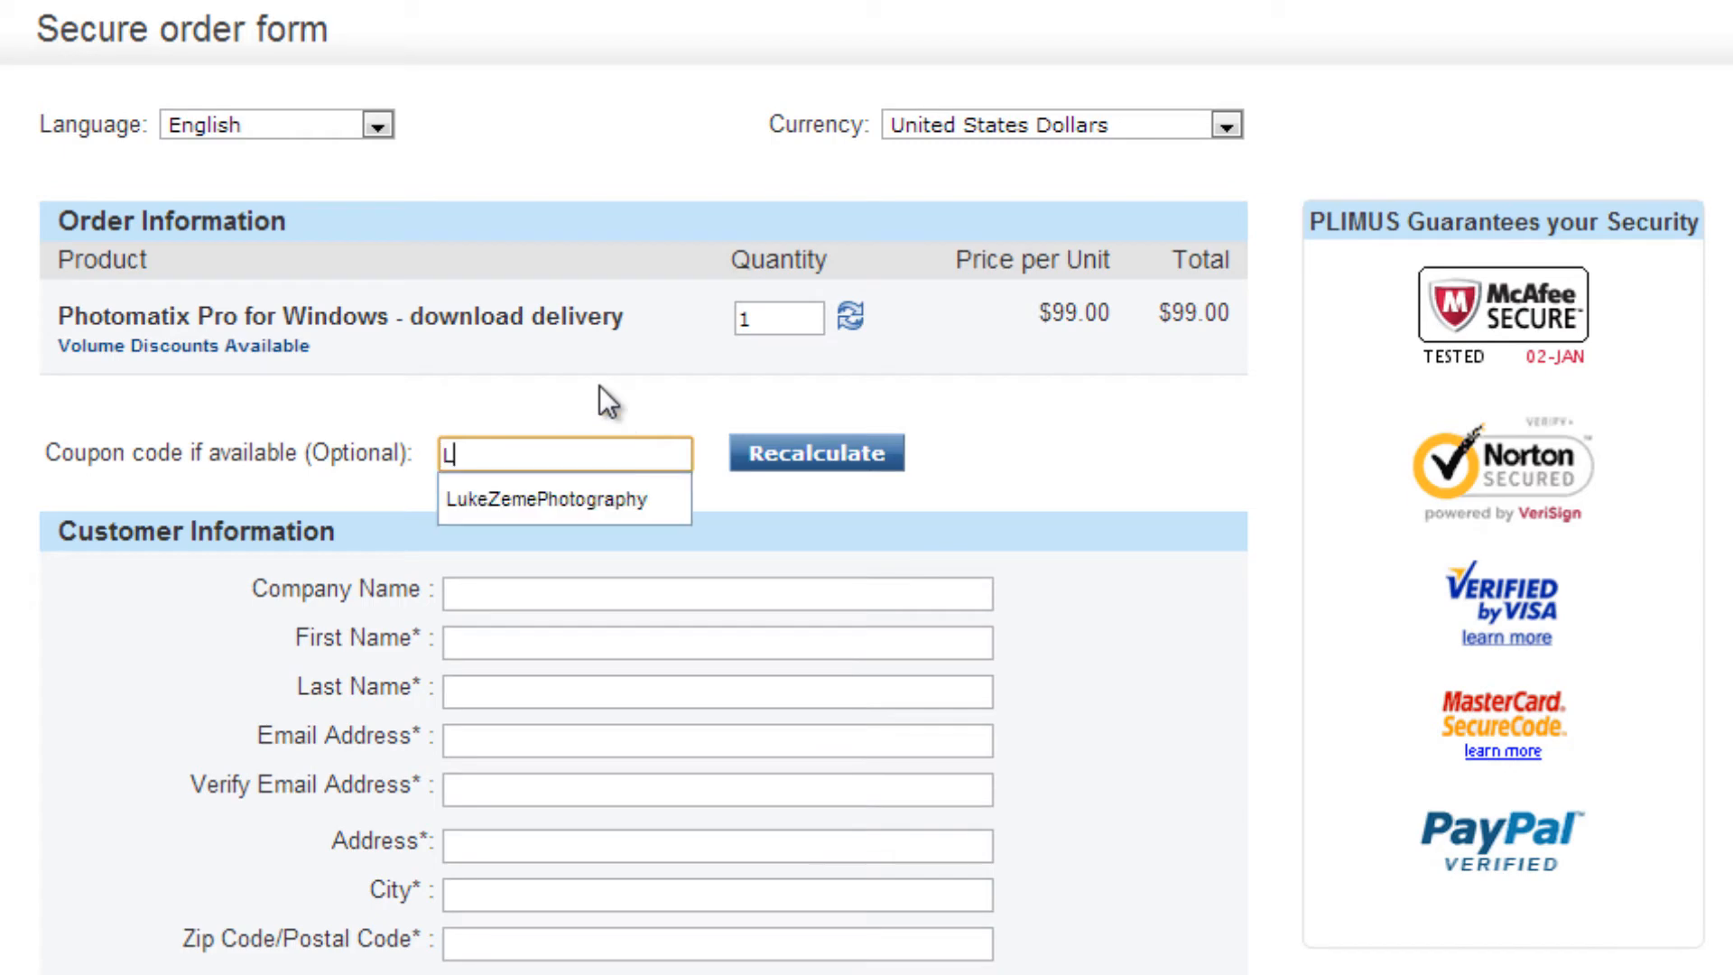
pyautogui.click(563, 497)
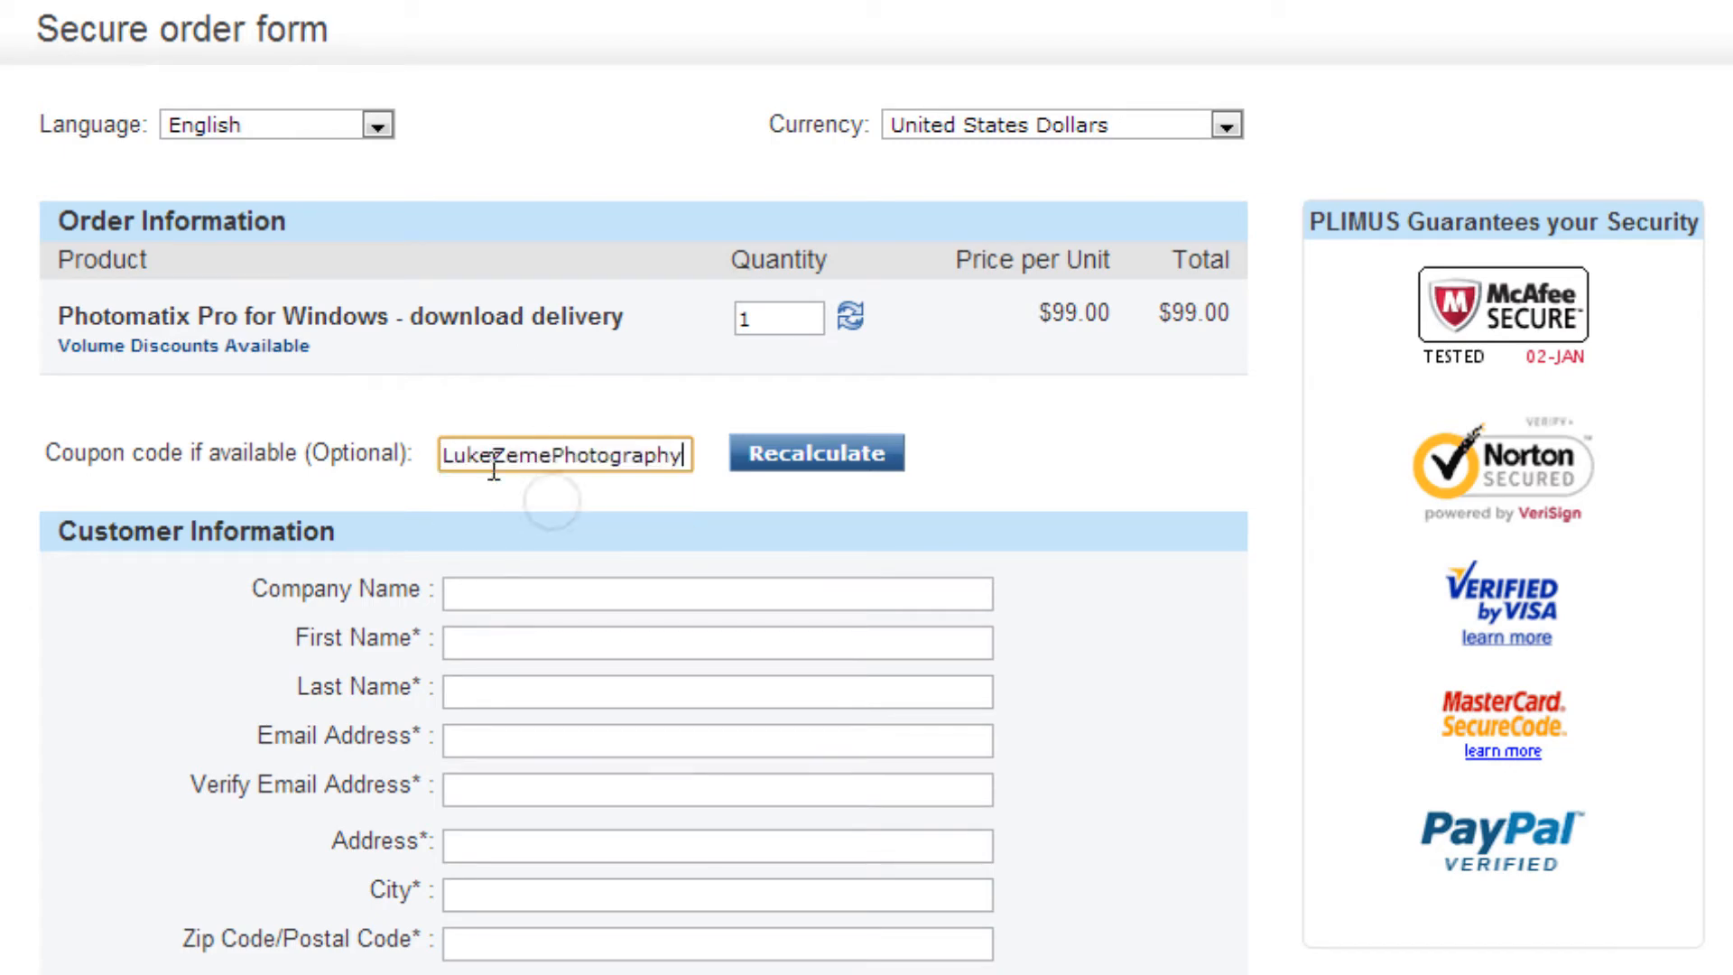
pyautogui.click(816, 452)
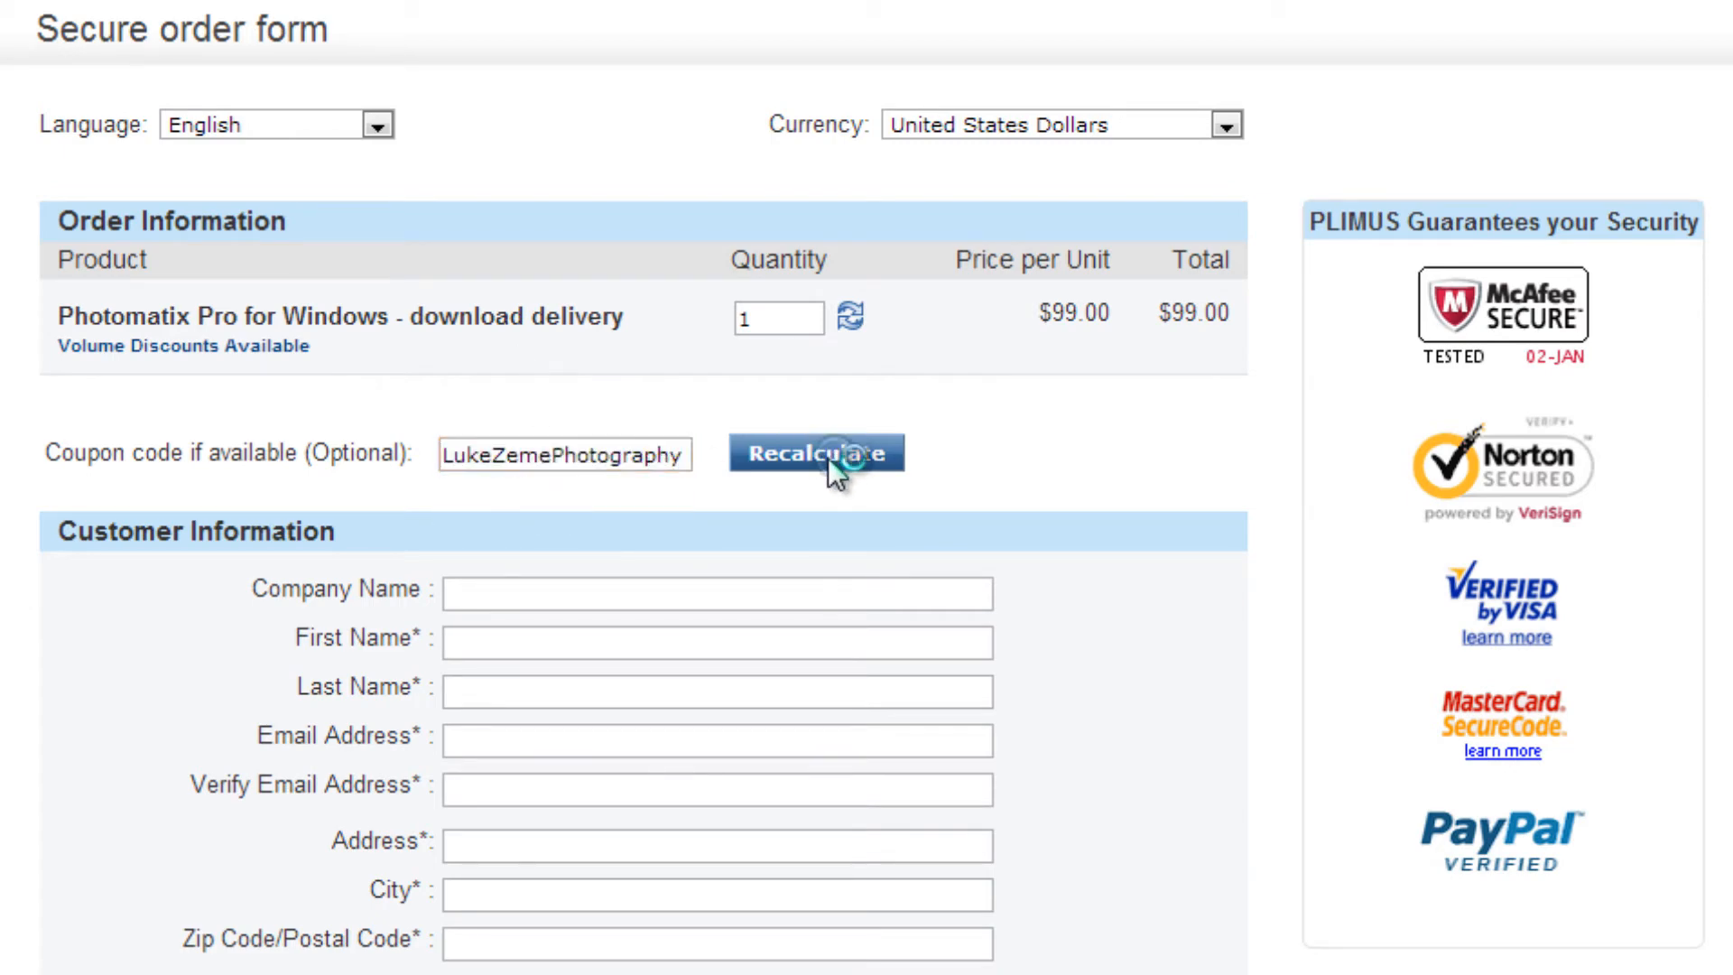
pyautogui.click(817, 452)
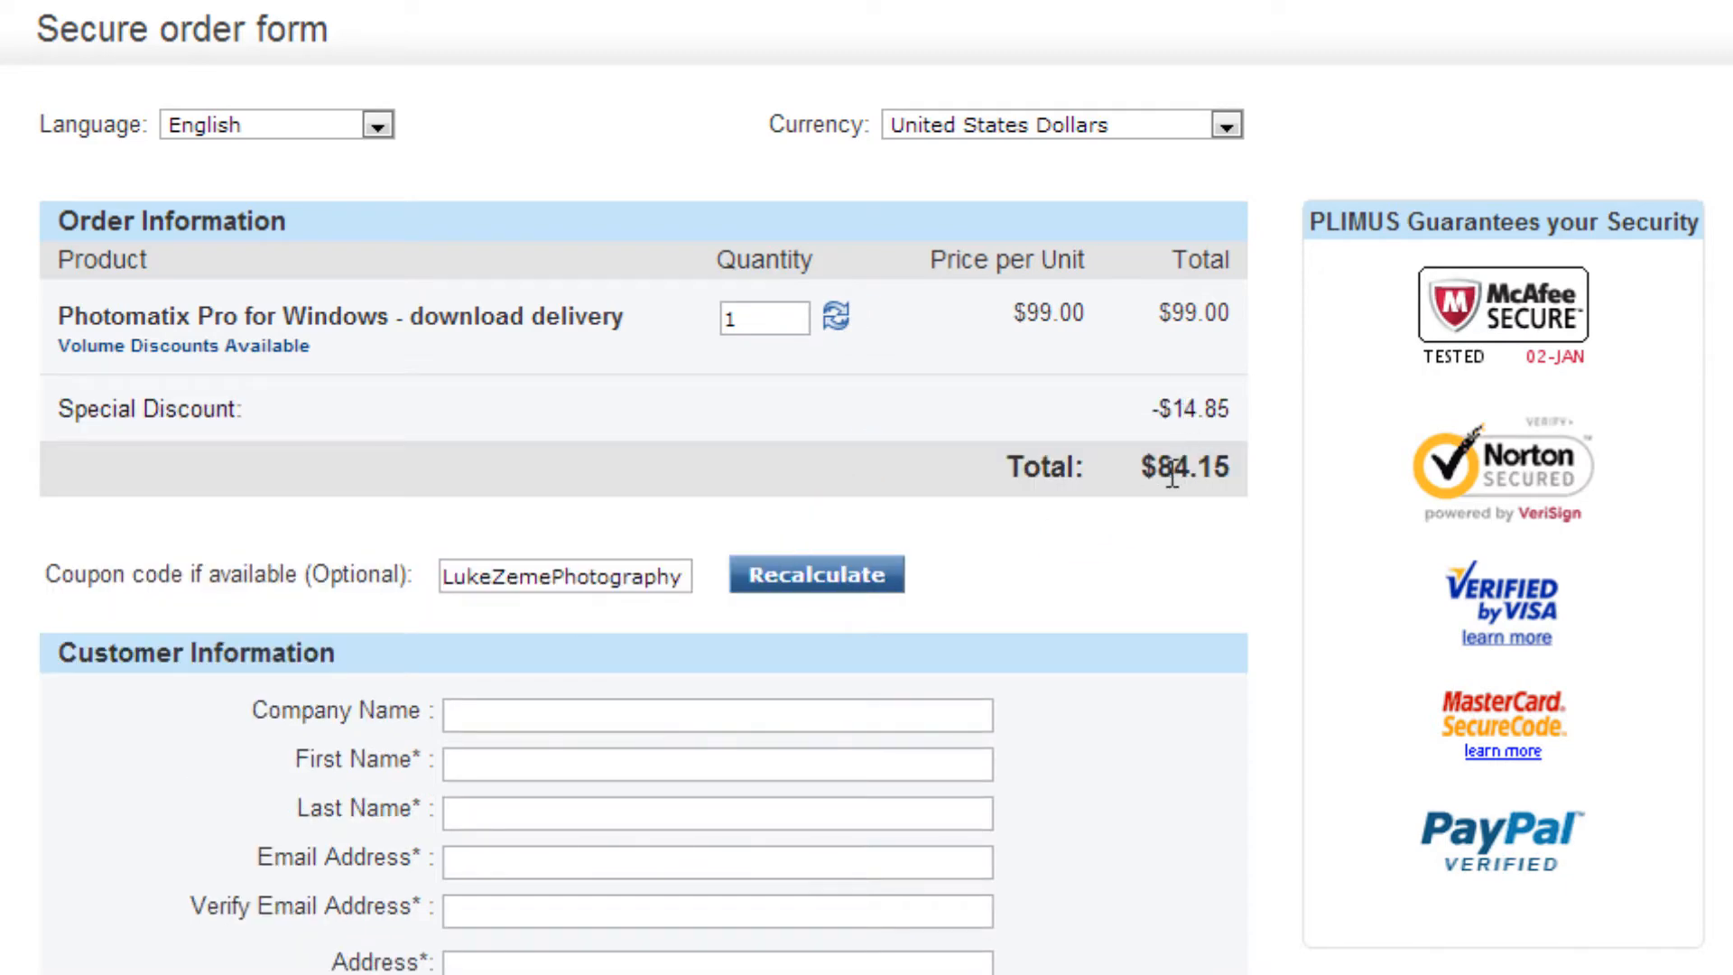
pyautogui.scroll(-3)
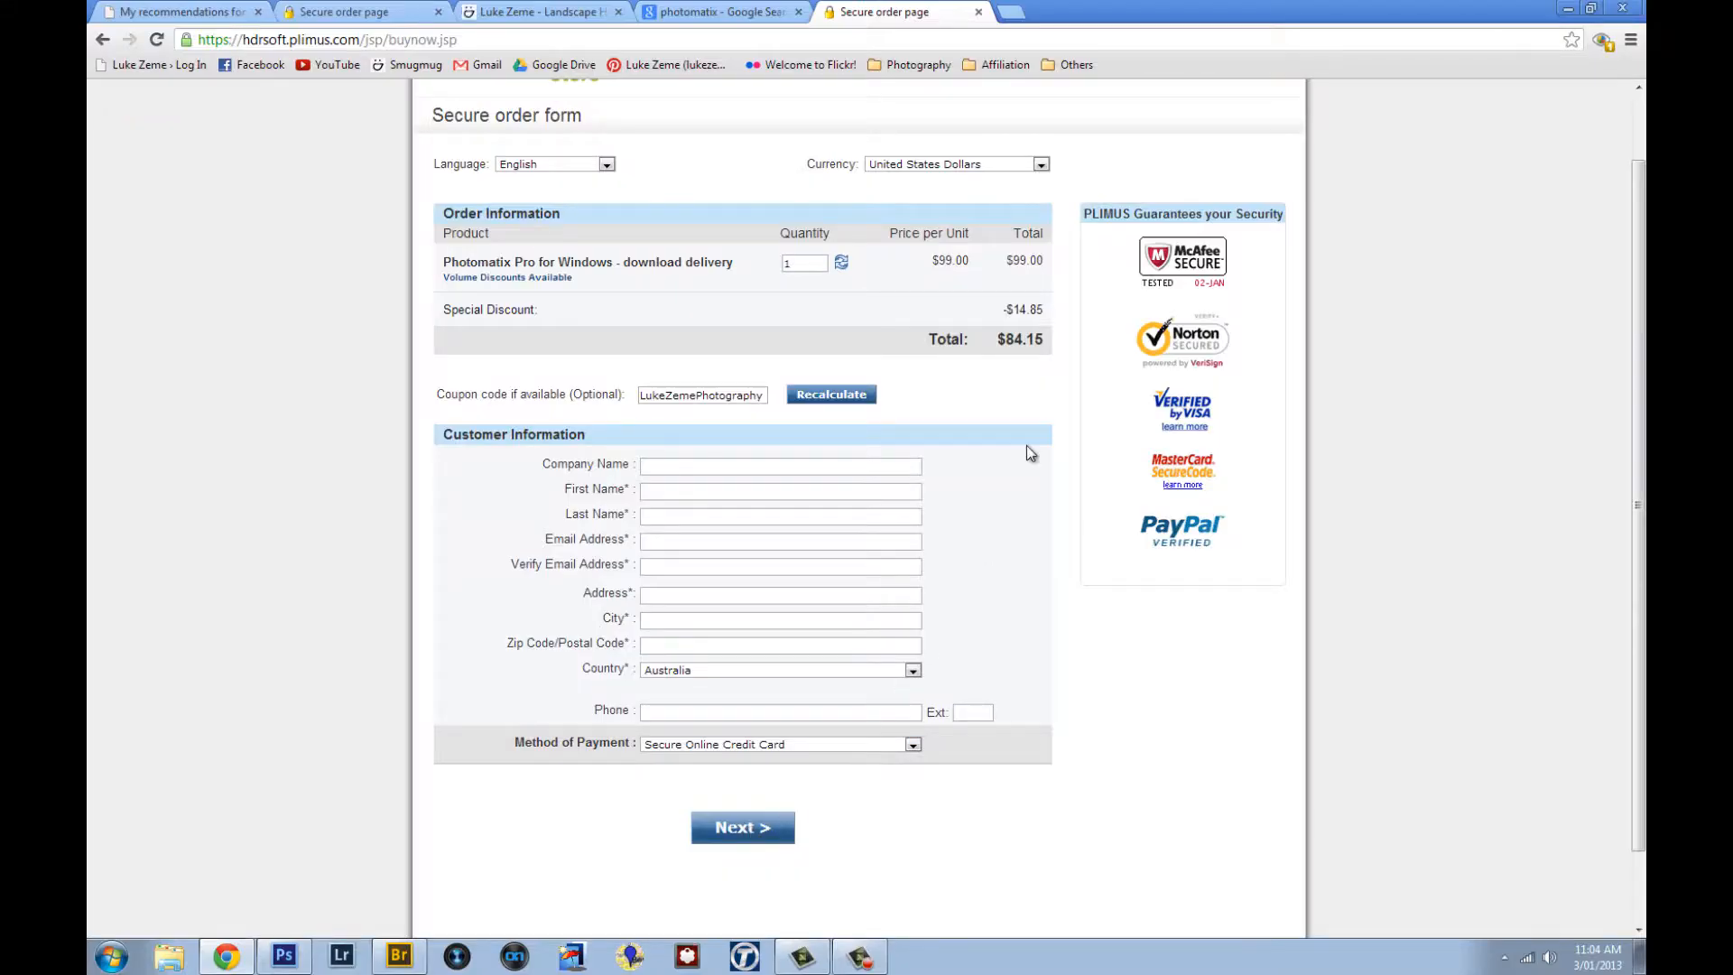
pyautogui.click(541, 11)
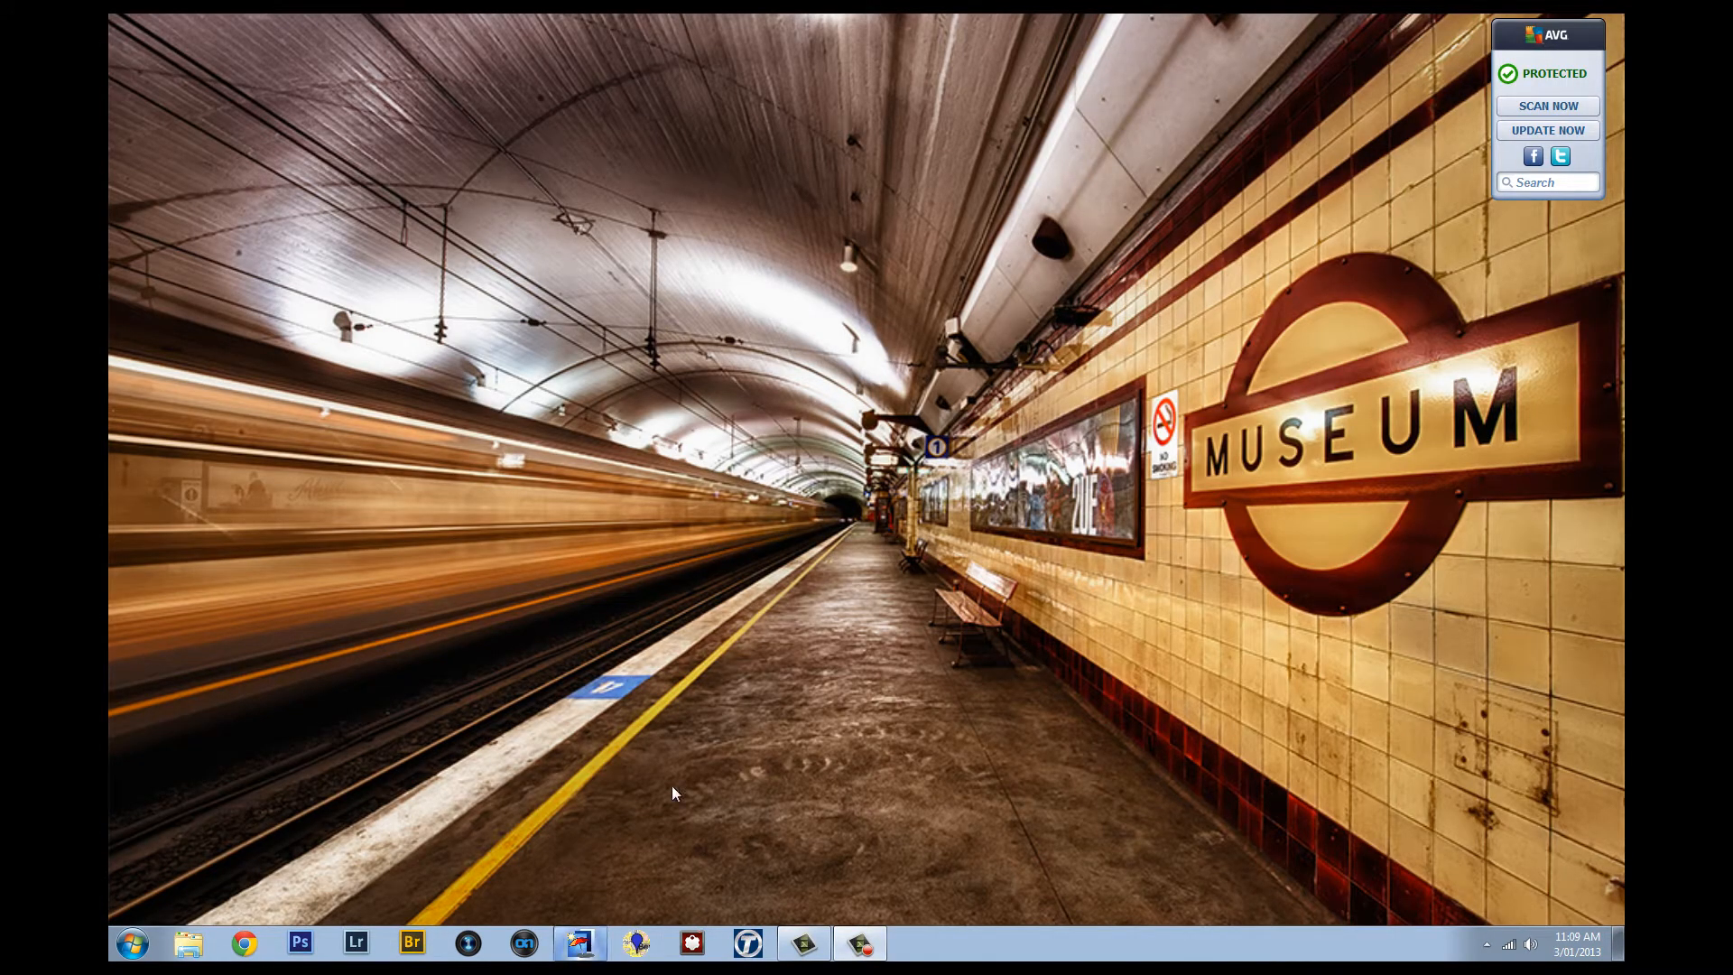
# Launch Photomatix Pro and load the bracketed exposures DSC_9809 through DSC_9813.
pyautogui.click(579, 943)
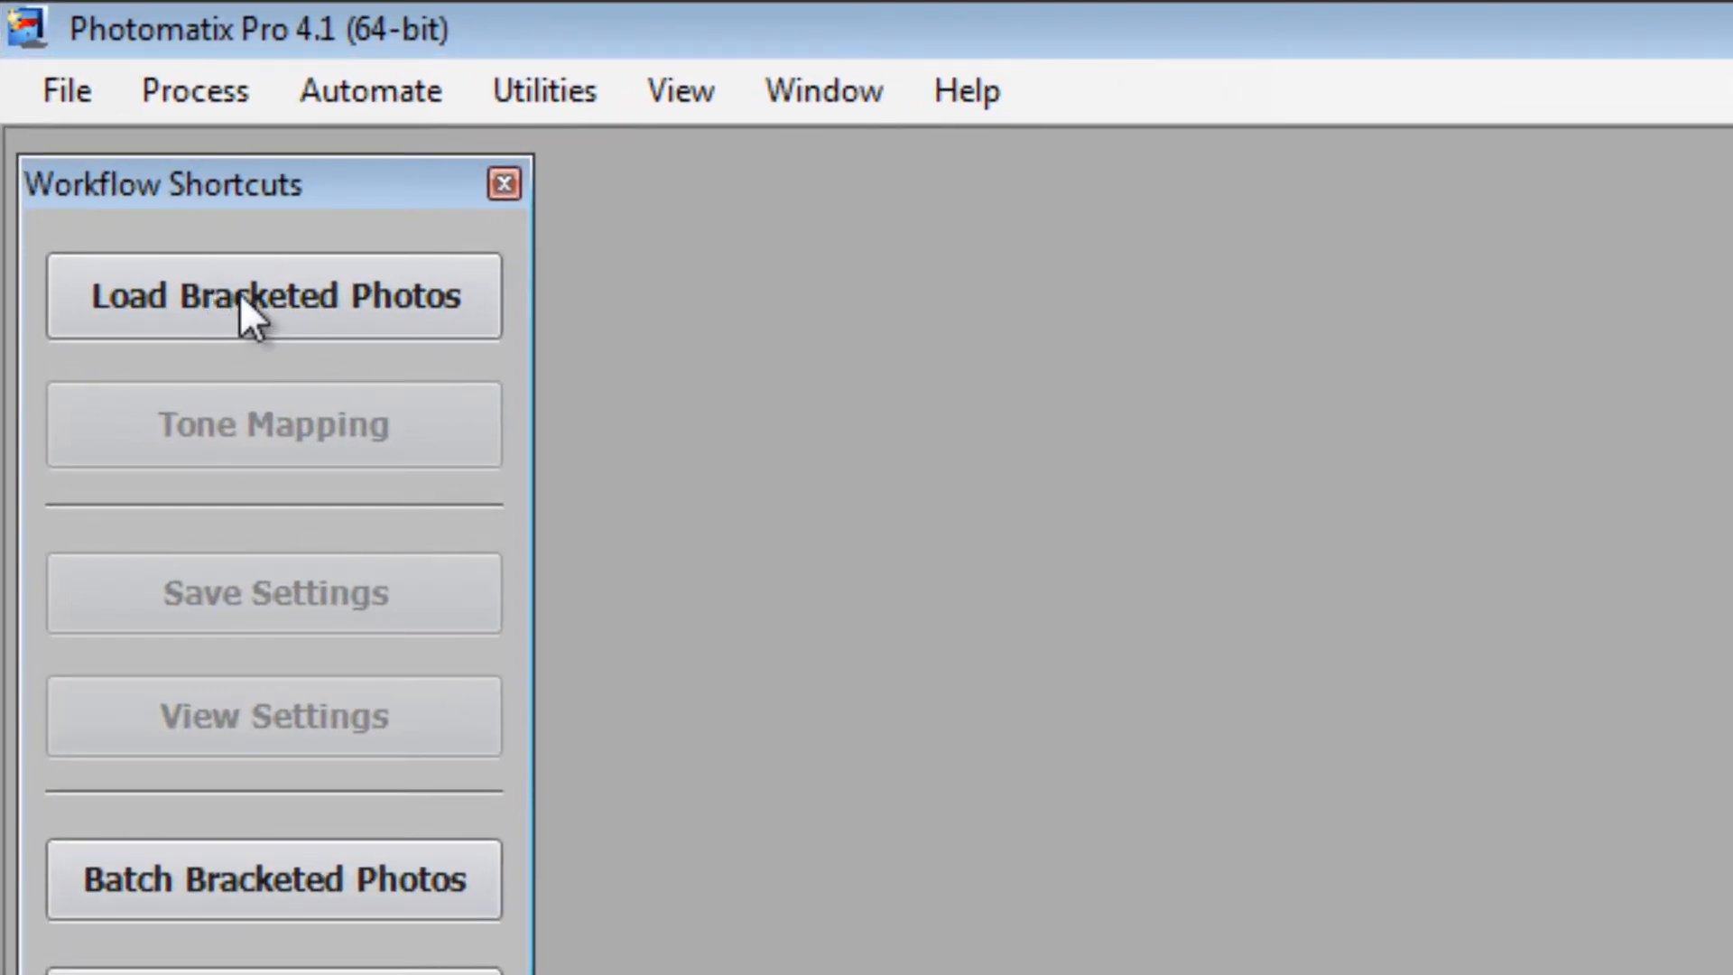
pyautogui.click(273, 295)
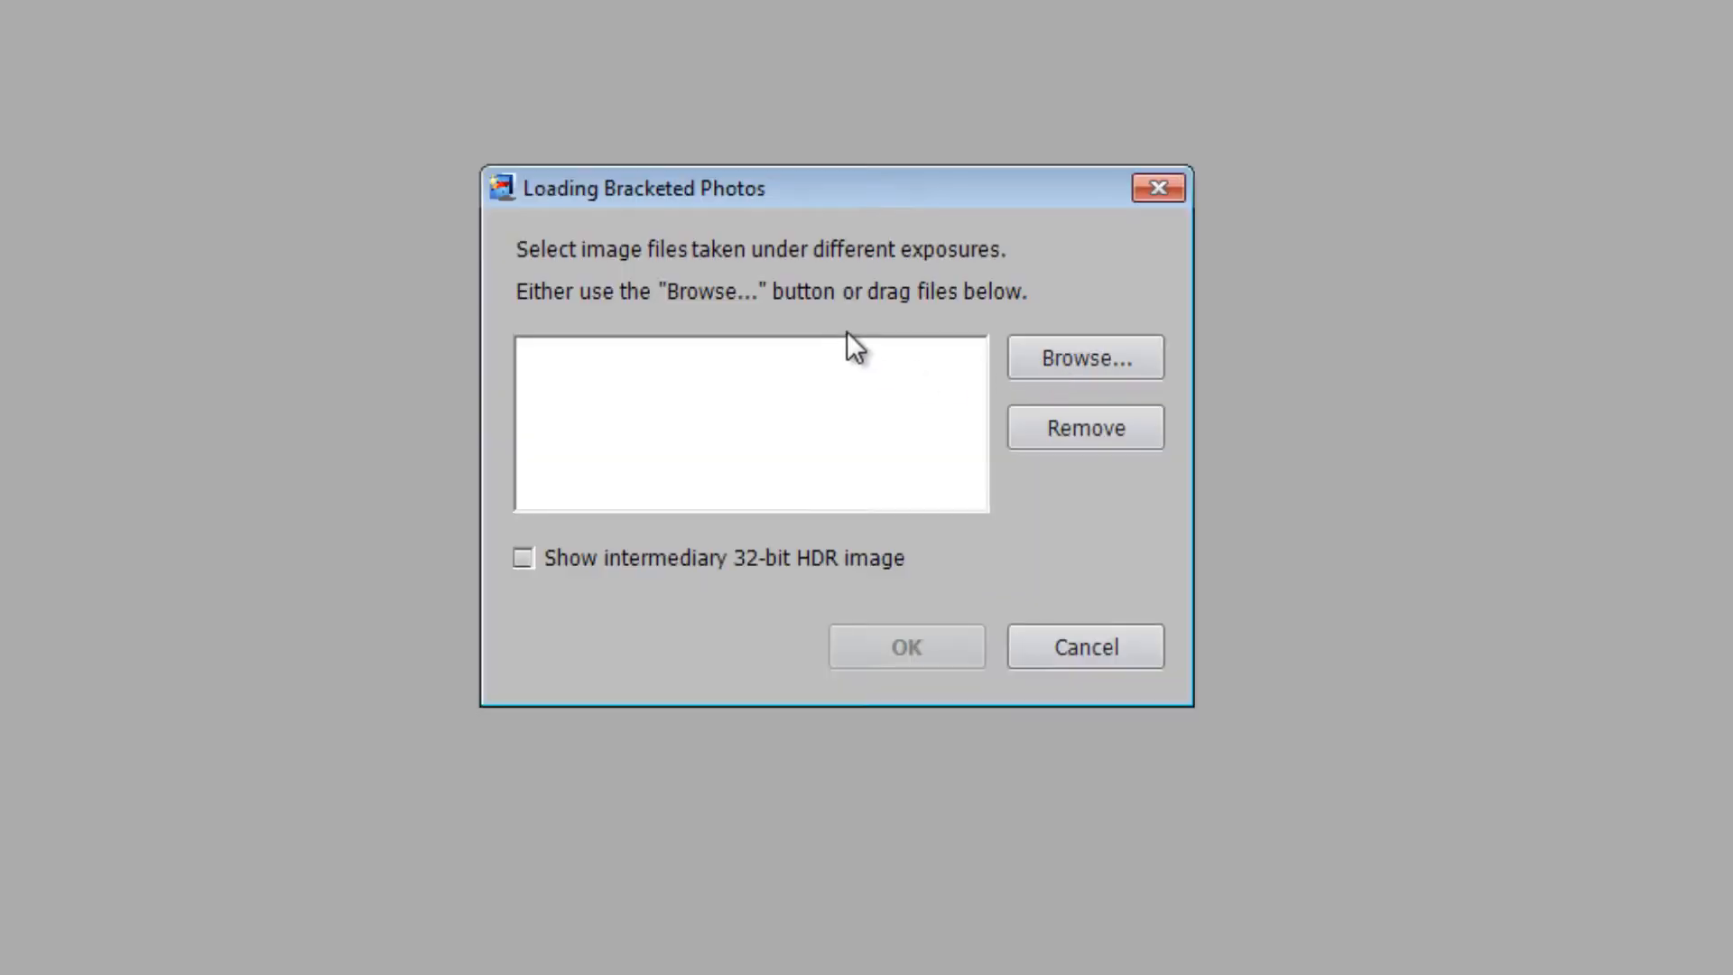
pyautogui.click(1083, 355)
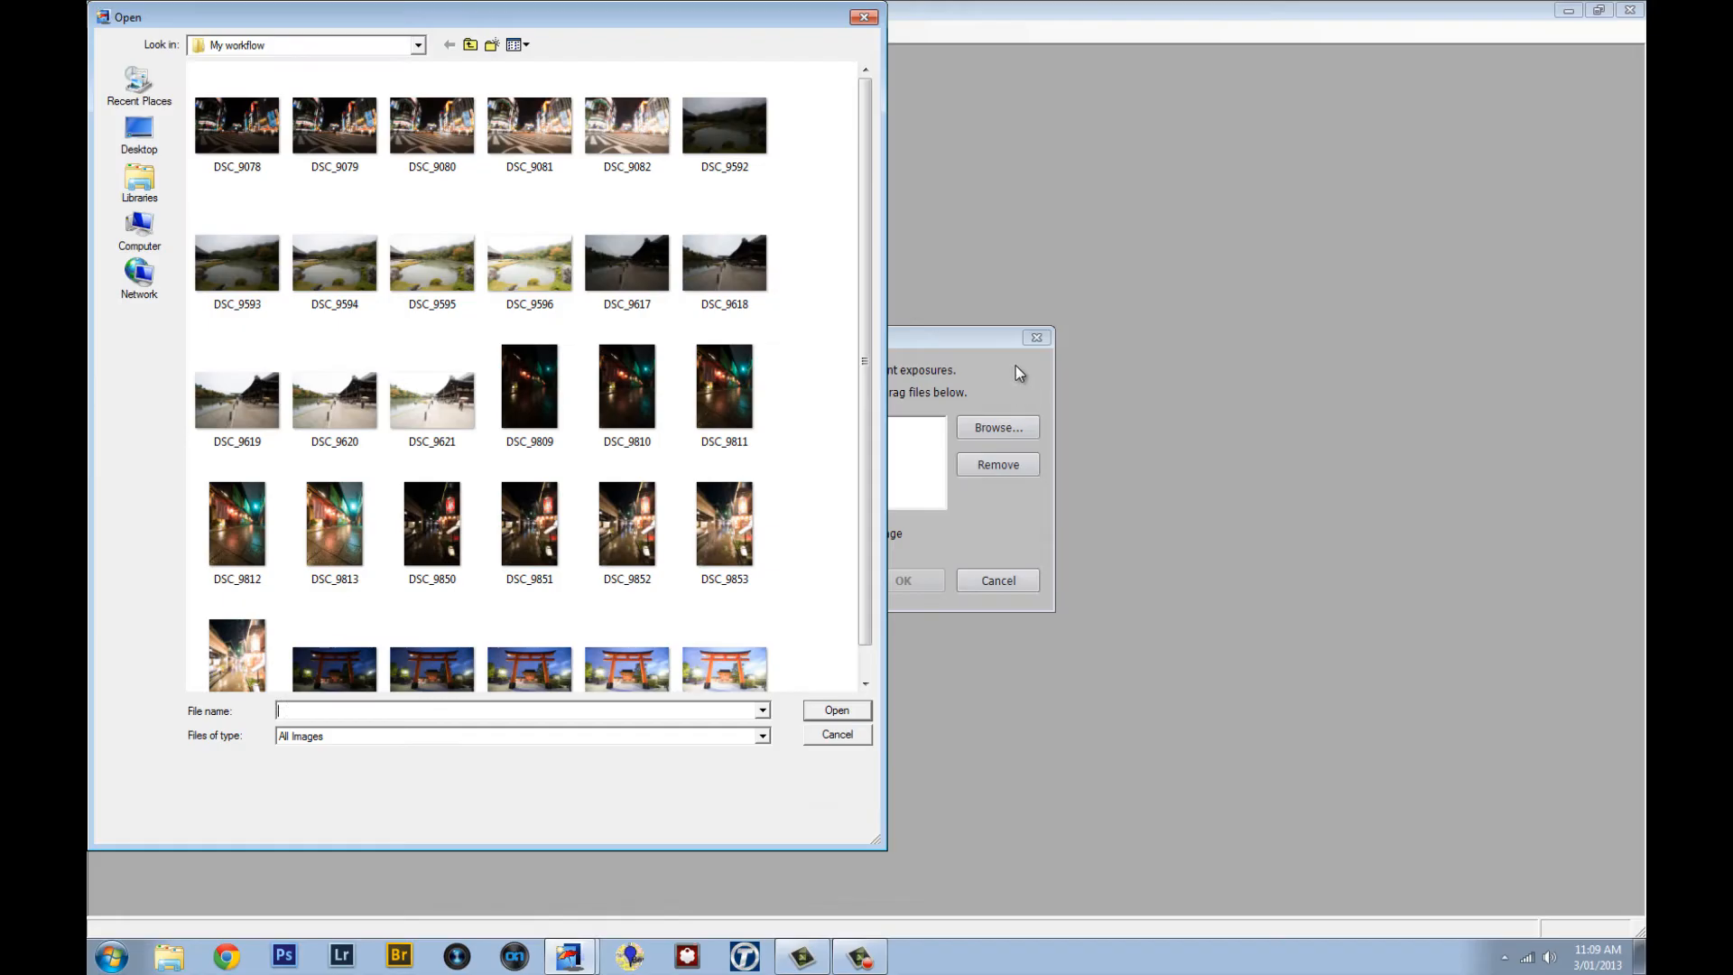
pyautogui.click(431, 125)
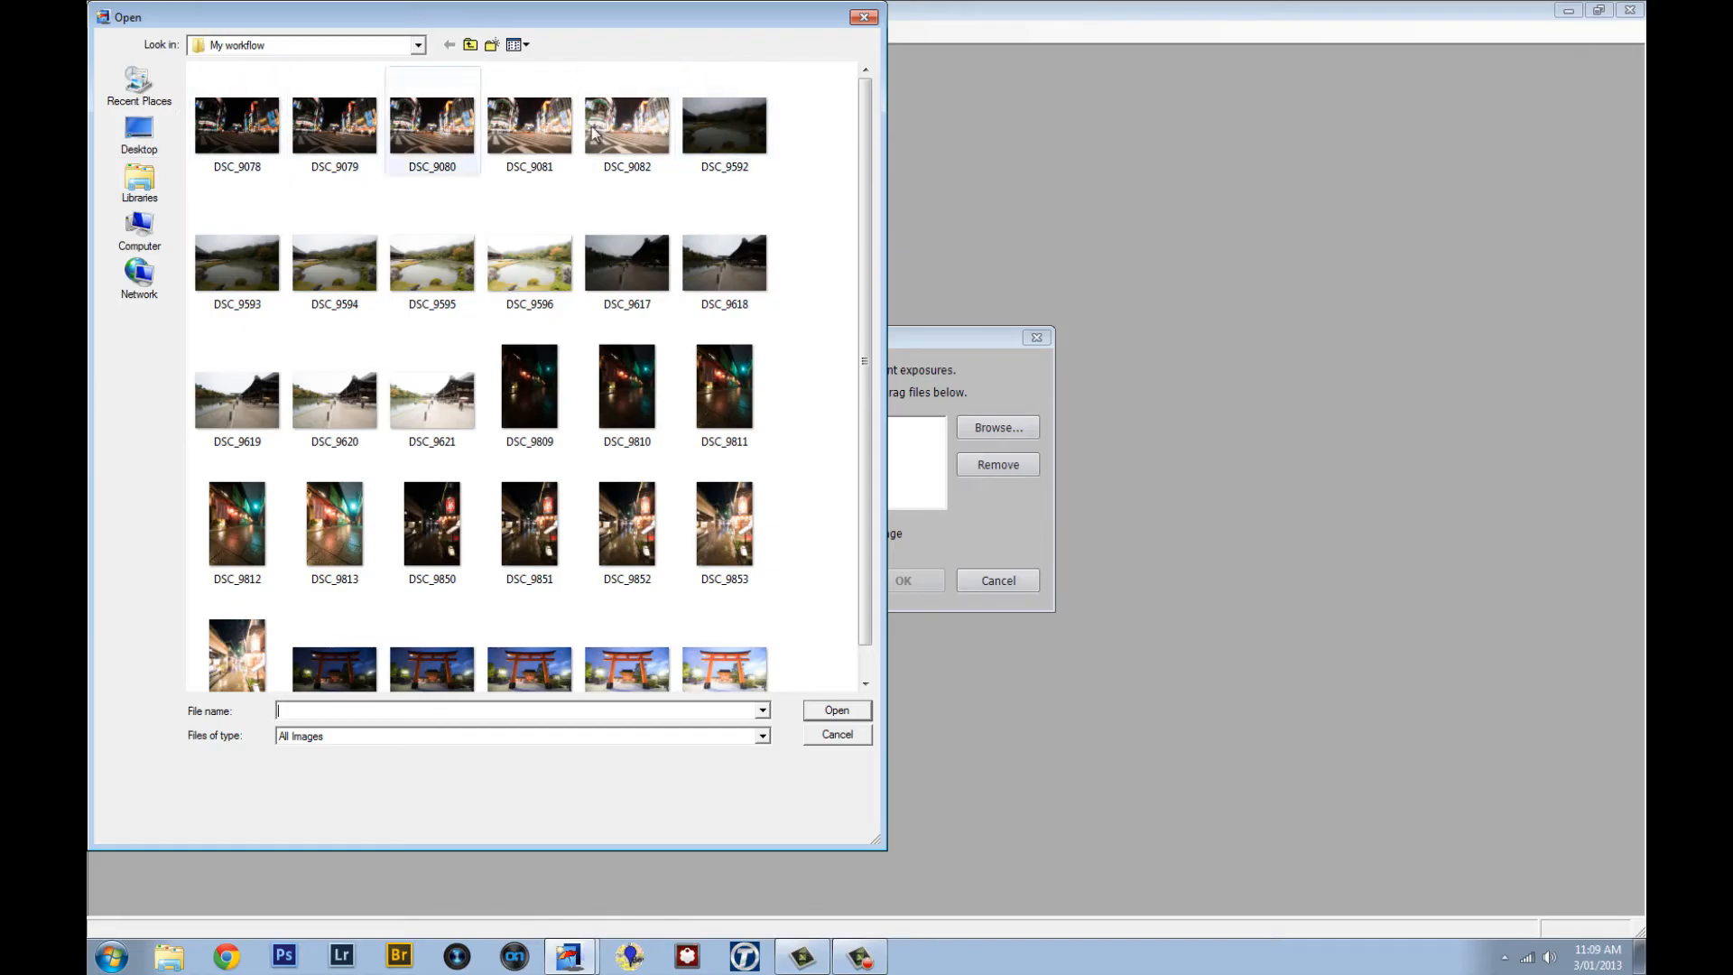
pyautogui.moveTo(335, 262)
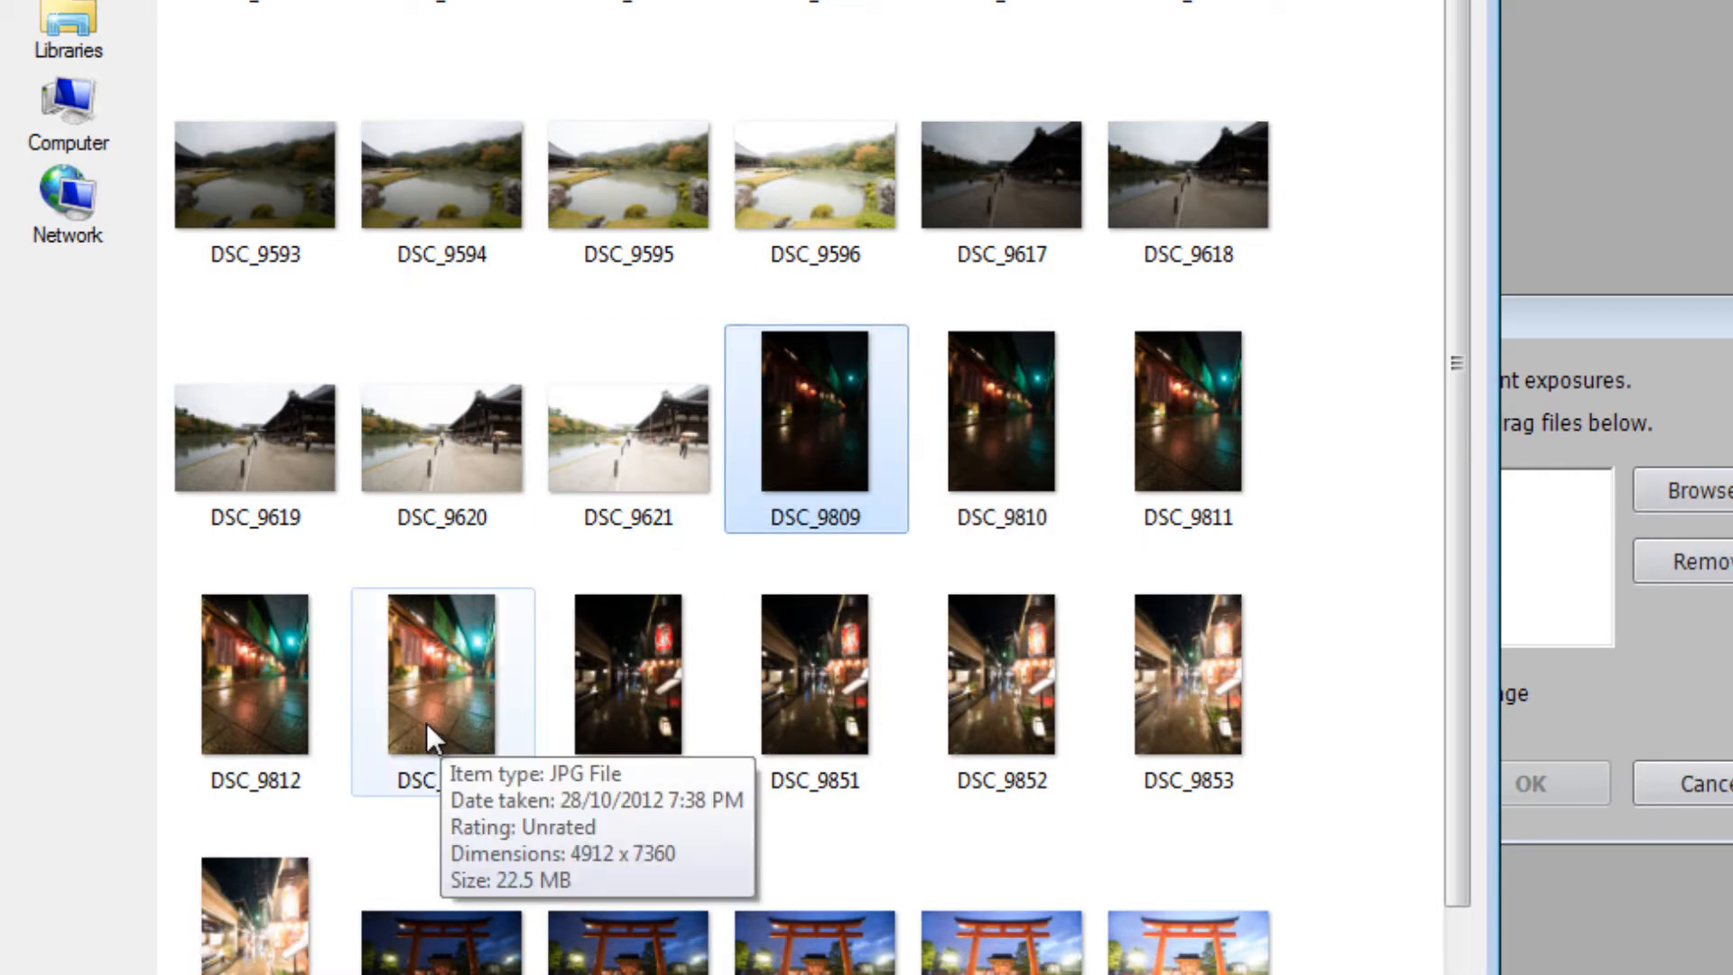
pyautogui.click(439, 674)
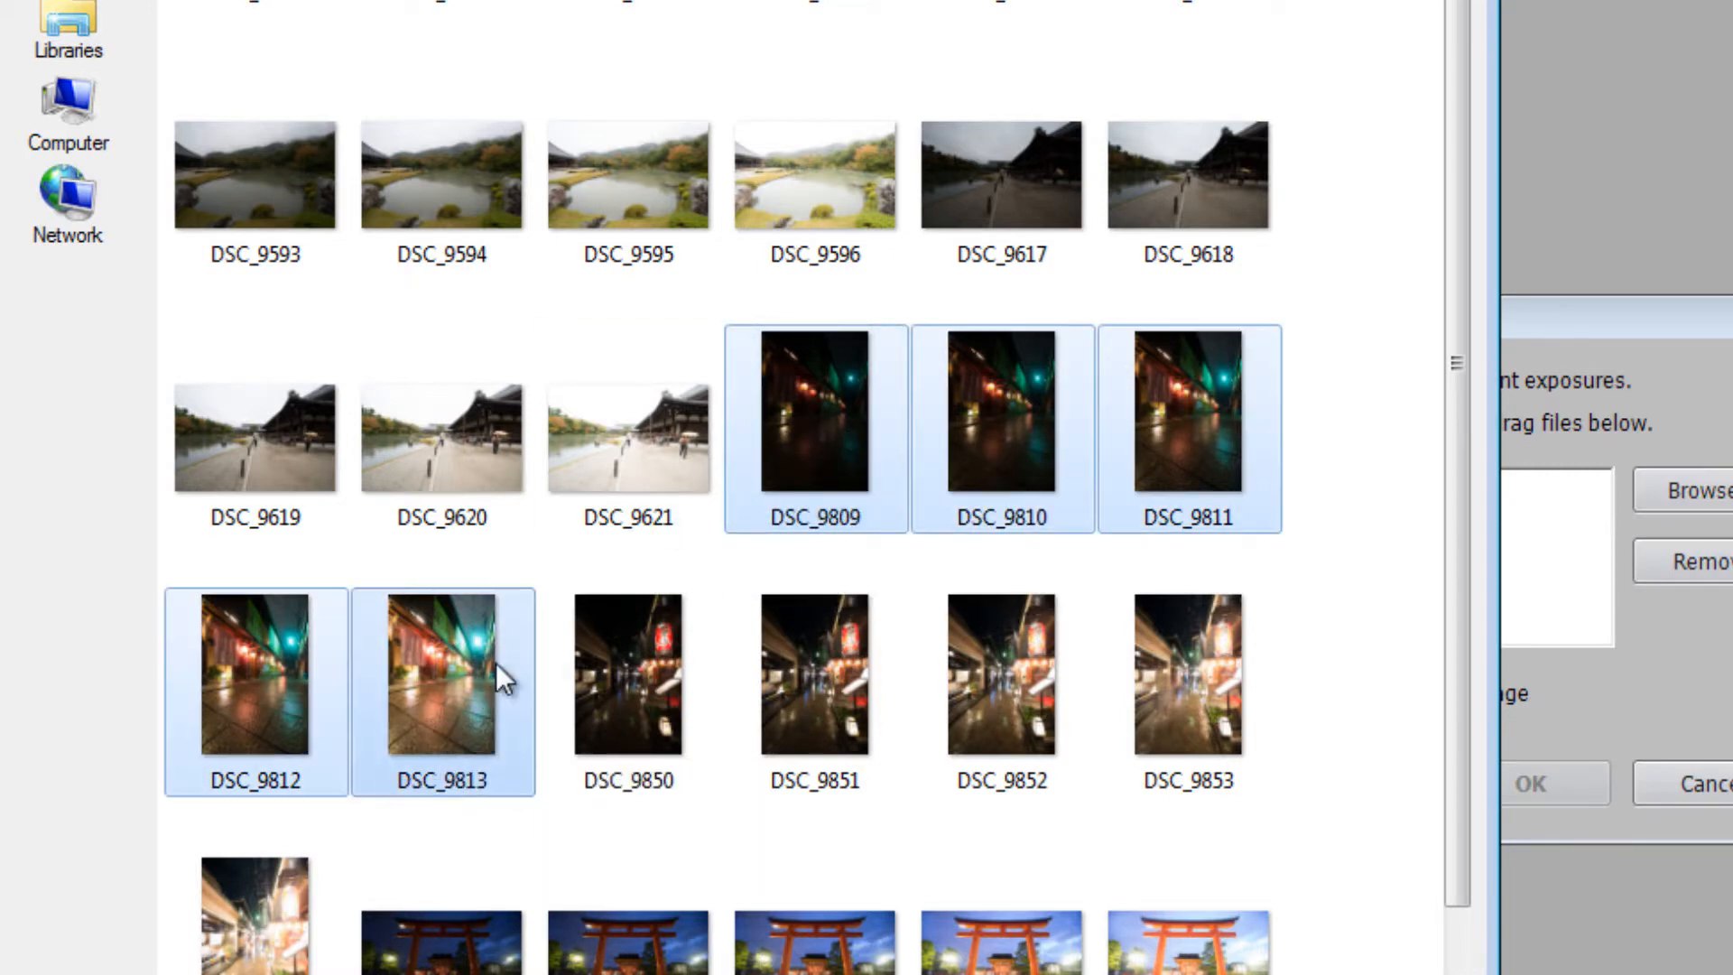
pyautogui.moveTo(1461, 812)
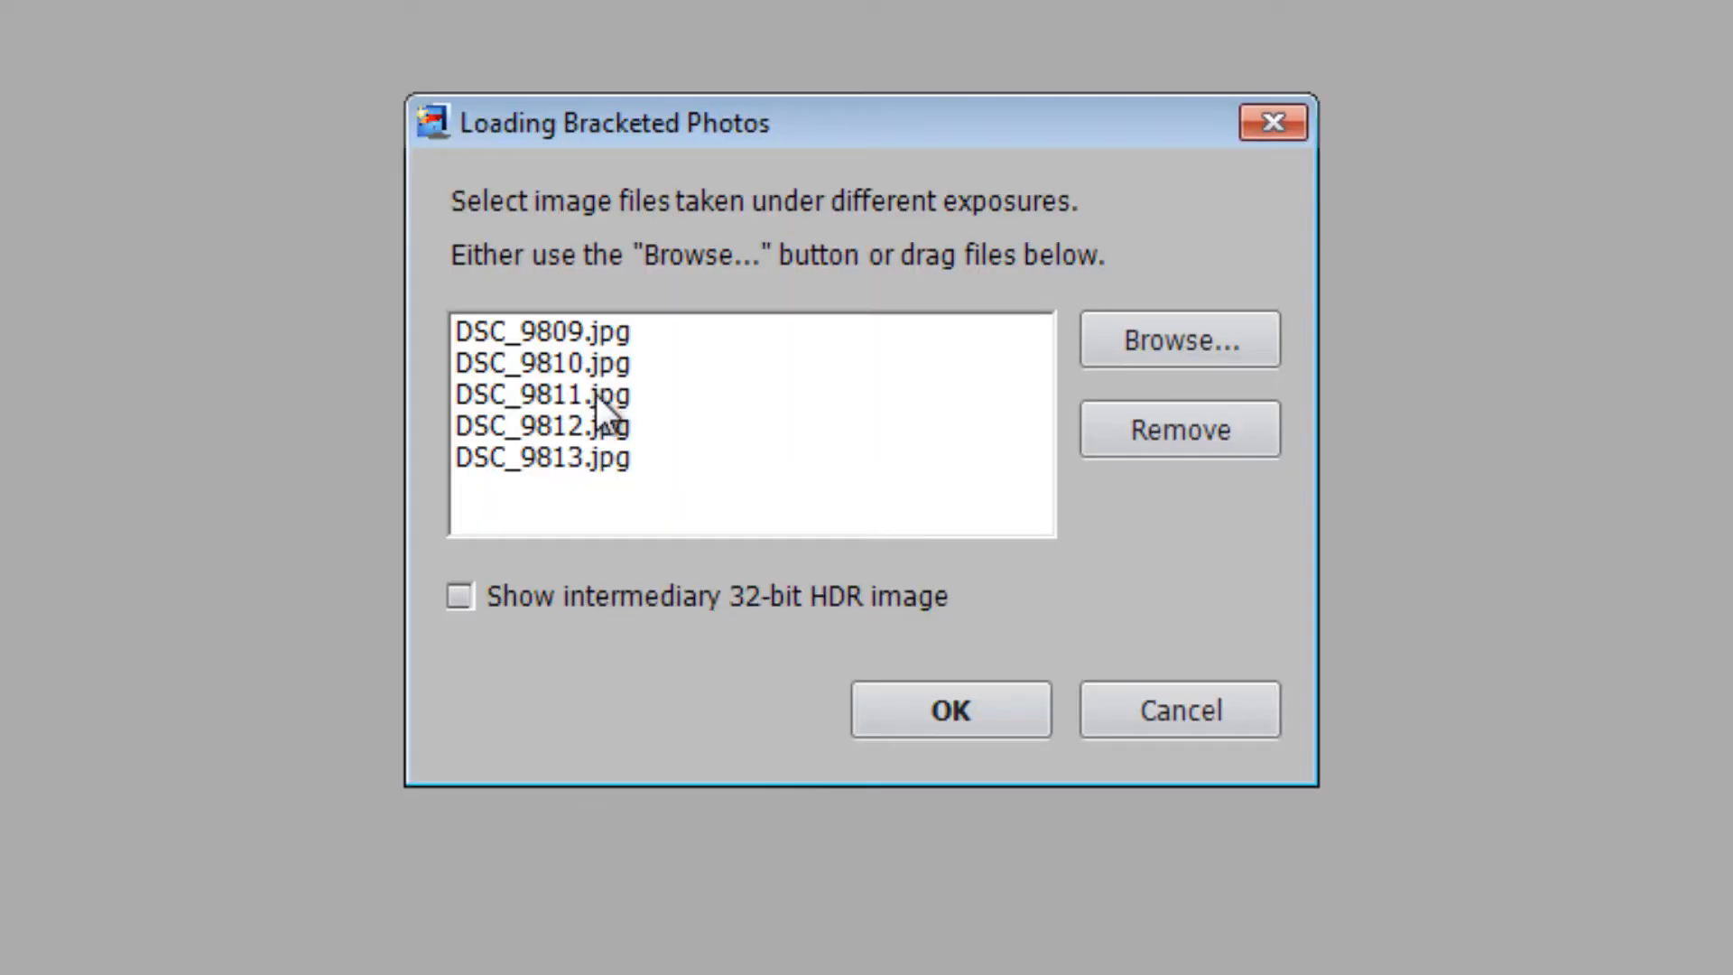
pyautogui.moveTo(983, 768)
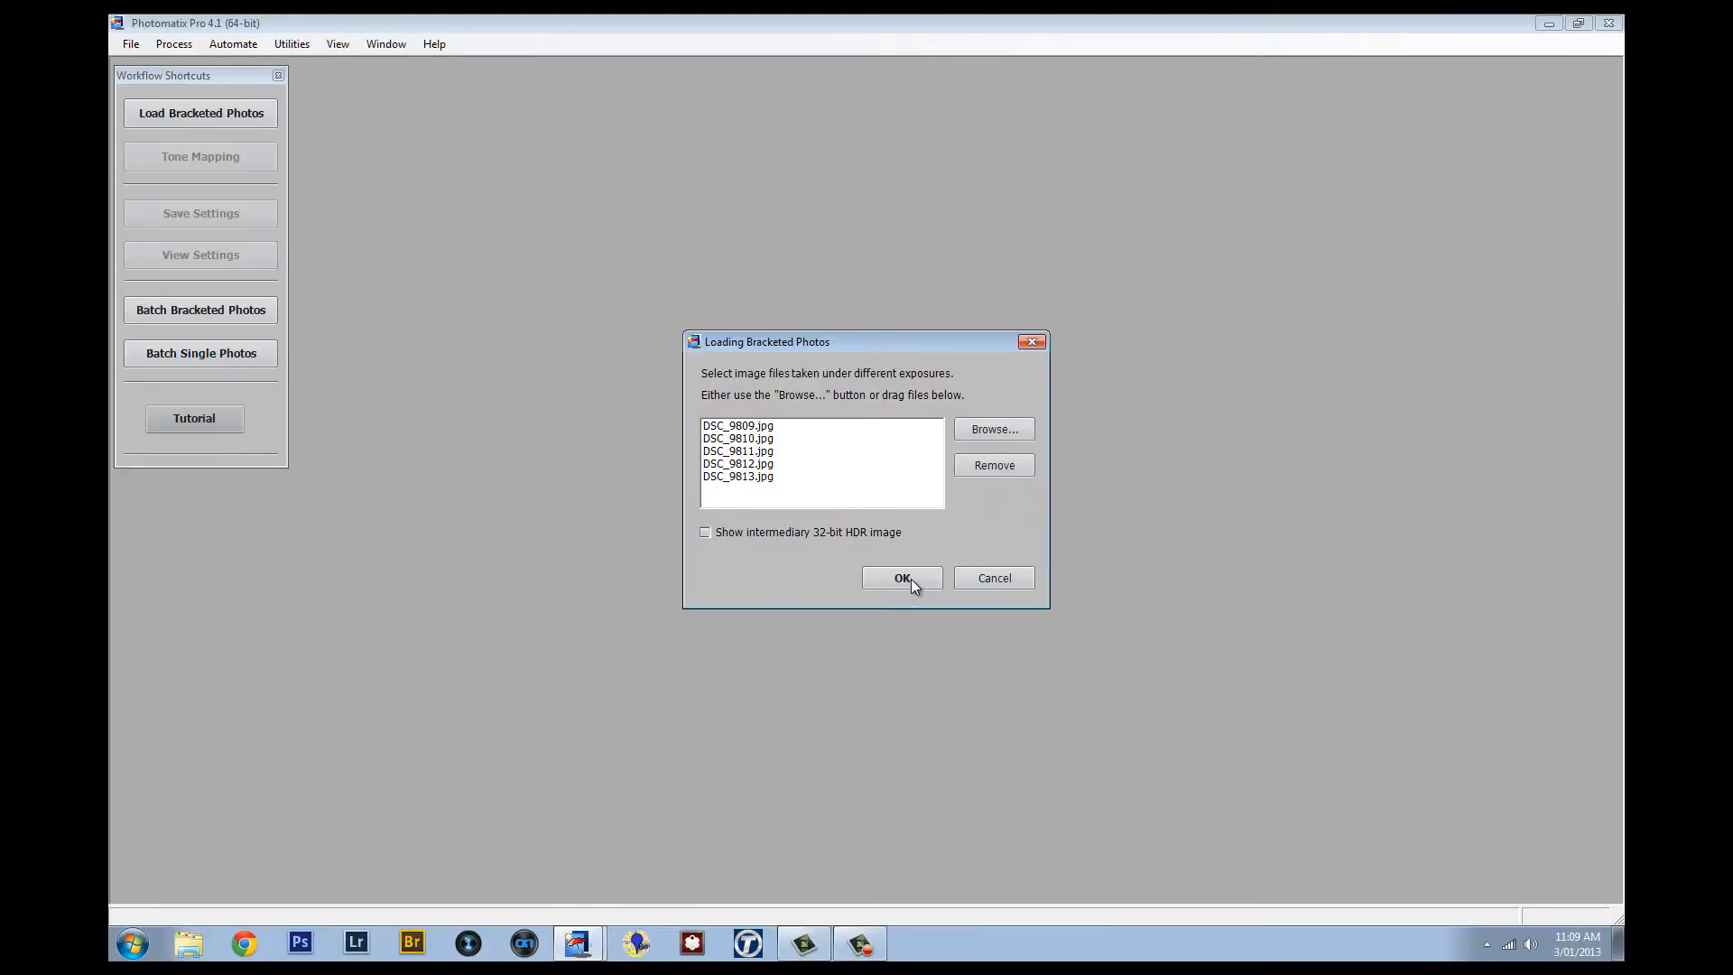
pyautogui.click(901, 577)
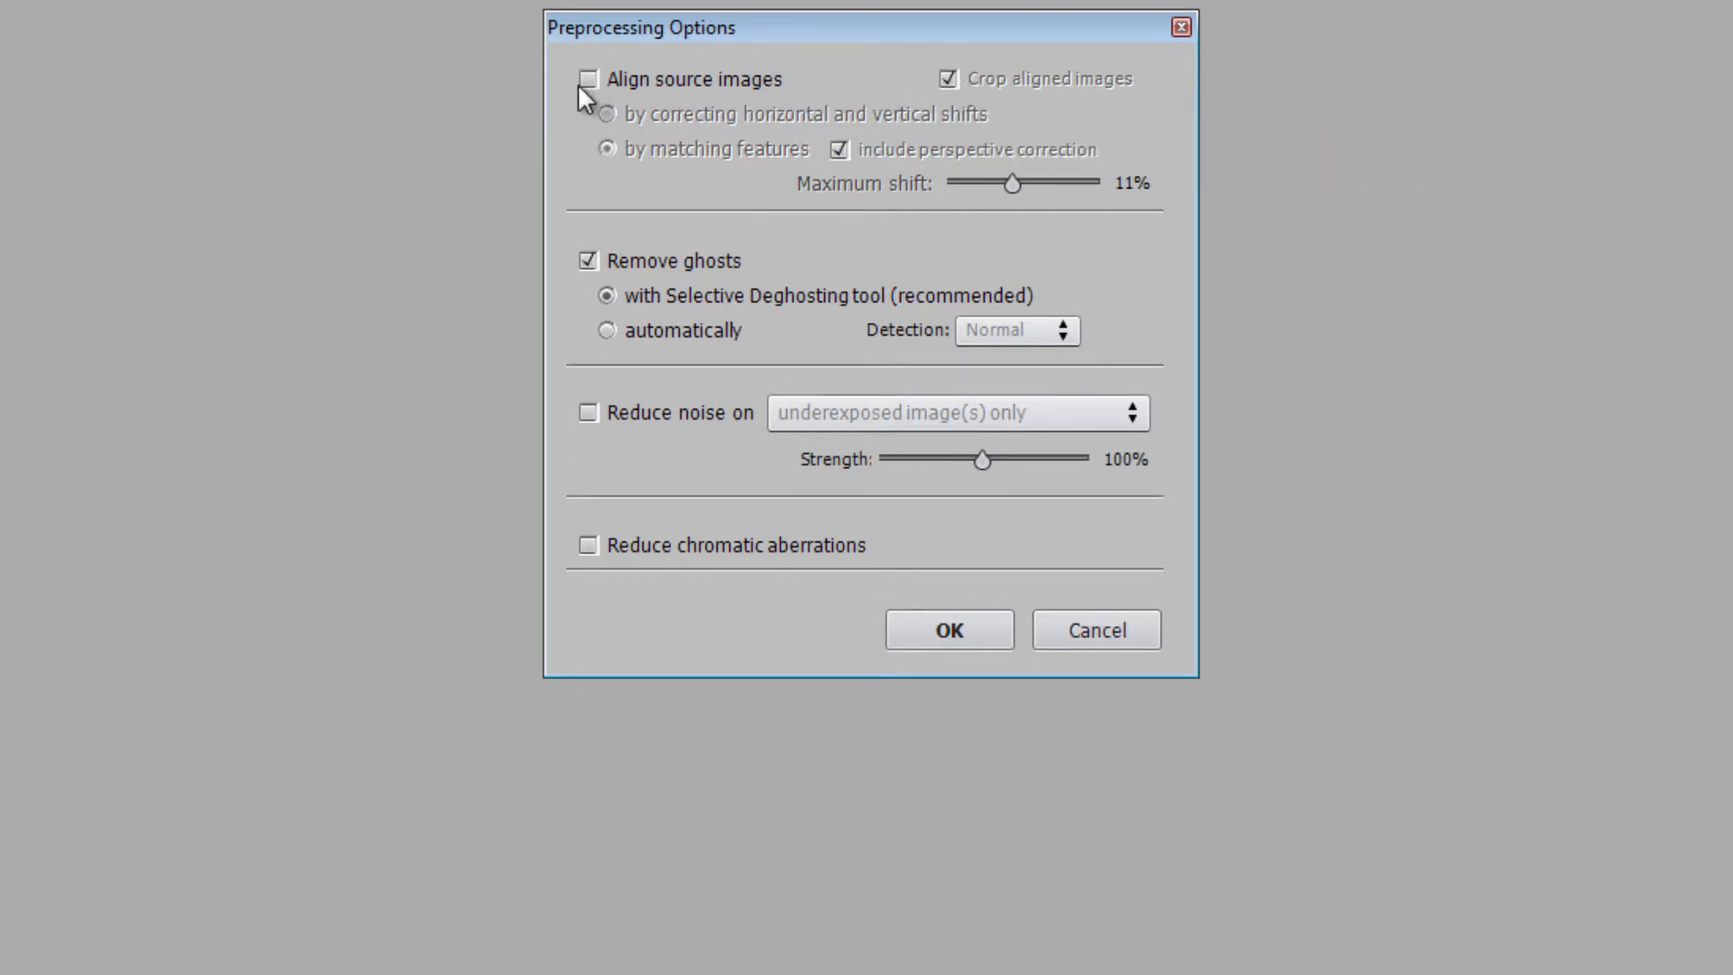
# Leave ghost removal and chromatic aberration reduction off, and start the HDR merge.
pyautogui.click(586, 261)
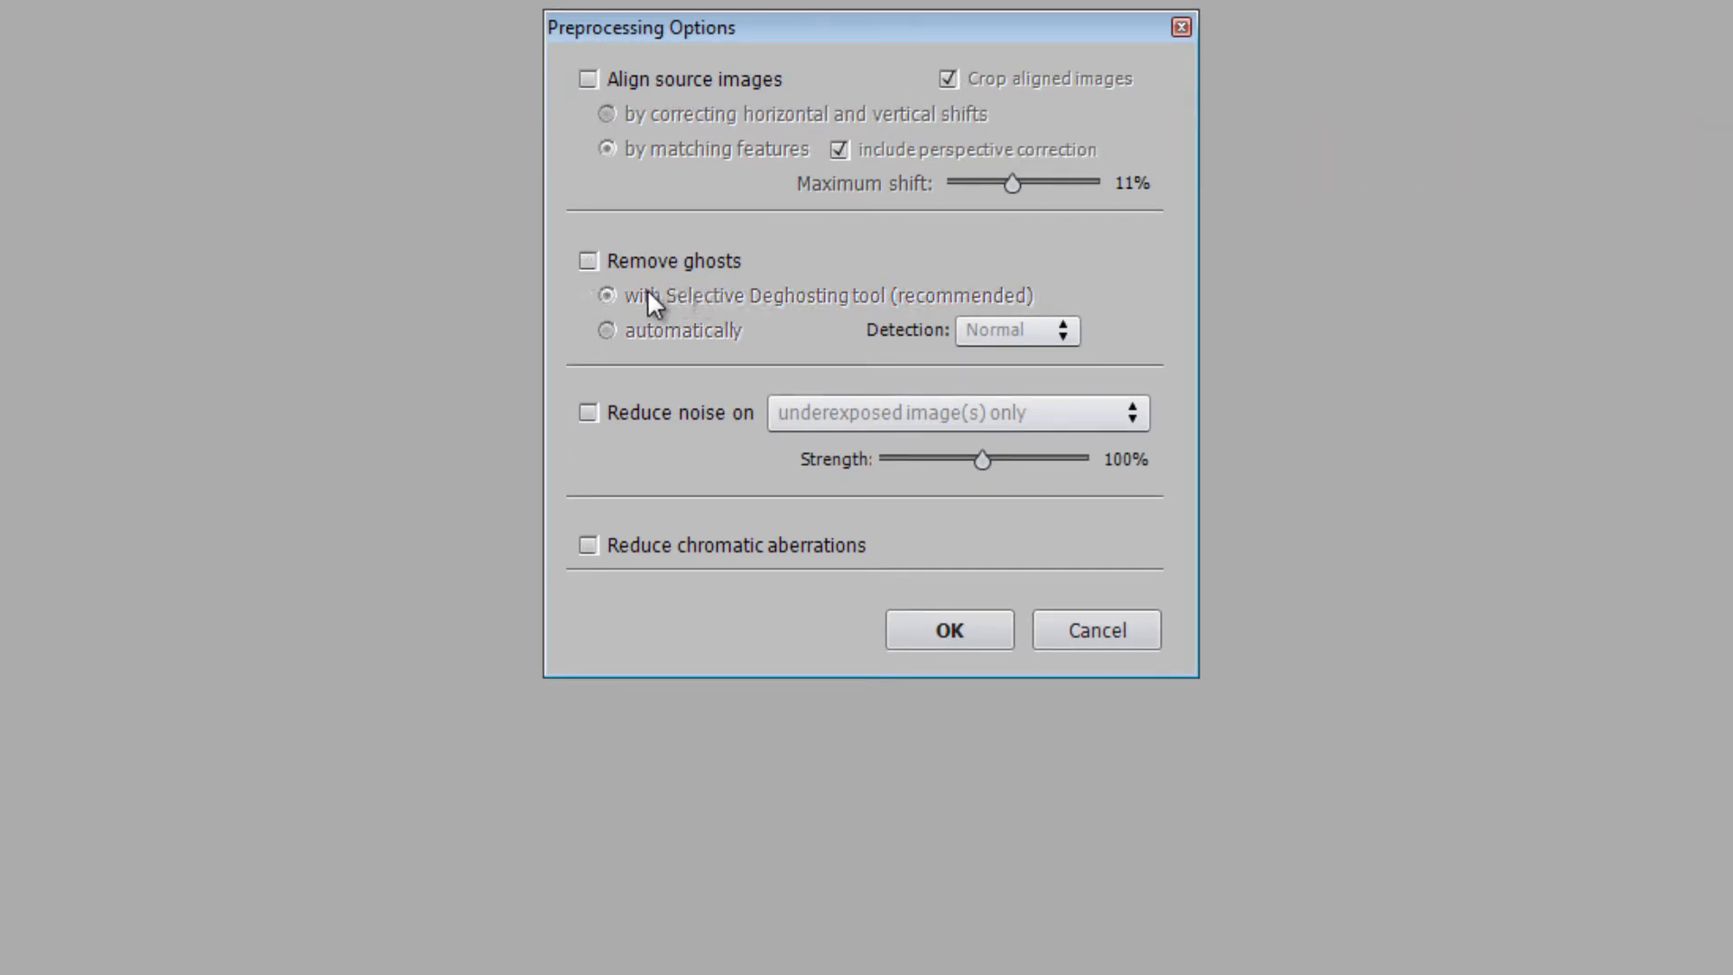
pyautogui.moveTo(740, 307)
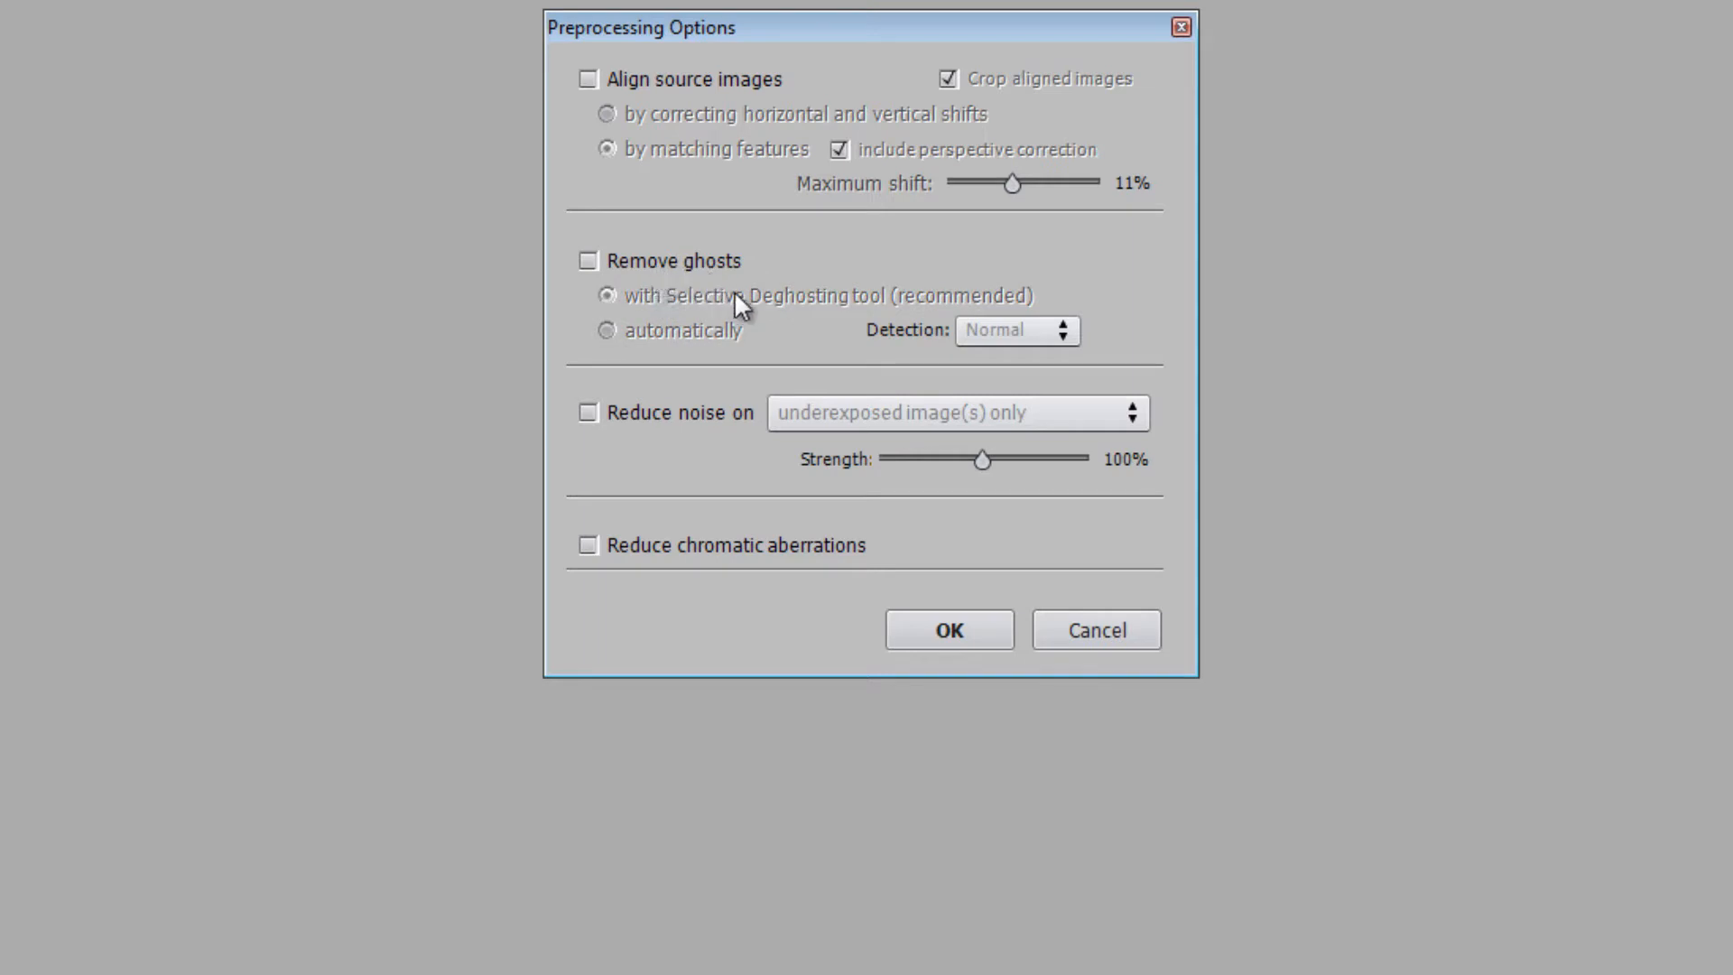
pyautogui.moveTo(723, 332)
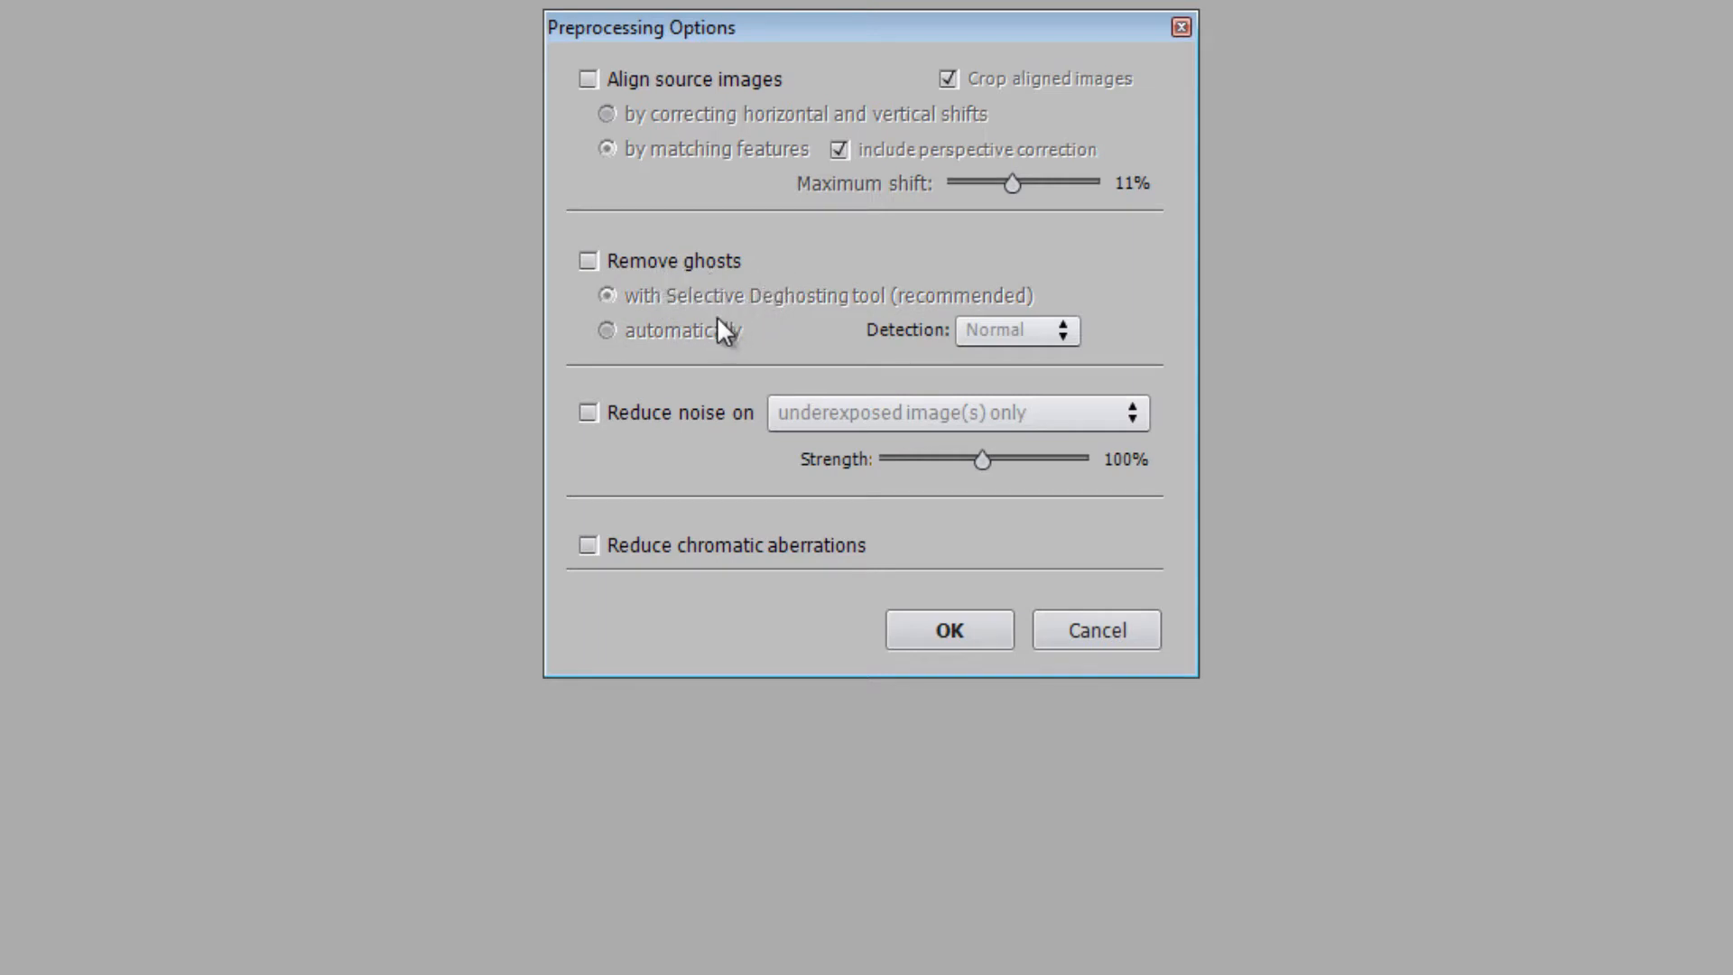
pyautogui.moveTo(715, 273)
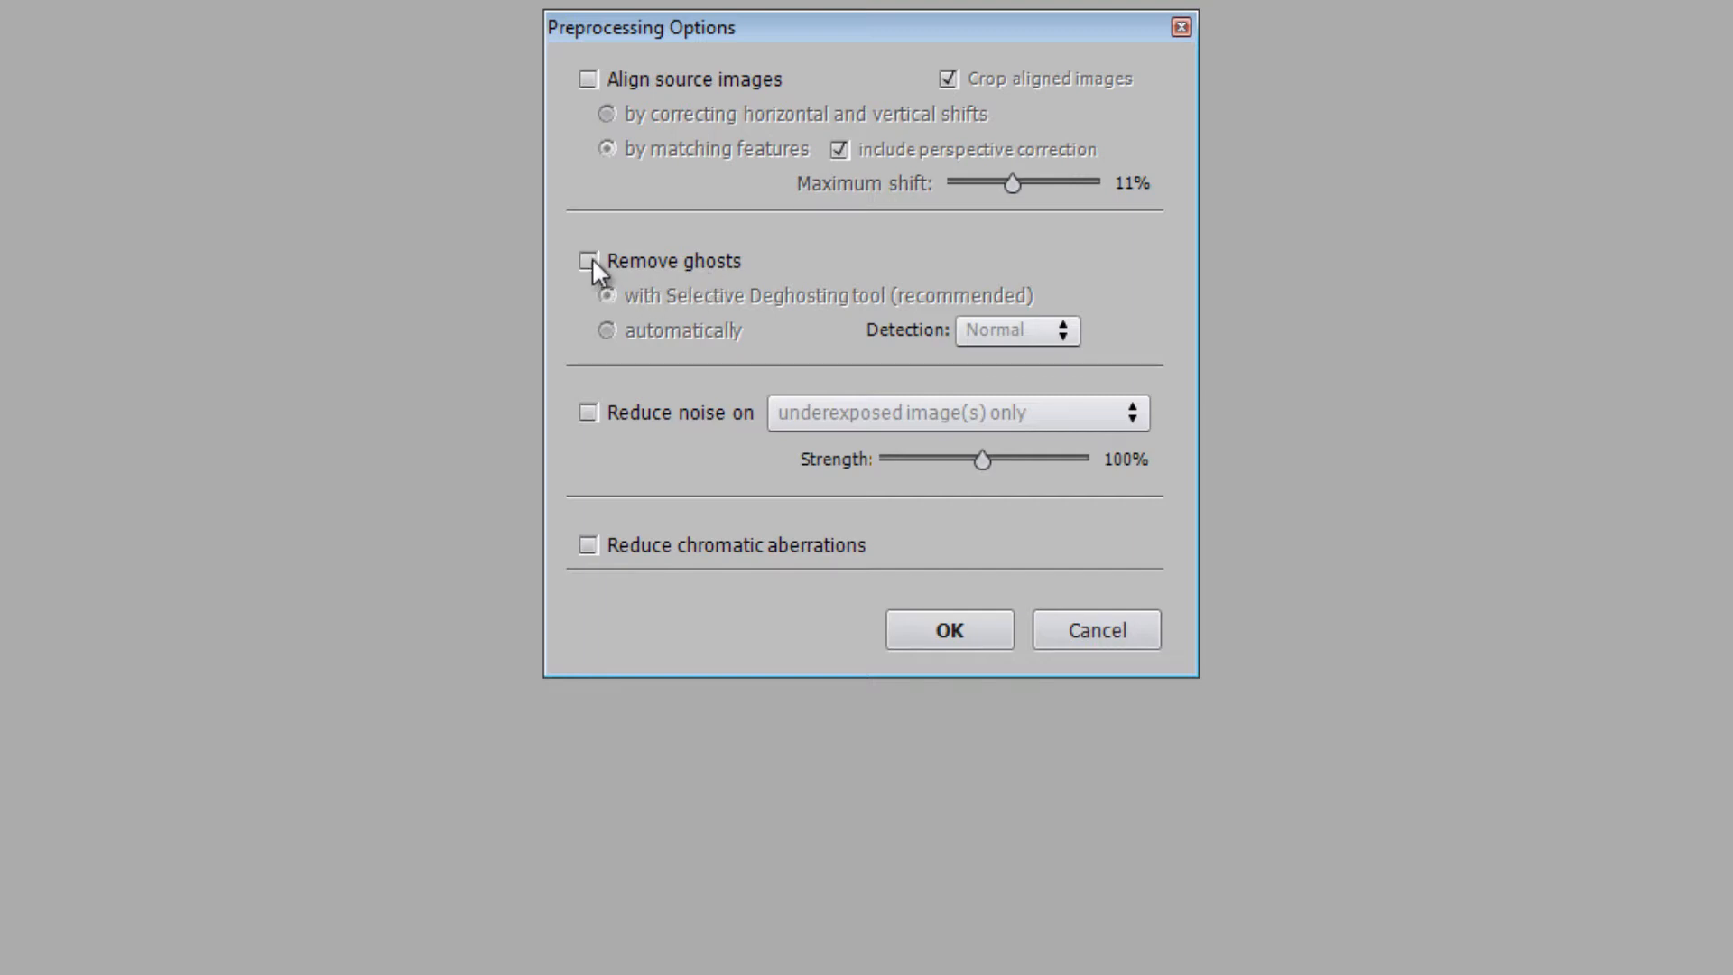
pyautogui.click(586, 261)
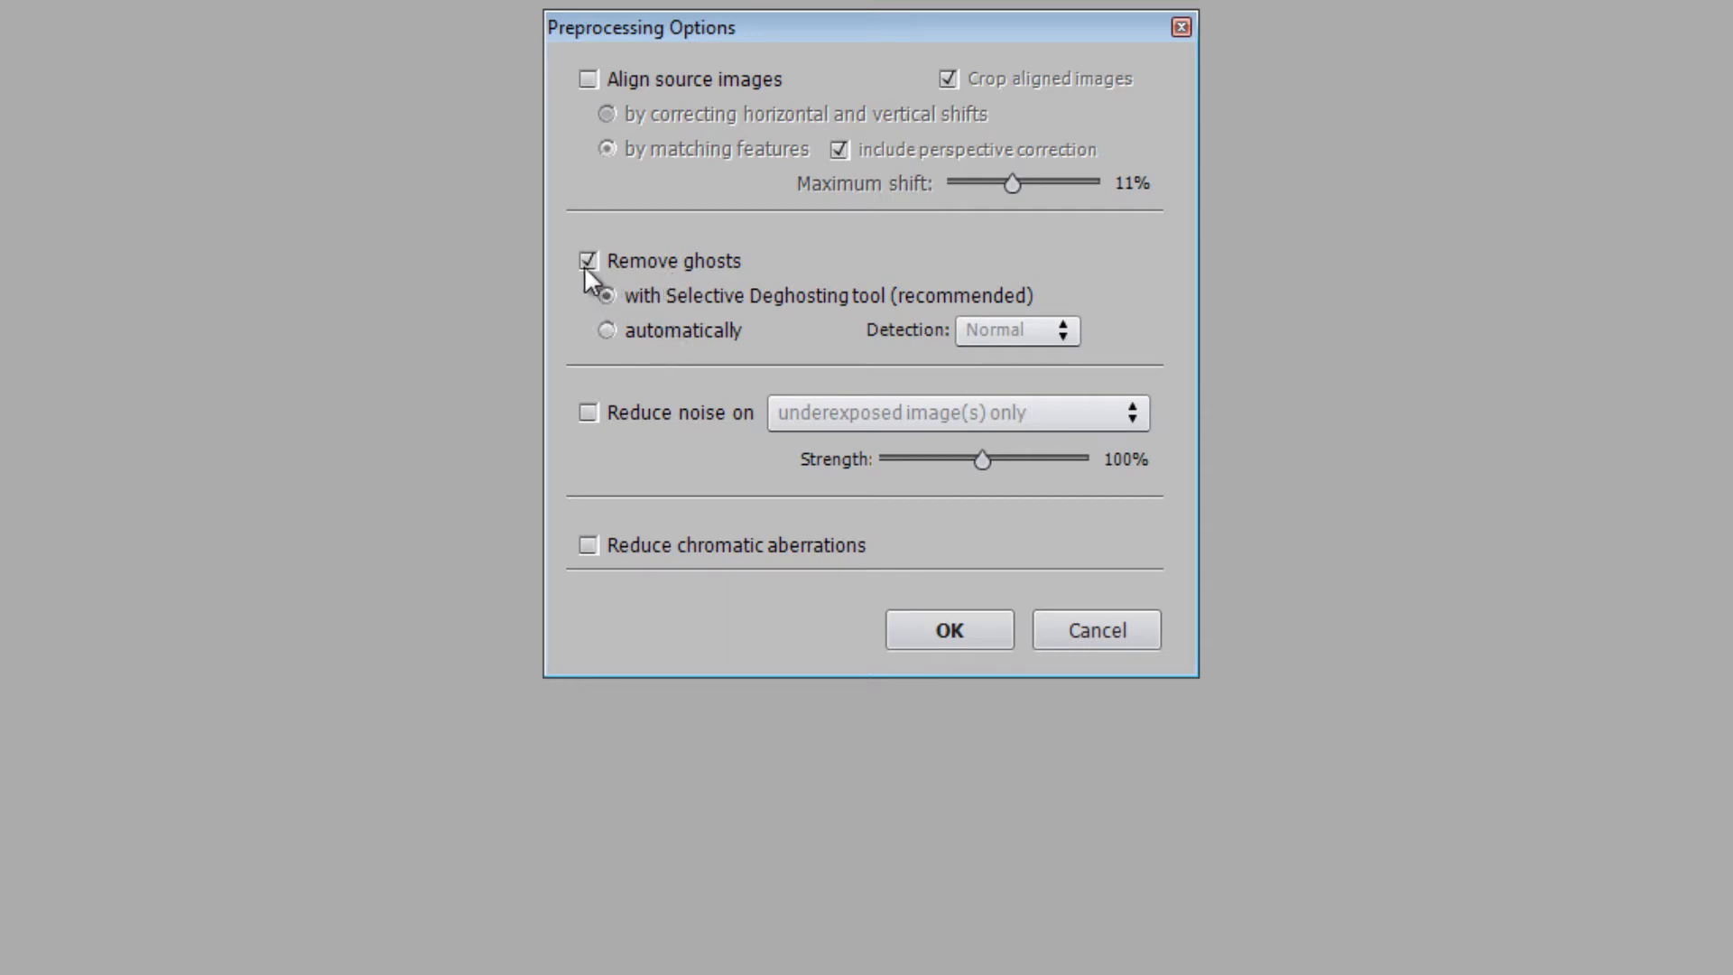
pyautogui.click(587, 261)
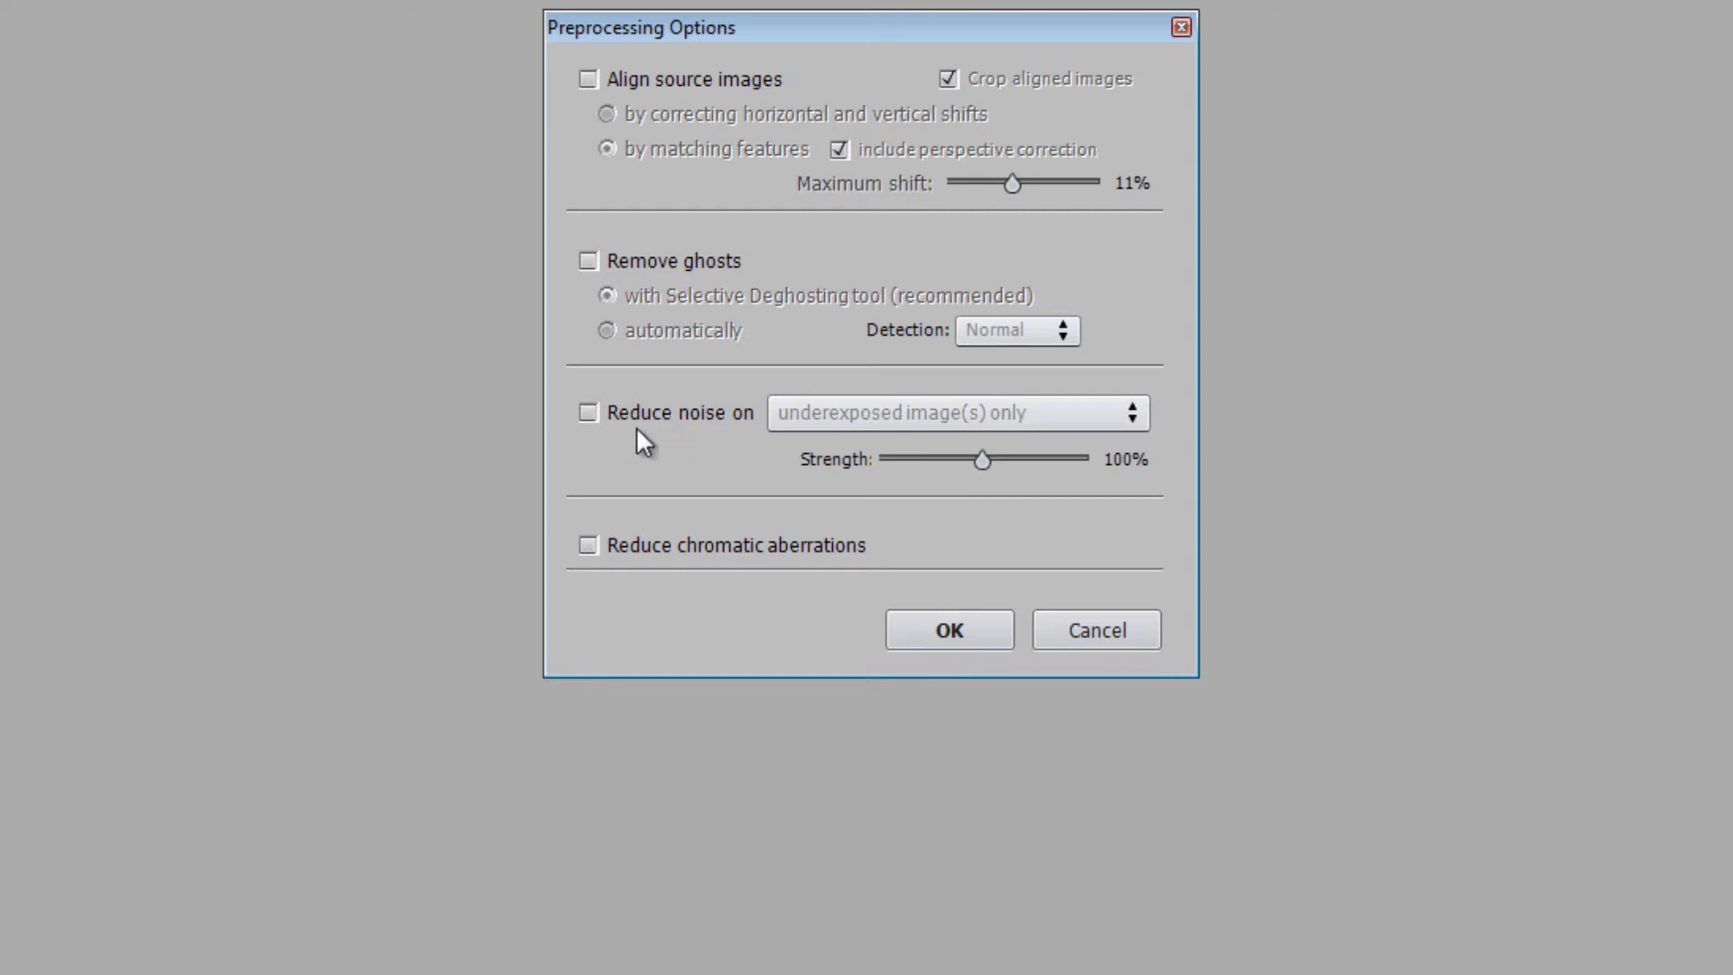
pyautogui.click(586, 545)
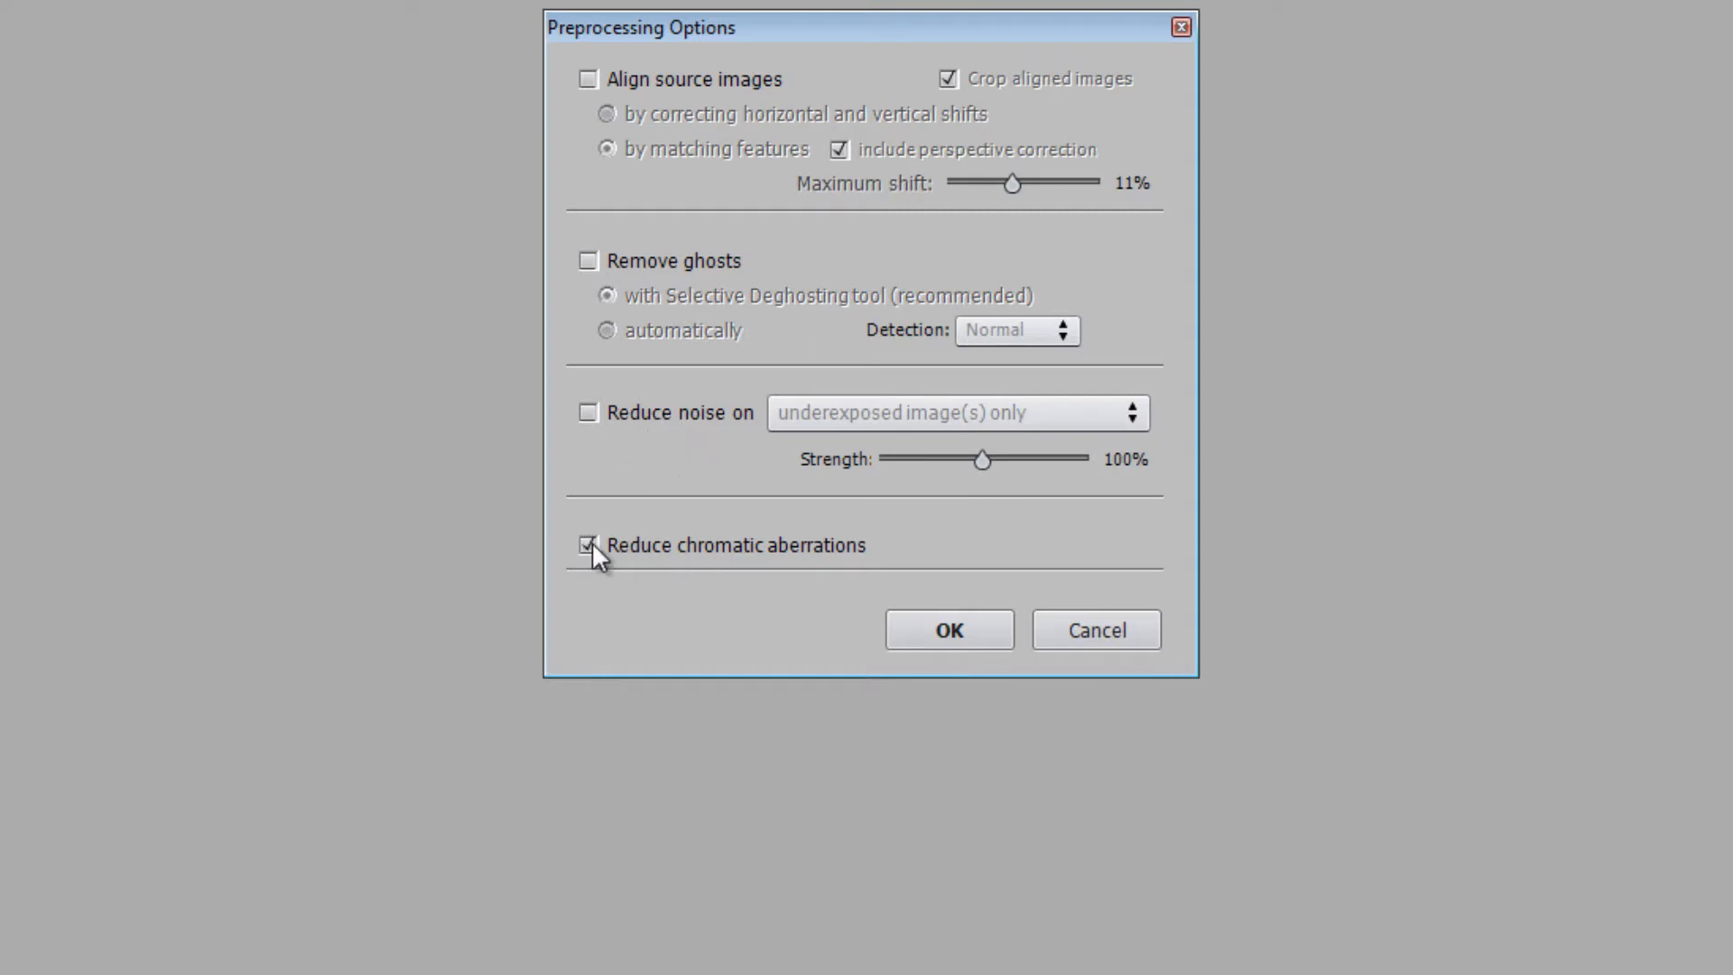
pyautogui.click(586, 543)
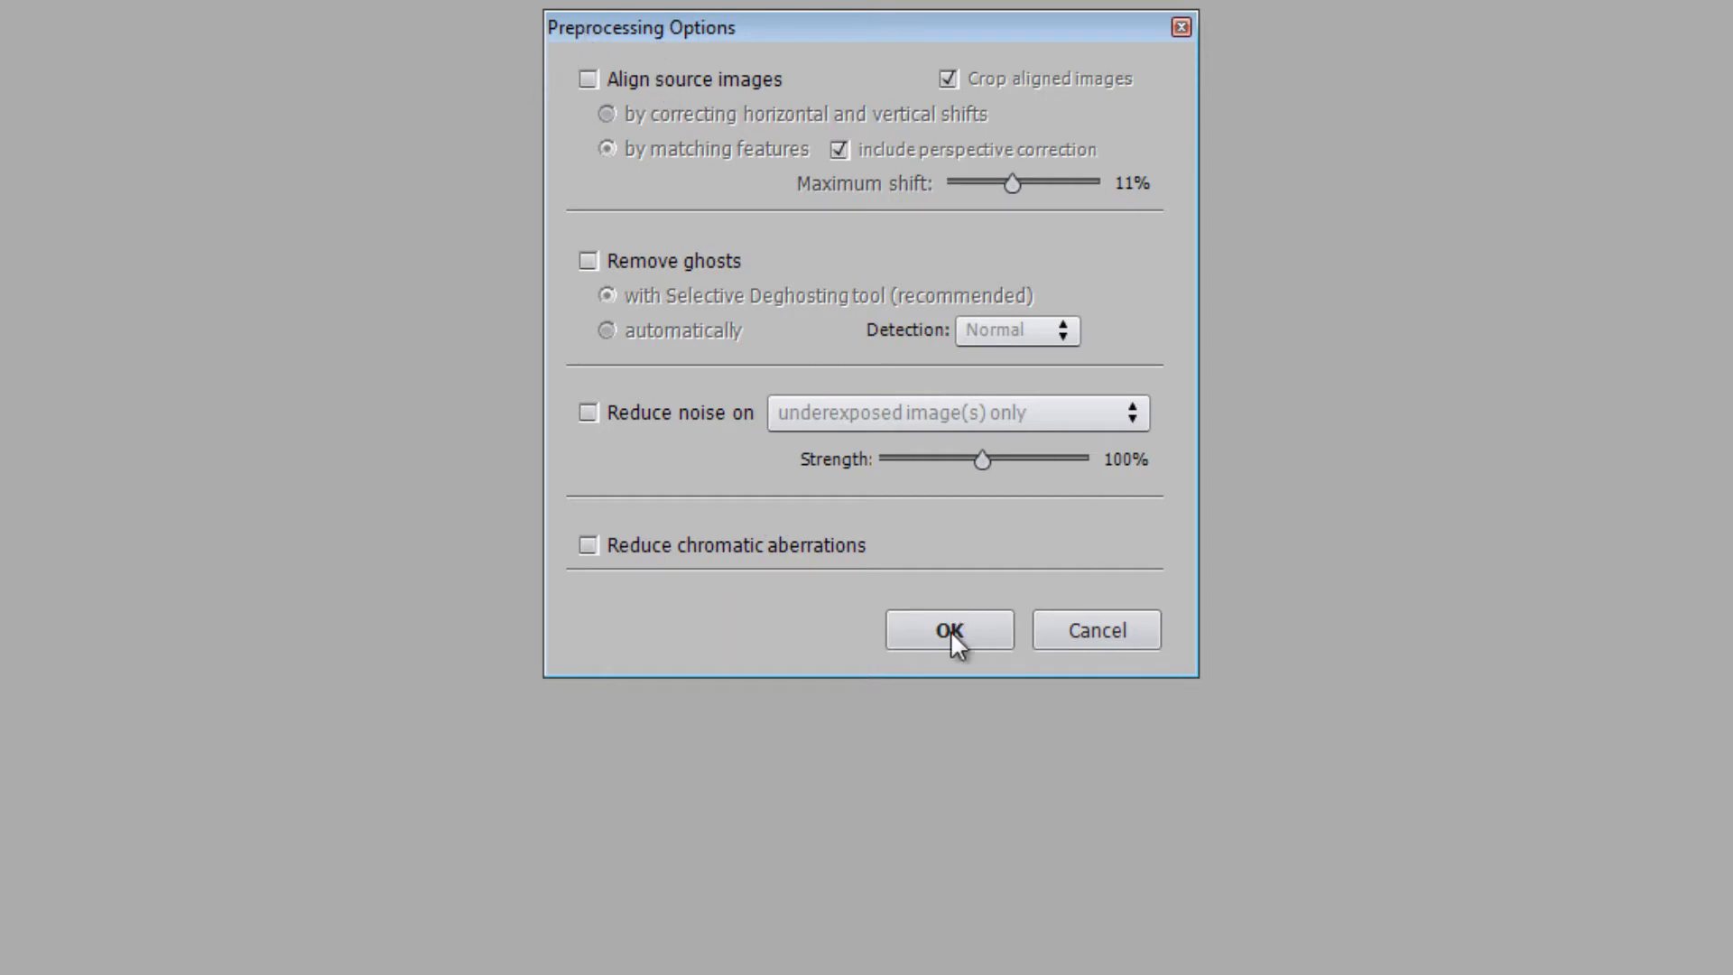
pyautogui.click(947, 629)
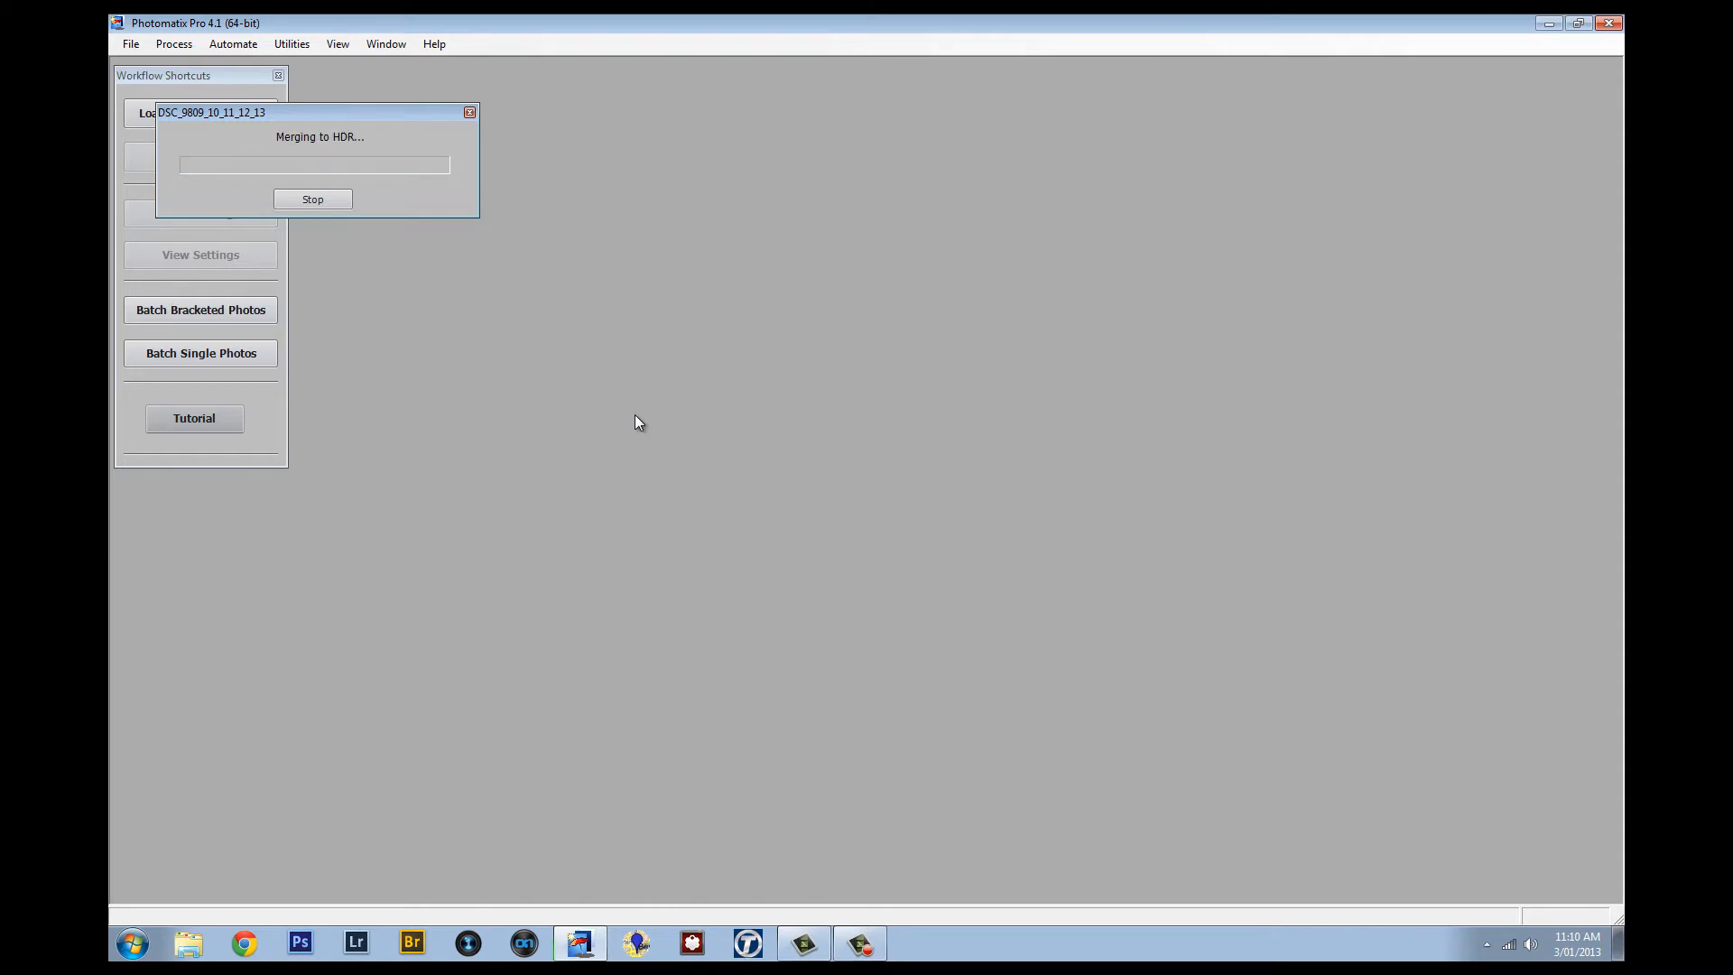
pyautogui.moveTo(649, 400)
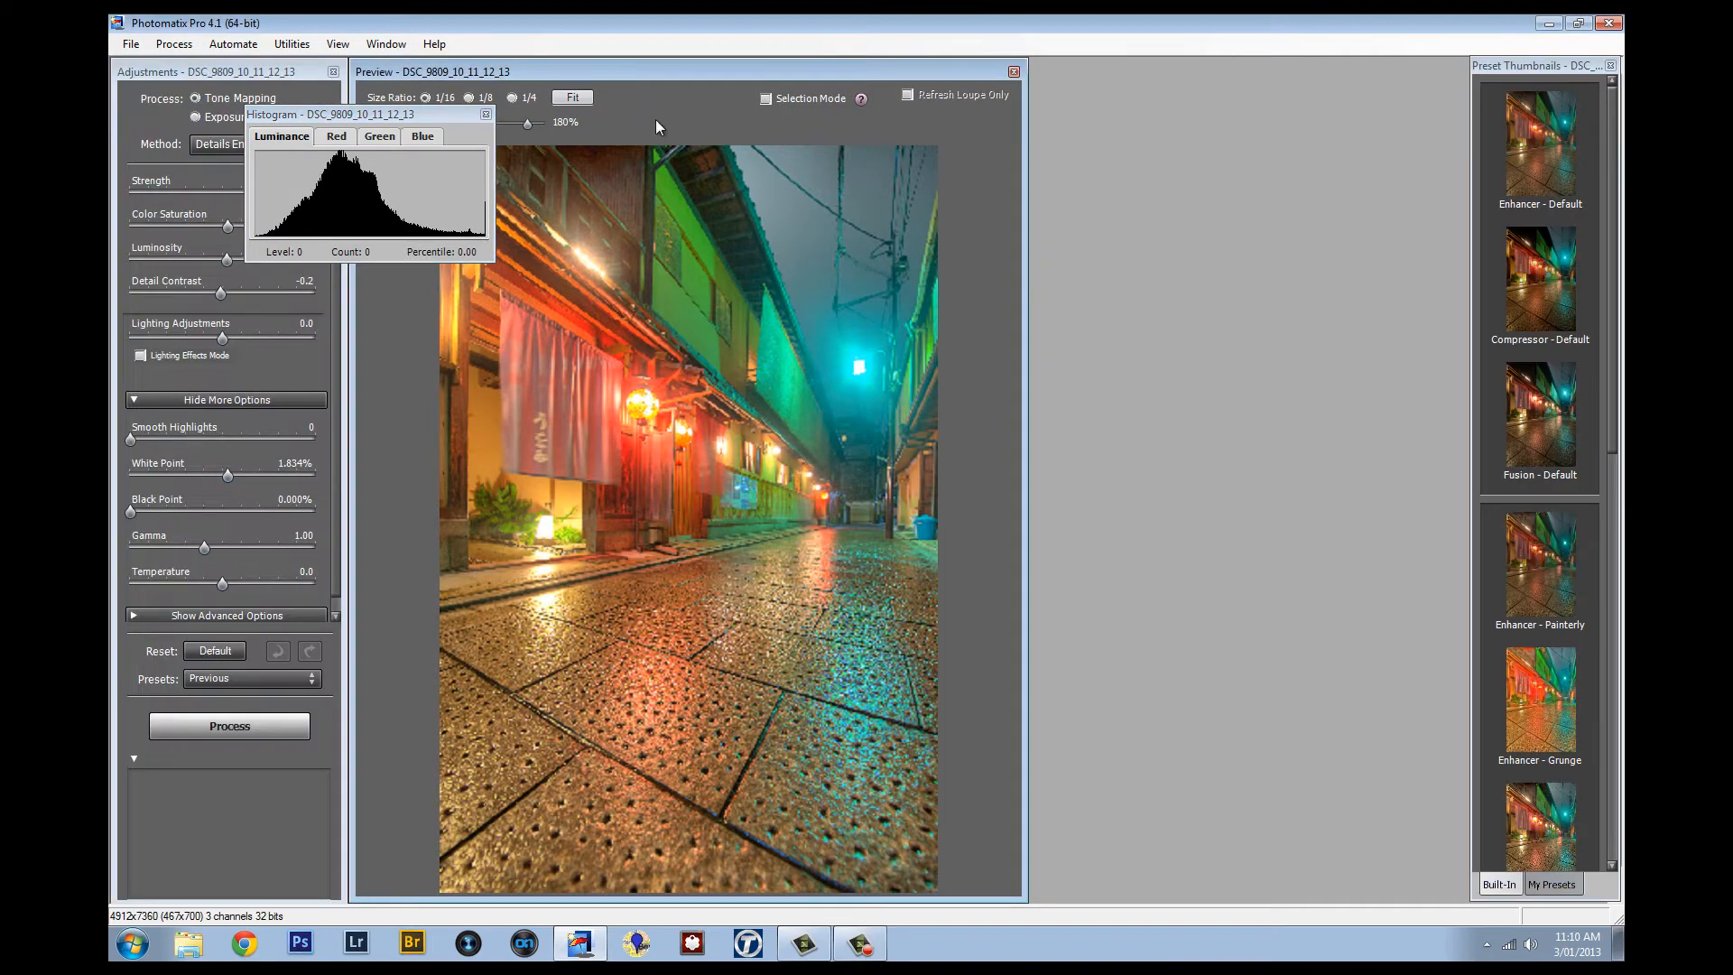
# Move the histogram aside and browse presets from Enhancer - Painterly down to Enhancer - B&W.
pyautogui.moveTo(325, 114); pyautogui.dragTo(1156, 67)
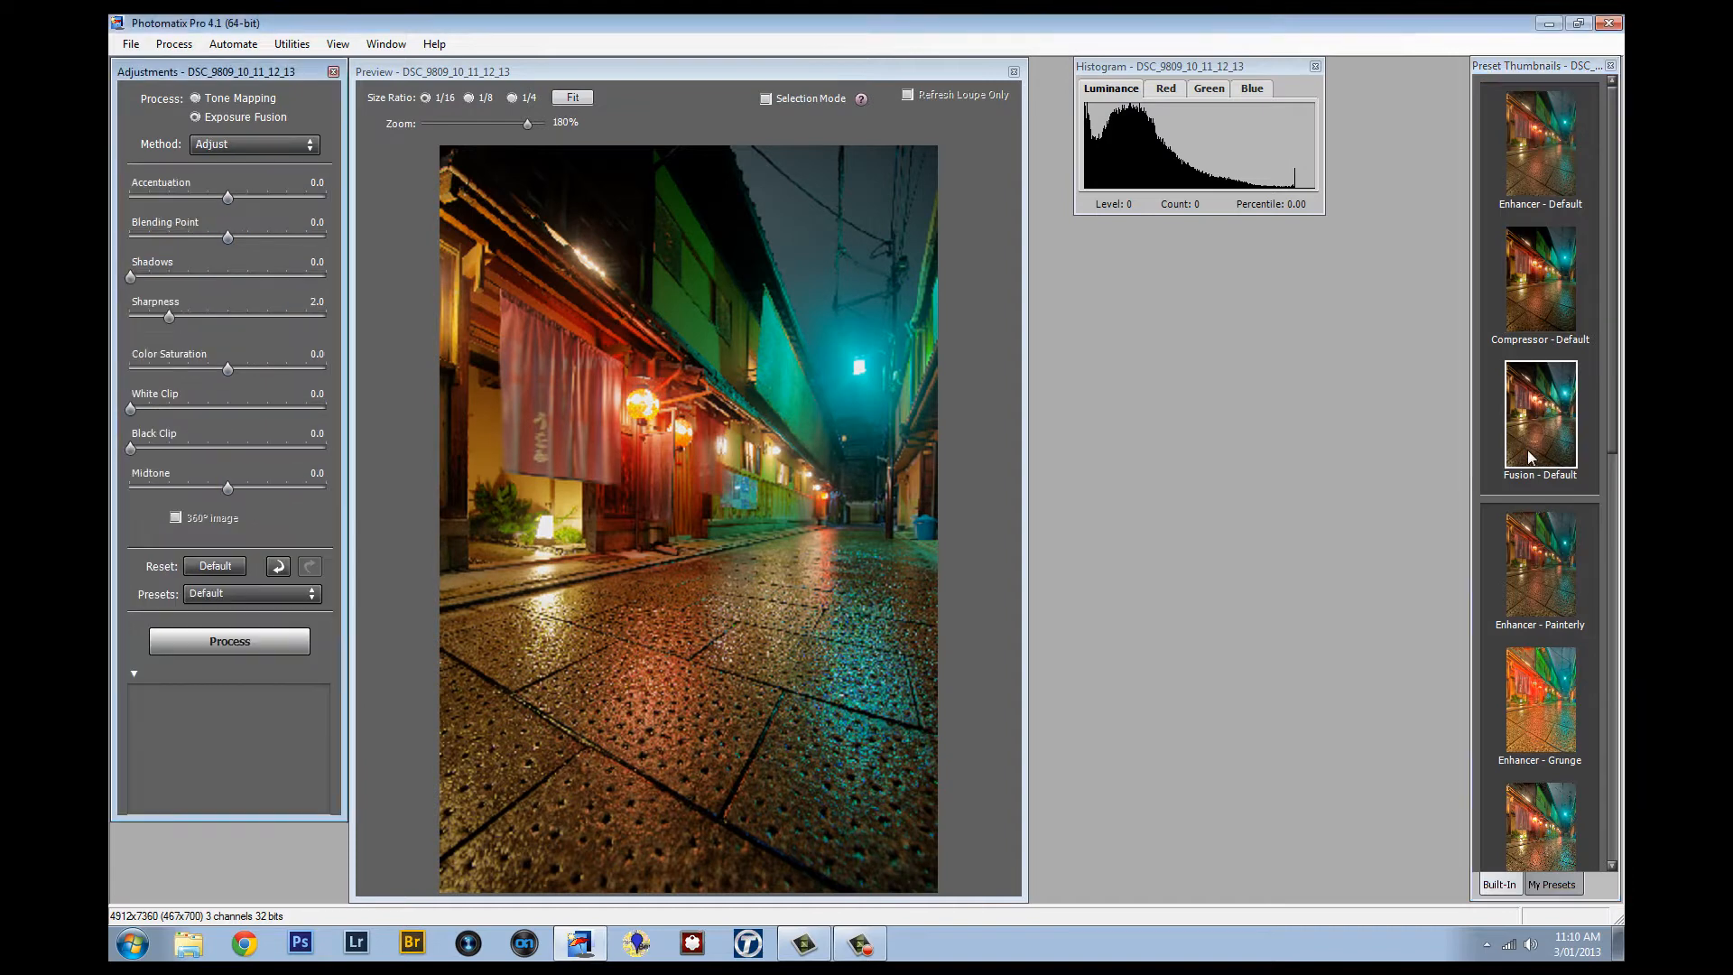
pyautogui.click(1539, 570)
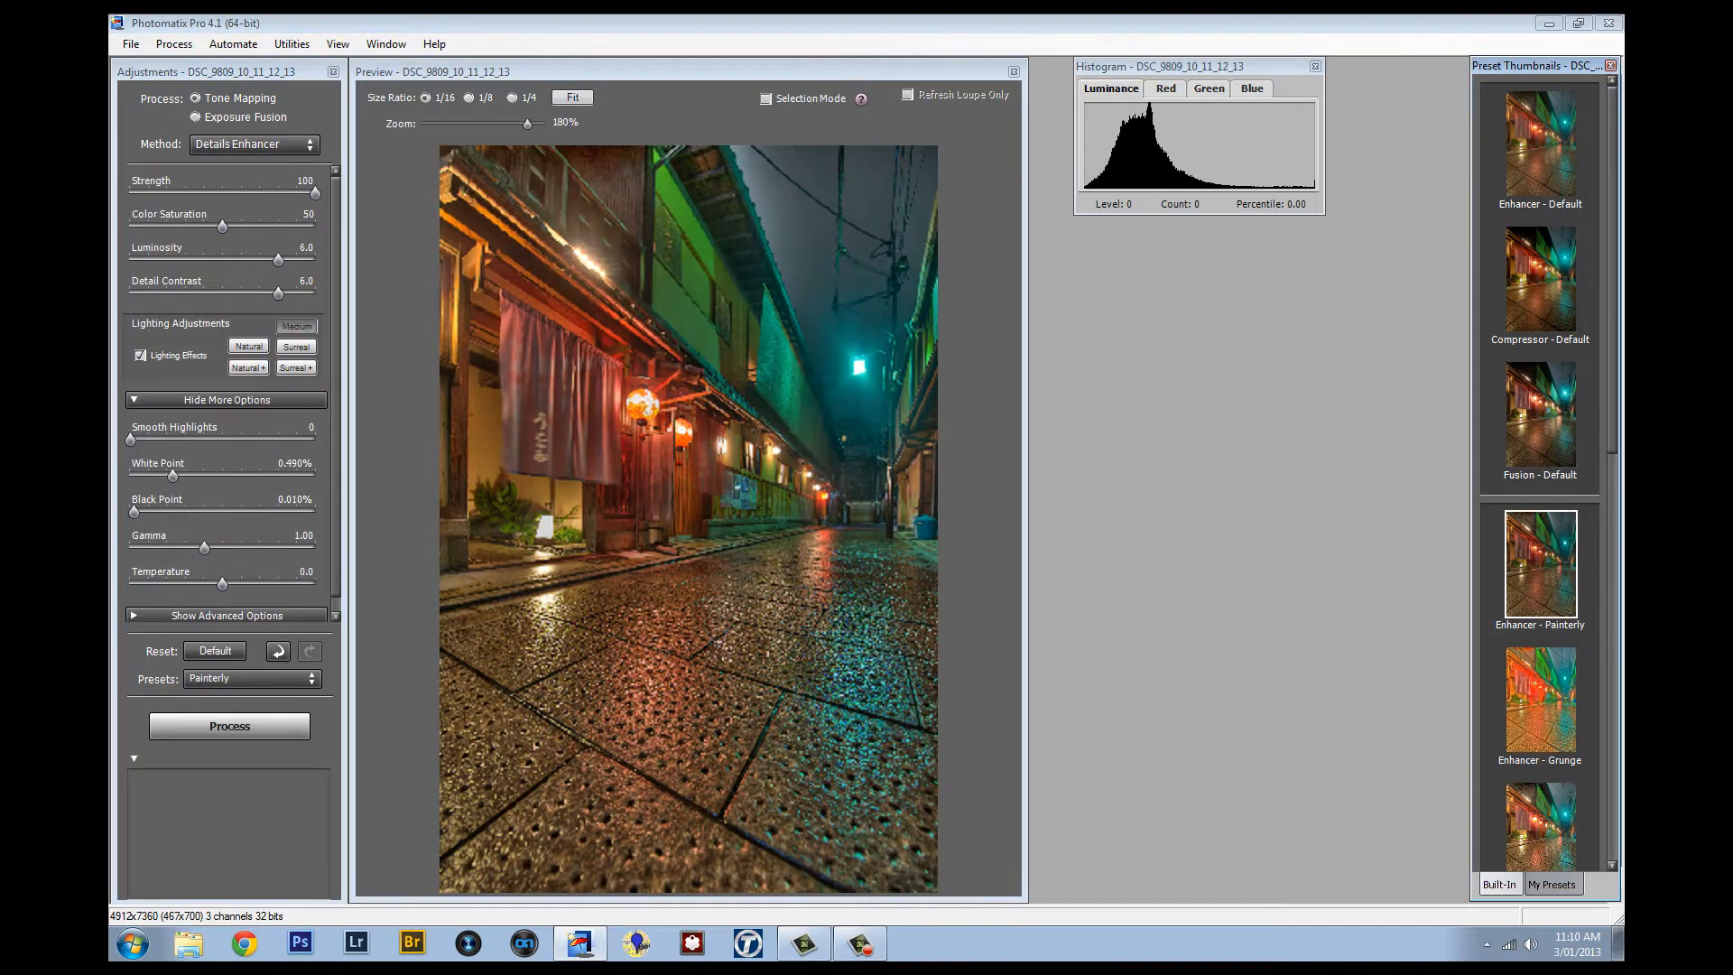
pyautogui.scroll(-3)
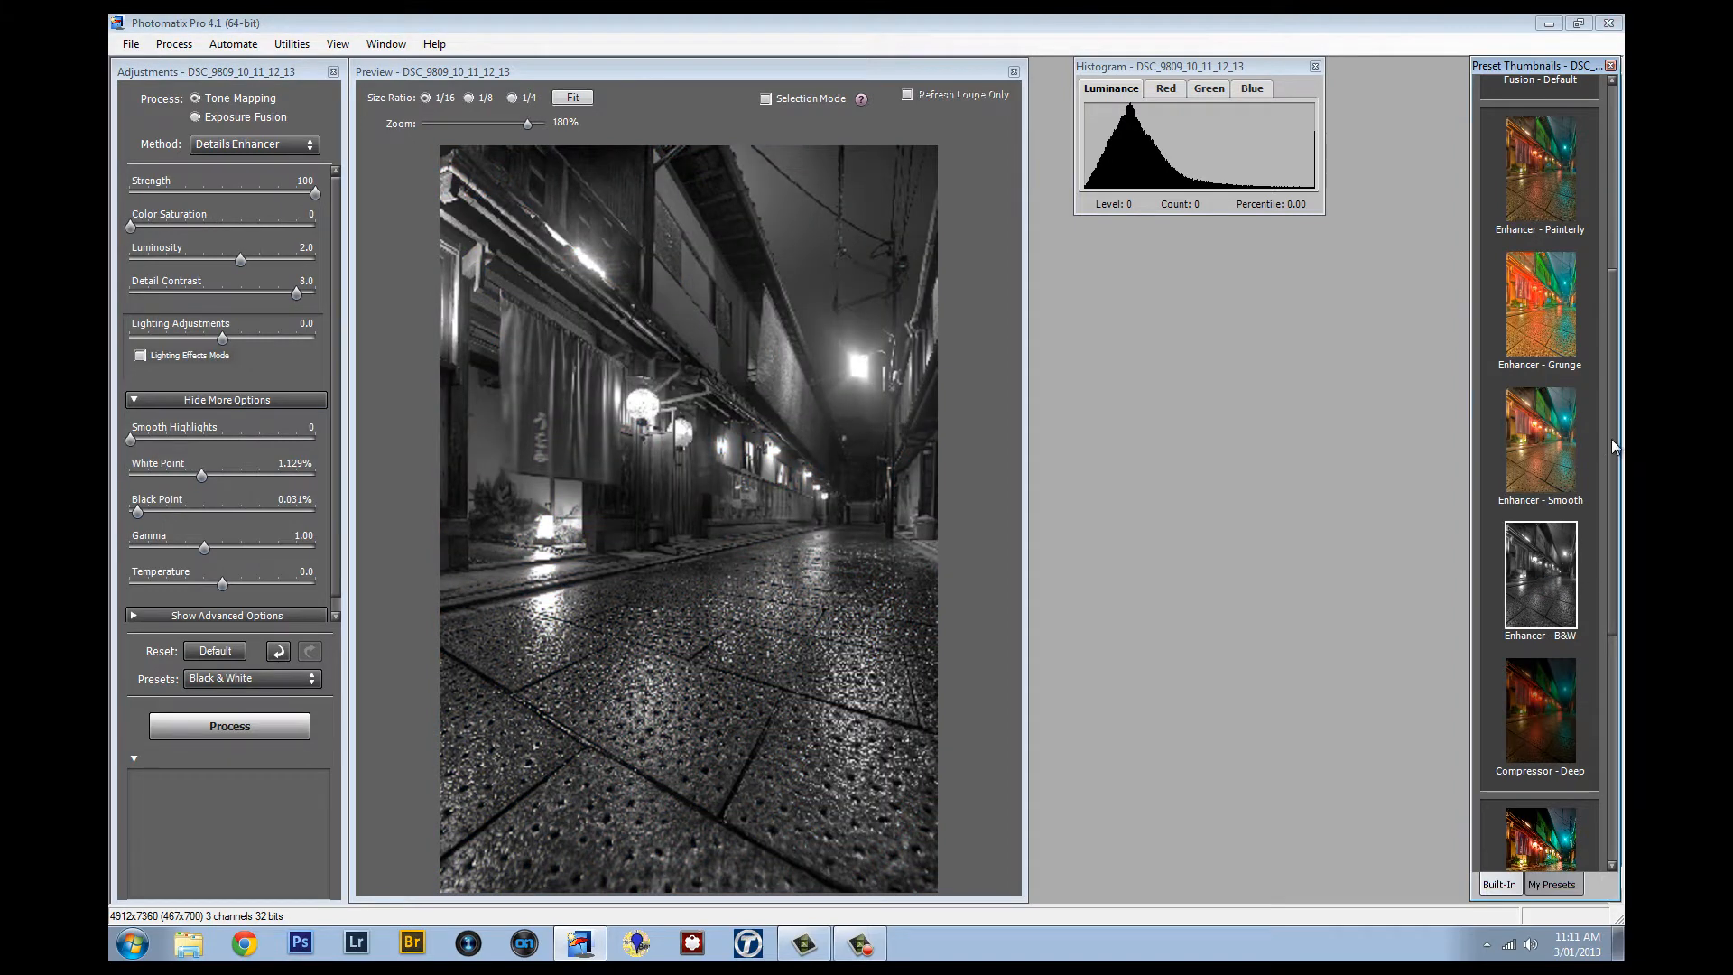
pyautogui.scroll(-3)
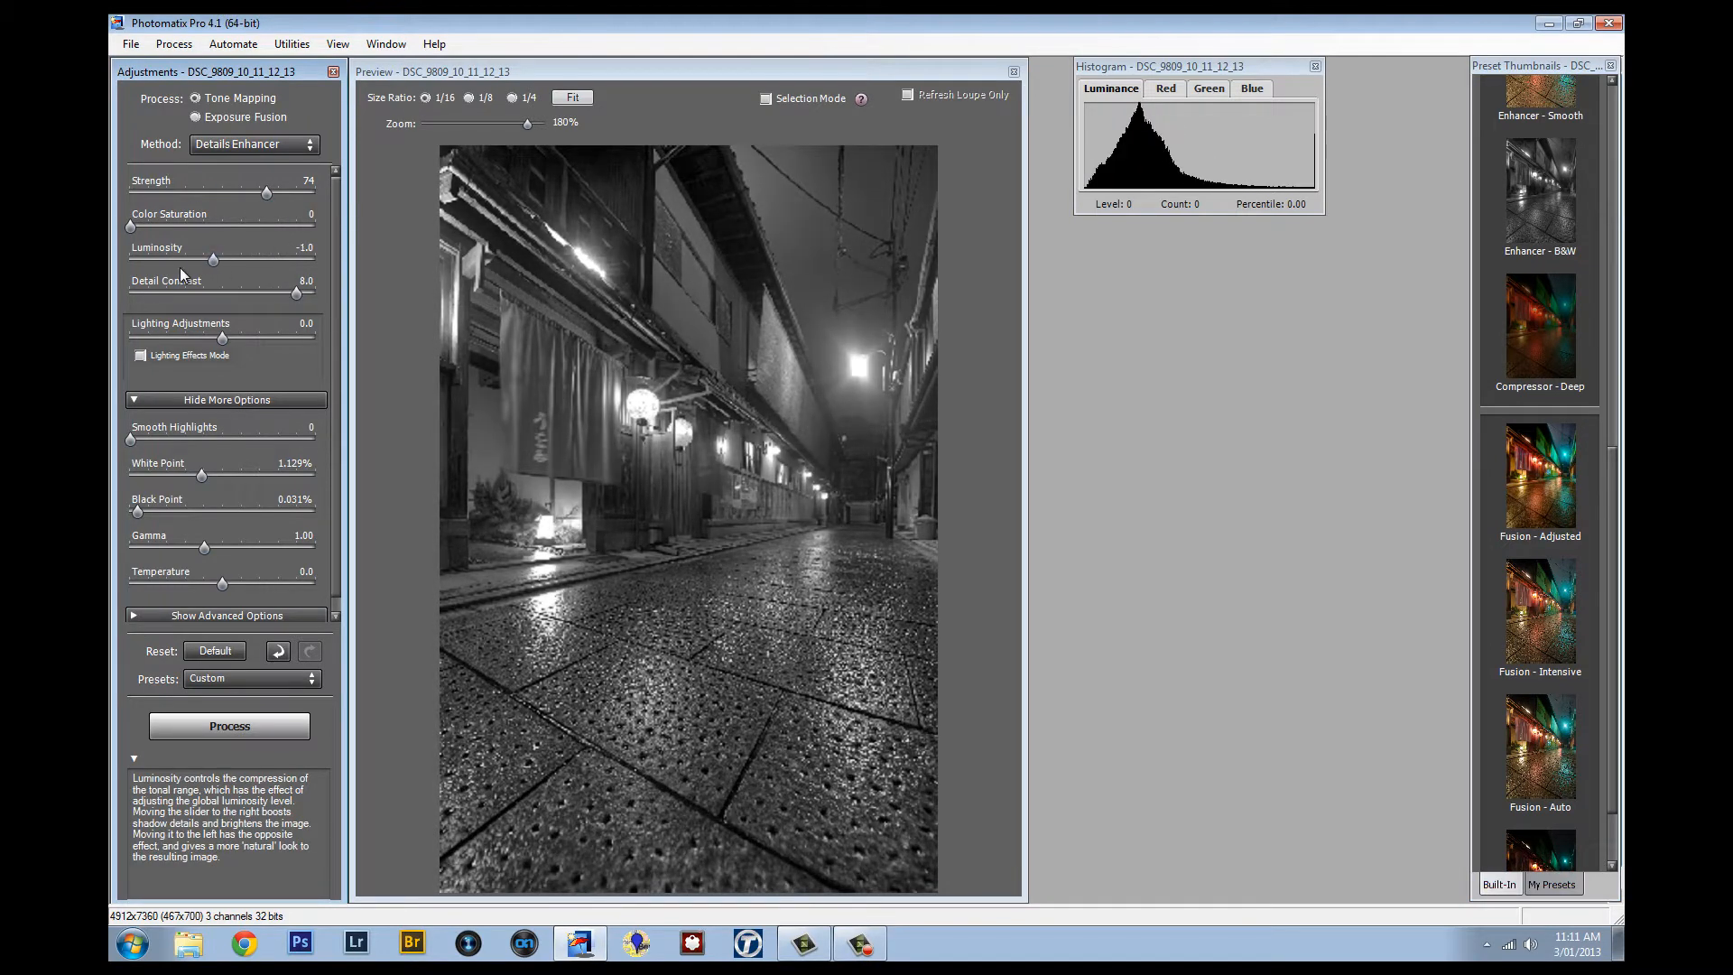
pyautogui.scroll(-3)
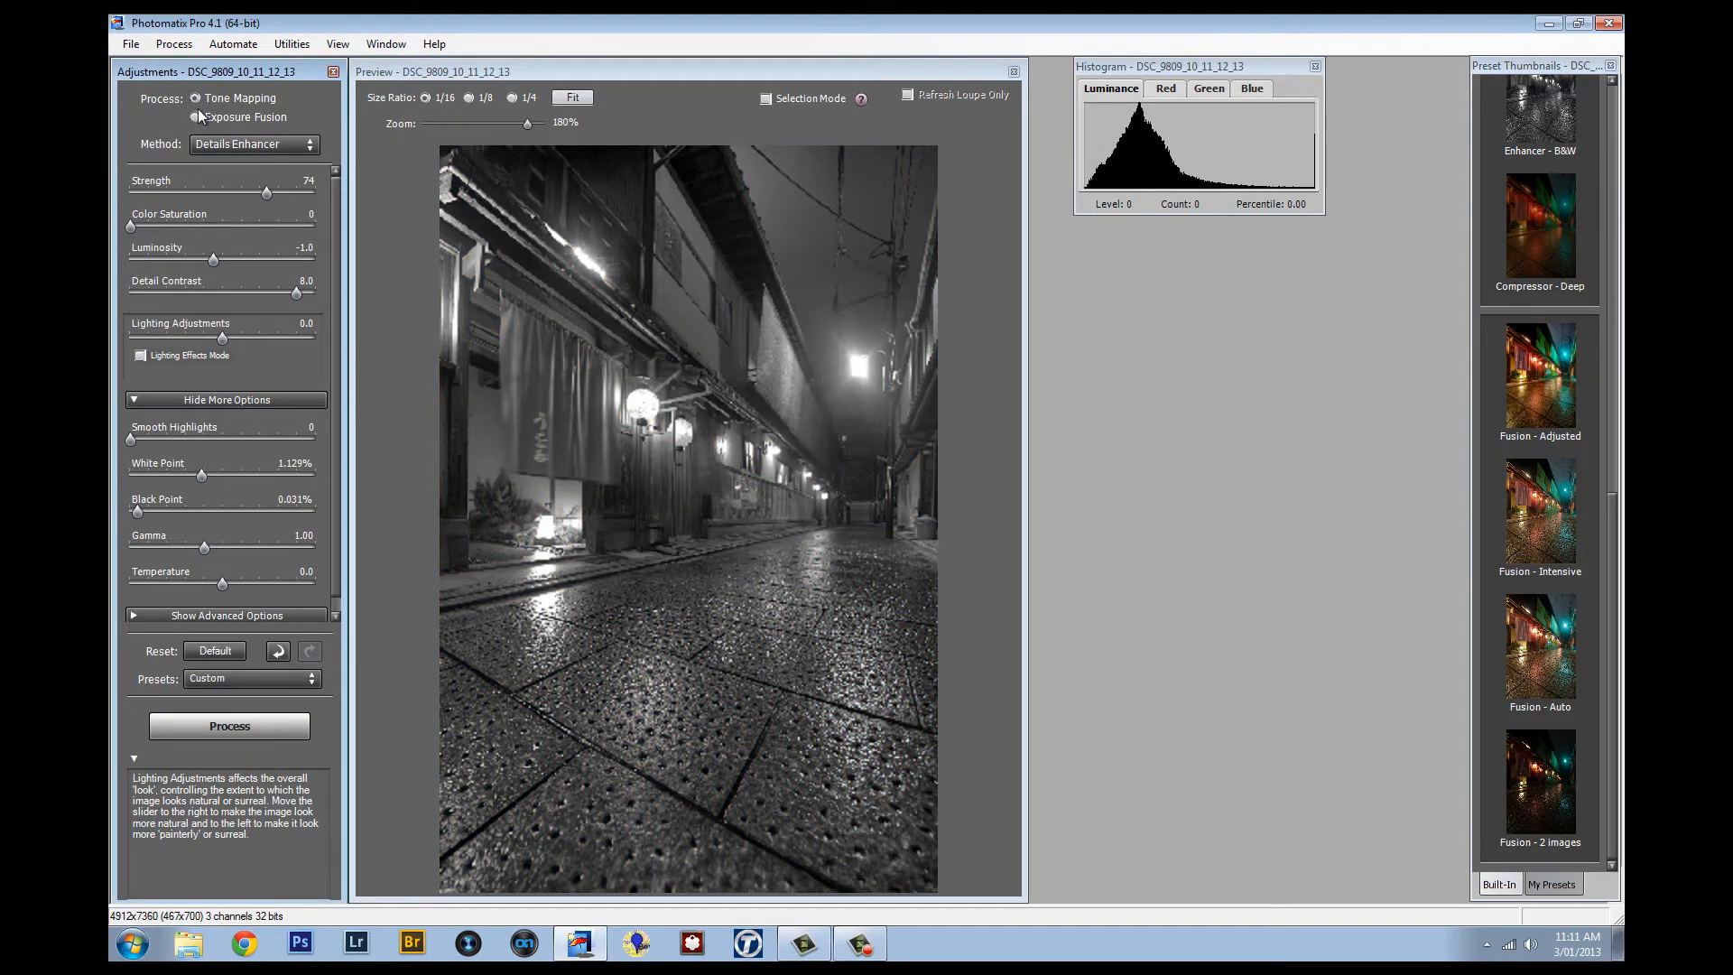
# Nudge colour saturation, reset settings to Default, and toggle Lighting Effects Mode on and off.
pyautogui.click(252, 144)
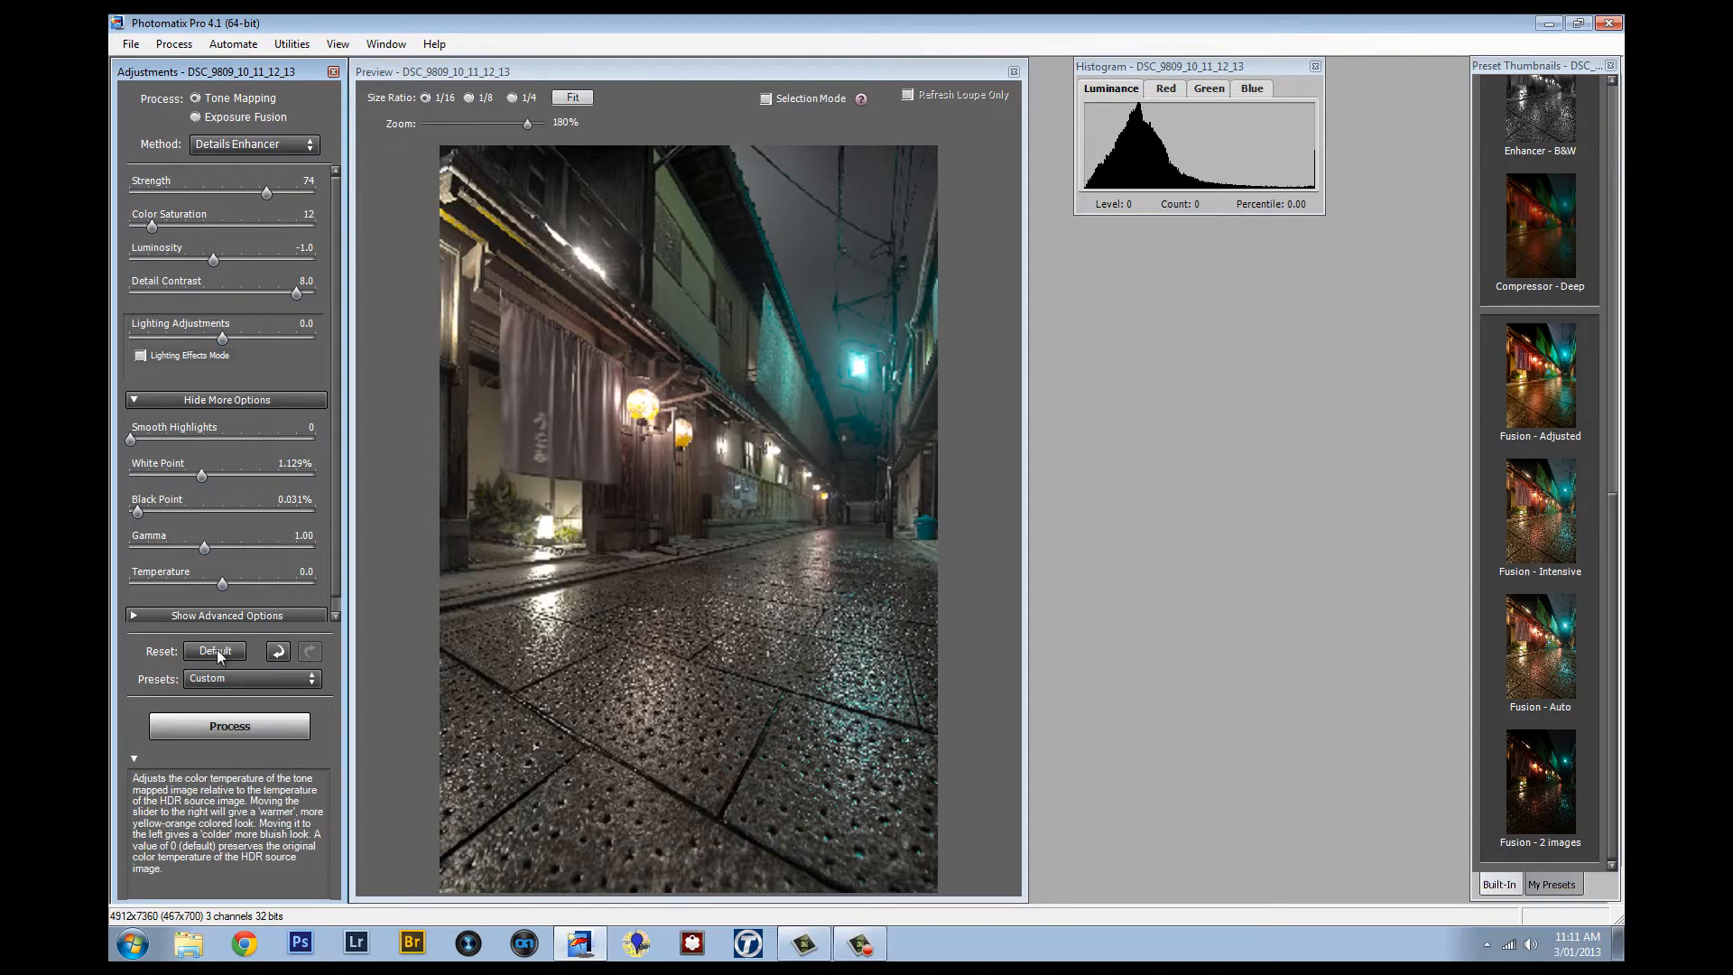
pyautogui.click(245, 679)
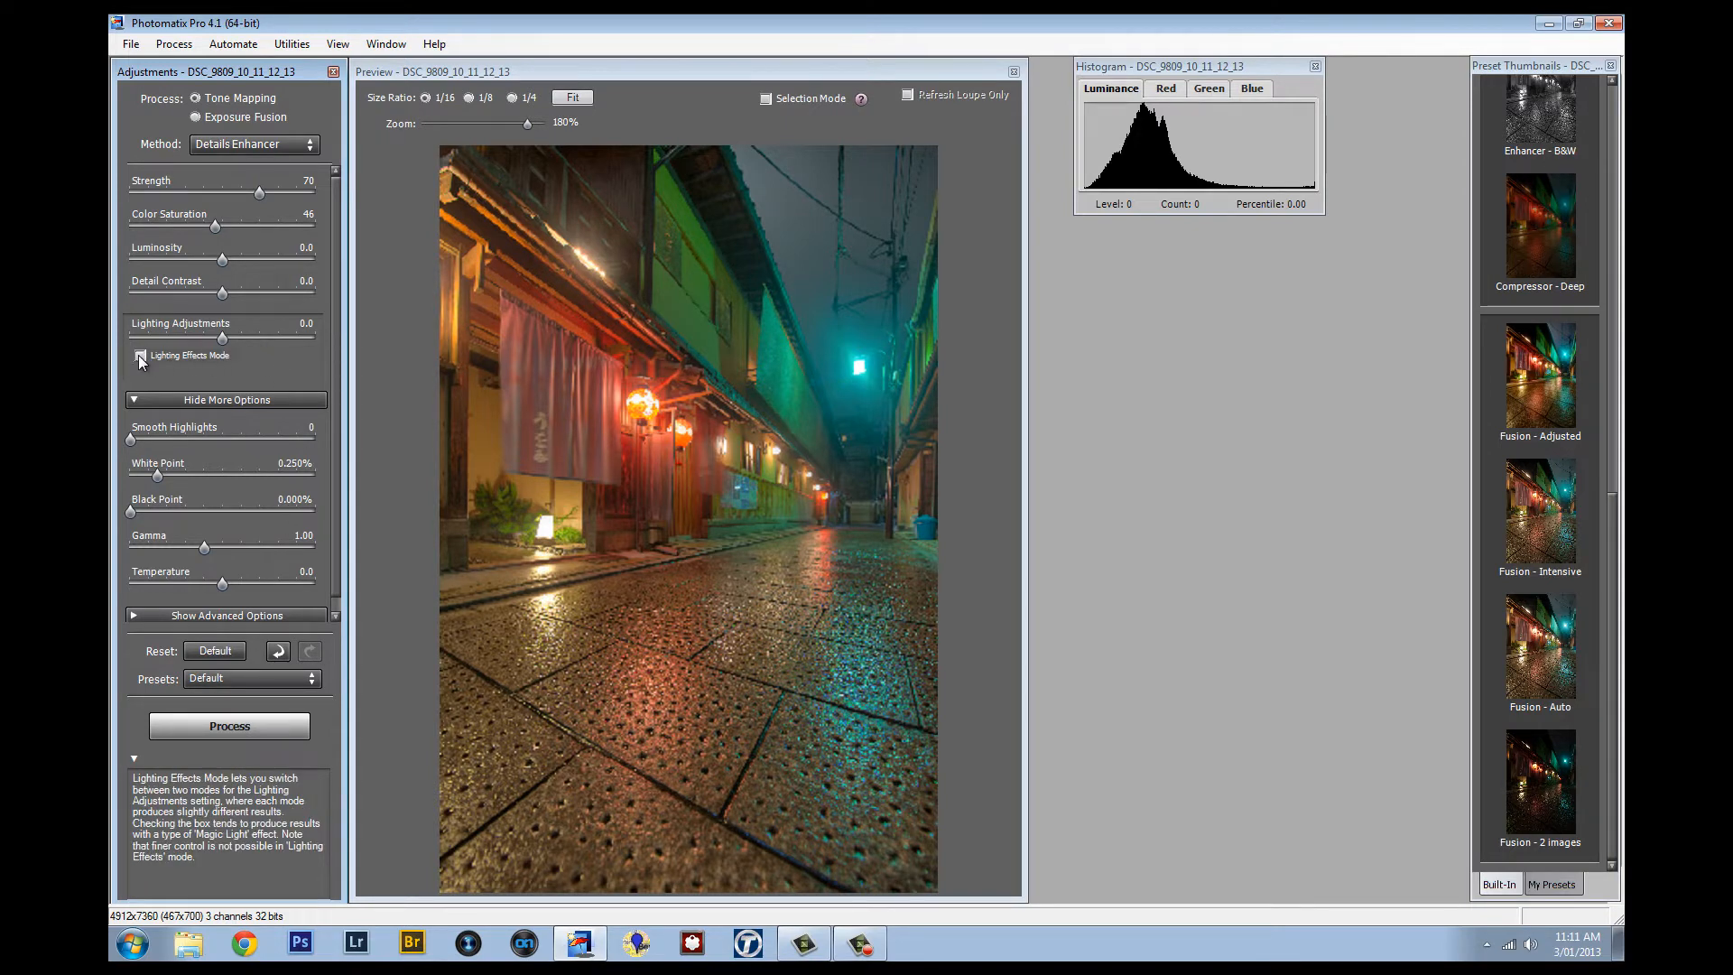
pyautogui.click(141, 356)
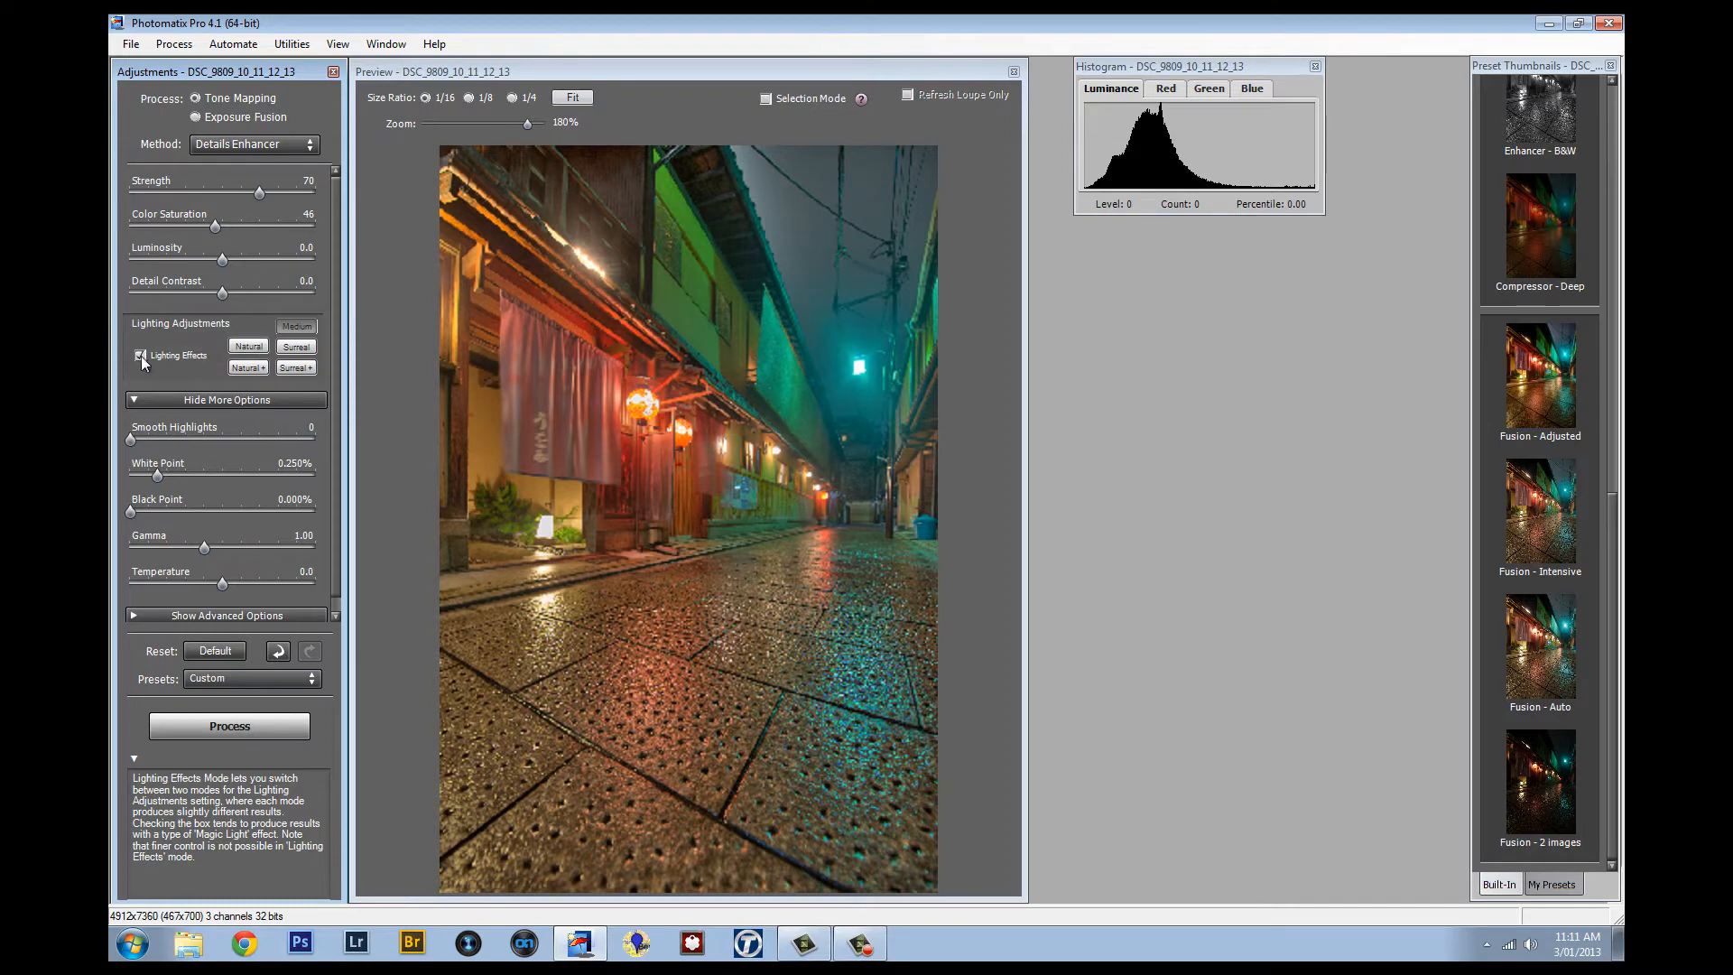
pyautogui.click(139, 354)
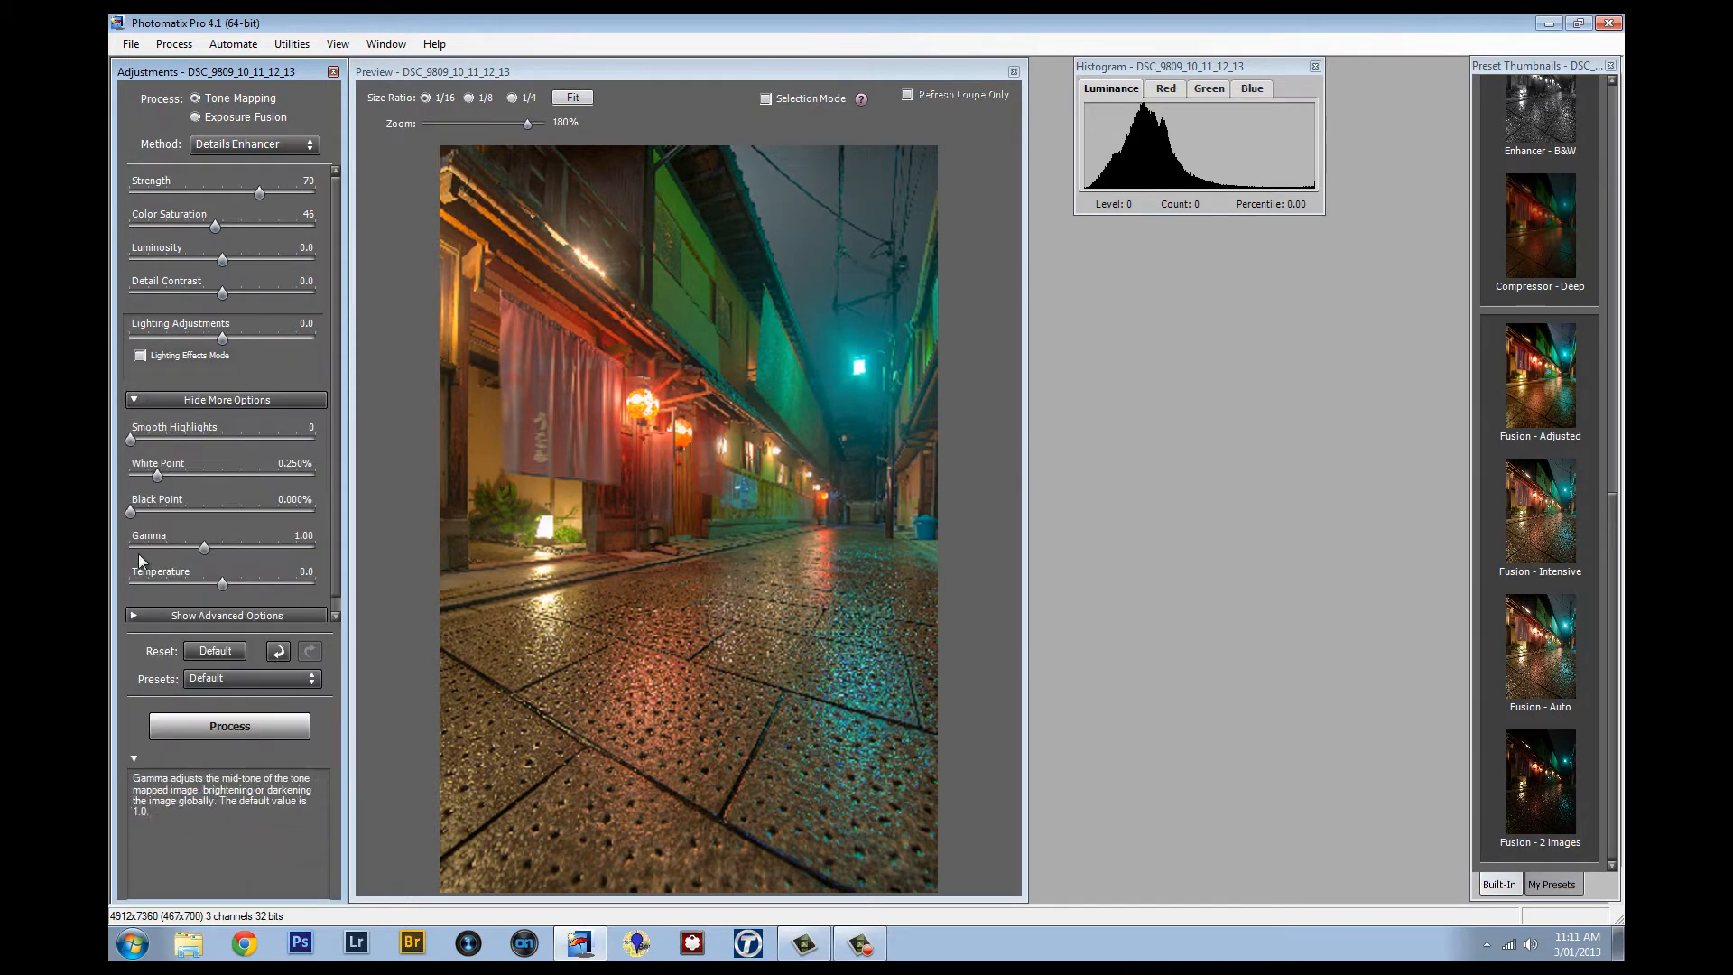
pyautogui.click(226, 616)
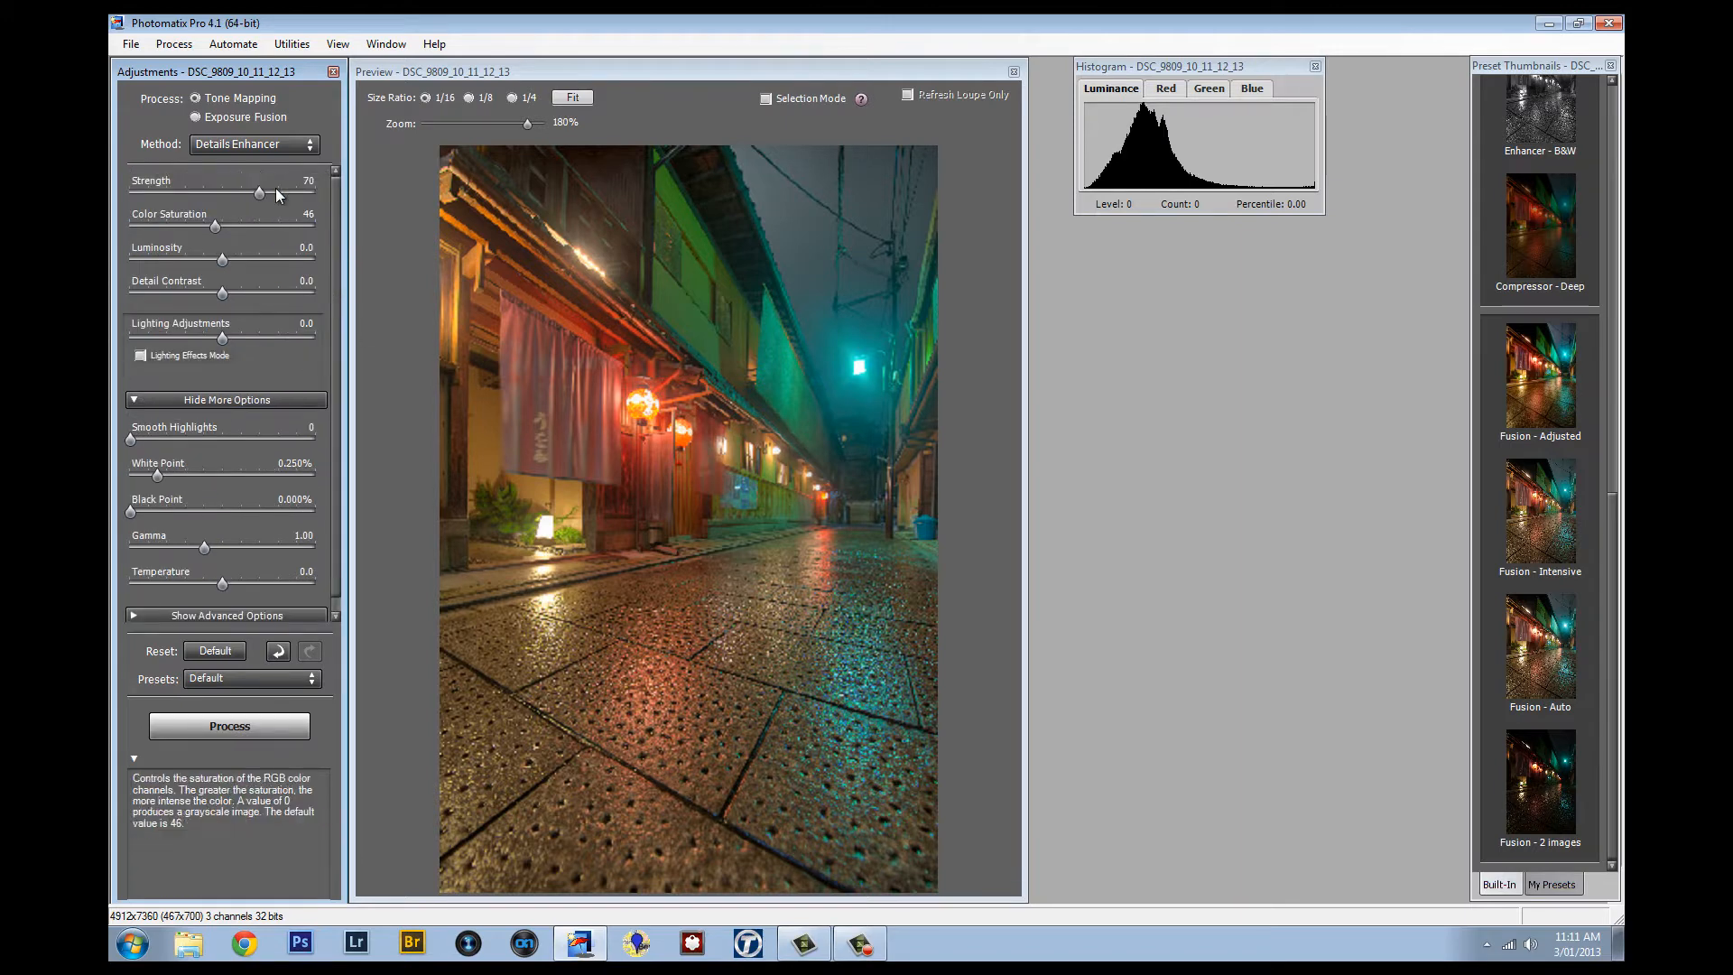
# Sweep the Strength slider between 0 and 100, settling at 61 with detail contrast -0.5.
pyautogui.moveTo(259, 194); pyautogui.dragTo(130, 194)
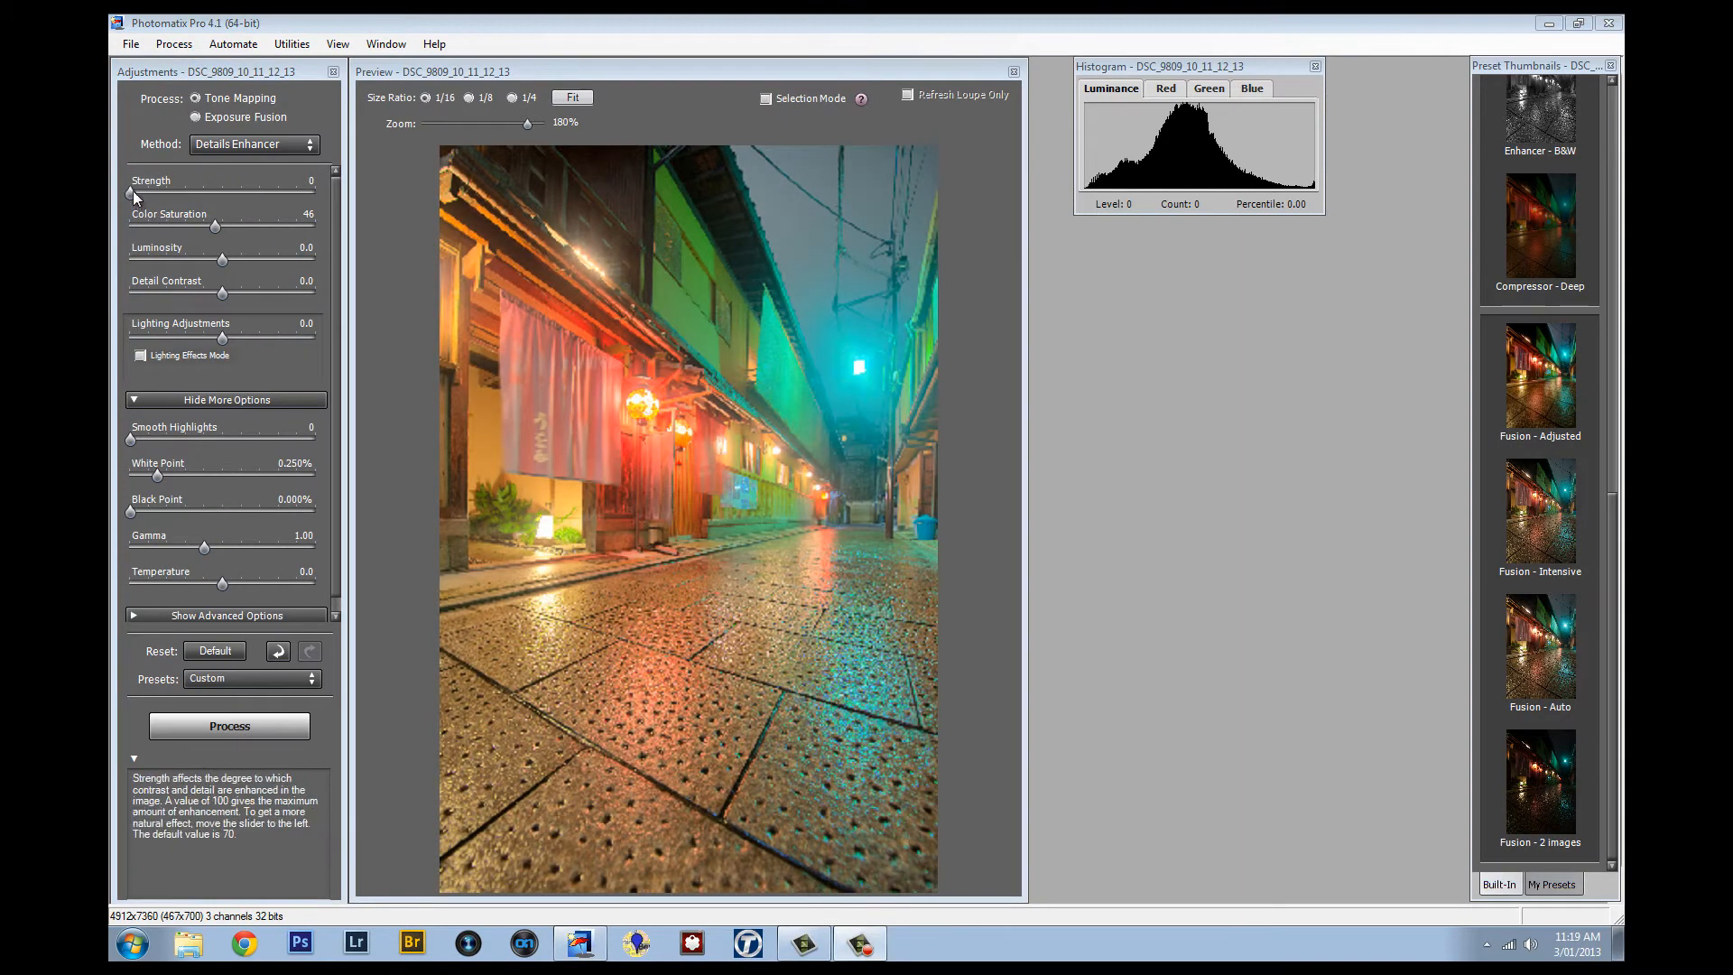
pyautogui.moveTo(131, 194); pyautogui.dragTo(160, 195)
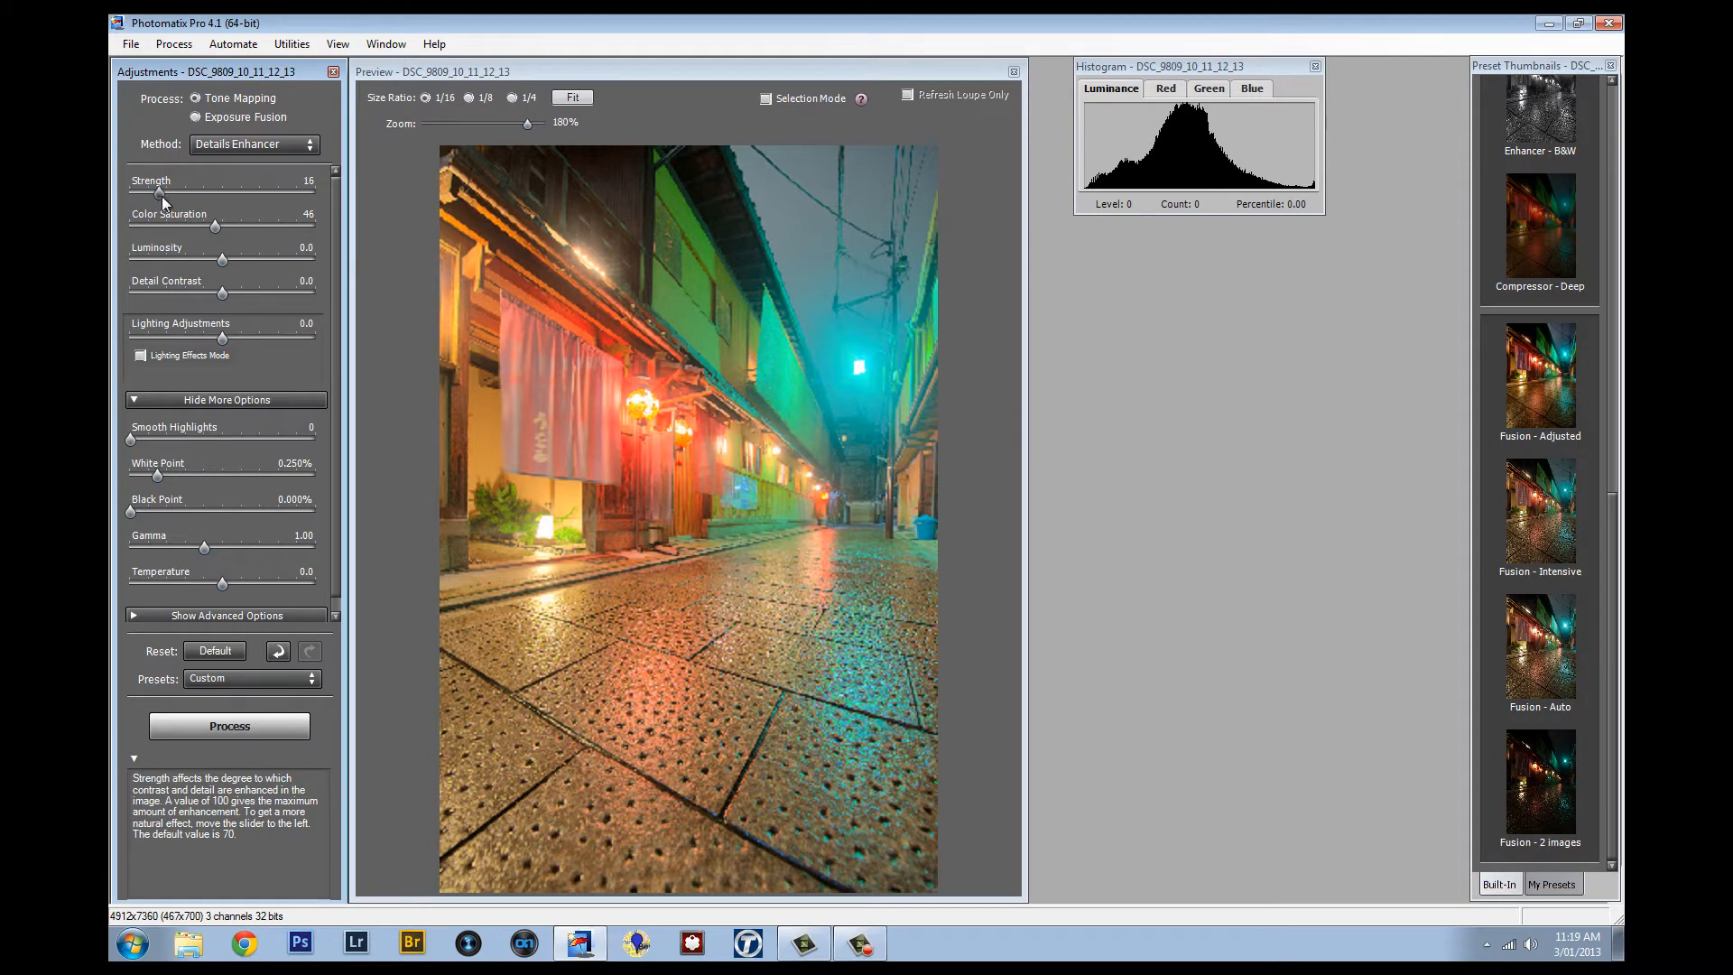
pyautogui.moveTo(155, 192); pyautogui.dragTo(315, 192)
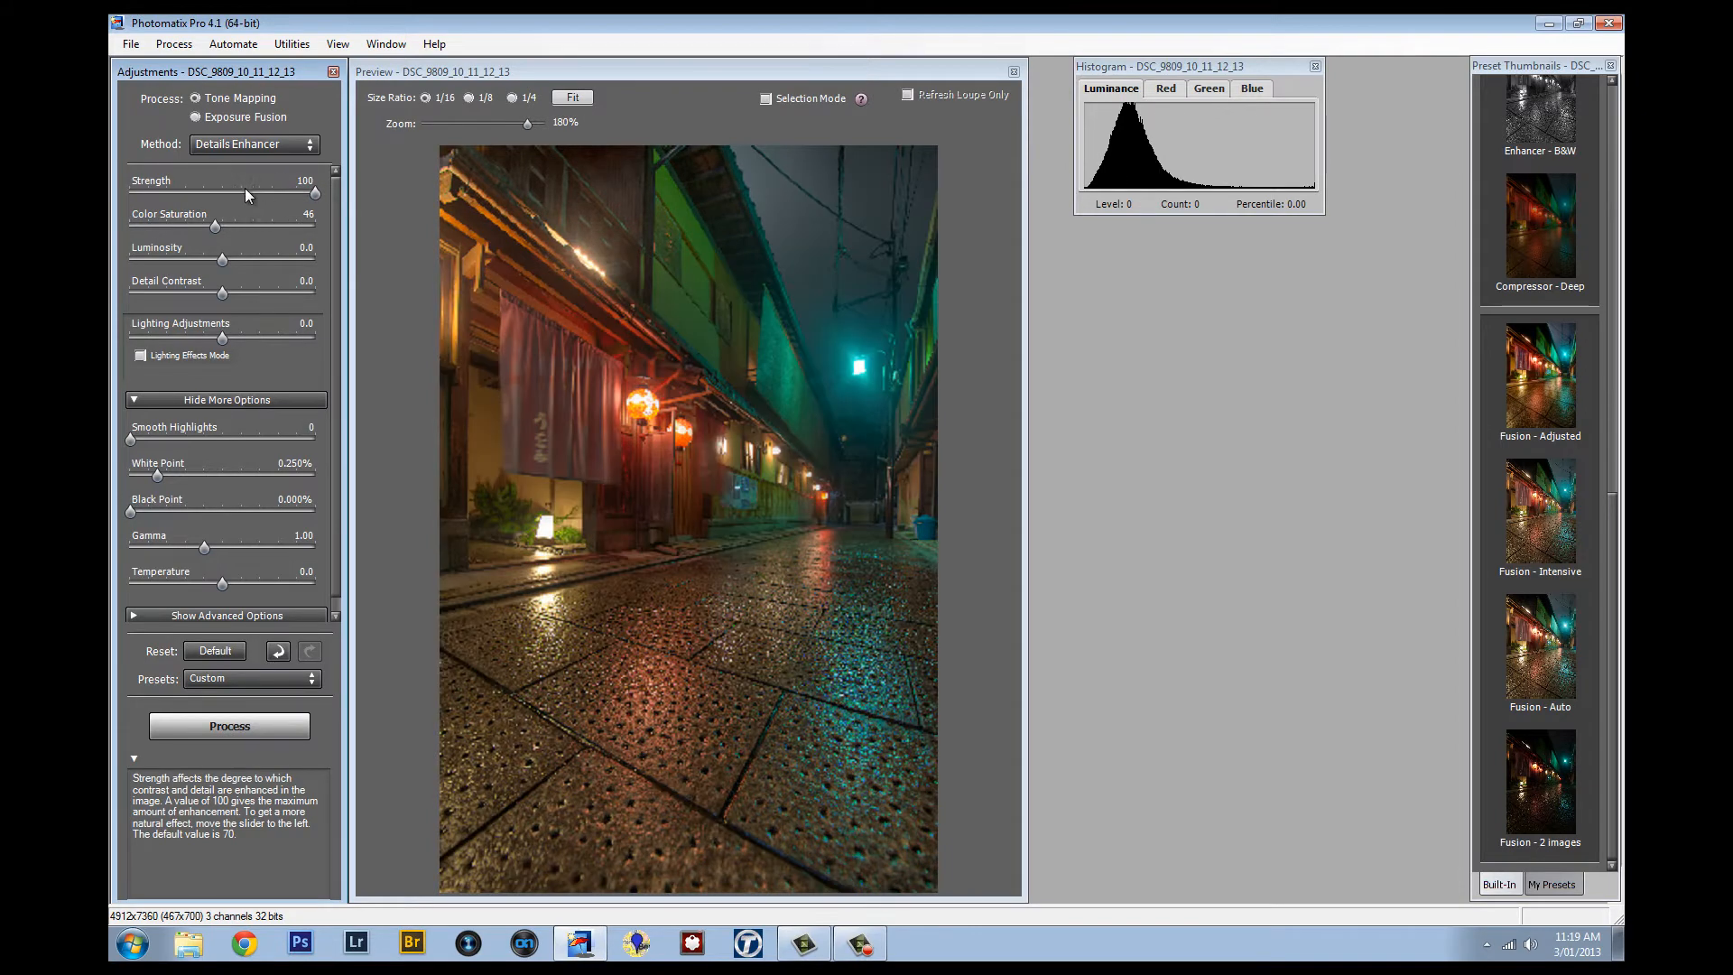
pyautogui.moveTo(314, 192); pyautogui.dragTo(210, 192)
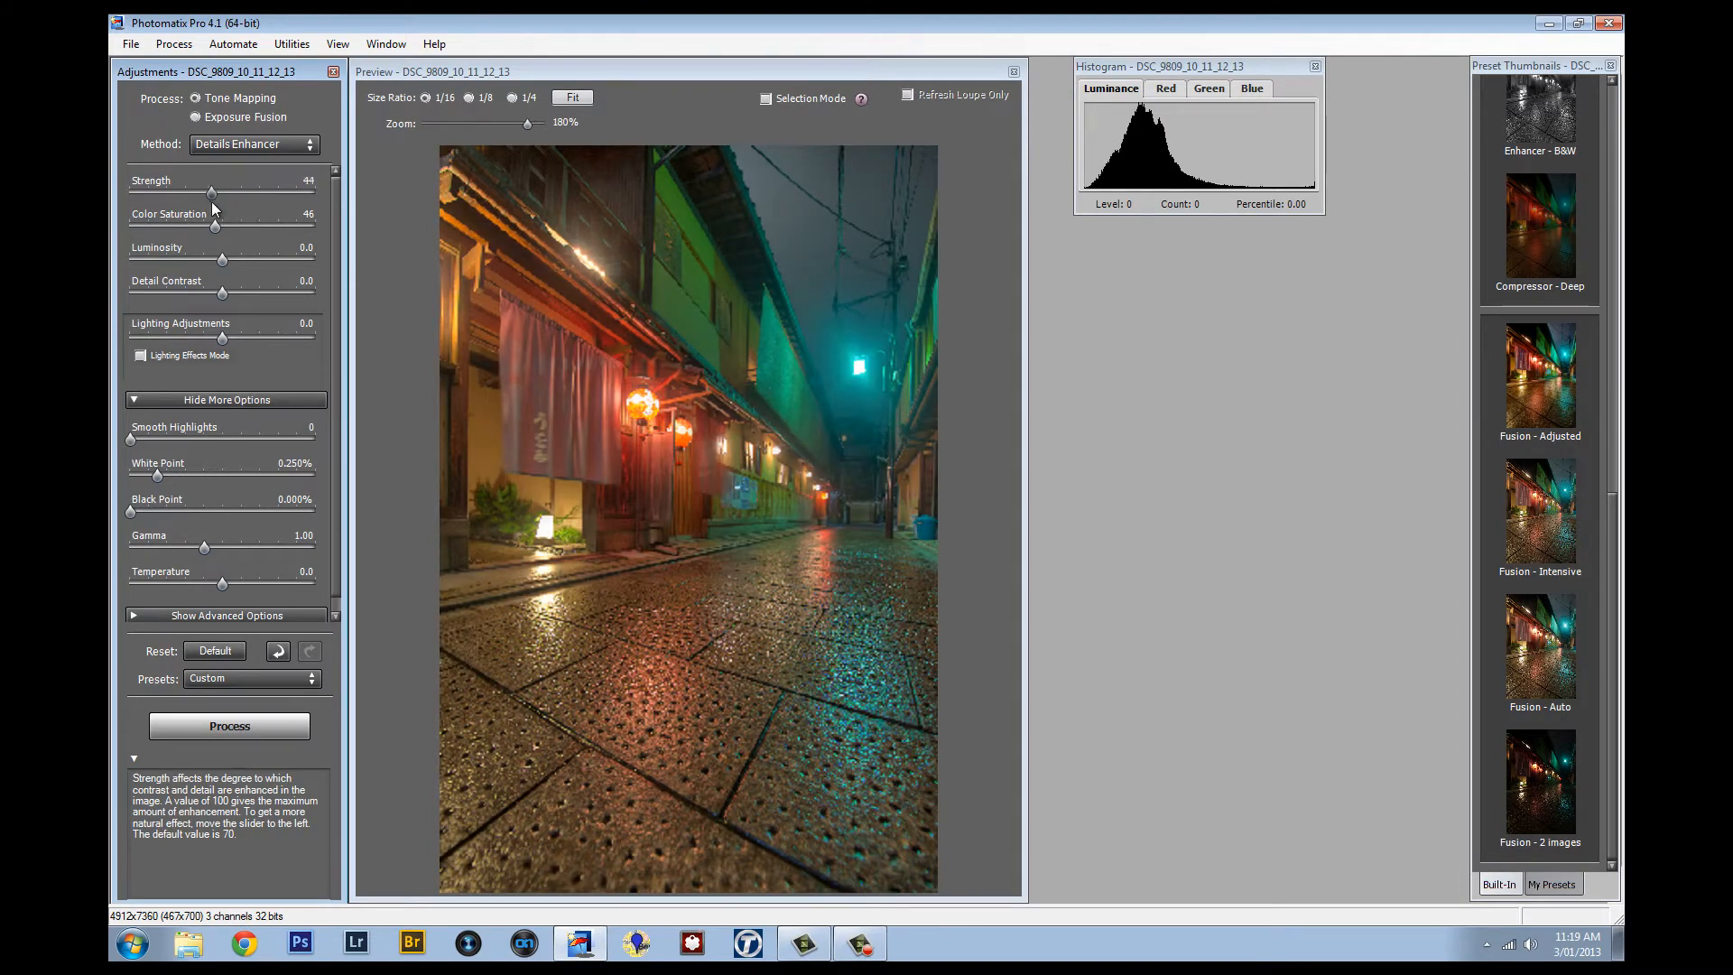
pyautogui.moveTo(211, 192); pyautogui.dragTo(252, 192)
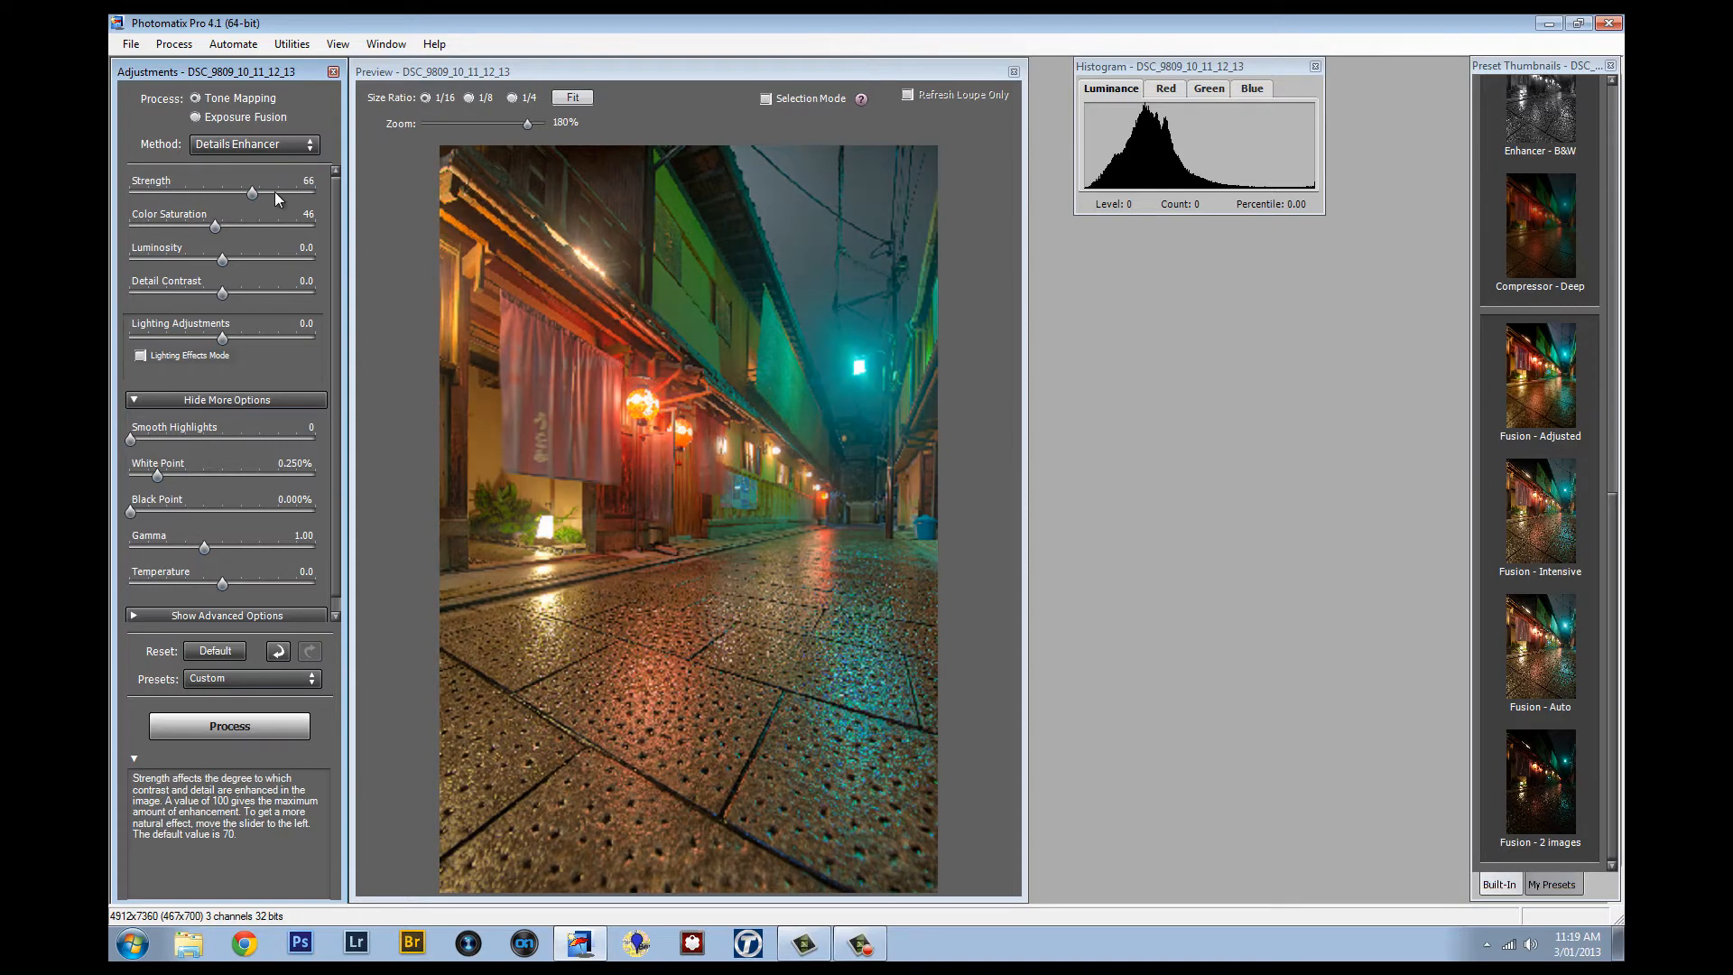
pyautogui.moveTo(251, 193); pyautogui.dragTo(262, 193)
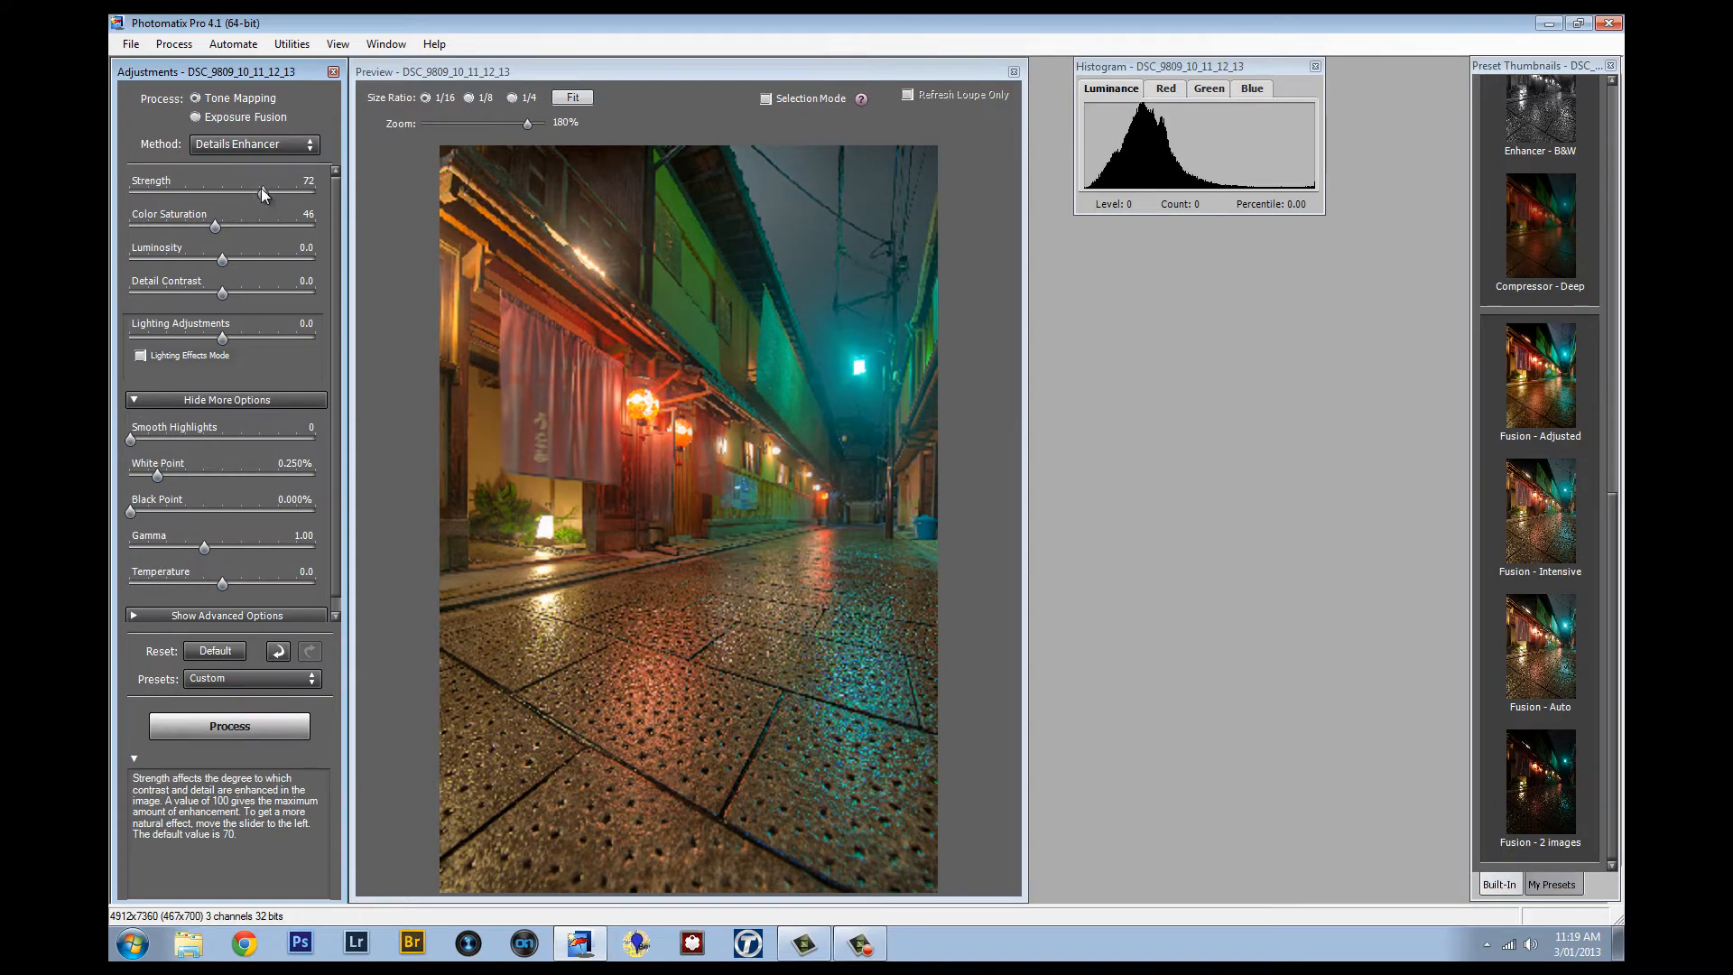
pyautogui.moveTo(261, 193); pyautogui.dragTo(254, 193)
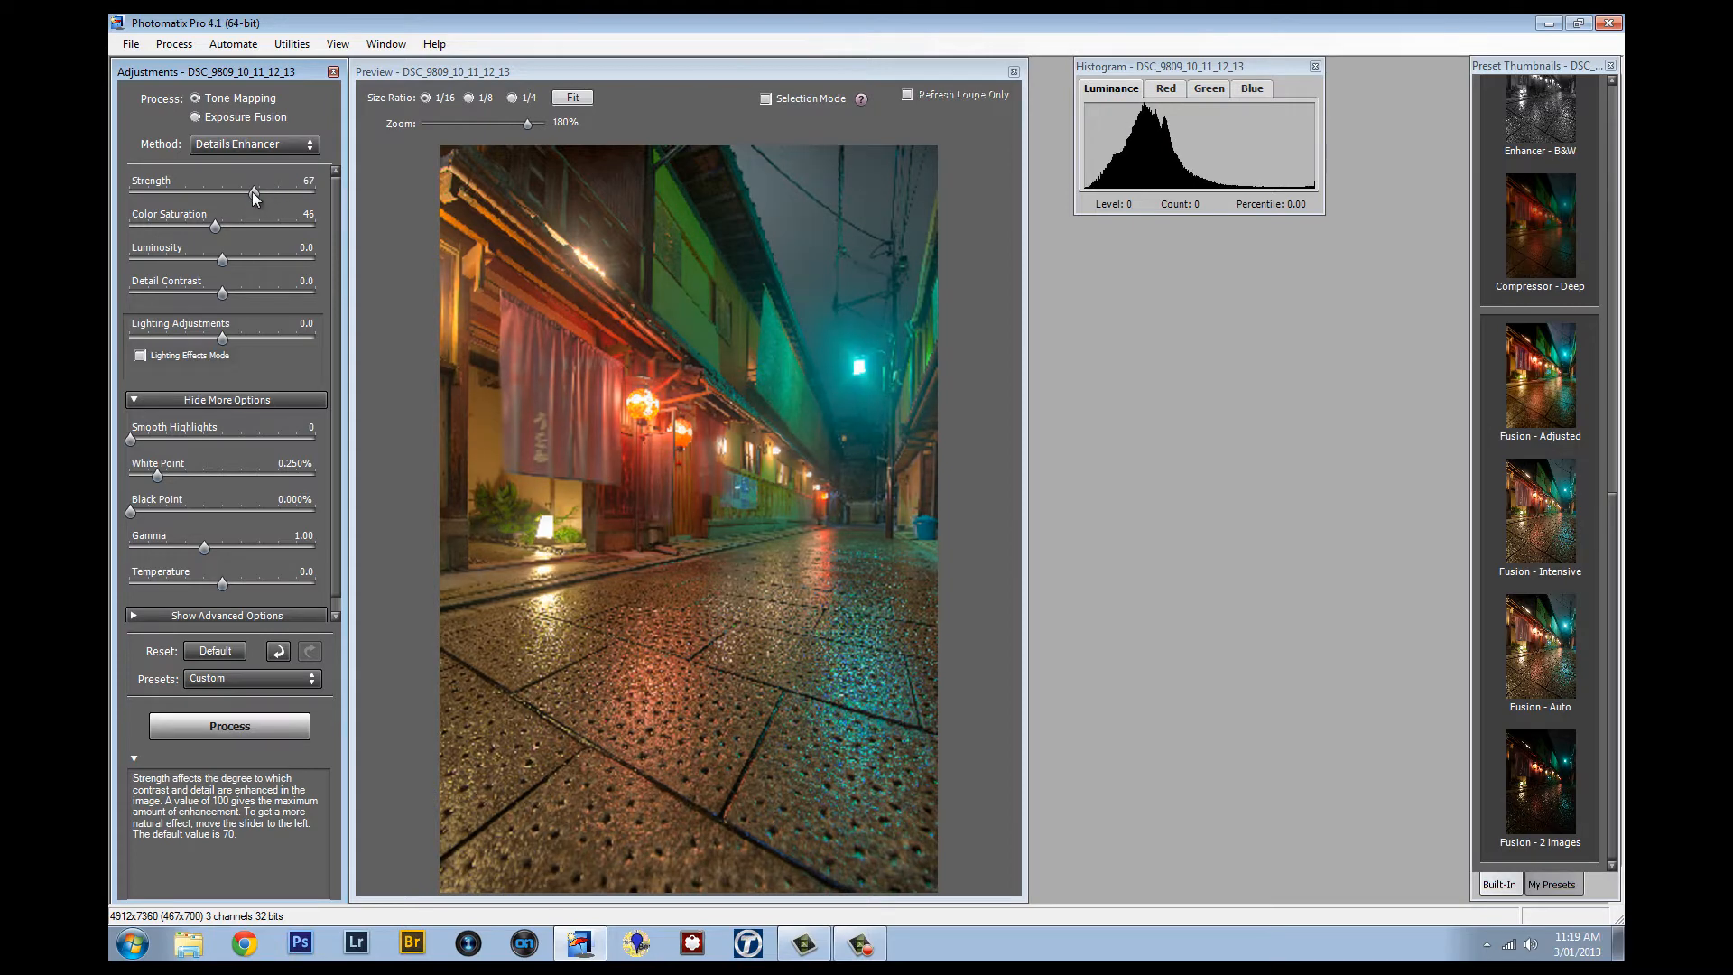
pyautogui.moveTo(253, 191); pyautogui.dragTo(304, 191)
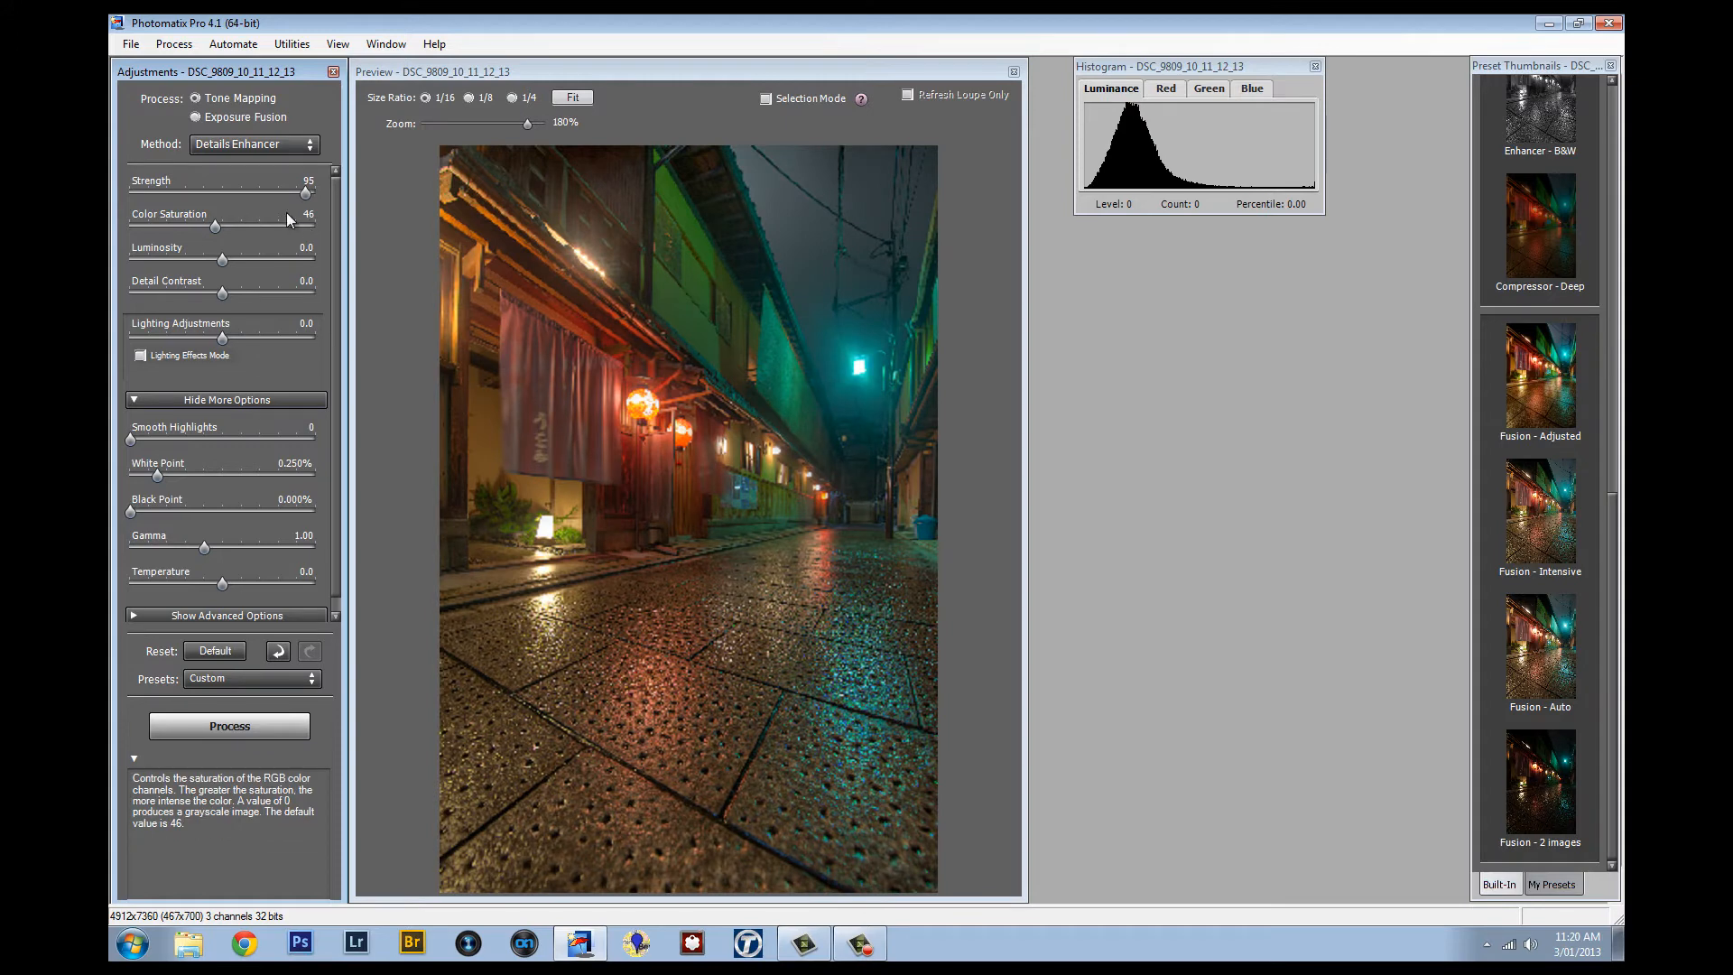
pyautogui.moveTo(307, 192); pyautogui.dragTo(182, 193)
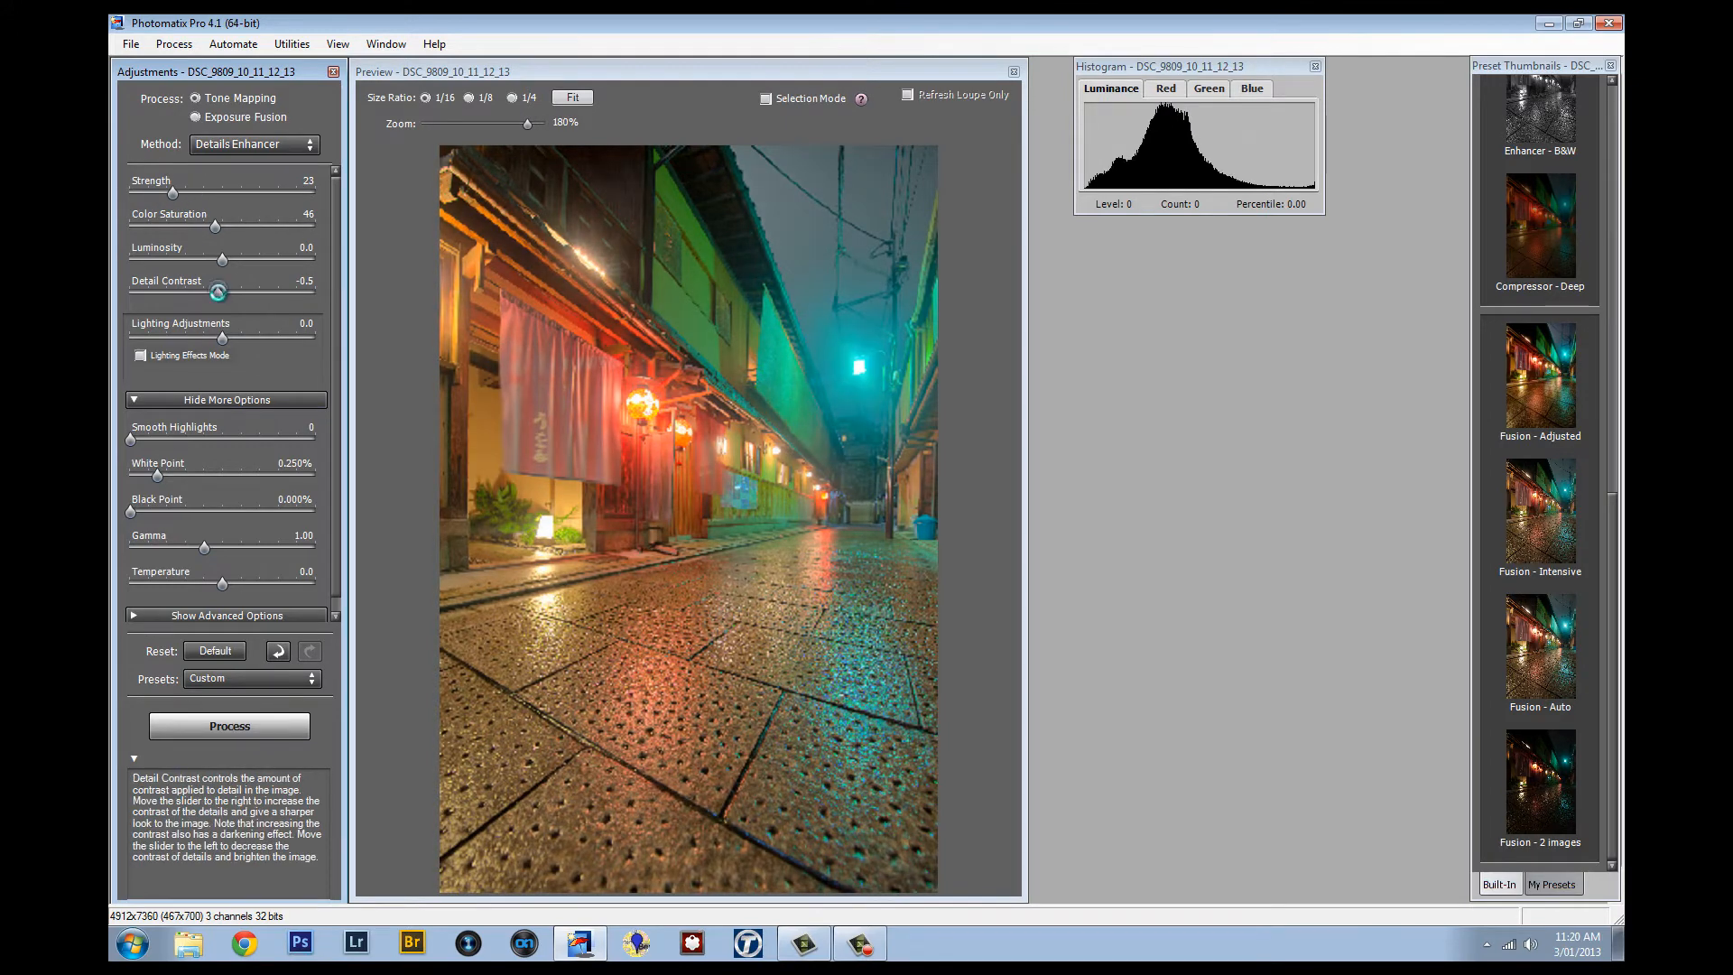
pyautogui.moveTo(153, 195); pyautogui.dragTo(243, 195)
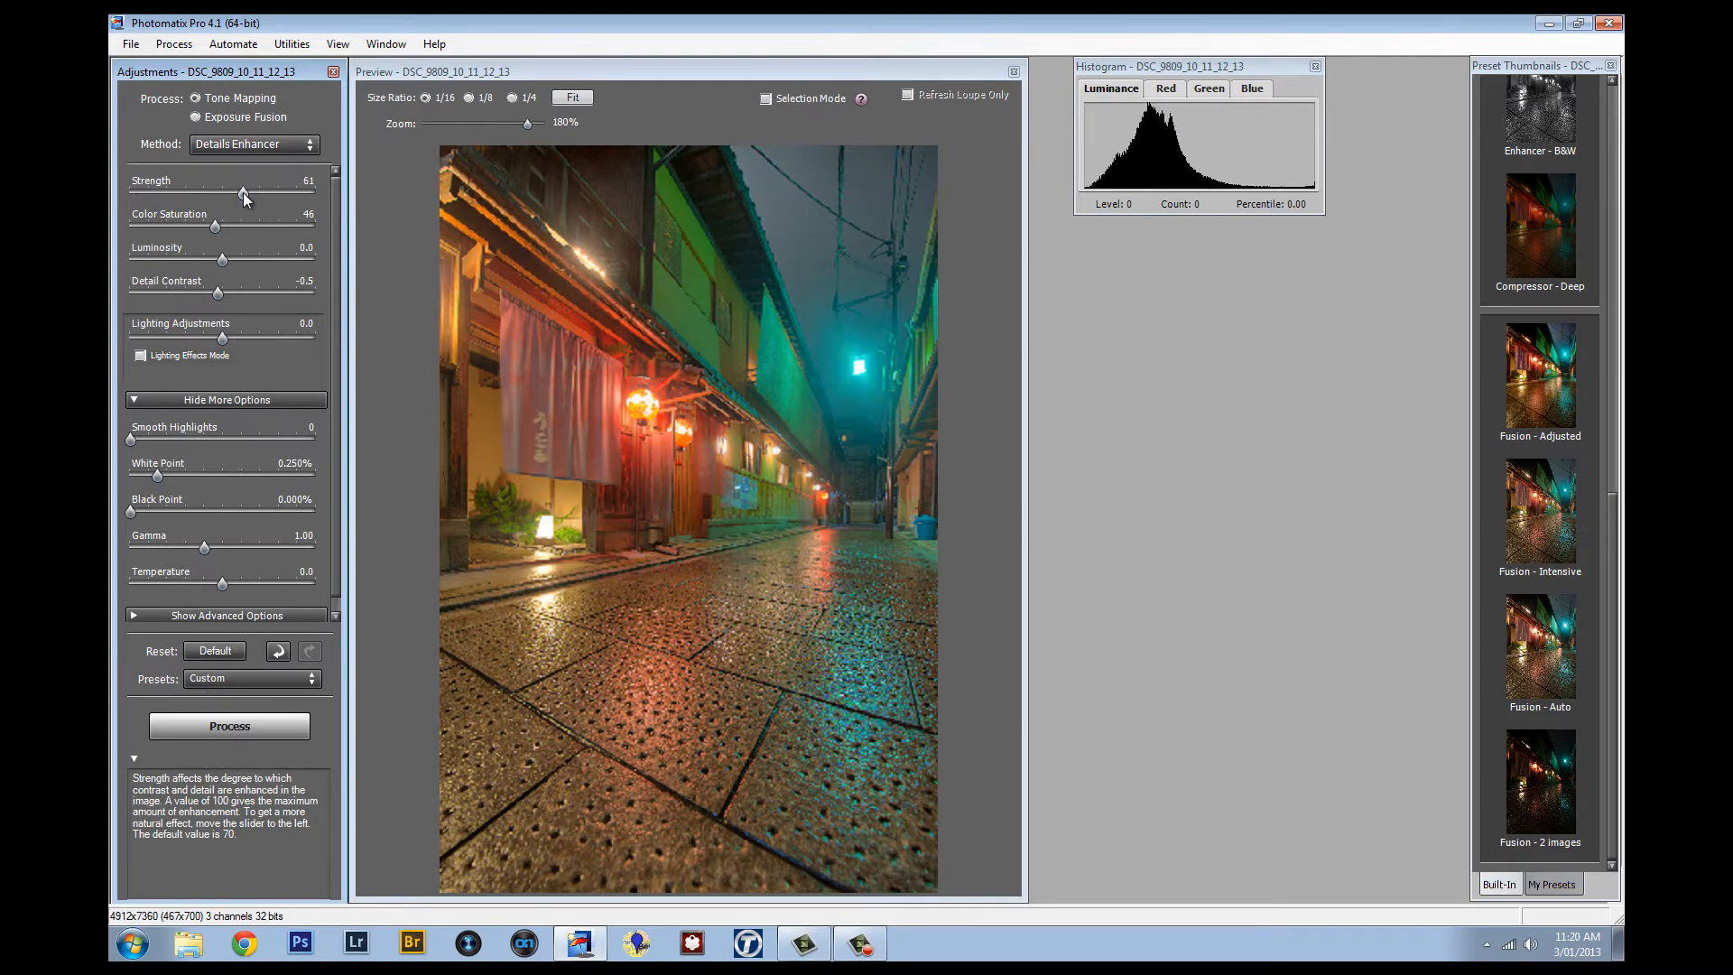
# Drag Strength to 66 and Color Saturation to 54.
pyautogui.moveTo(243, 192); pyautogui.dragTo(249, 192)
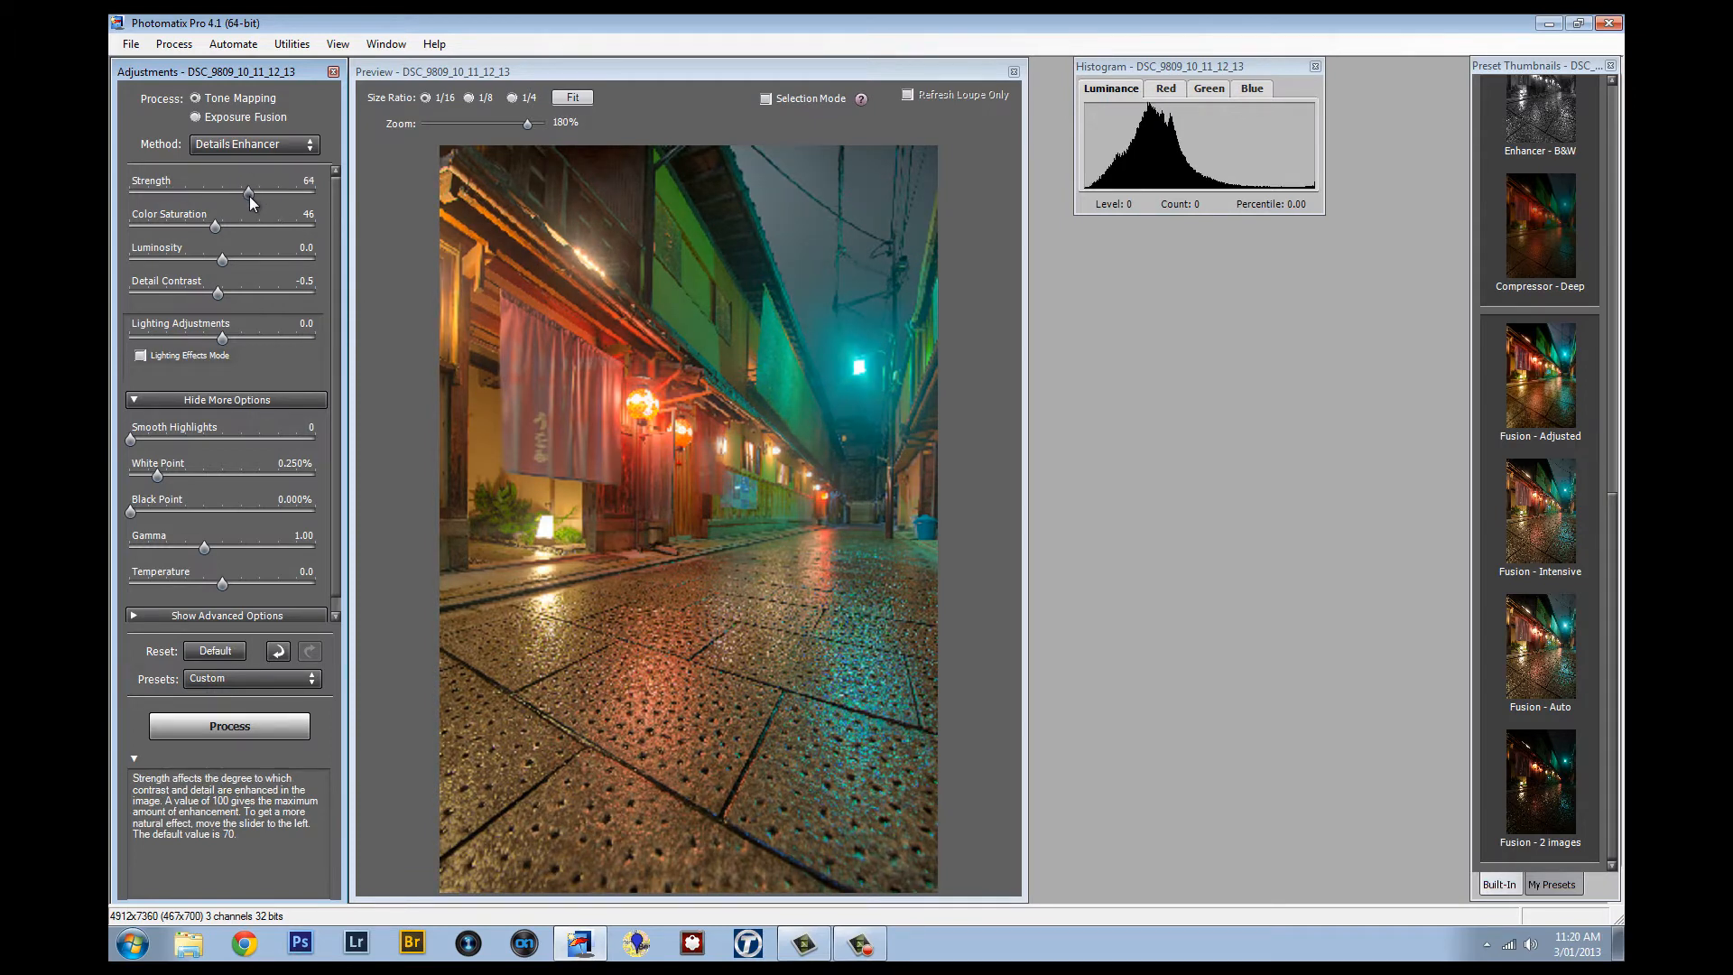
pyautogui.moveTo(217, 226); pyautogui.dragTo(251, 225)
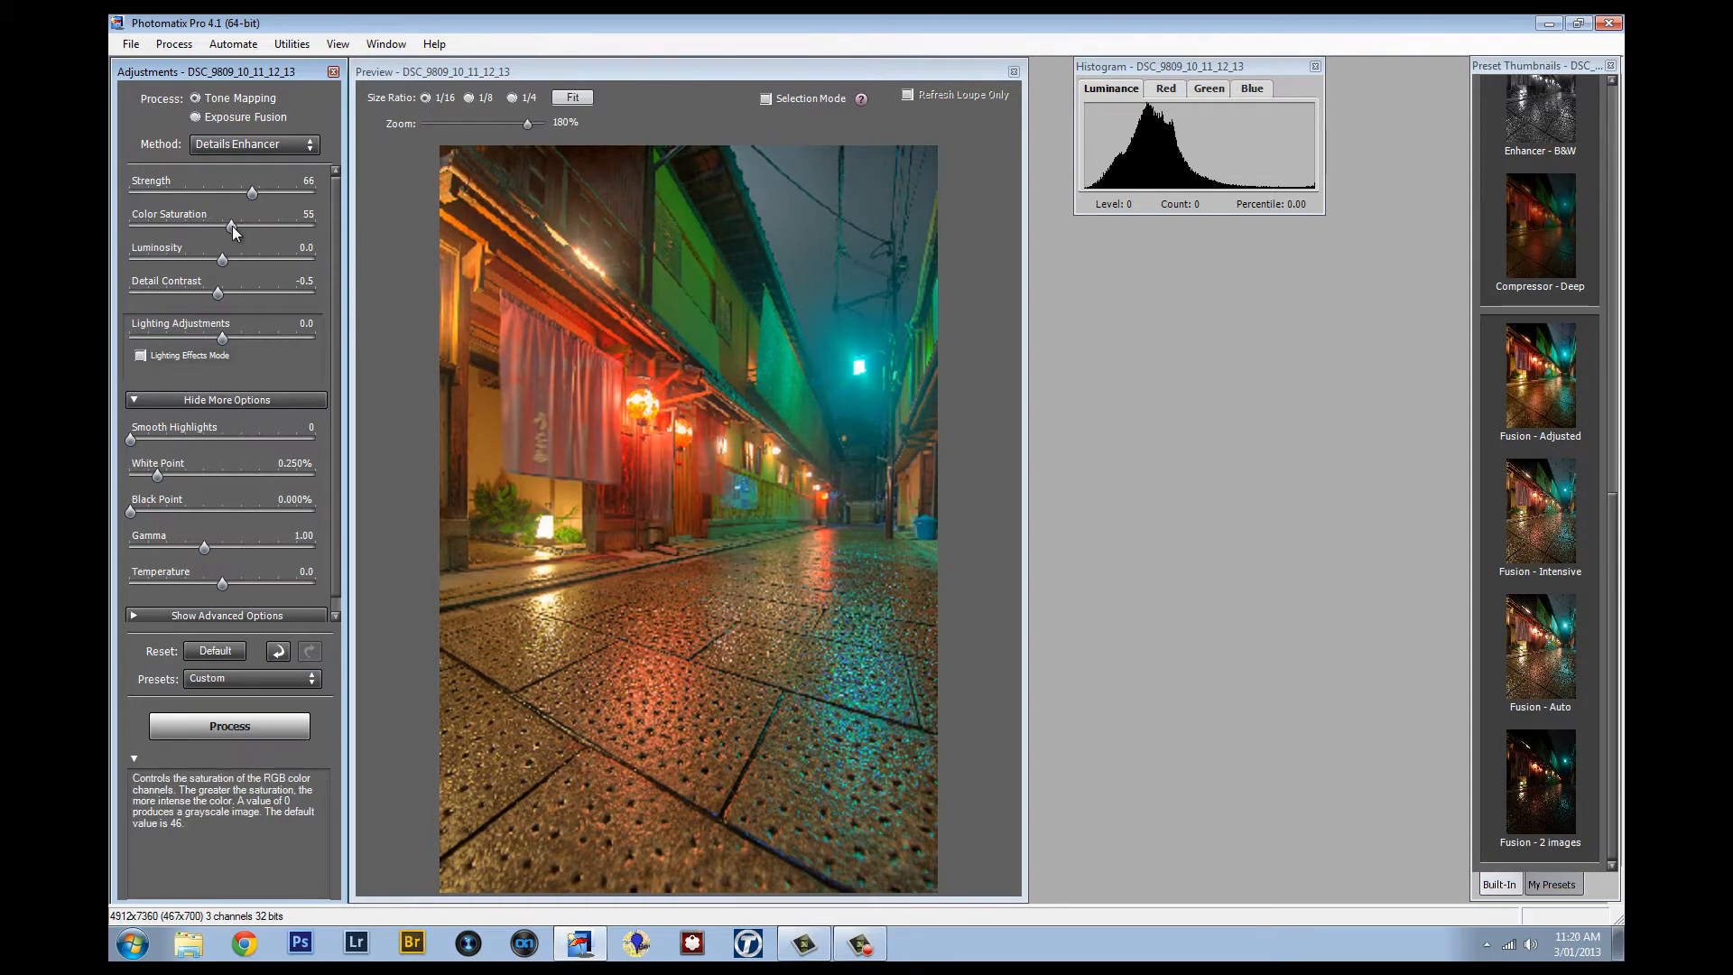
pyautogui.moveTo(231, 222); pyautogui.dragTo(241, 222)
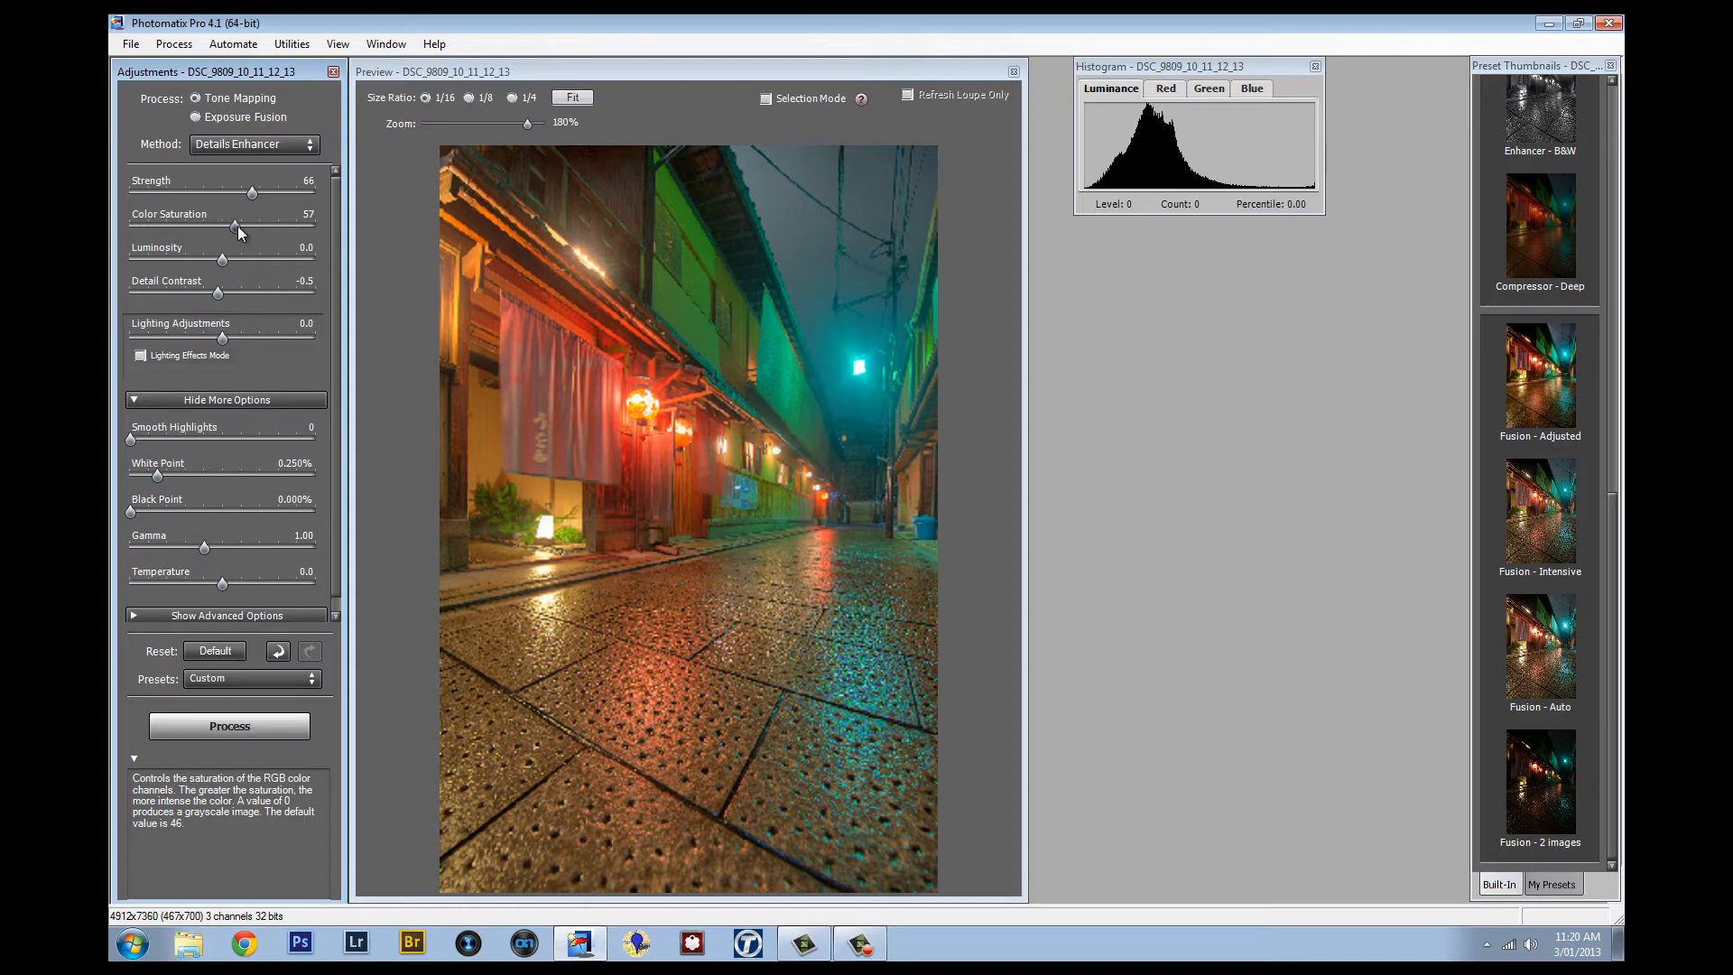
pyautogui.moveTo(236, 228); pyautogui.dragTo(236, 228)
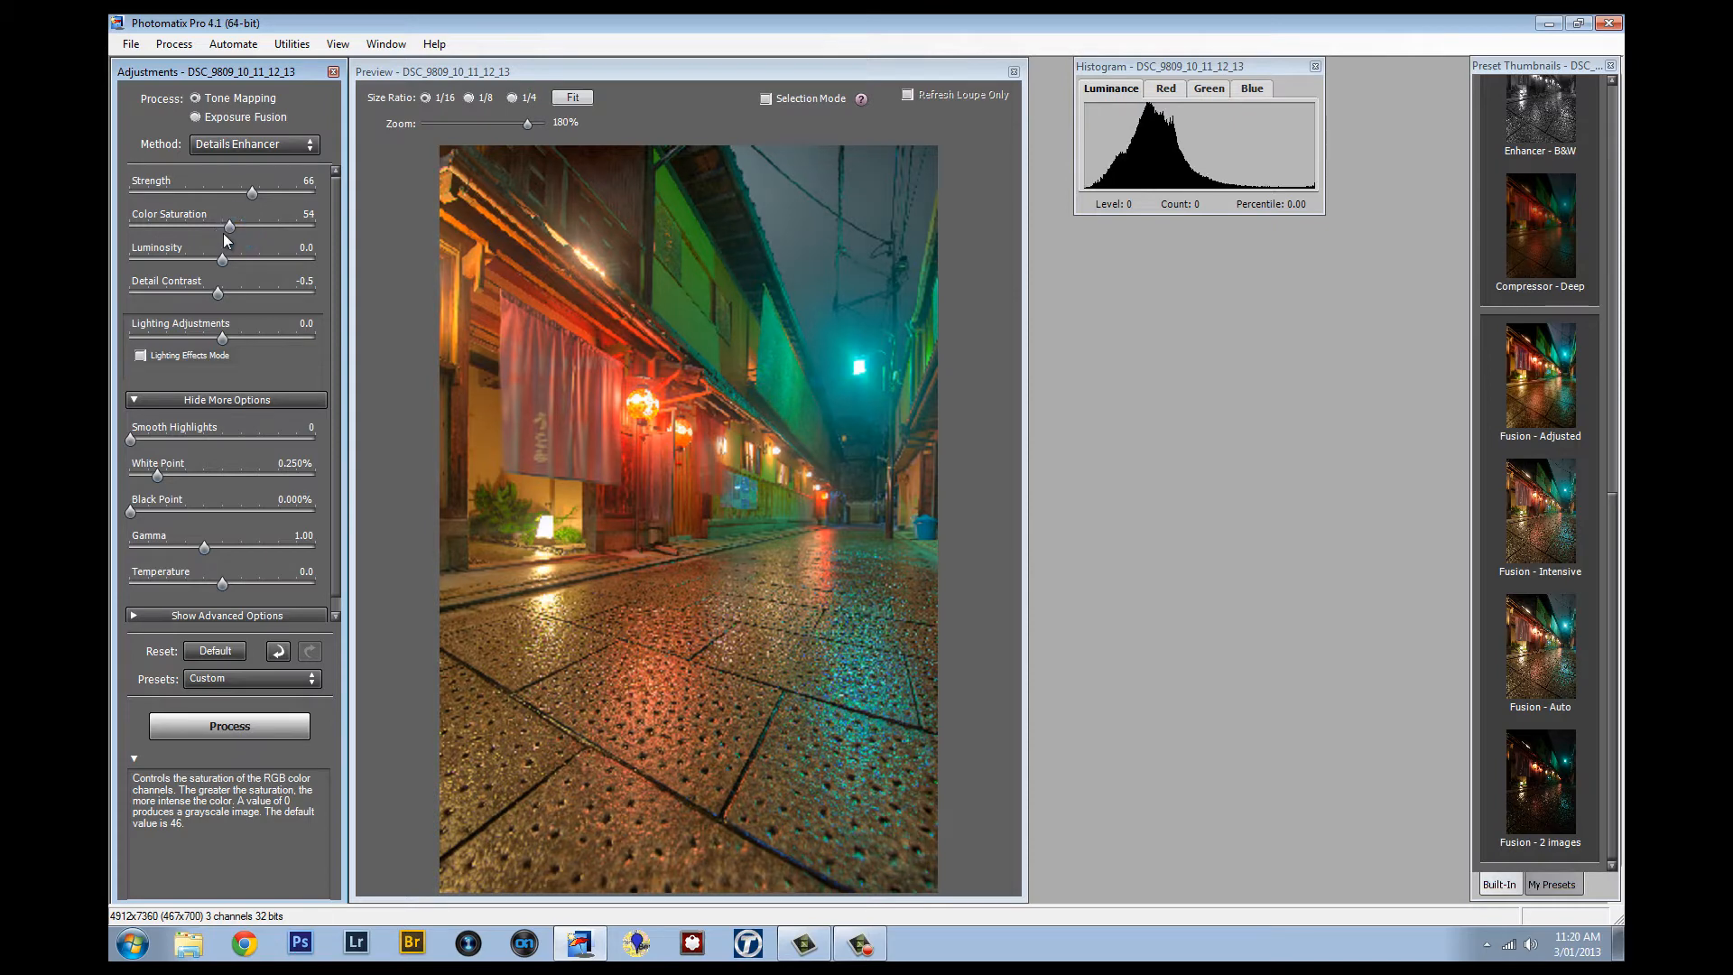
pyautogui.moveTo(226, 264)
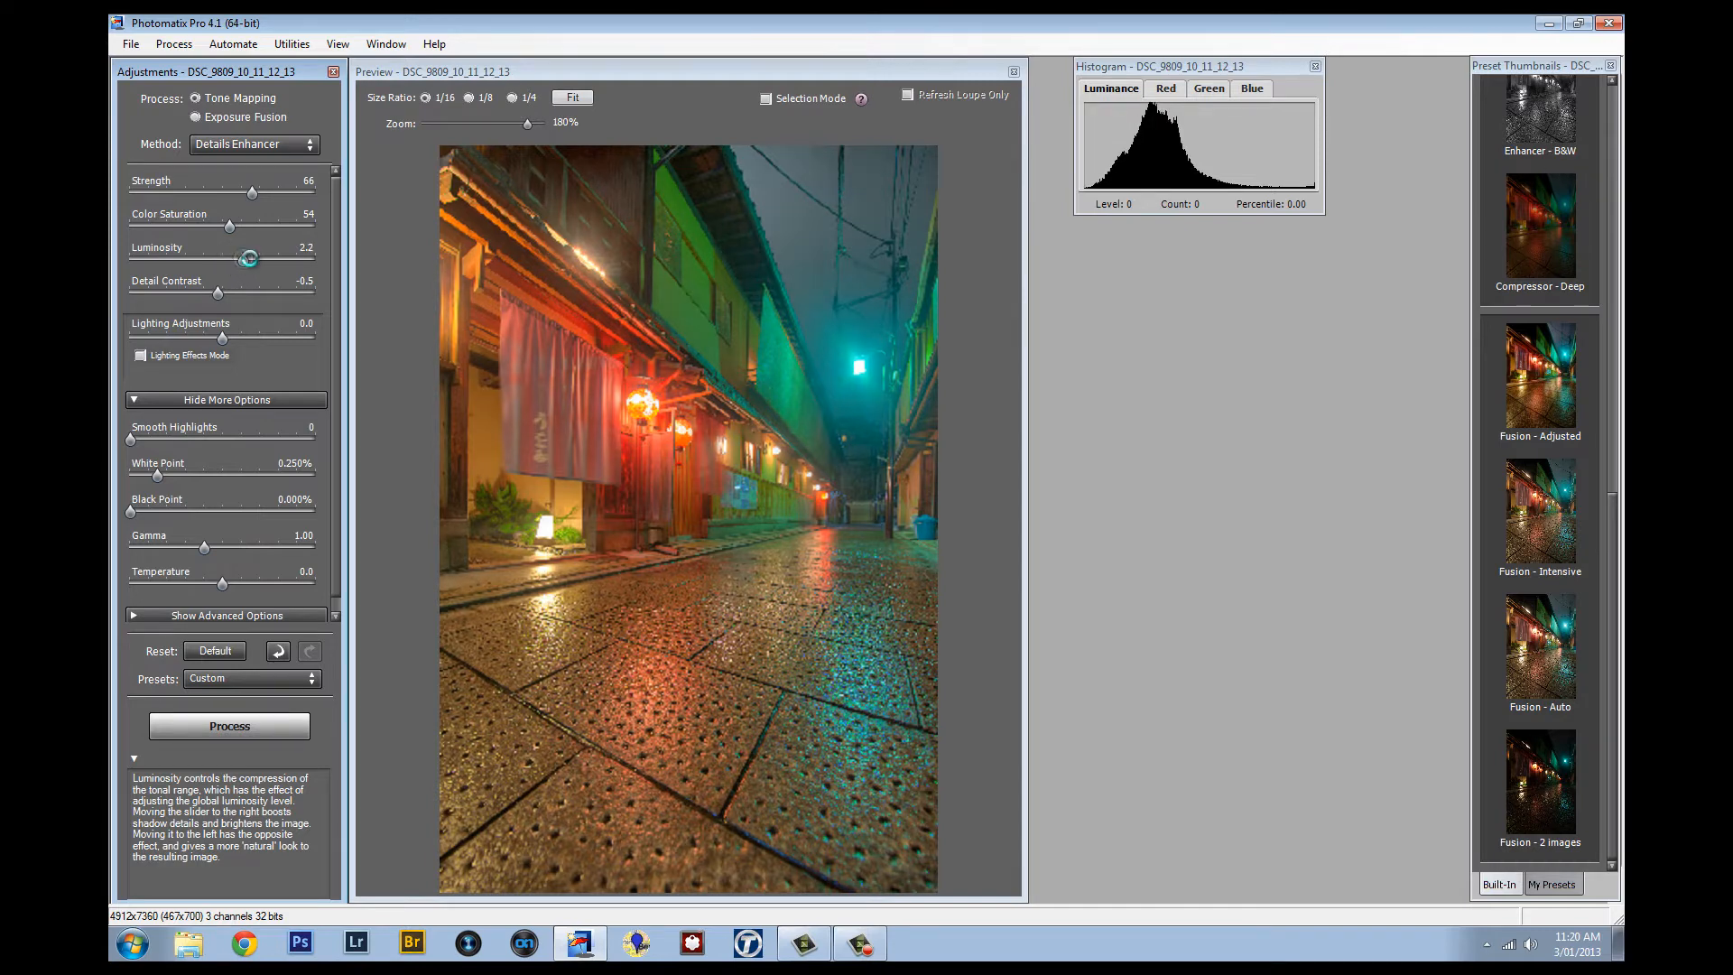
# Preview brighter and darker luminosity, then set luminosity -0.2 and detail contrast 0.3.
pyautogui.moveTo(250, 257); pyautogui.dragTo(265, 257)
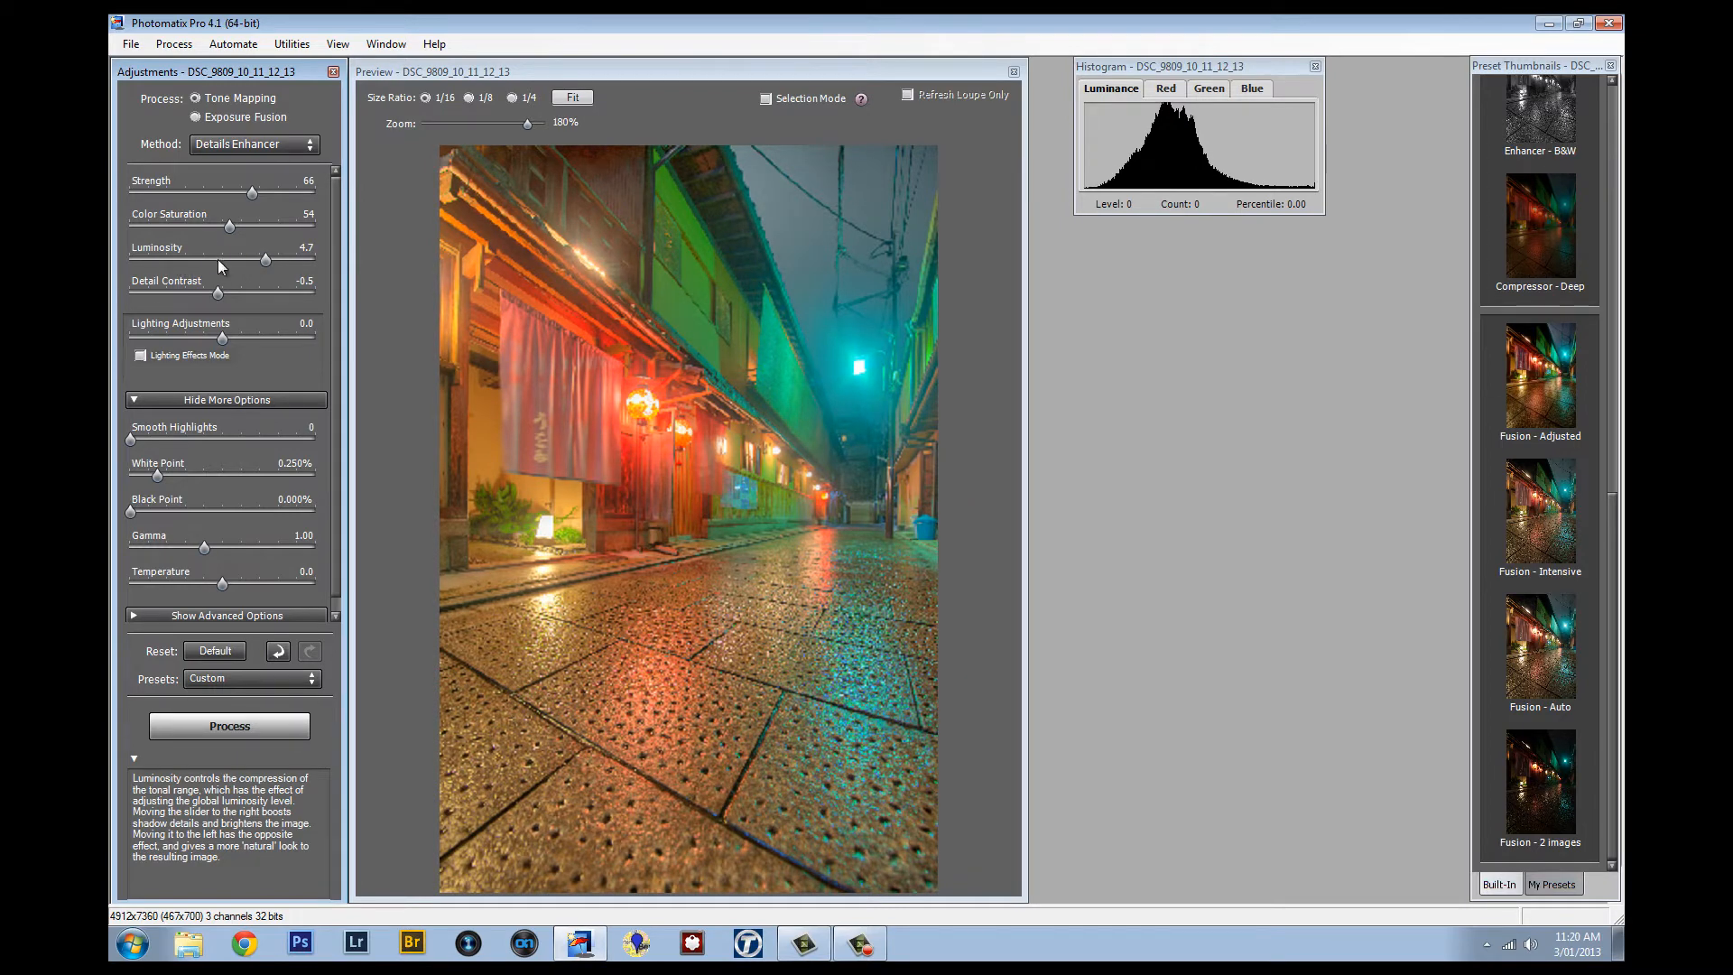
pyautogui.moveTo(265, 260); pyautogui.dragTo(190, 260)
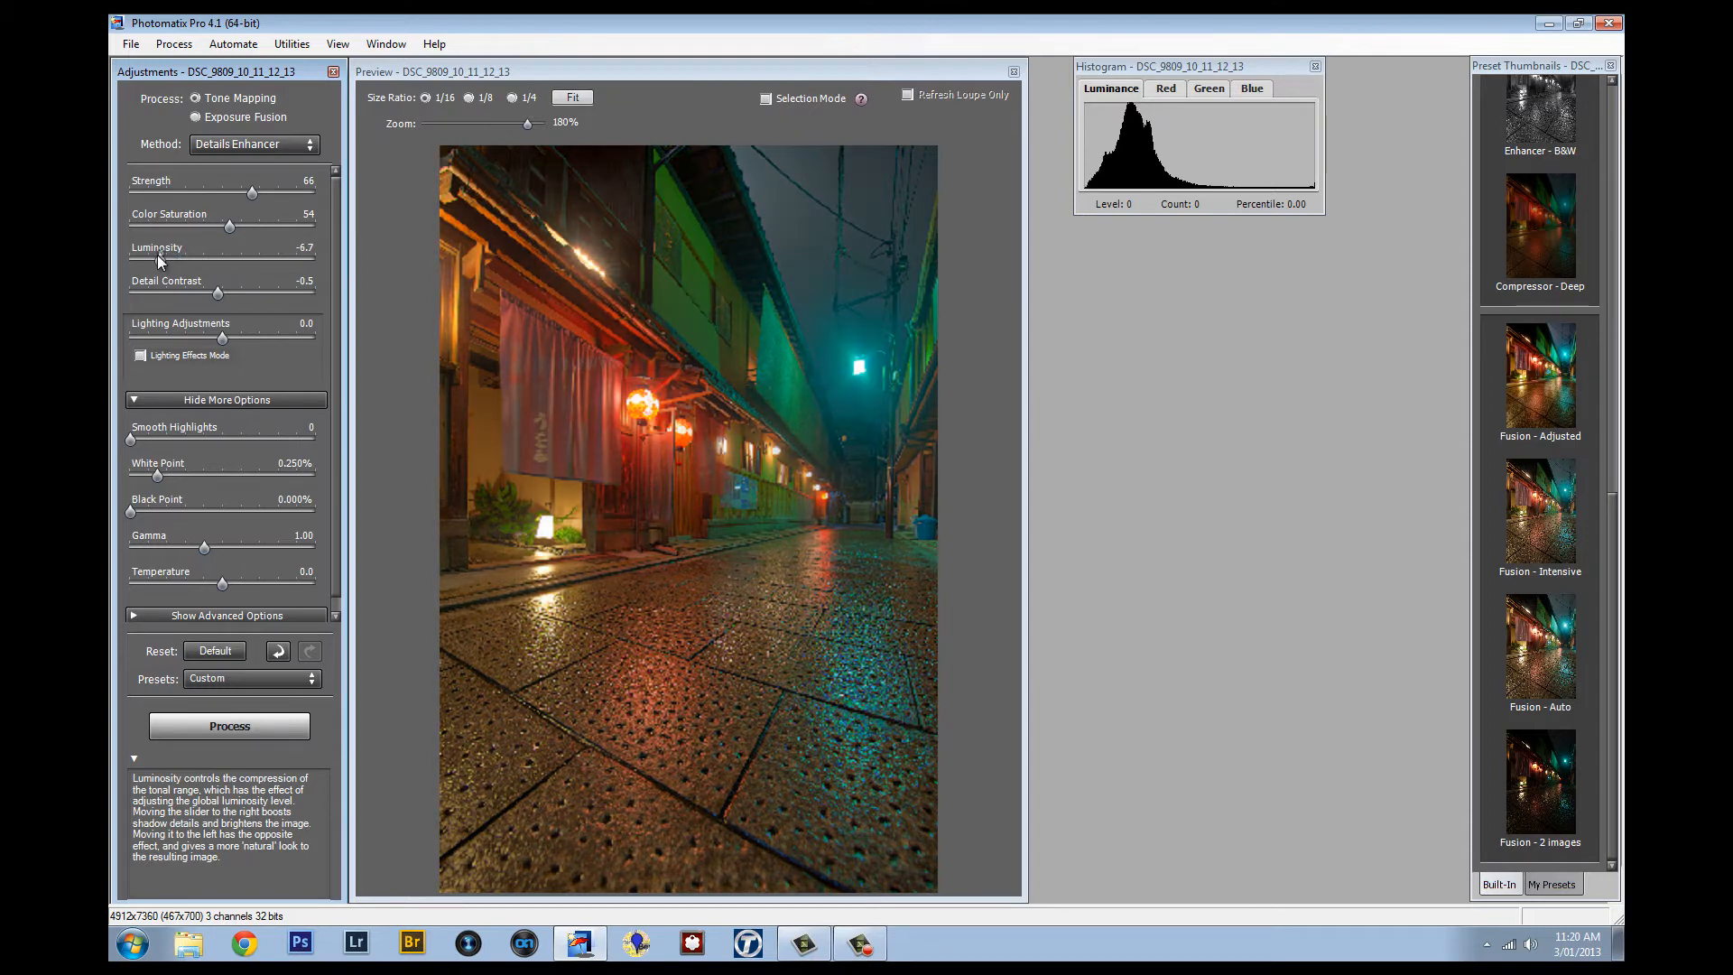
pyautogui.moveTo(168, 263); pyautogui.dragTo(218, 263)
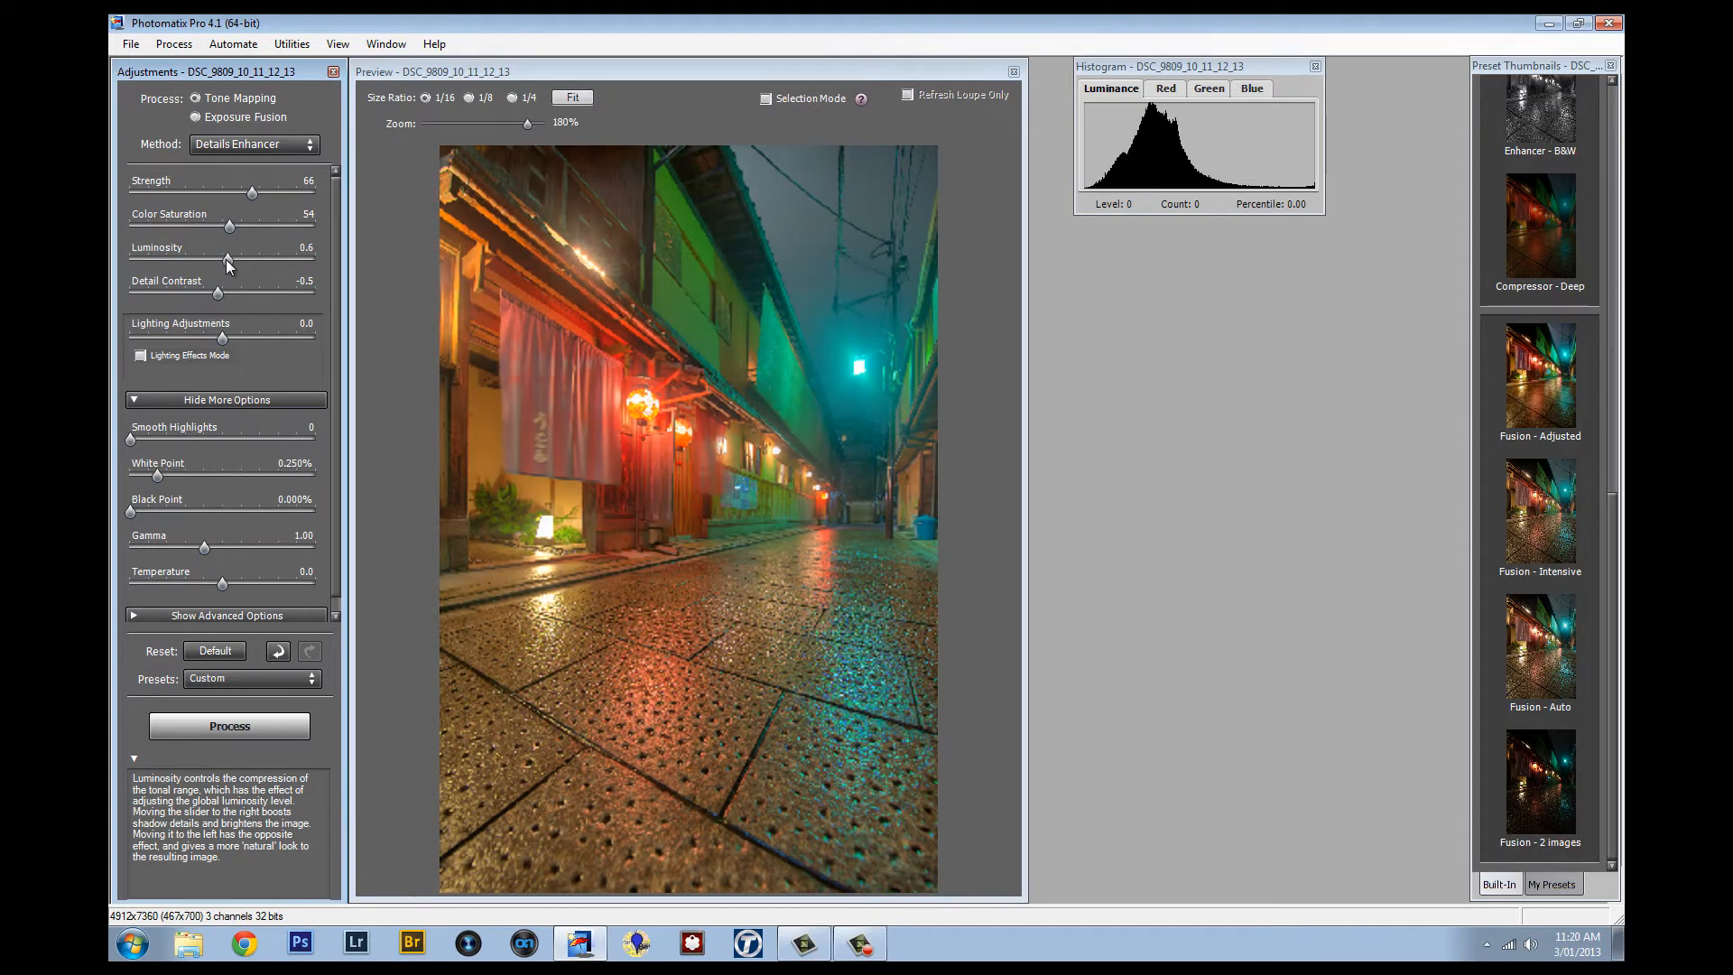
pyautogui.moveTo(252, 259); pyautogui.dragTo(218, 259)
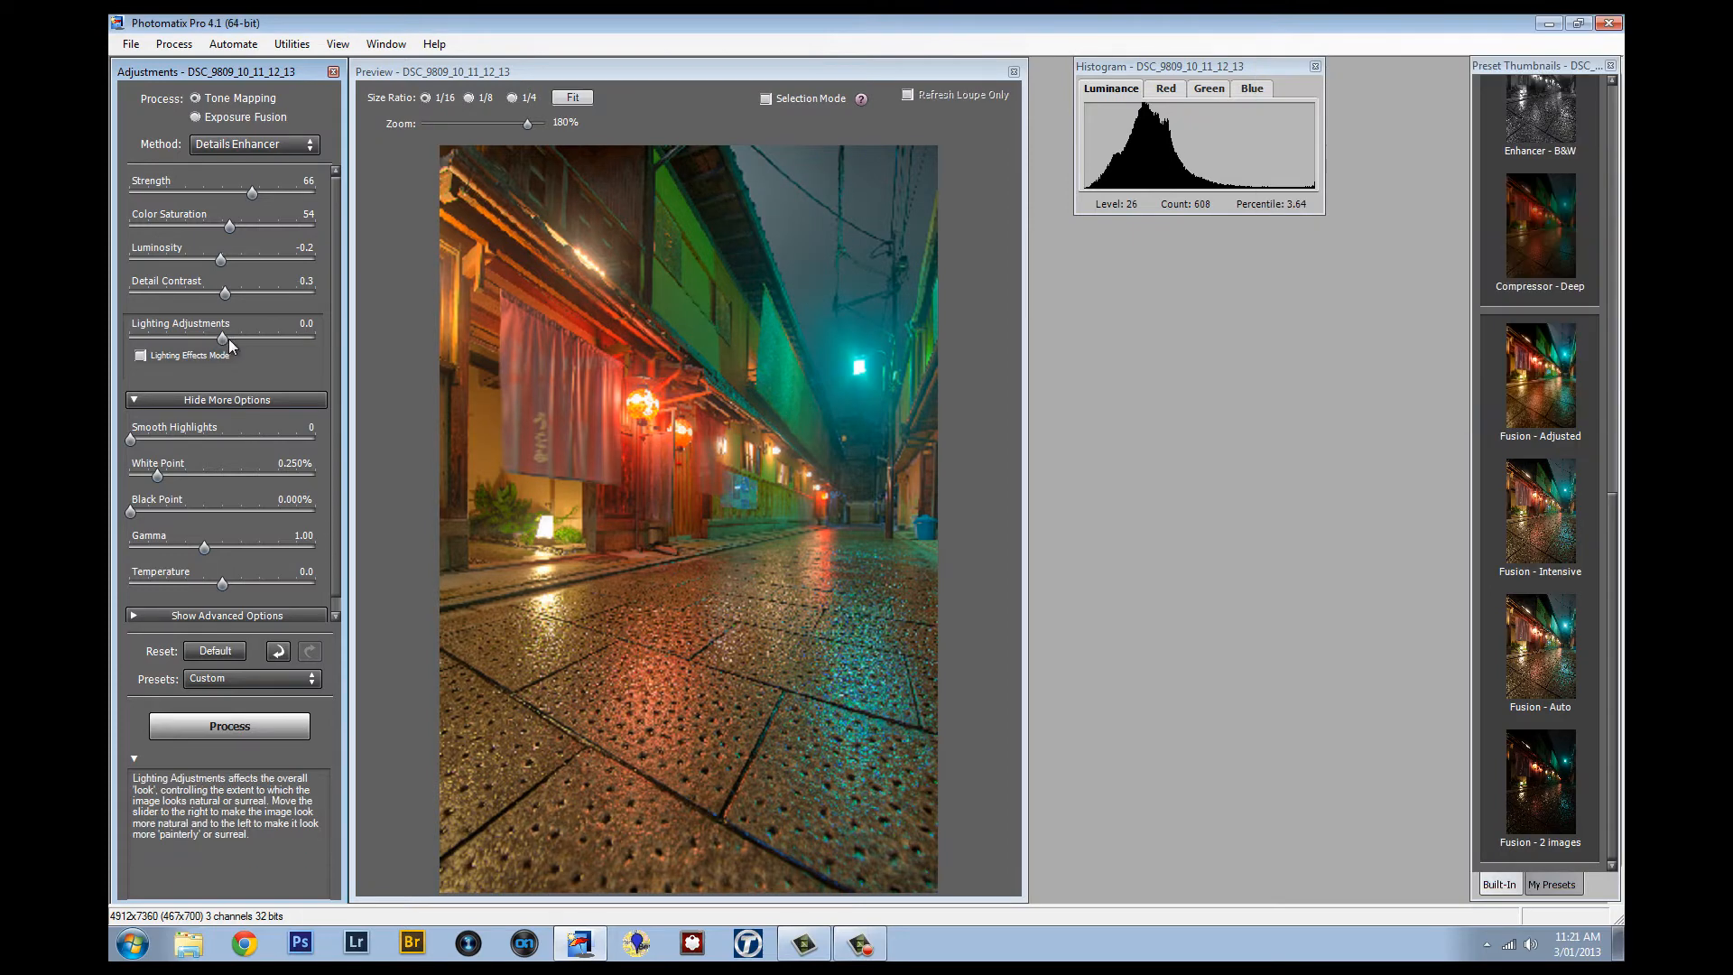
# Swing the Lighting Adjustments slider between natural and surreal extremes, then settle at -2.7.
pyautogui.moveTo(228, 340); pyautogui.dragTo(249, 341)
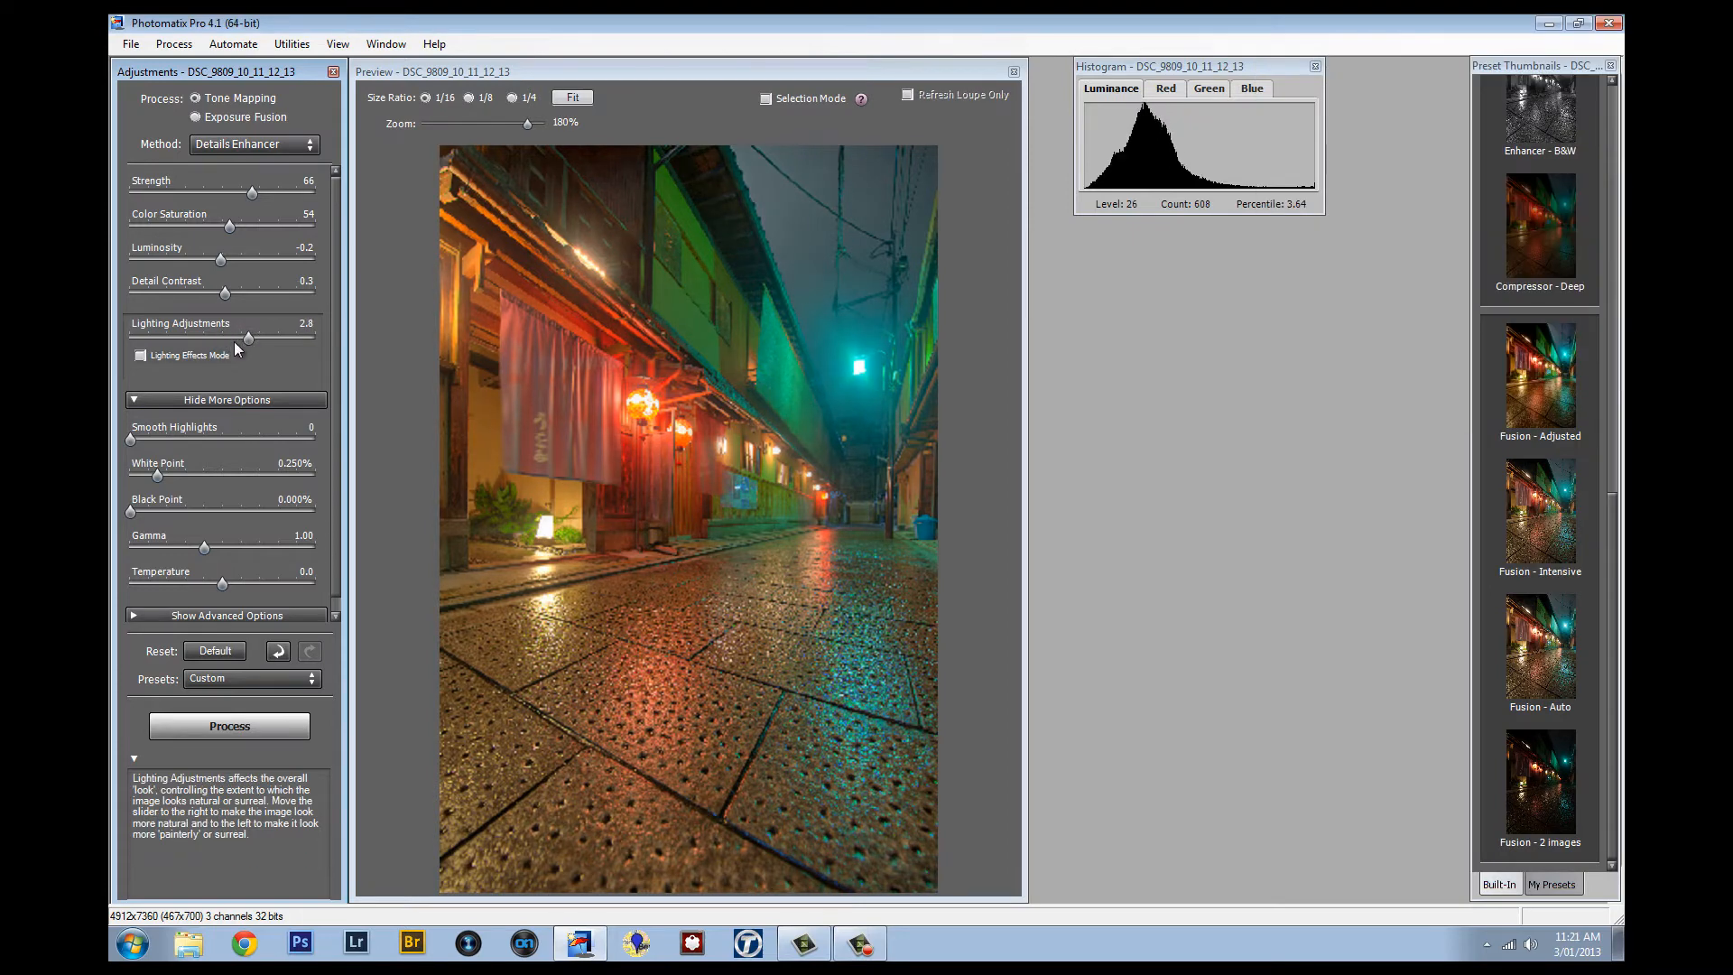
pyautogui.moveTo(249, 337); pyautogui.dragTo(209, 336)
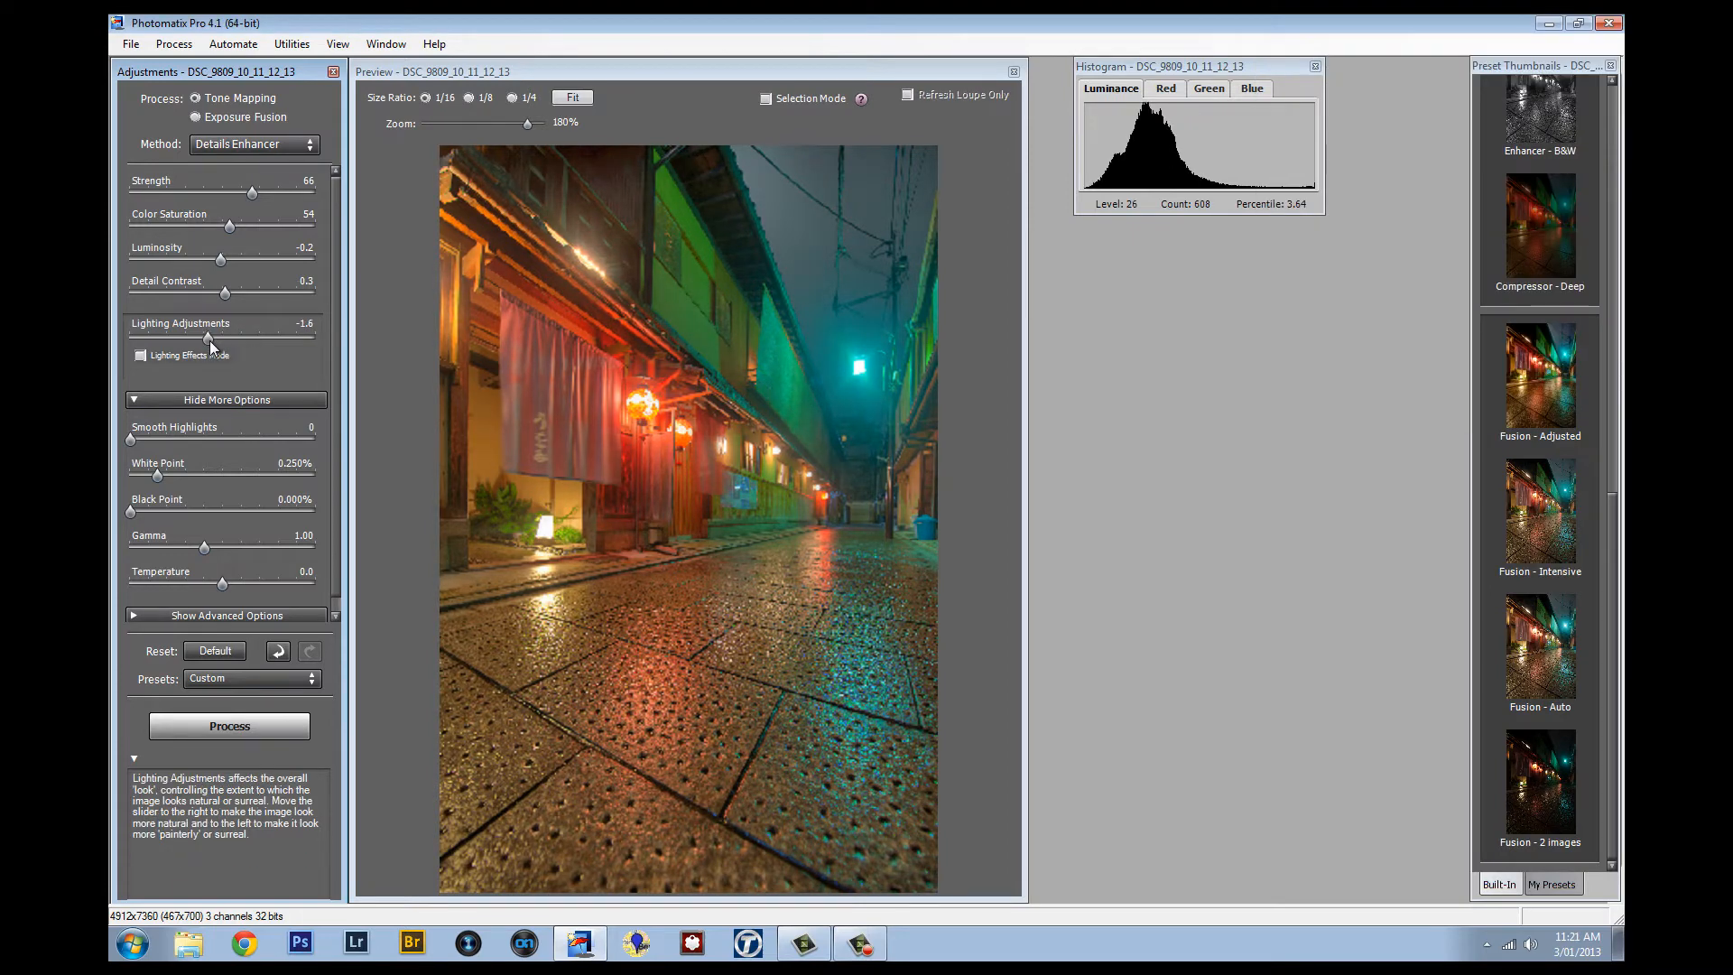
pyautogui.moveTo(209, 337); pyautogui.dragTo(229, 337)
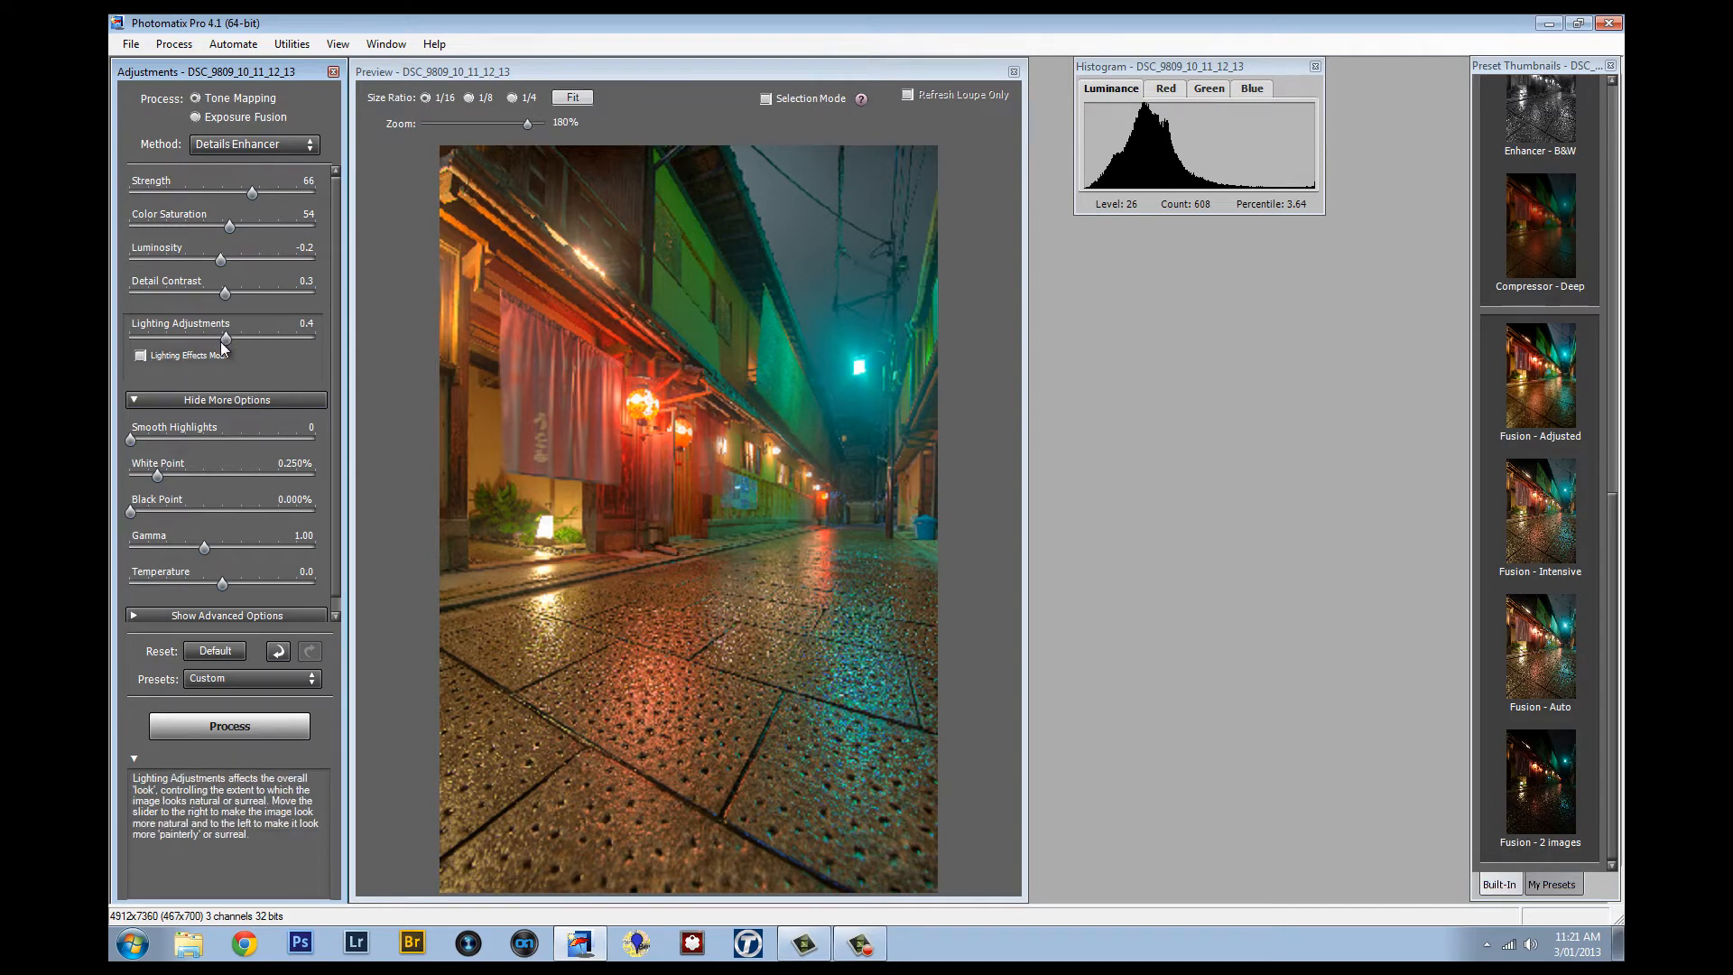
pyautogui.moveTo(187, 398)
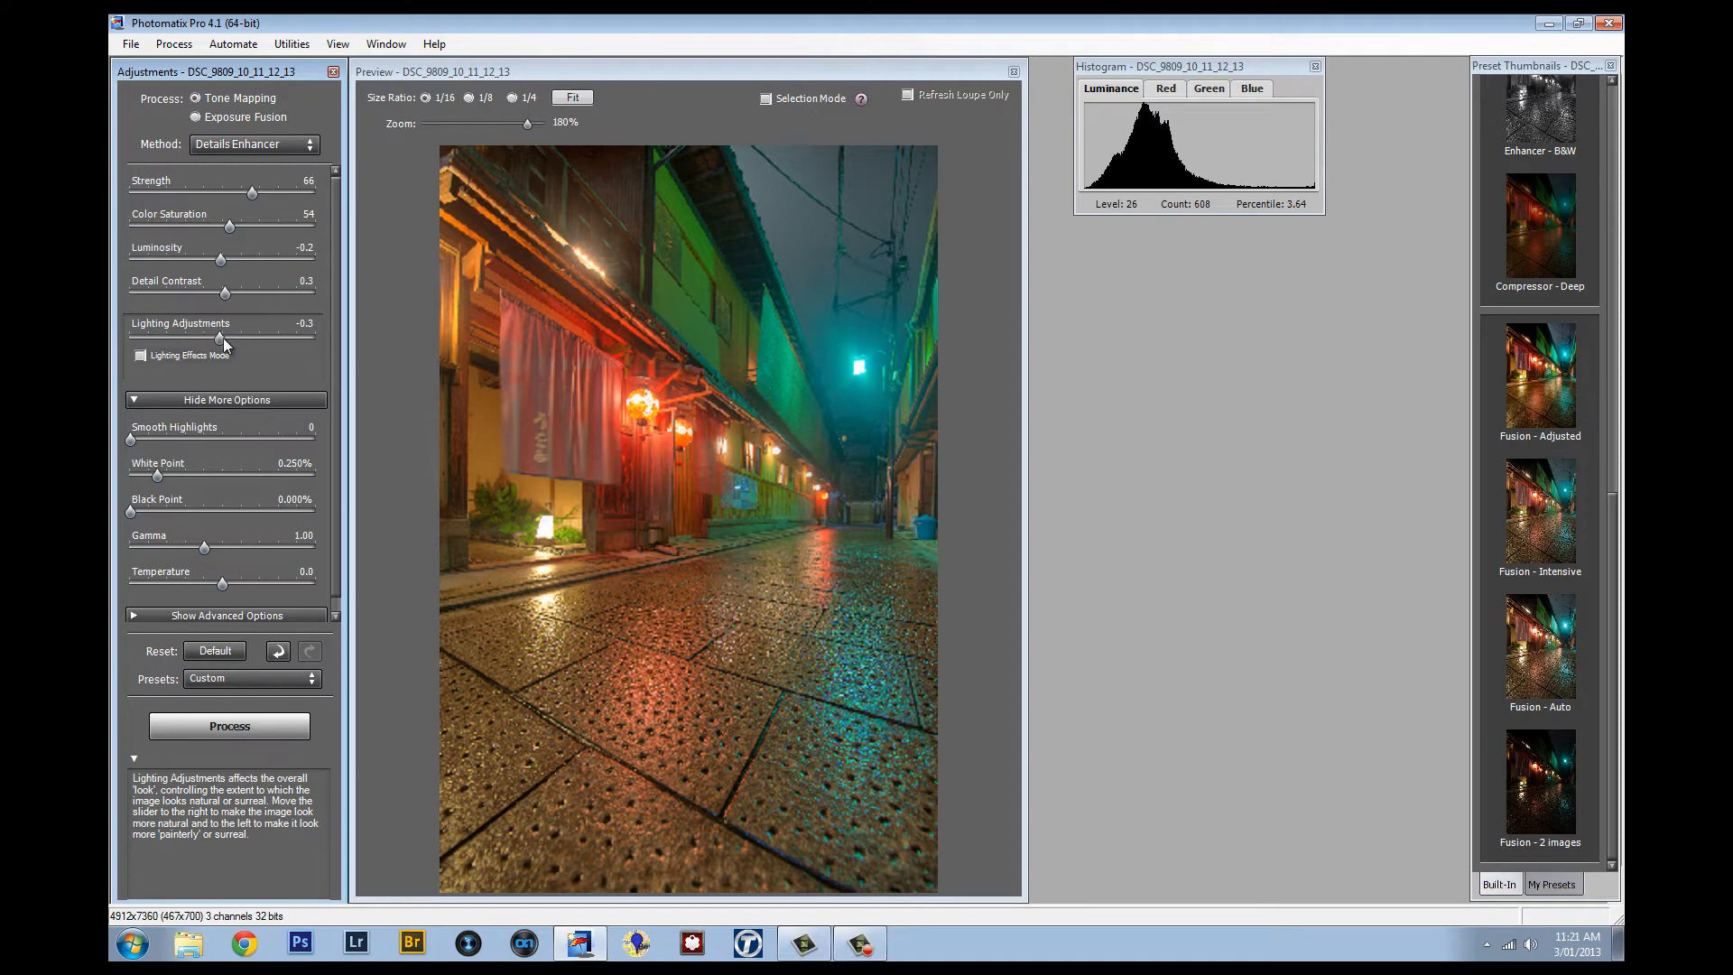
pyautogui.moveTo(223, 337); pyautogui.dragTo(163, 336)
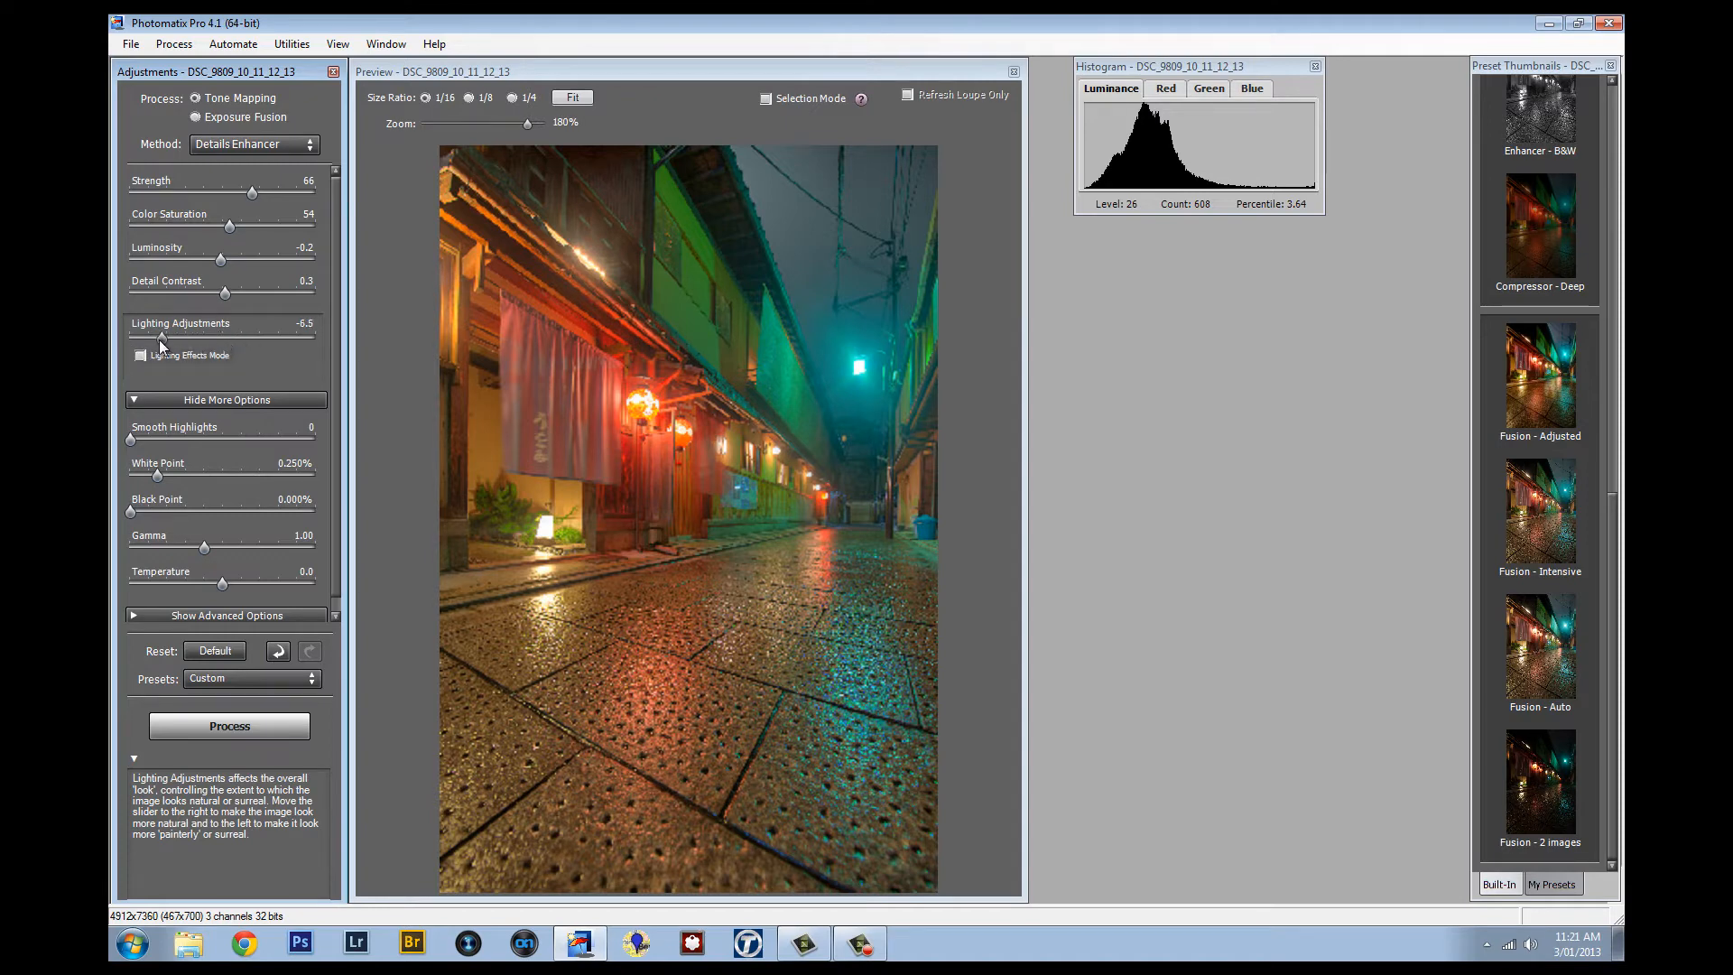
pyautogui.moveTo(162, 337); pyautogui.dragTo(143, 337)
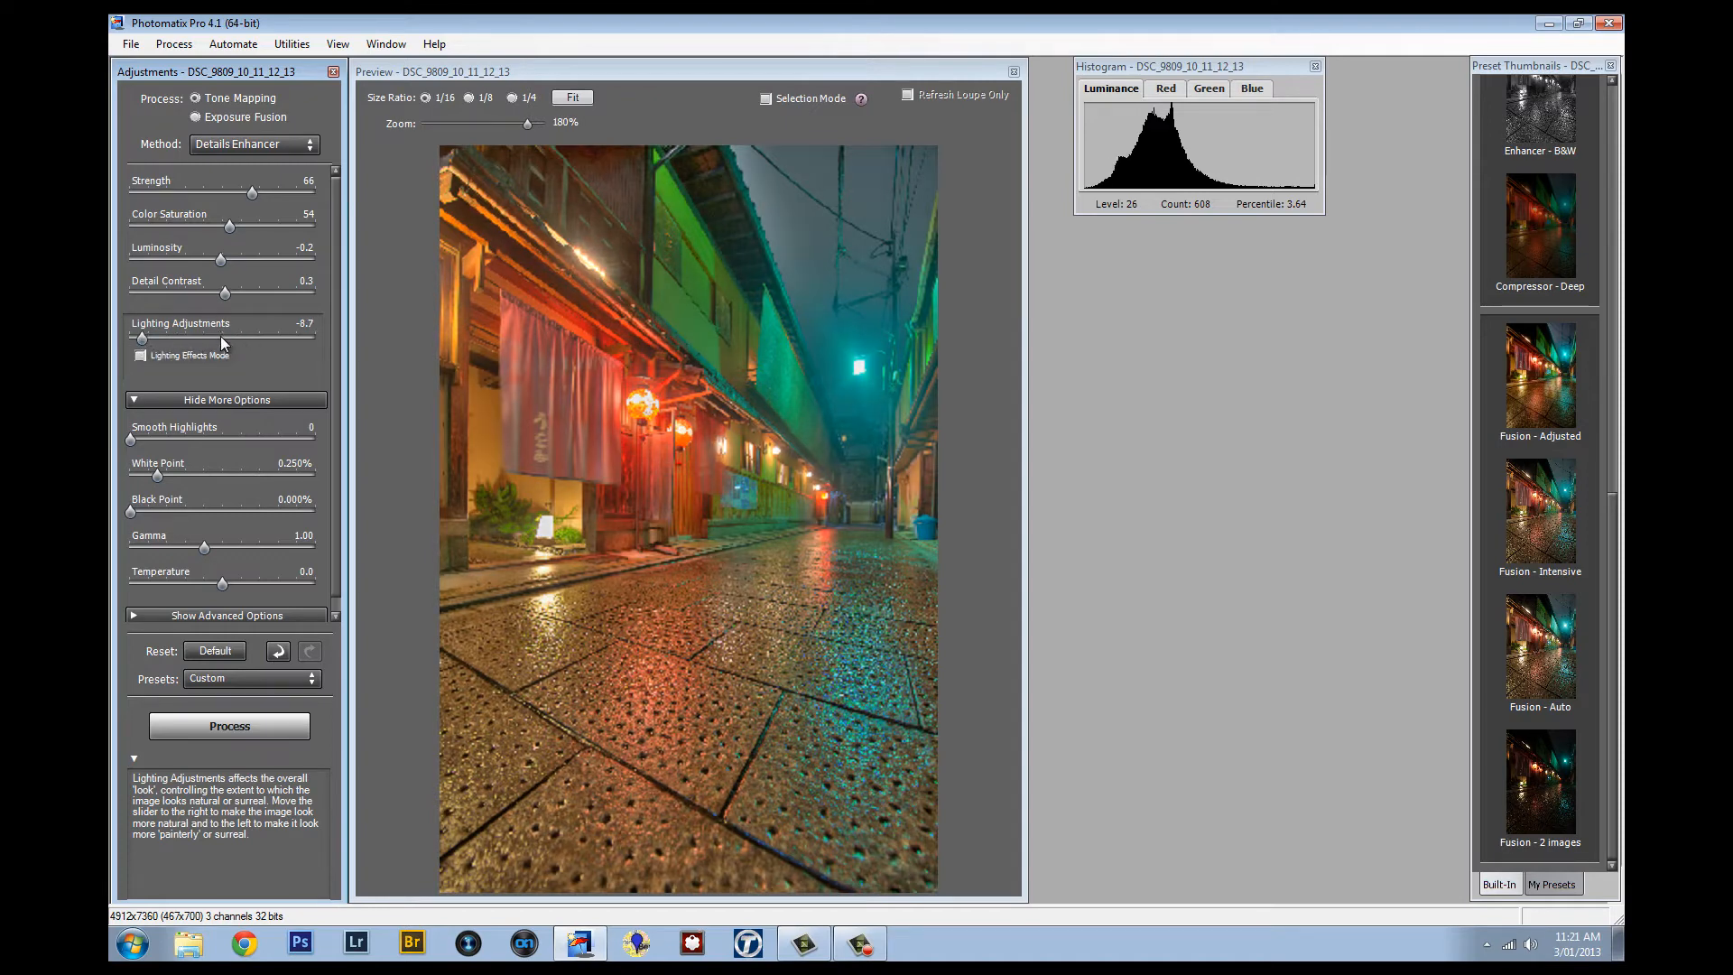
pyautogui.moveTo(142, 336); pyautogui.dragTo(221, 337)
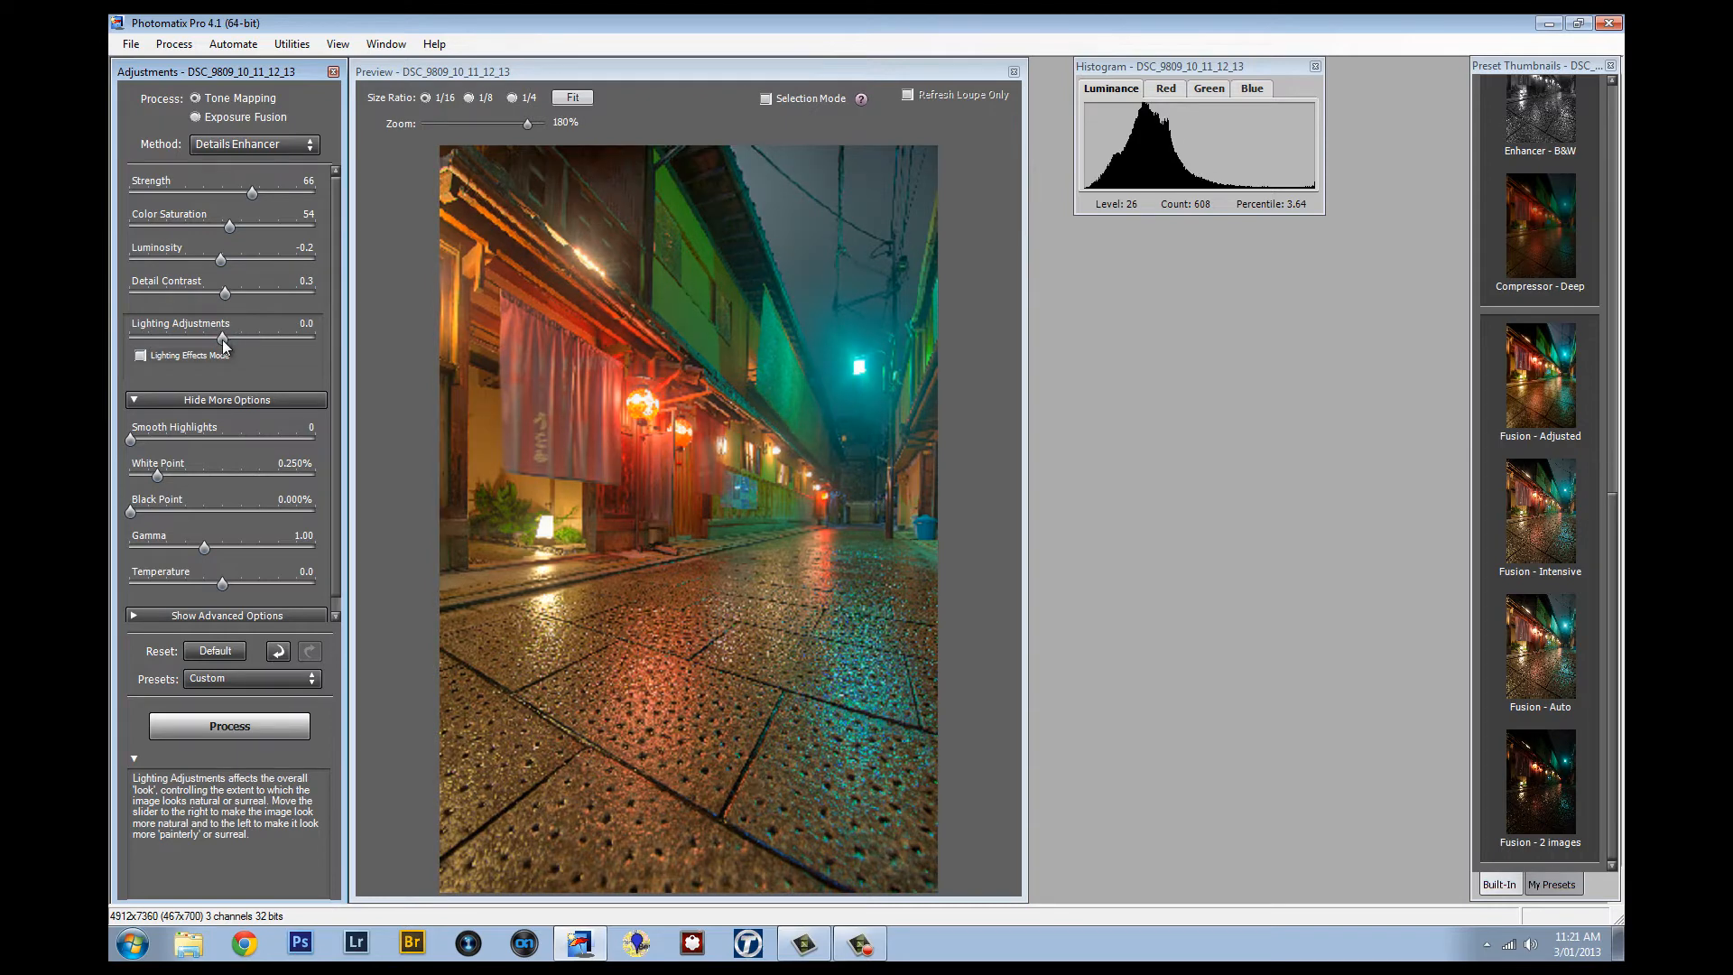
pyautogui.moveTo(224, 340); pyautogui.dragTo(306, 339)
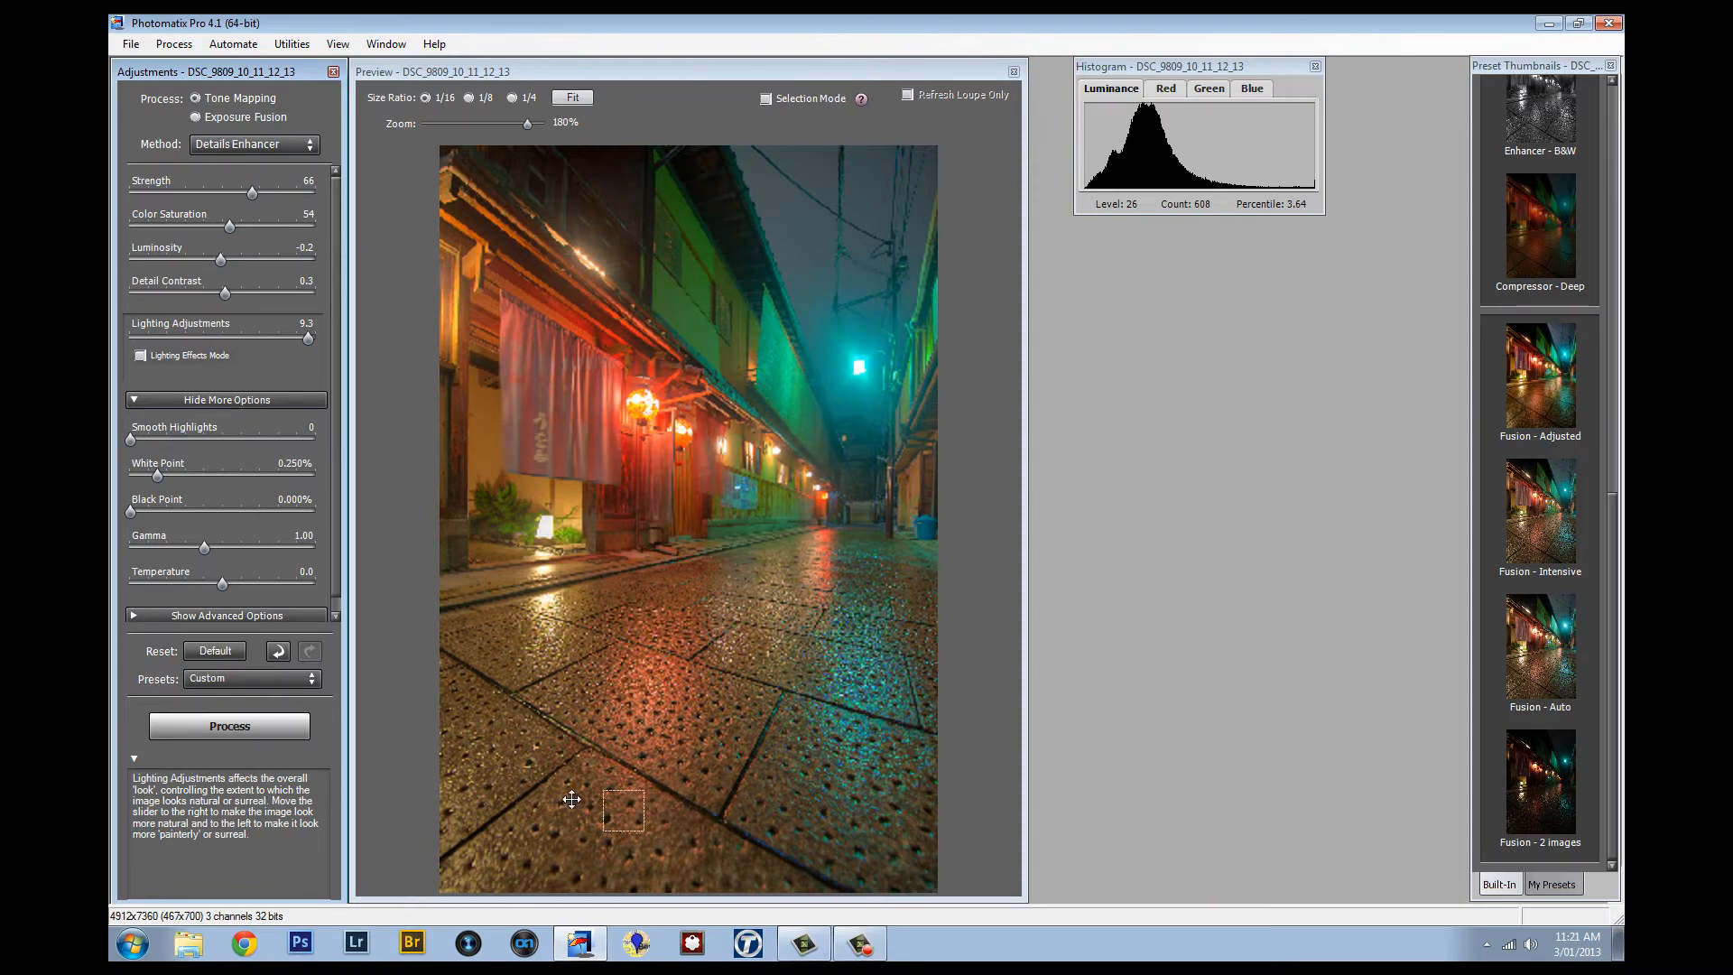
pyautogui.moveTo(299, 337); pyautogui.dragTo(221, 337)
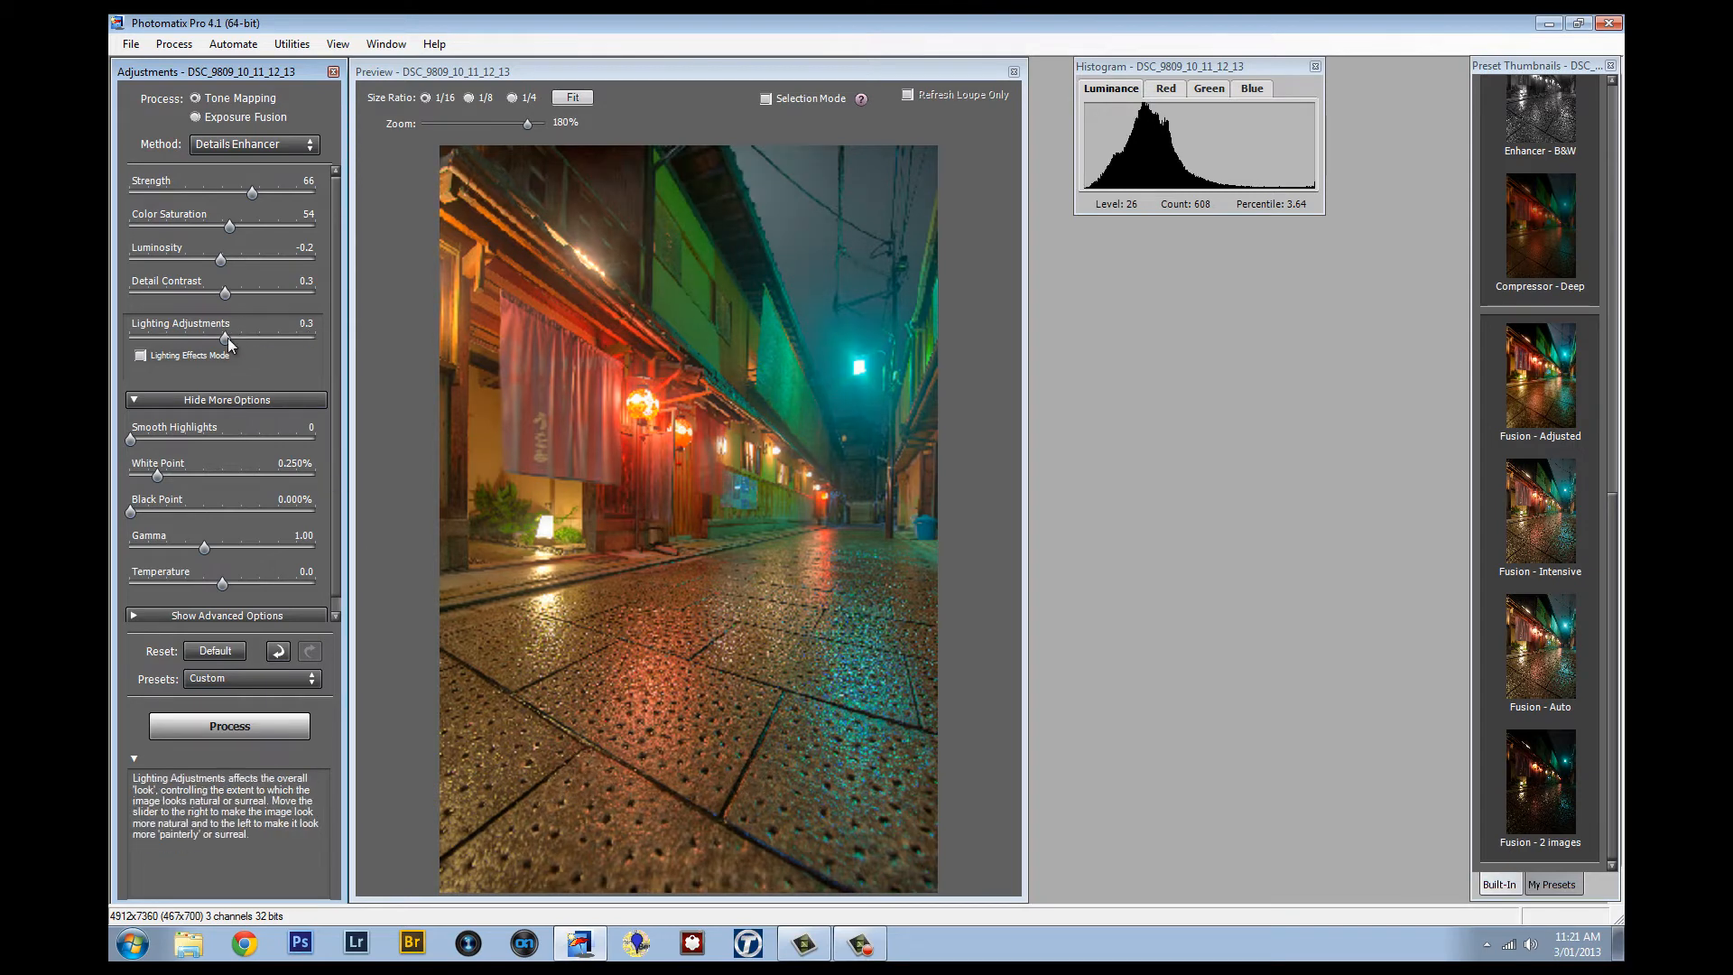
pyautogui.moveTo(221, 338); pyautogui.dragTo(207, 338)
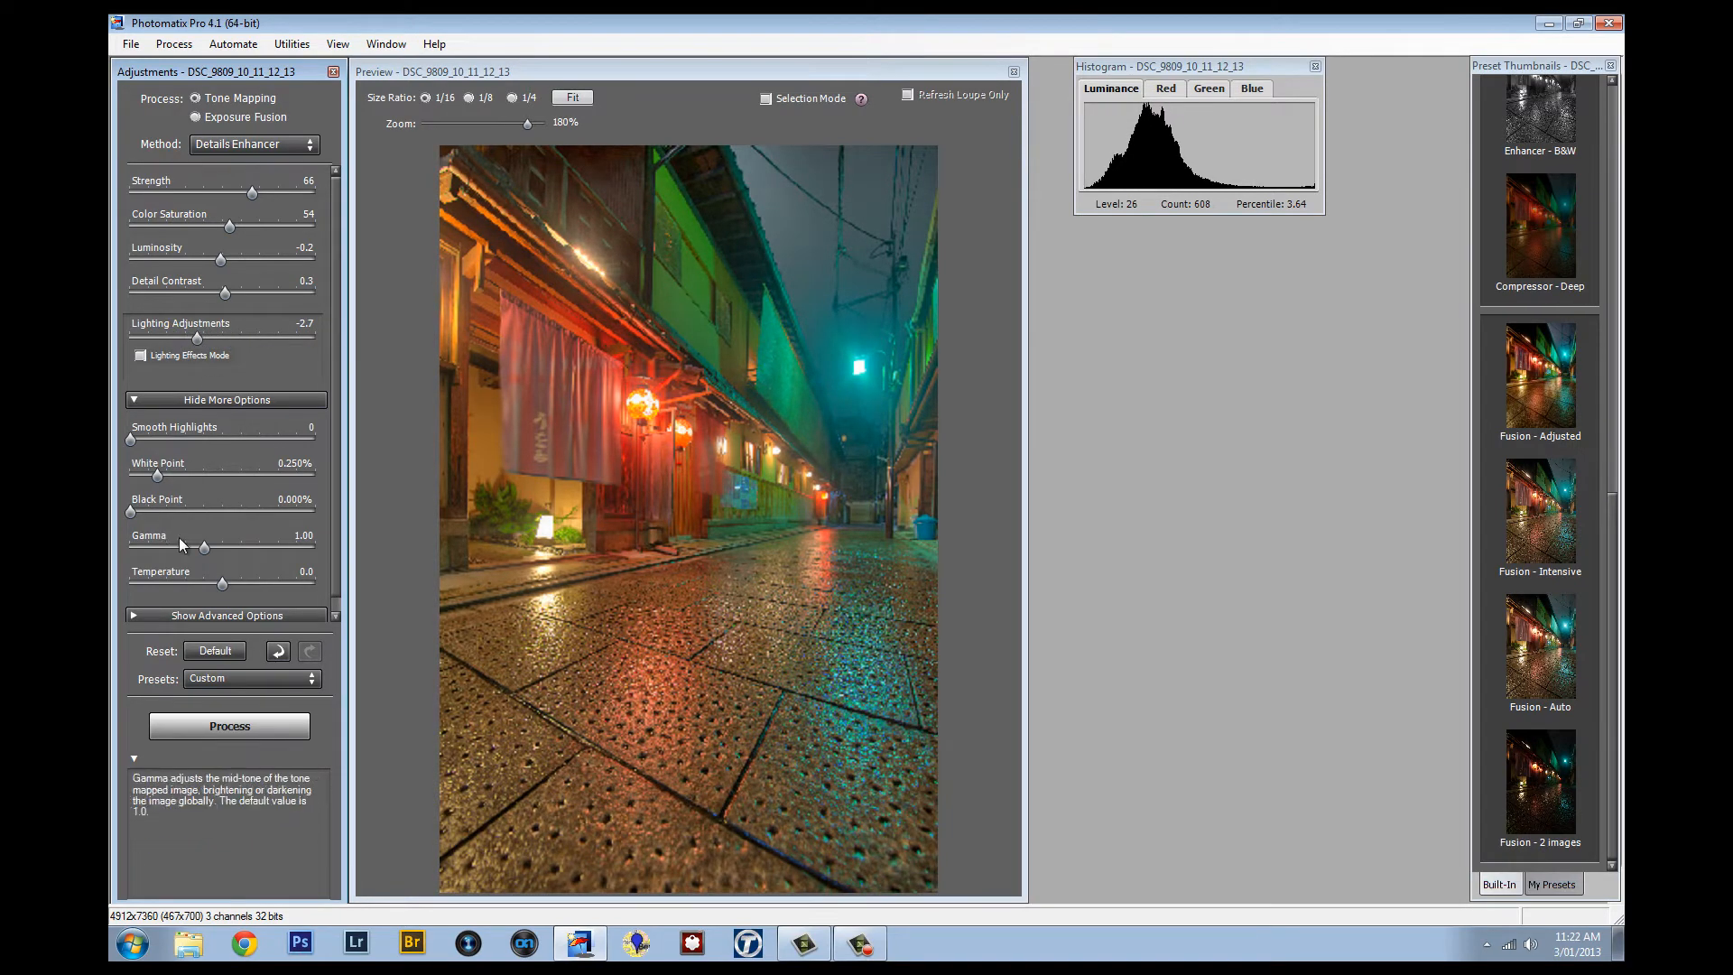
# Try highlight smoothing up to 98, then remove it again.
pyautogui.moveTo(129, 439); pyautogui.dragTo(167, 438)
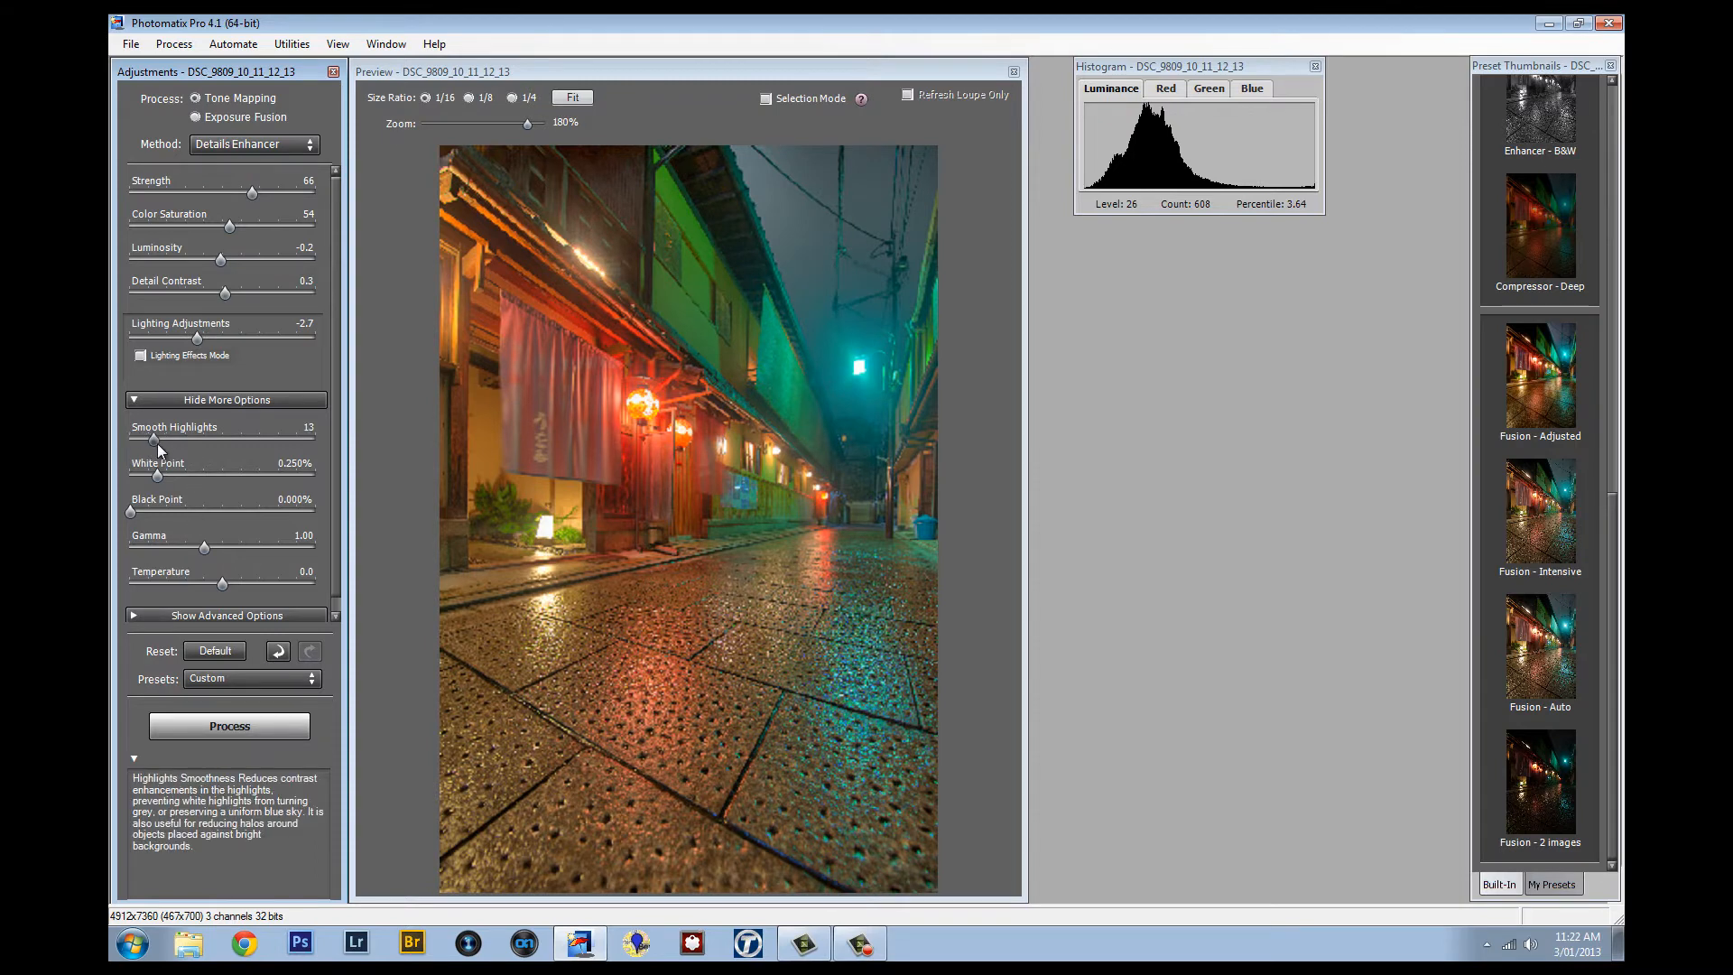
pyautogui.moveTo(168, 438); pyautogui.dragTo(309, 438)
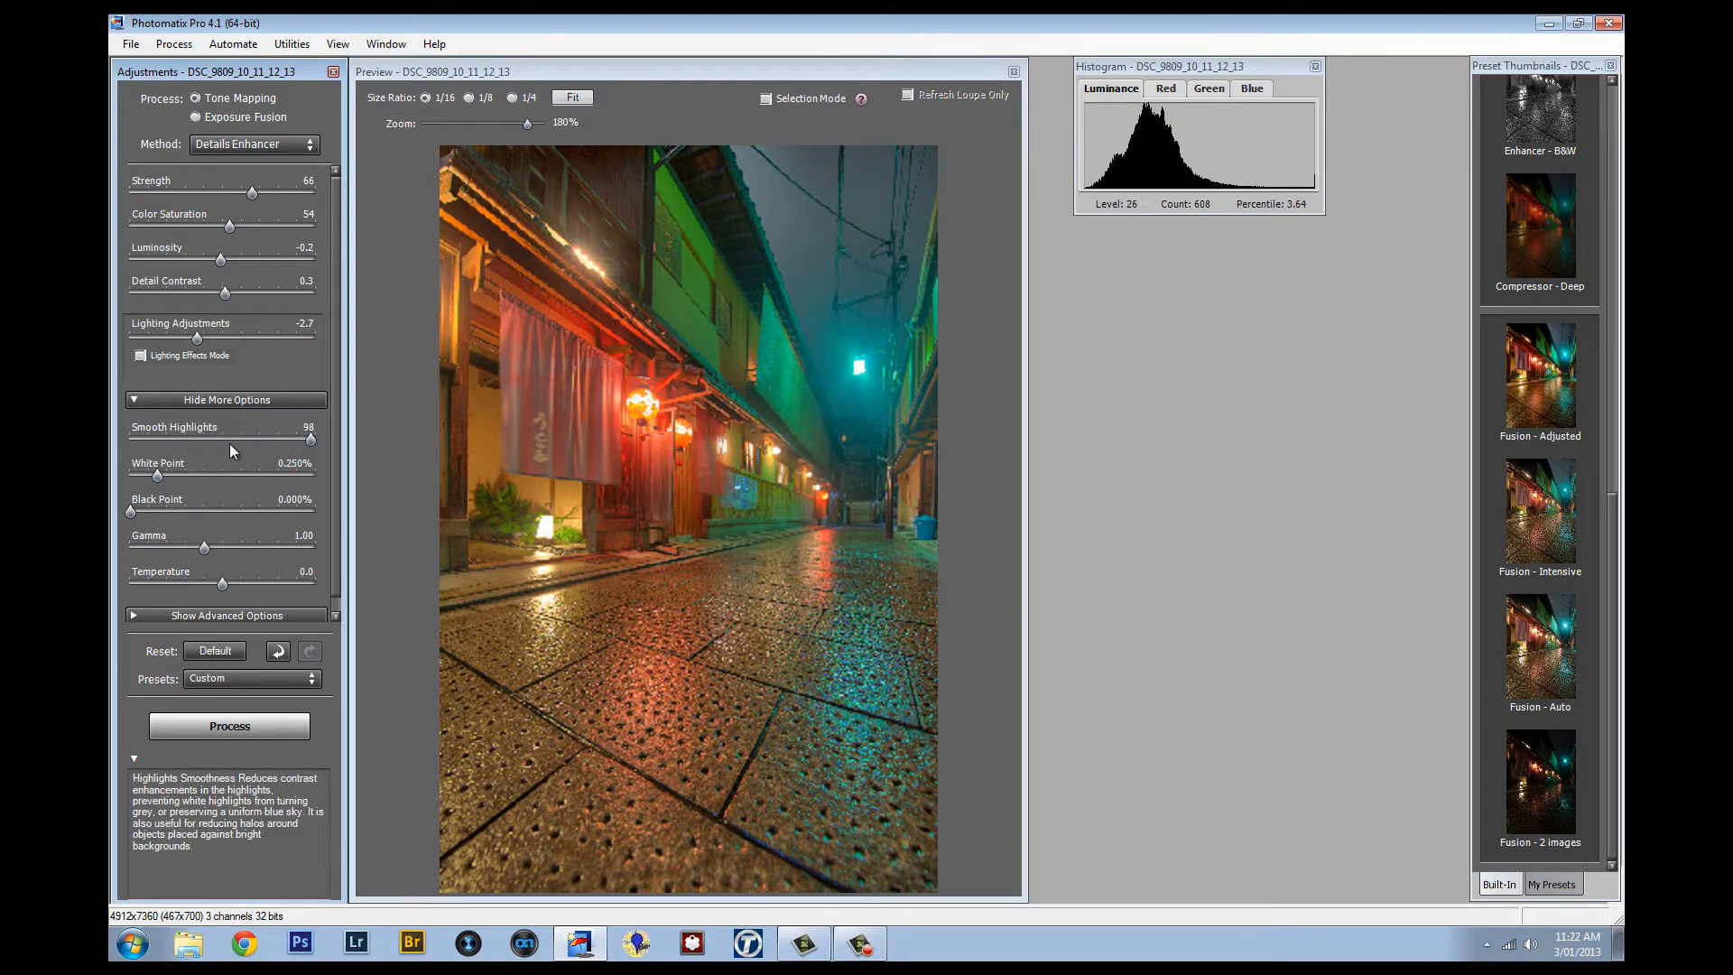
pyautogui.moveTo(310, 439); pyautogui.dragTo(132, 438)
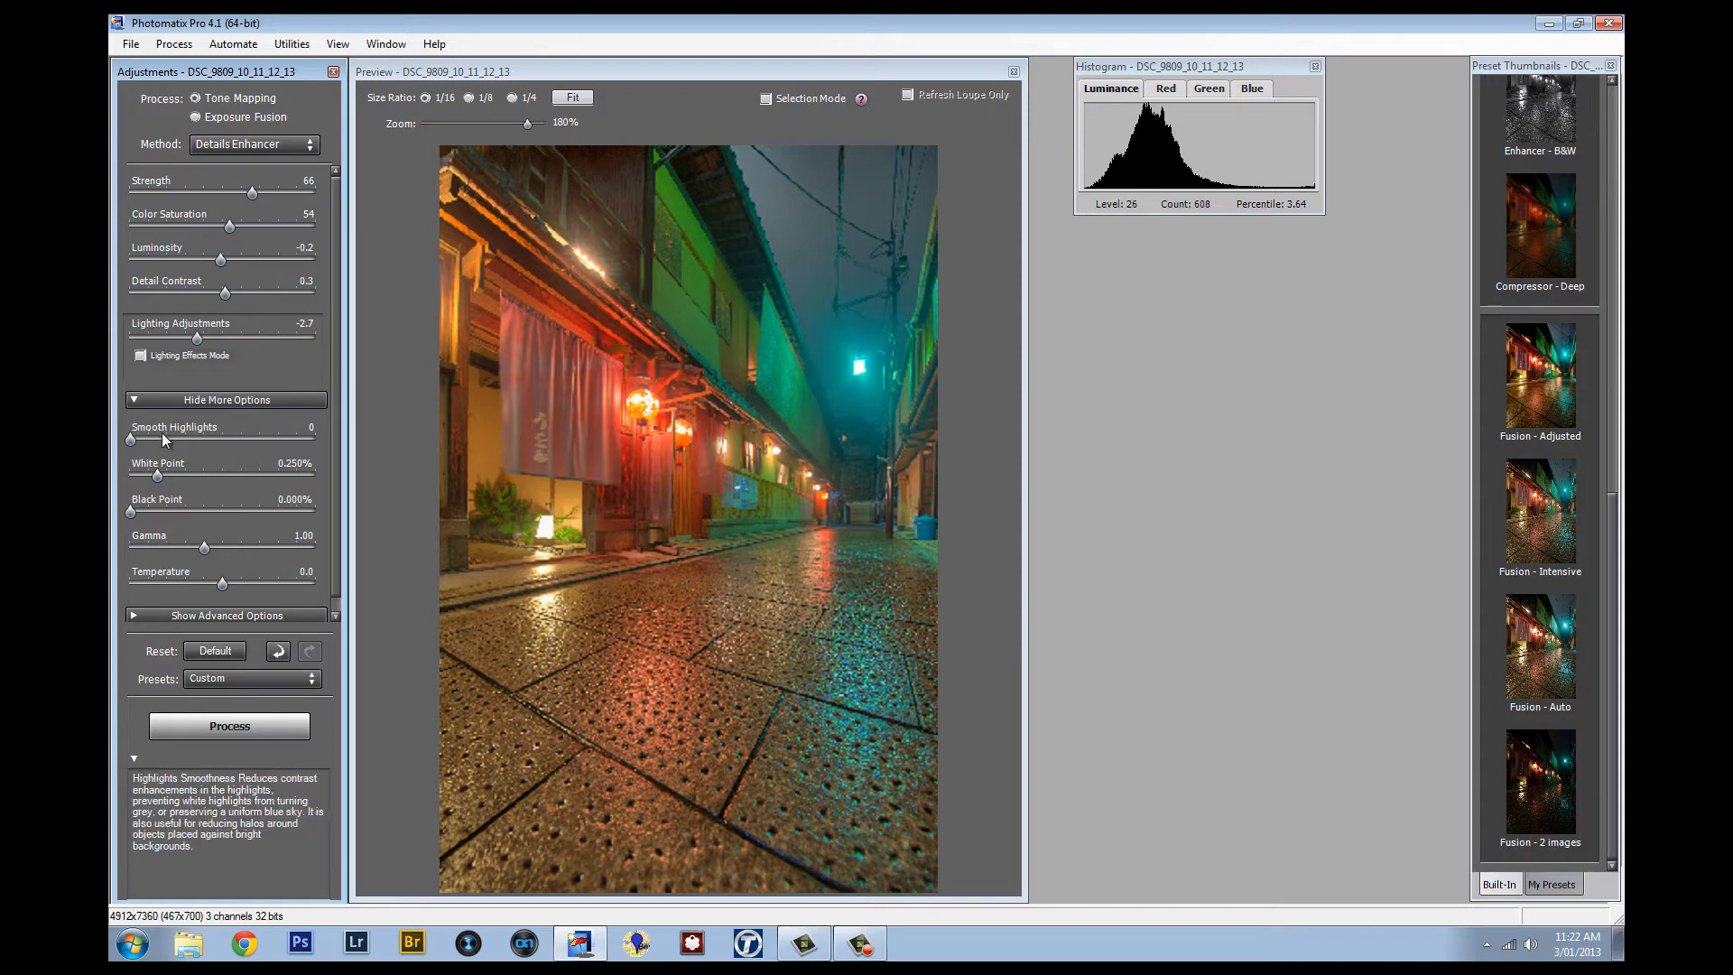
pyautogui.moveTo(128, 442); pyautogui.dragTo(149, 442)
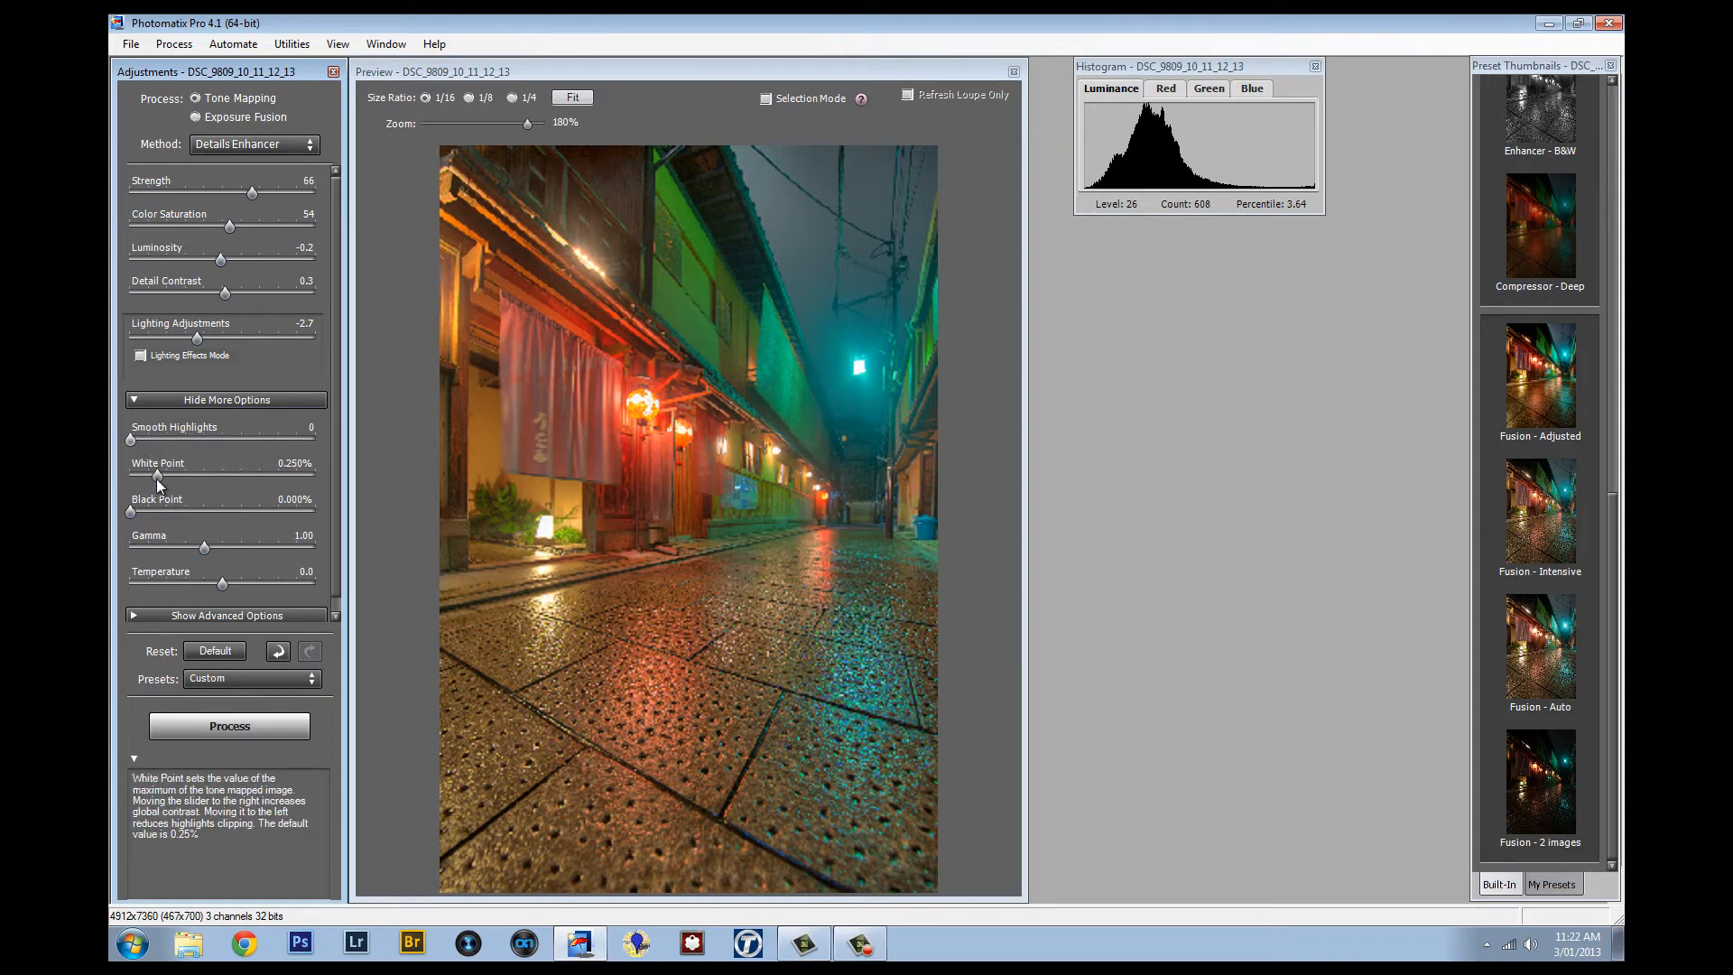
# Raise the white point to about 1.039% and nudge the black point to 0.059%.
pyautogui.moveTo(156, 476); pyautogui.dragTo(232, 476)
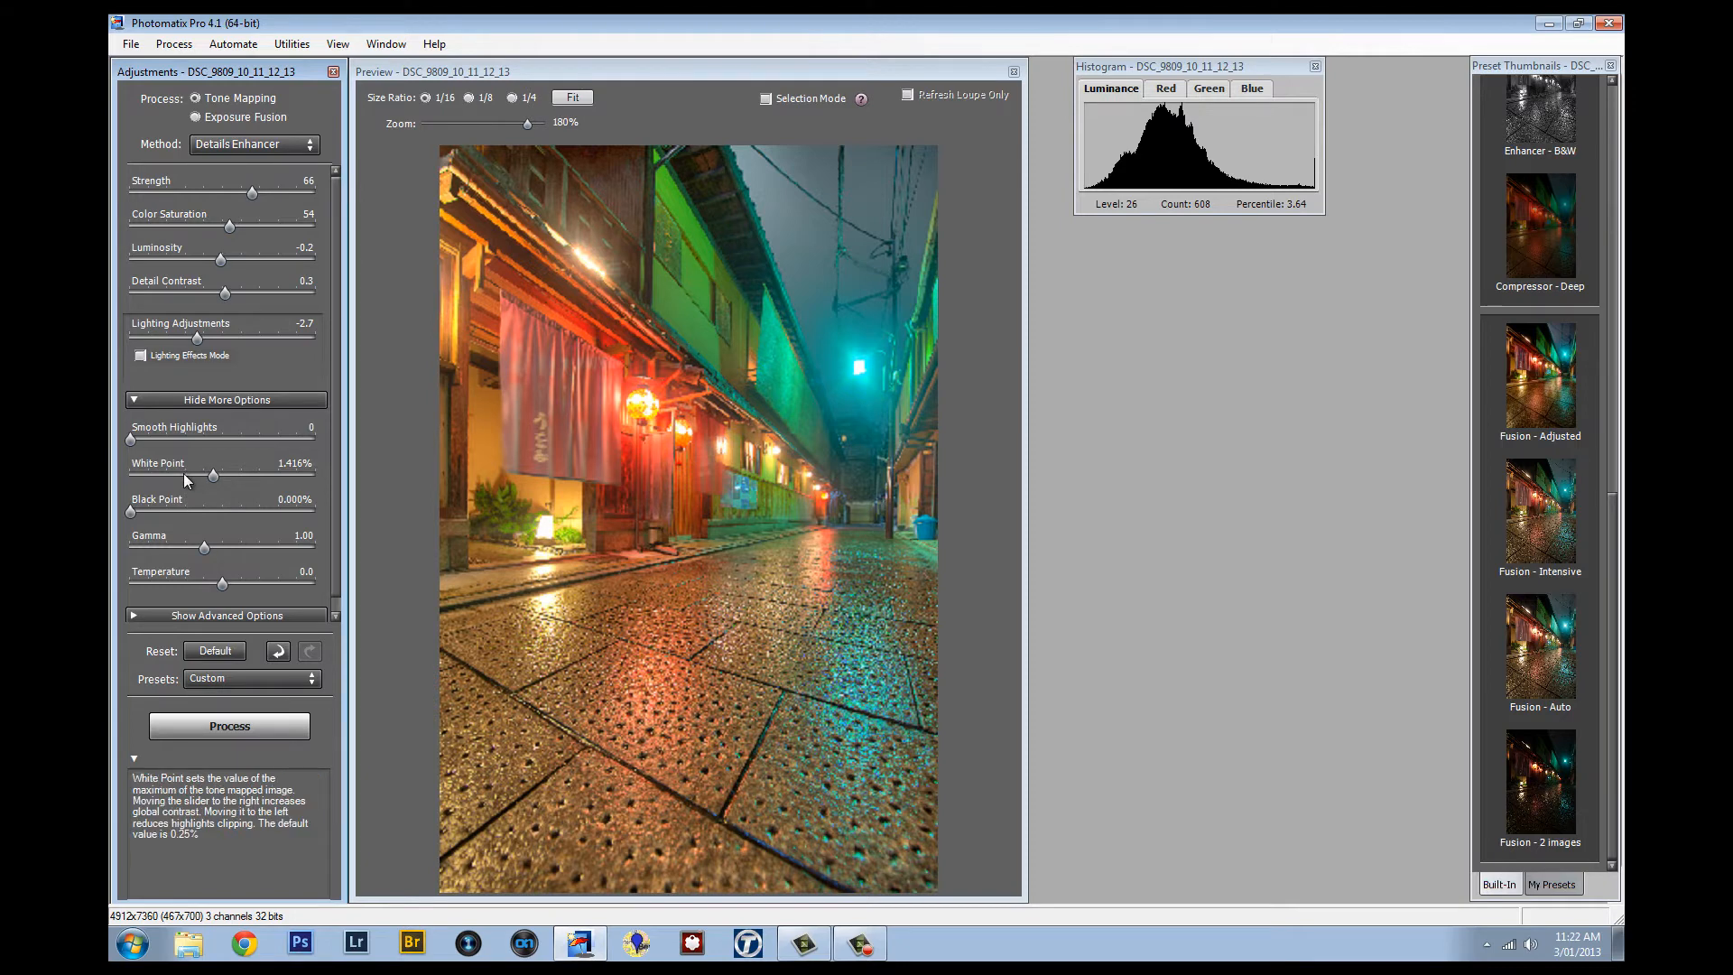
pyautogui.moveTo(211, 476); pyautogui.dragTo(184, 476)
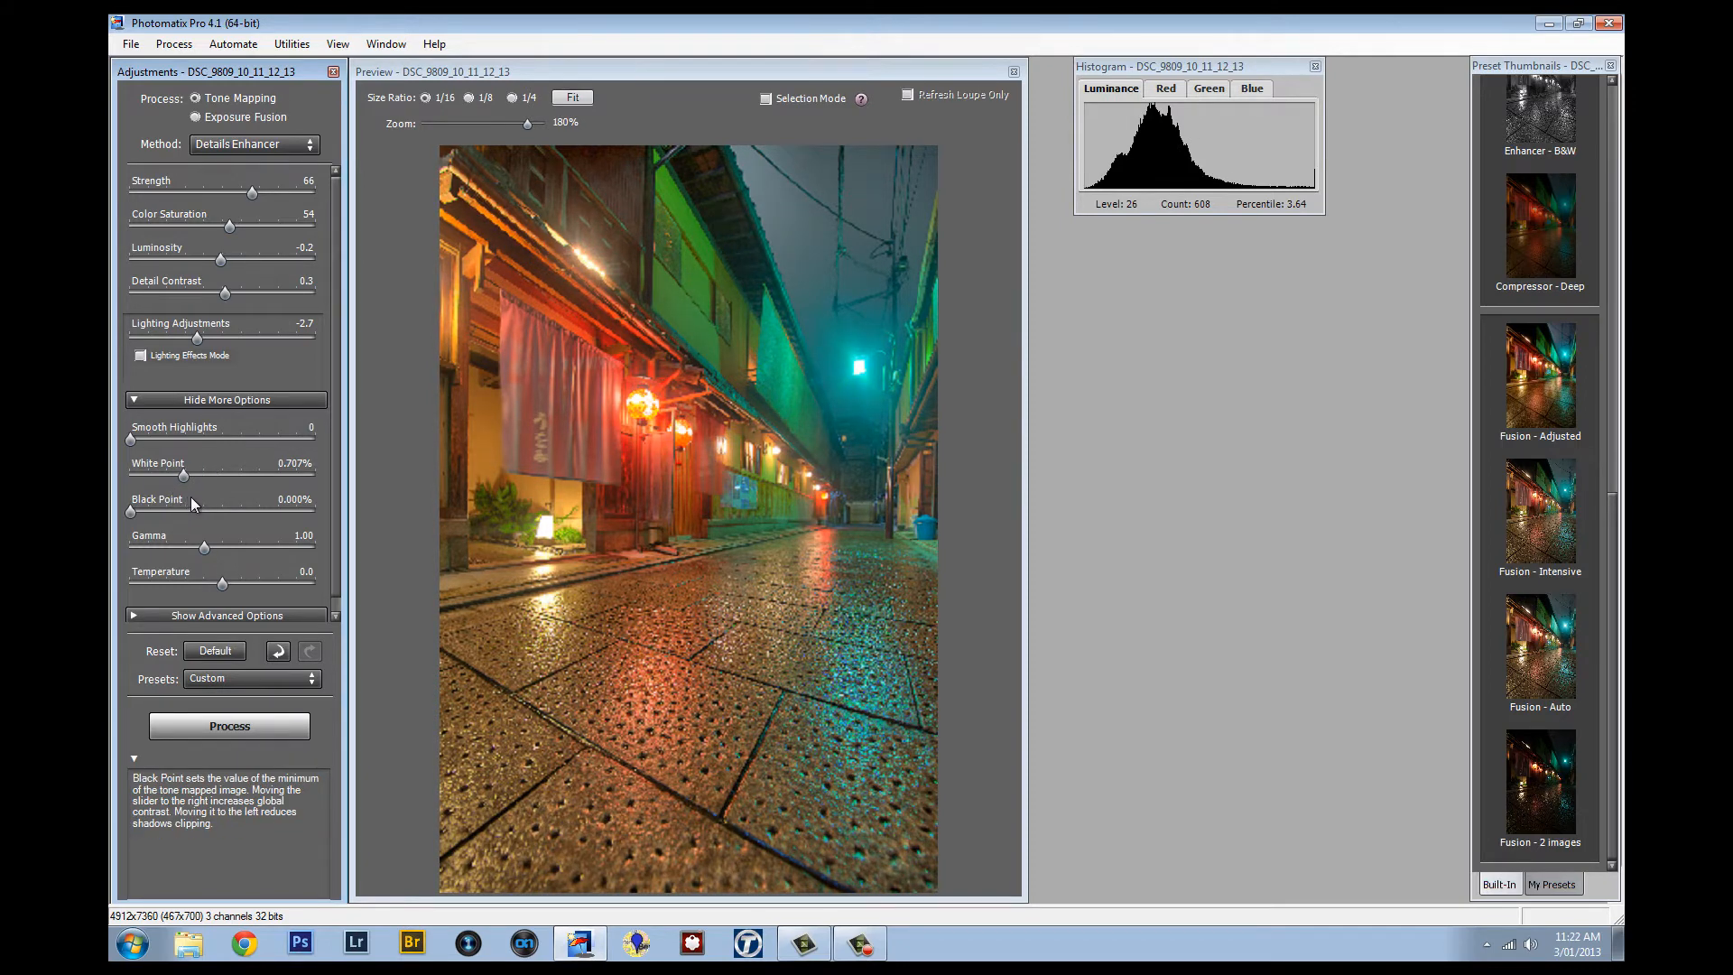
pyautogui.moveTo(183, 474); pyautogui.dragTo(190, 474)
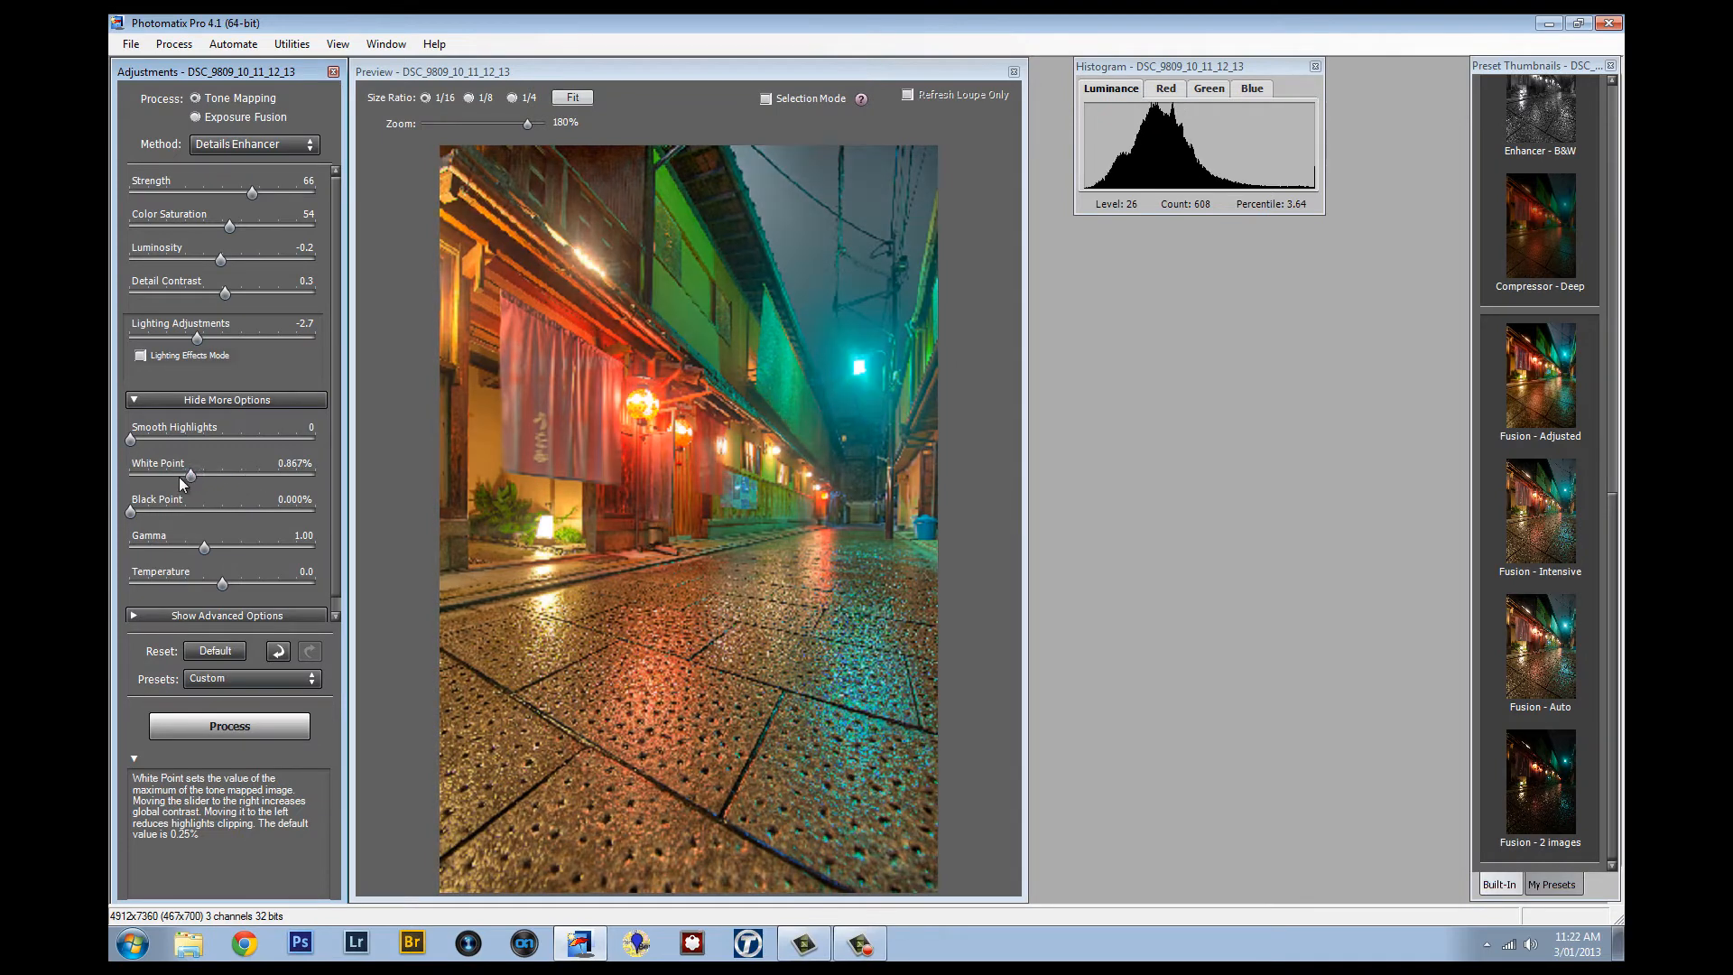
pyautogui.moveTo(191, 472); pyautogui.dragTo(202, 472)
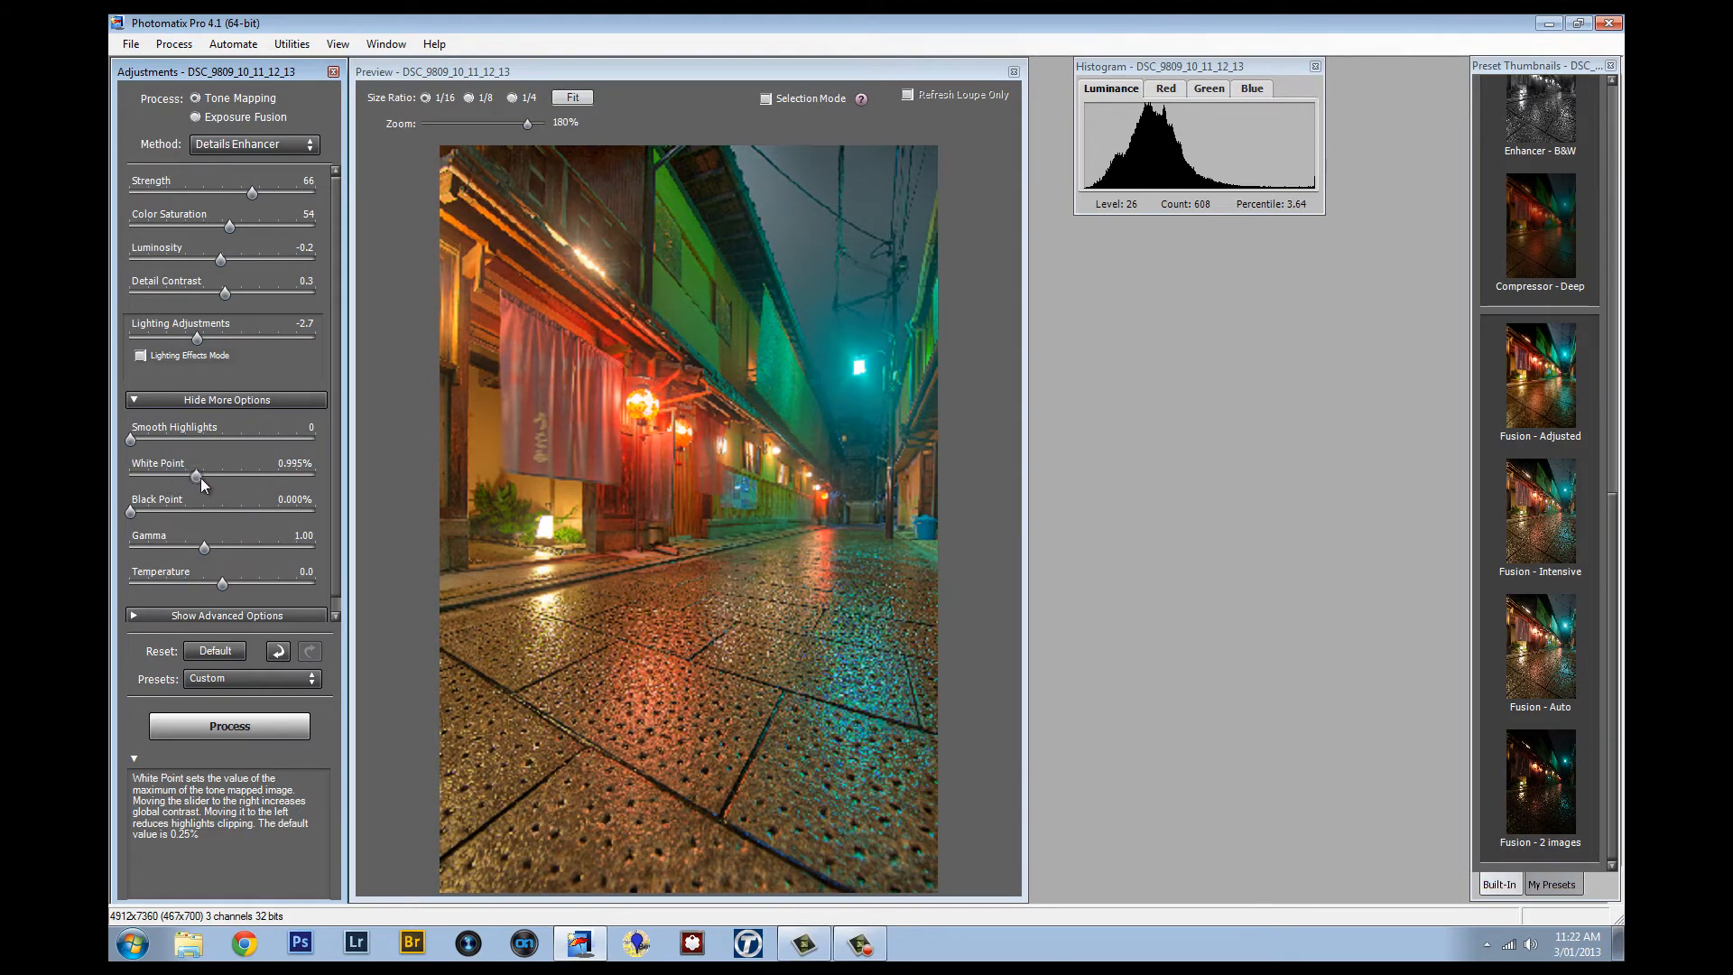
pyautogui.moveTo(197, 479); pyautogui.dragTo(202, 478)
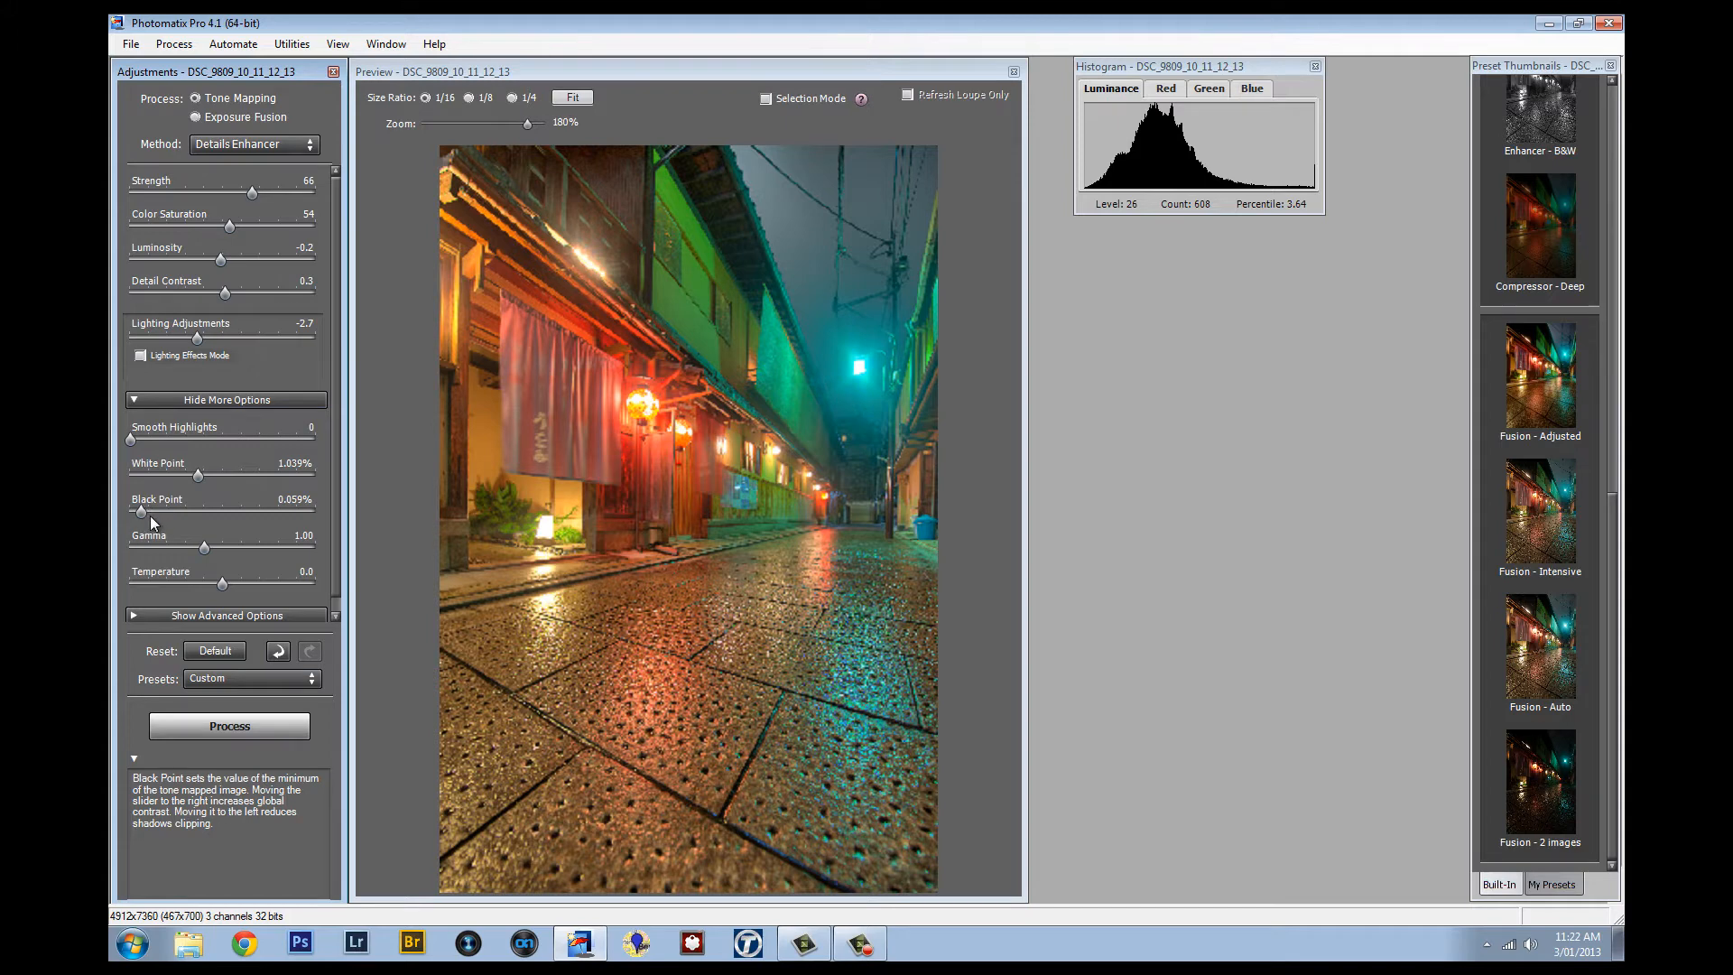
# Try higher black point values, then bring the black point back to 0.075%.
pyautogui.moveTo(141, 517); pyautogui.dragTo(271, 516)
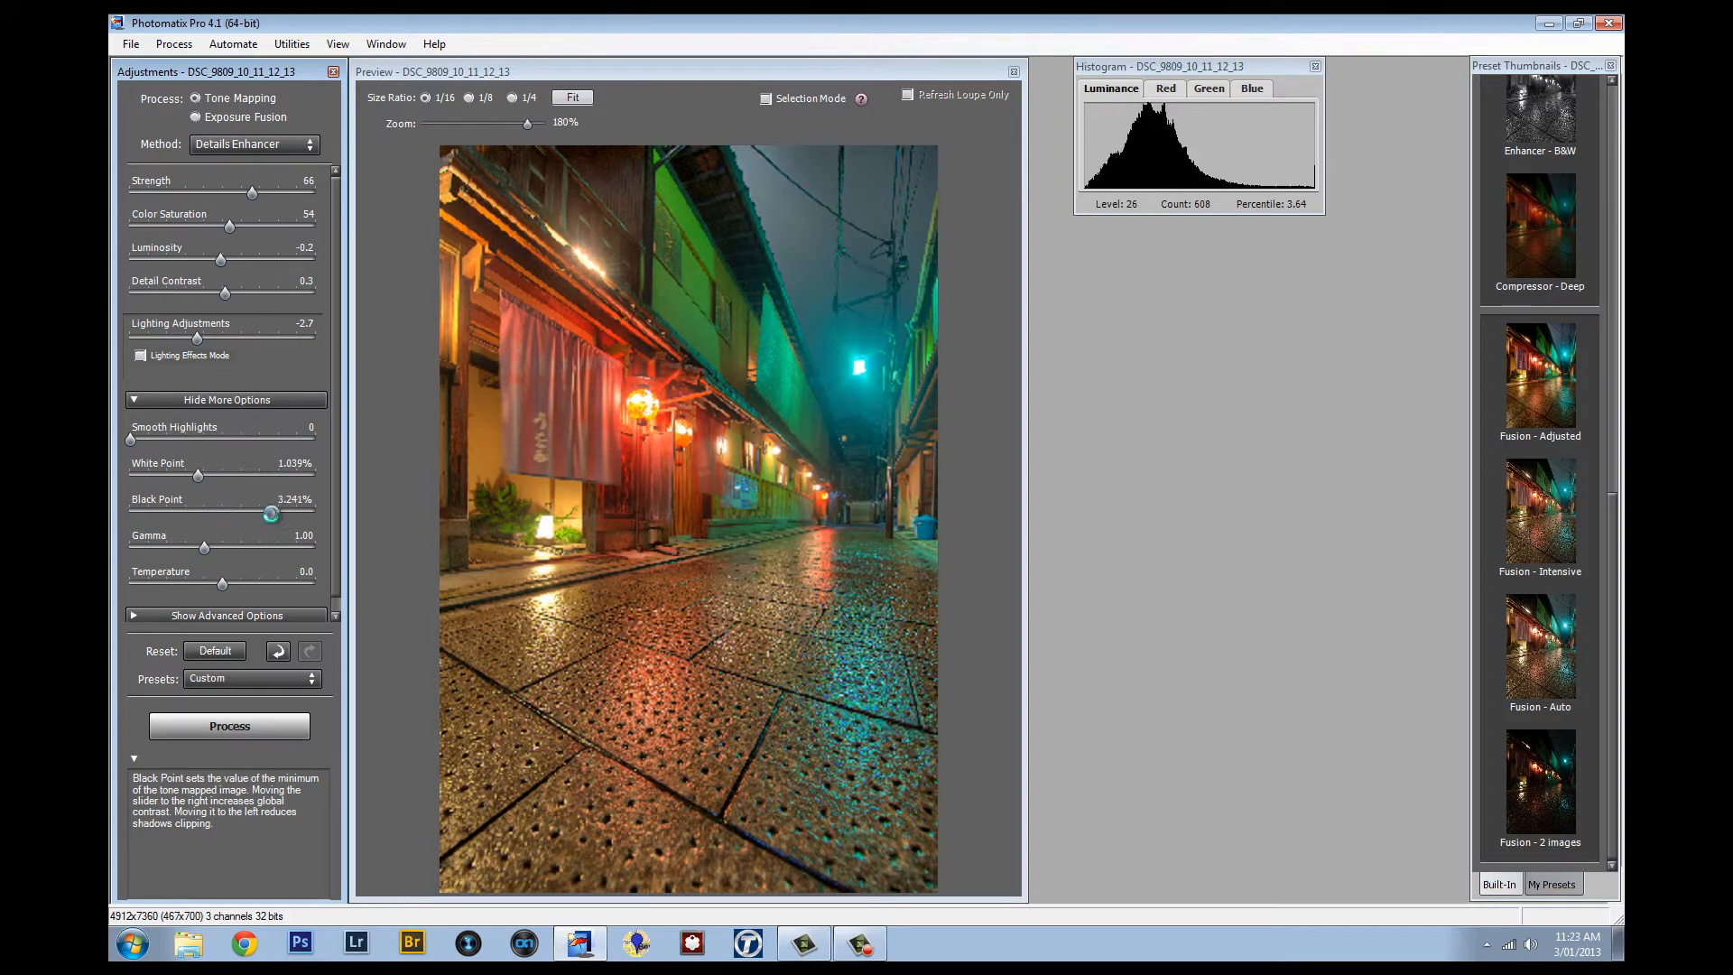
pyautogui.moveTo(271, 514); pyautogui.dragTo(163, 509)
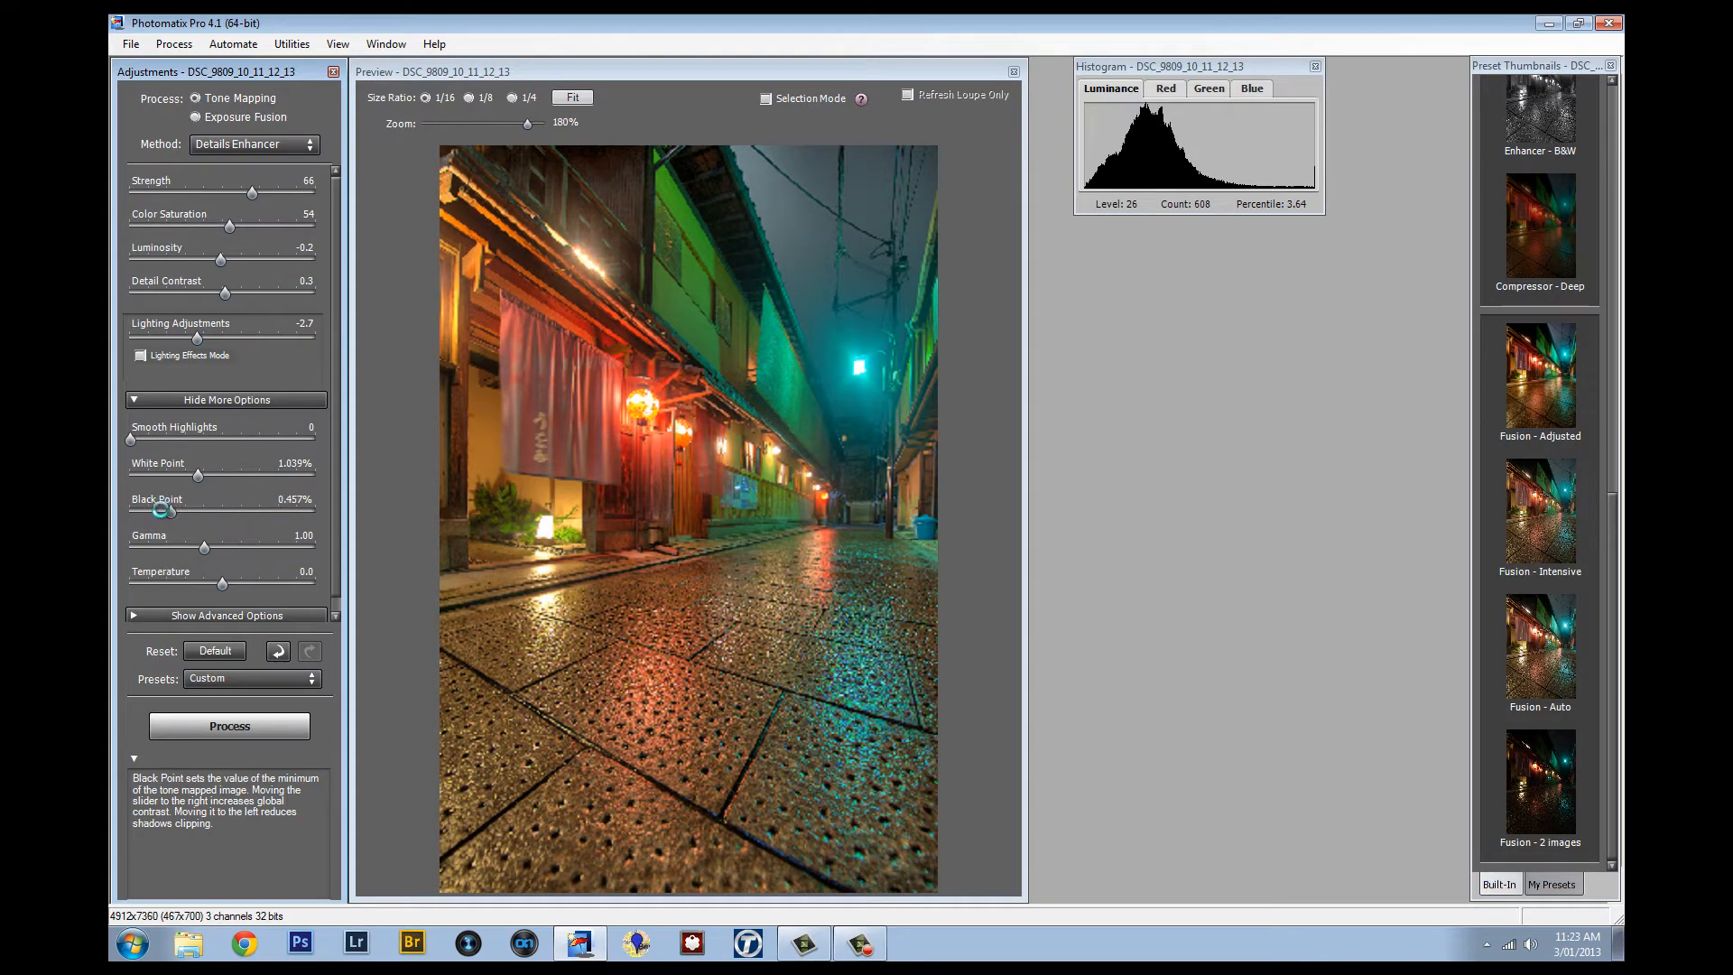
pyautogui.moveTo(162, 511); pyautogui.dragTo(138, 512)
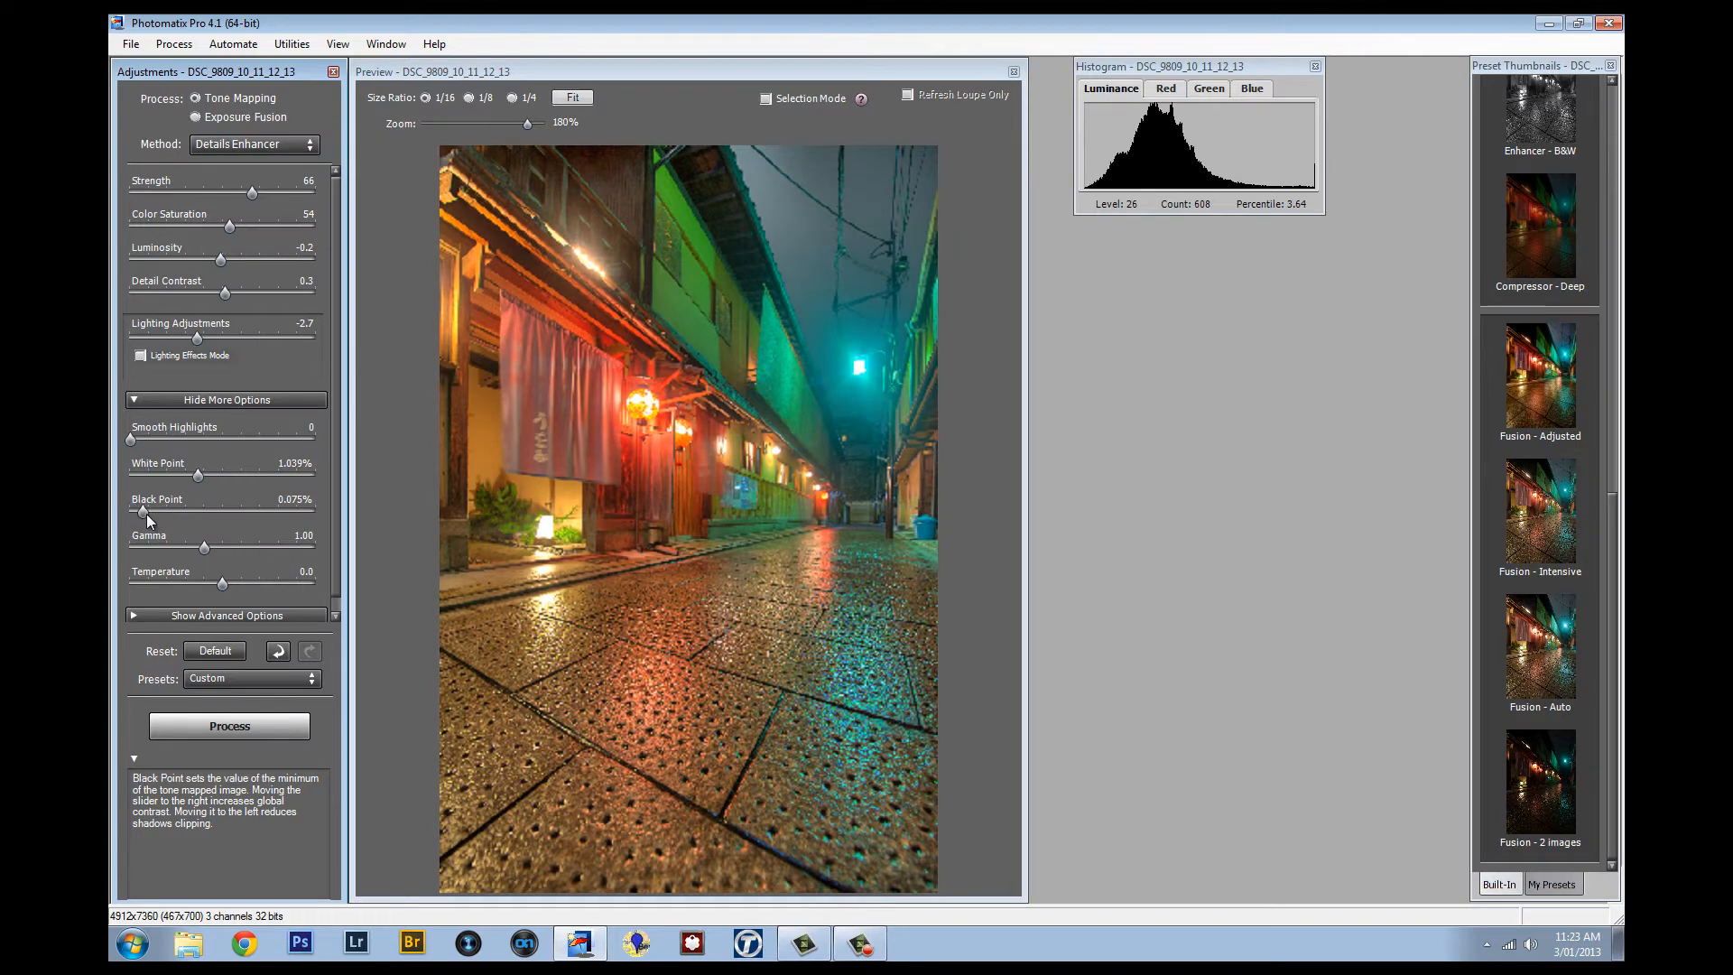
# Experiment with gamma, reset it to 1.00, then settle it at 1.04.
pyautogui.moveTo(206, 547); pyautogui.dragTo(215, 548)
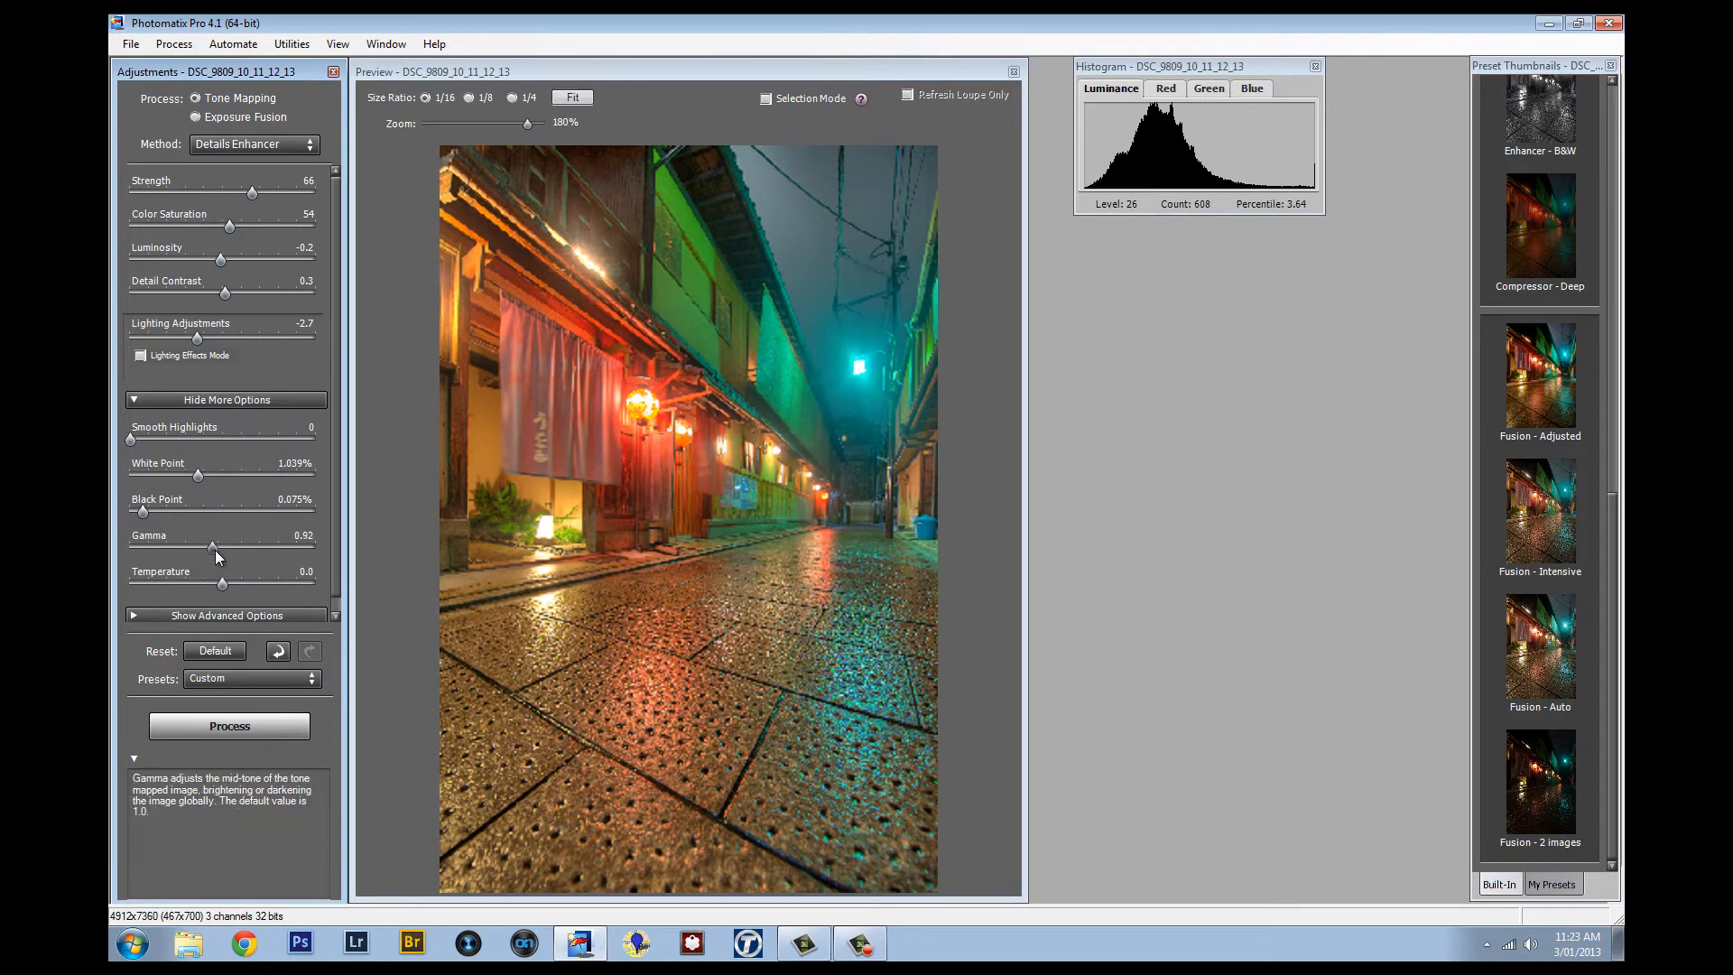
pyautogui.moveTo(210, 547); pyautogui.dragTo(191, 547)
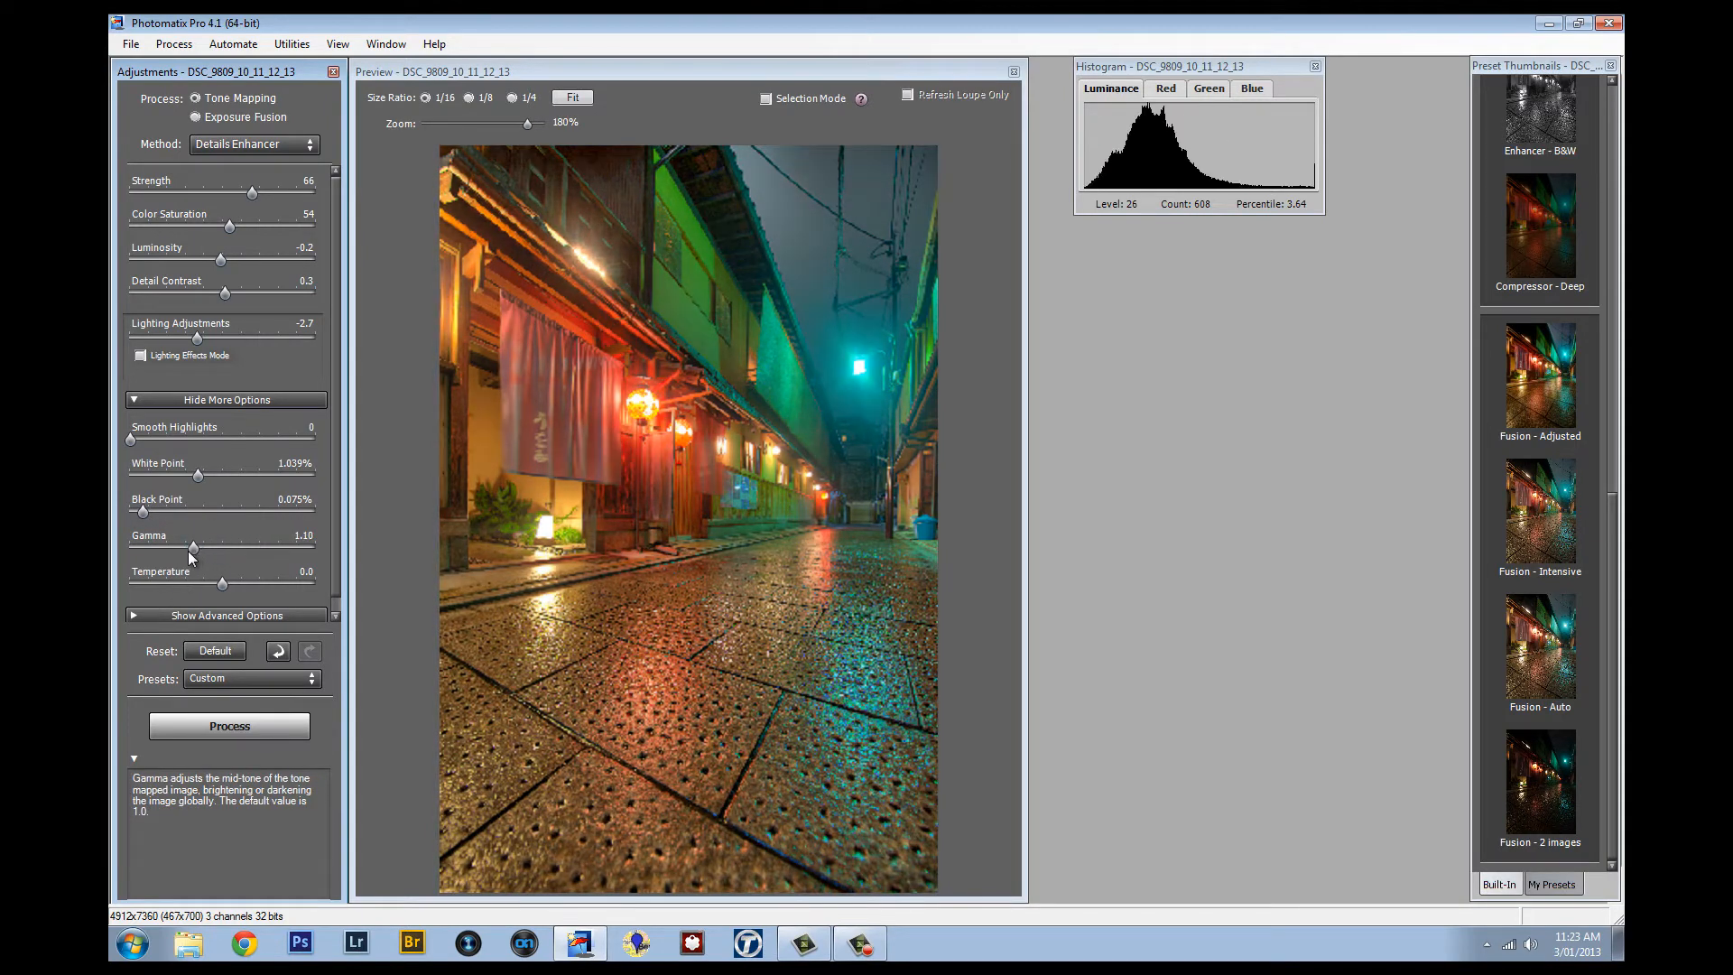
pyautogui.moveTo(190, 549); pyautogui.dragTo(145, 550)
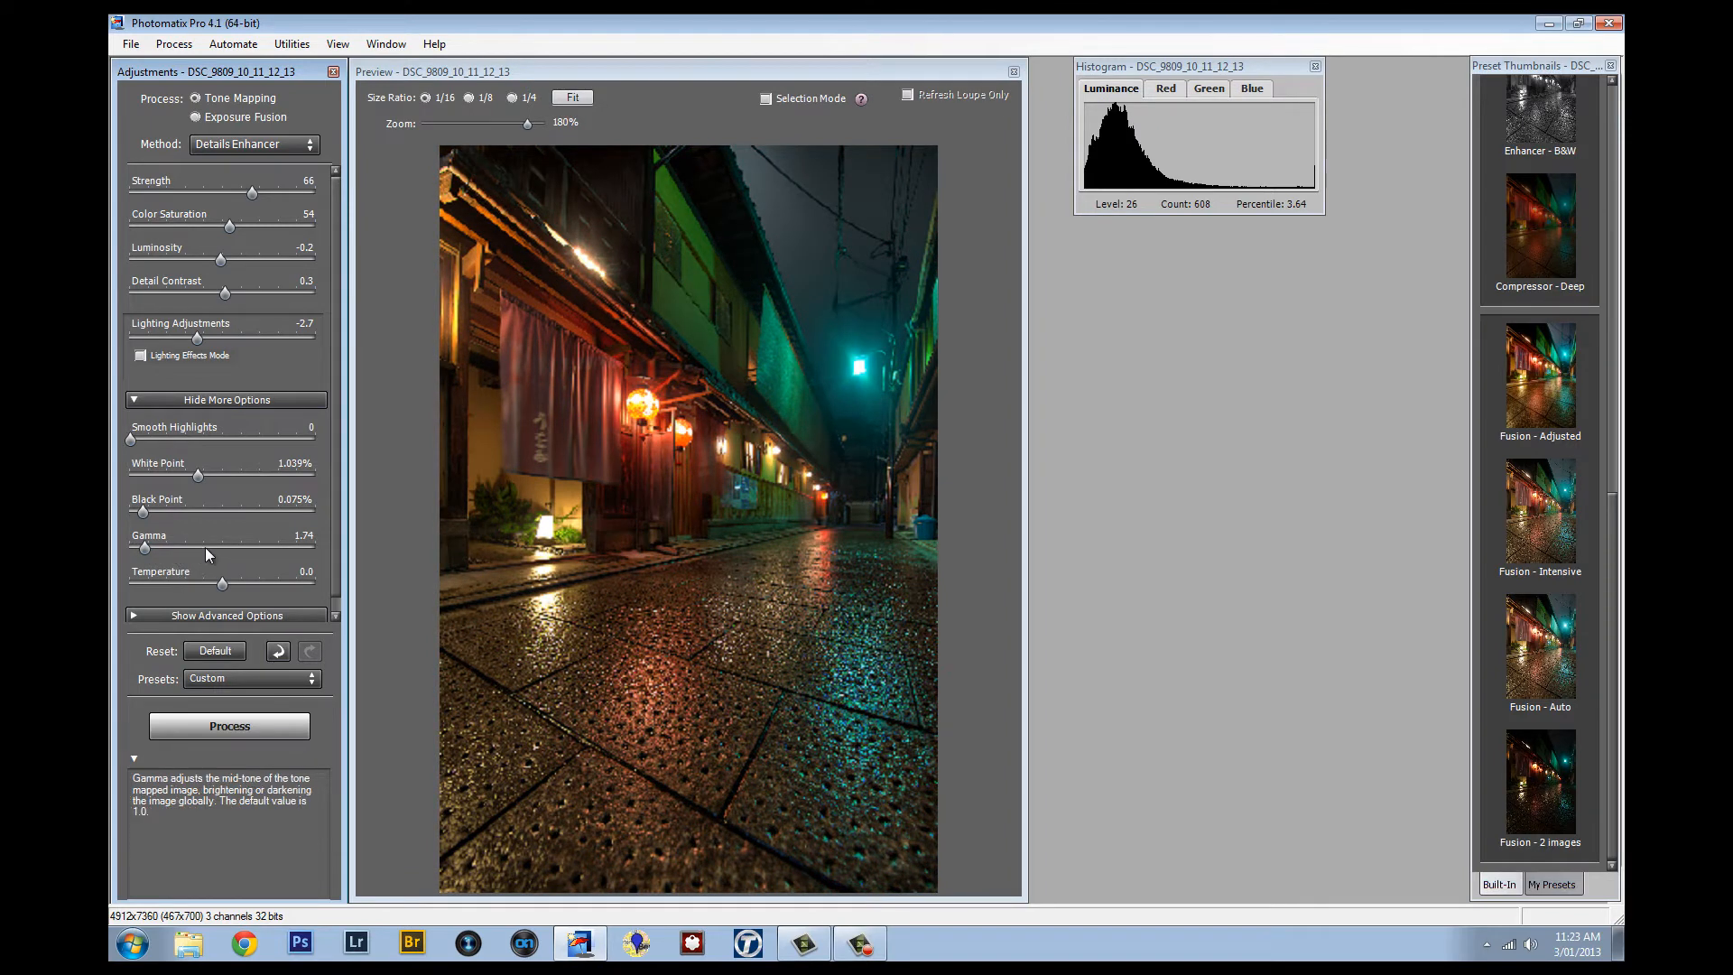
pyautogui.click(296, 536)
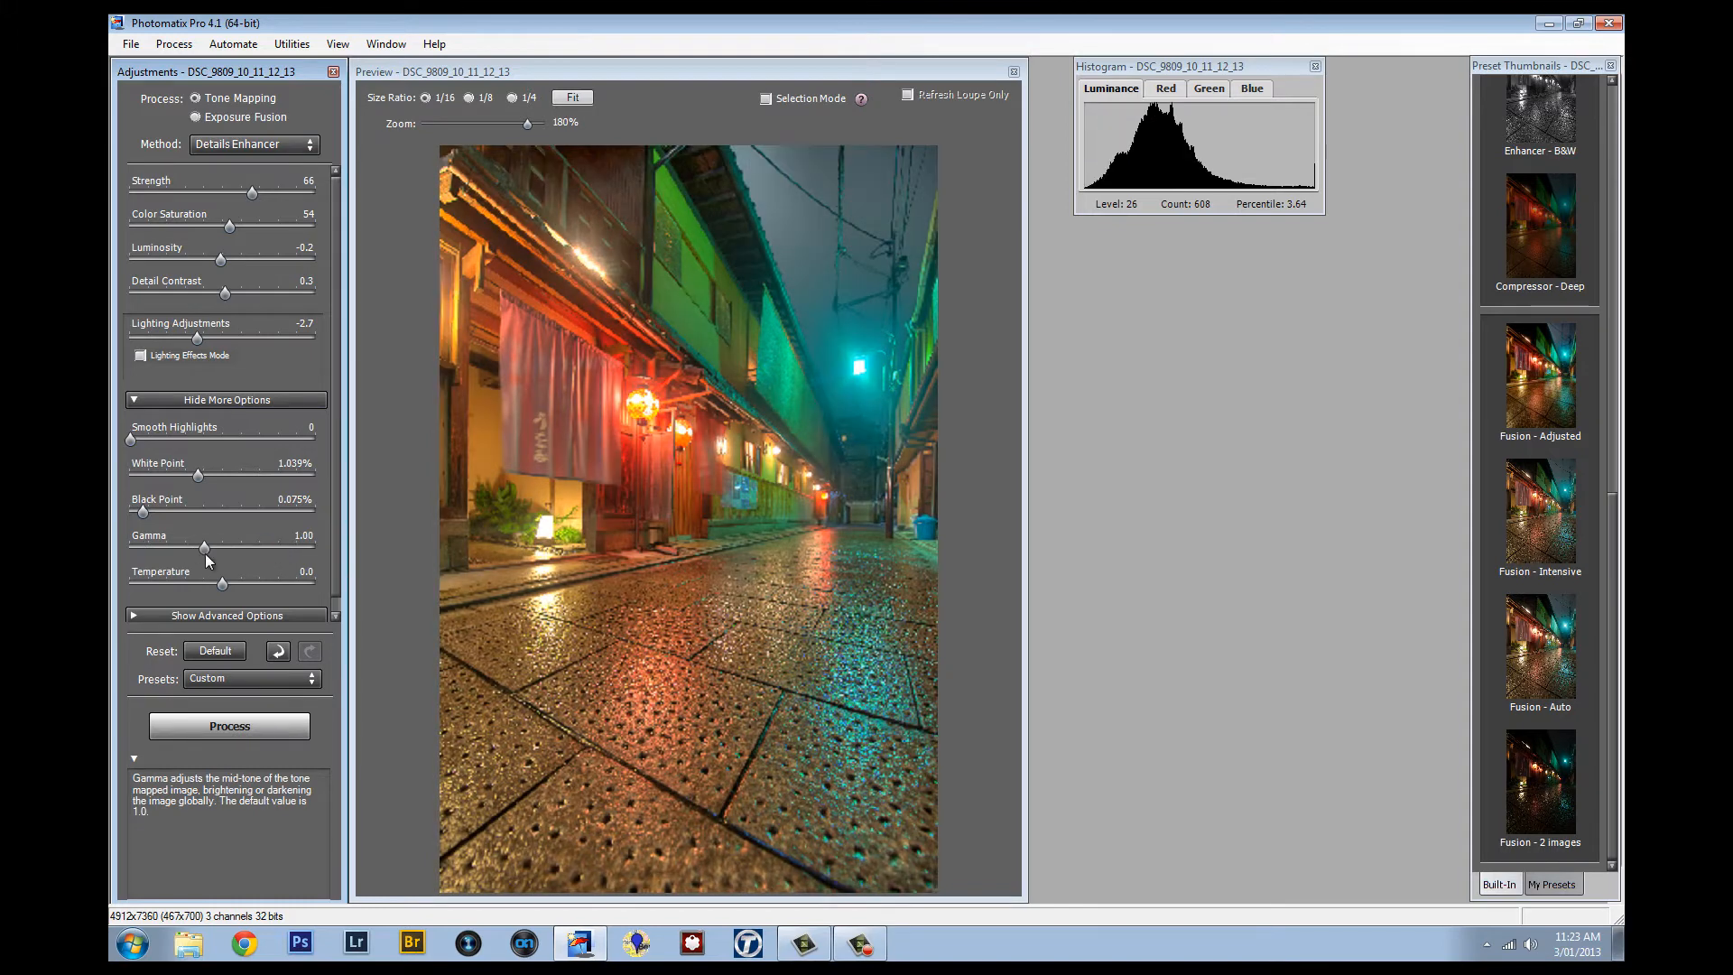
pyautogui.moveTo(205, 548); pyautogui.dragTo(197, 548)
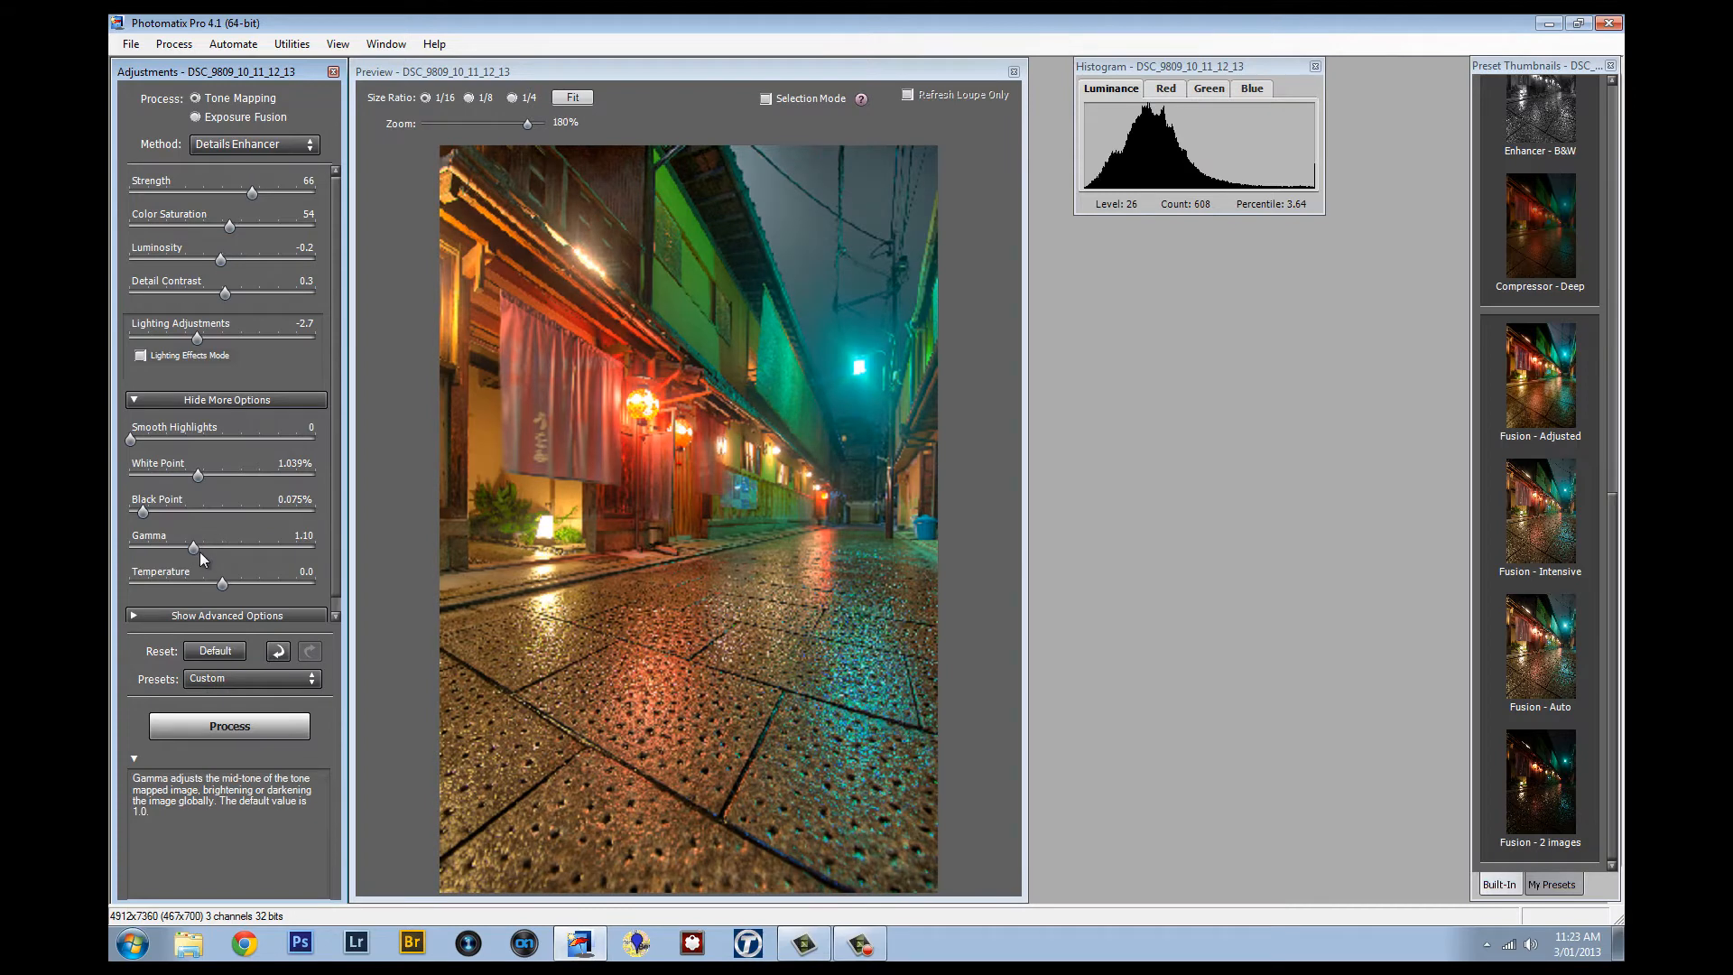
pyautogui.moveTo(221, 551); pyautogui.dragTo(195, 551)
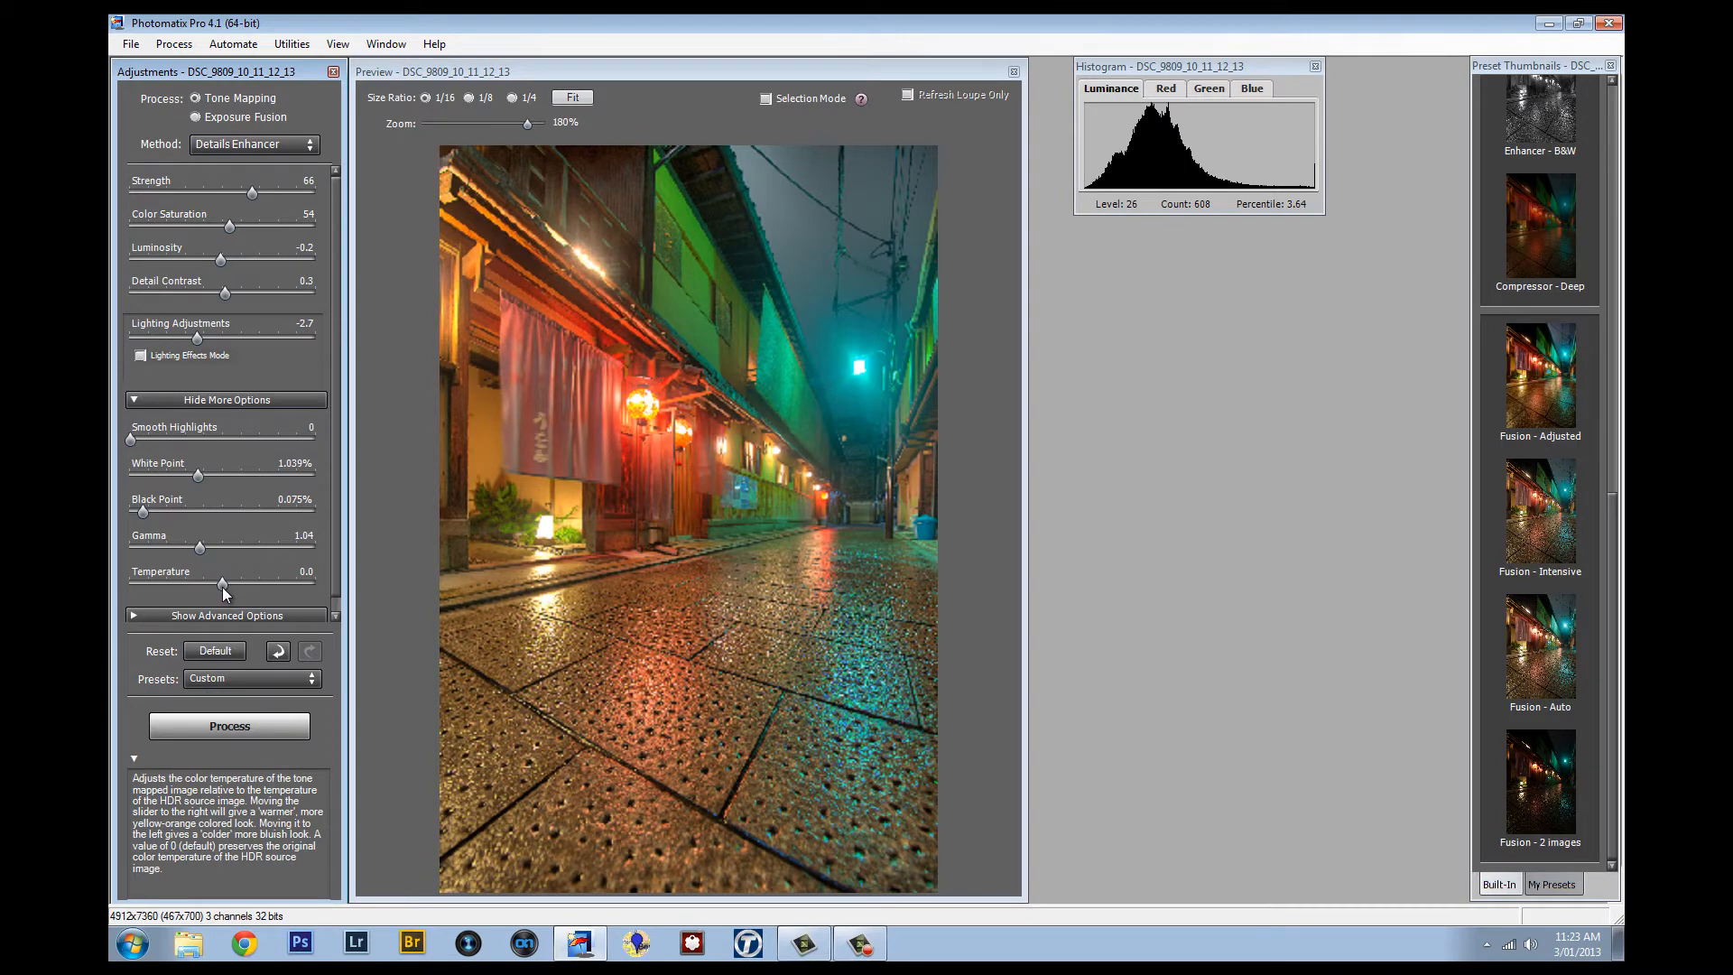
# Try warmer and cooler colour temperatures, then return temperature to neutral 0.
pyautogui.moveTo(223, 584); pyautogui.dragTo(267, 584)
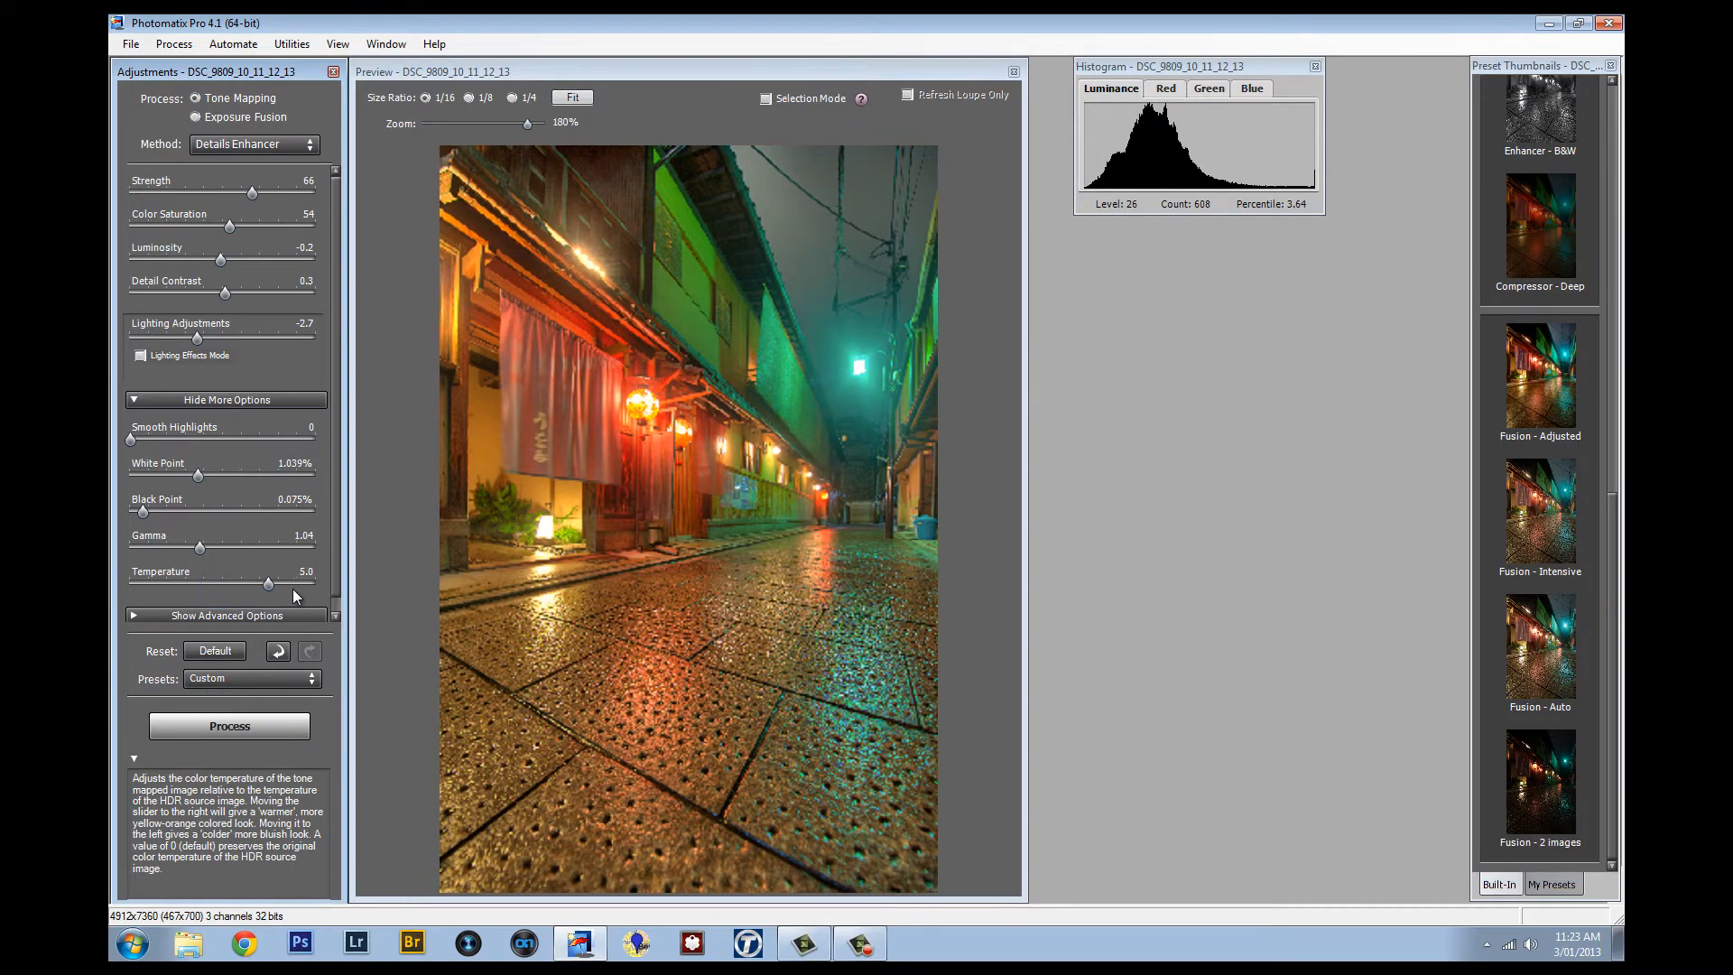
pyautogui.moveTo(266, 582); pyautogui.dragTo(216, 582)
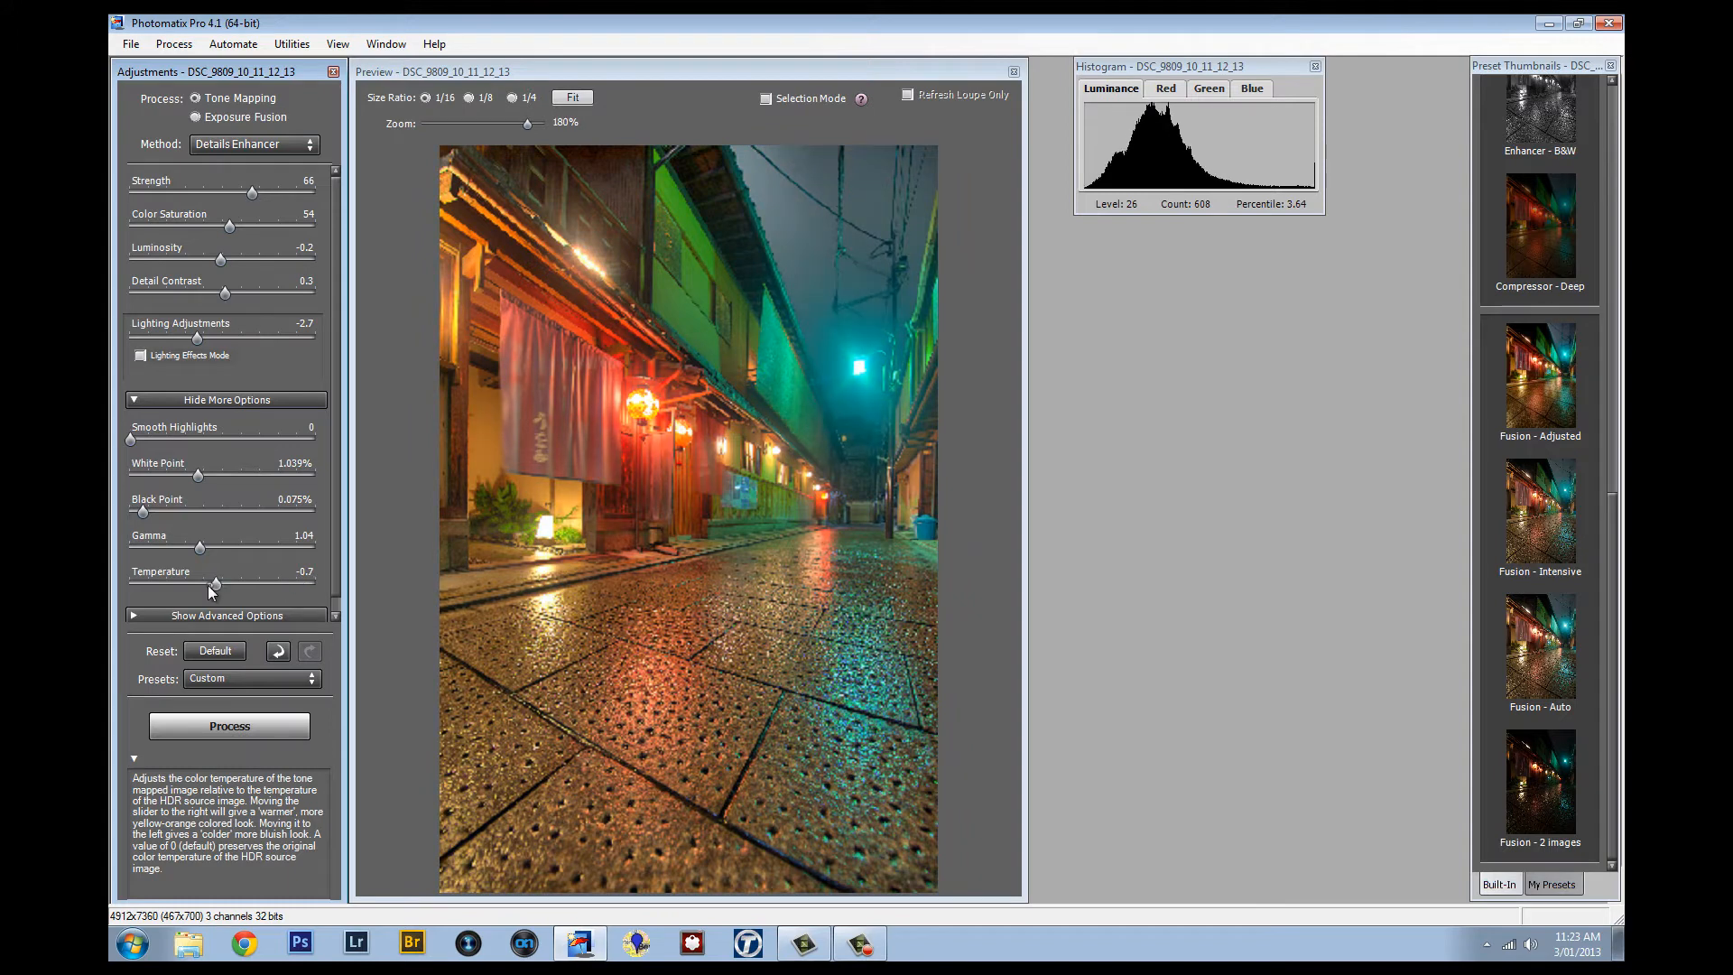
pyautogui.moveTo(215, 584); pyautogui.dragTo(160, 583)
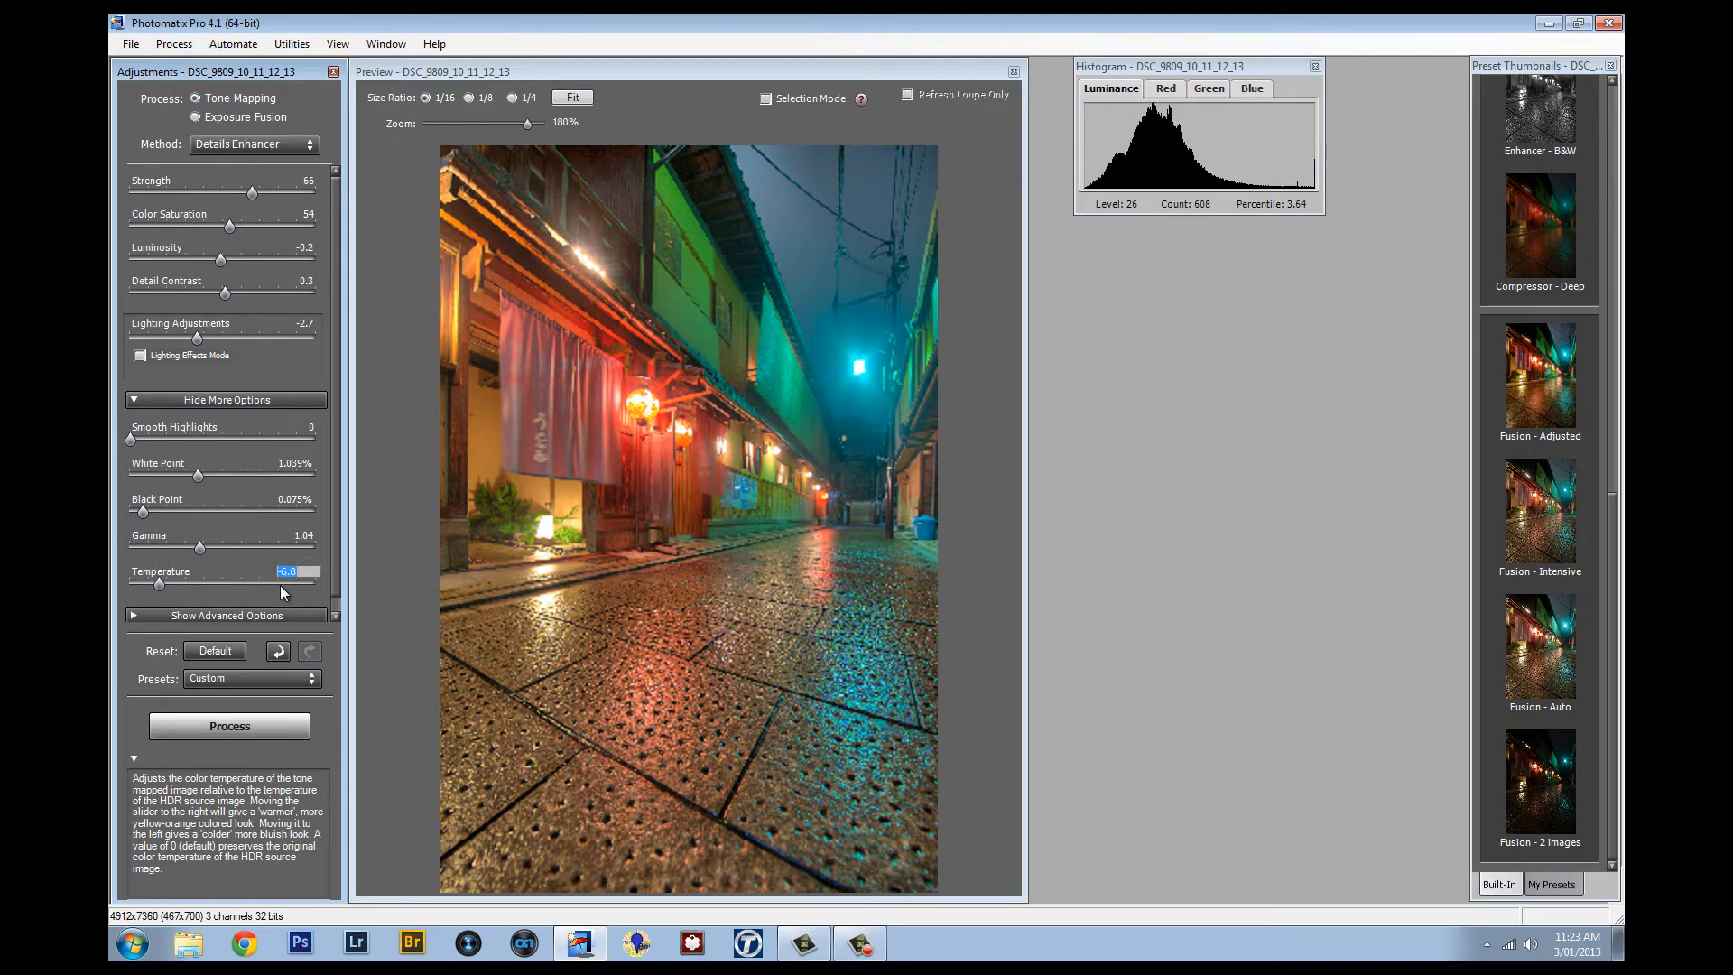
pyautogui.moveTo(158, 582); pyautogui.dragTo(221, 582)
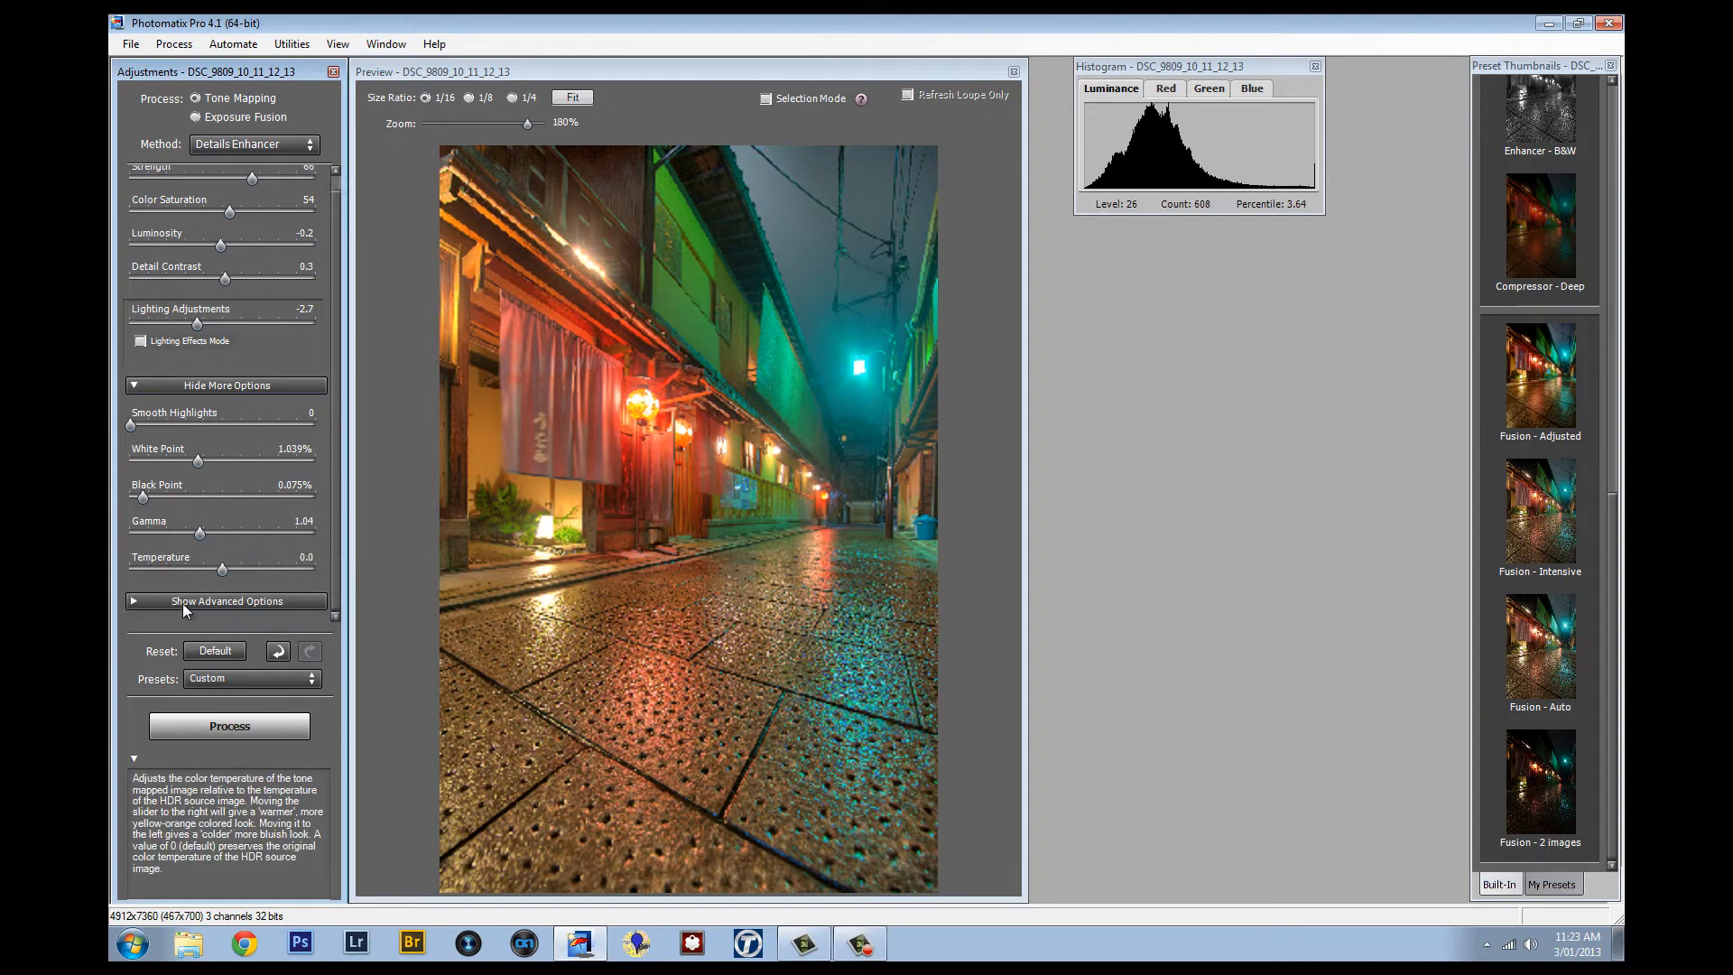
# Show advanced options and test micro-smoothing from 1.3 to very high, returning it to 2.0.
pyautogui.click(227, 600)
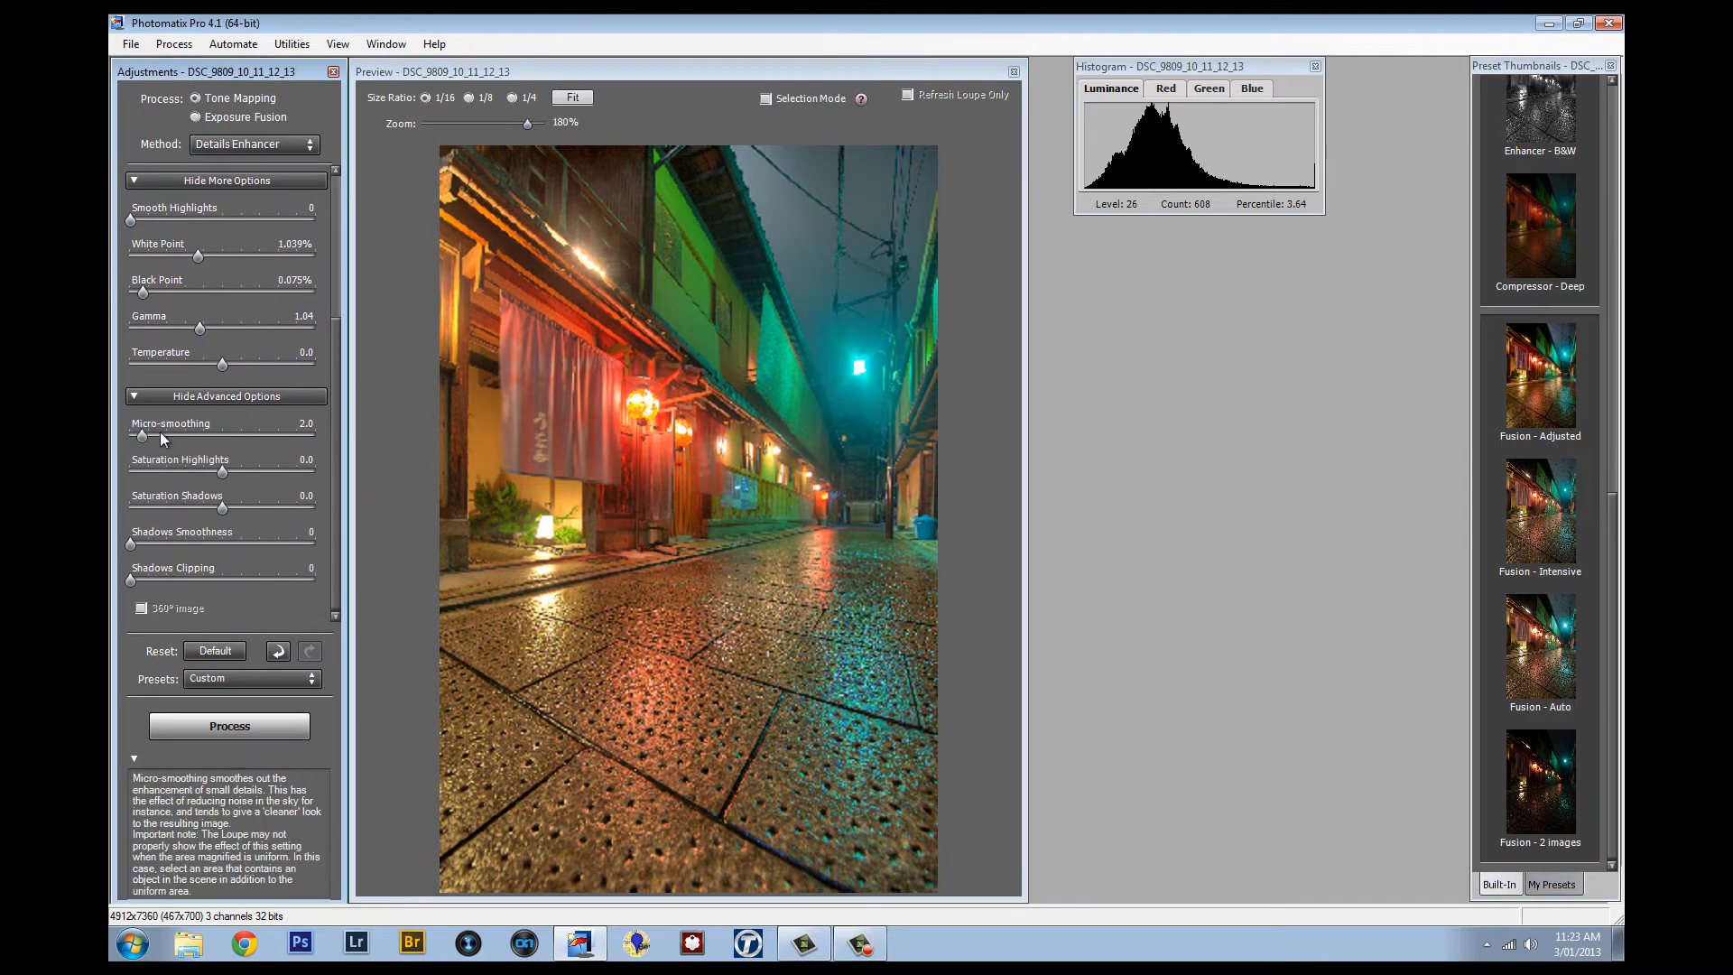
pyautogui.moveTo(222, 478)
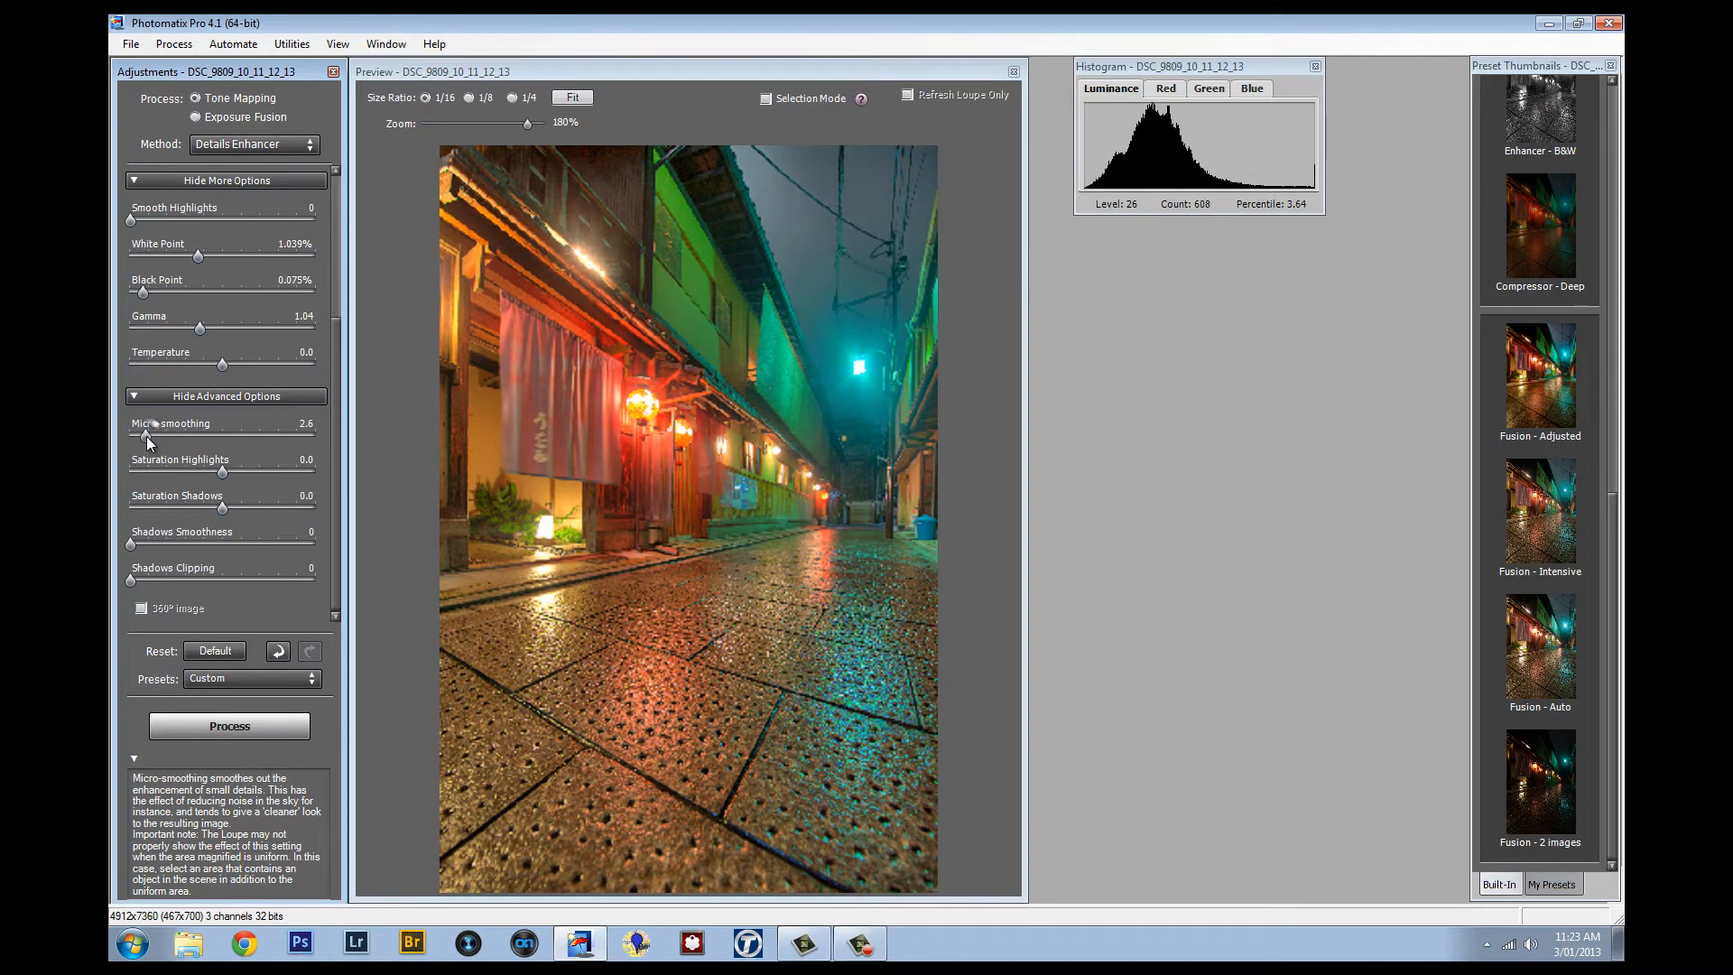
pyautogui.moveTo(172, 437); pyautogui.dragTo(130, 437)
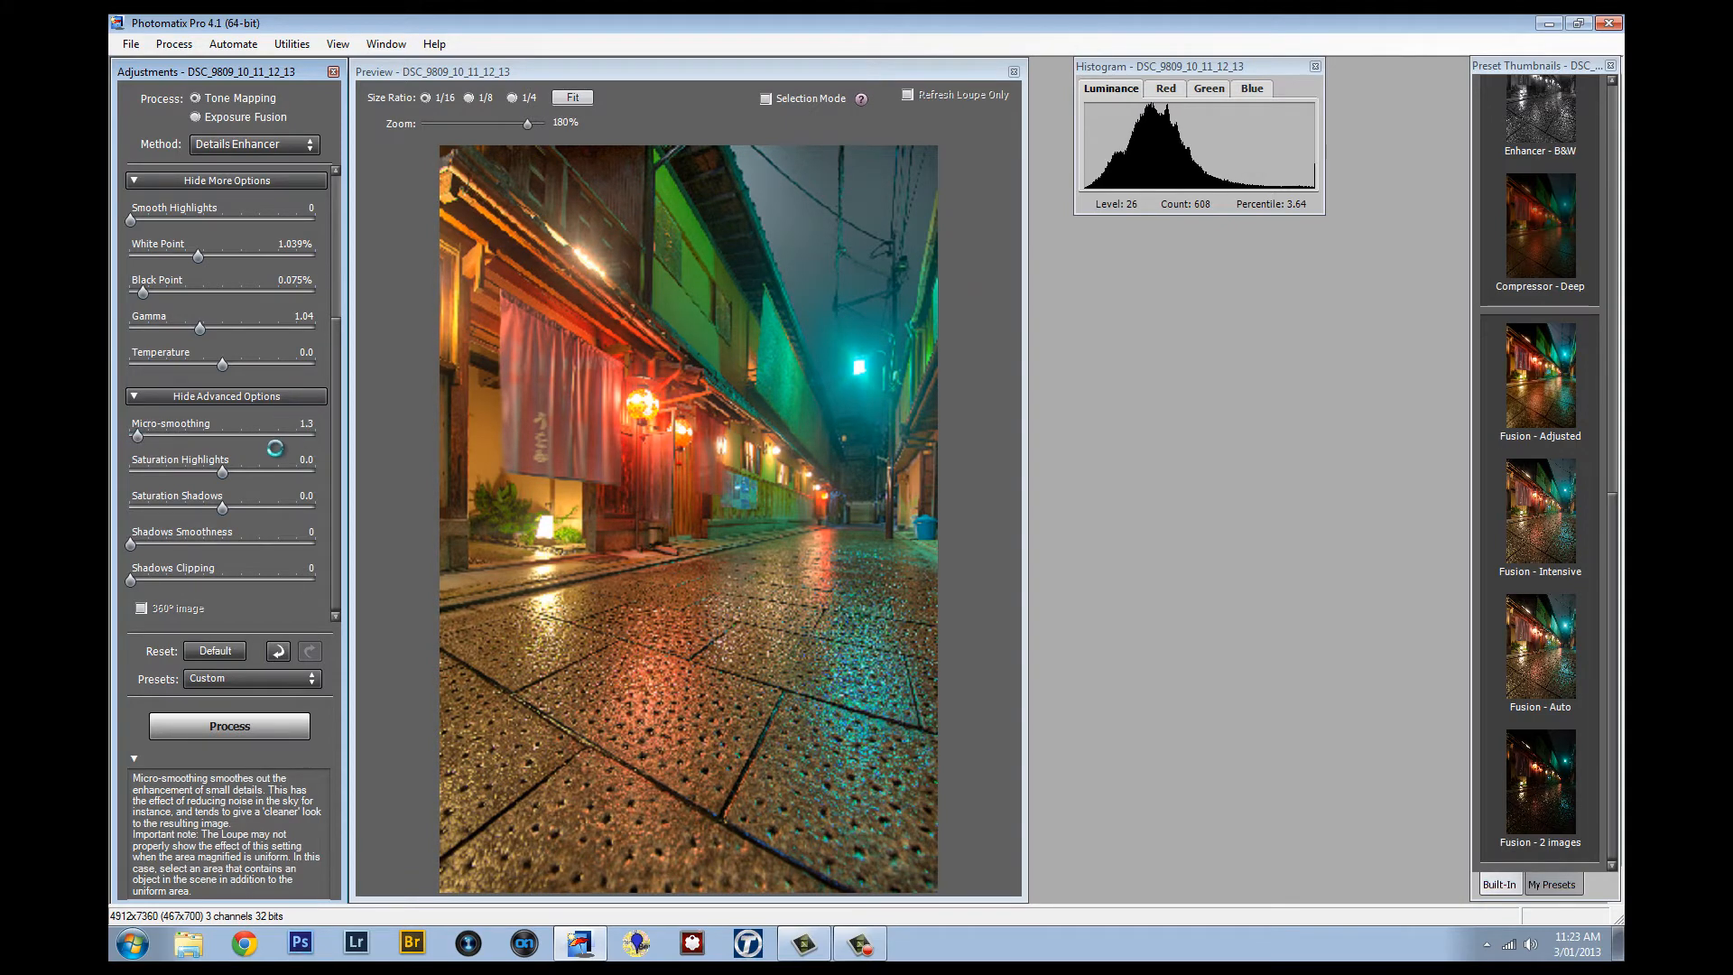
pyautogui.moveTo(138, 434); pyautogui.dragTo(304, 434)
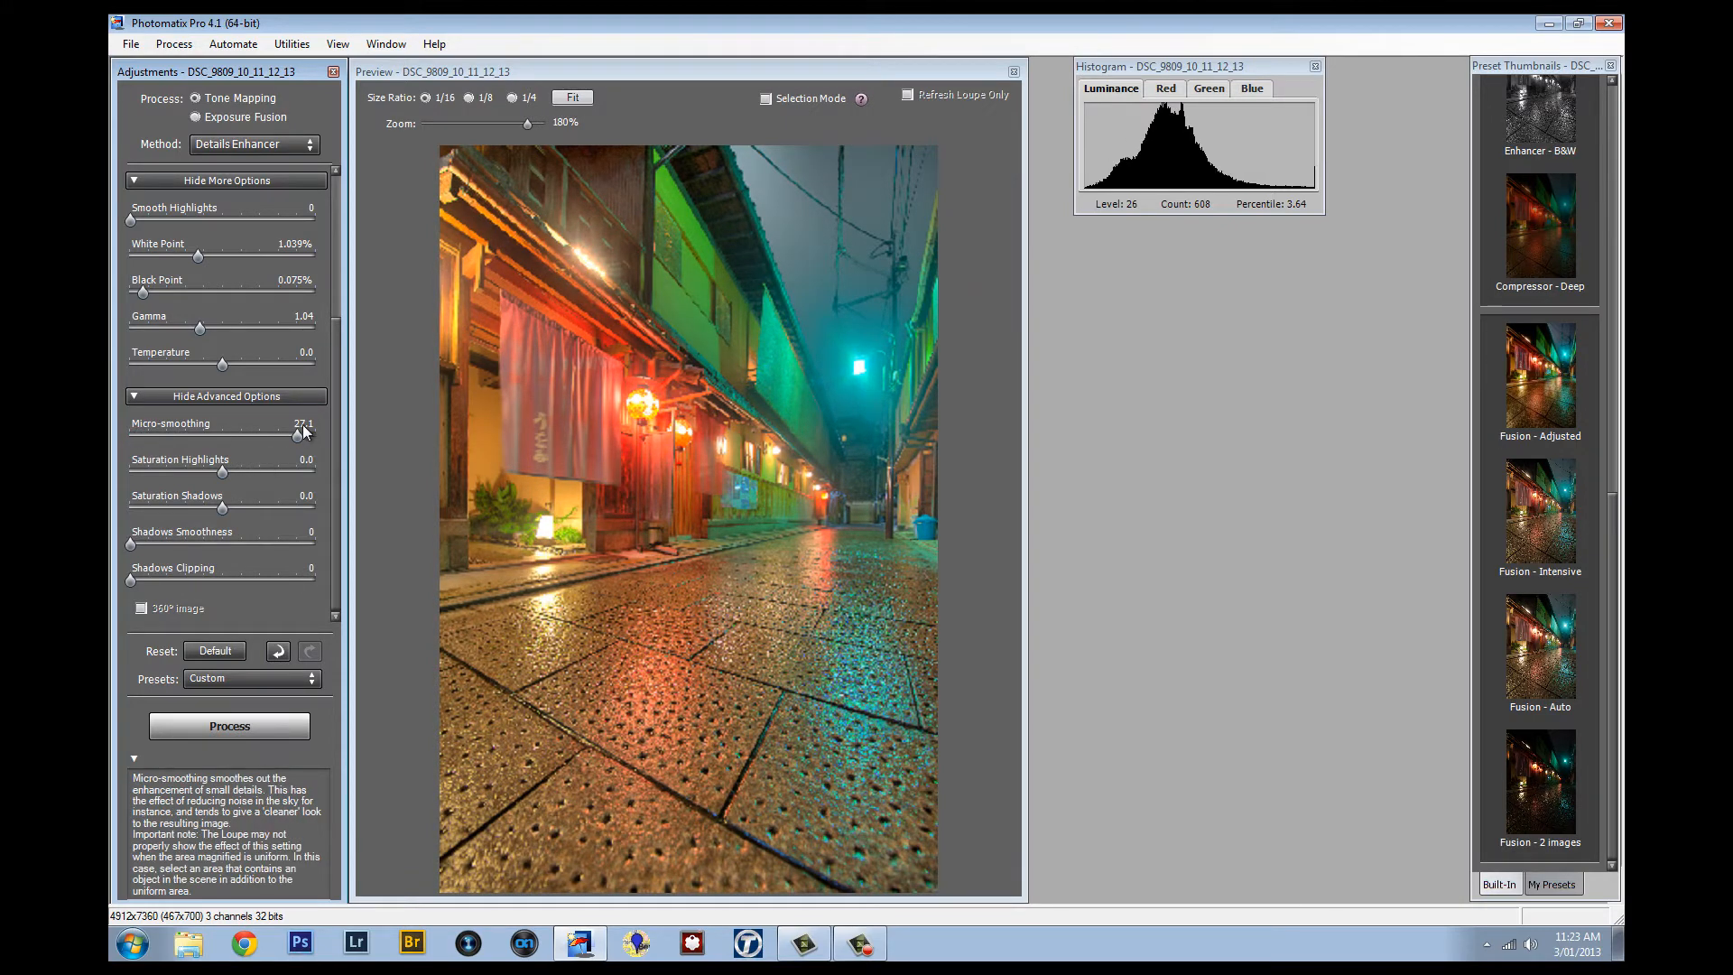
pyautogui.moveTo(299, 434); pyautogui.dragTo(144, 434)
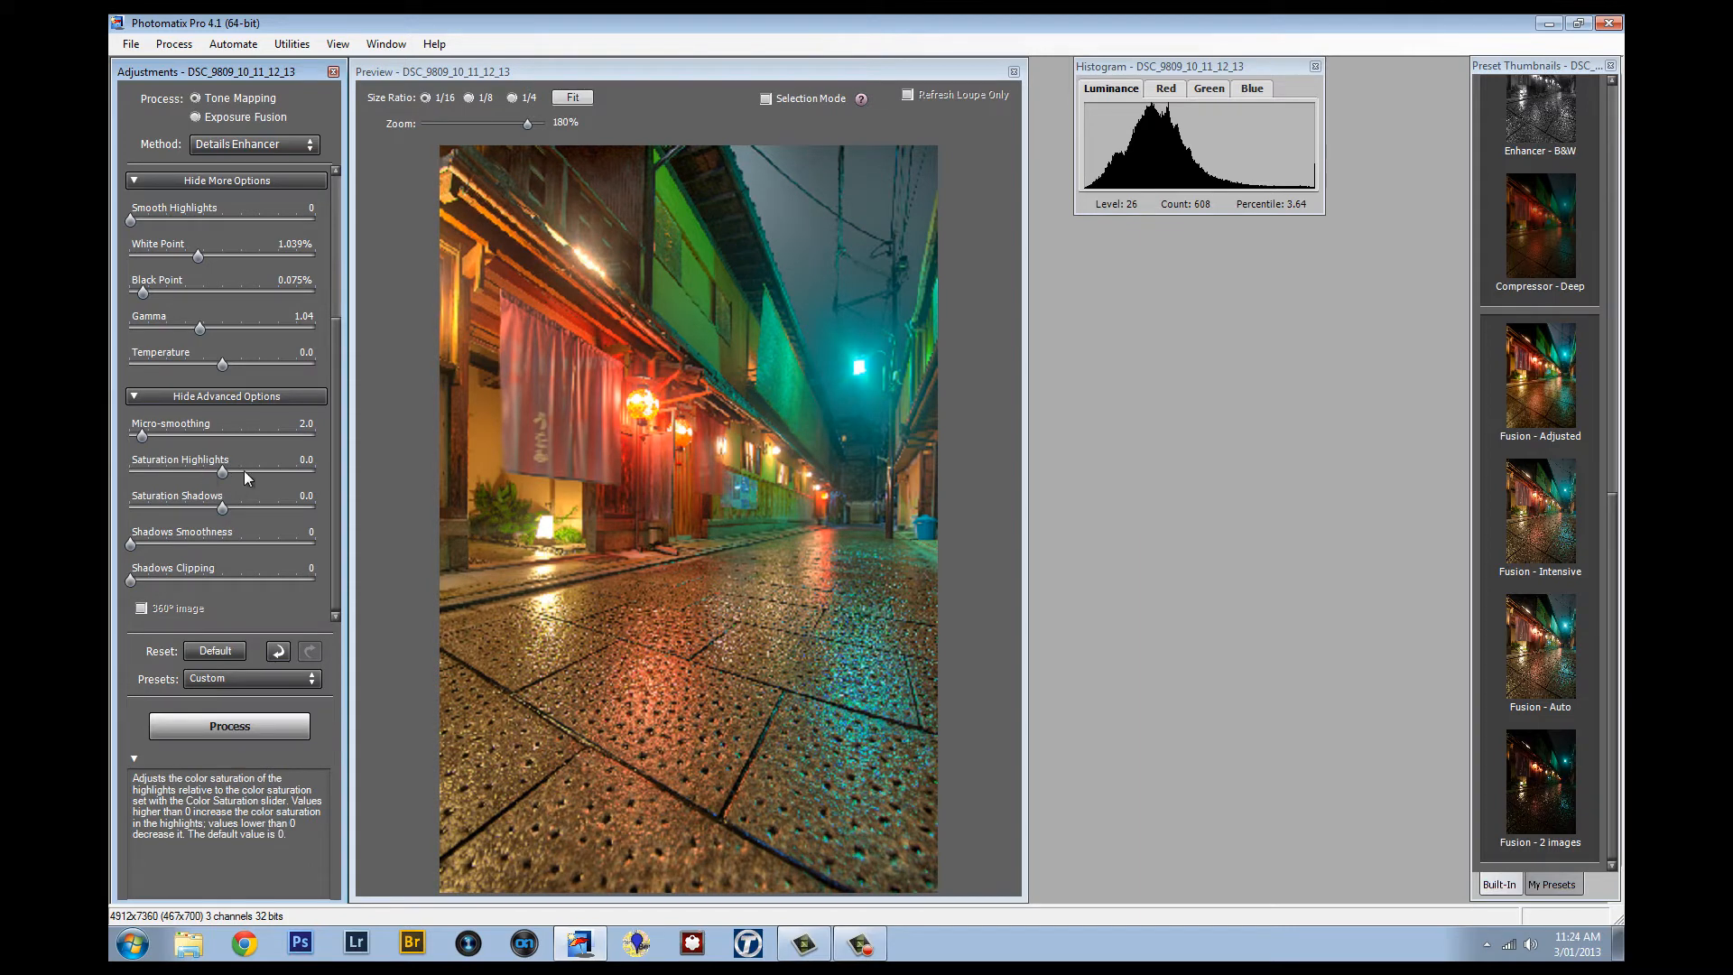
# Test highlight saturation and shadow saturation at 2.8, leaving both at 0.
pyautogui.moveTo(222, 473); pyautogui.dragTo(227, 473)
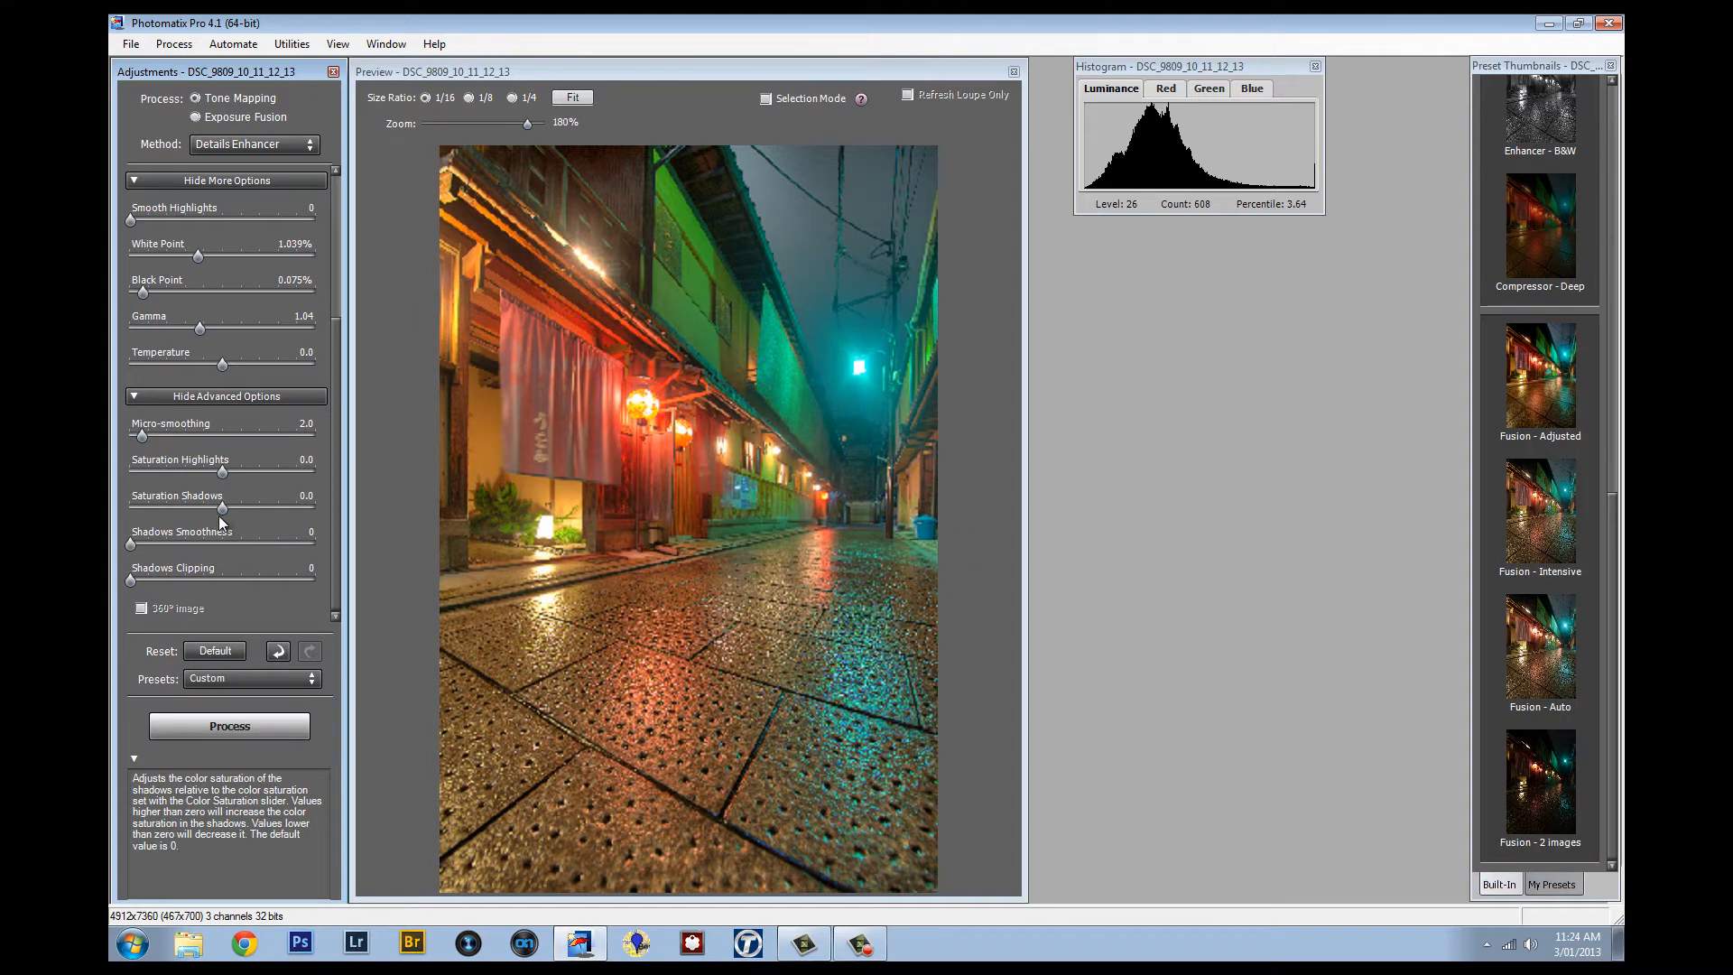
pyautogui.moveTo(221, 509); pyautogui.dragTo(163, 509)
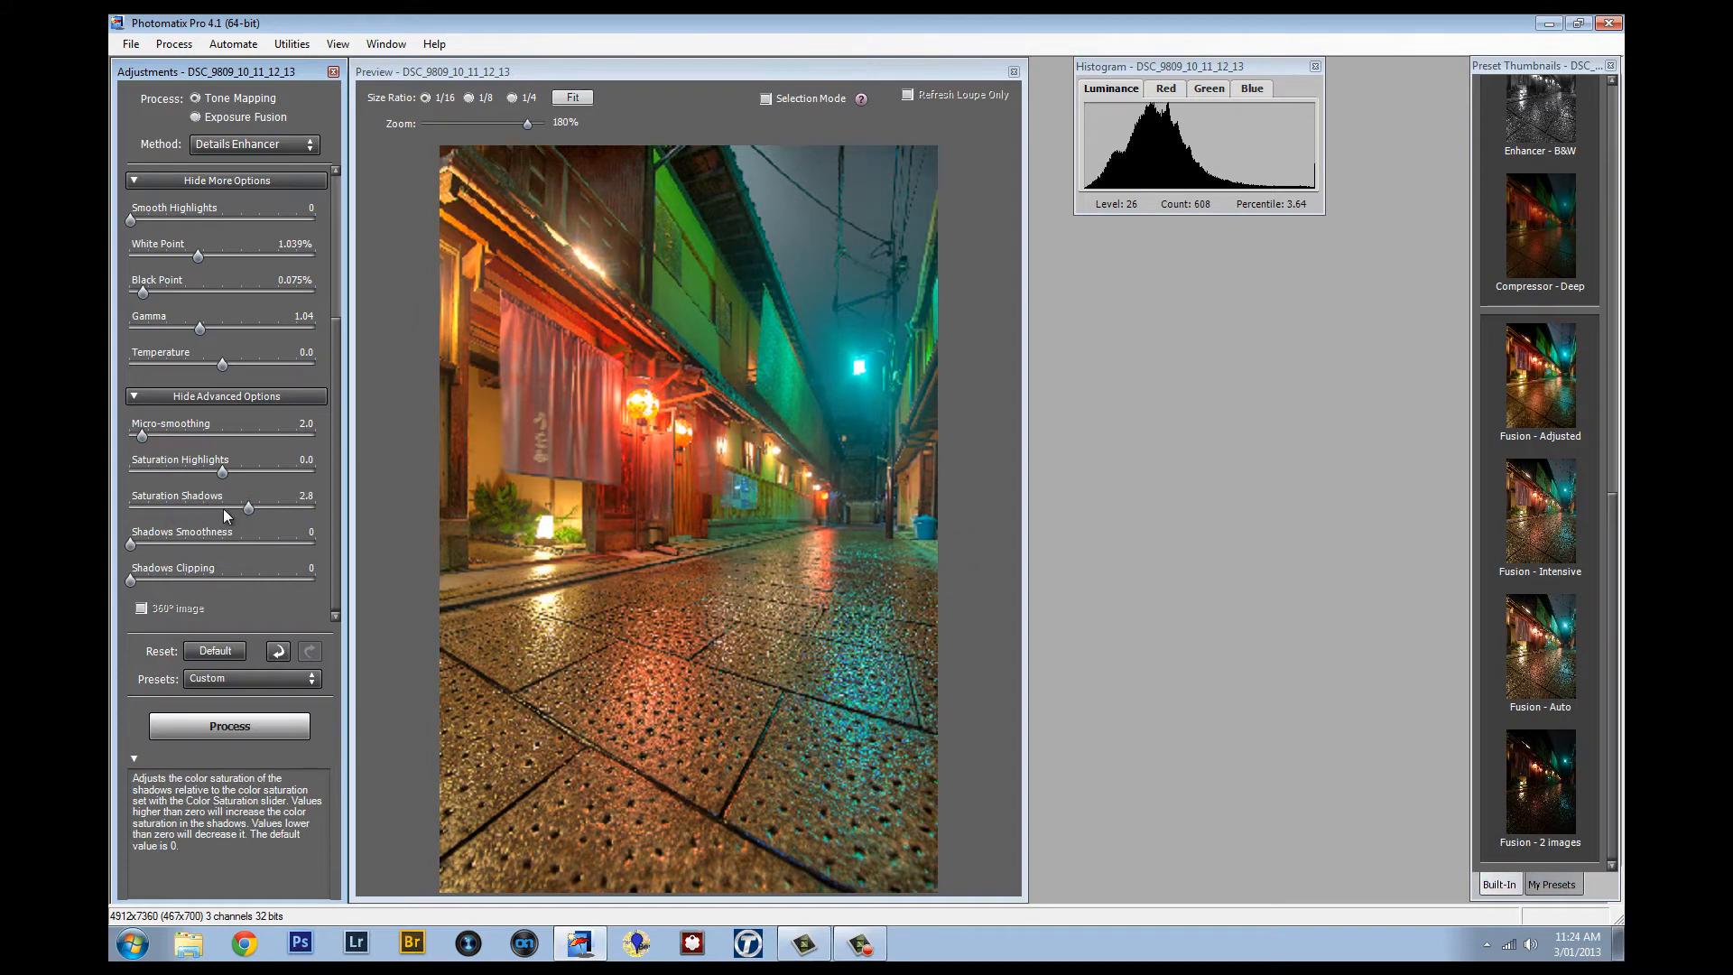
pyautogui.moveTo(247, 509); pyautogui.dragTo(310, 509)
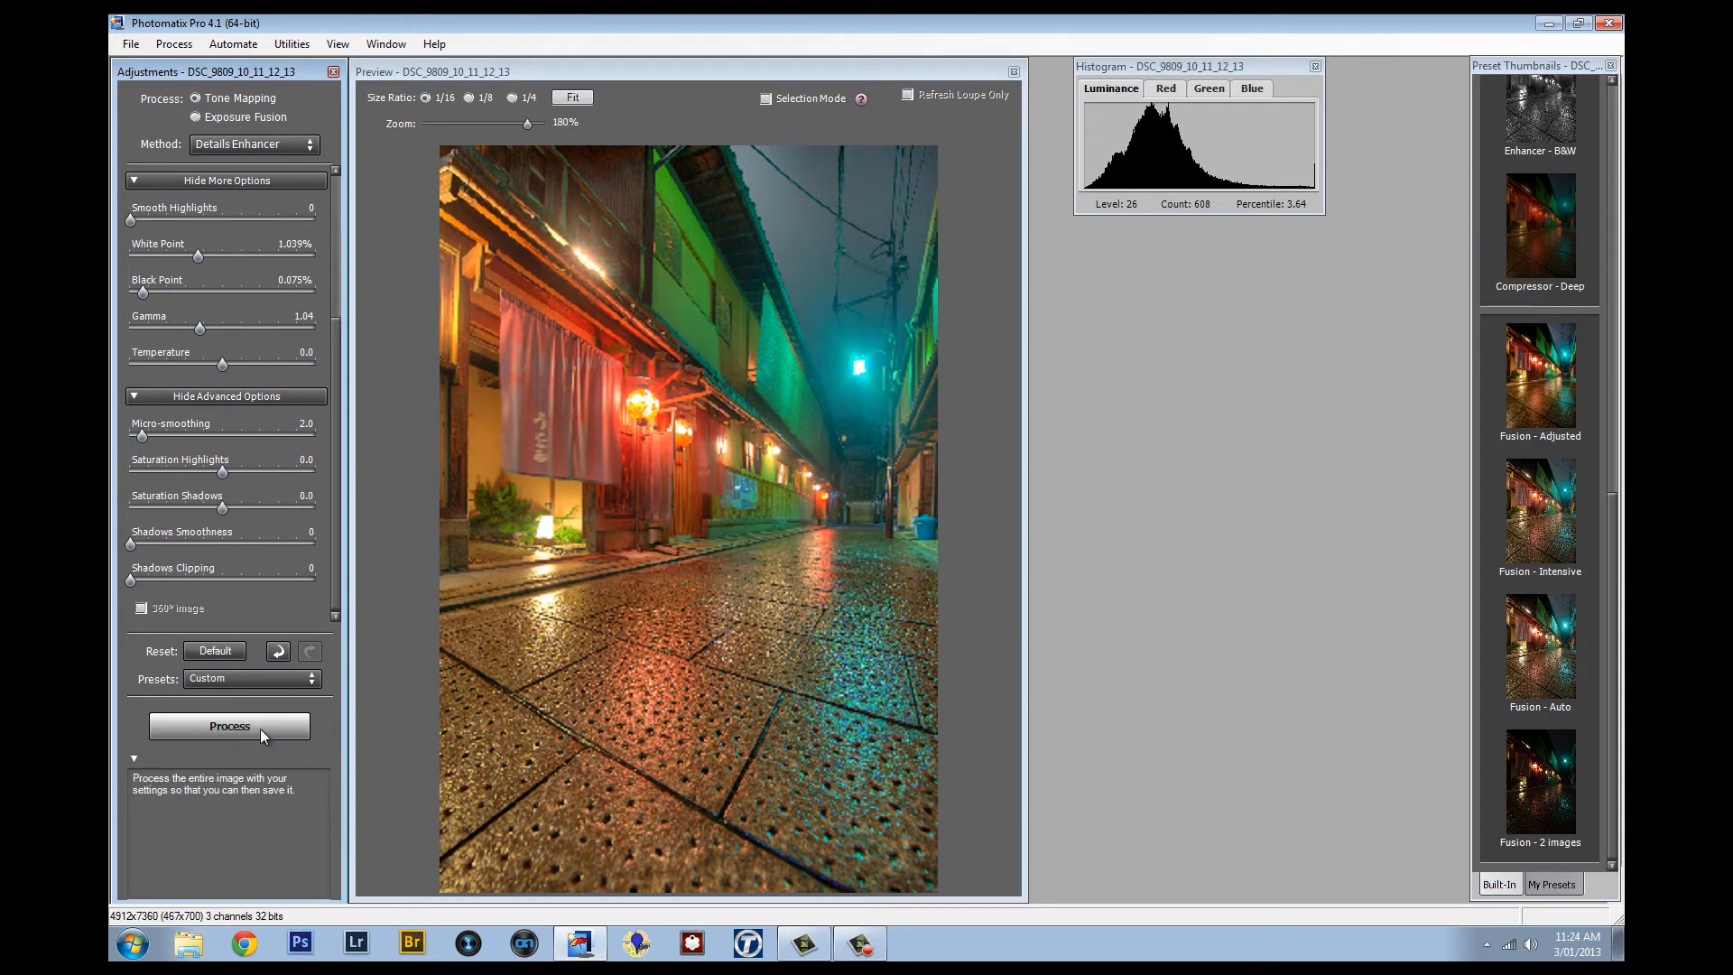
# Process the full image with Details Enhancer and scroll through the tonemapped street result.
pyautogui.click(228, 725)
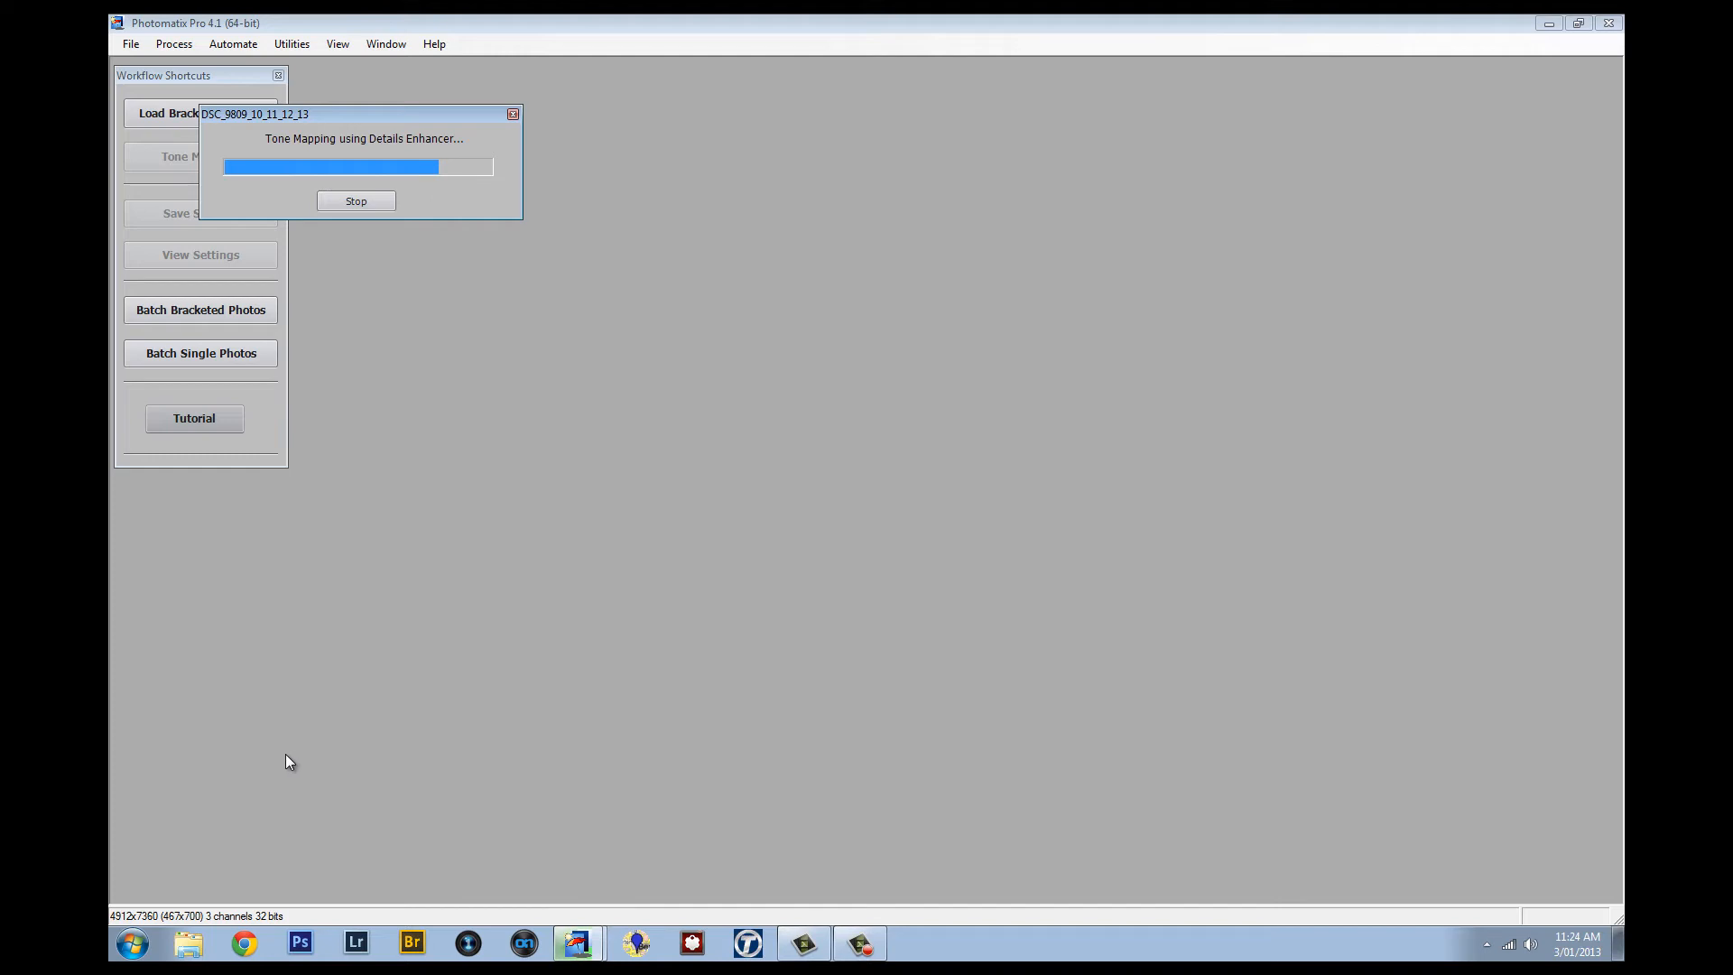
pyautogui.moveTo(280, 770)
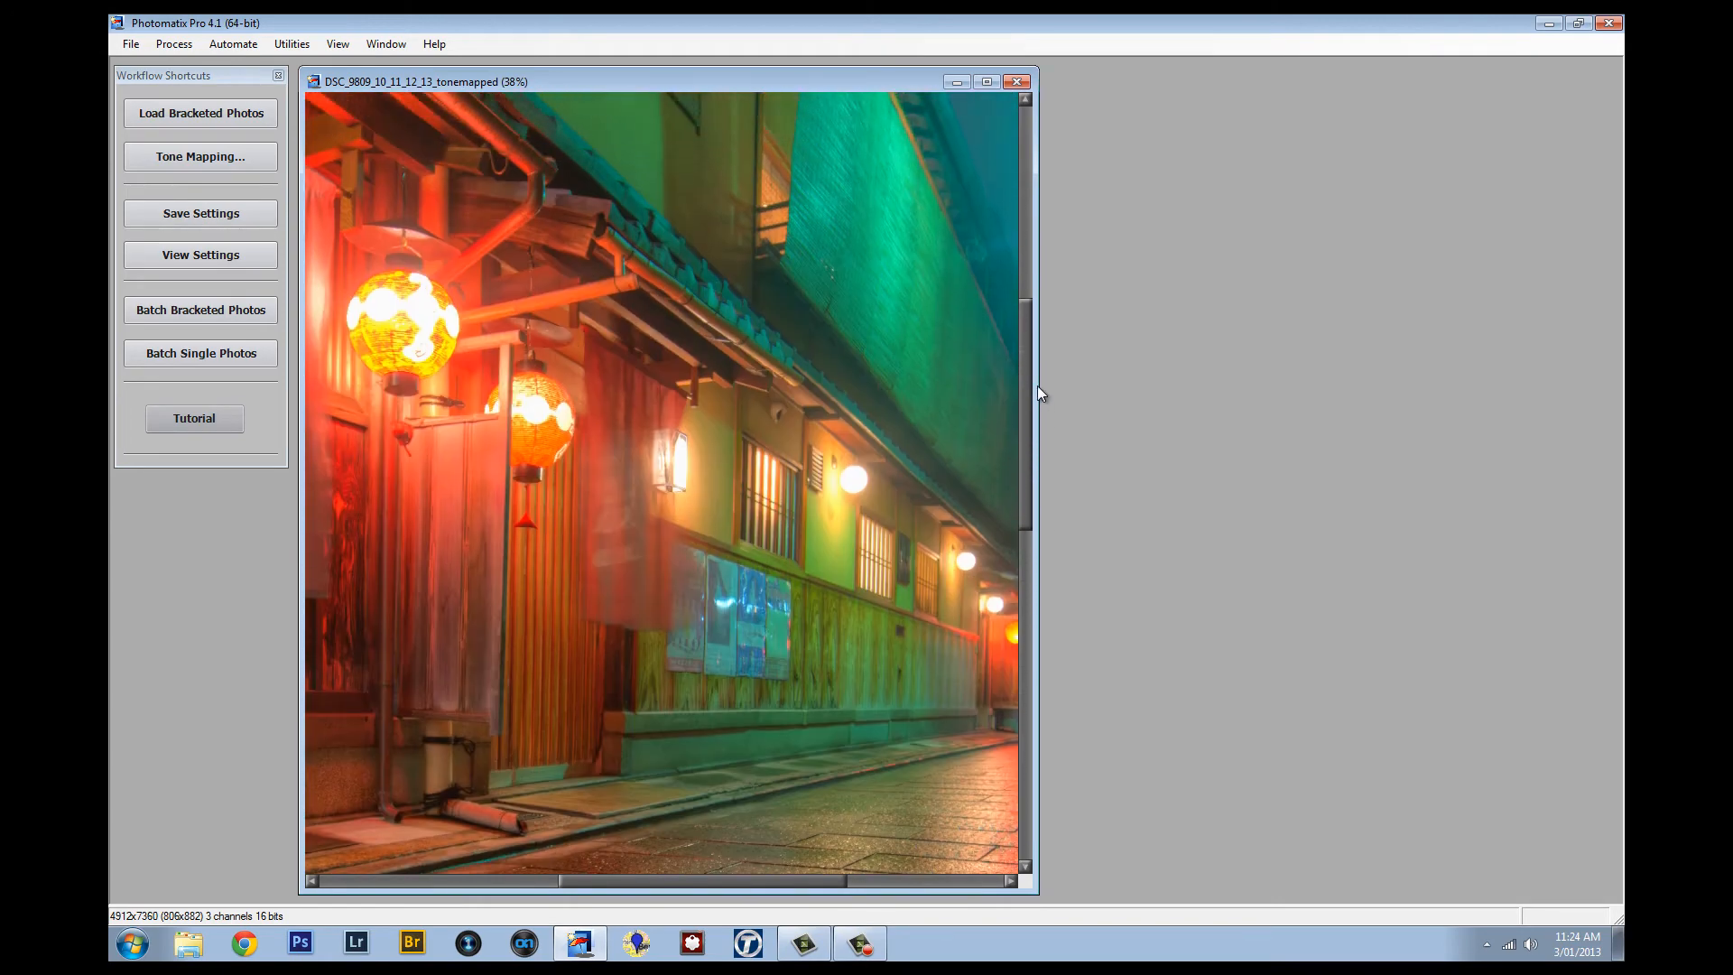
pyautogui.scroll(-3)
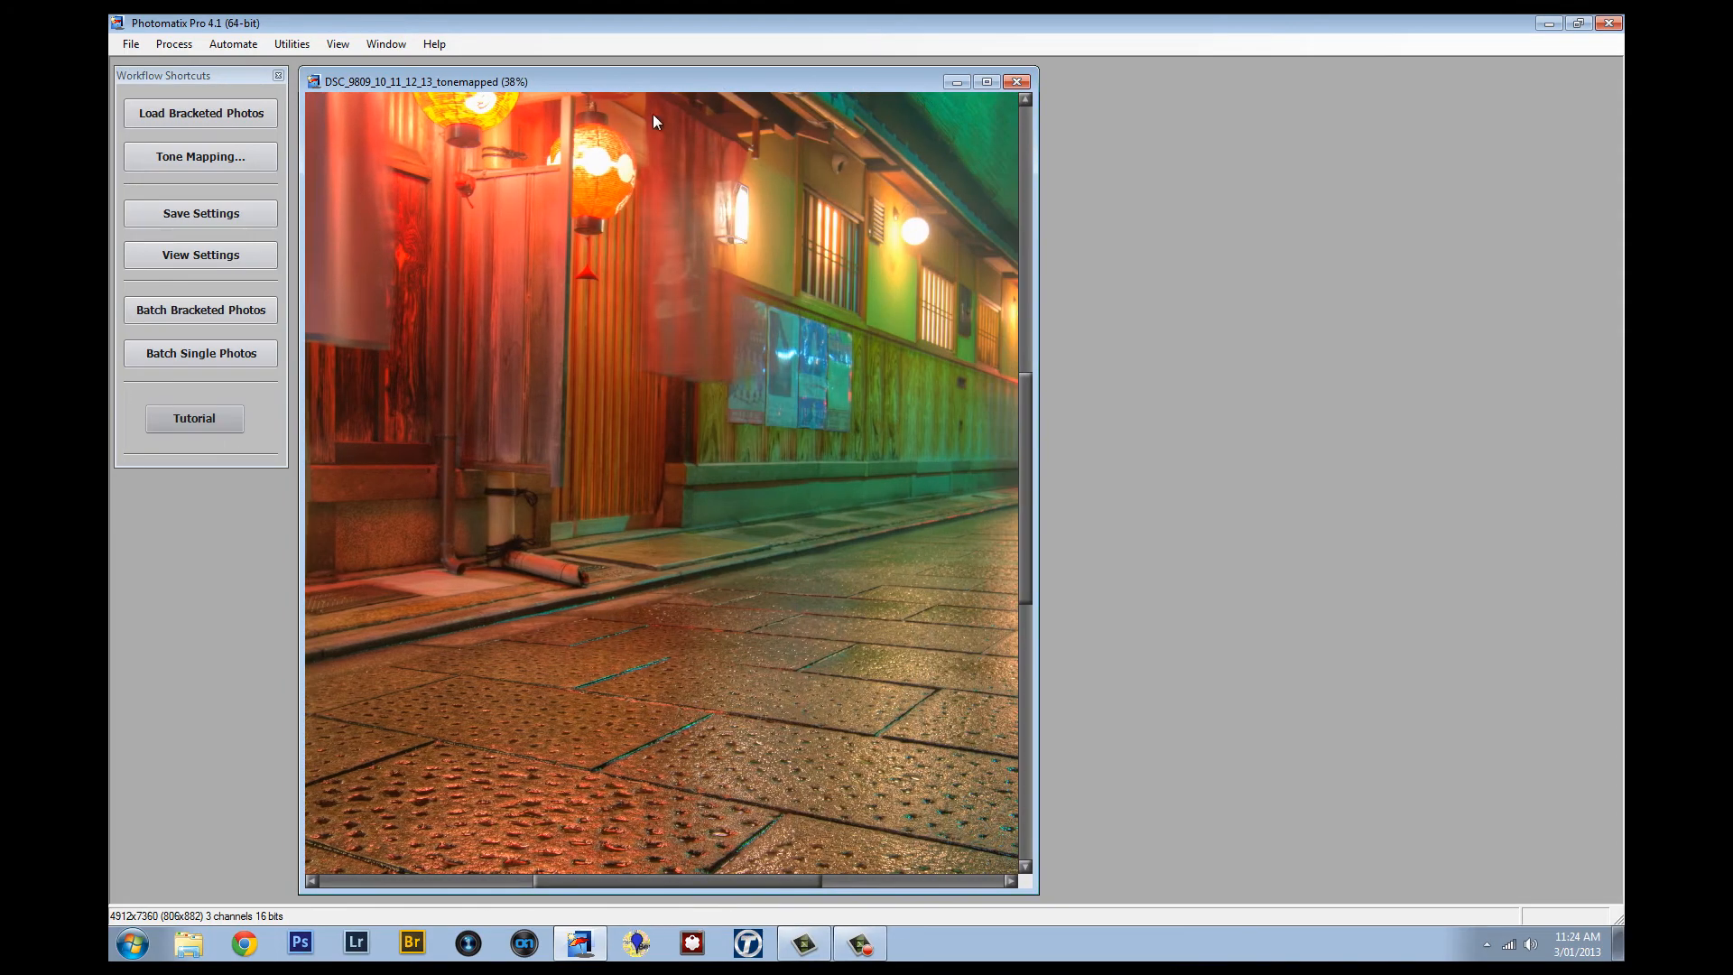
pyautogui.moveTo(770, 379)
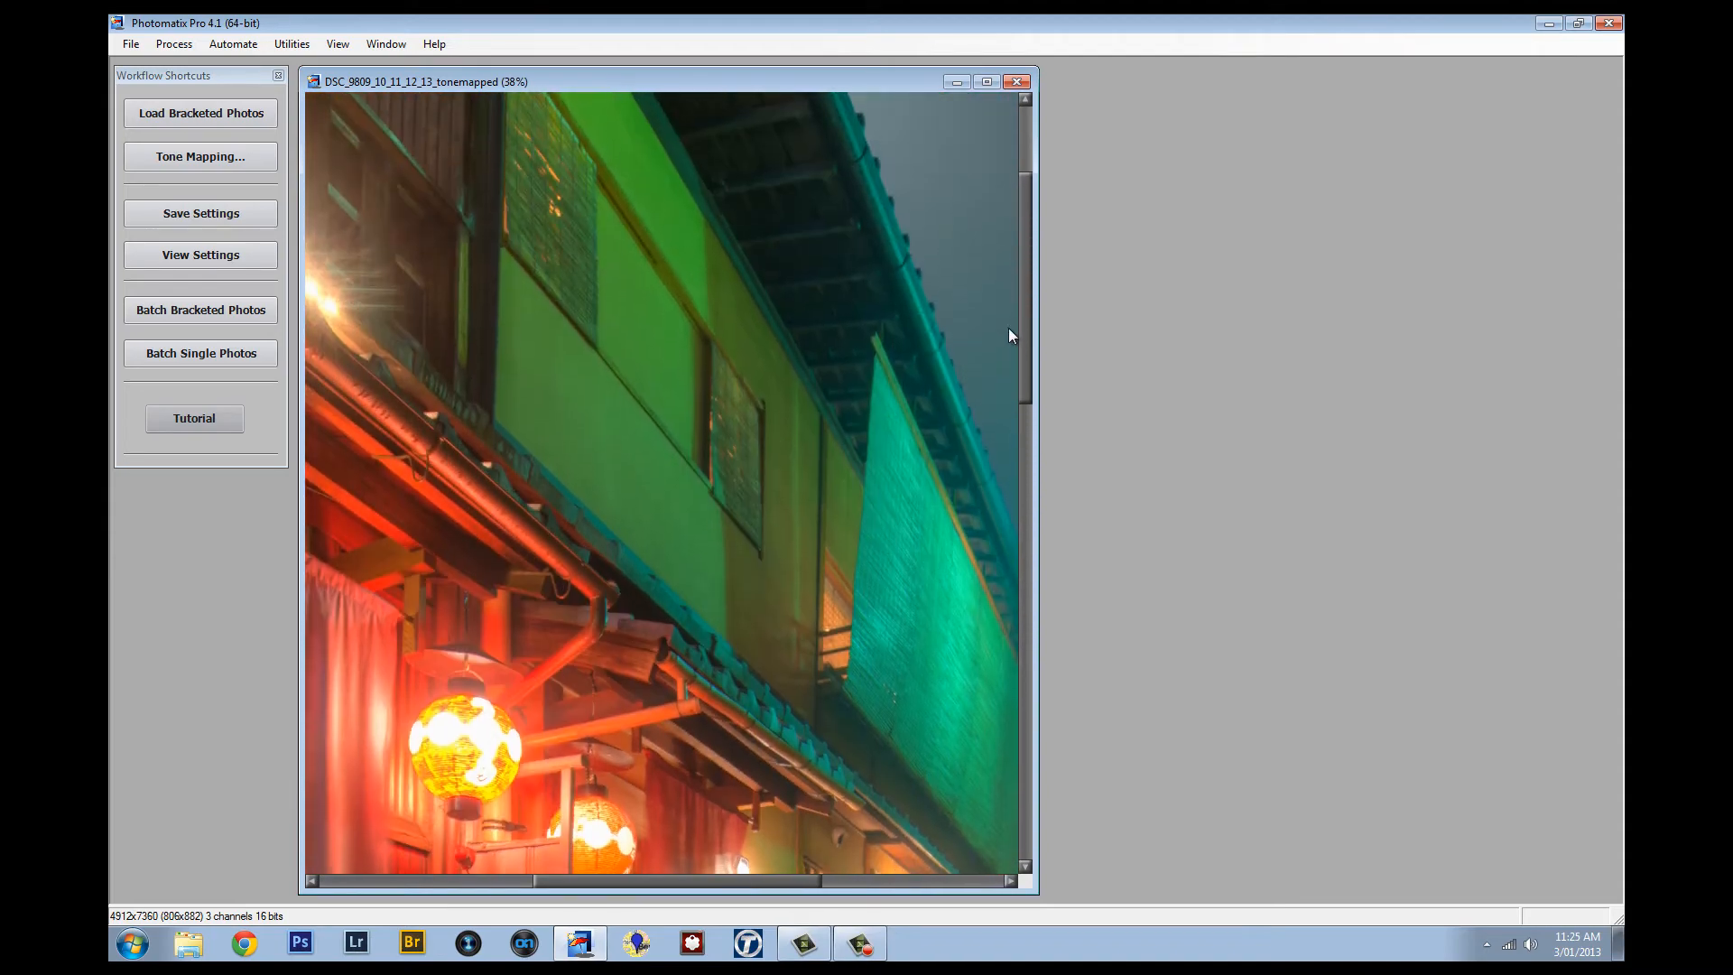
pyautogui.scroll(-3)
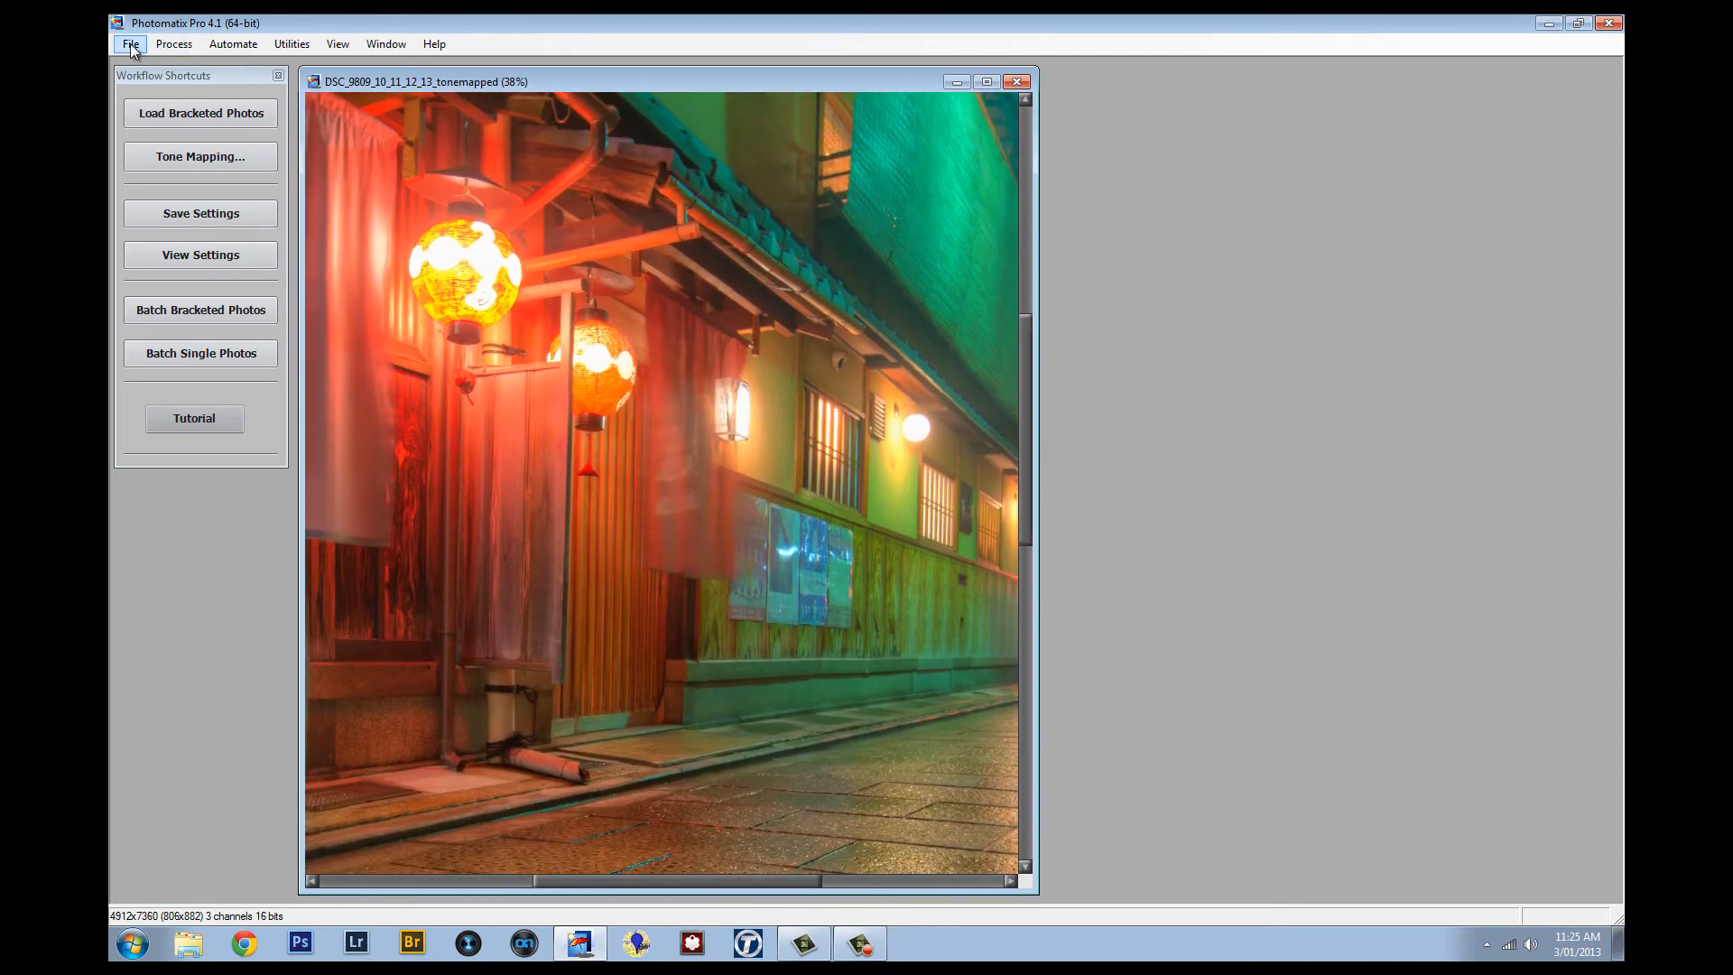
# Save the tonemapped night-street image as a JPEG, then close its window.
pyautogui.click(129, 43)
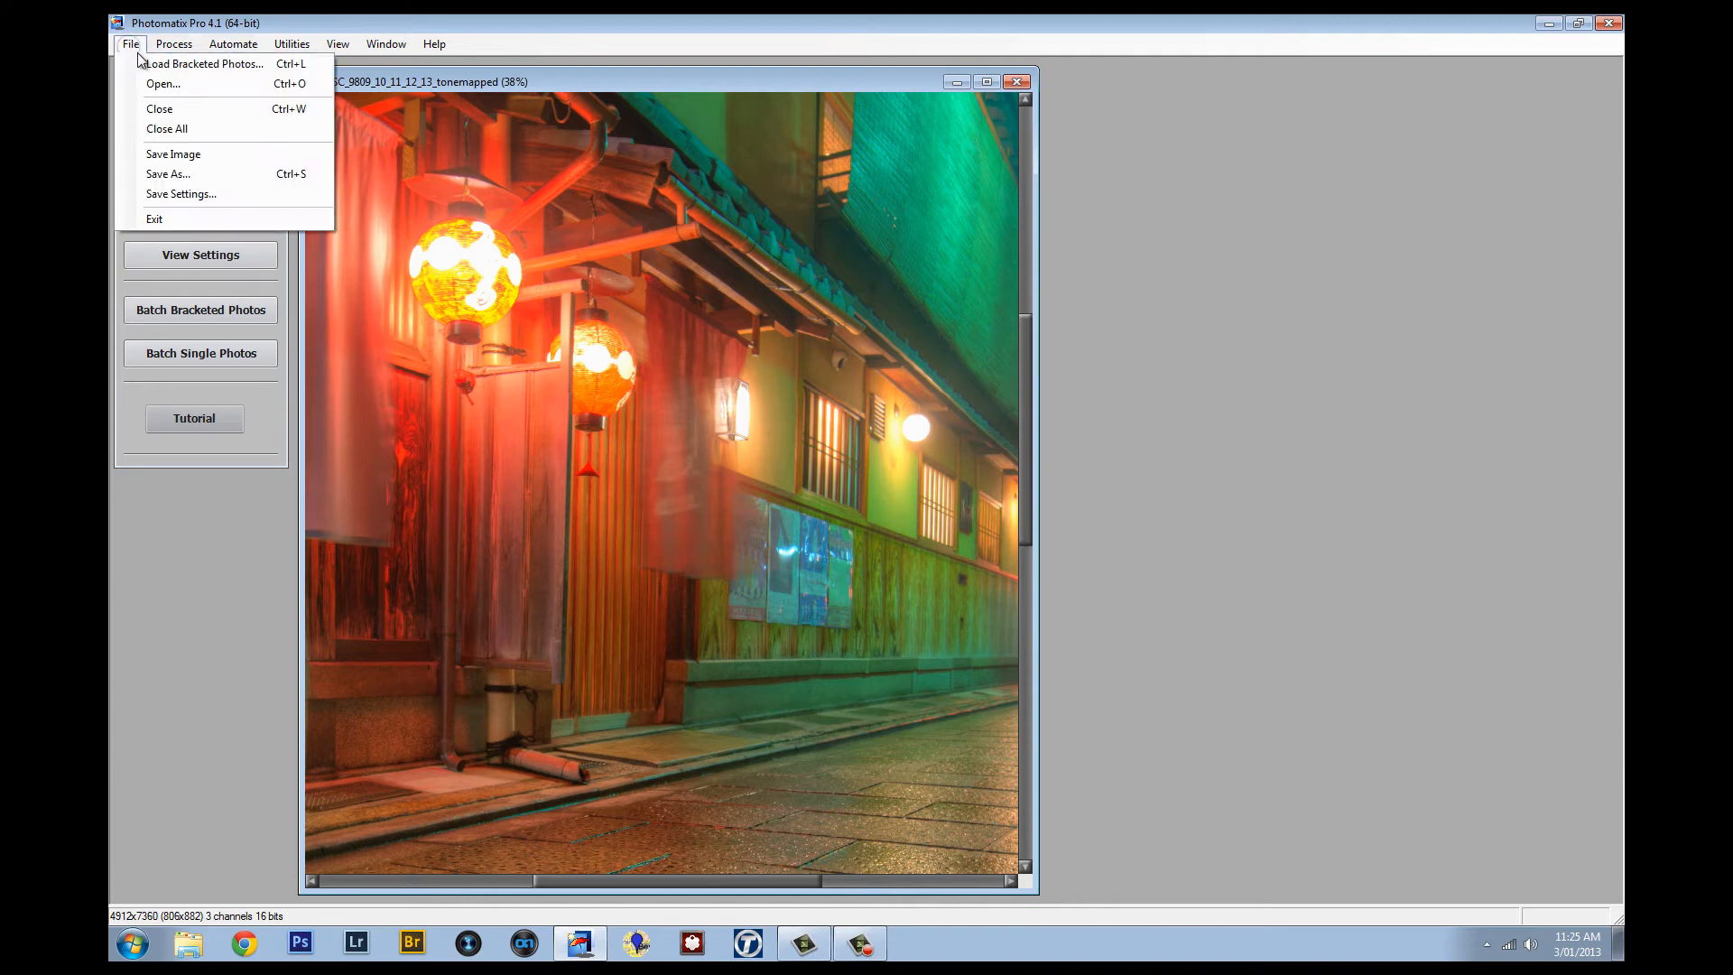
pyautogui.moveTo(173, 153)
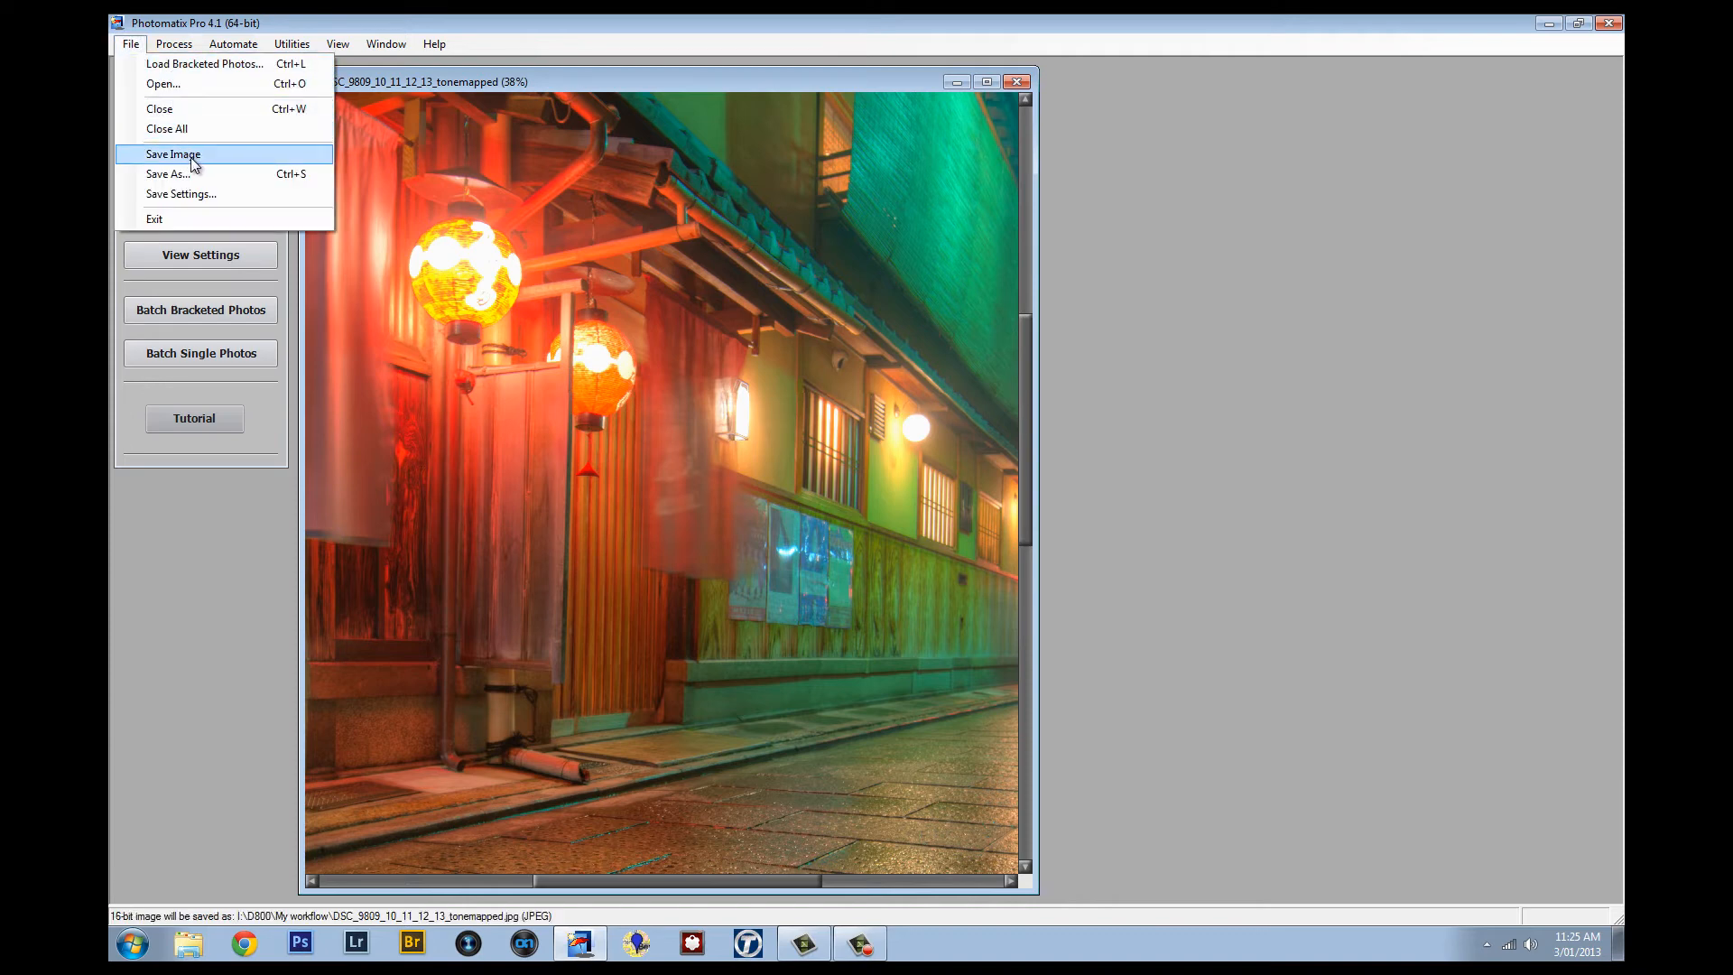
pyautogui.click(173, 153)
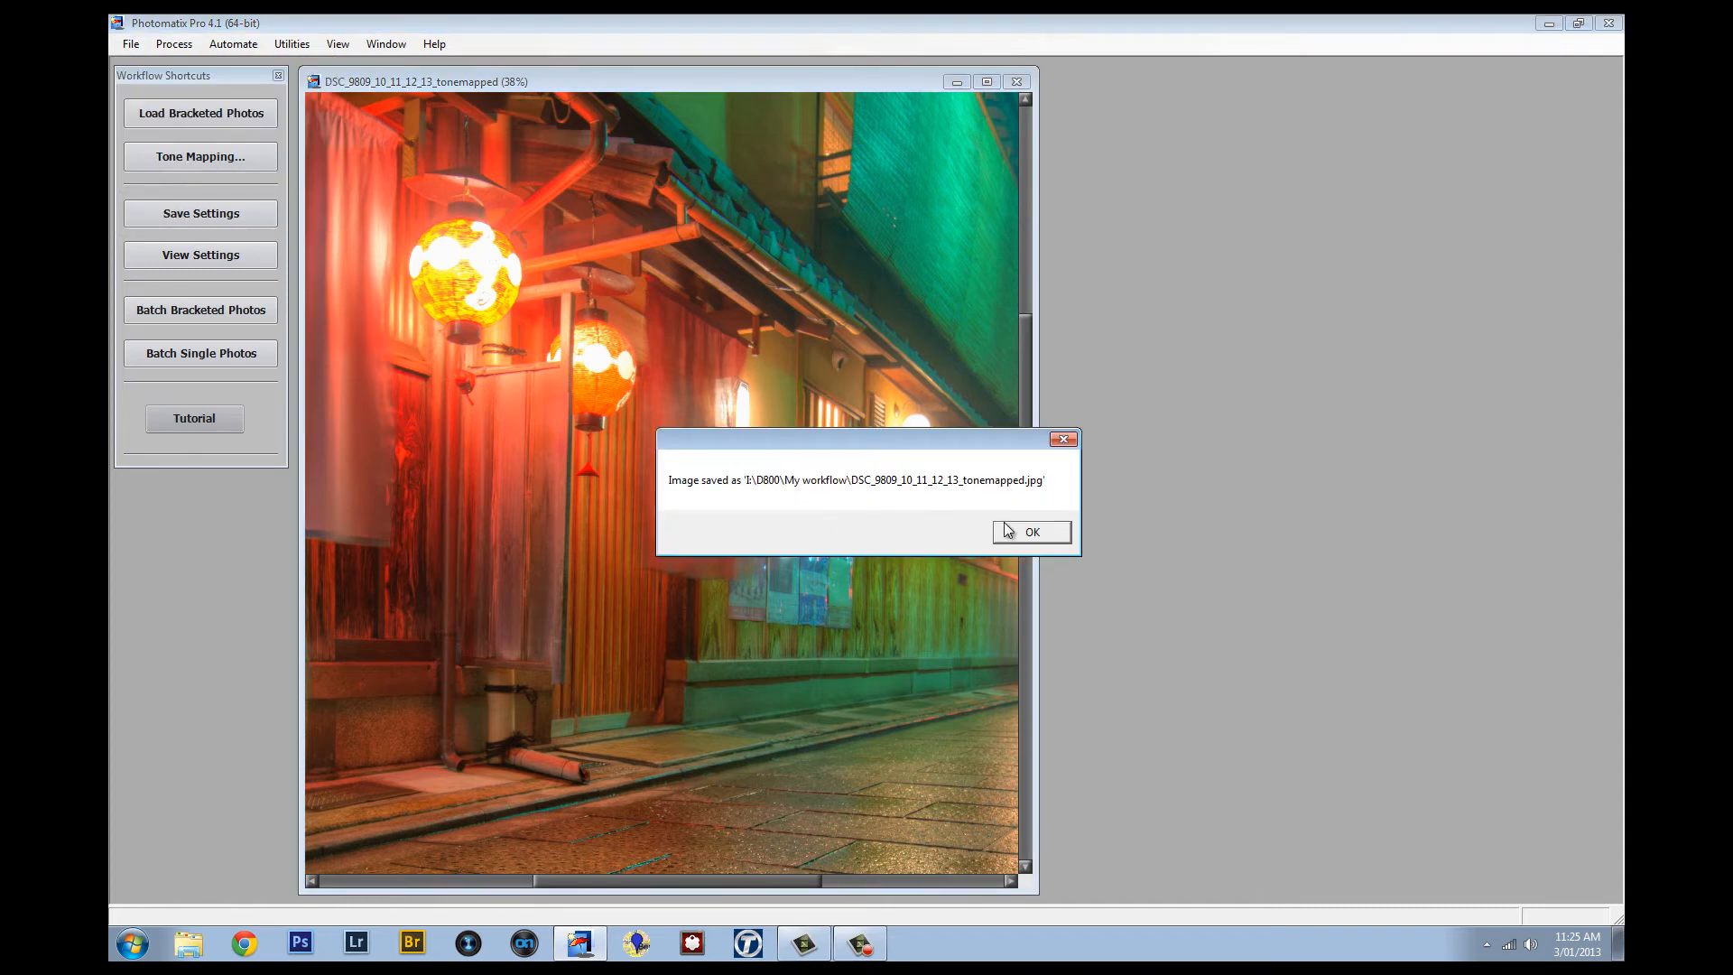
pyautogui.click(1028, 531)
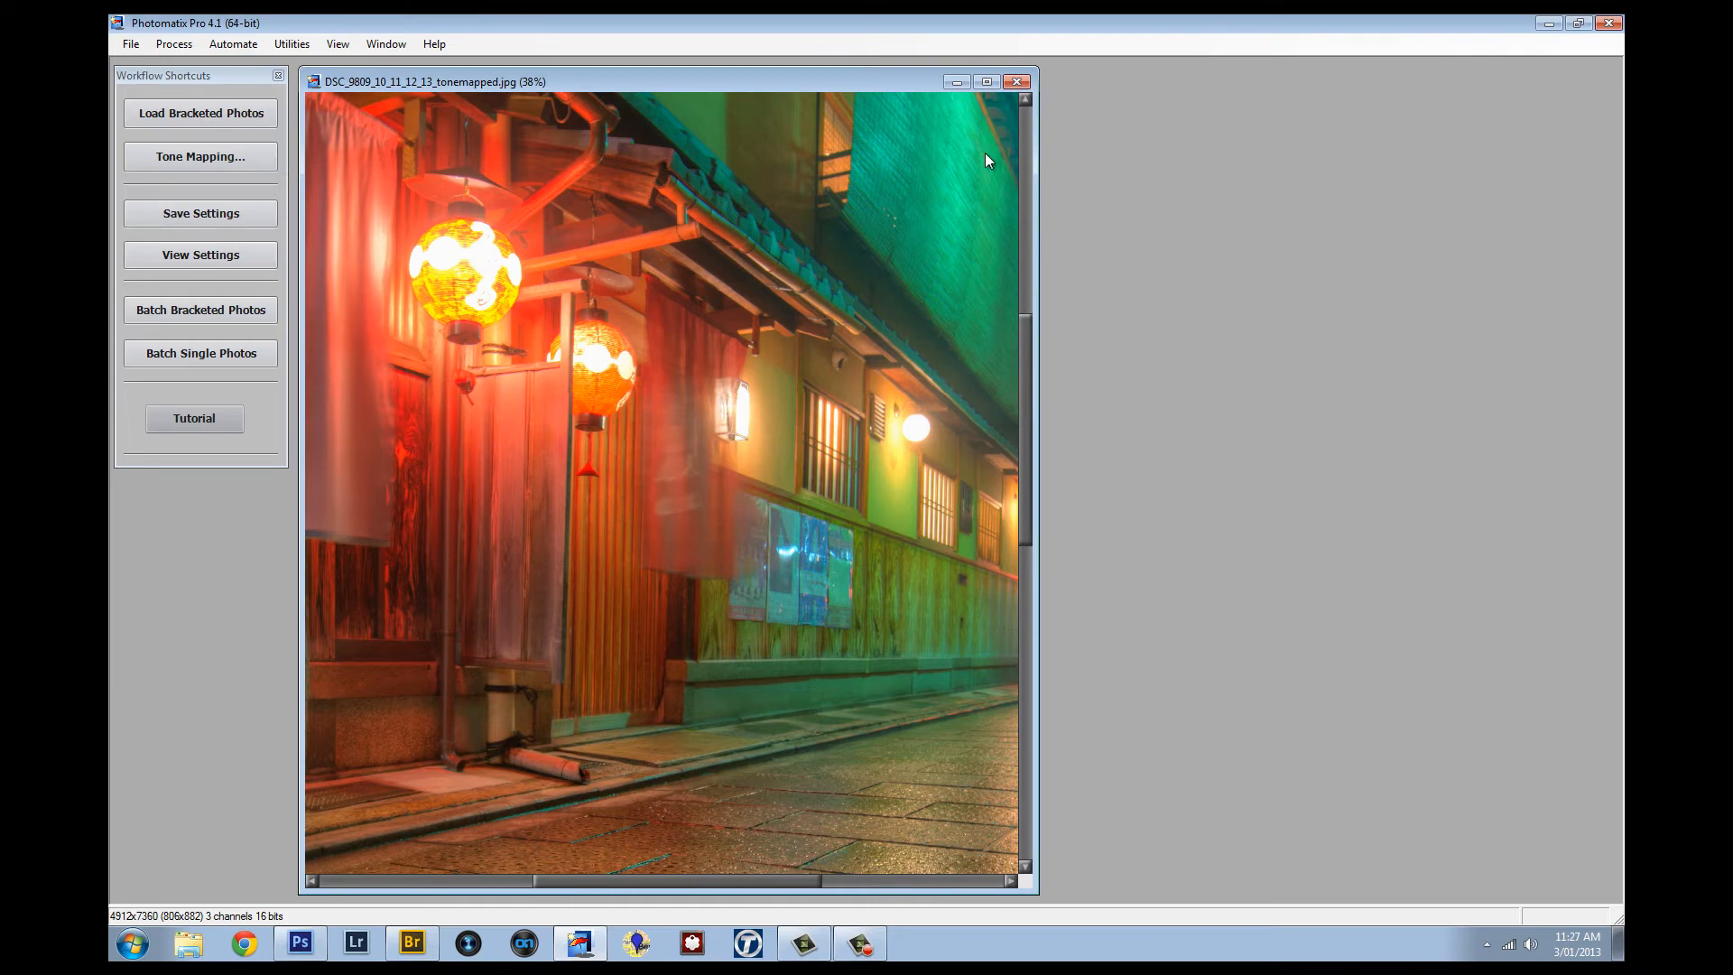
pyautogui.click(1014, 80)
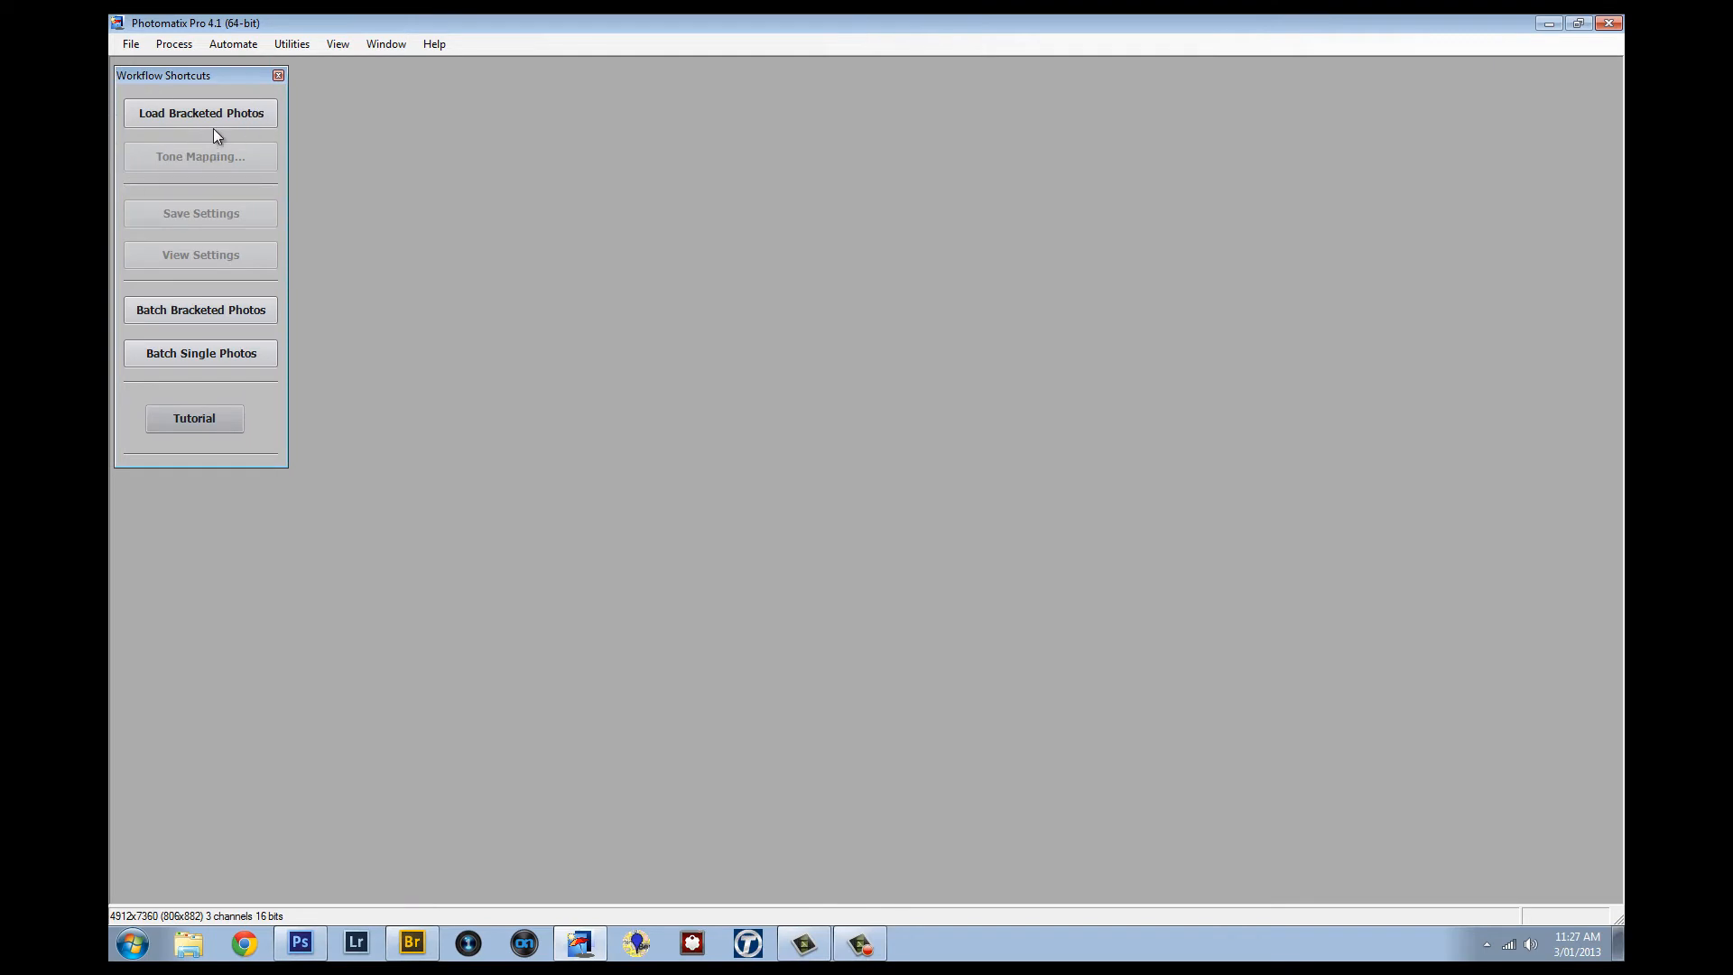
pyautogui.moveTo(161, 133)
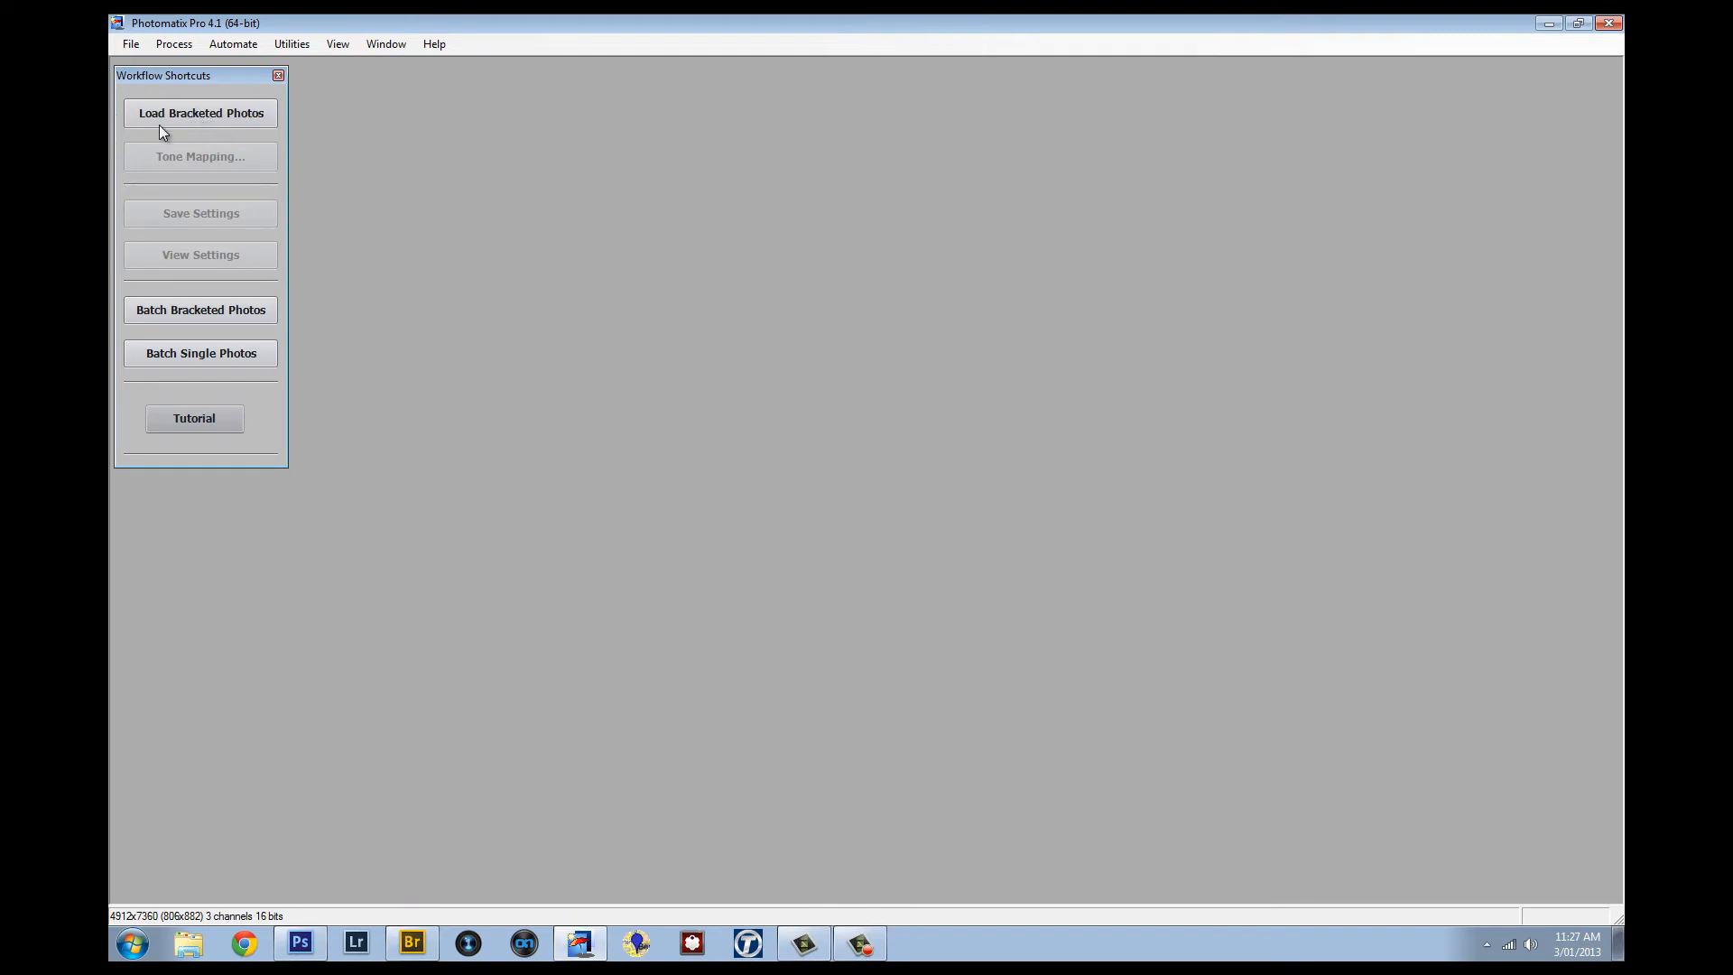
# Load bracketed photos, selecting DSC_9617 through DSC_9621 and adding them to the list.
pyautogui.click(201, 113)
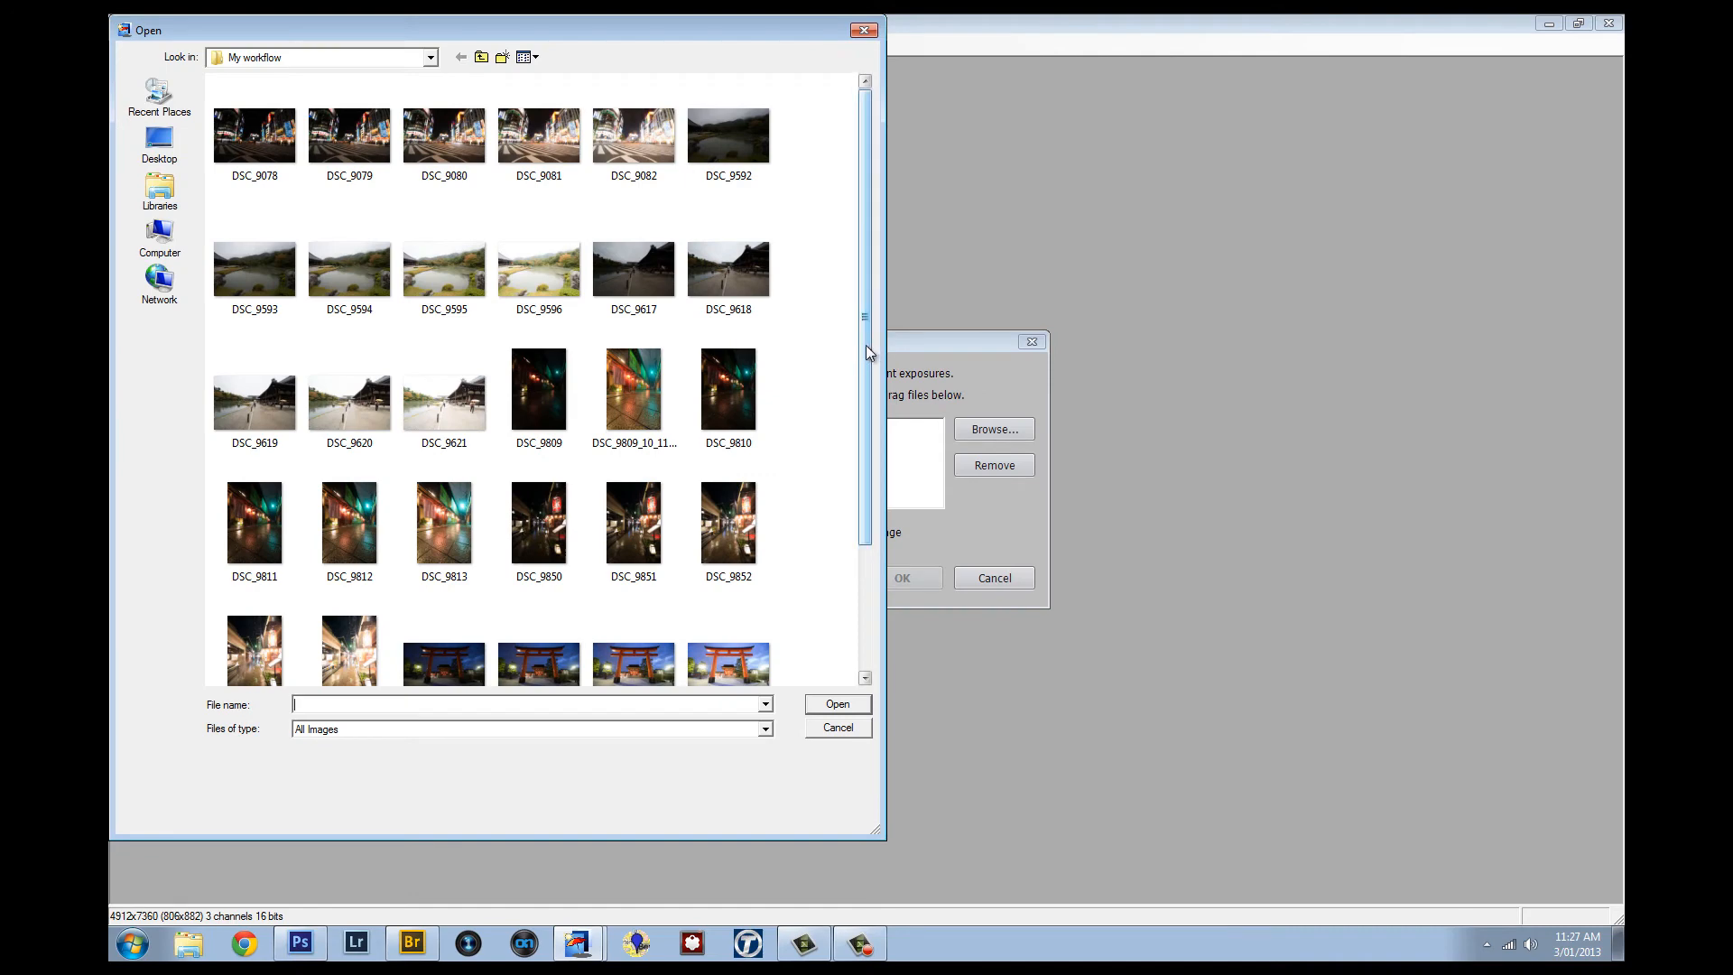
pyautogui.click(633, 256)
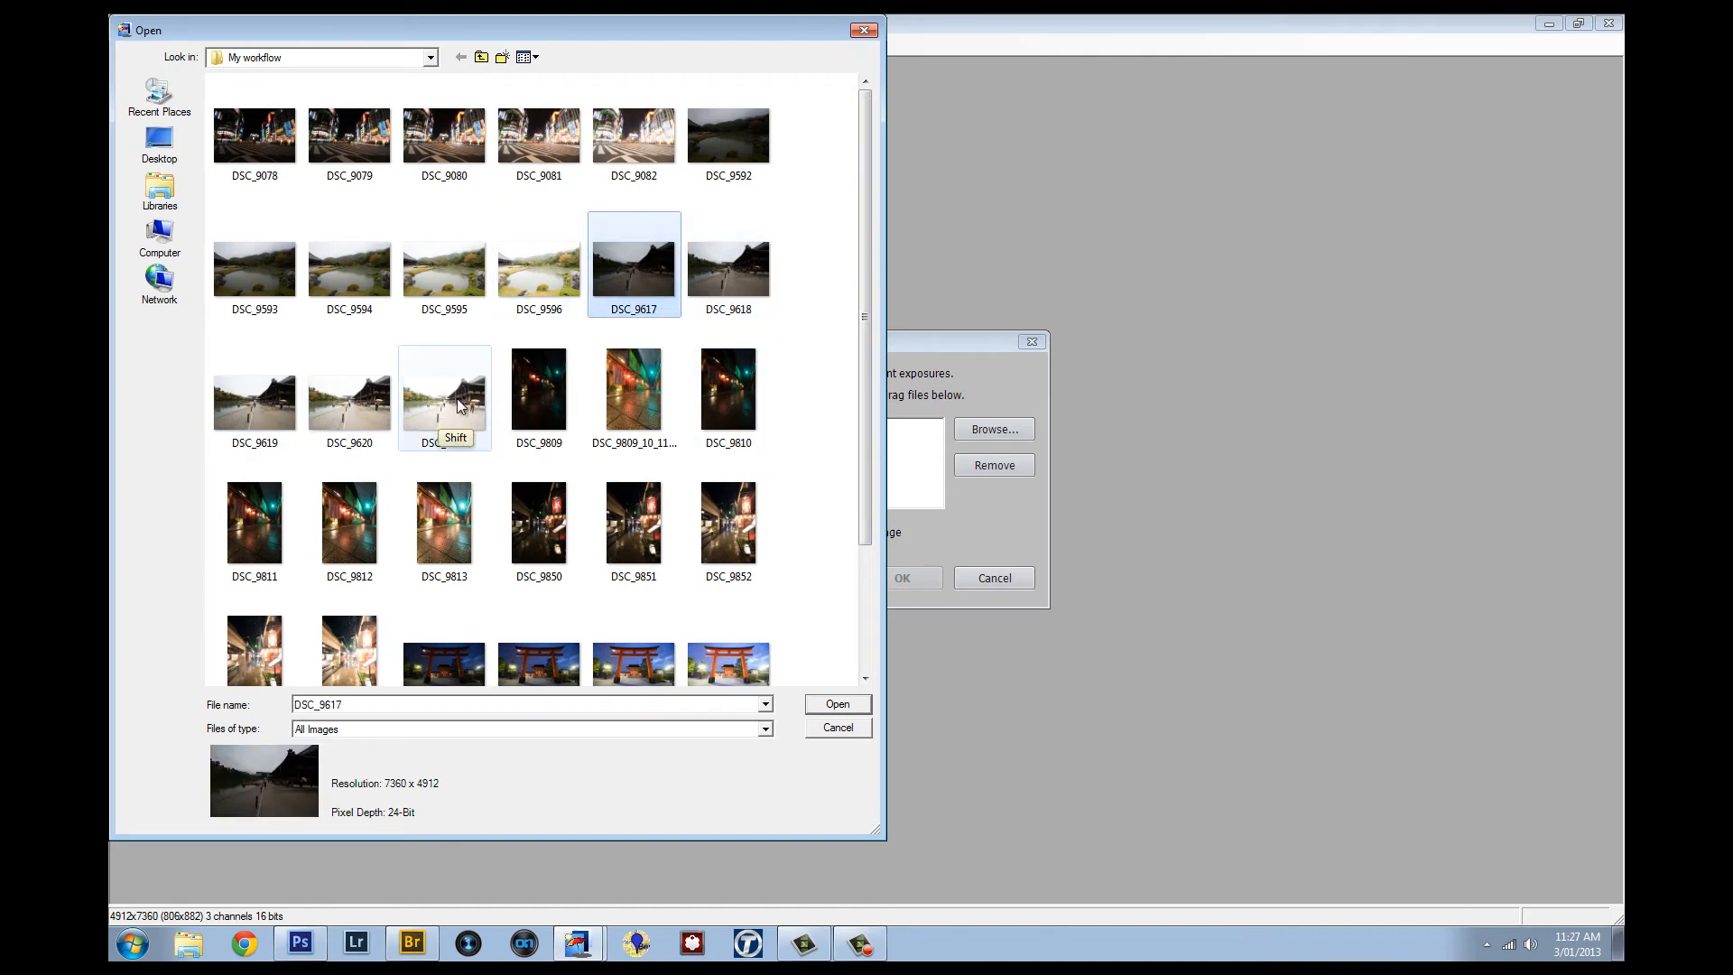
pyautogui.click(443, 389)
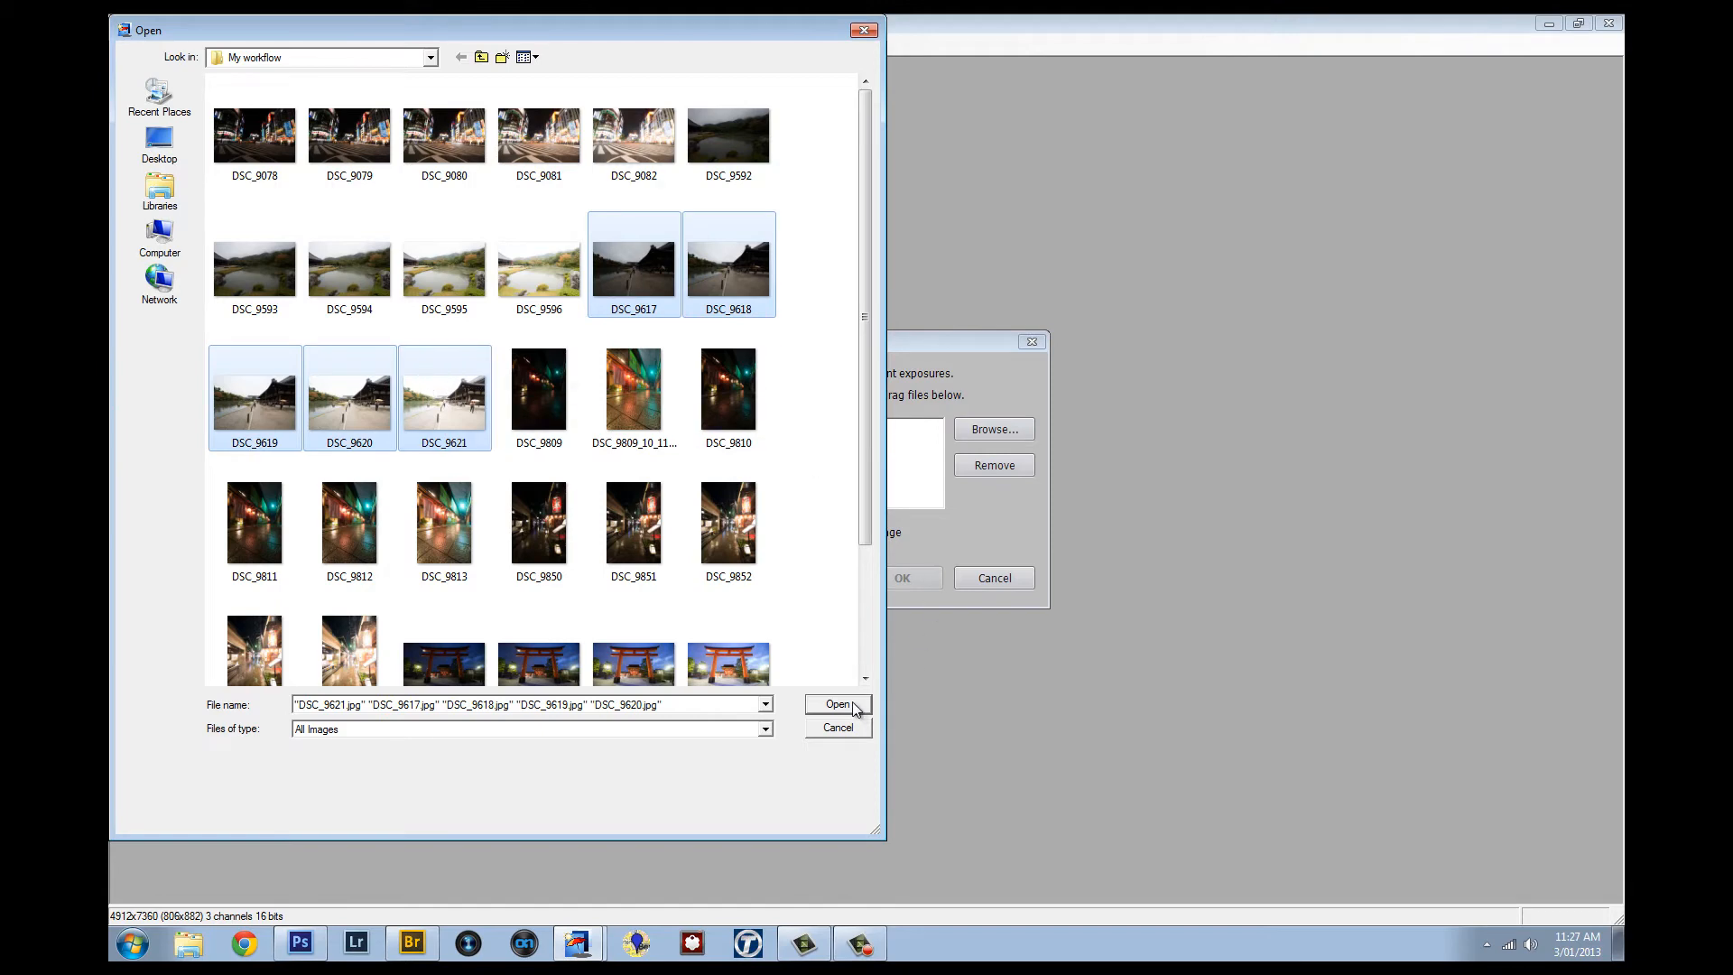
pyautogui.click(836, 704)
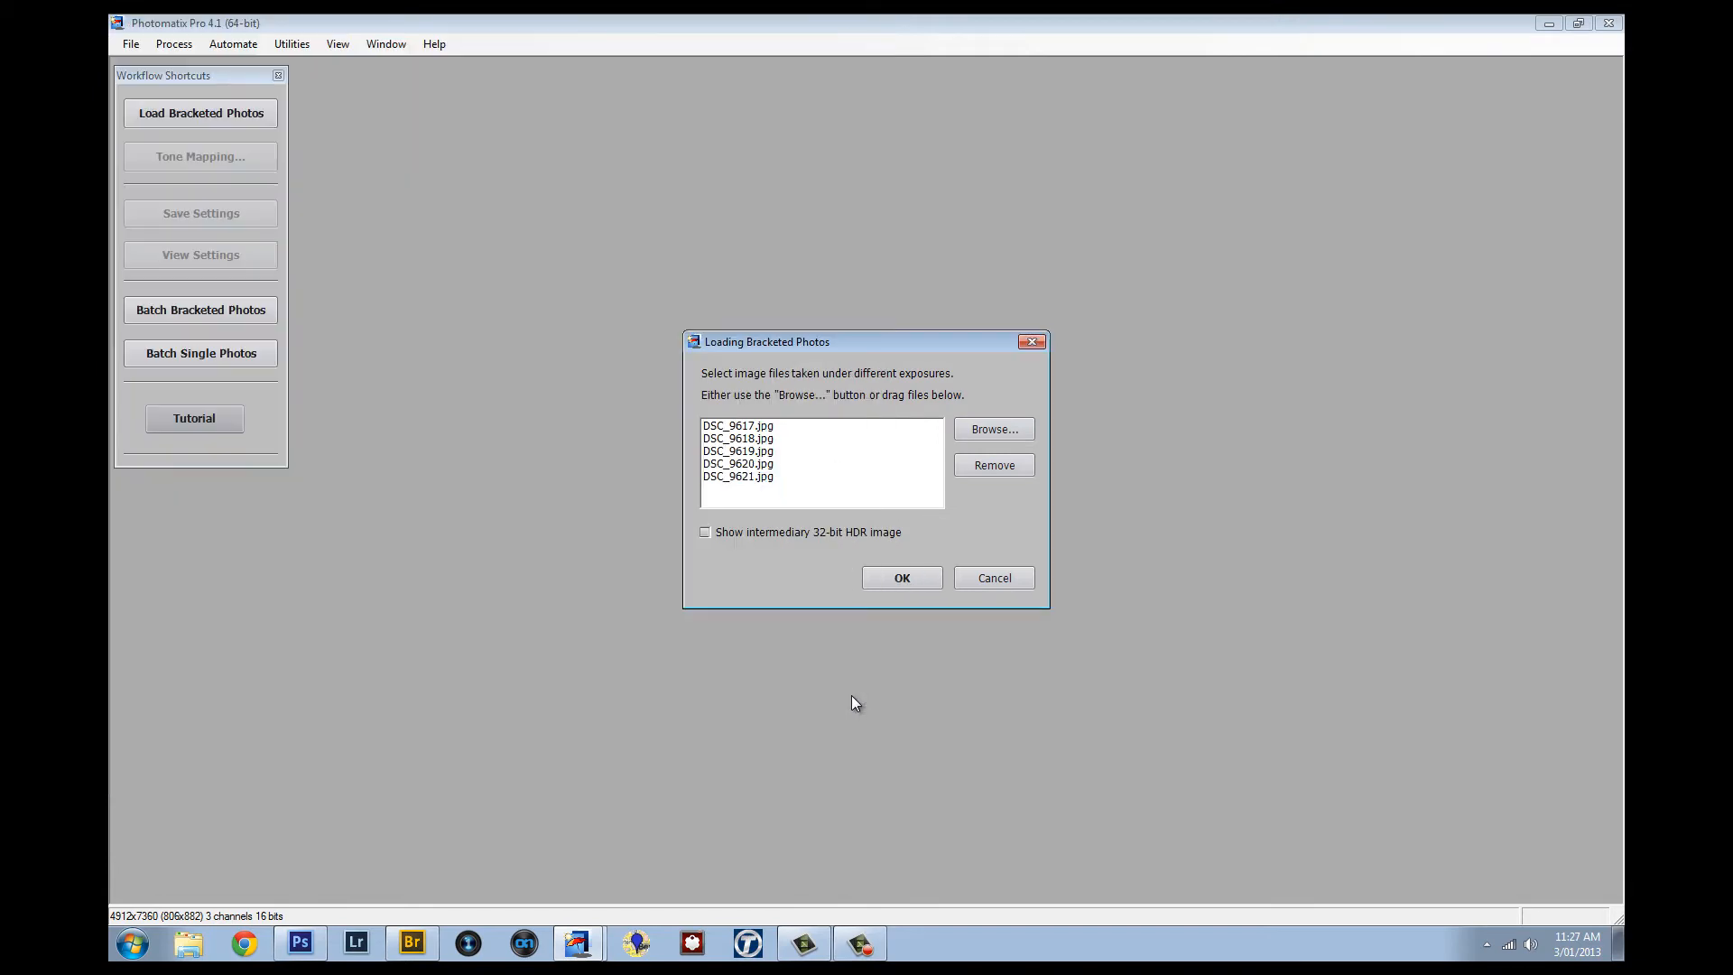
# Accept the five exposures and start merging with Selective Deghosting ghost removal enabled.
pyautogui.click(901, 576)
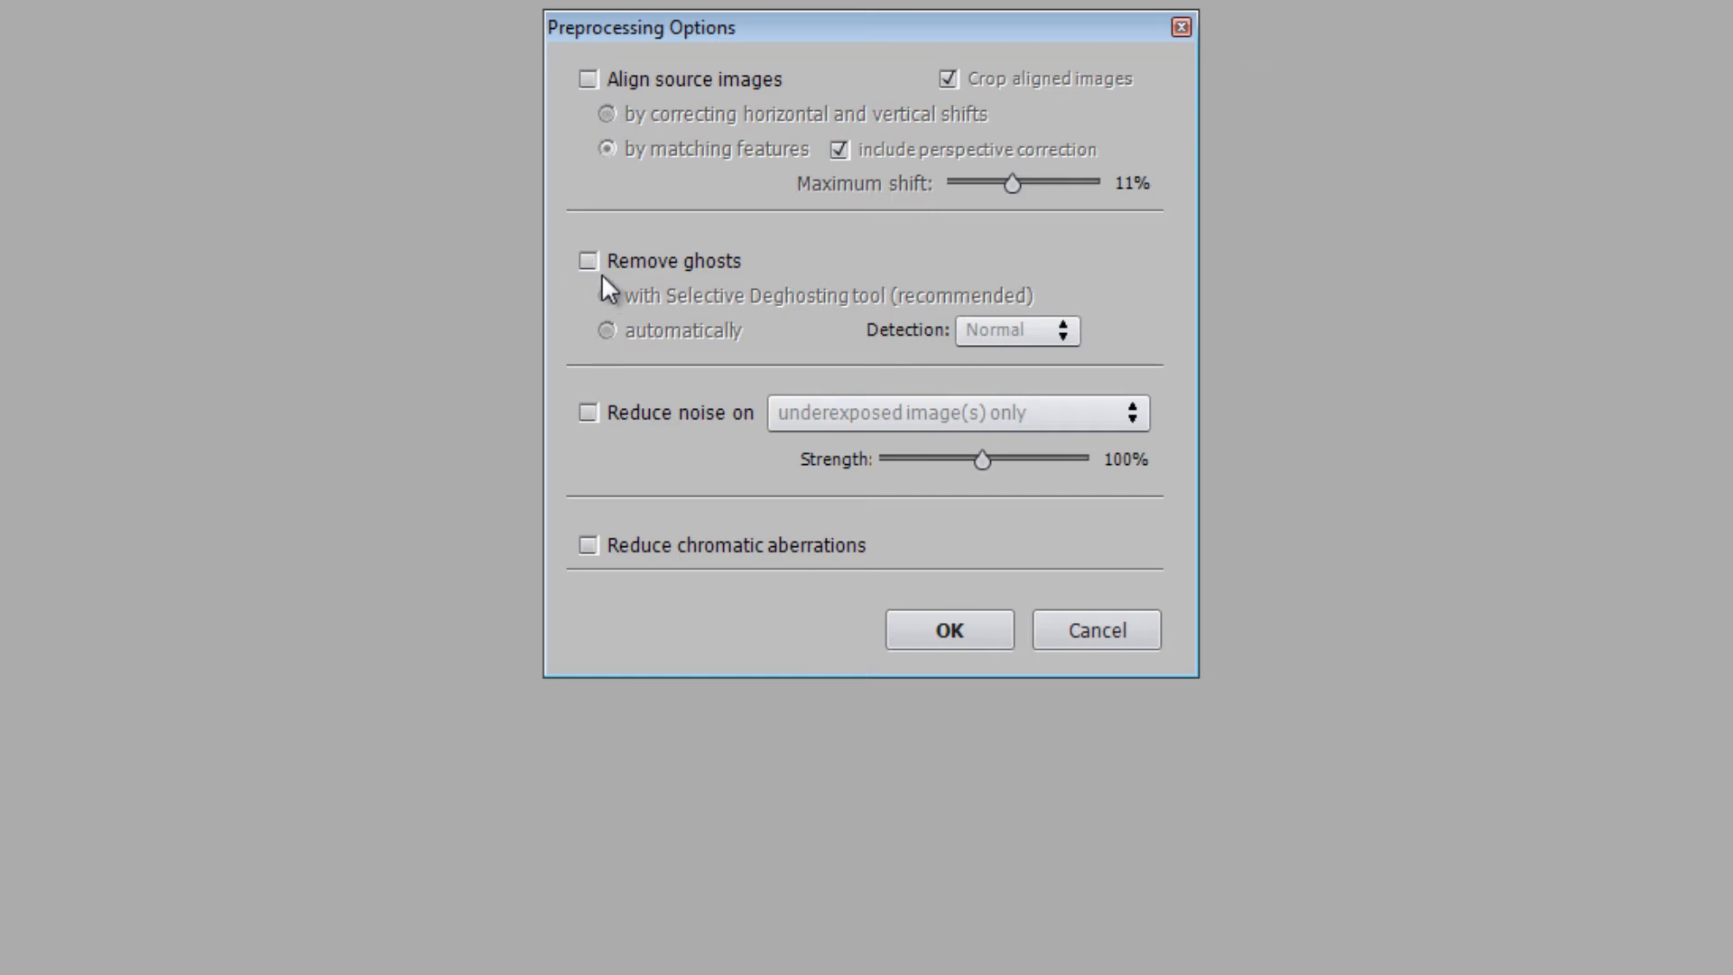
pyautogui.click(587, 261)
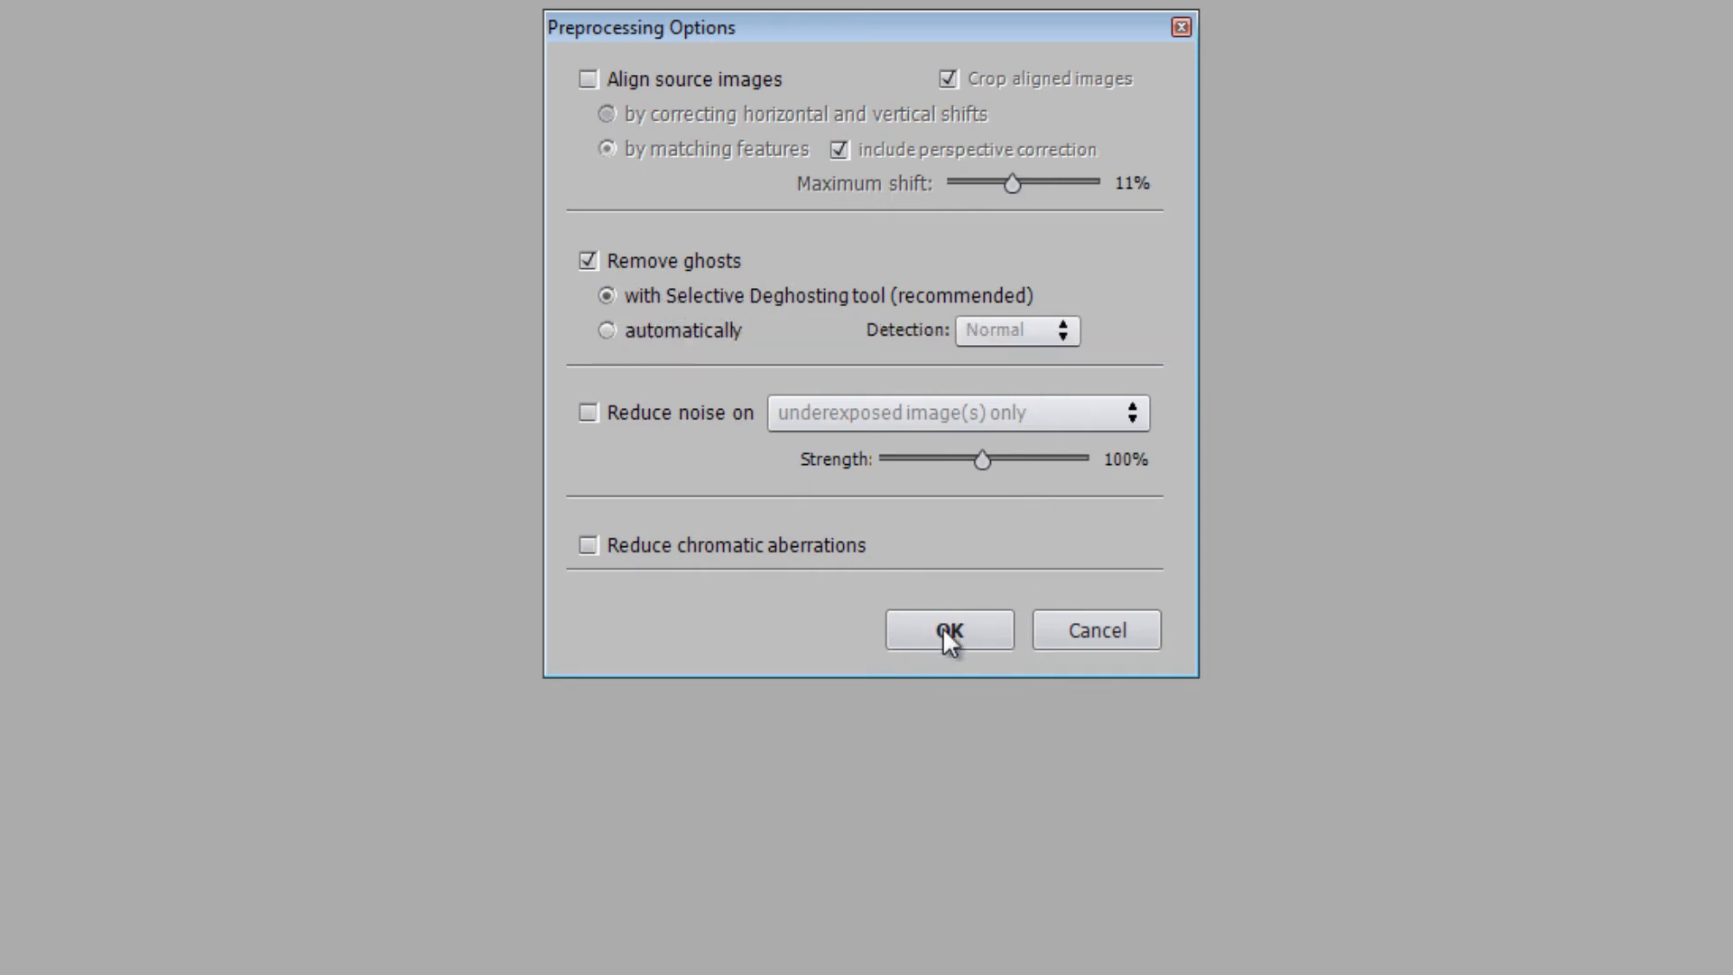
pyautogui.click(945, 630)
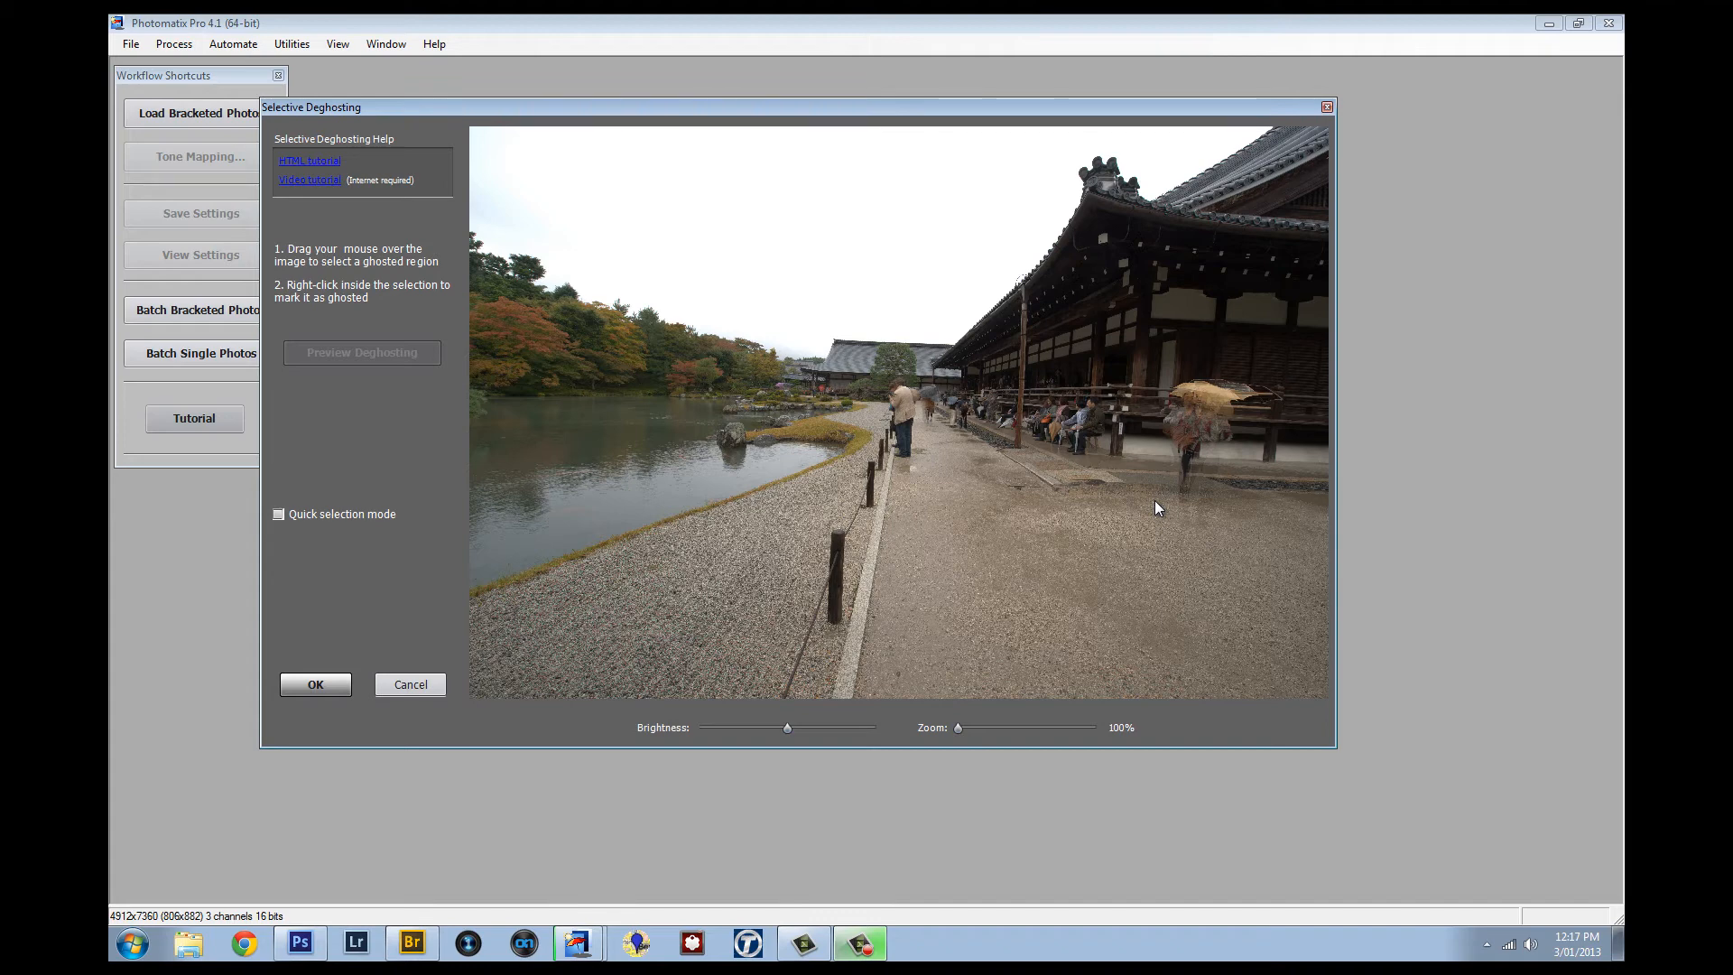
pyautogui.moveTo(1168, 469)
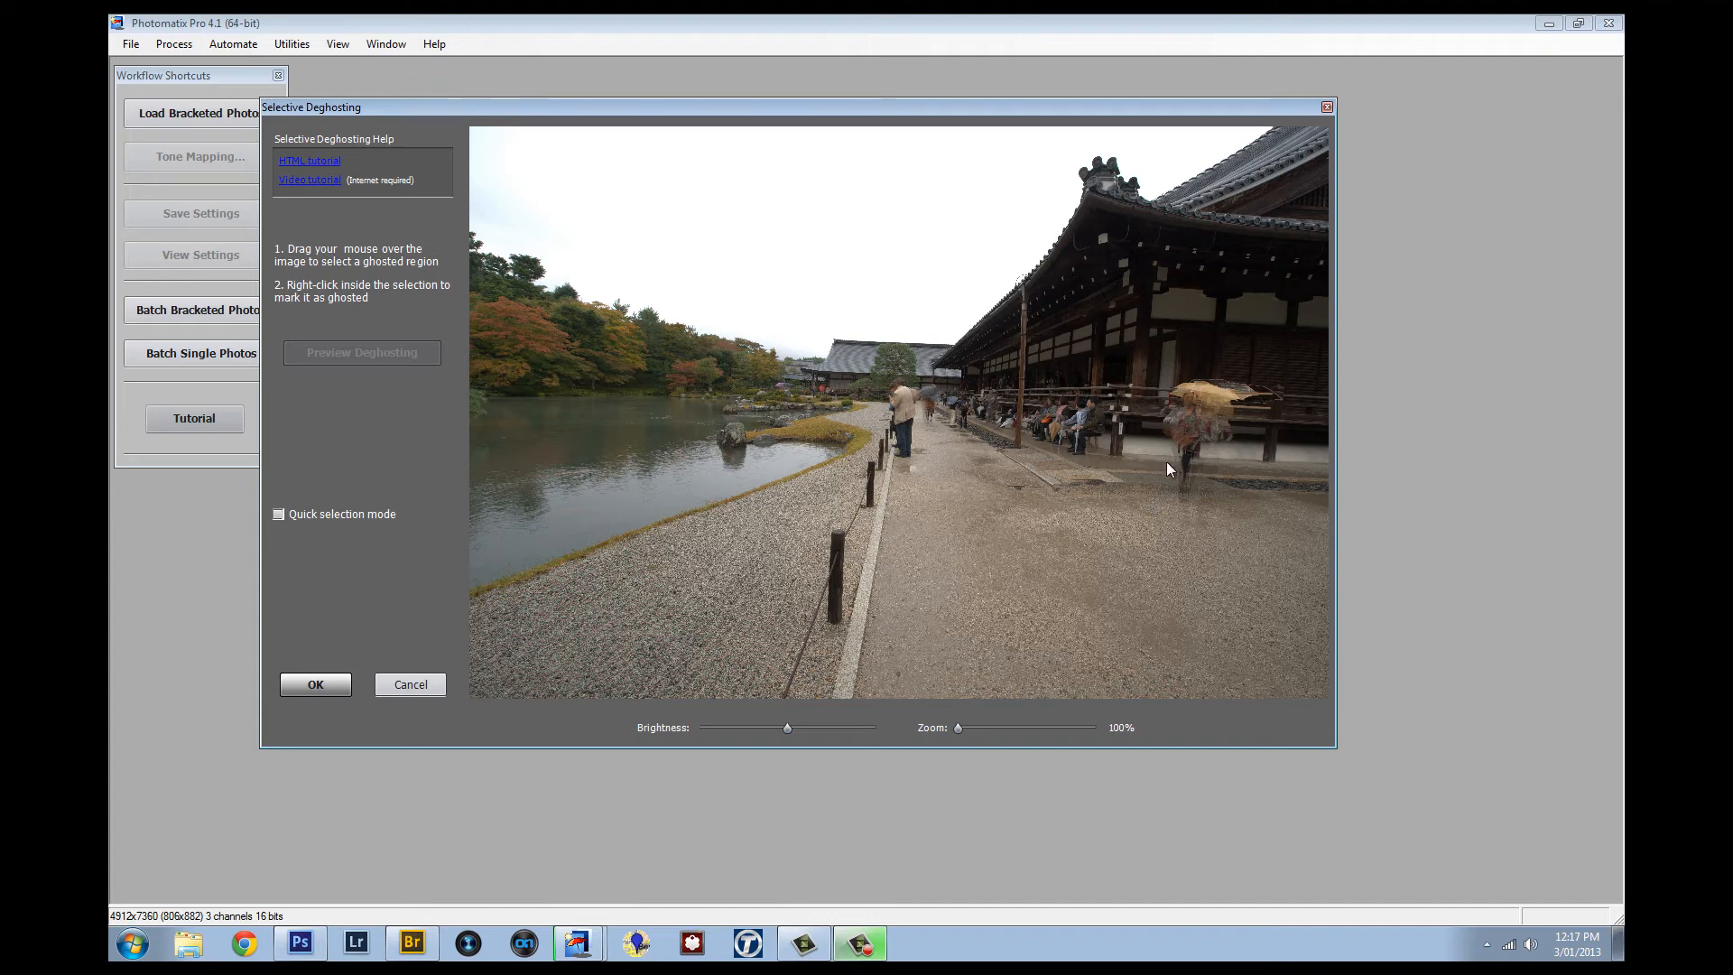
# Lasso the umbrella walker and mark it ghosted, then outline the ghost beside the standing man.
pyautogui.moveTo(1169, 468); pyautogui.dragTo(1232, 542)
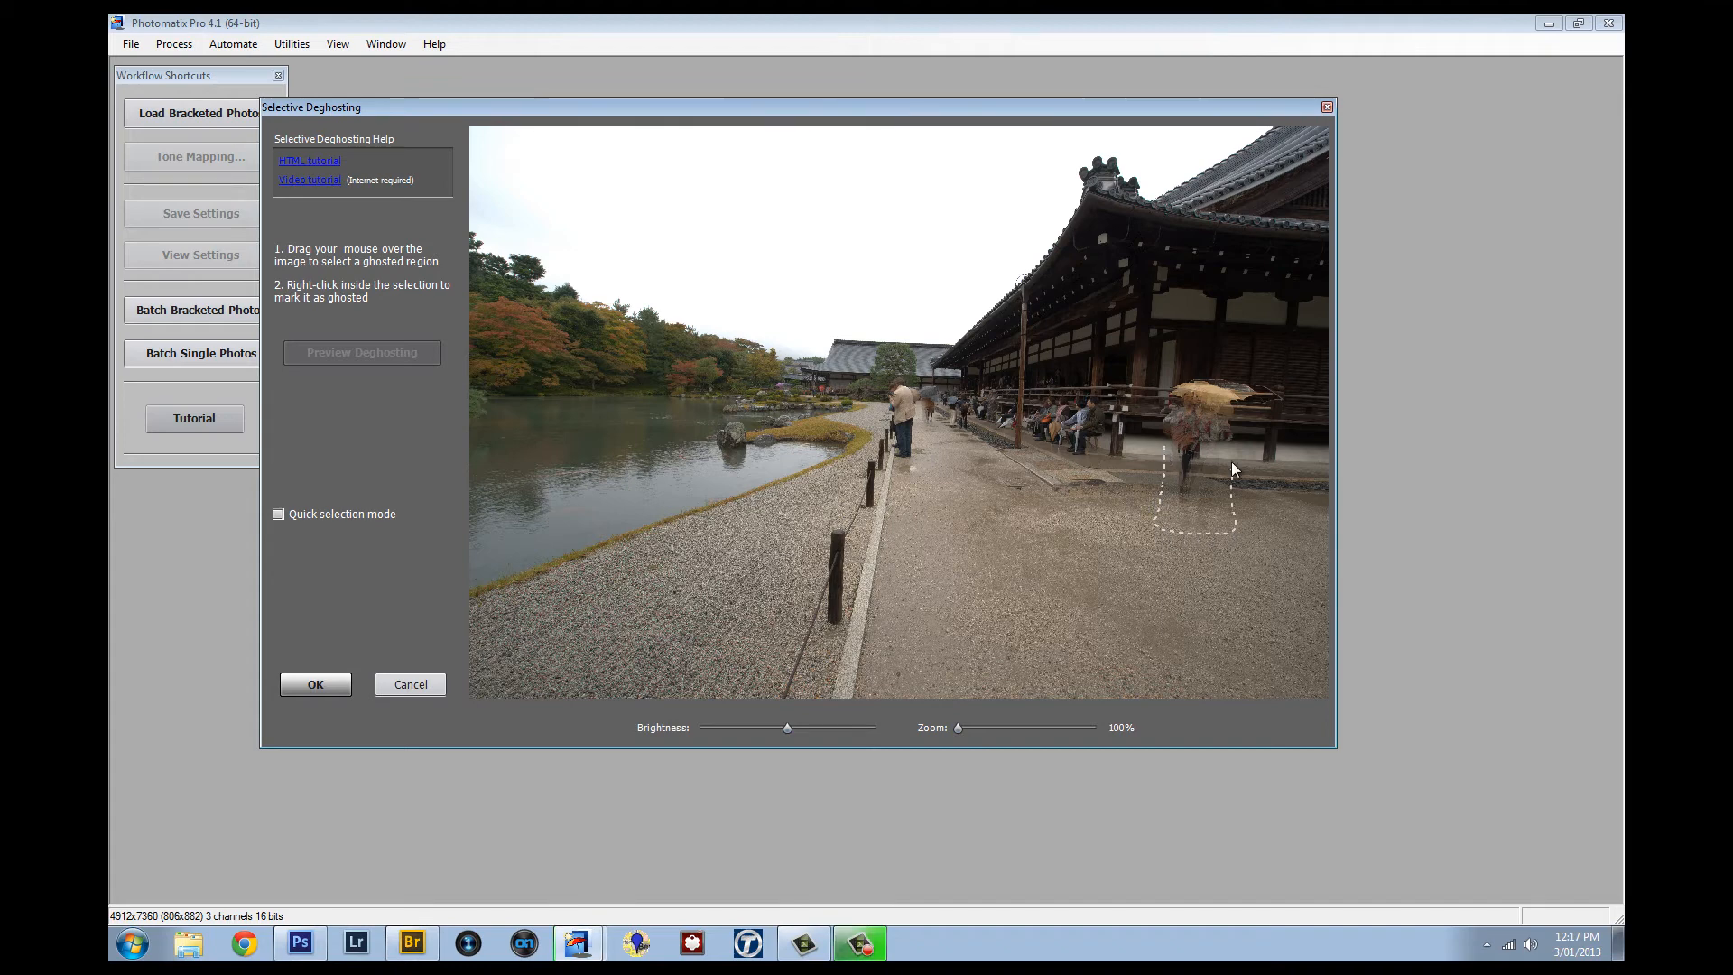
pyautogui.moveTo(1231, 469); pyautogui.dragTo(1248, 384)
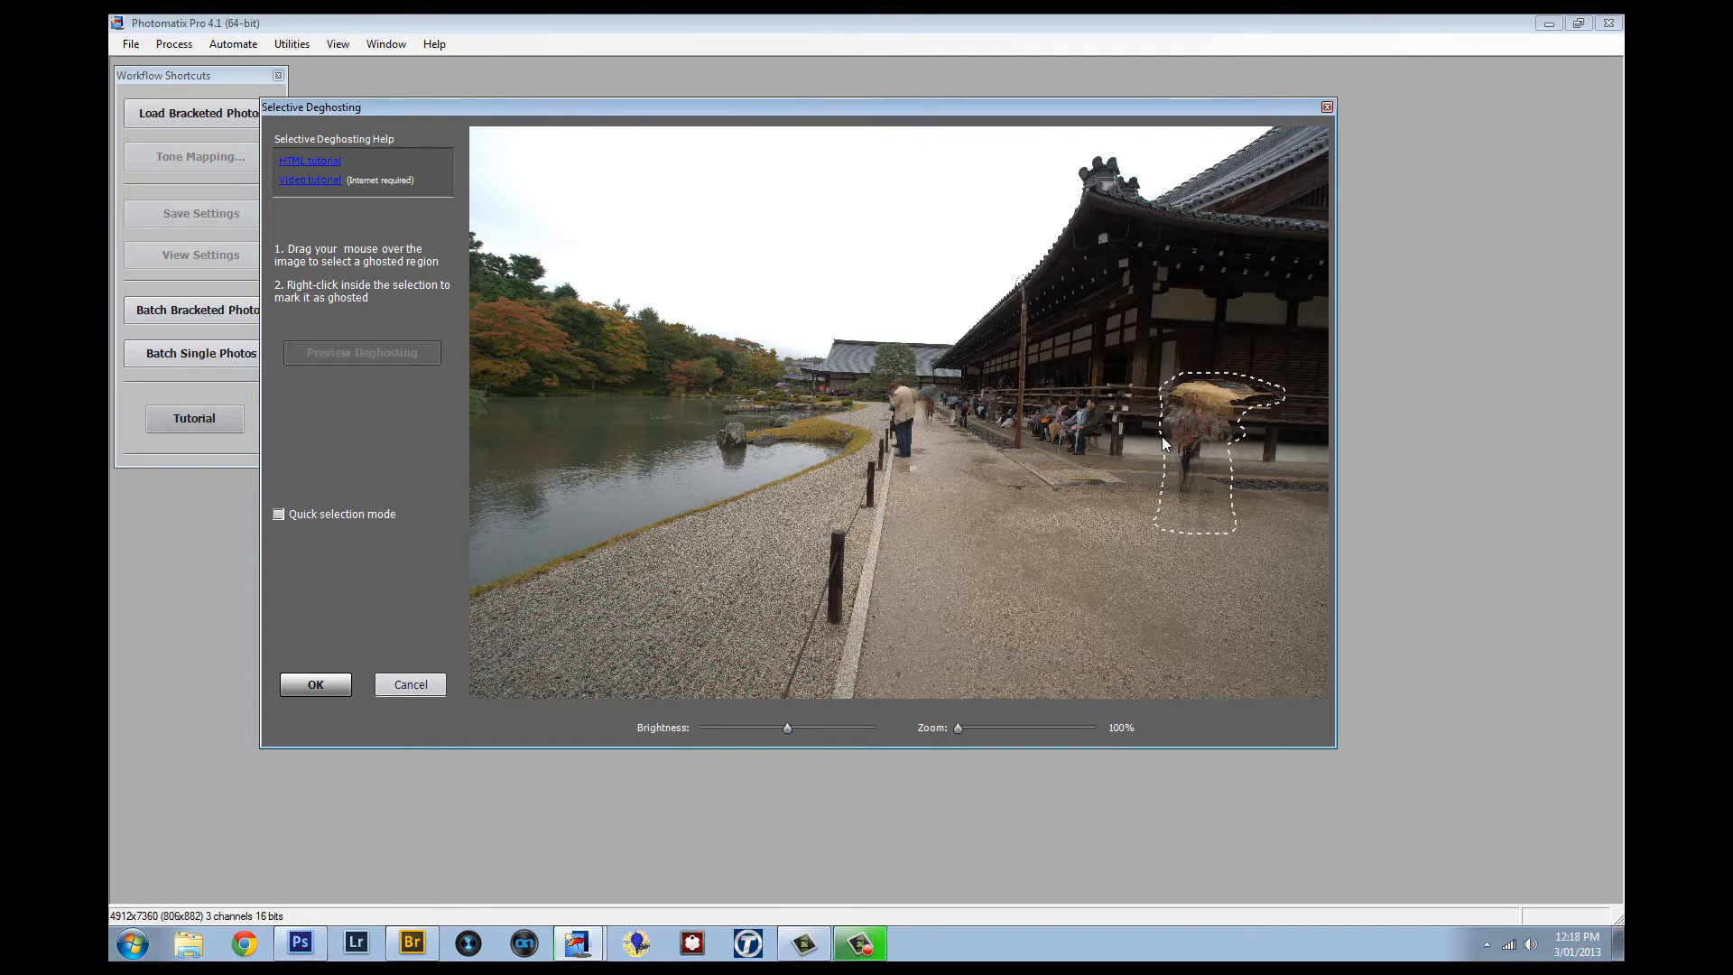
pyautogui.moveTo(1201, 462)
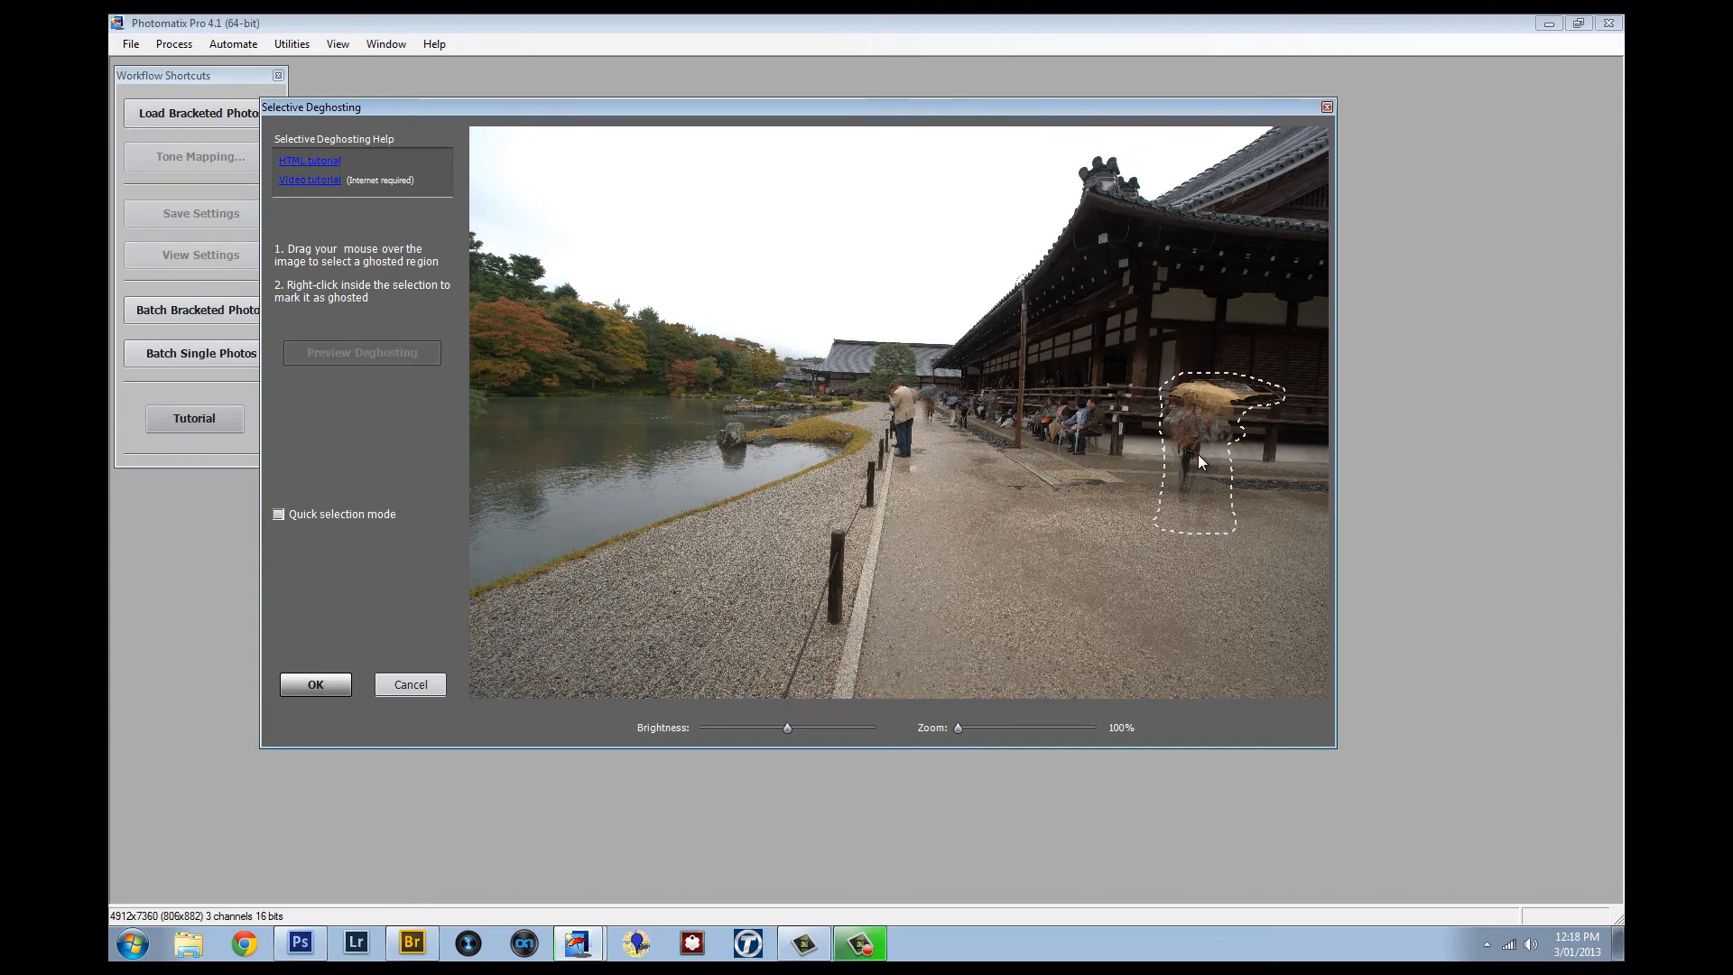
pyautogui.rightClick(1201, 464)
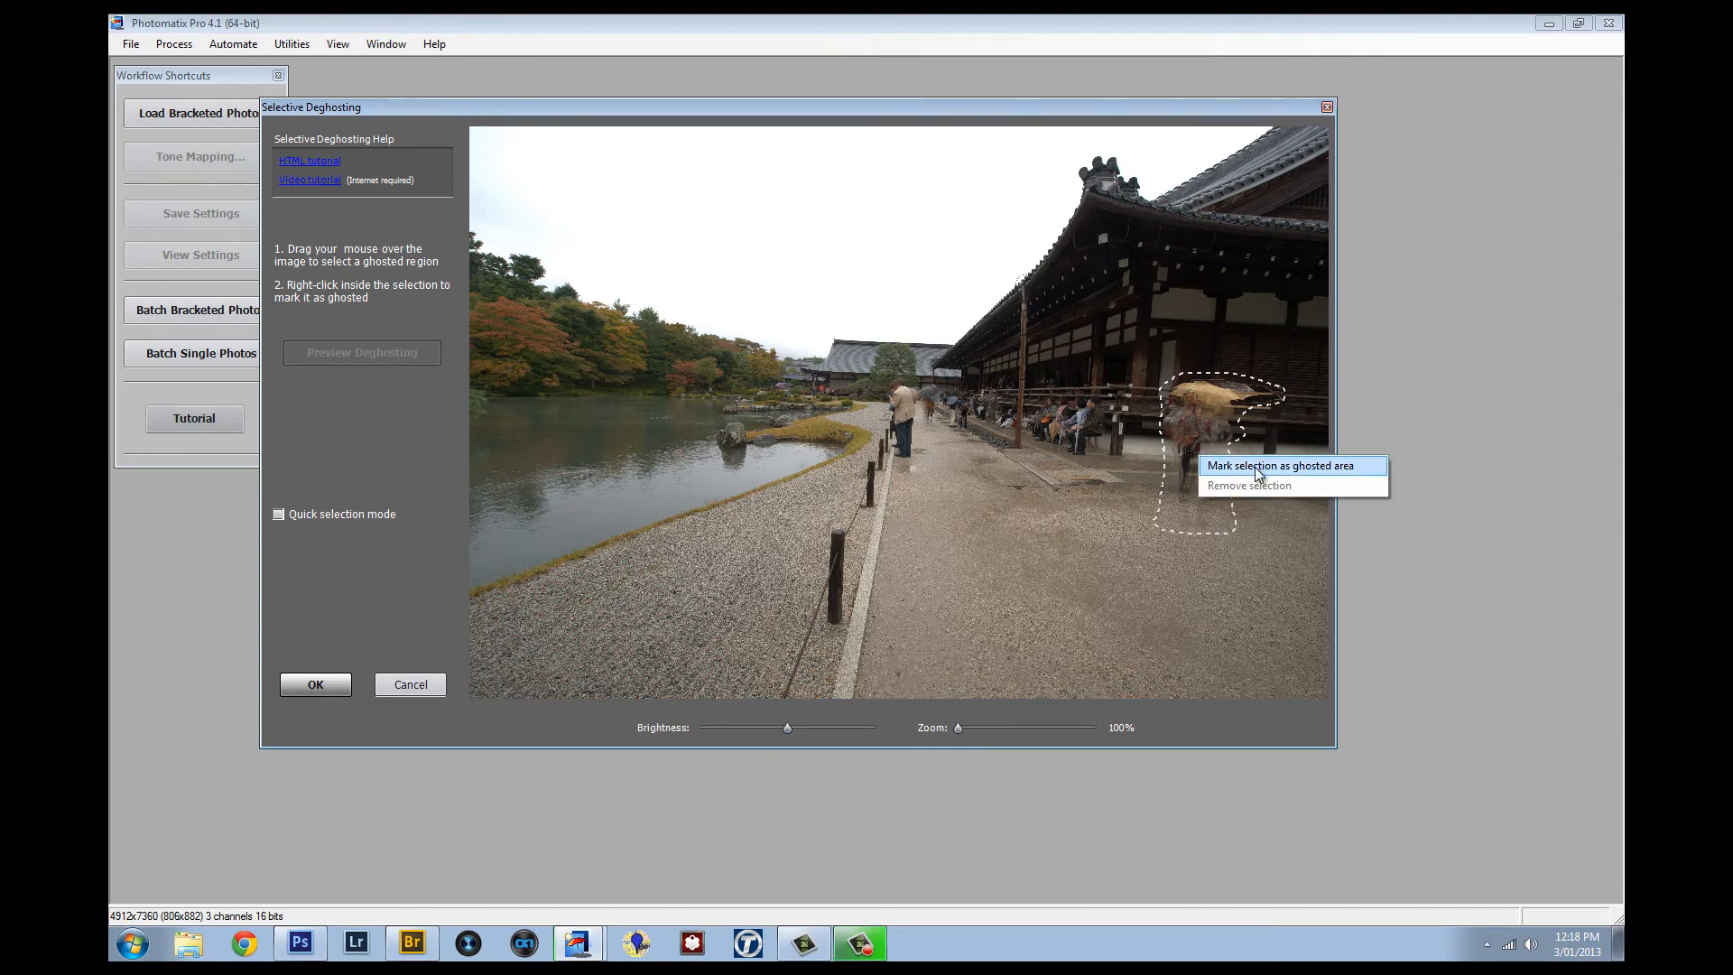
pyautogui.click(1283, 464)
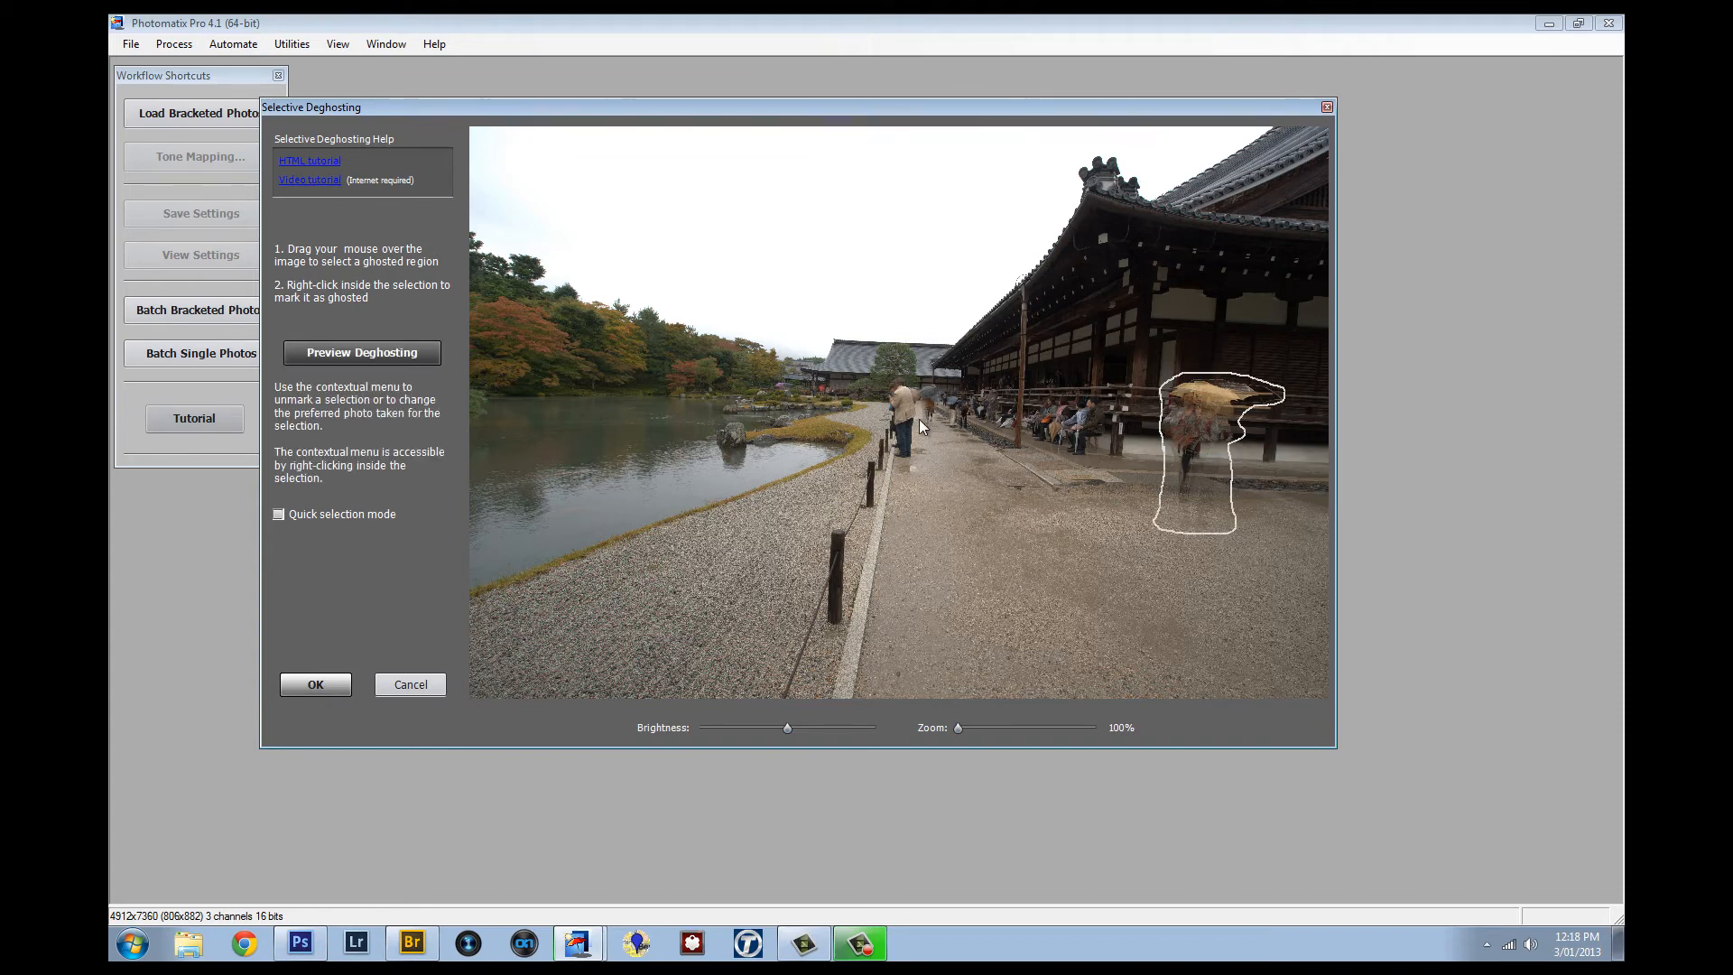
pyautogui.moveTo(928, 387); pyautogui.dragTo(922, 425)
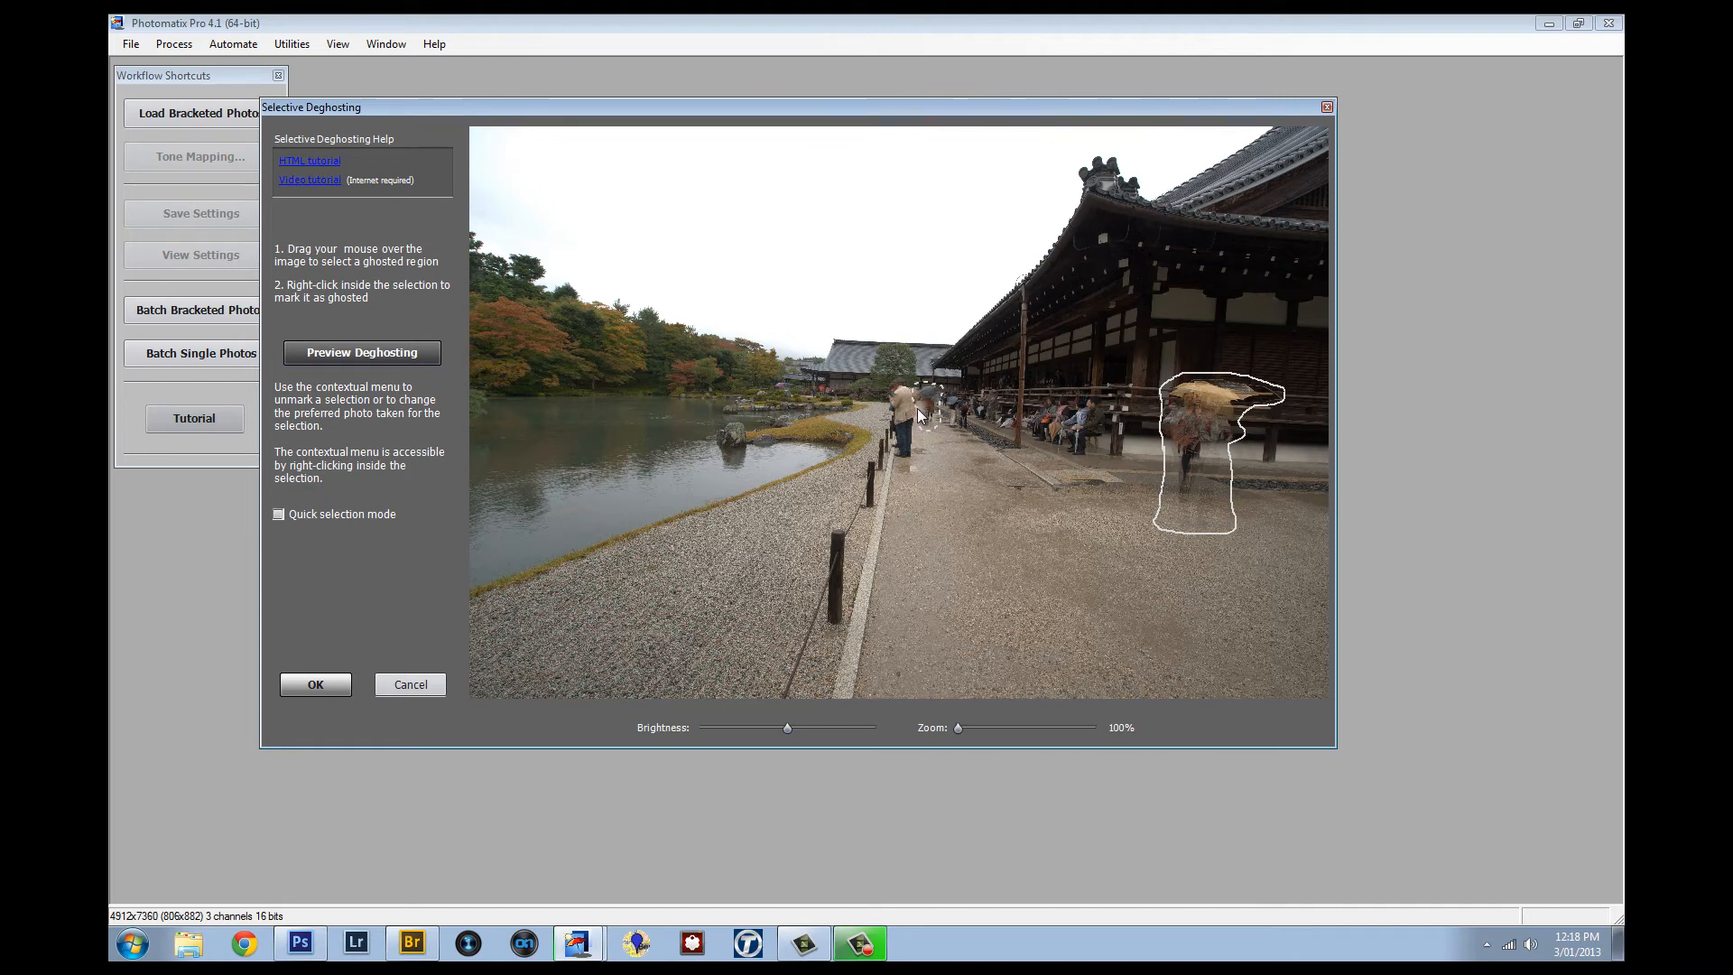
pyautogui.moveTo(906, 387); pyautogui.dragTo(940, 425)
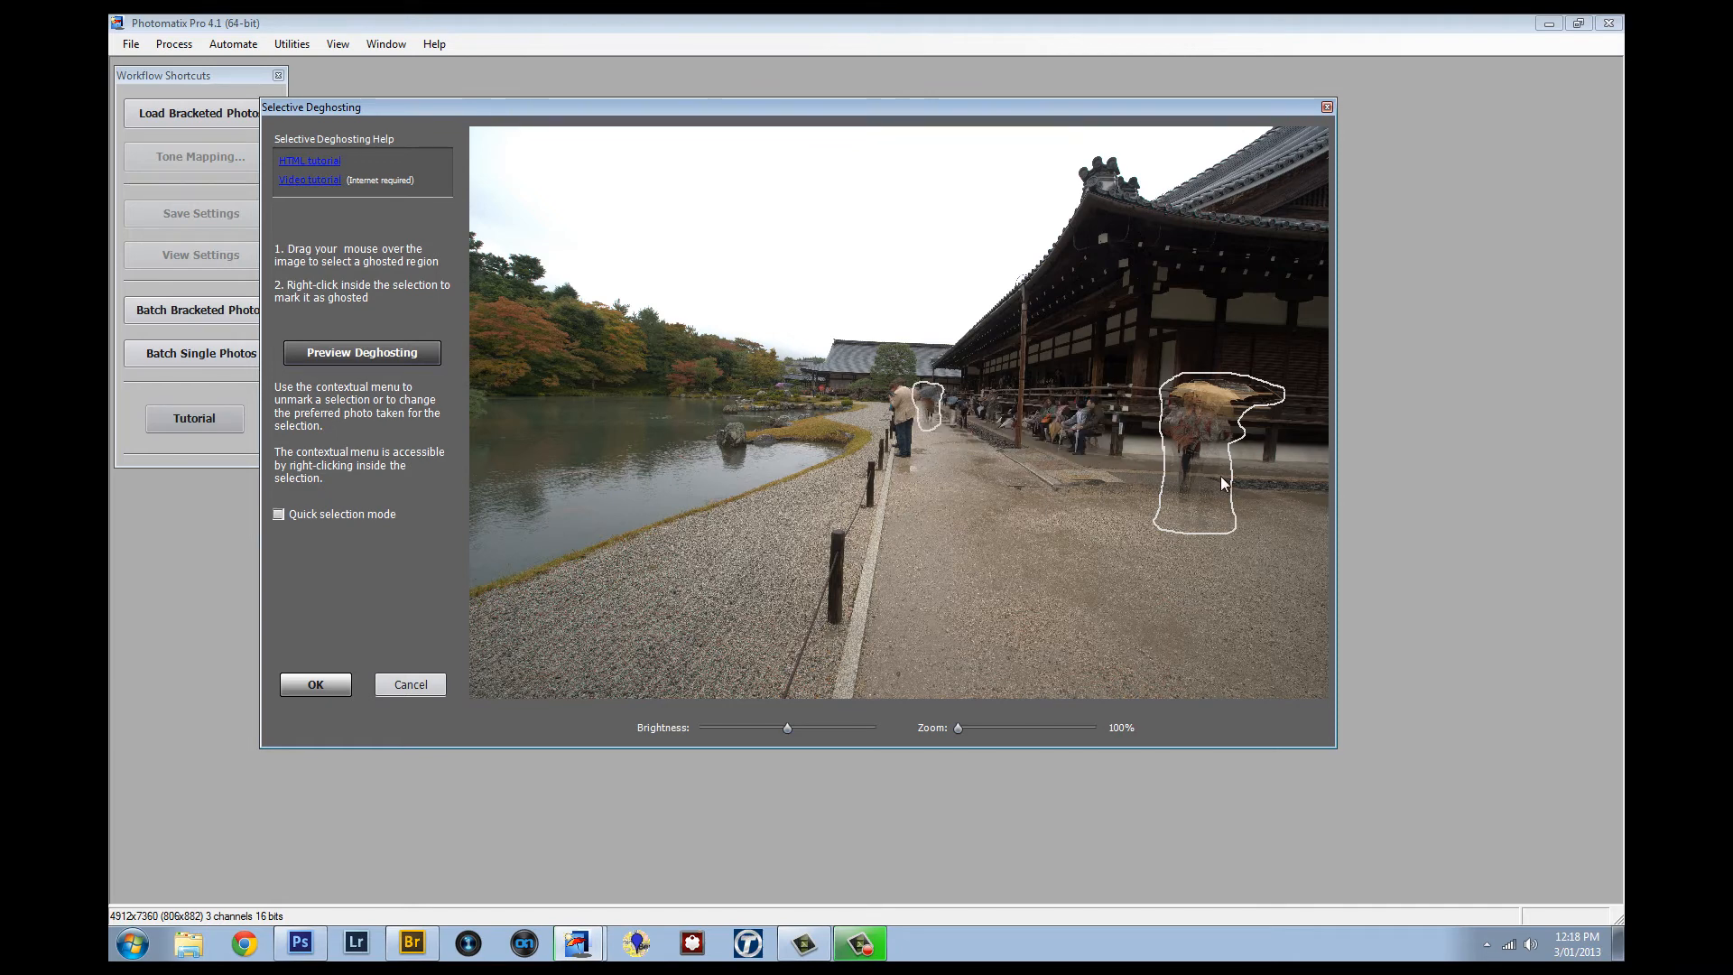
pyautogui.moveTo(1187, 484)
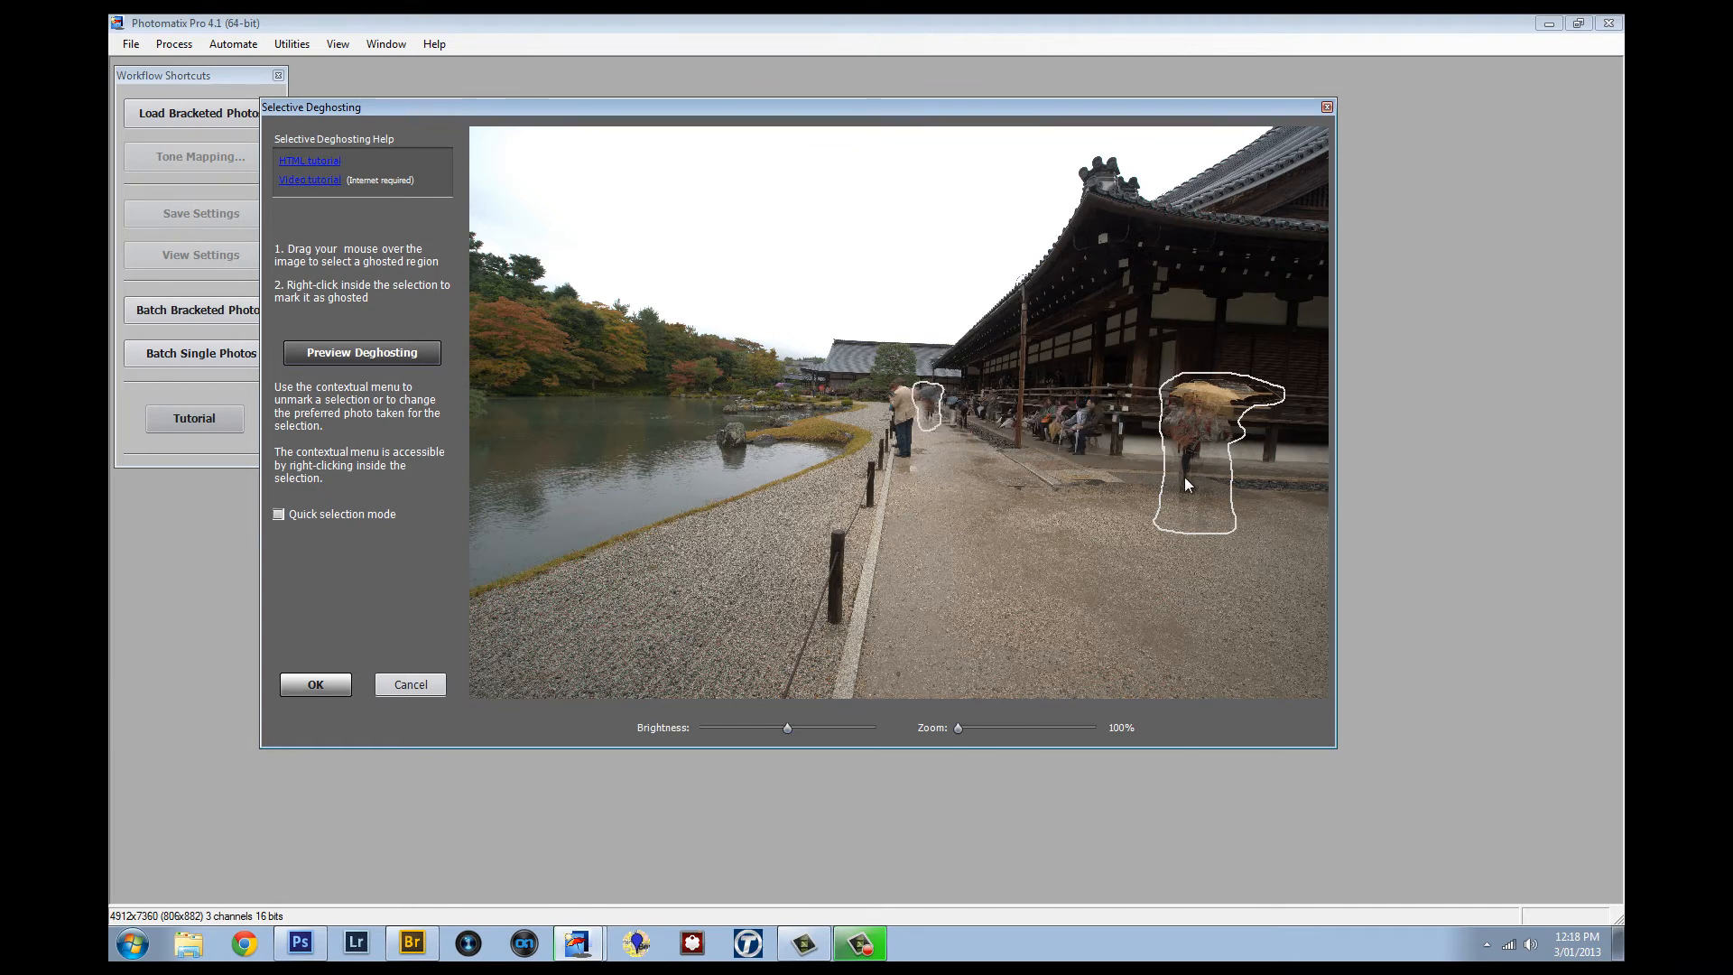
pyautogui.rightClick(1187, 483)
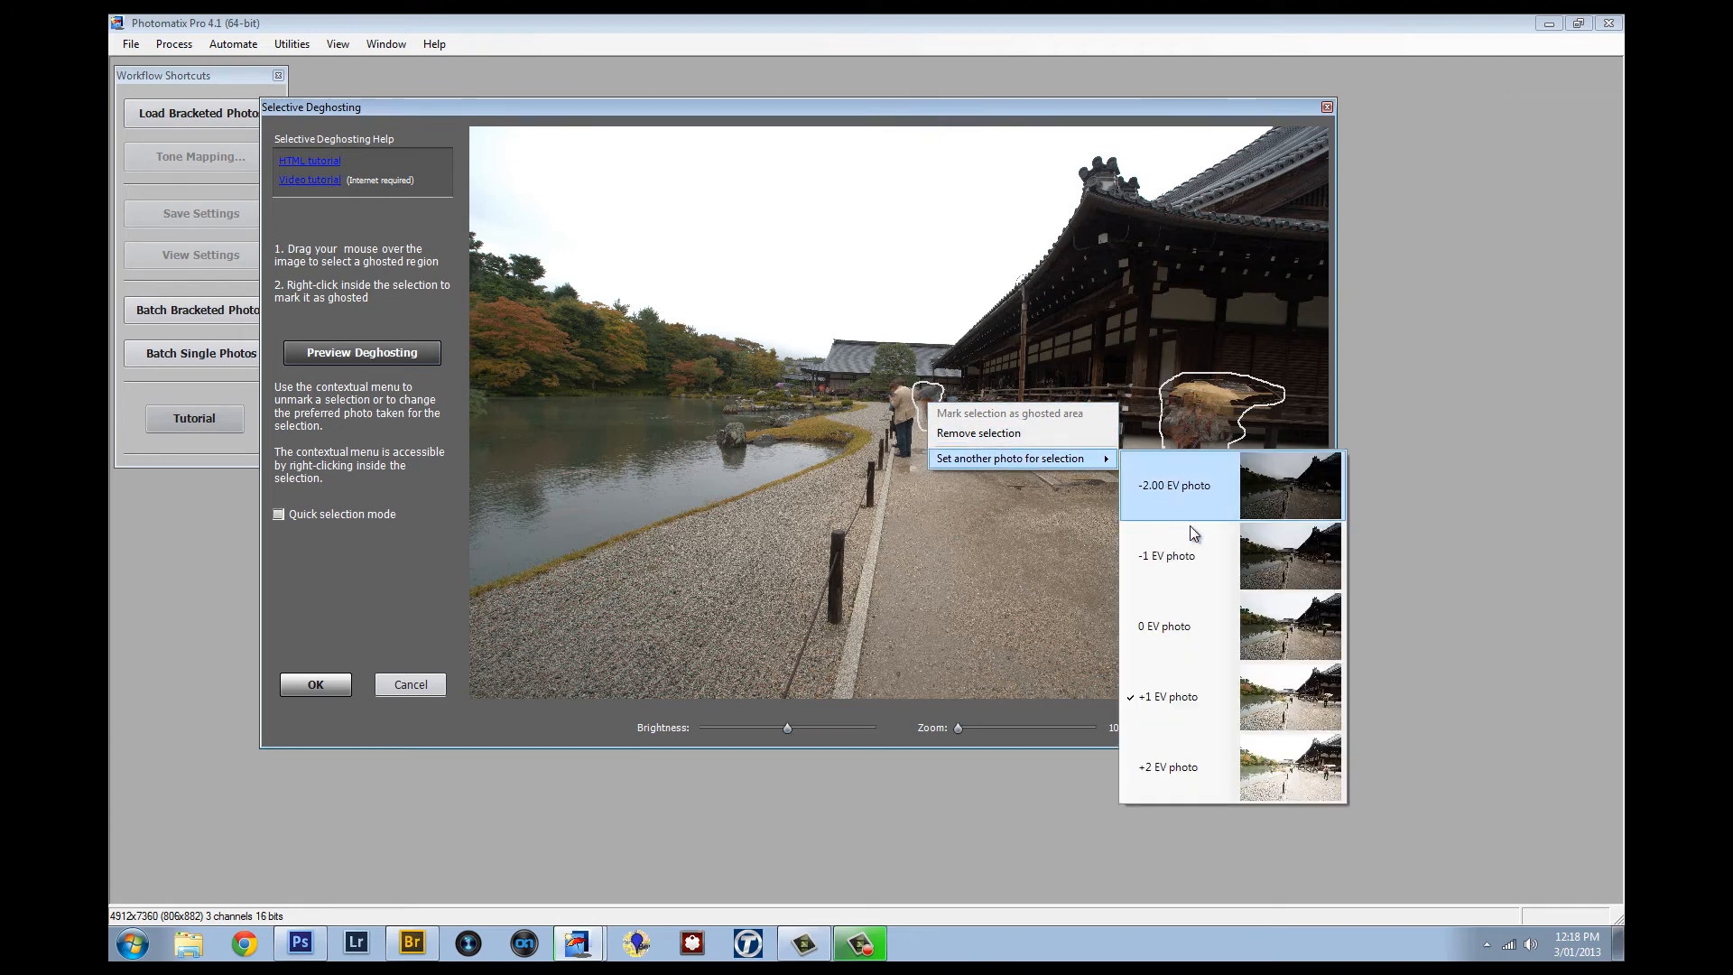
pyautogui.moveTo(1293, 702)
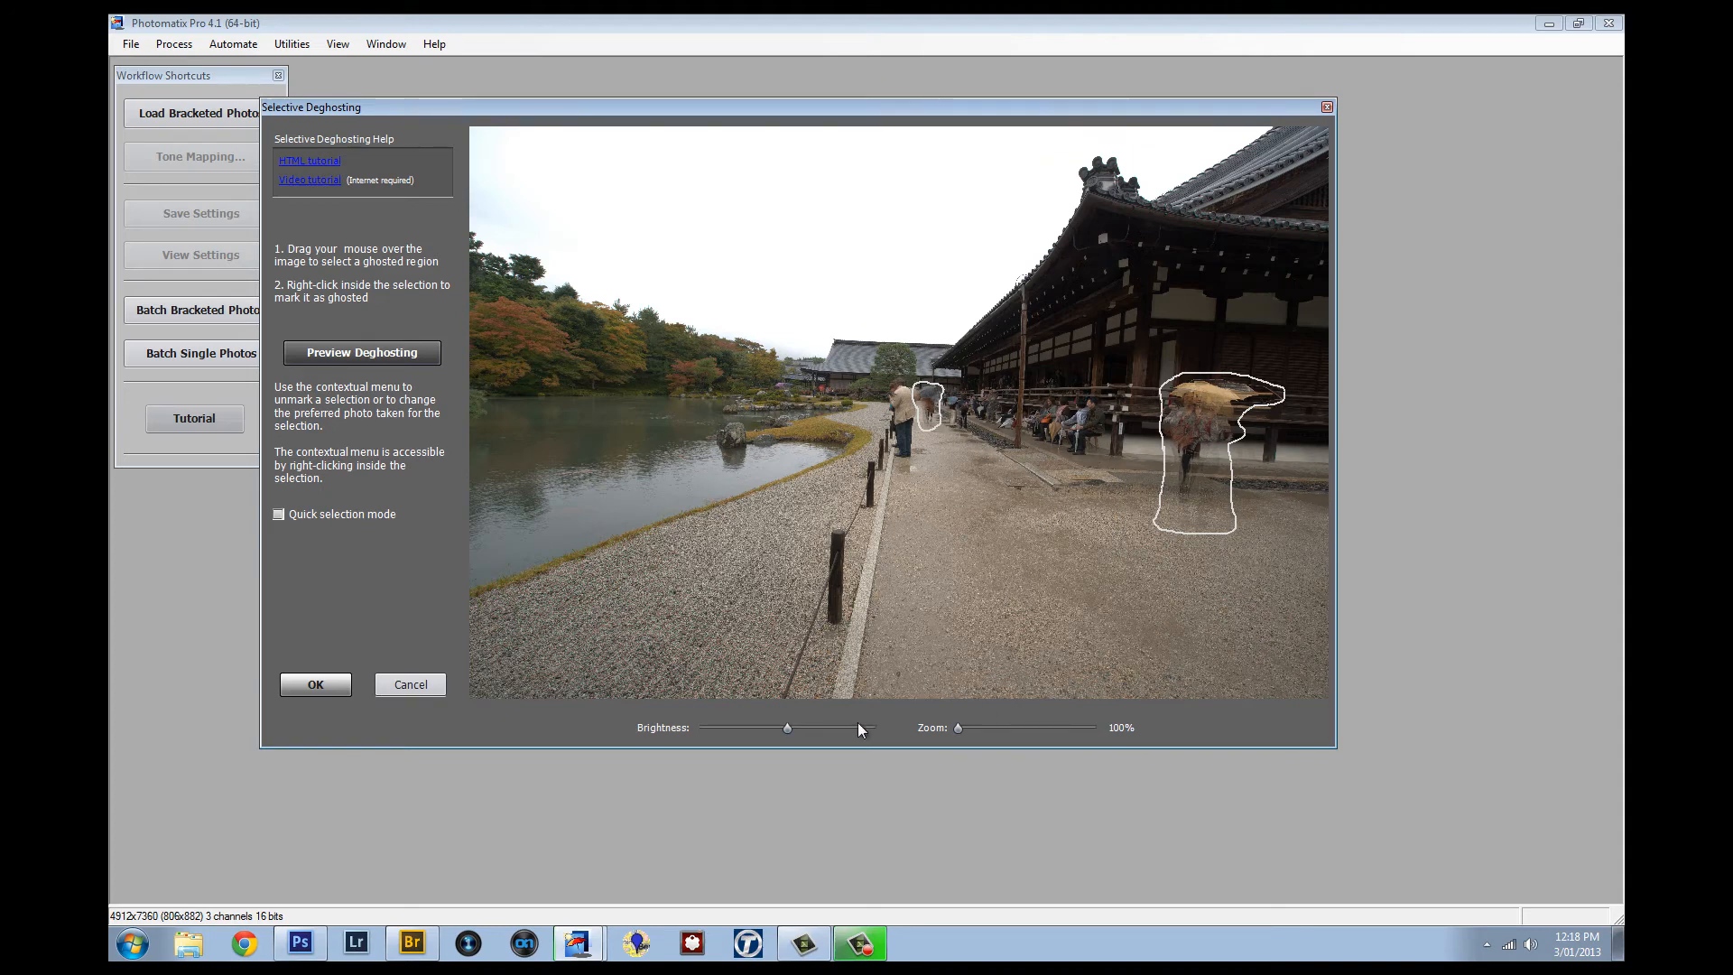
pyautogui.moveTo(959, 727); pyautogui.dragTo(1081, 728)
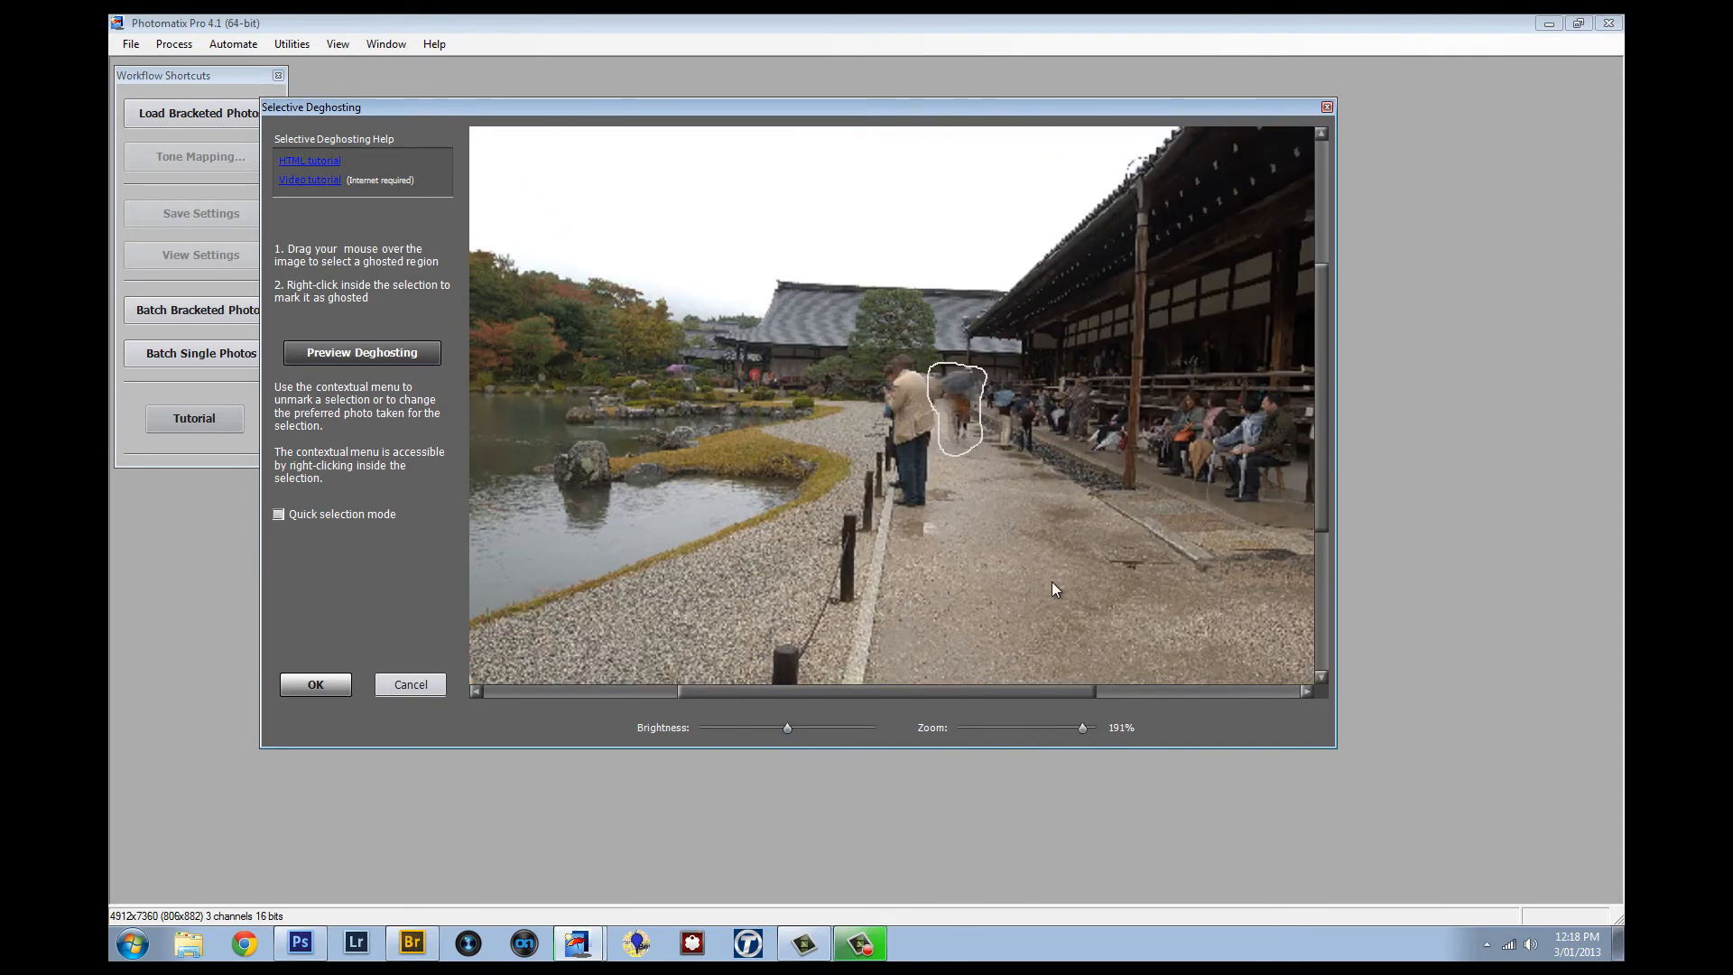
pyautogui.rightClick(956, 409)
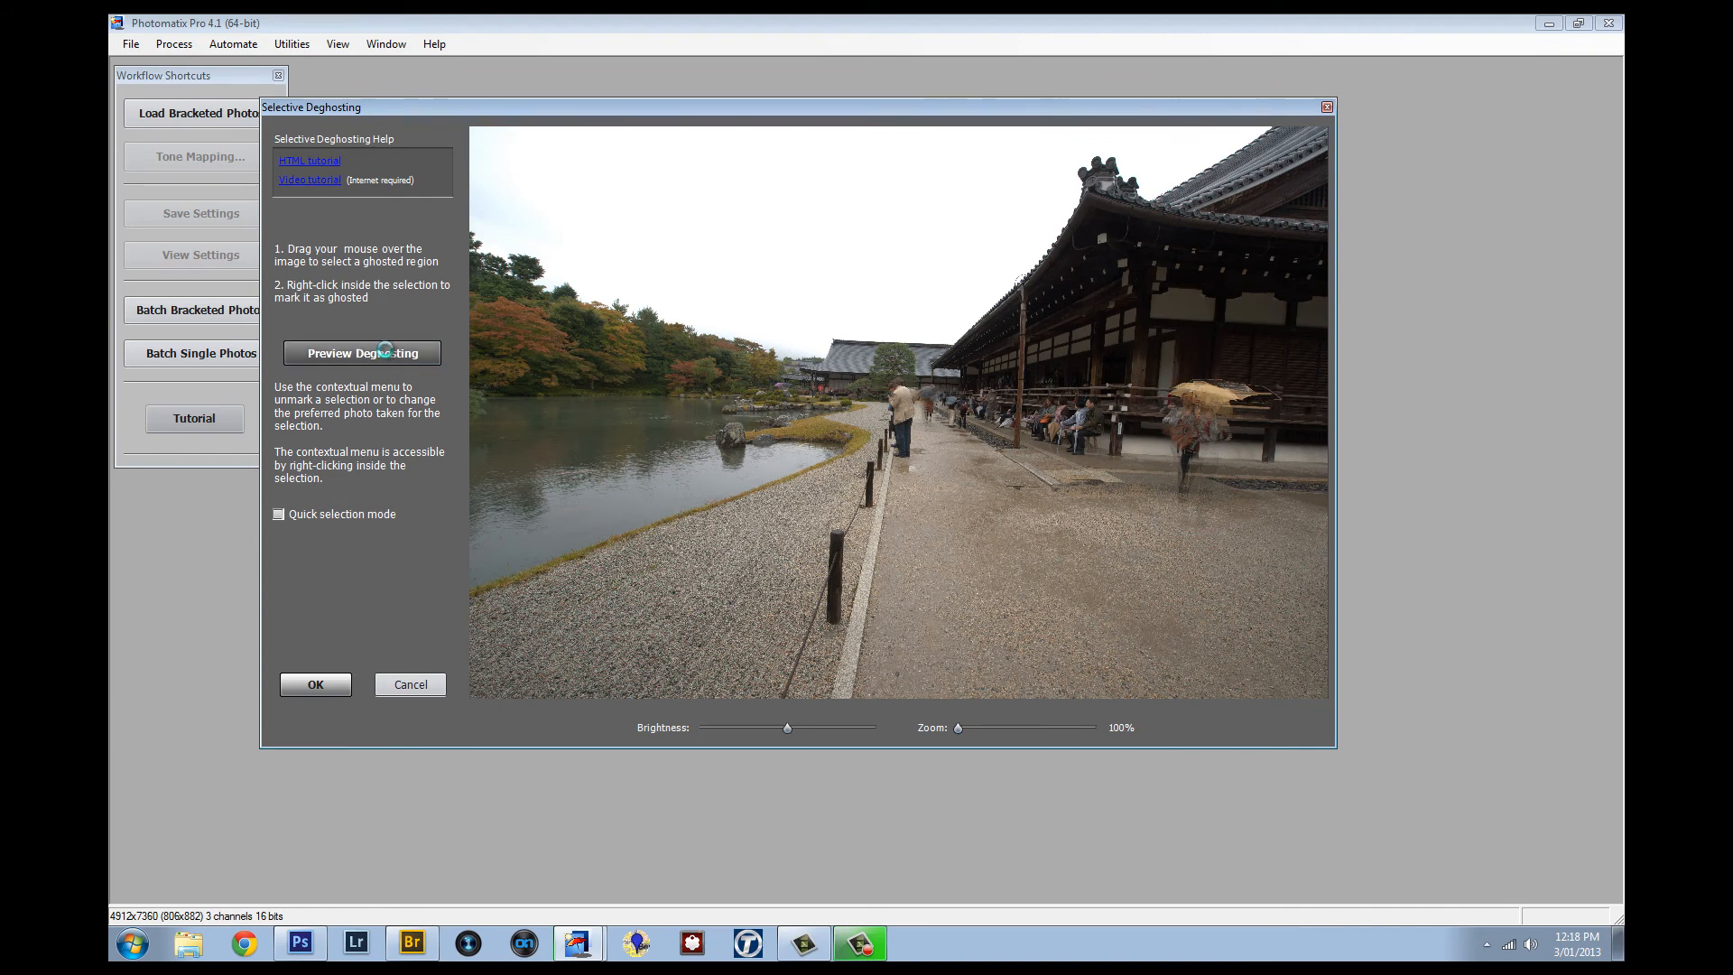
# Preview the deghosted garden merge, then accept the deghosting selection.
pyautogui.click(361, 353)
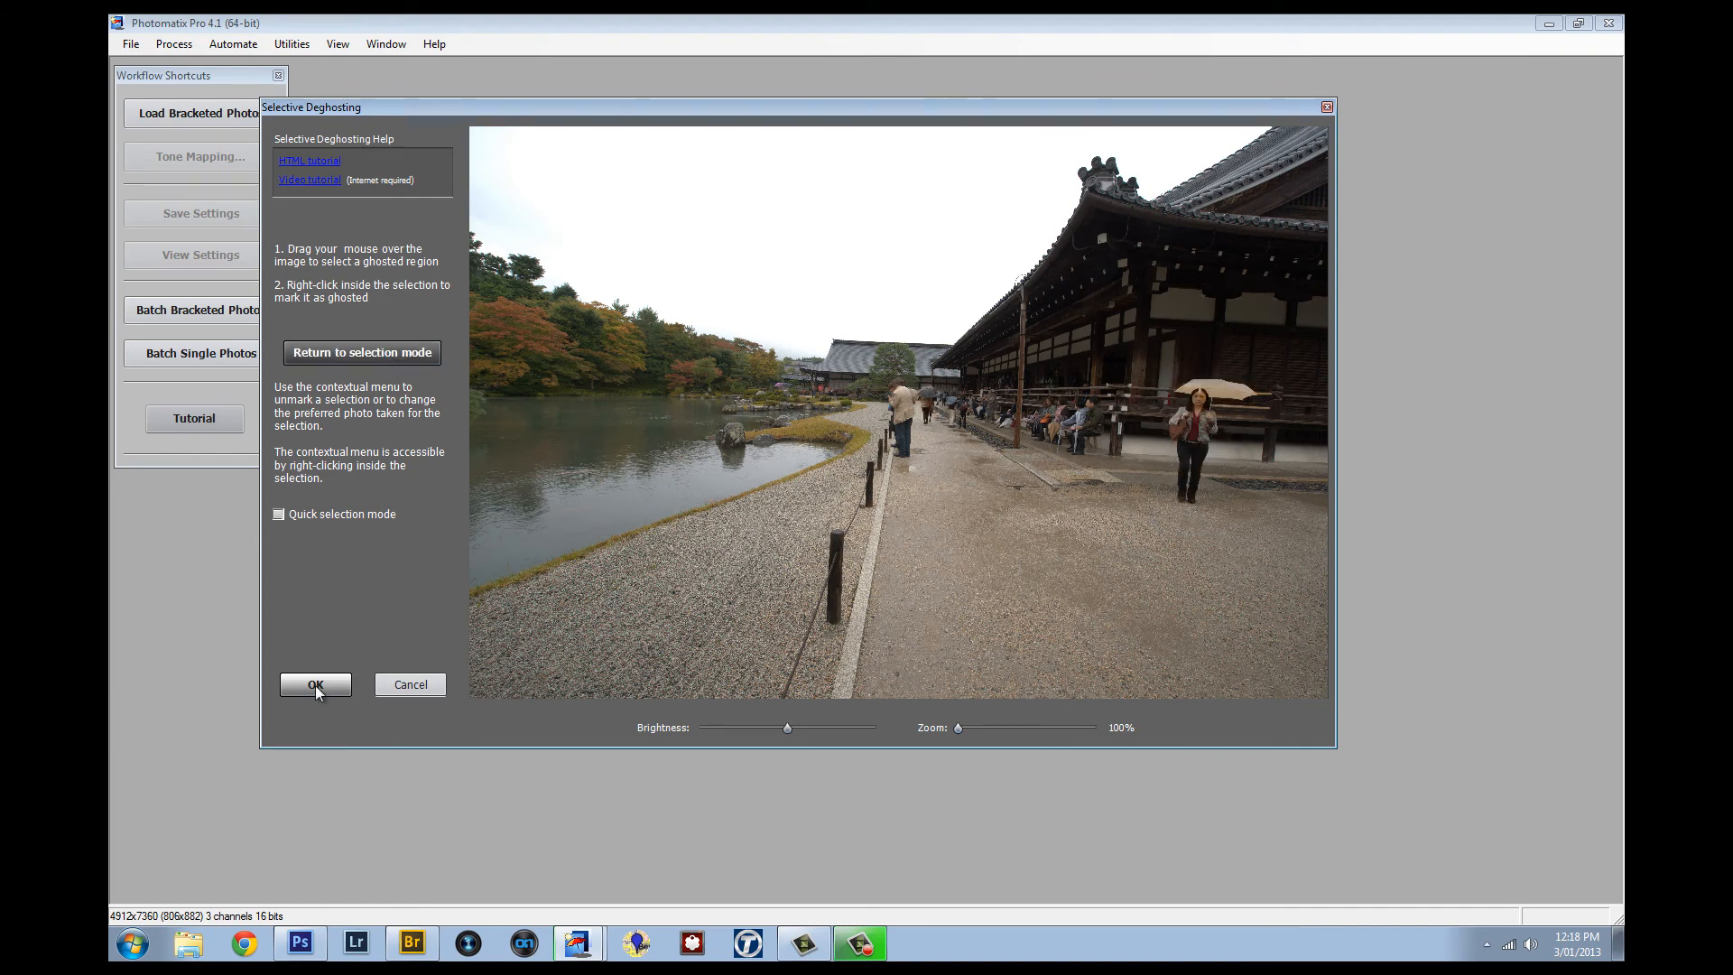
pyautogui.moveTo(1320, 443)
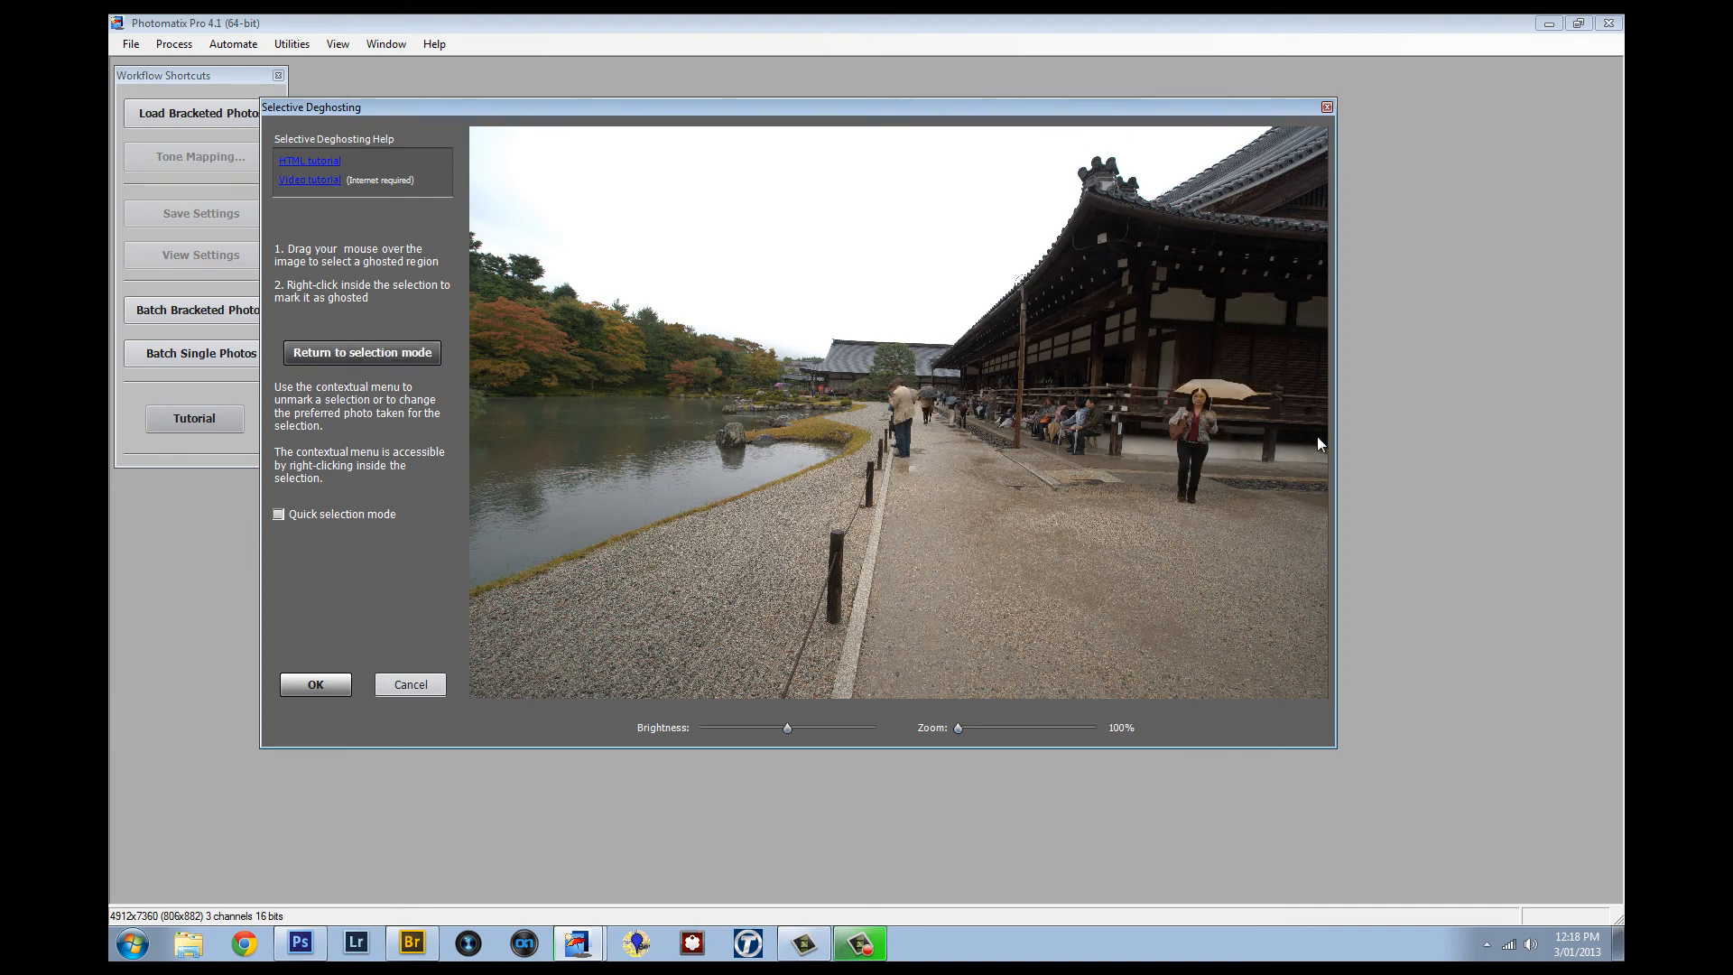
pyautogui.moveTo(1205, 423)
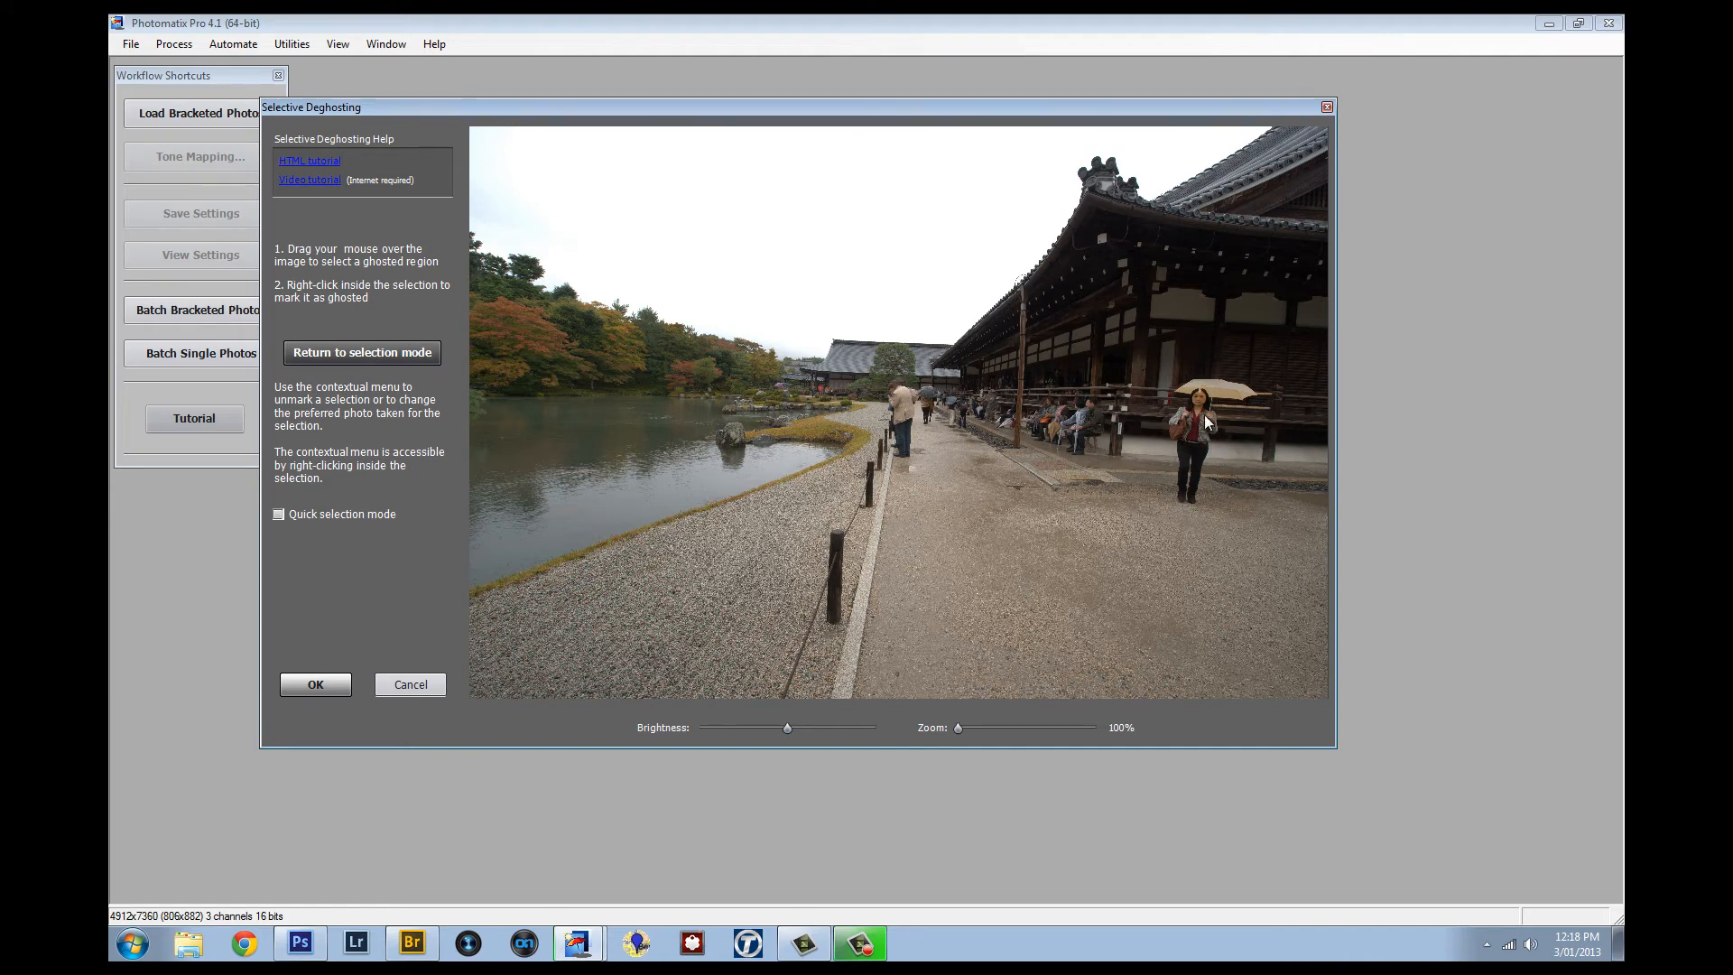
pyautogui.moveTo(552, 364)
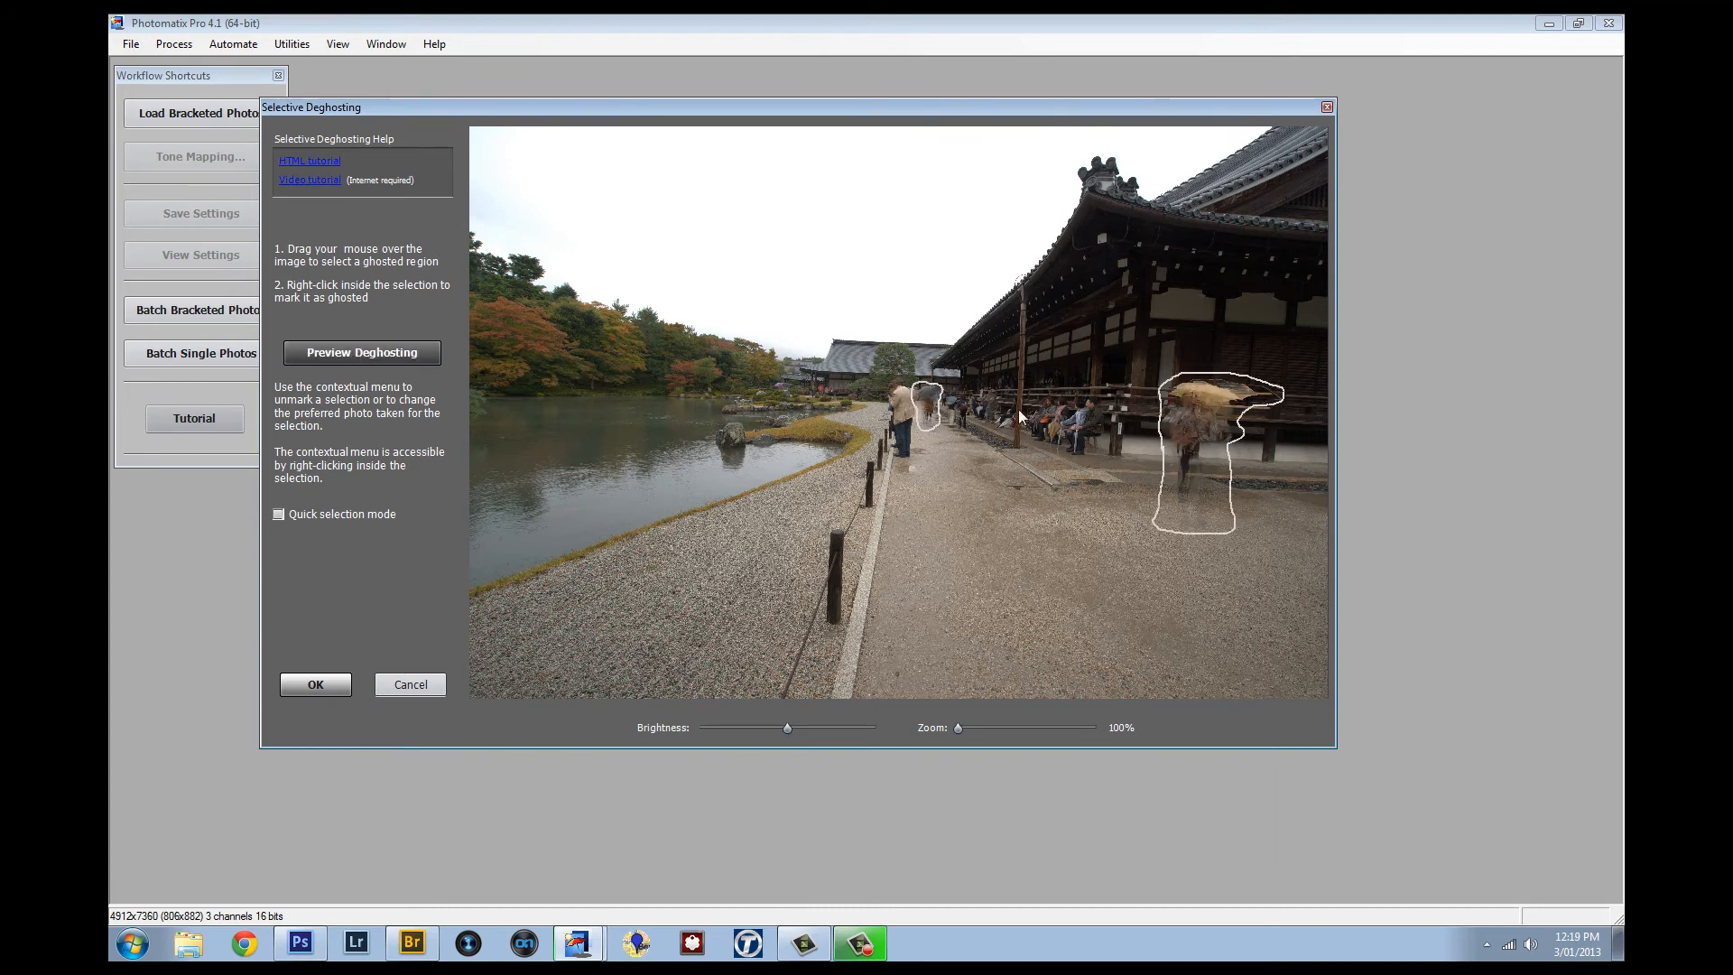
pyautogui.click(360, 351)
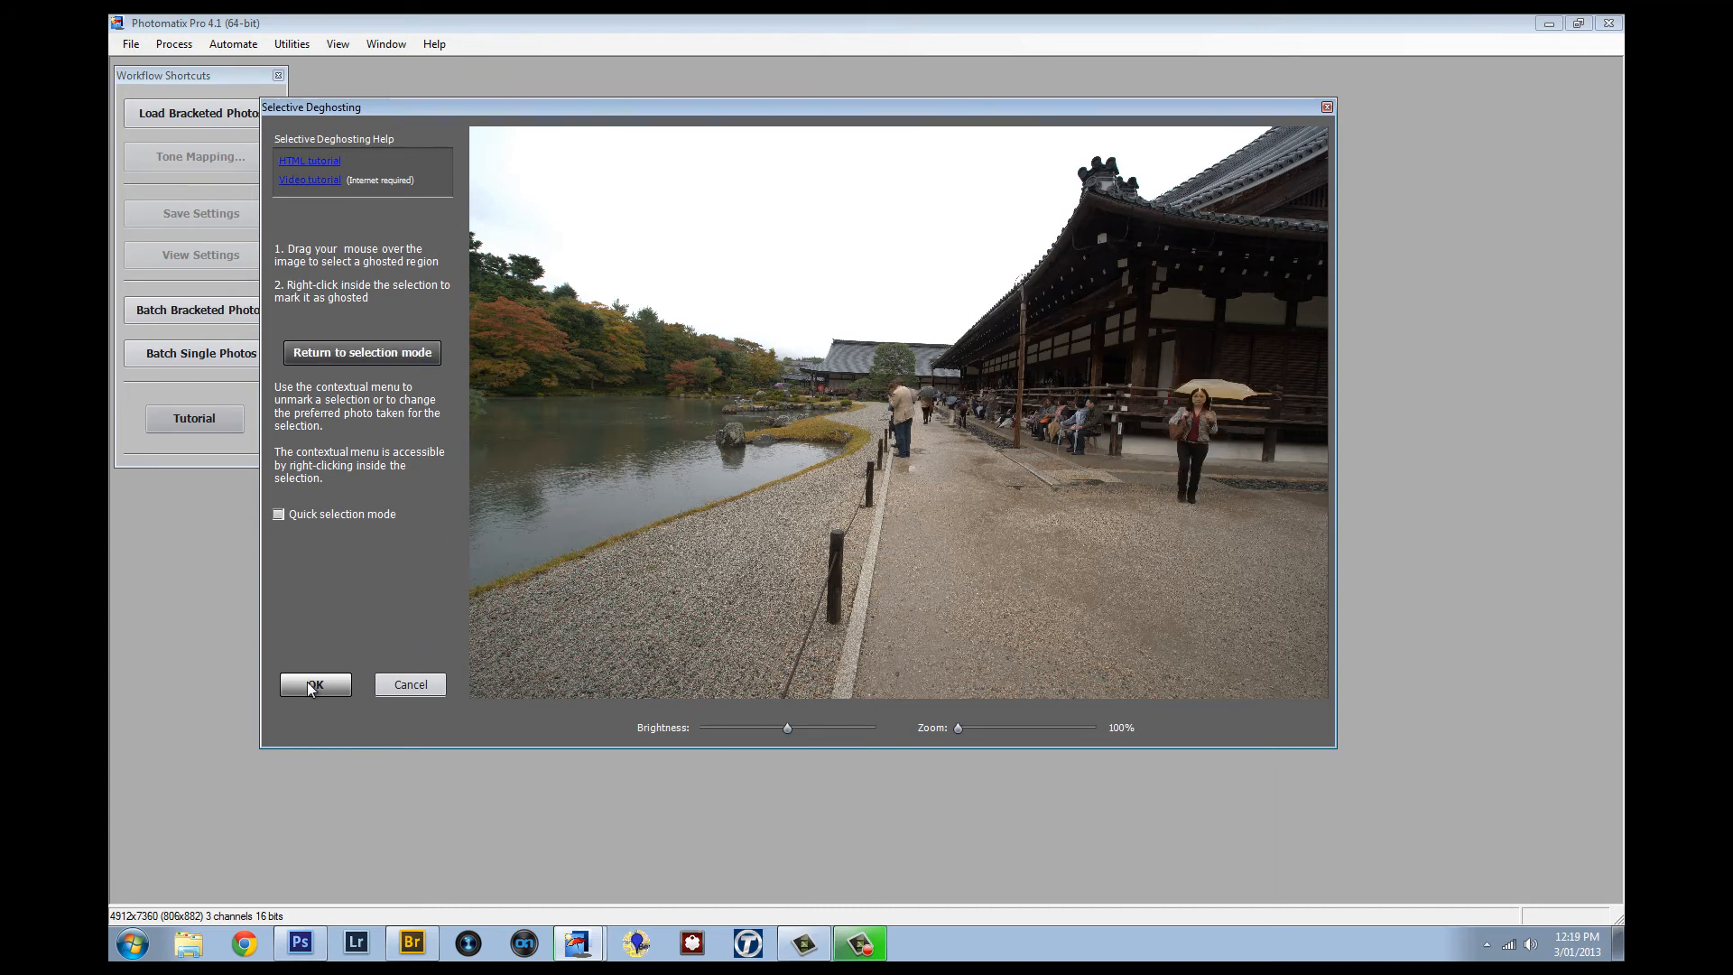
# Bring up the Details Enhancer preview with Strength 54 and Color Saturation 60.
pyautogui.click(314, 684)
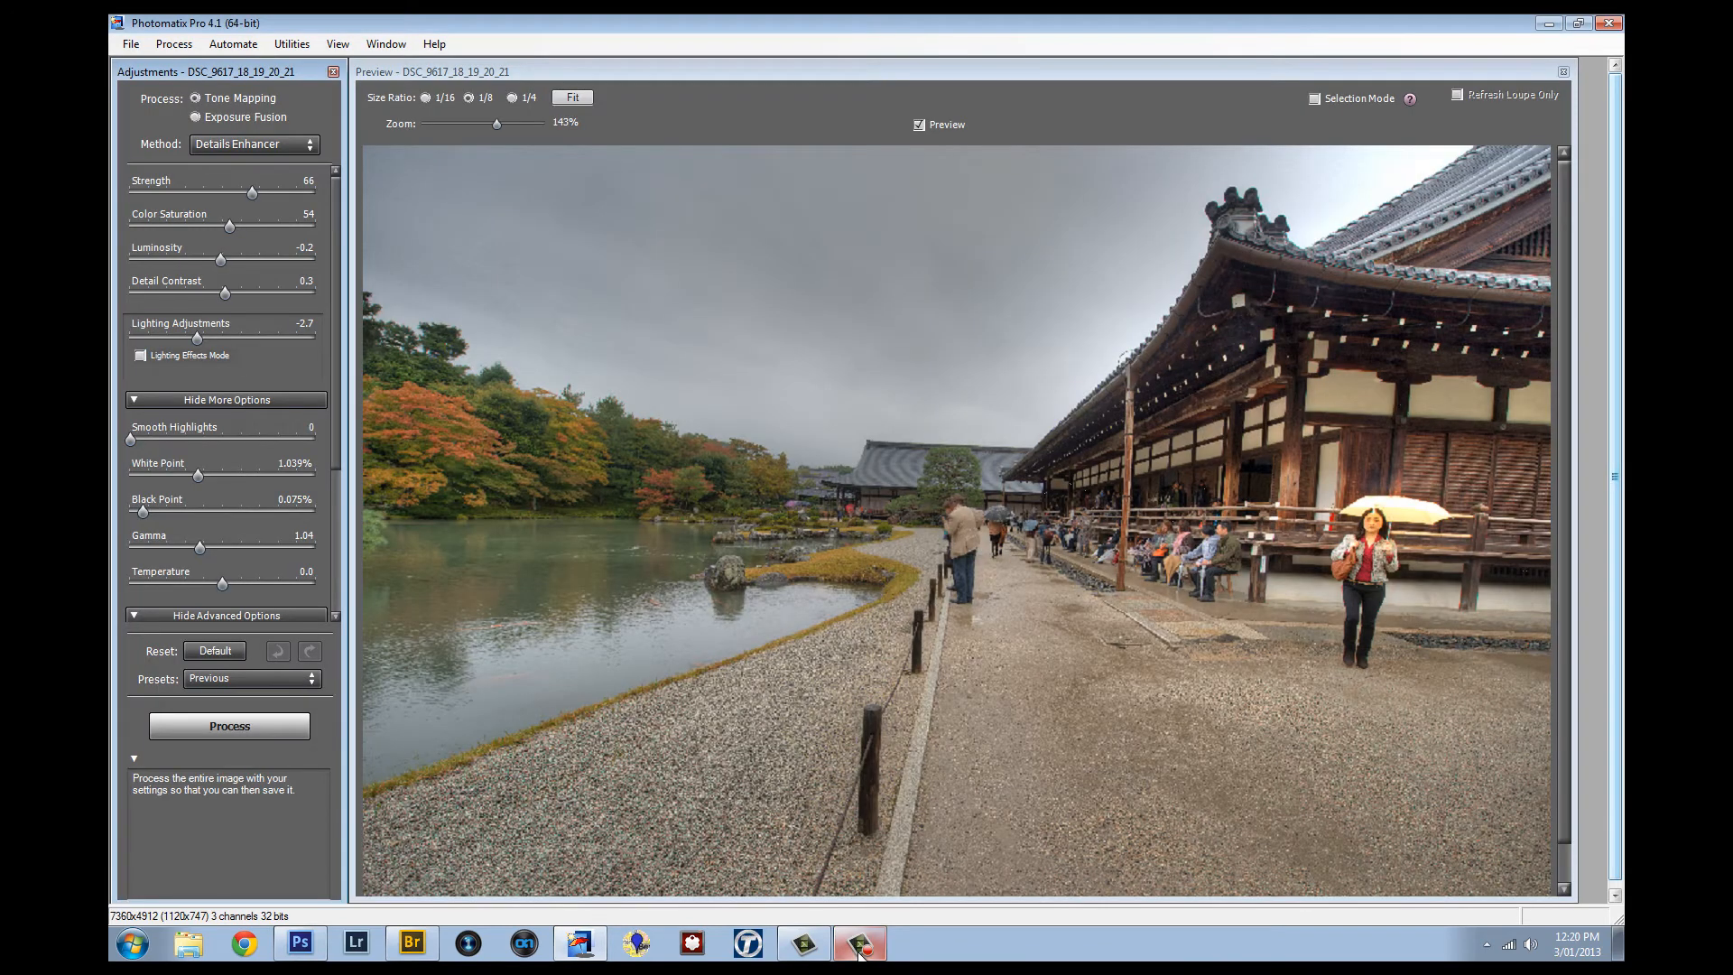
pyautogui.moveTo(262, 263)
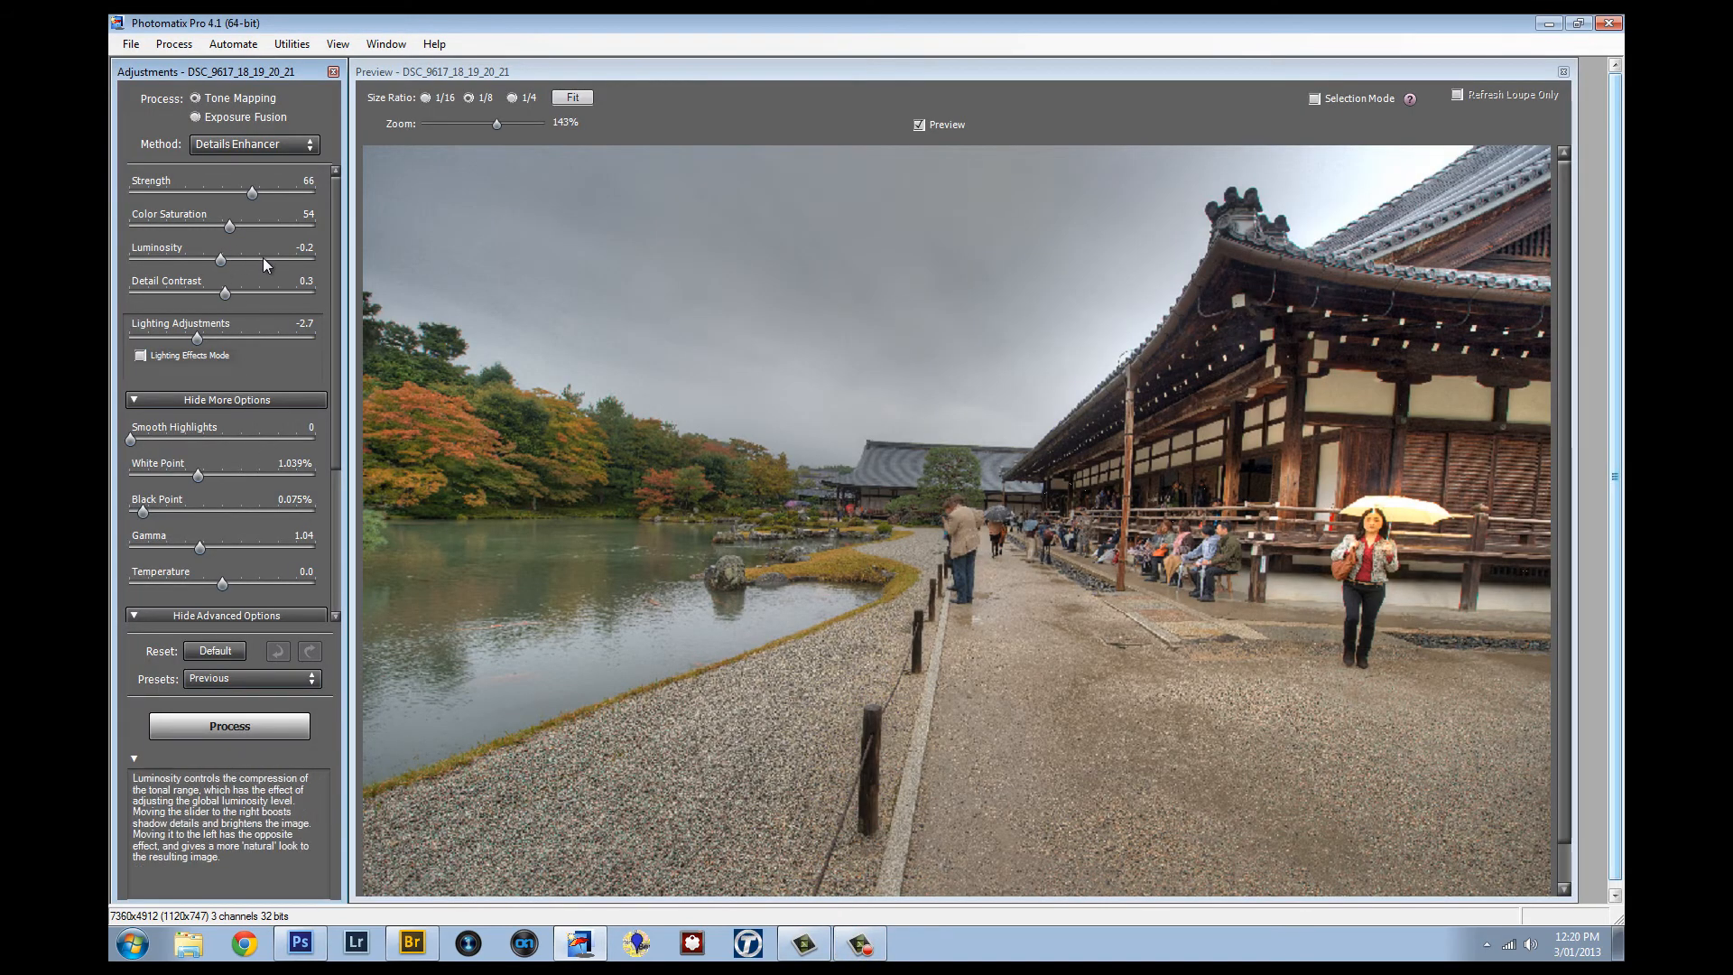
pyautogui.moveTo(265, 285)
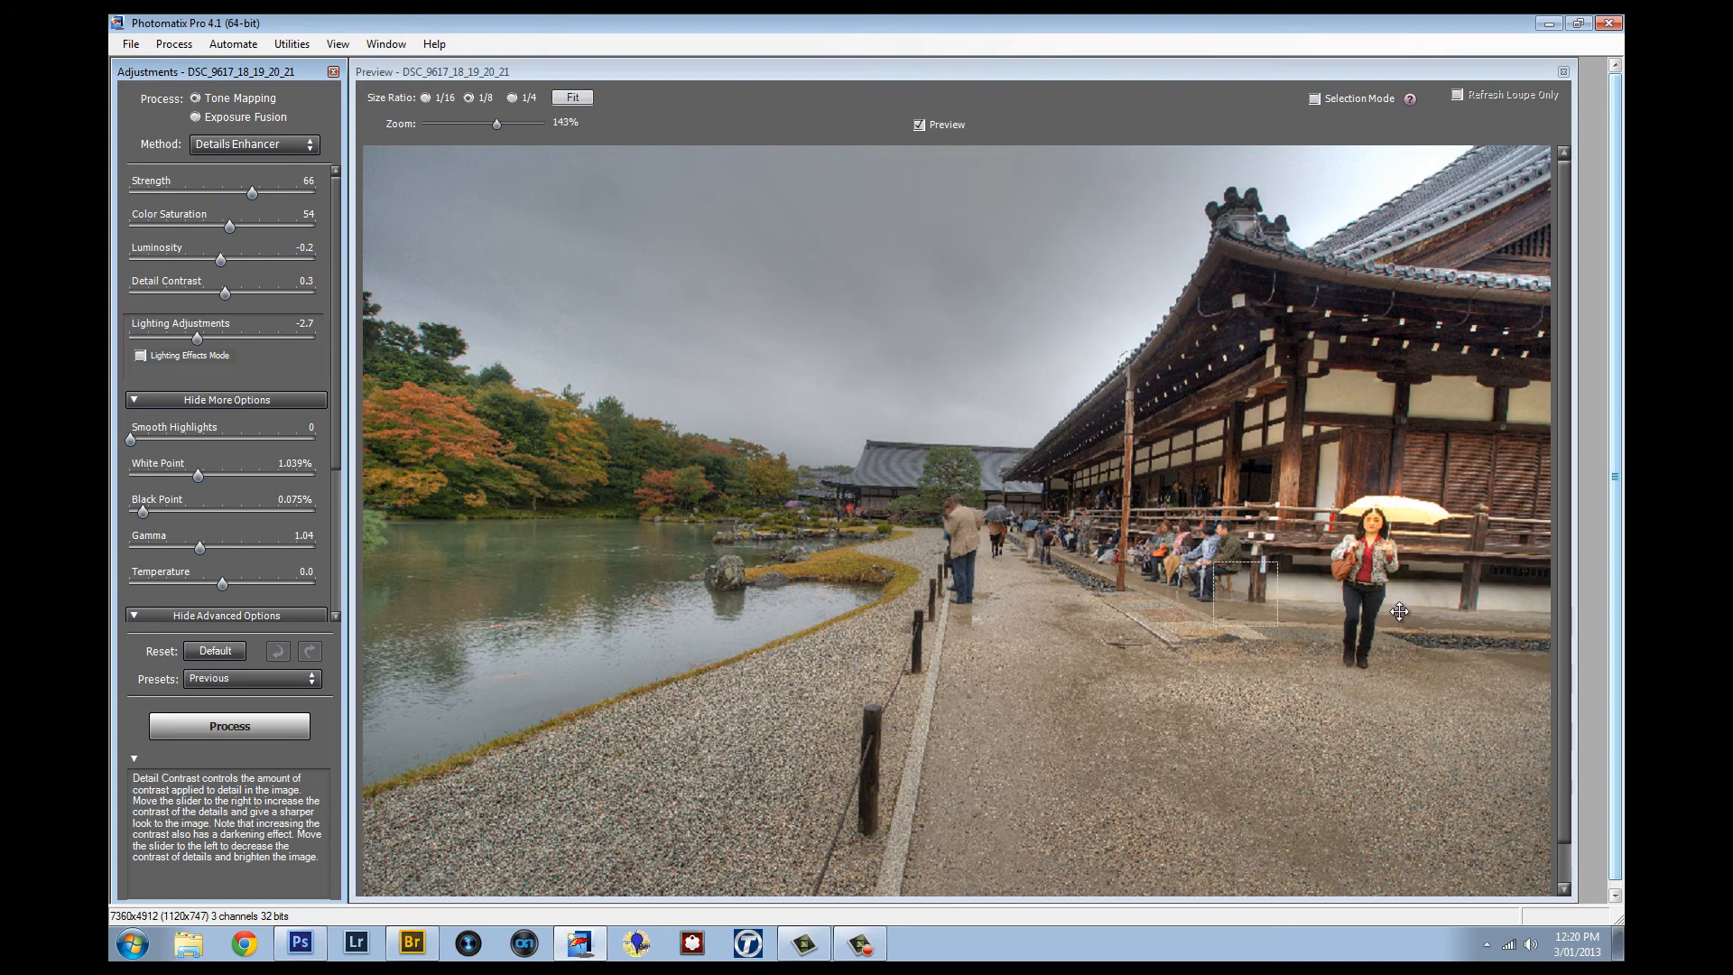
pyautogui.moveTo(1245, 593); pyautogui.dragTo(991, 541)
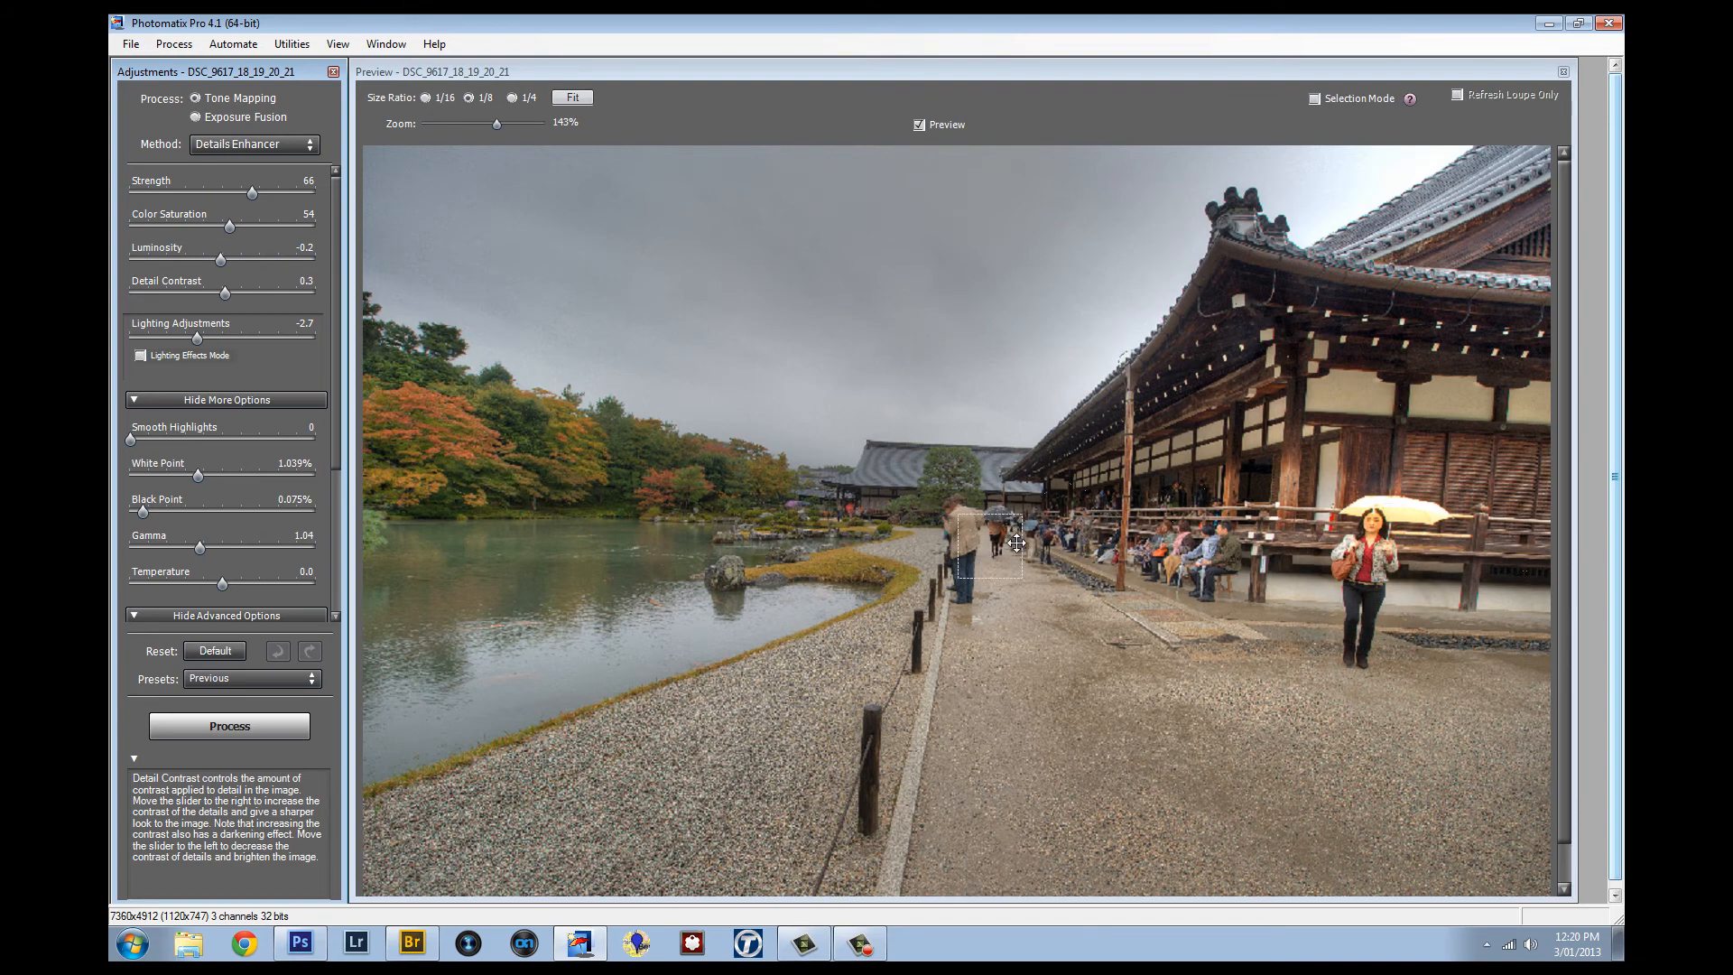
pyautogui.moveTo(257, 191); pyautogui.dragTo(228, 191)
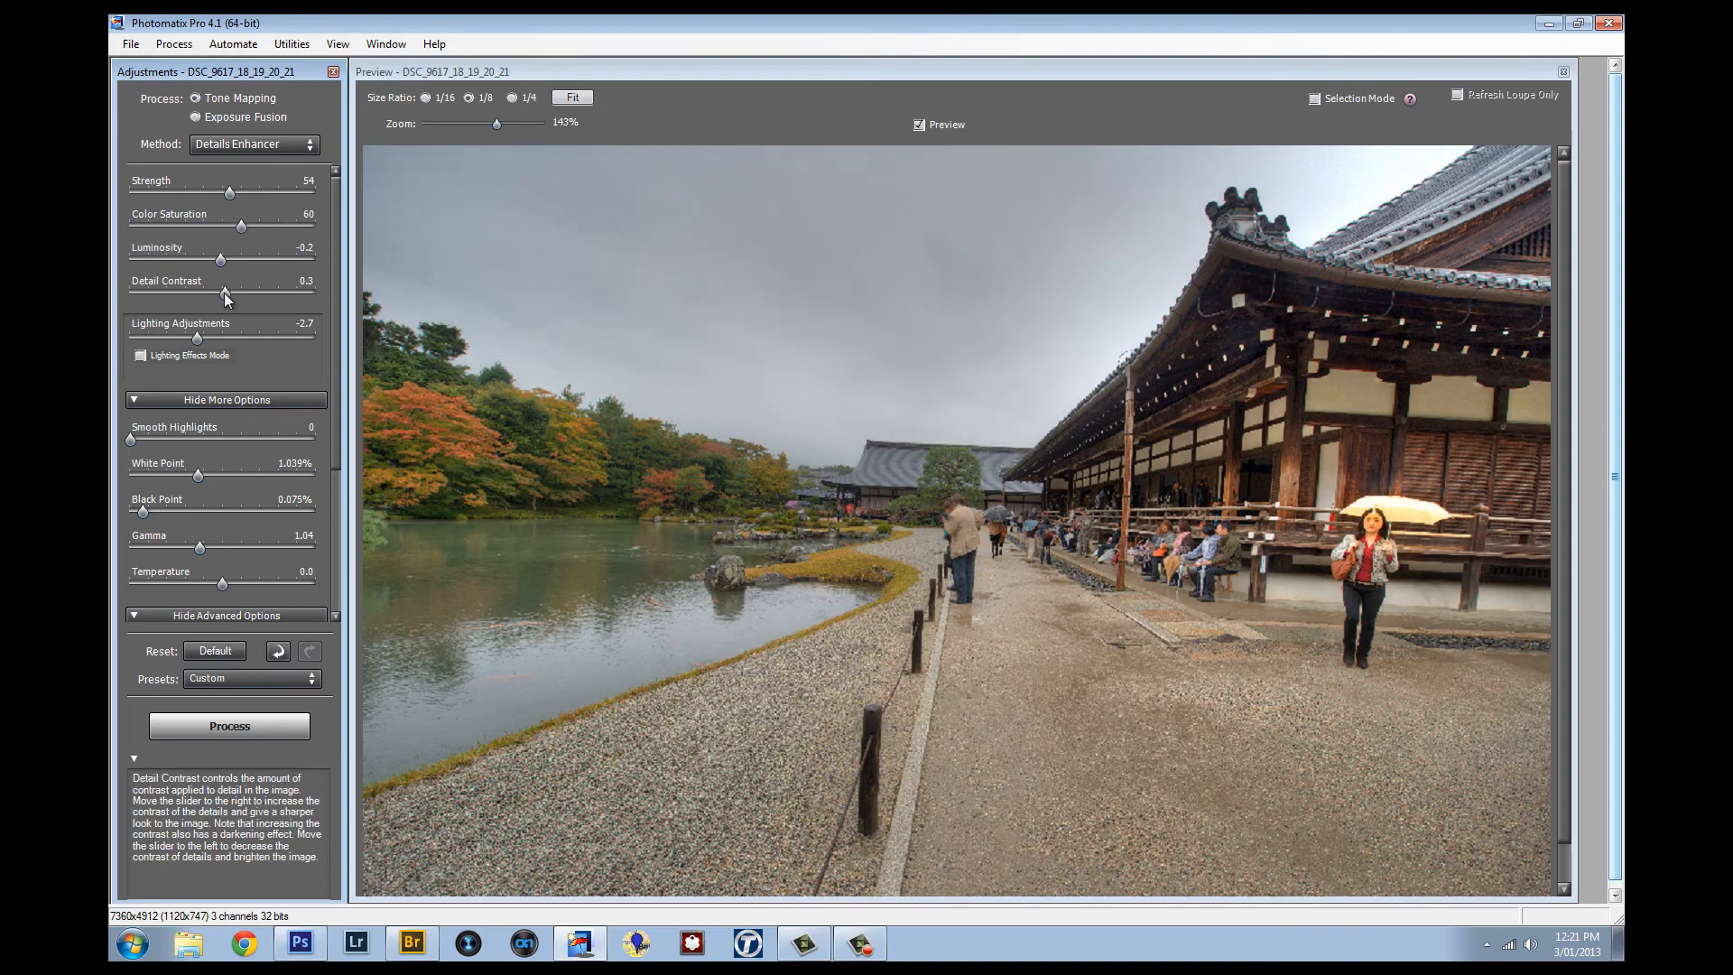
# Reset the tone mapping to defaults and settle Color Saturation at 60.
pyautogui.click(215, 651)
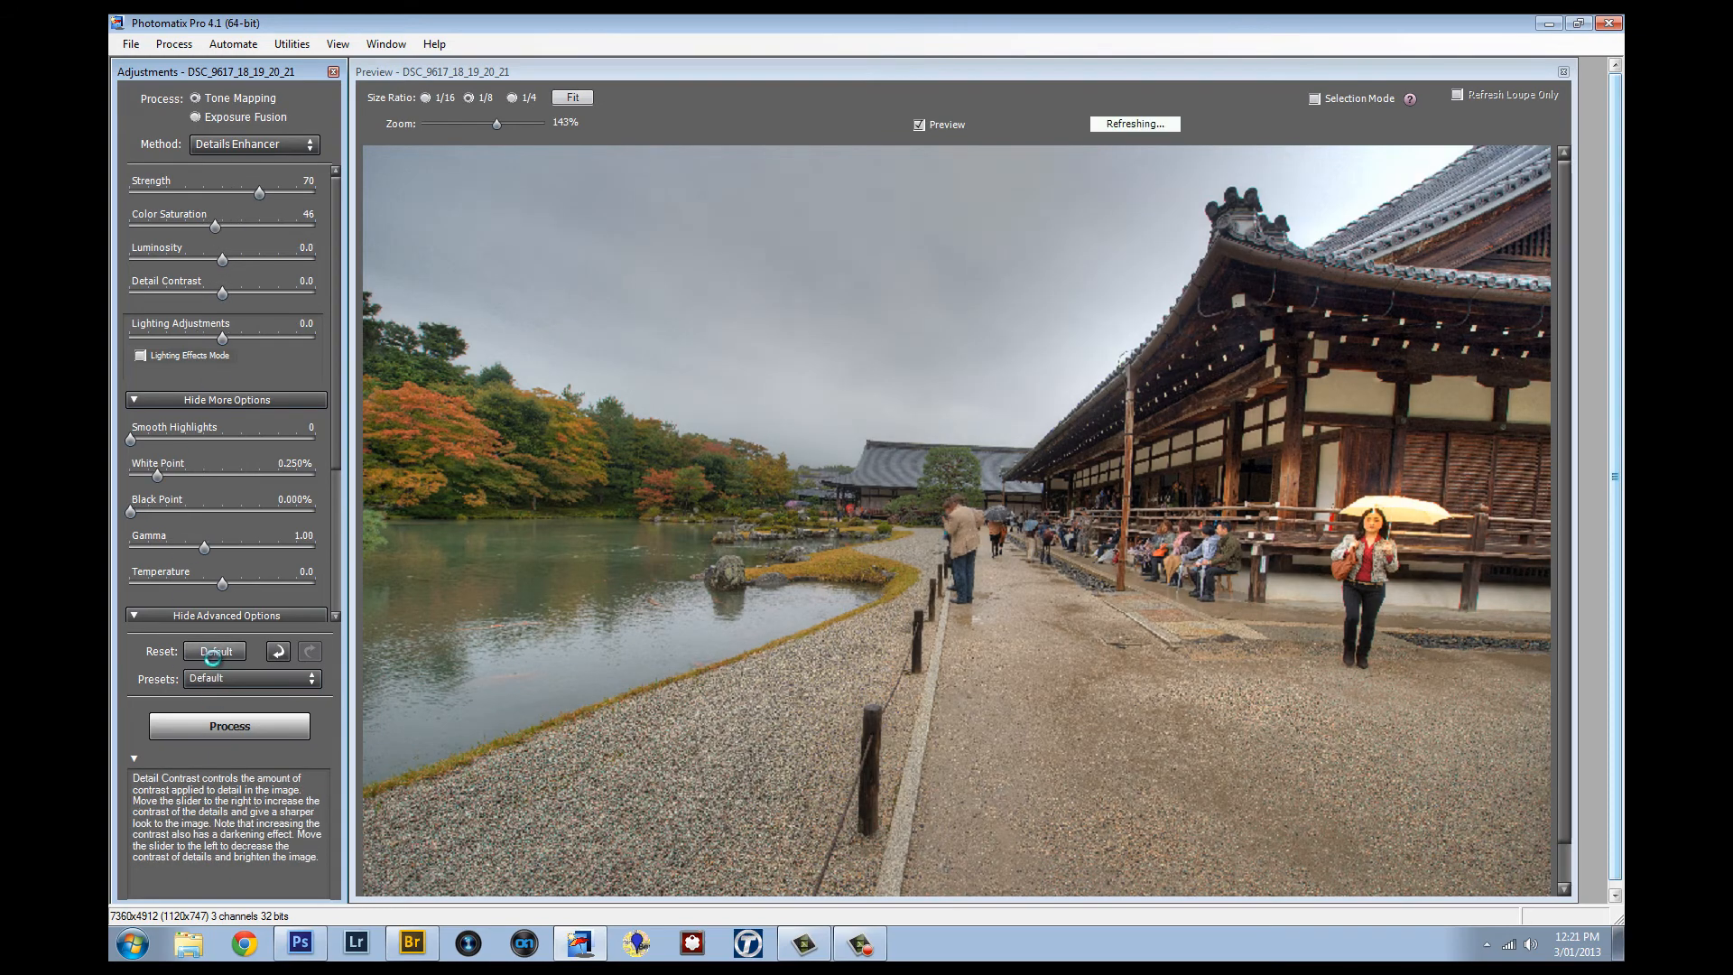
pyautogui.moveTo(215, 225); pyautogui.dragTo(231, 225)
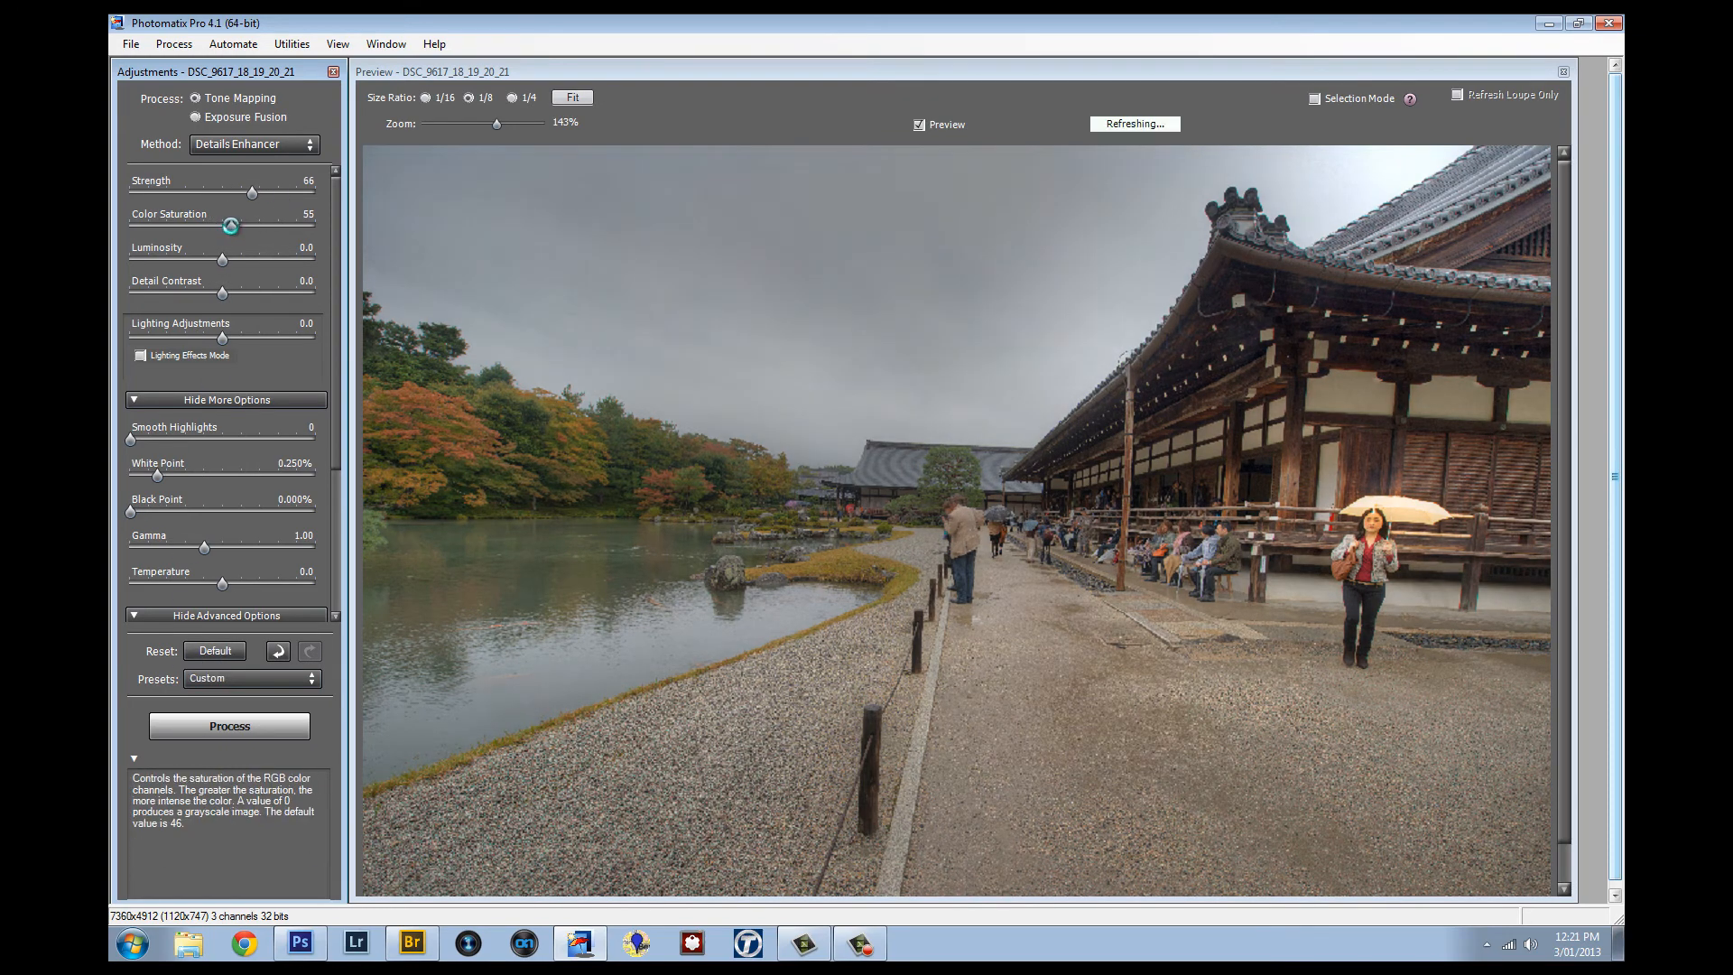
pyautogui.moveTo(230, 225); pyautogui.dragTo(218, 225)
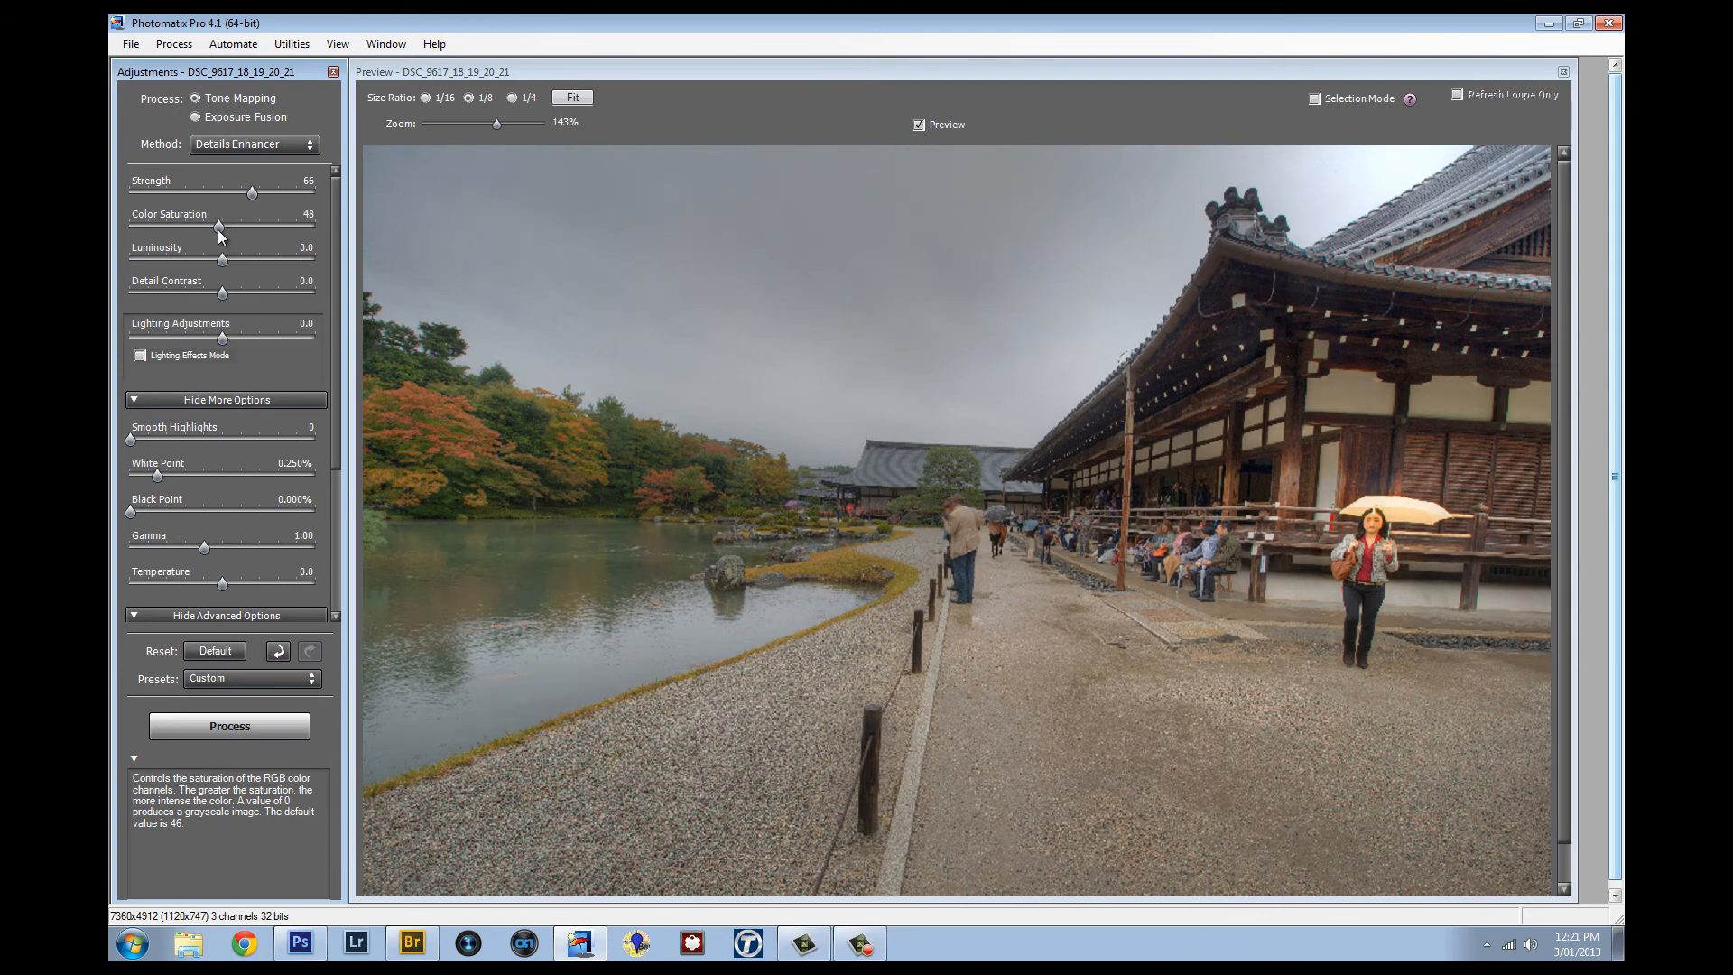
pyautogui.moveTo(218, 228); pyautogui.dragTo(232, 228)
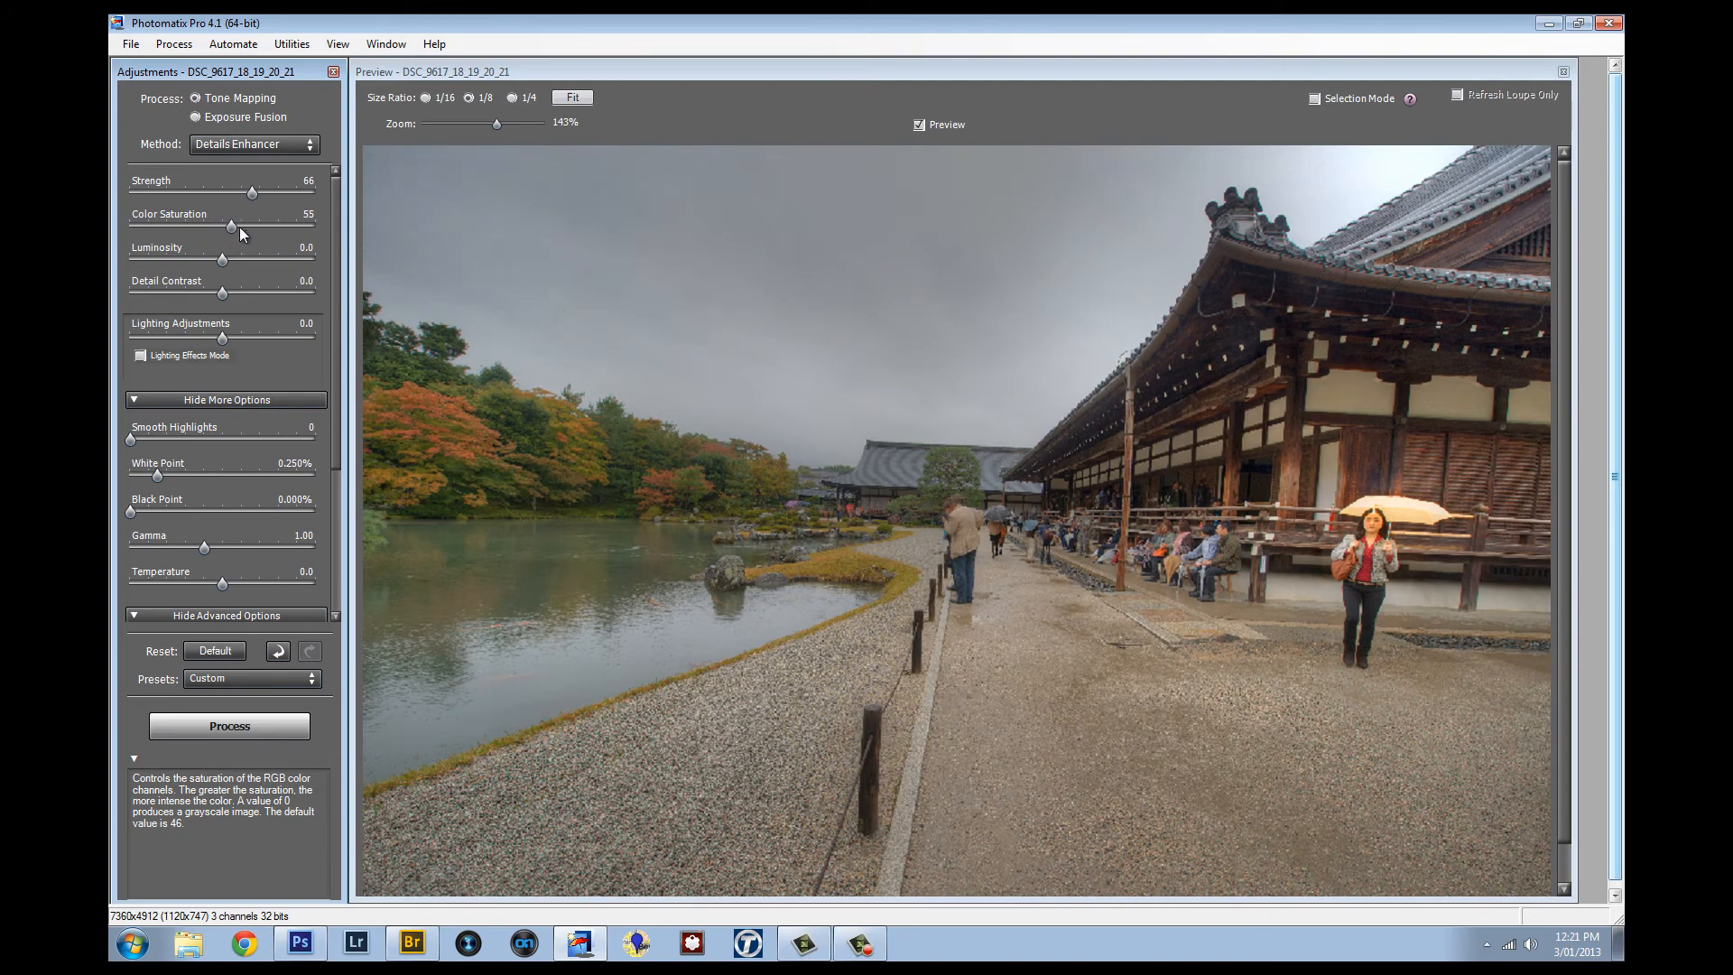
pyautogui.moveTo(232, 226); pyautogui.dragTo(199, 226)
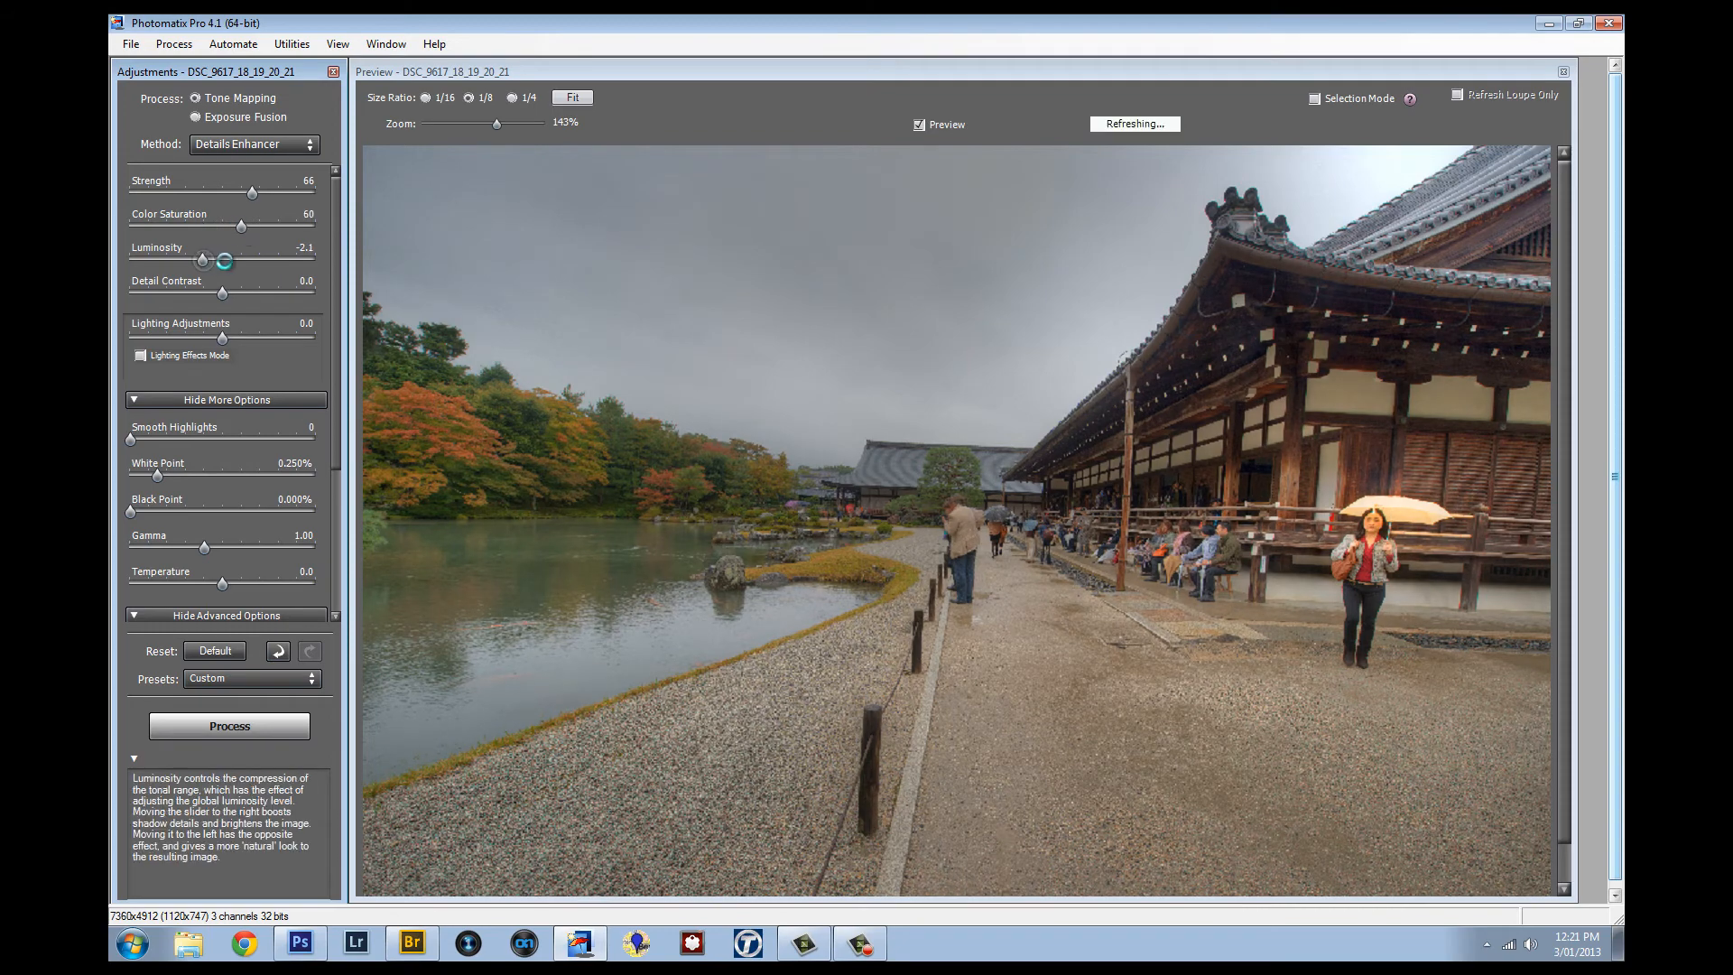
# Set Luminosity to 2.2 and try several Detail Contrast values.
pyautogui.moveTo(201, 259); pyautogui.dragTo(252, 260)
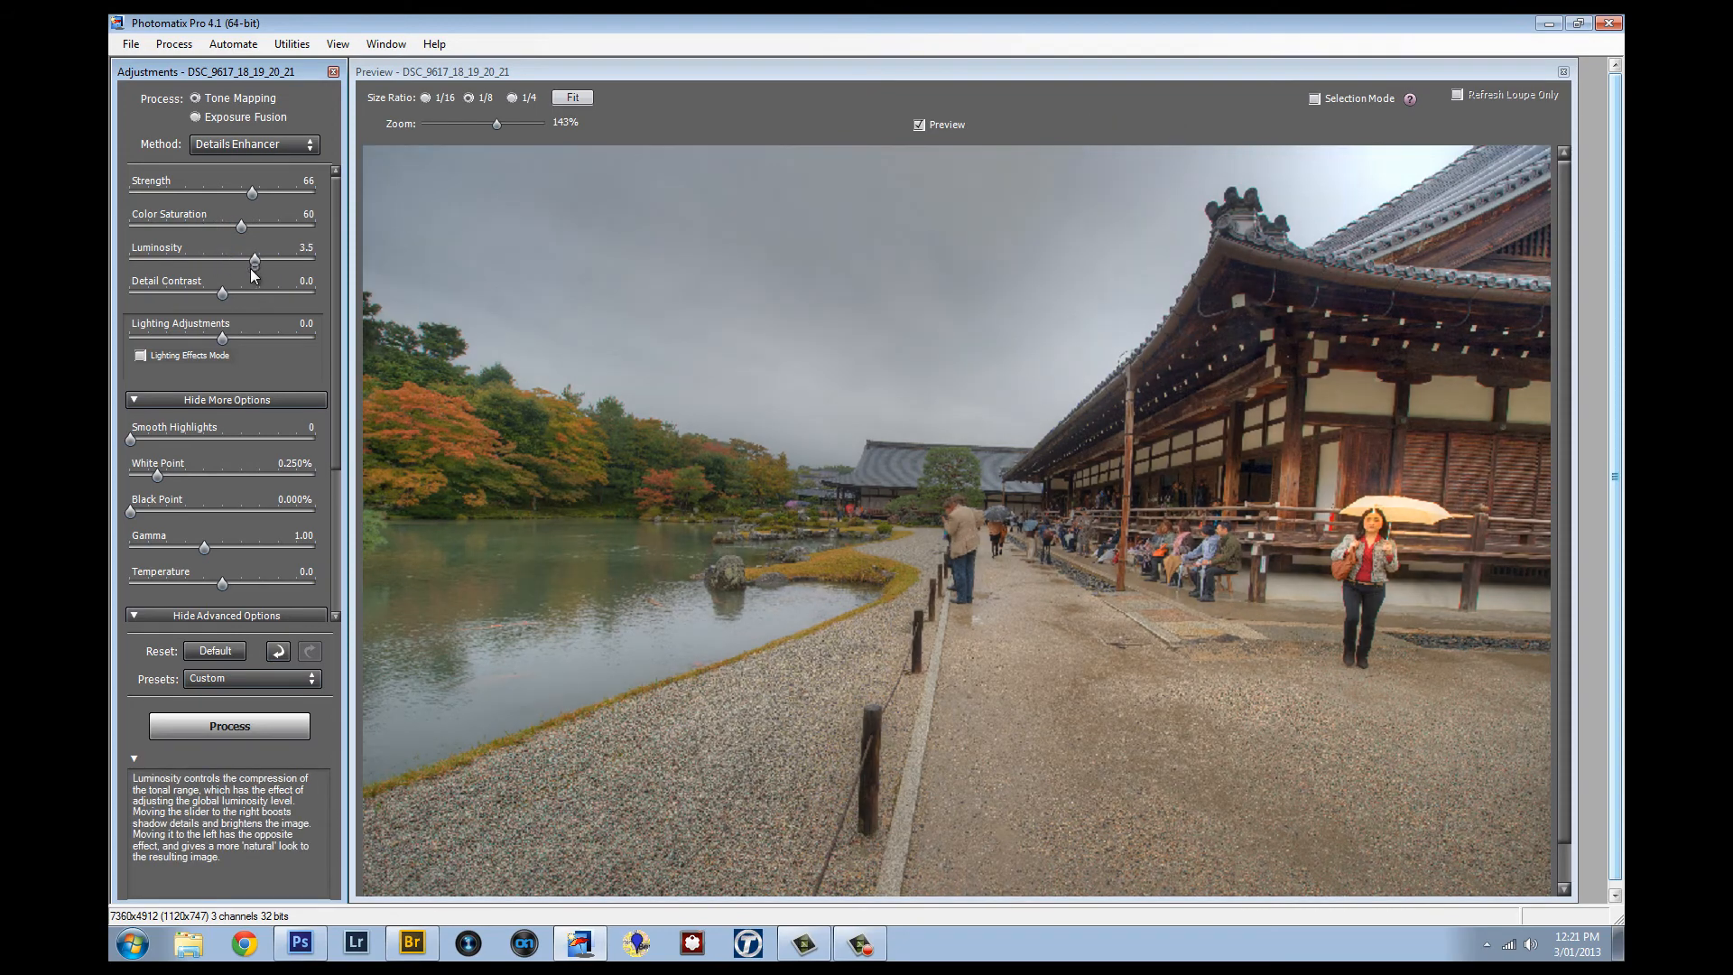
pyautogui.moveTo(221, 257); pyautogui.dragTo(240, 264)
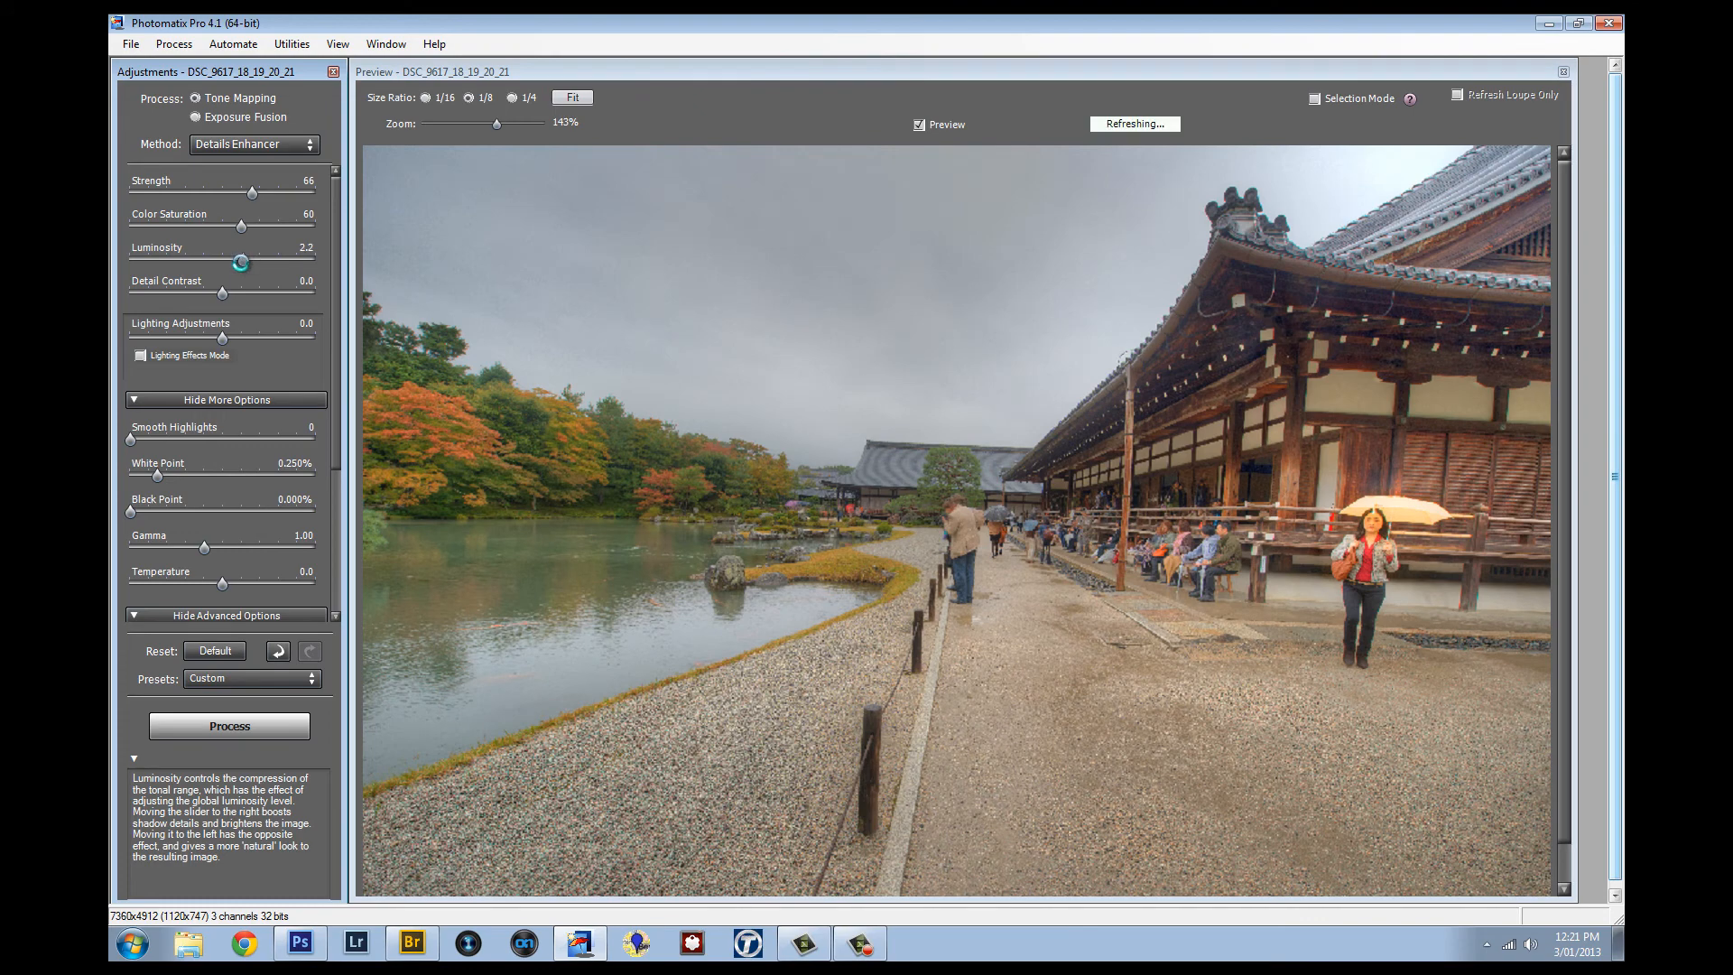
pyautogui.moveTo(222, 293); pyautogui.dragTo(199, 292)
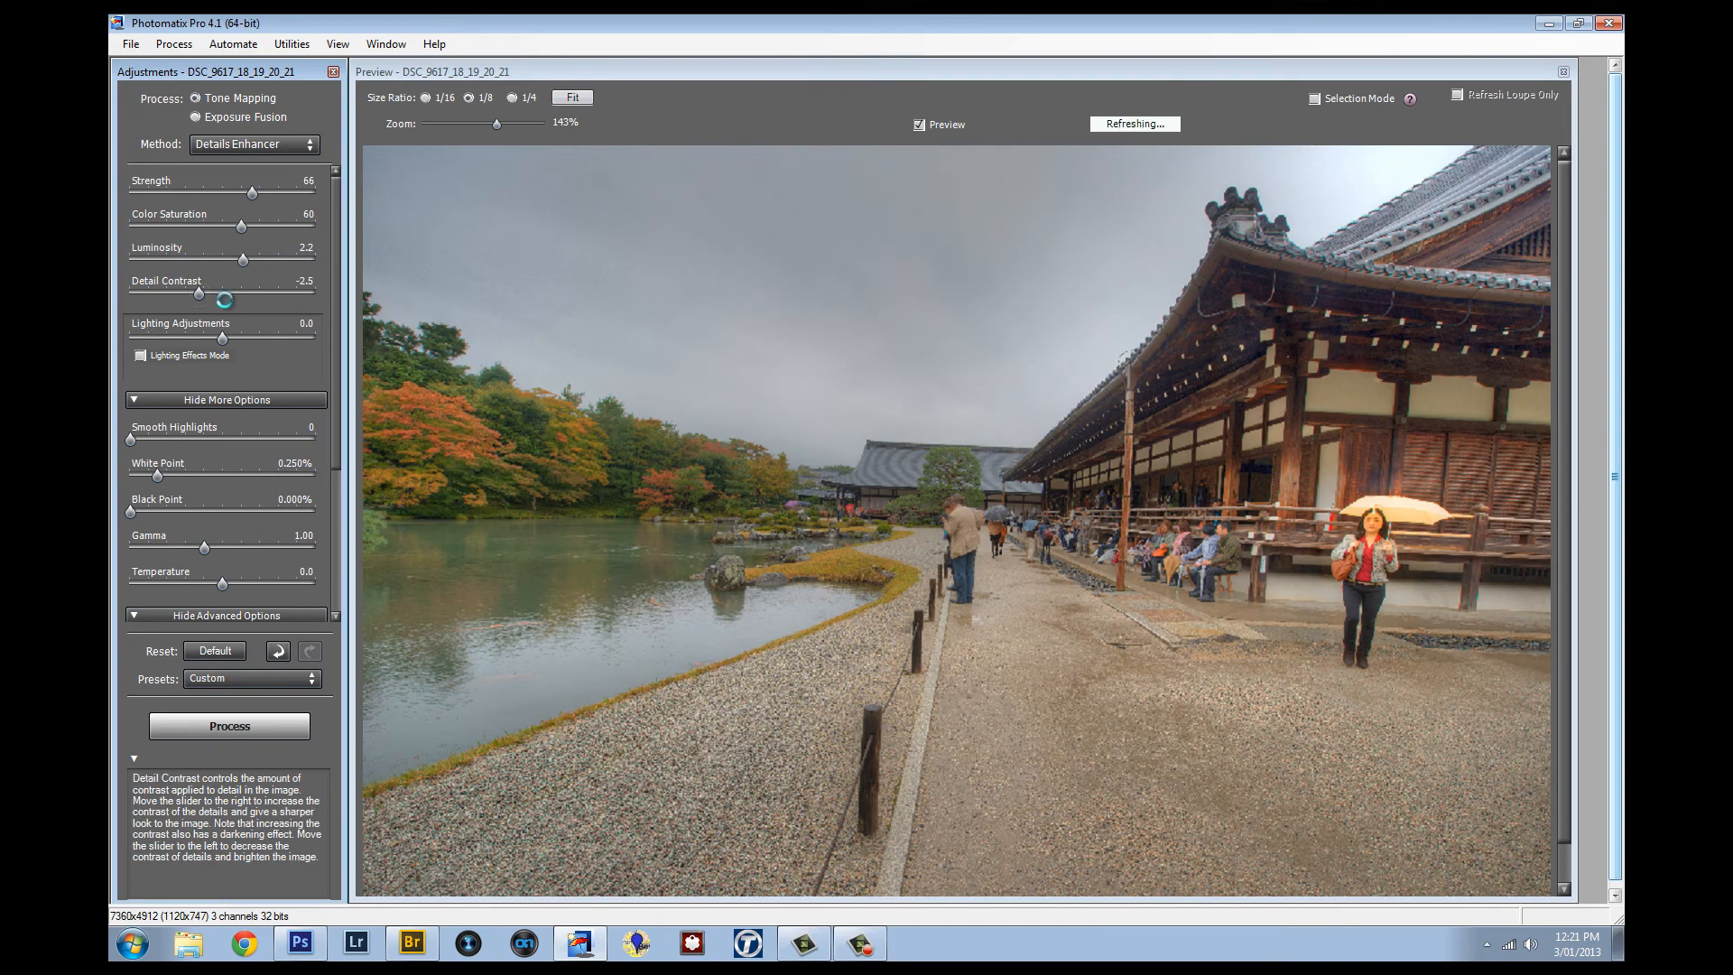
pyautogui.moveTo(198, 291); pyautogui.dragTo(237, 292)
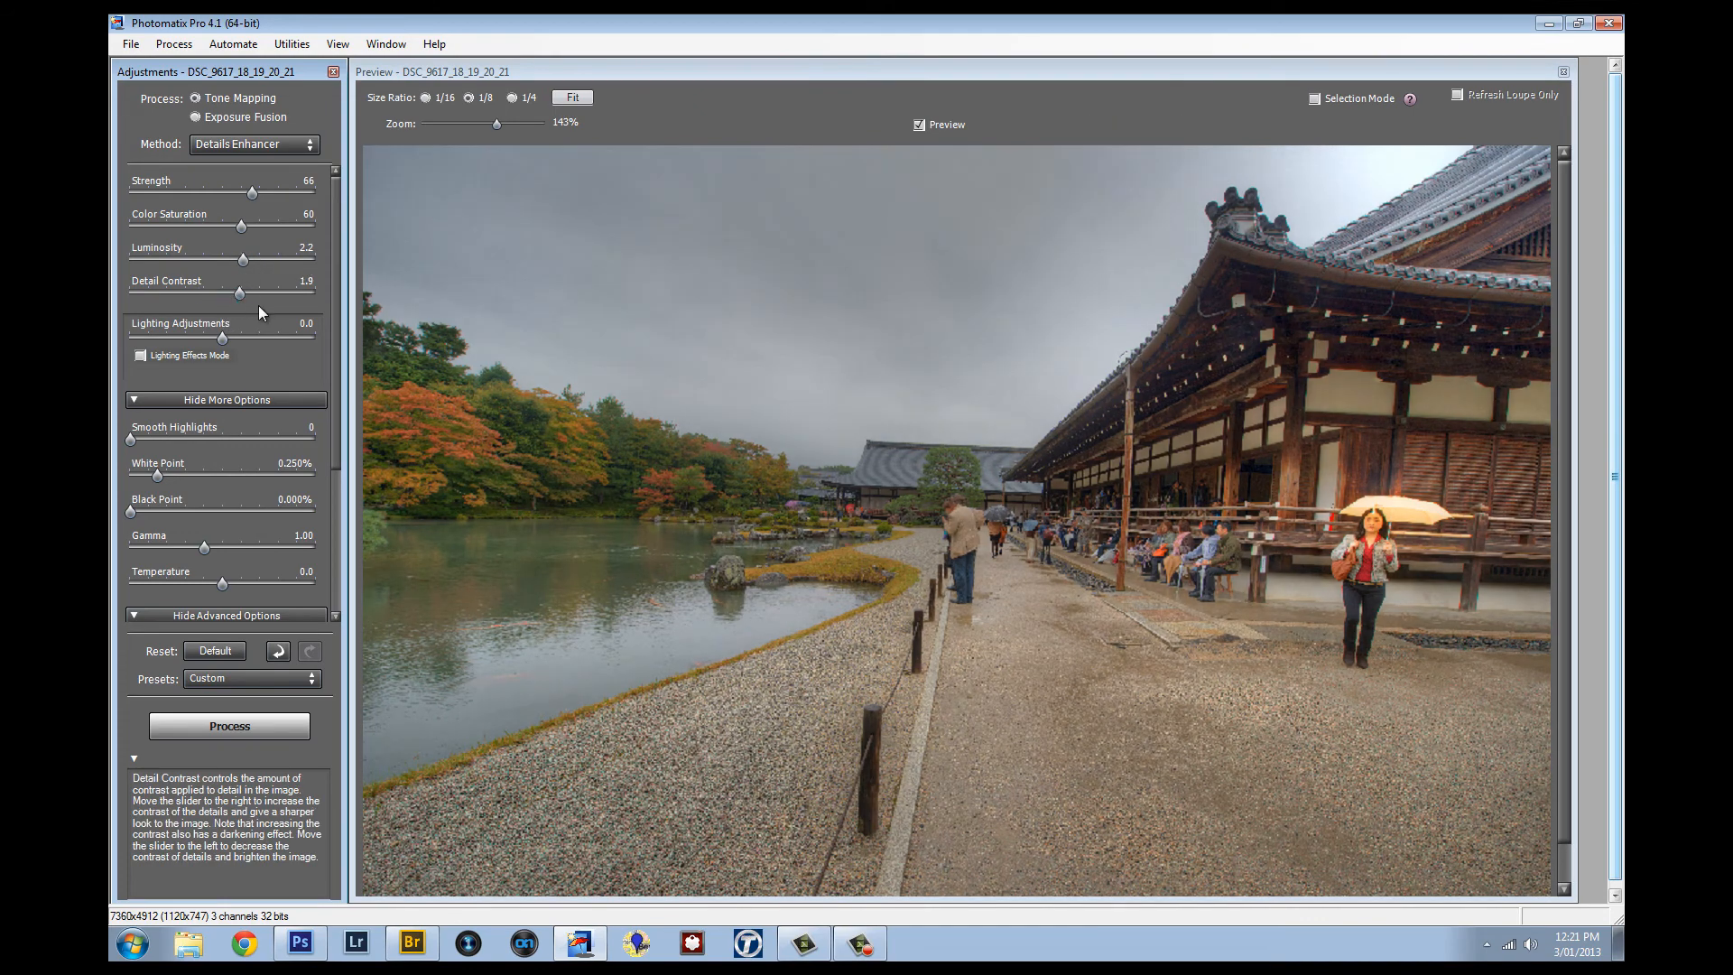
pyautogui.moveTo(237, 293); pyautogui.dragTo(221, 292)
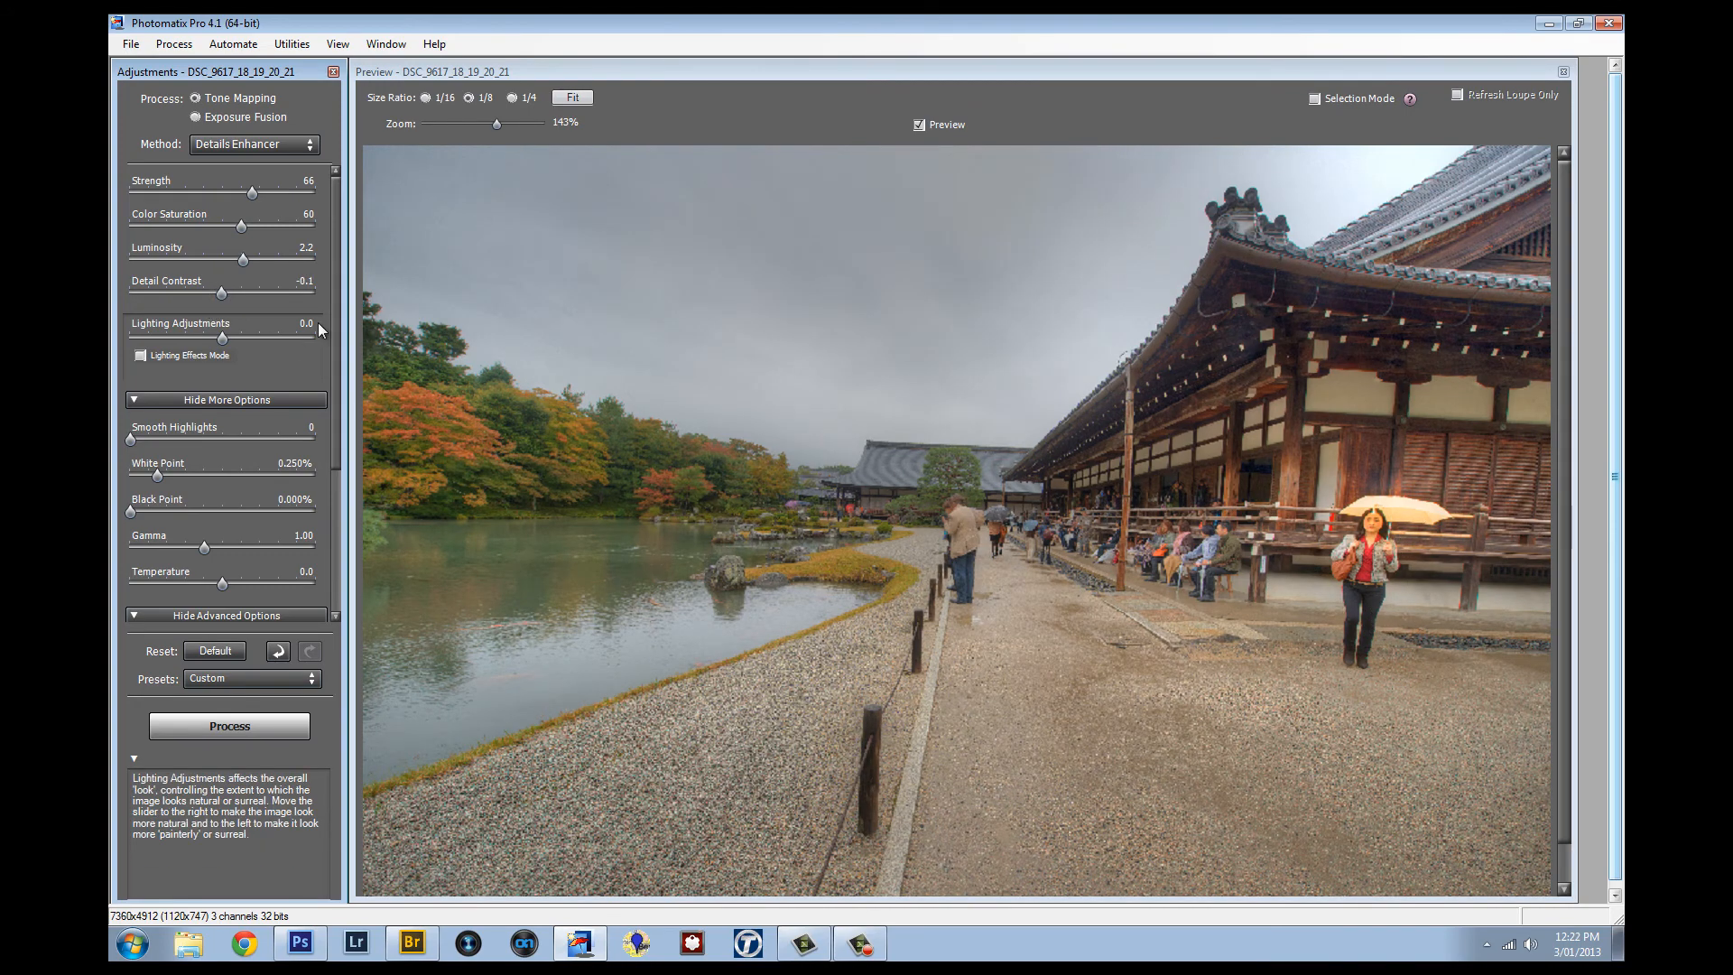
pyautogui.moveTo(242, 299)
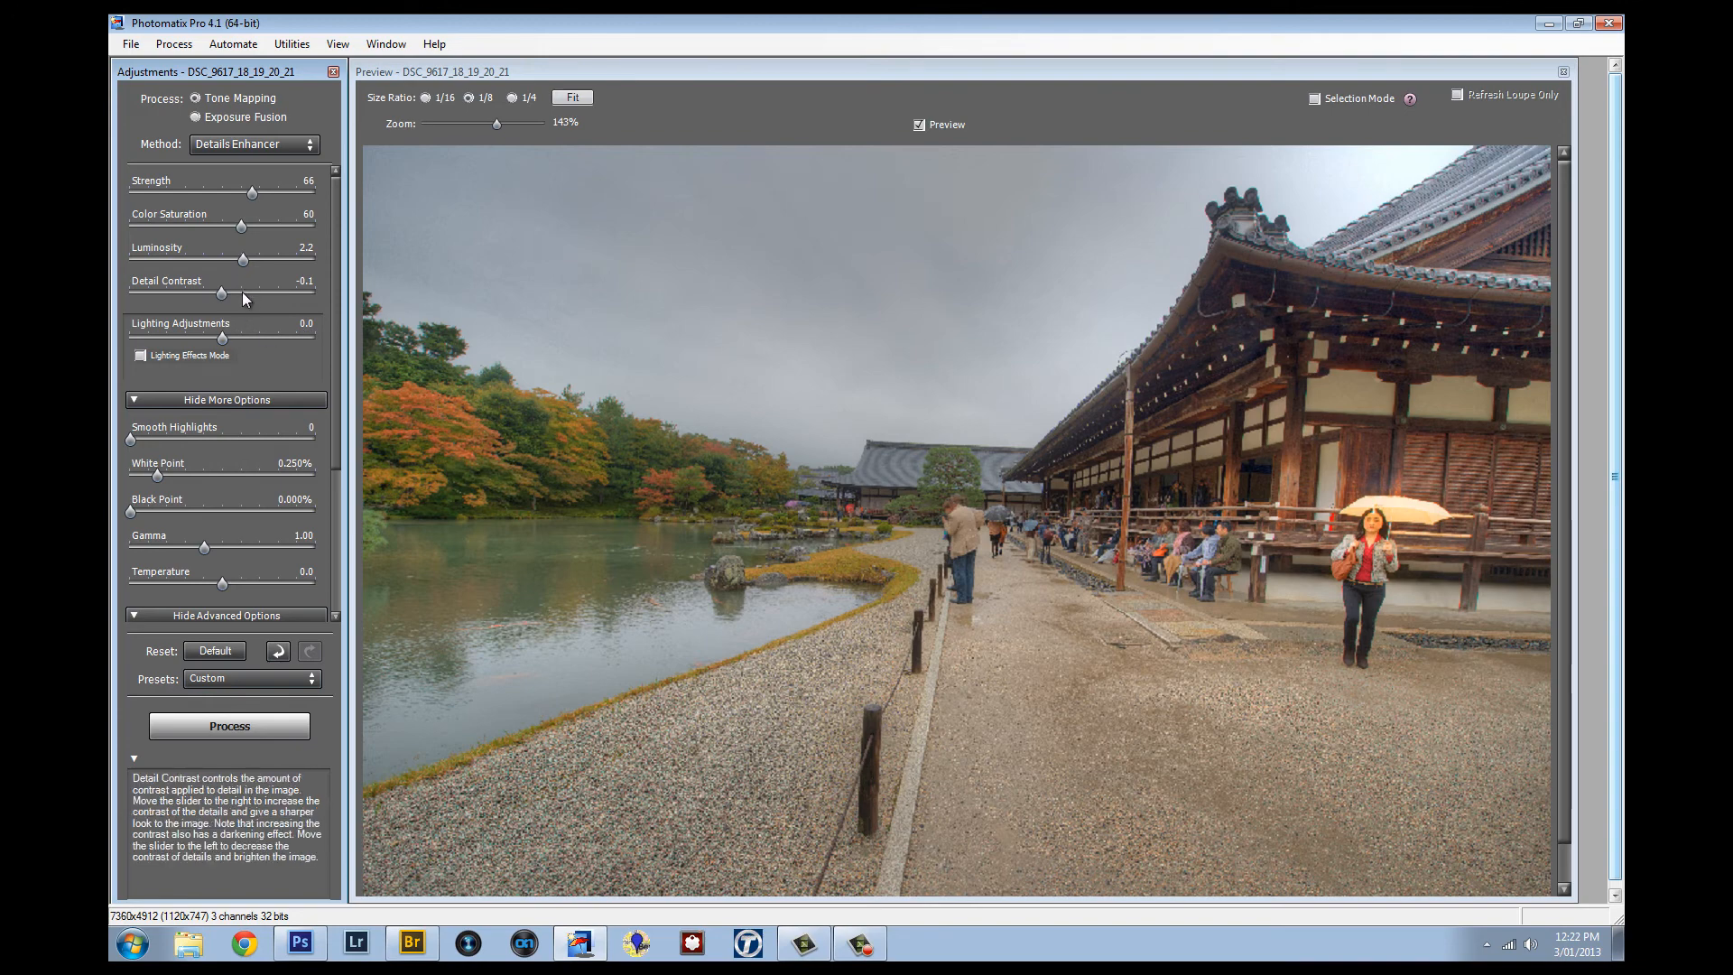
pyautogui.moveTo(215, 293); pyautogui.dragTo(240, 292)
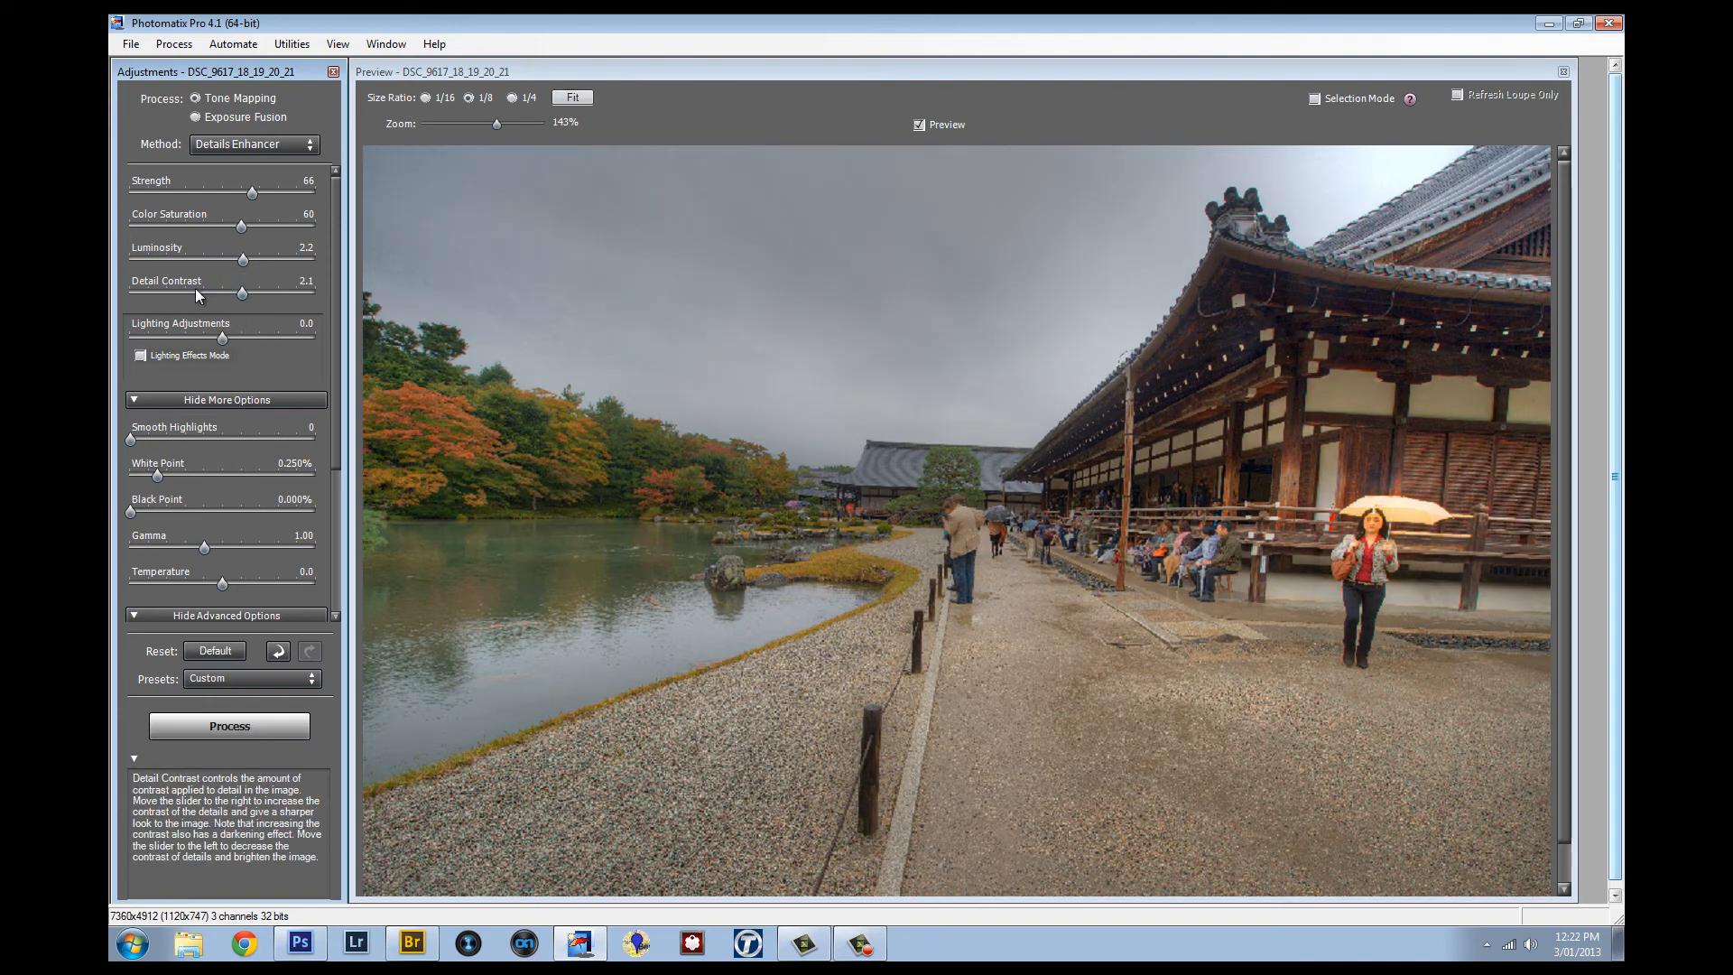
pyautogui.moveTo(227, 296); pyautogui.dragTo(242, 296)
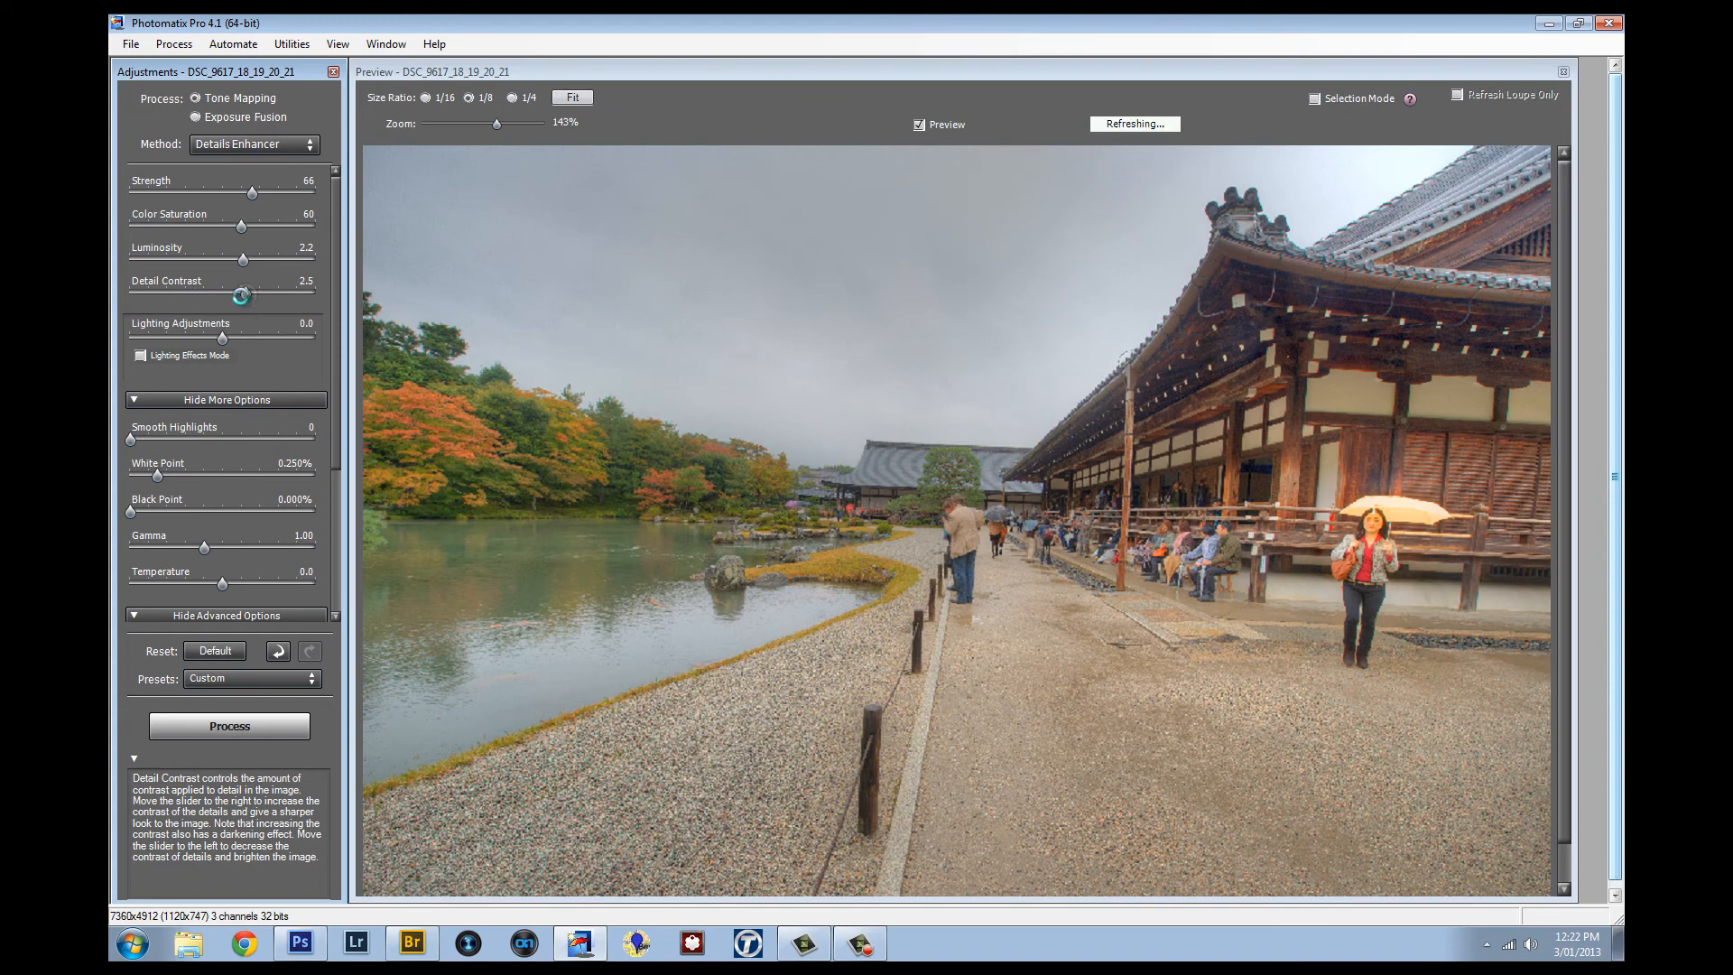
pyautogui.moveTo(241, 295); pyautogui.dragTo(226, 295)
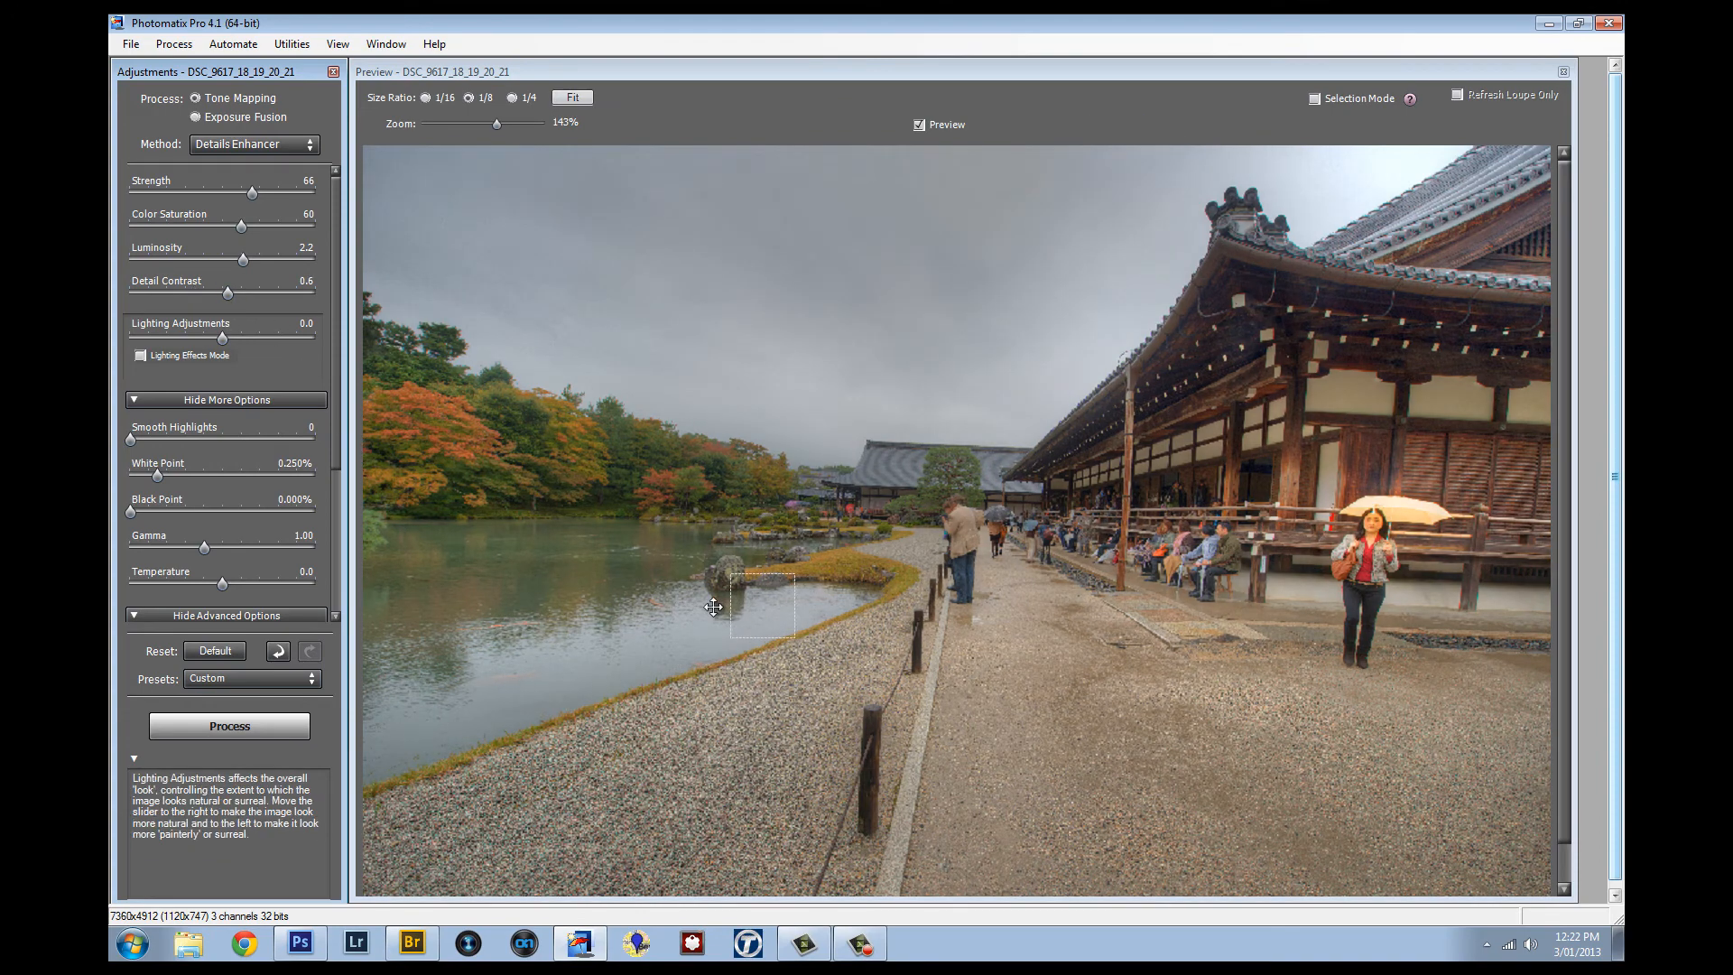
# Test Lighting and Detail Contrast values, ending at Detail Contrast 1.3, Lighting -0.2.
pyautogui.moveTo(762, 608); pyautogui.dragTo(635, 611)
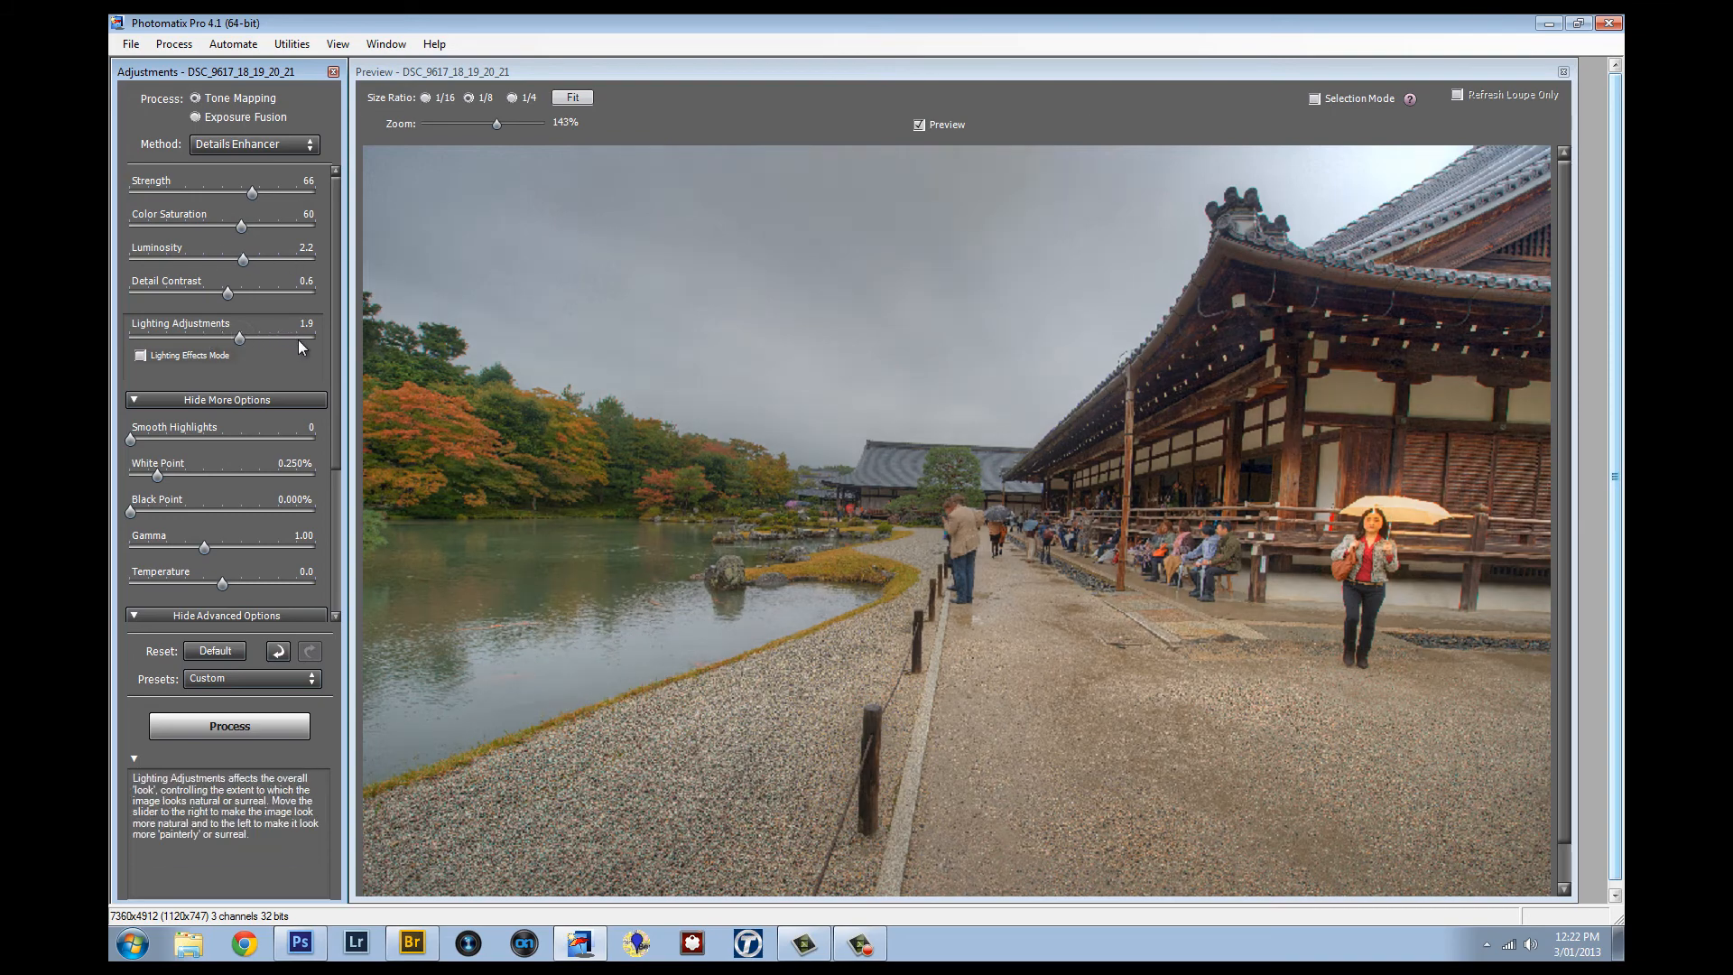
pyautogui.moveTo(290, 337); pyautogui.dragTo(190, 337)
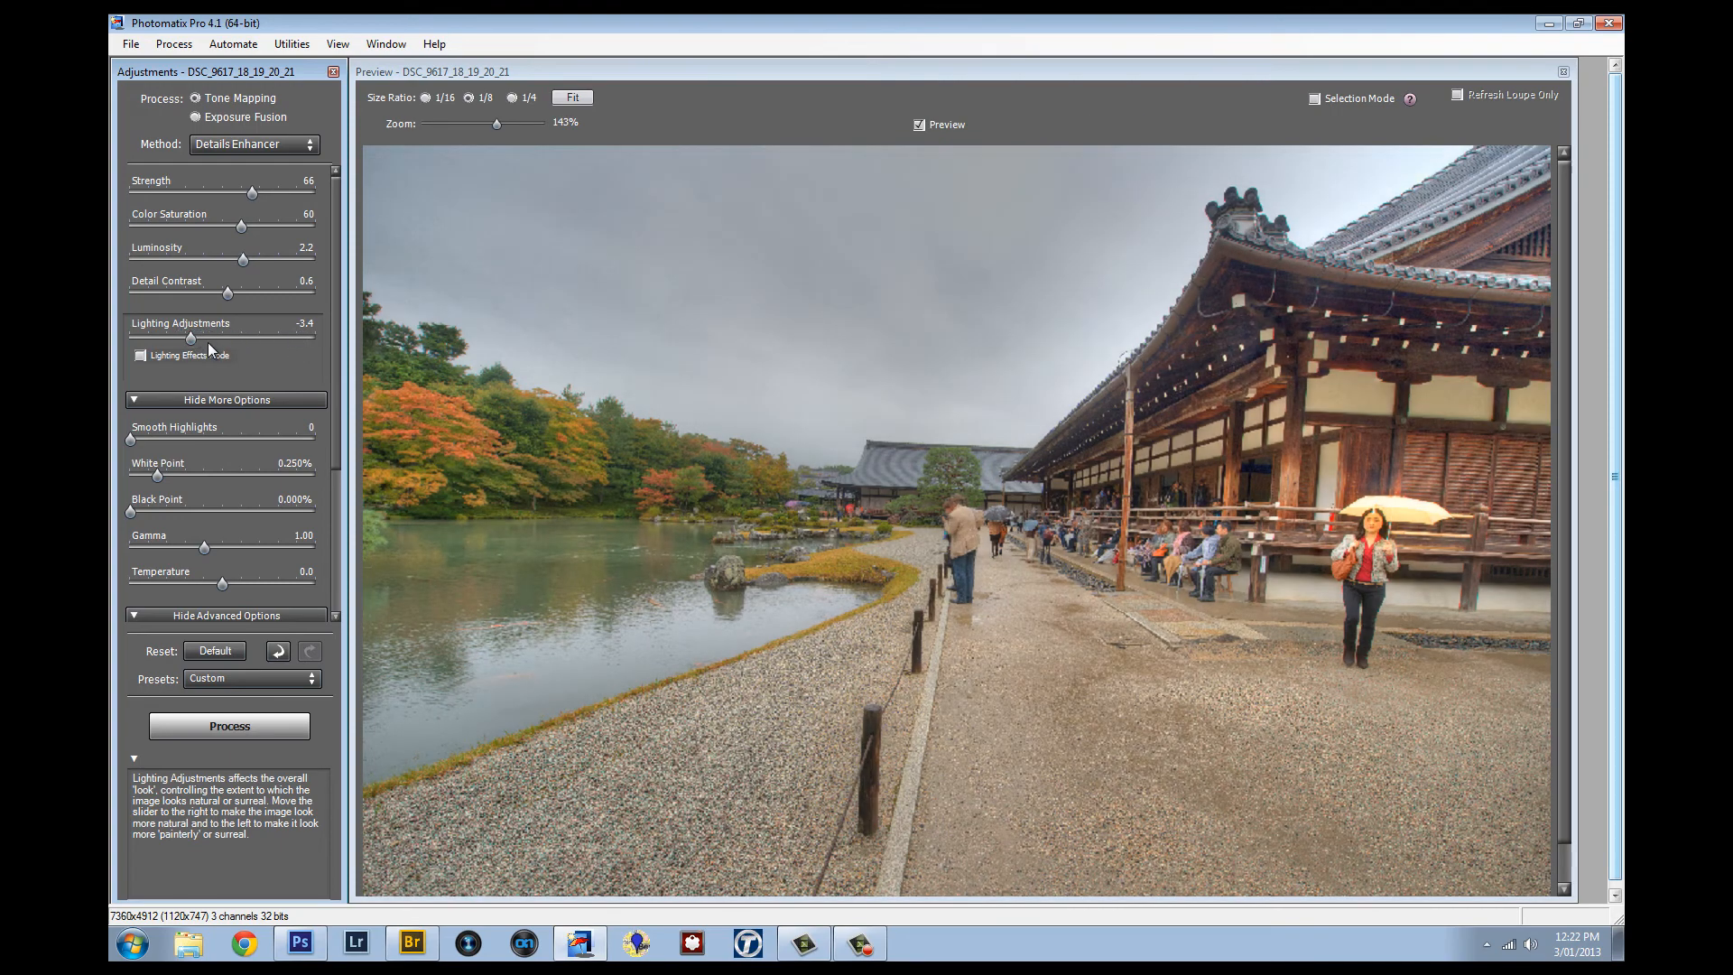
pyautogui.moveTo(190, 336); pyautogui.dragTo(156, 336)
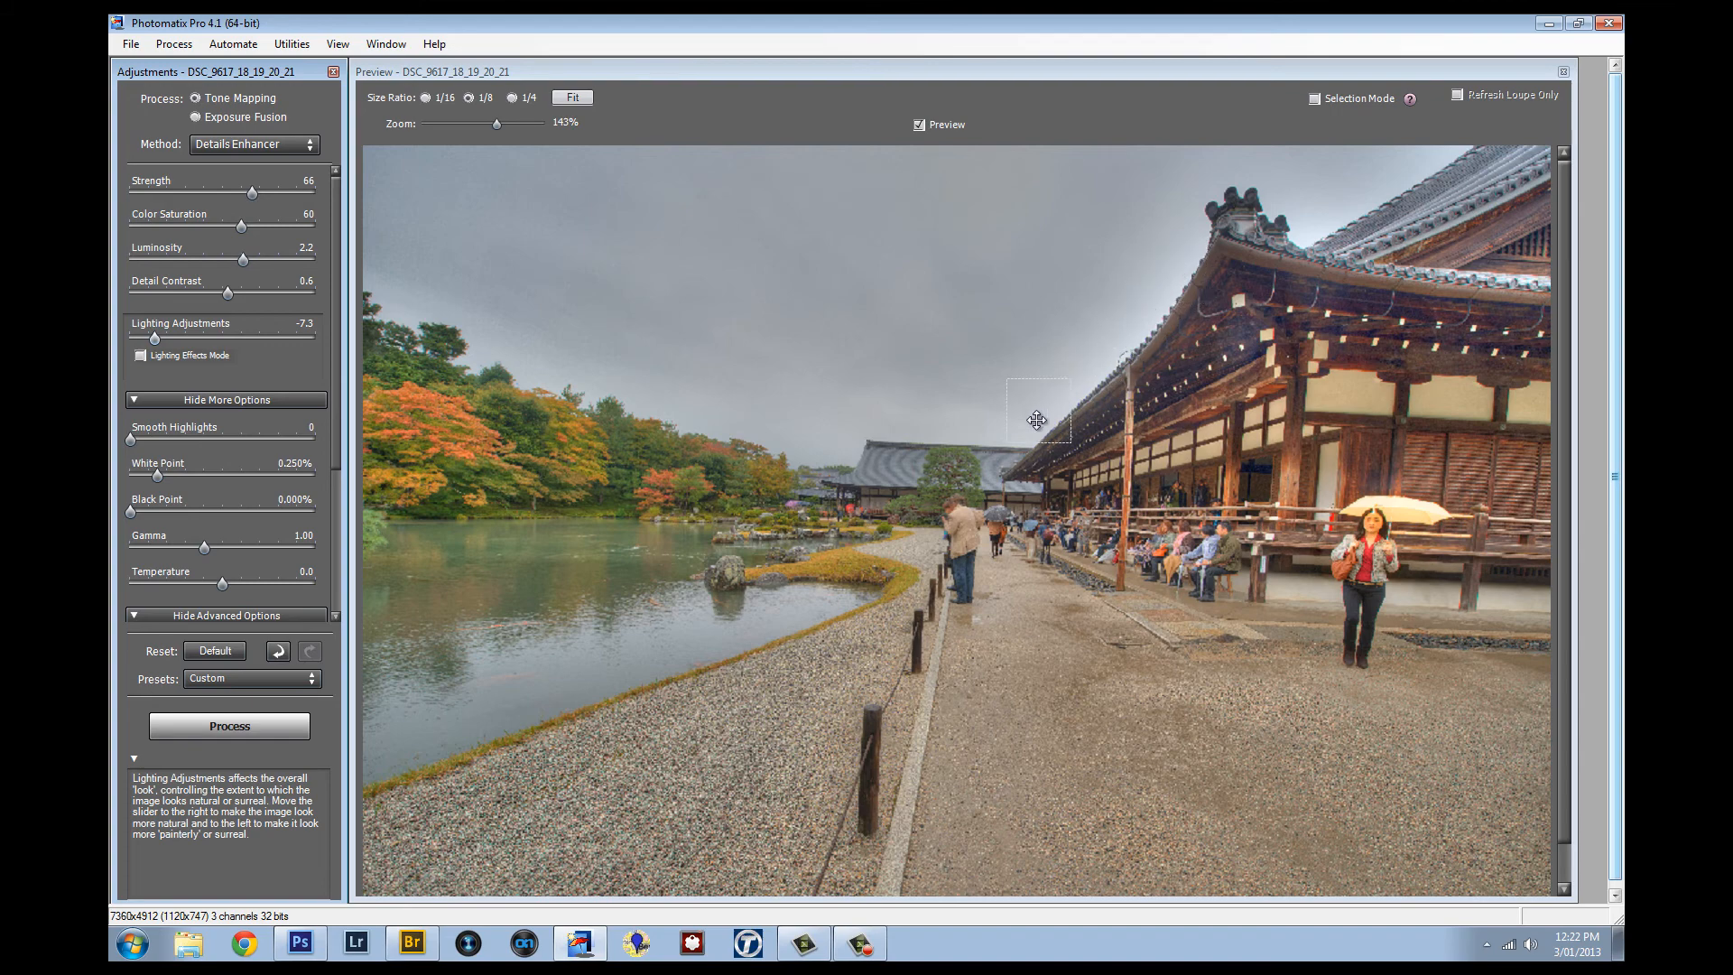
pyautogui.moveTo(226, 295); pyautogui.dragTo(168, 296)
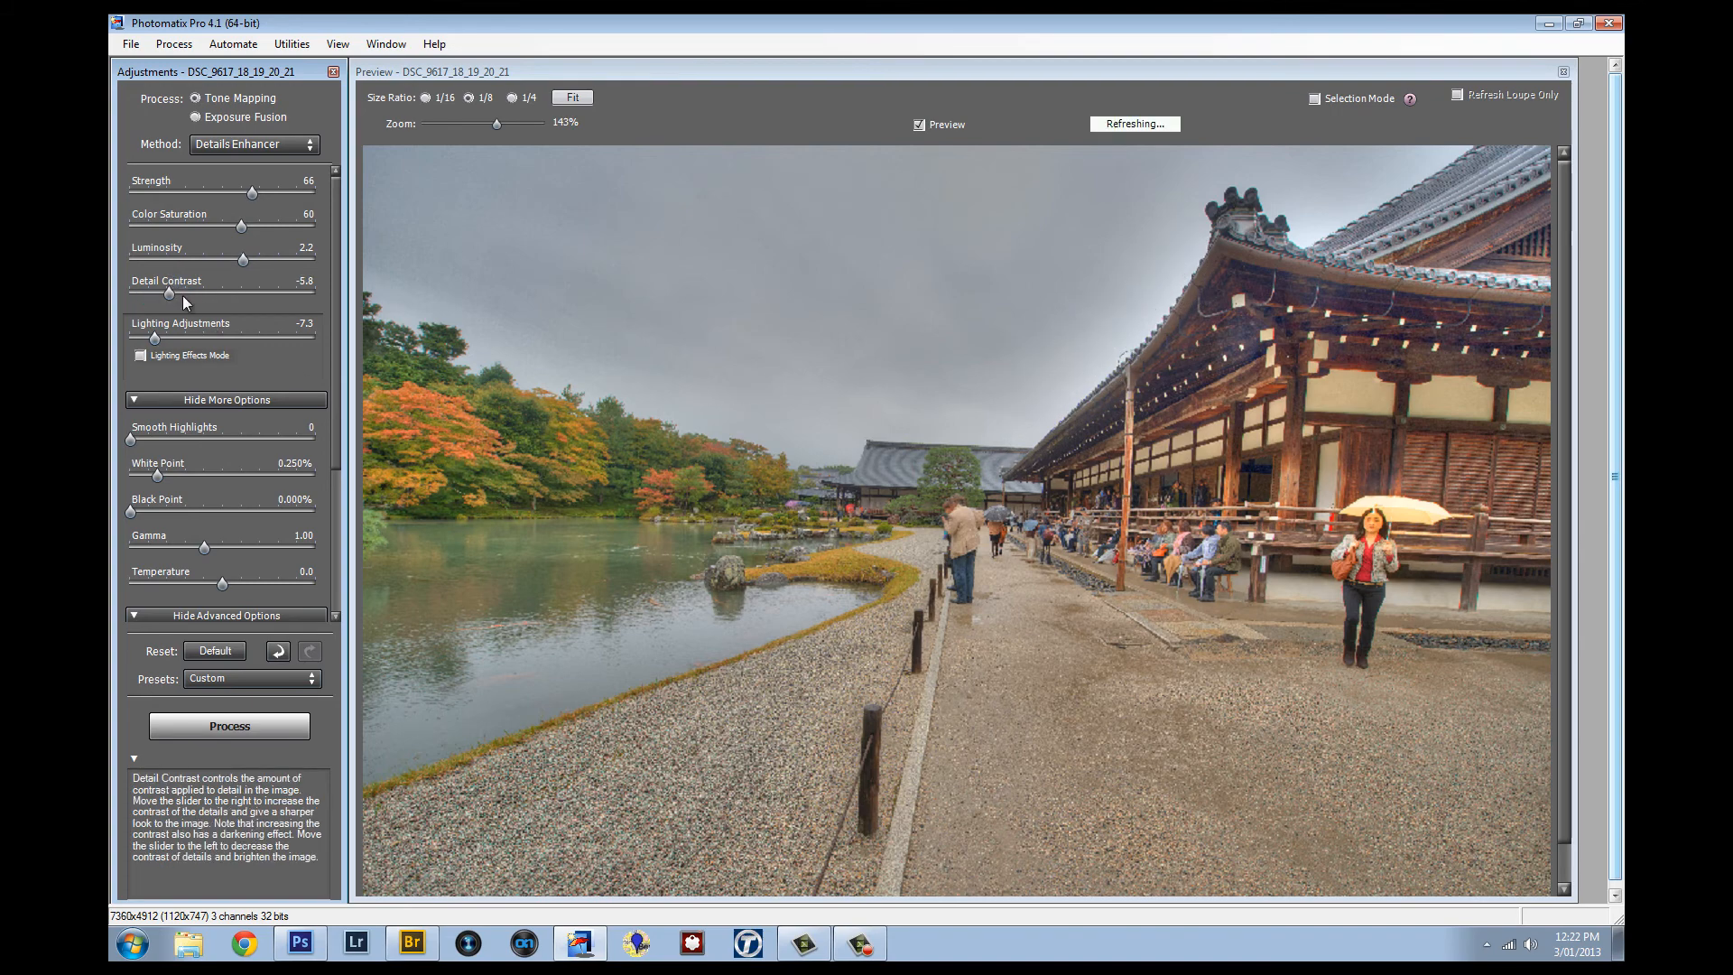
pyautogui.moveTo(168, 295); pyautogui.dragTo(257, 295)
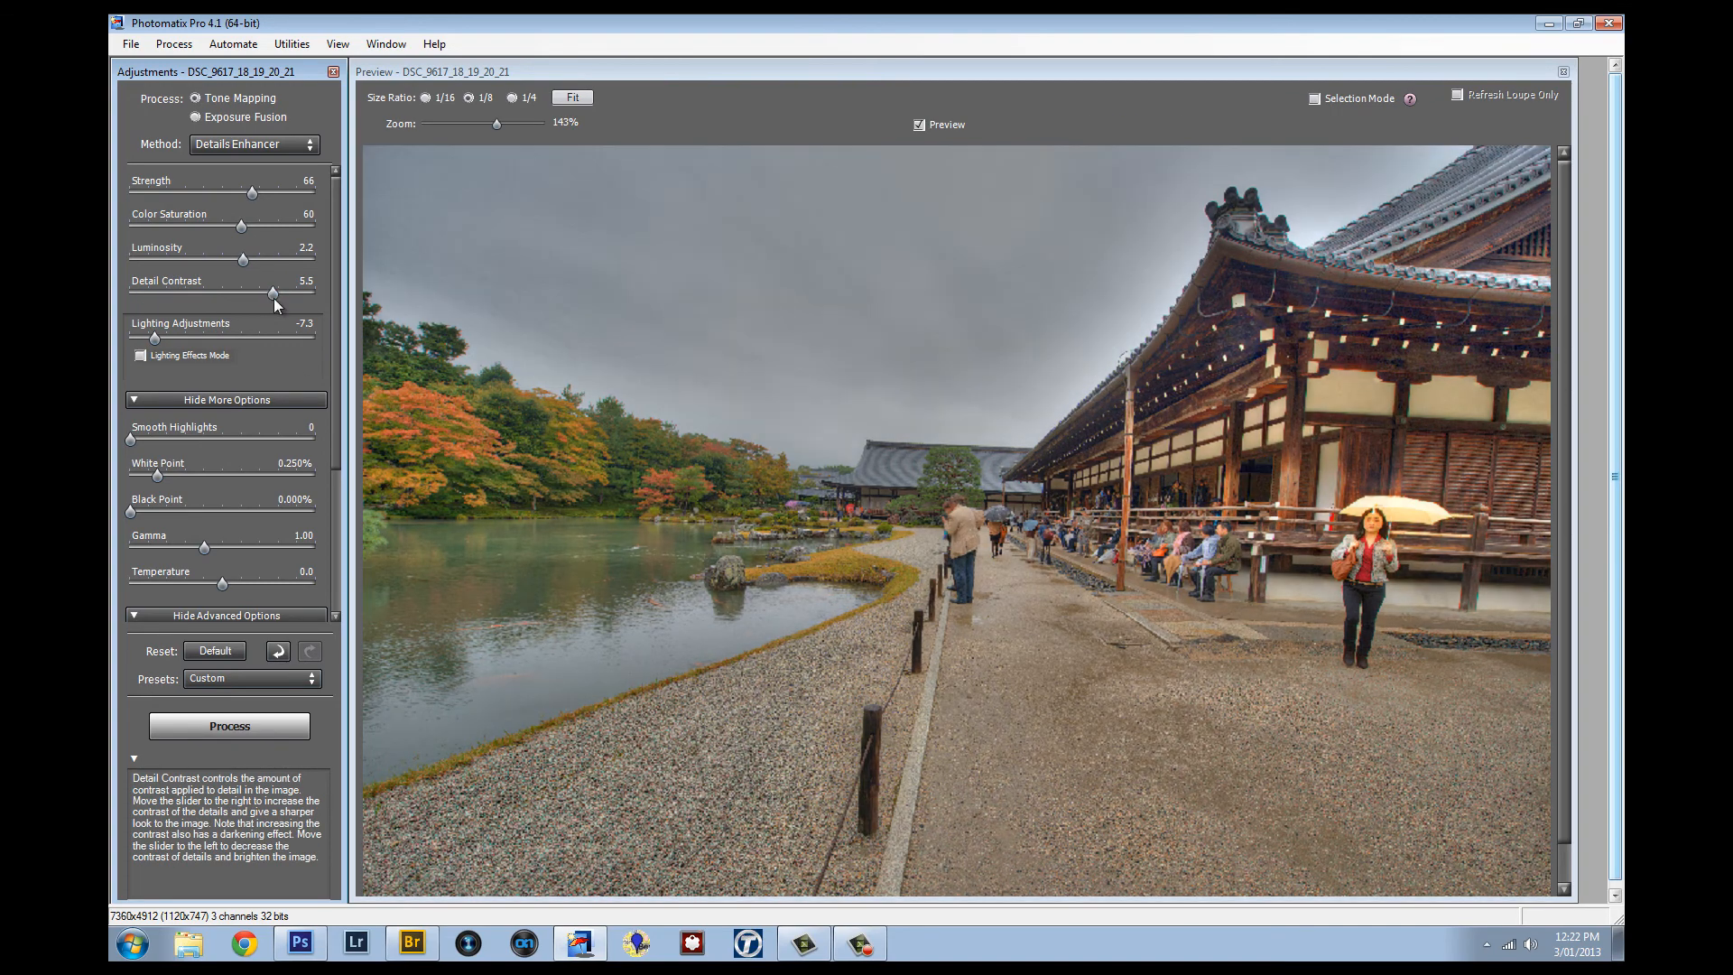
pyautogui.moveTo(201, 314)
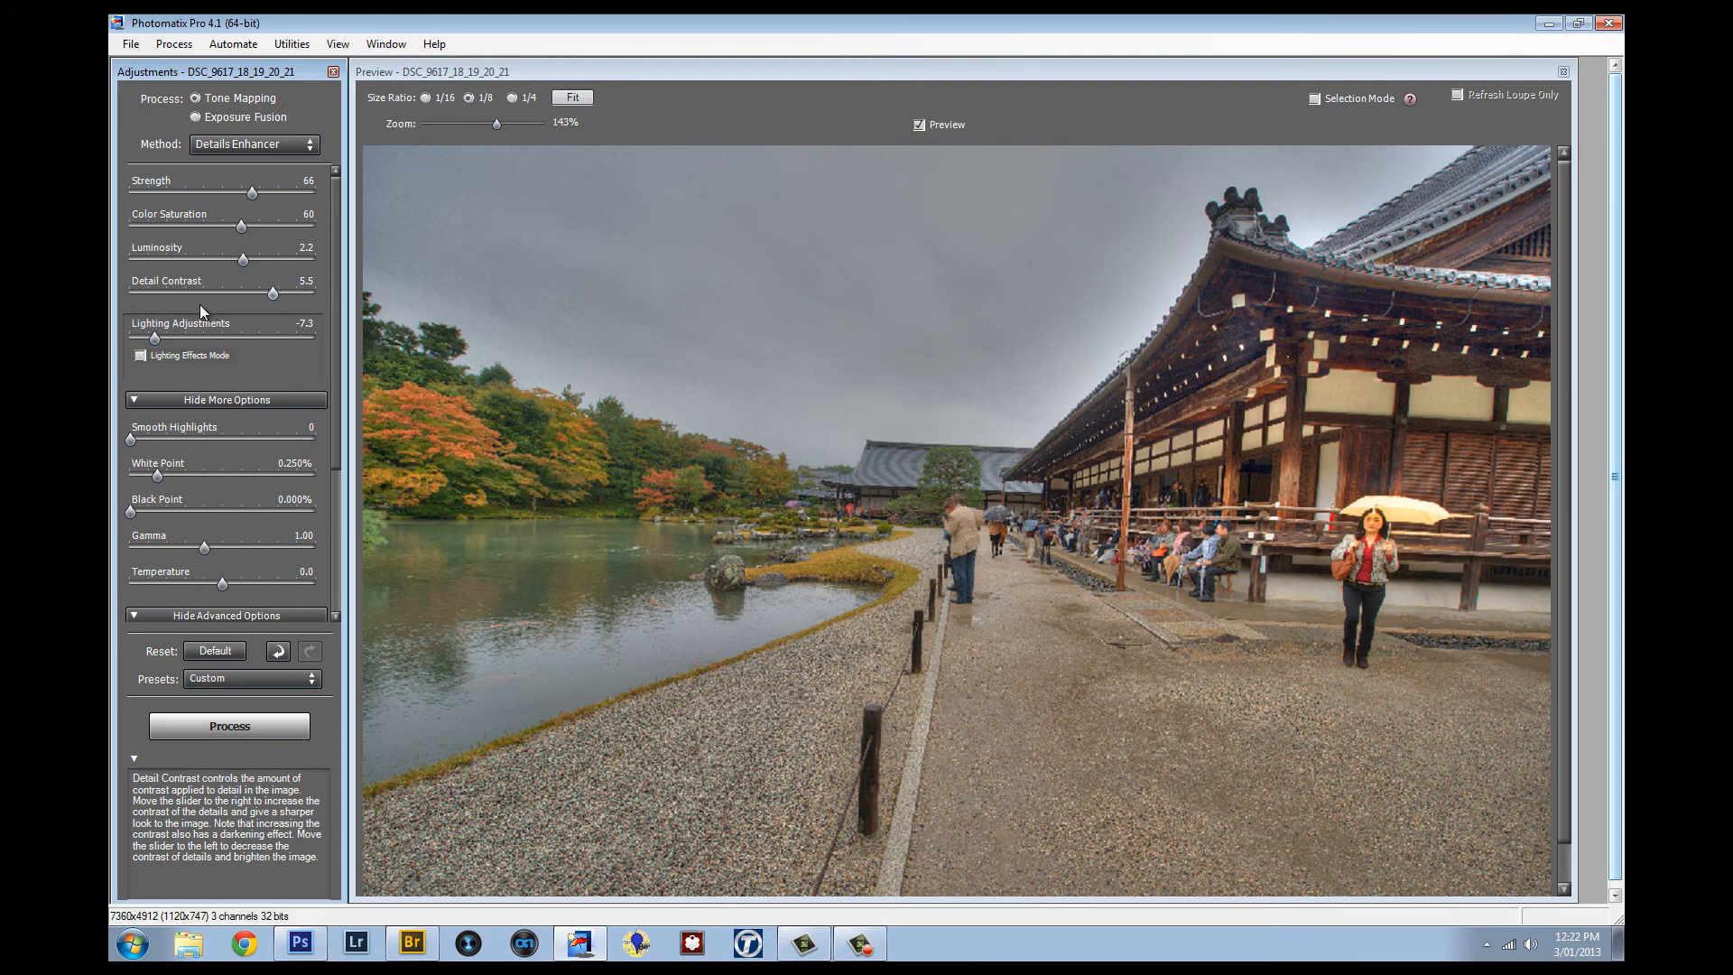
pyautogui.moveTo(267, 292); pyautogui.dragTo(227, 292)
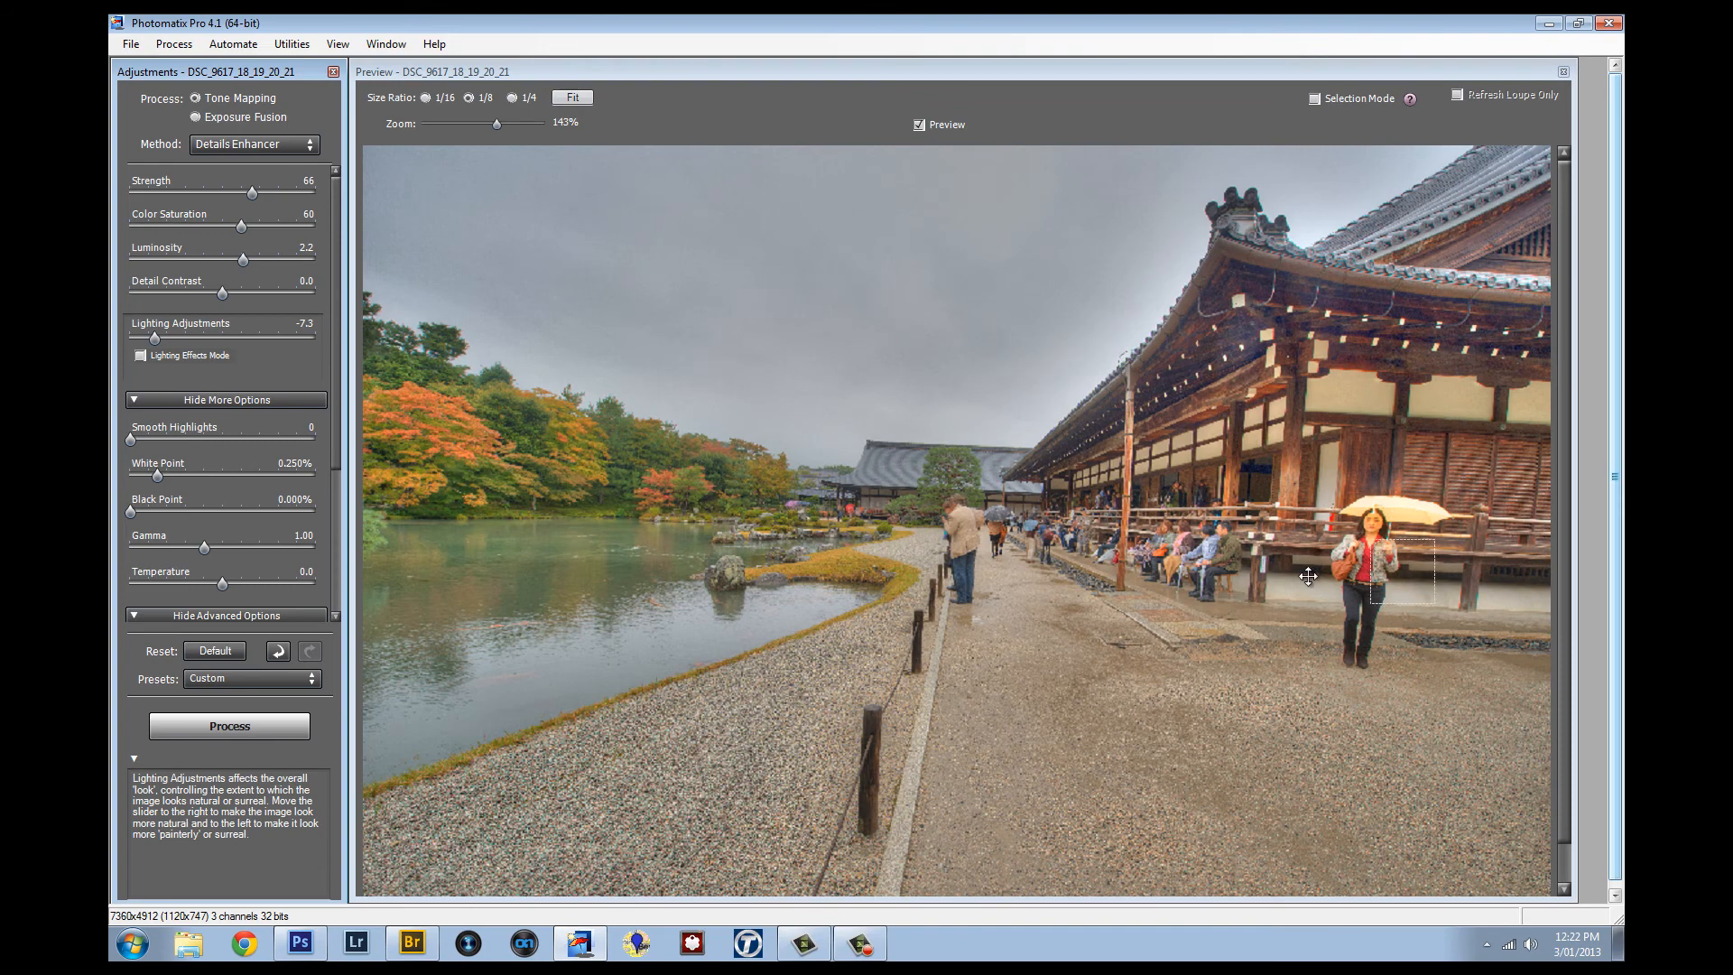
pyautogui.moveTo(221, 296); pyautogui.dragTo(236, 296)
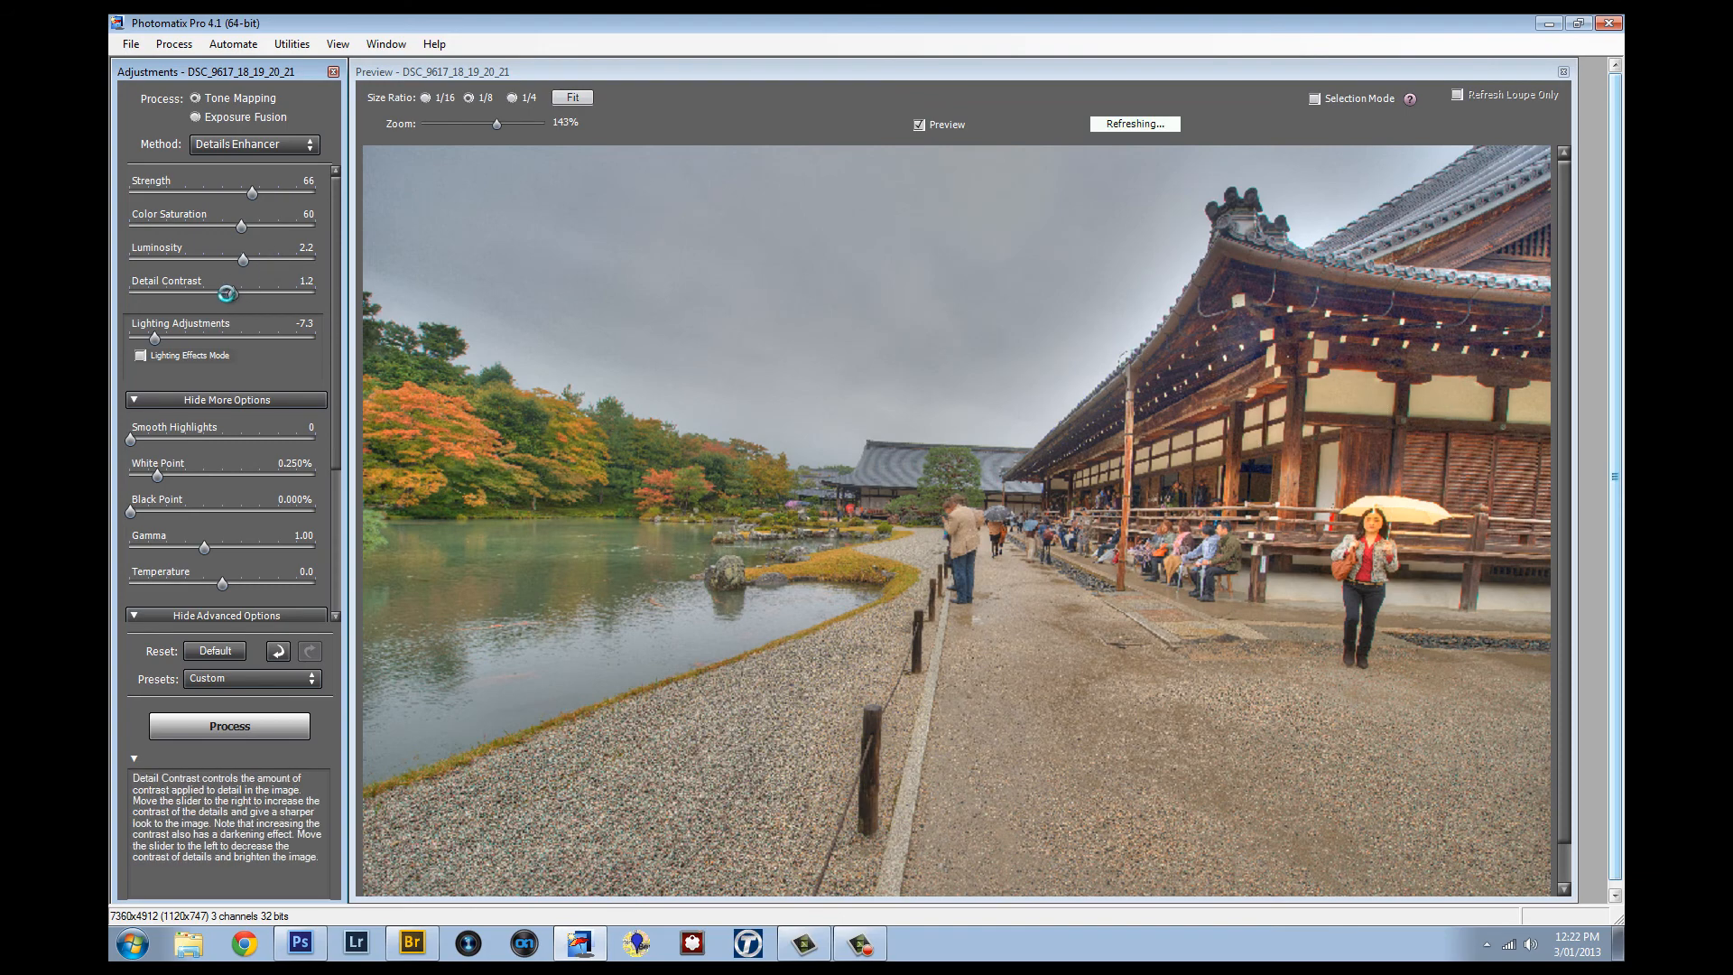
pyautogui.moveTo(251, 294); pyautogui.dragTo(223, 294)
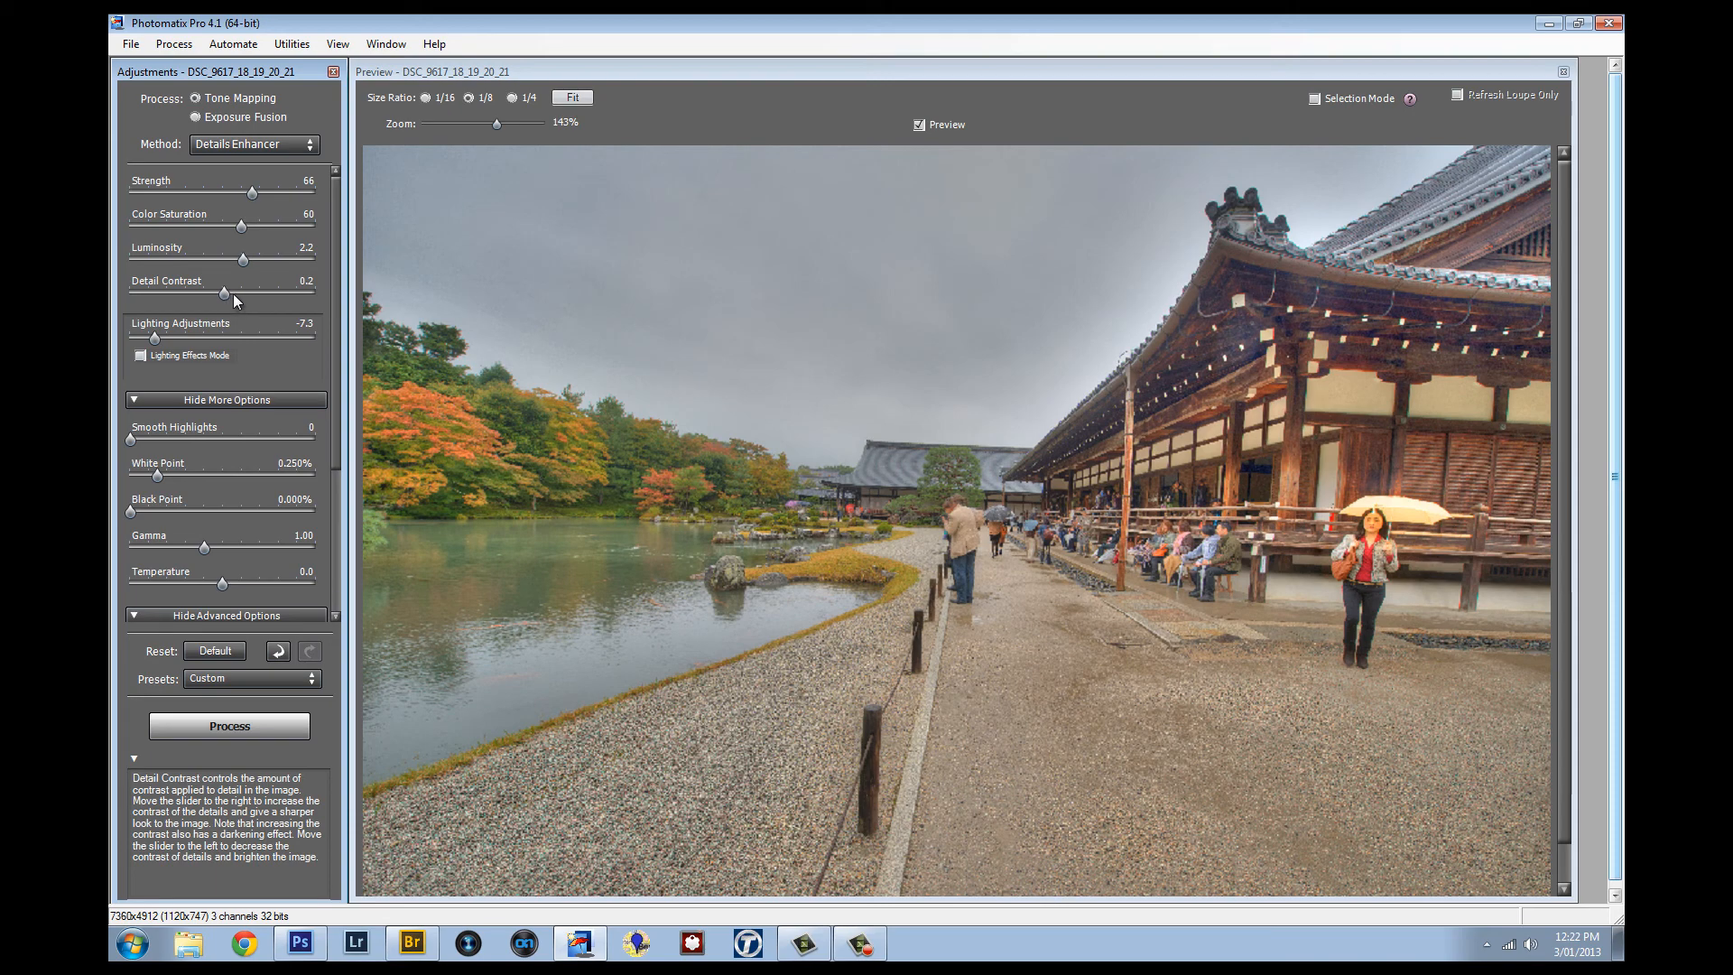
pyautogui.moveTo(154, 336); pyautogui.dragTo(217, 336)
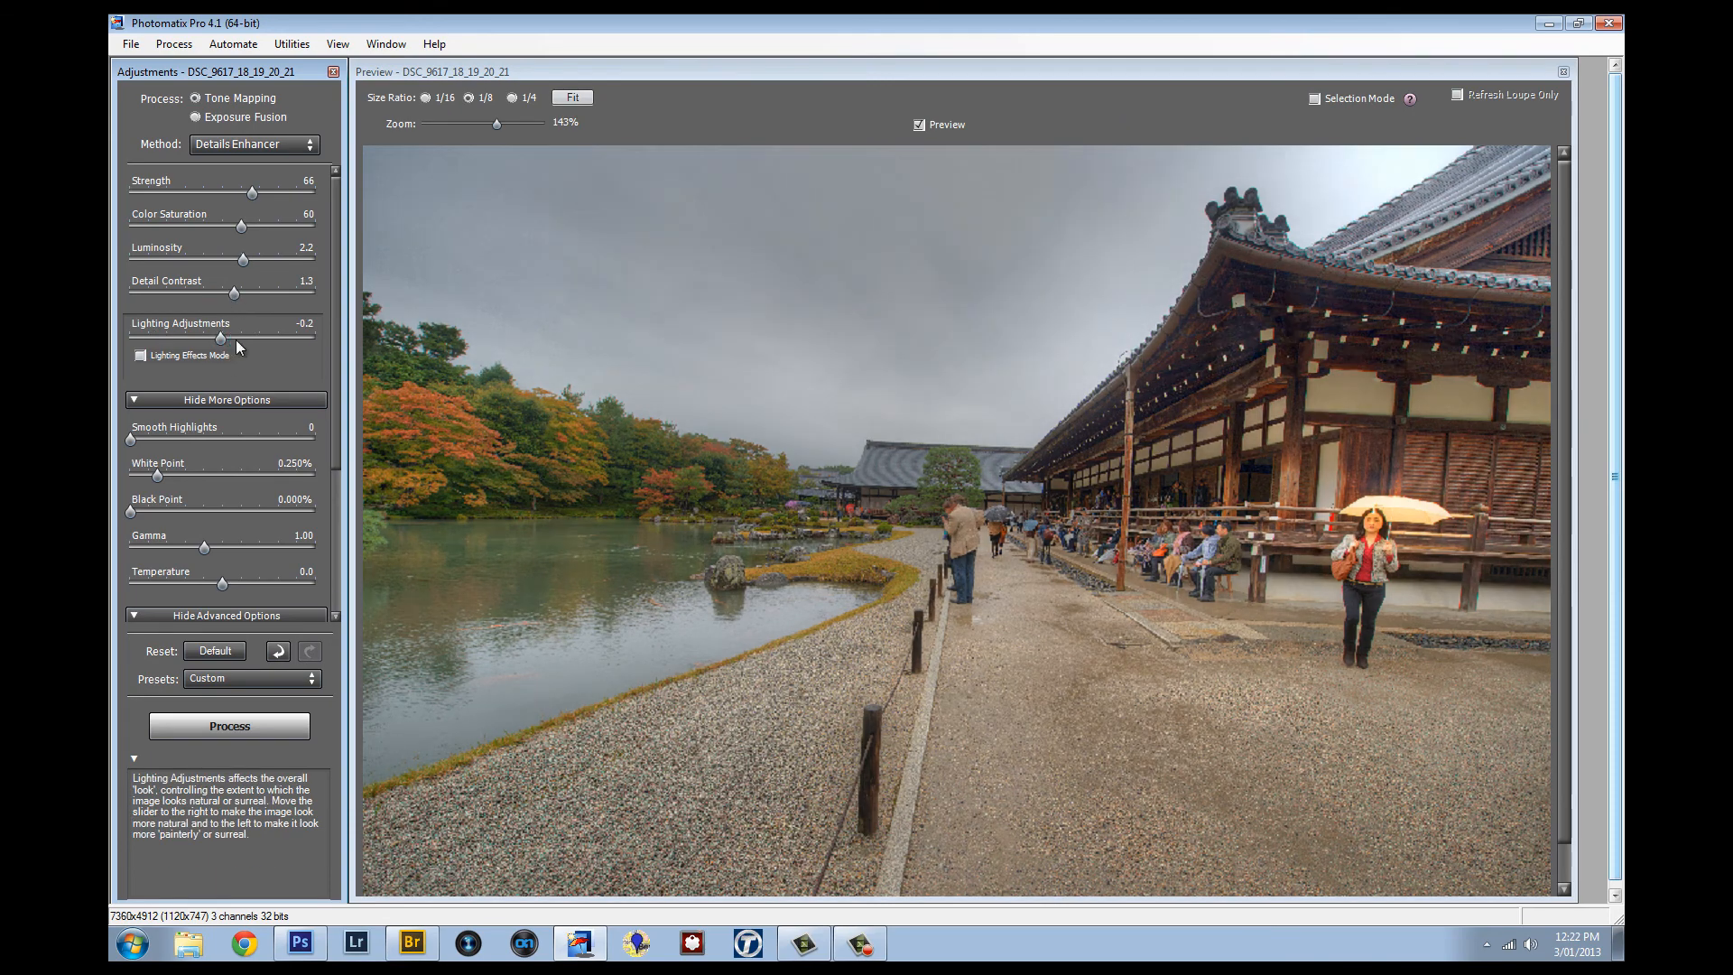
# Set White Point to 0.952% and Black Point to 0.010%.
pyautogui.moveTo(129, 475); pyautogui.dragTo(205, 476)
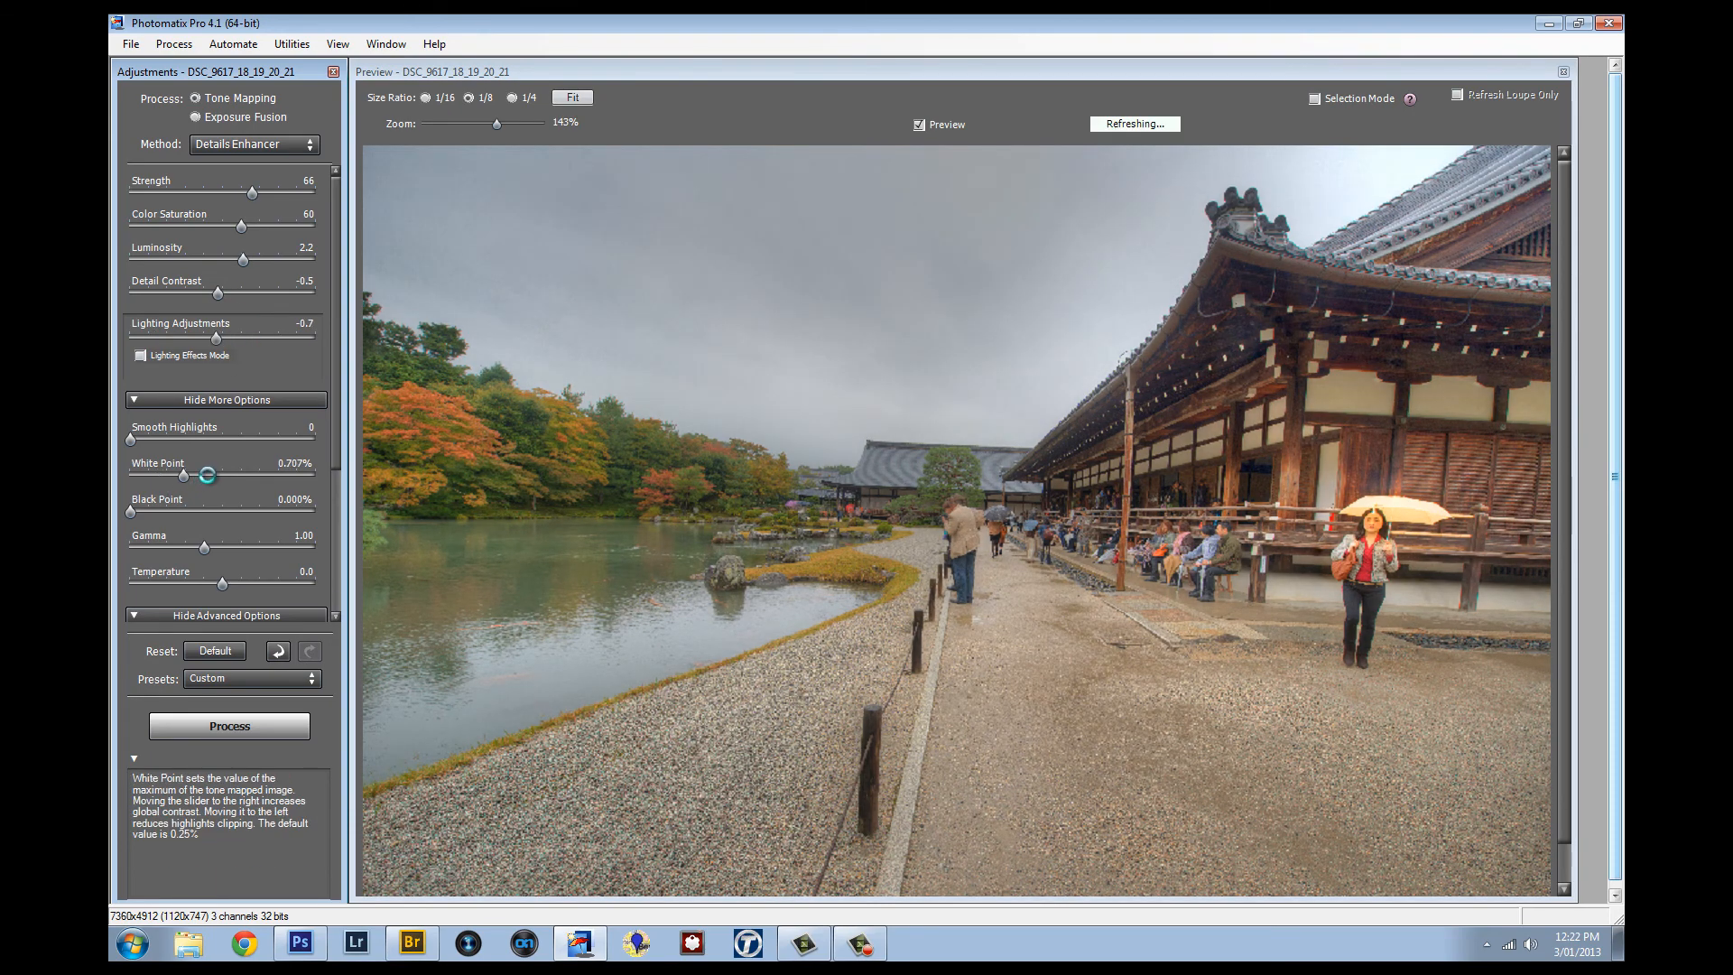
pyautogui.moveTo(205, 474); pyautogui.dragTo(196, 477)
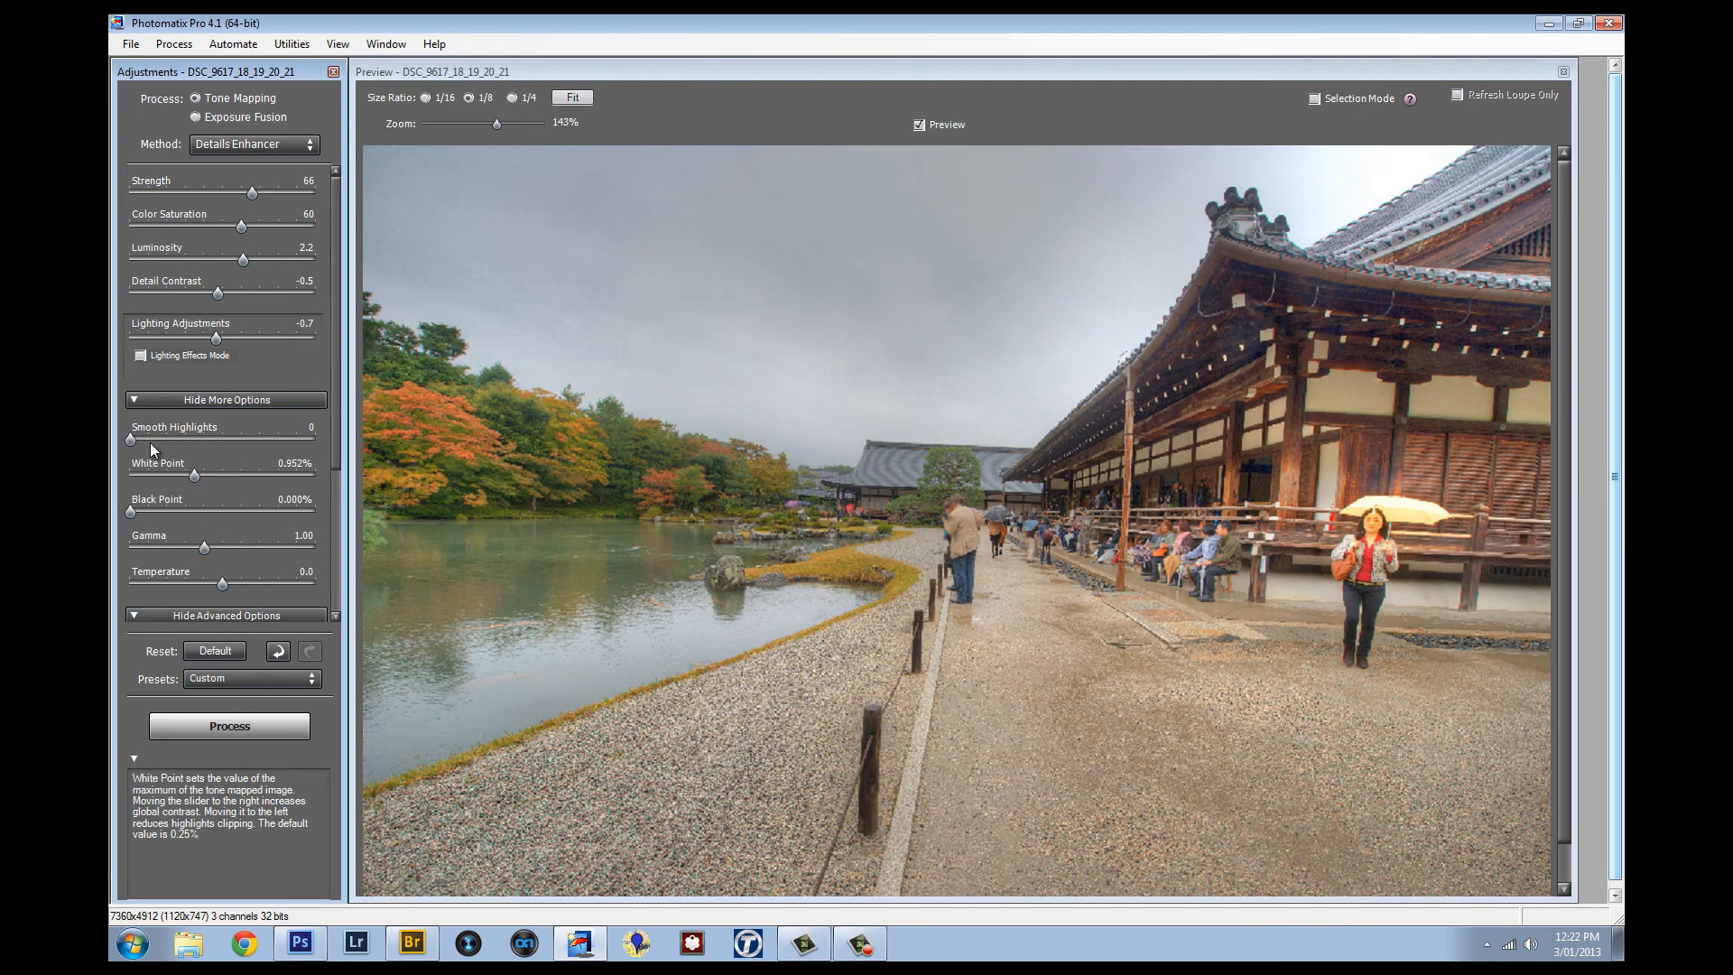
pyautogui.moveTo(154, 512)
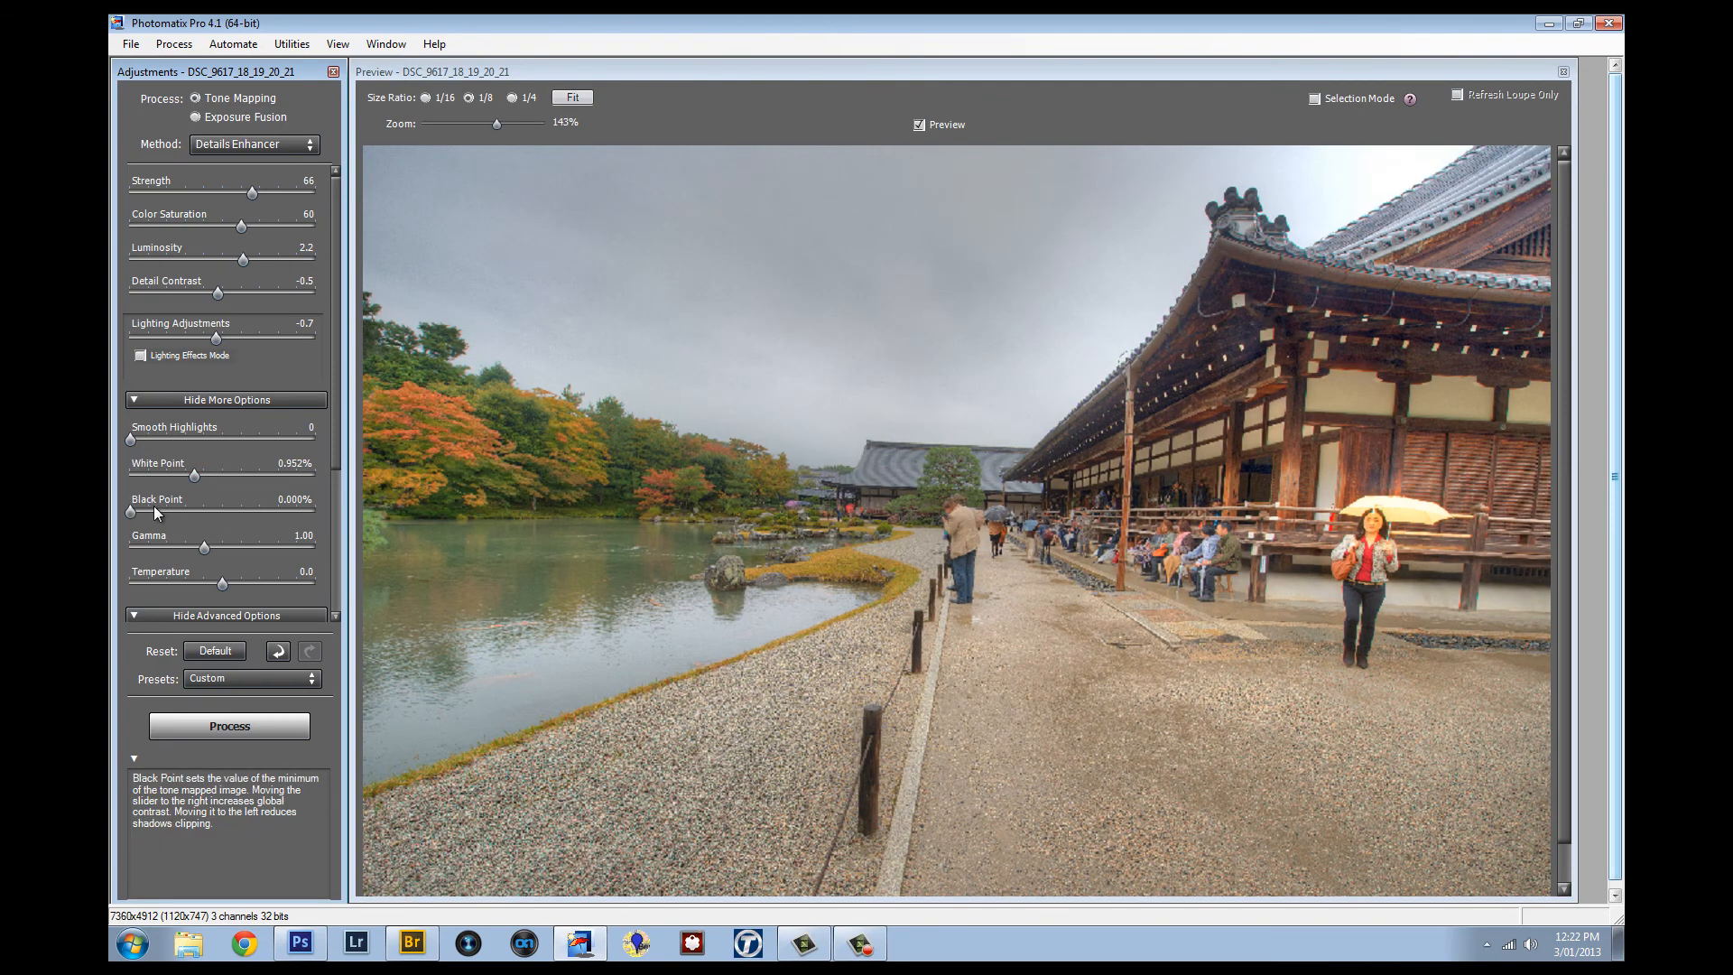
pyautogui.moveTo(131, 513); pyautogui.dragTo(147, 513)
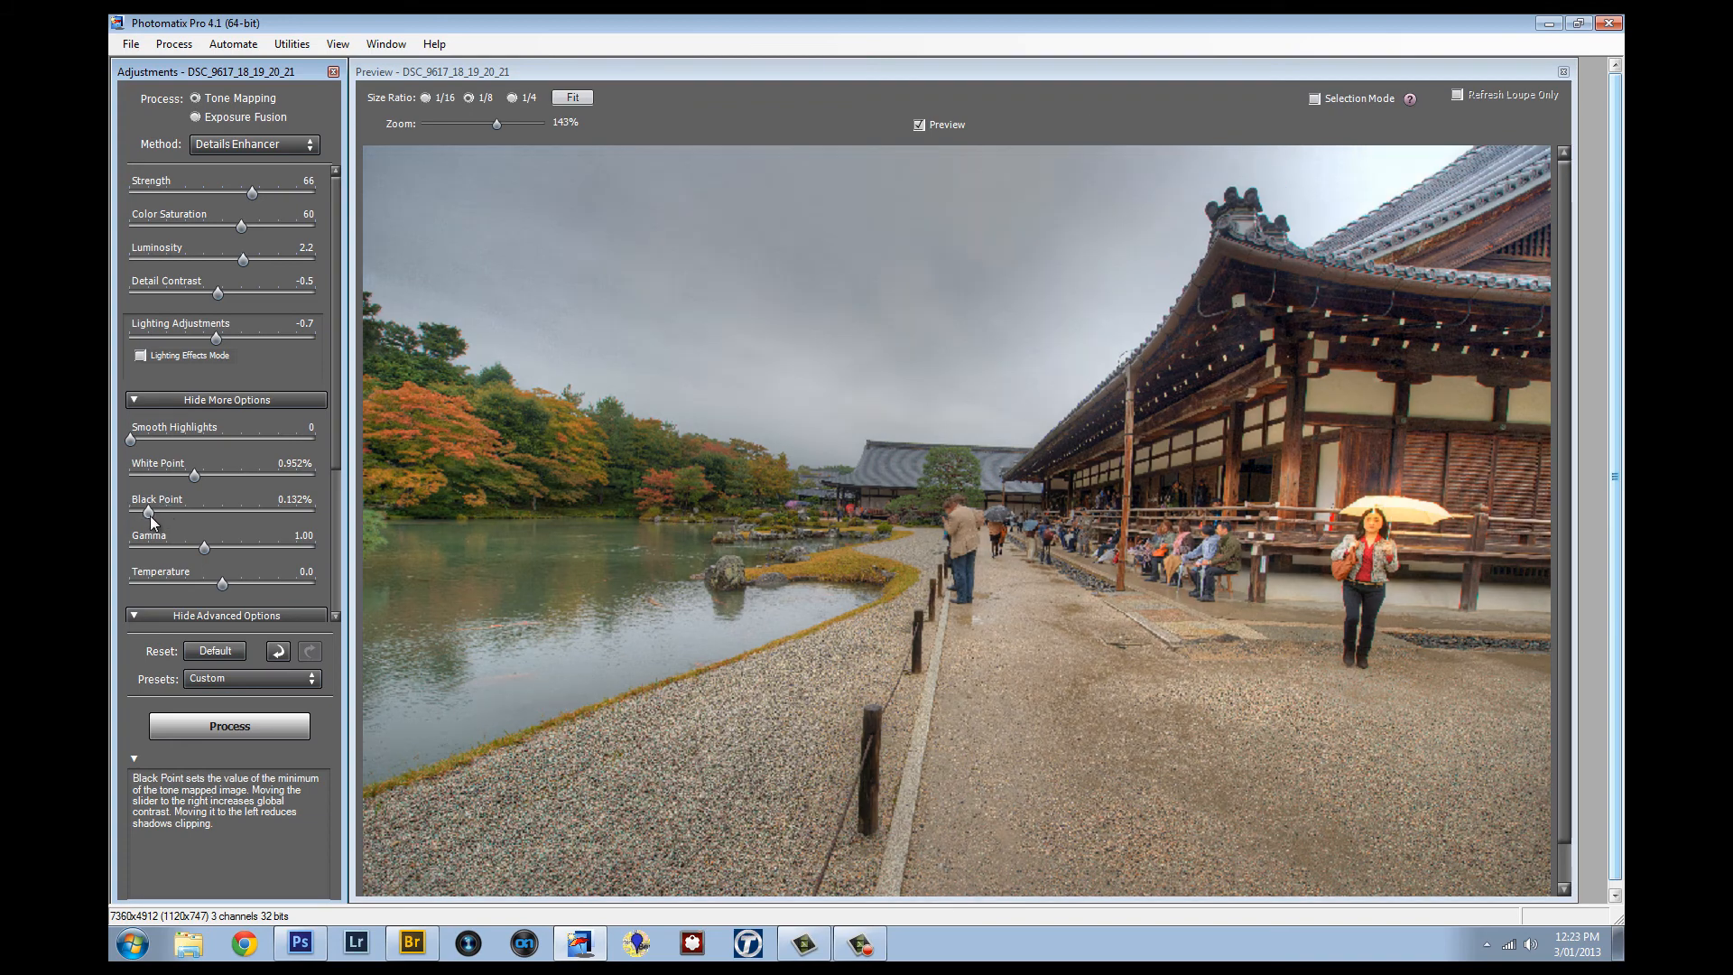
pyautogui.moveTo(147, 511); pyautogui.dragTo(133, 511)
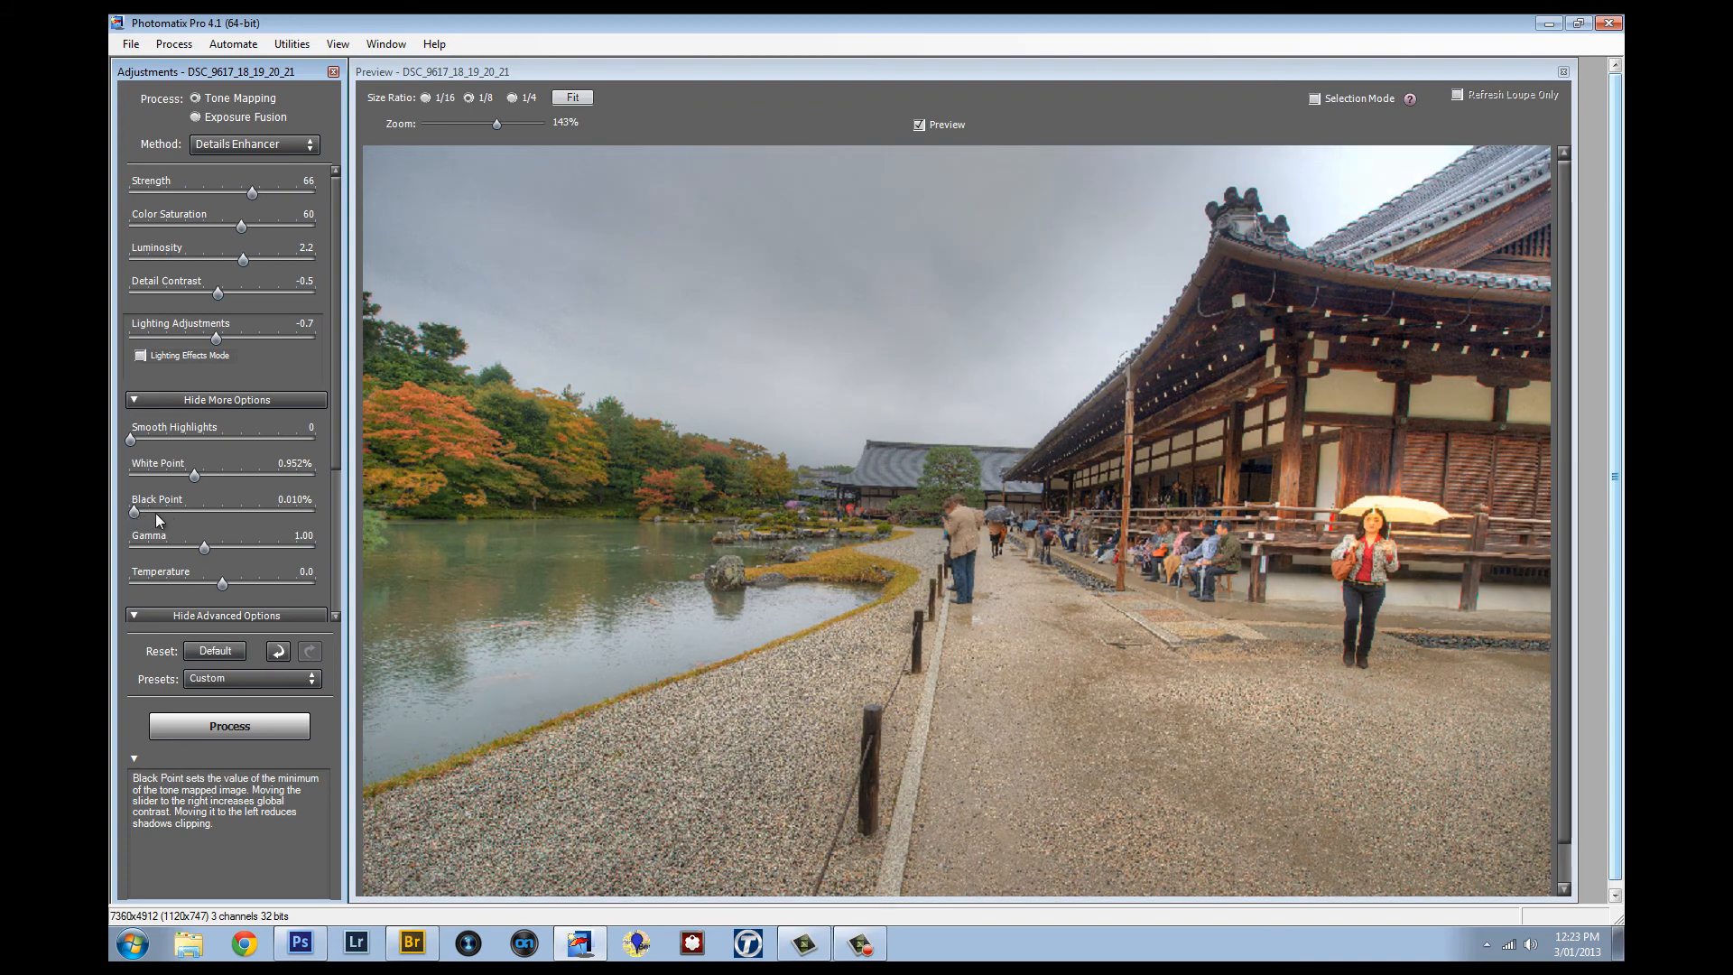
# Try several Gamma values before settling on 0.82.
pyautogui.moveTo(205, 547); pyautogui.dragTo(190, 548)
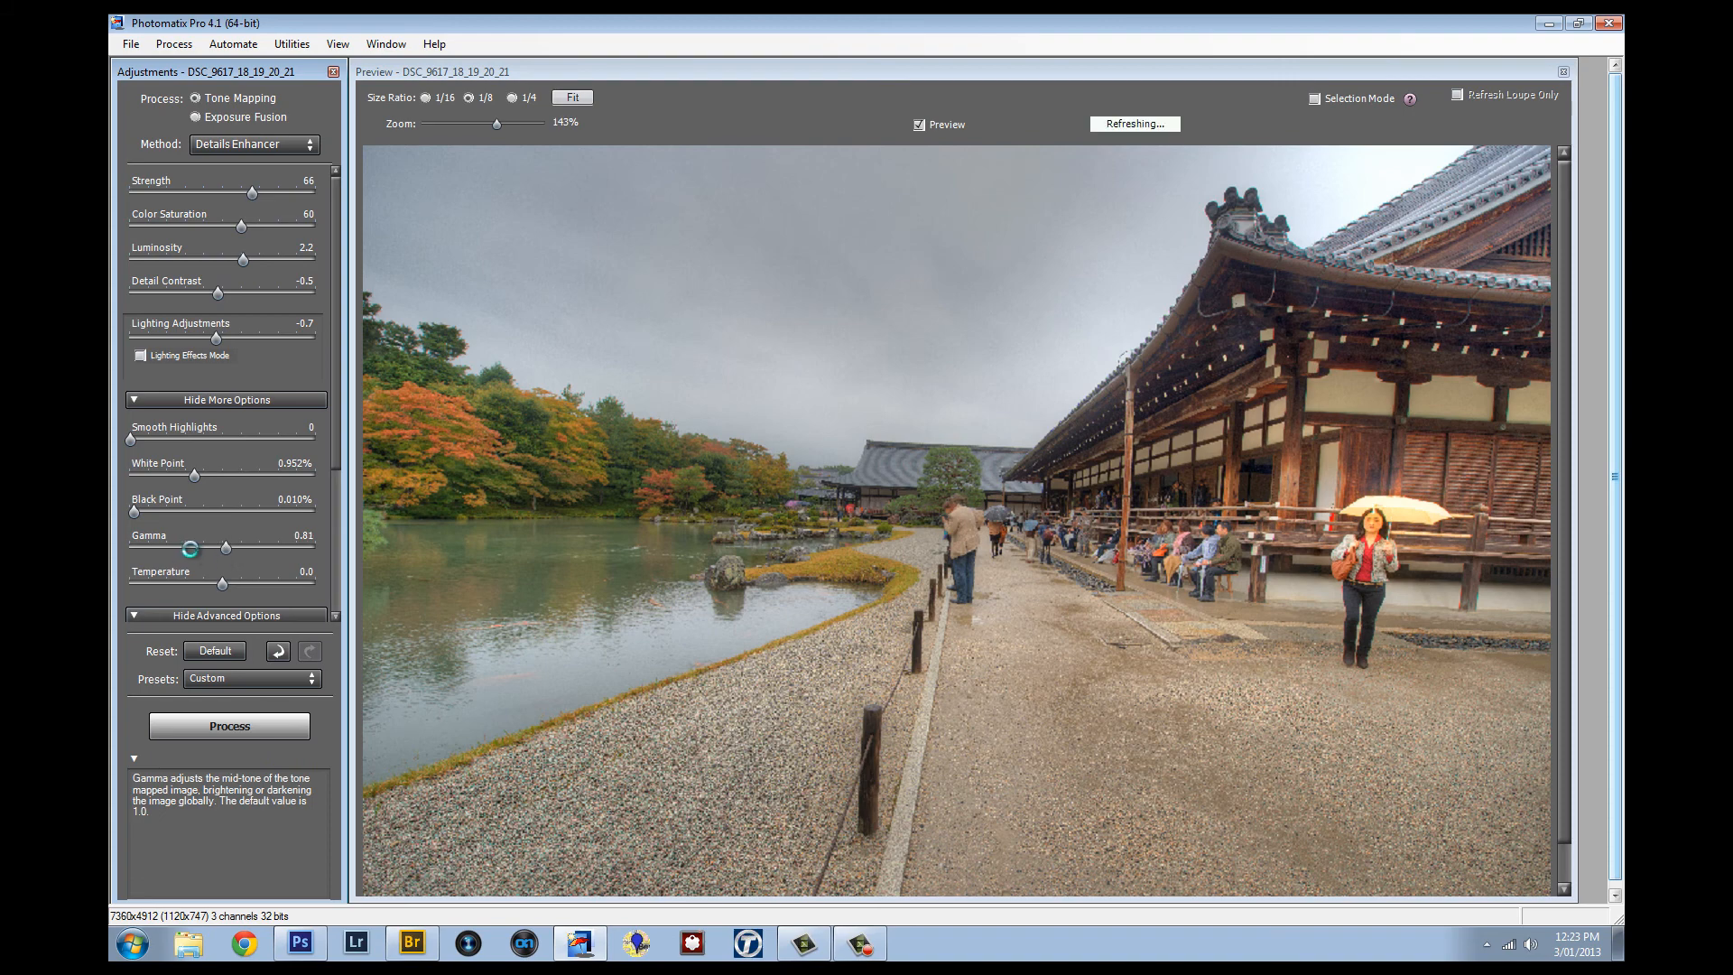
pyautogui.moveTo(191, 550); pyautogui.dragTo(210, 551)
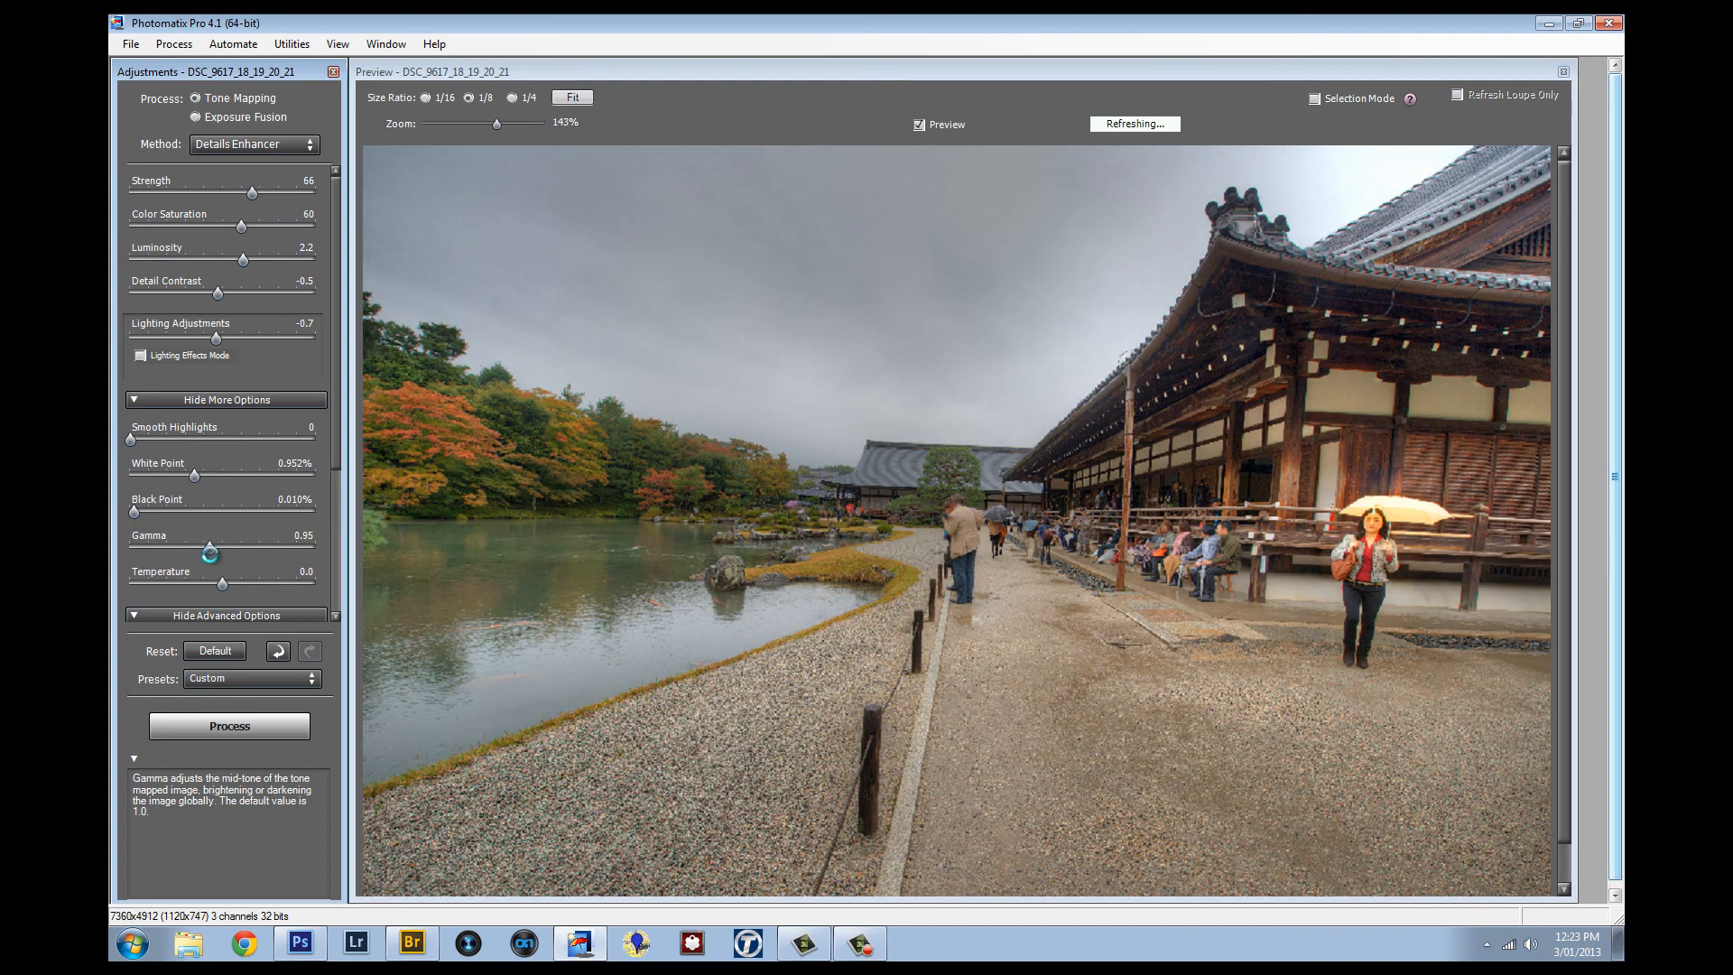
pyautogui.moveTo(202, 553); pyautogui.dragTo(209, 552)
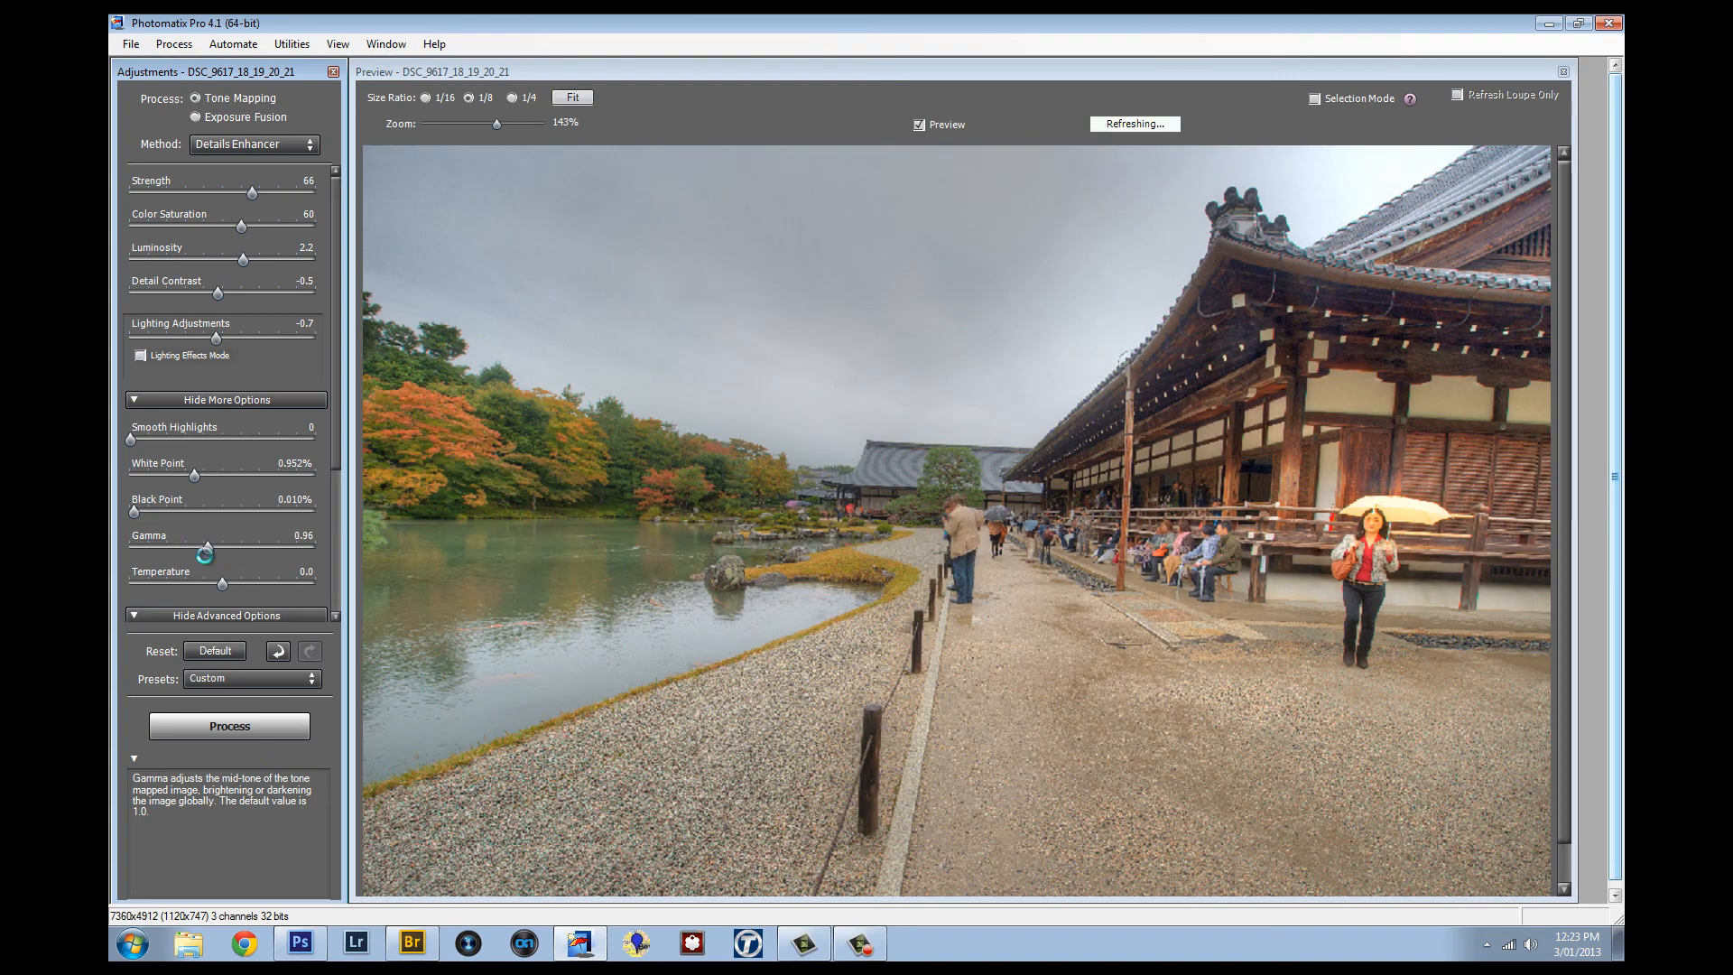
pyautogui.moveTo(205, 552); pyautogui.dragTo(201, 552)
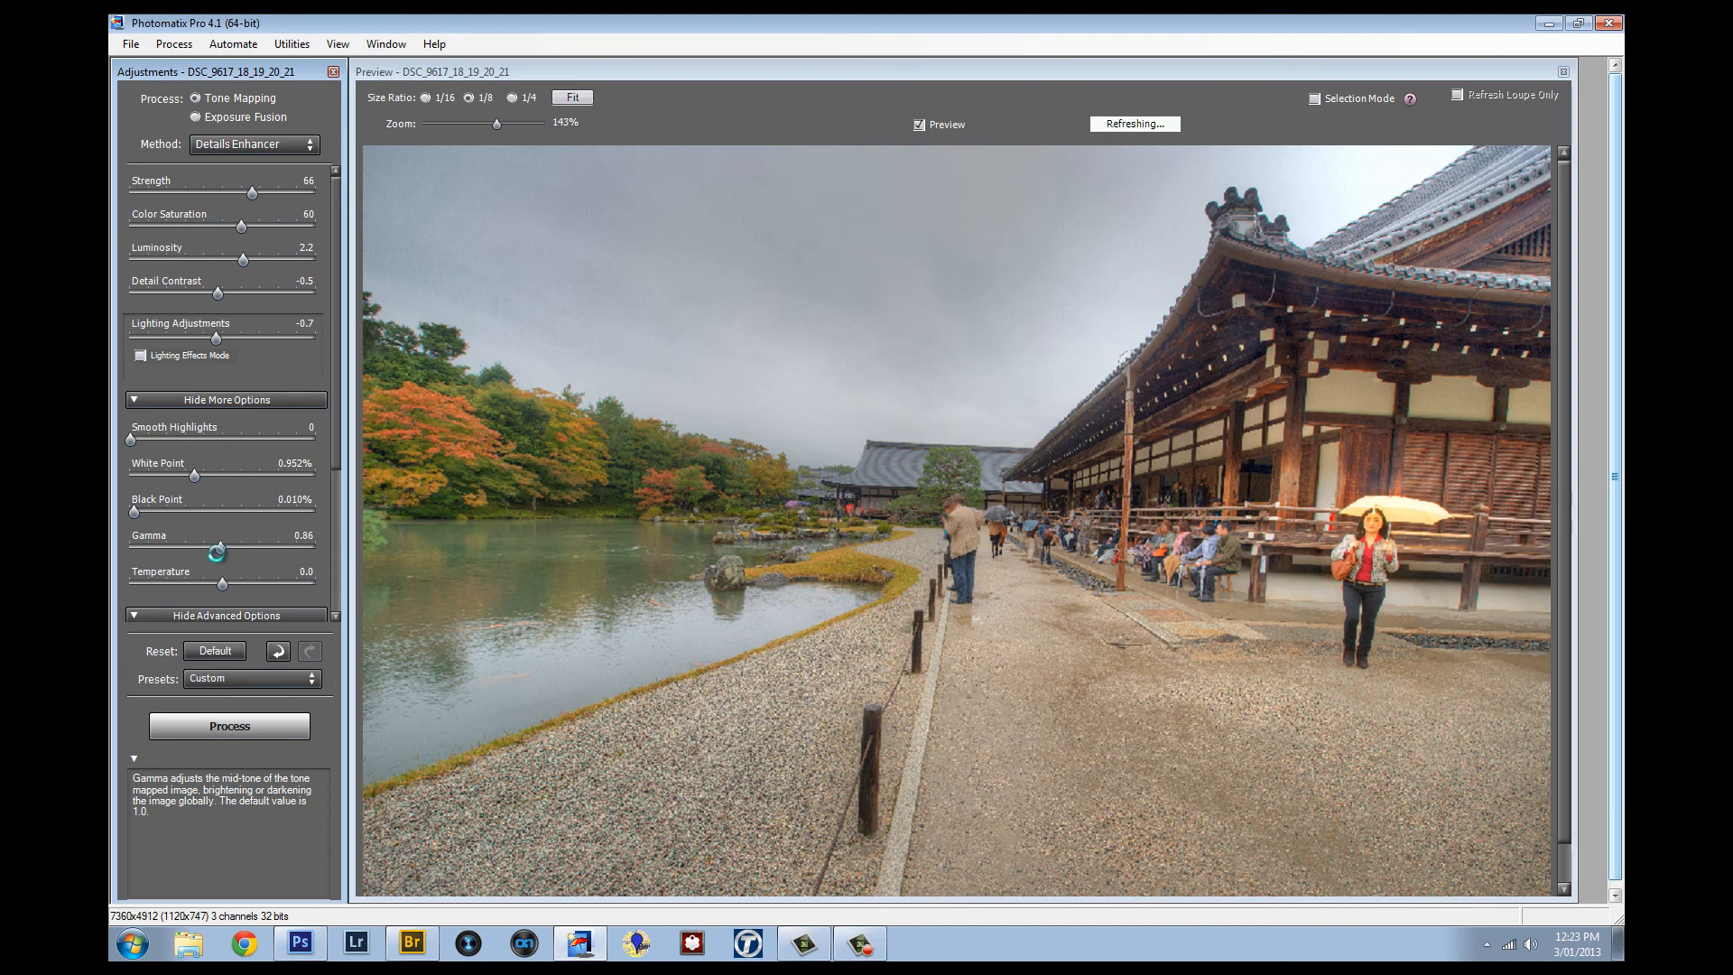
pyautogui.moveTo(217, 549); pyautogui.dragTo(202, 550)
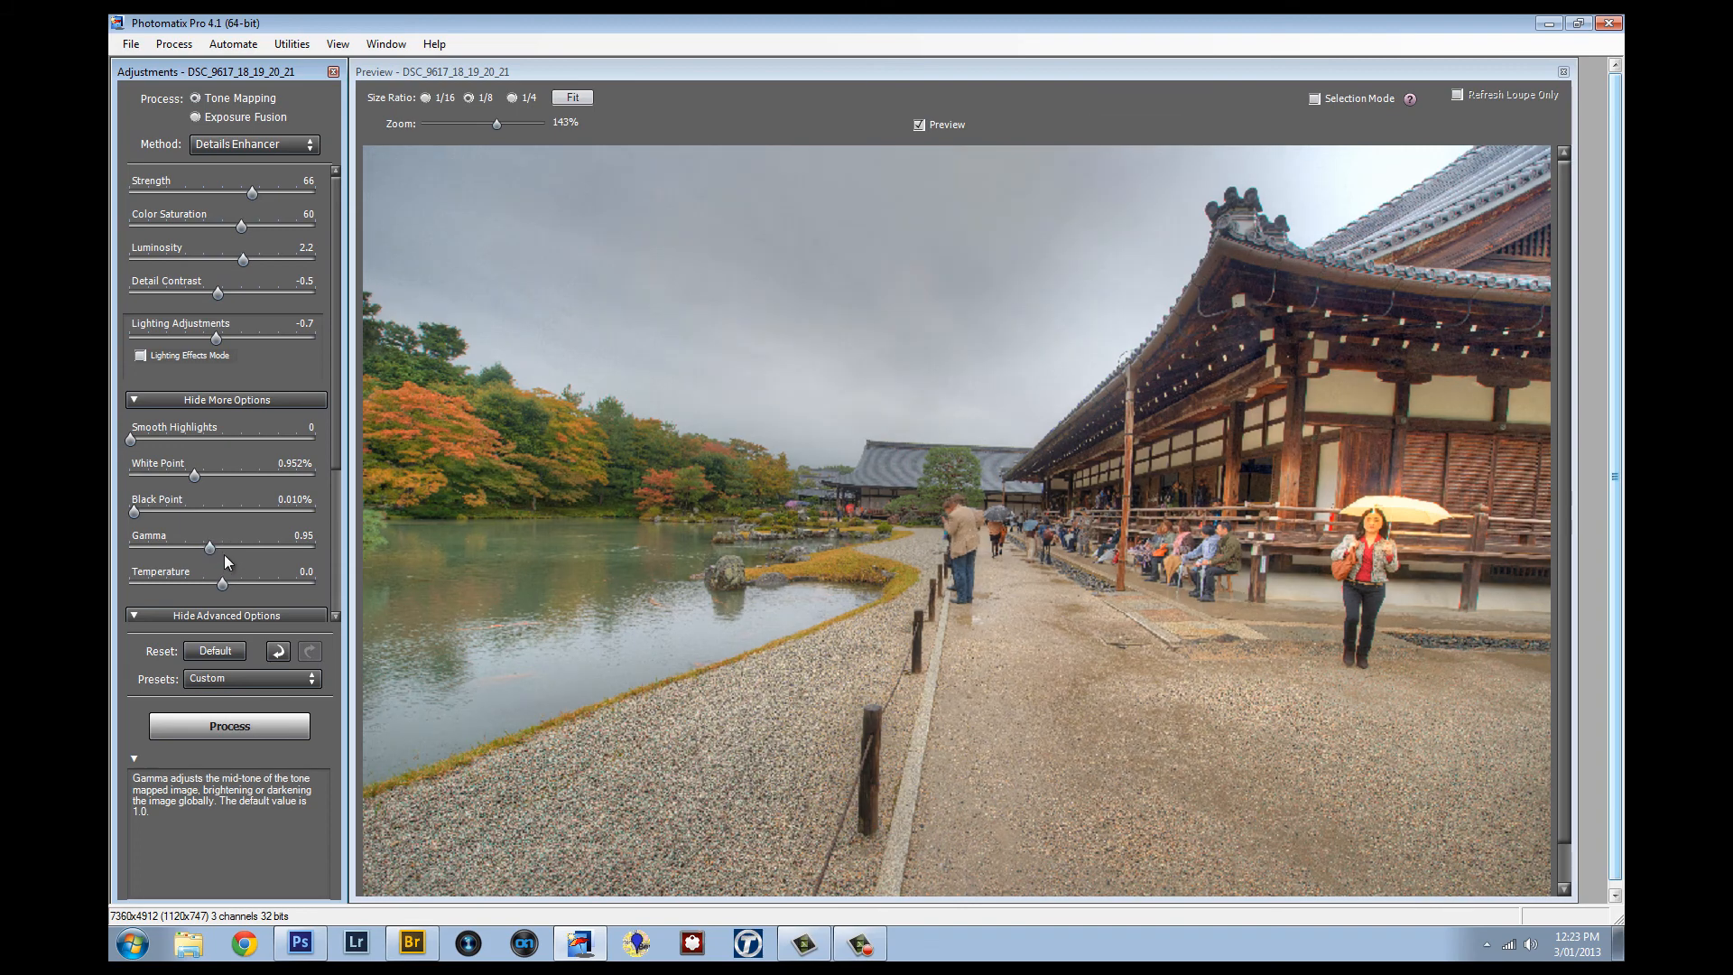
pyautogui.moveTo(252, 548); pyautogui.dragTo(222, 547)
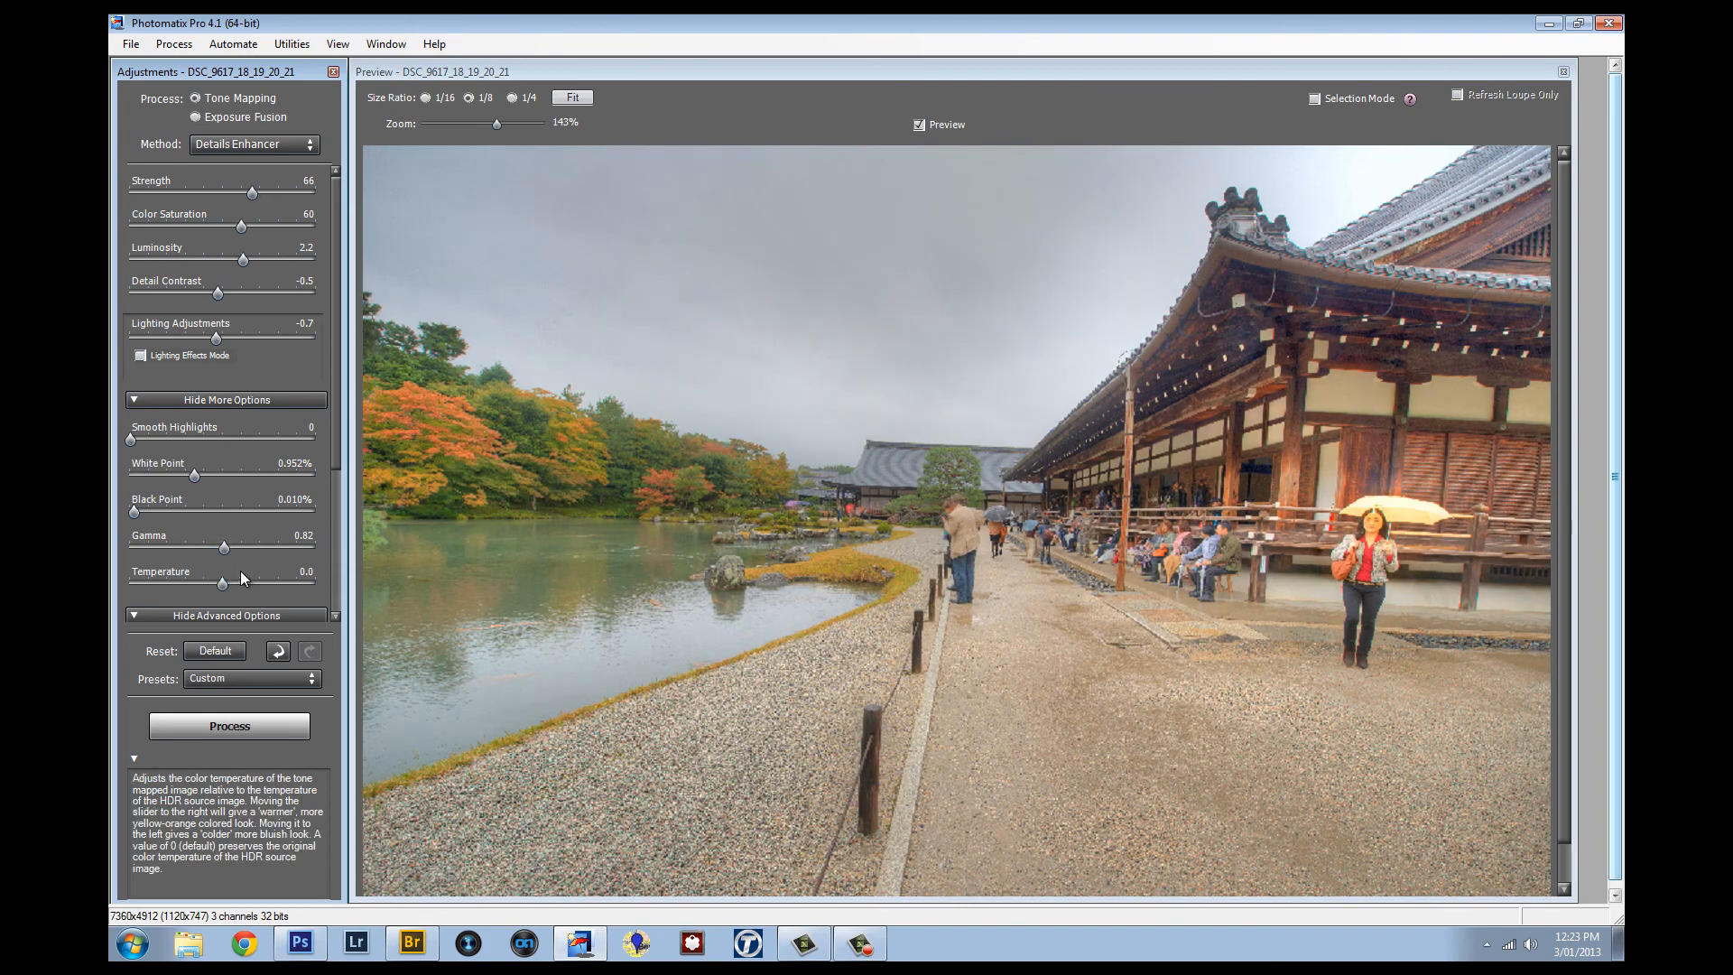
# Test warmer and cooler Temperature, settling at -0.2.
pyautogui.moveTo(221, 582); pyautogui.dragTo(221, 582)
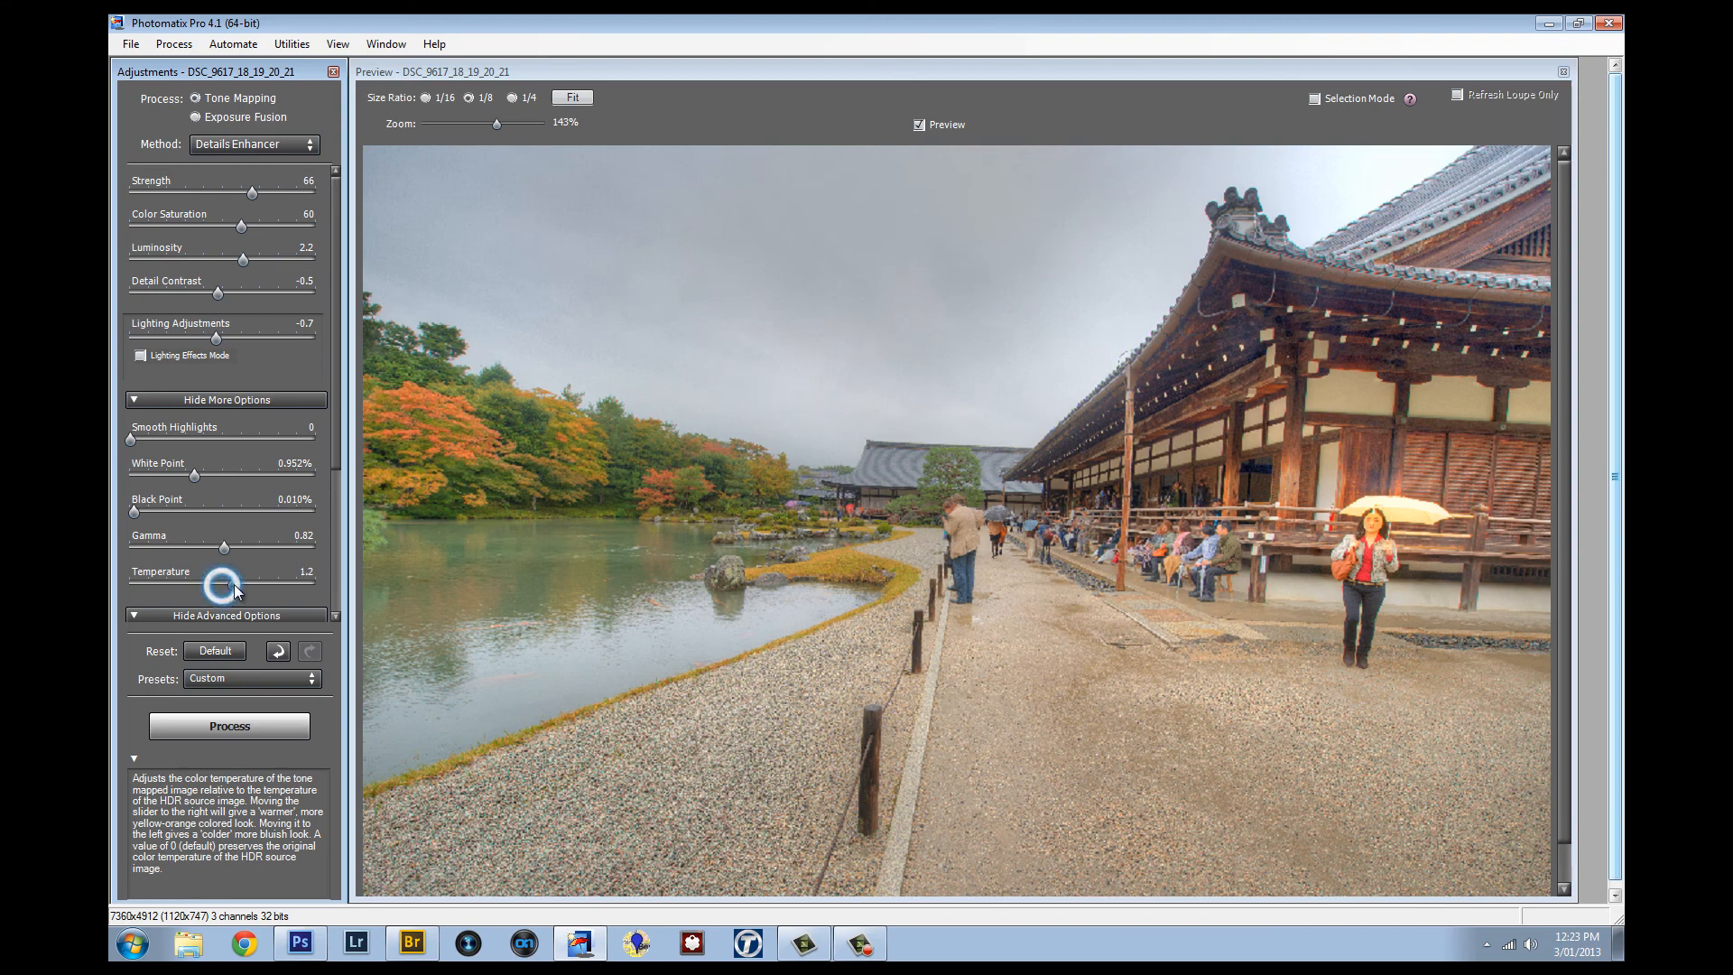
pyautogui.moveTo(221, 582); pyautogui.dragTo(202, 582)
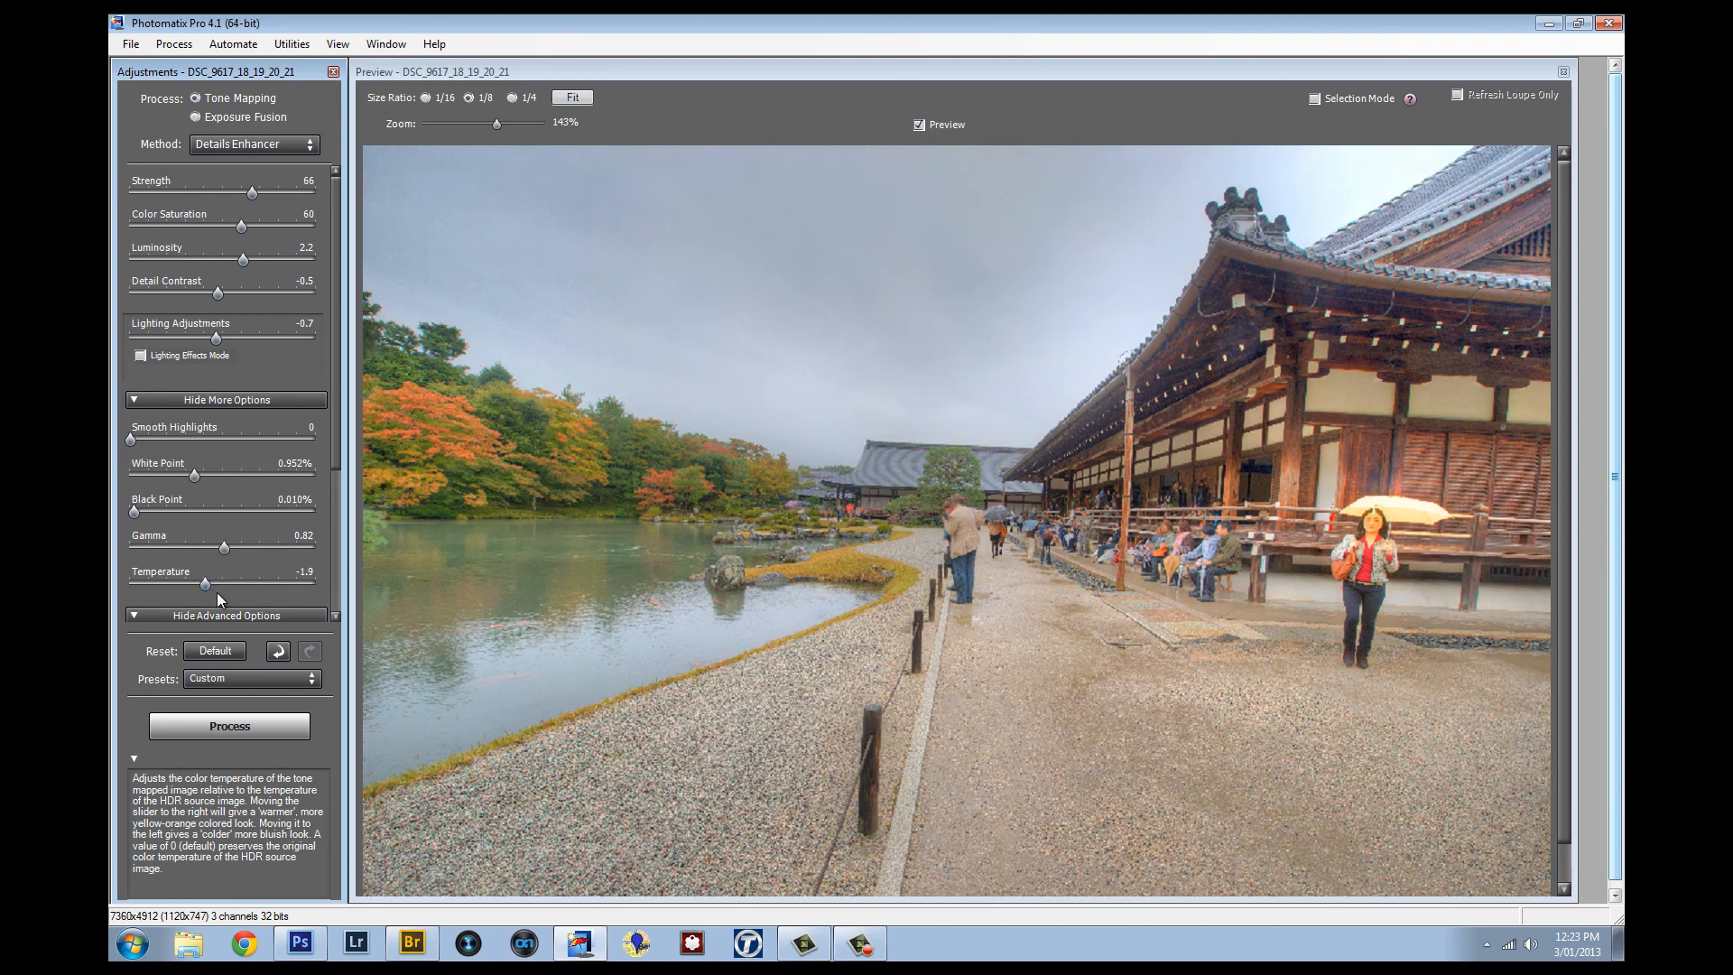
pyautogui.moveTo(202, 584); pyautogui.dragTo(218, 584)
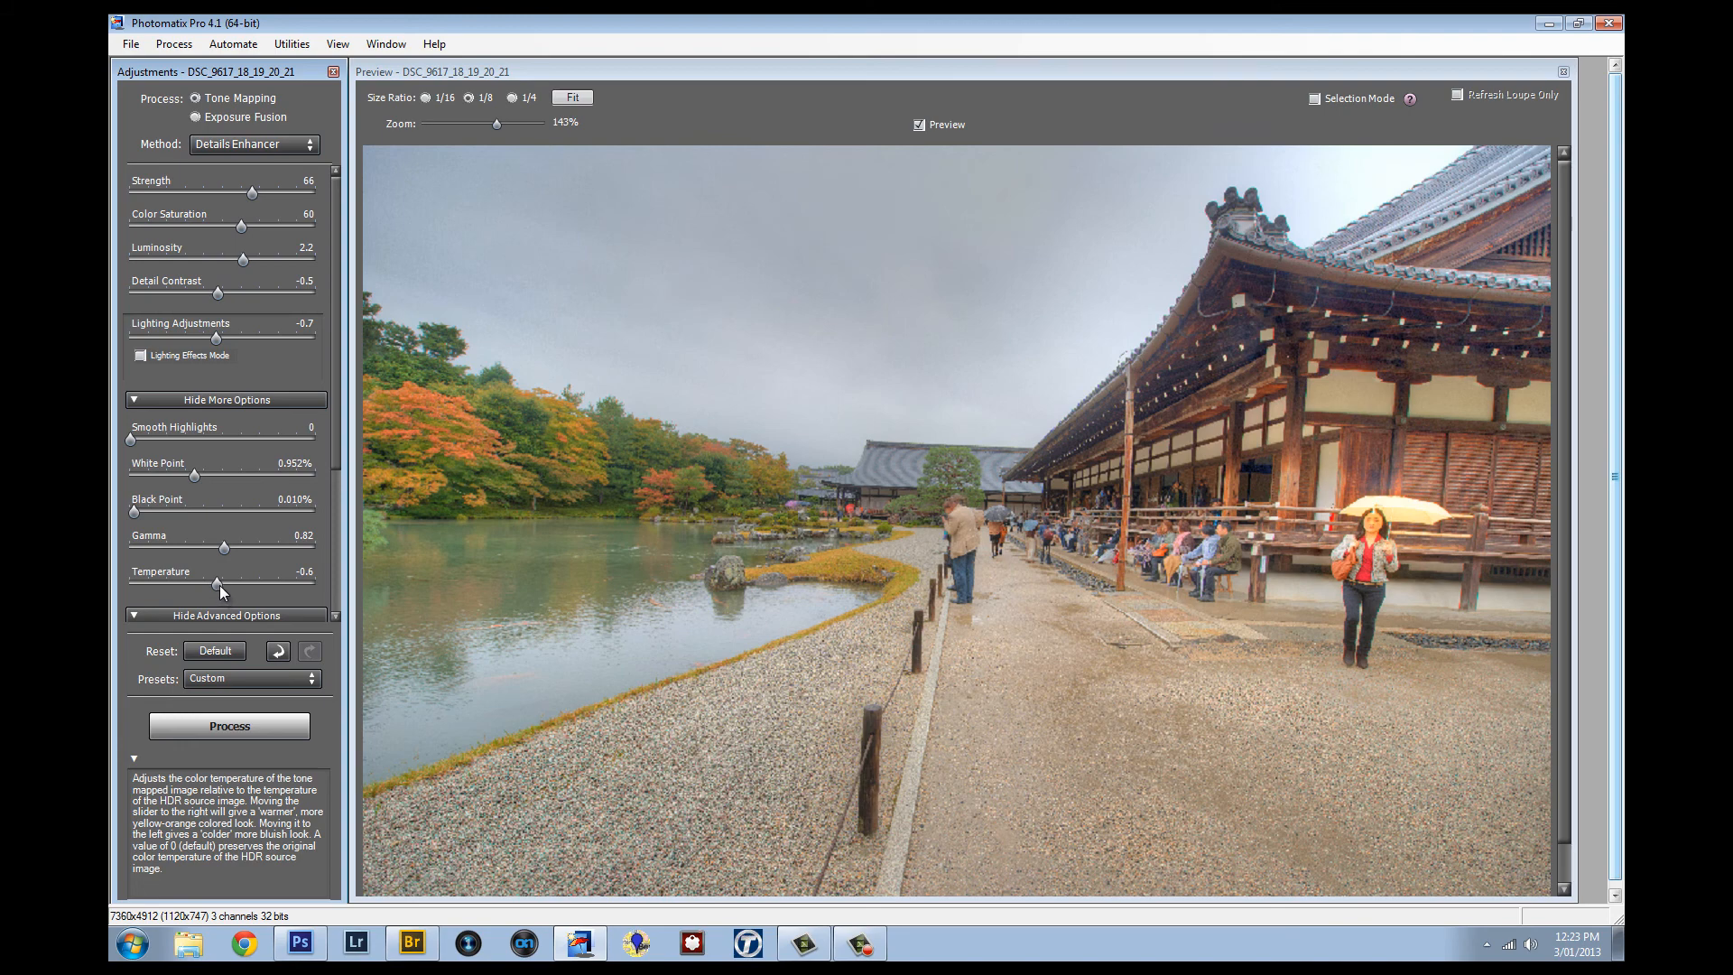
pyautogui.moveTo(217, 584); pyautogui.dragTo(232, 583)
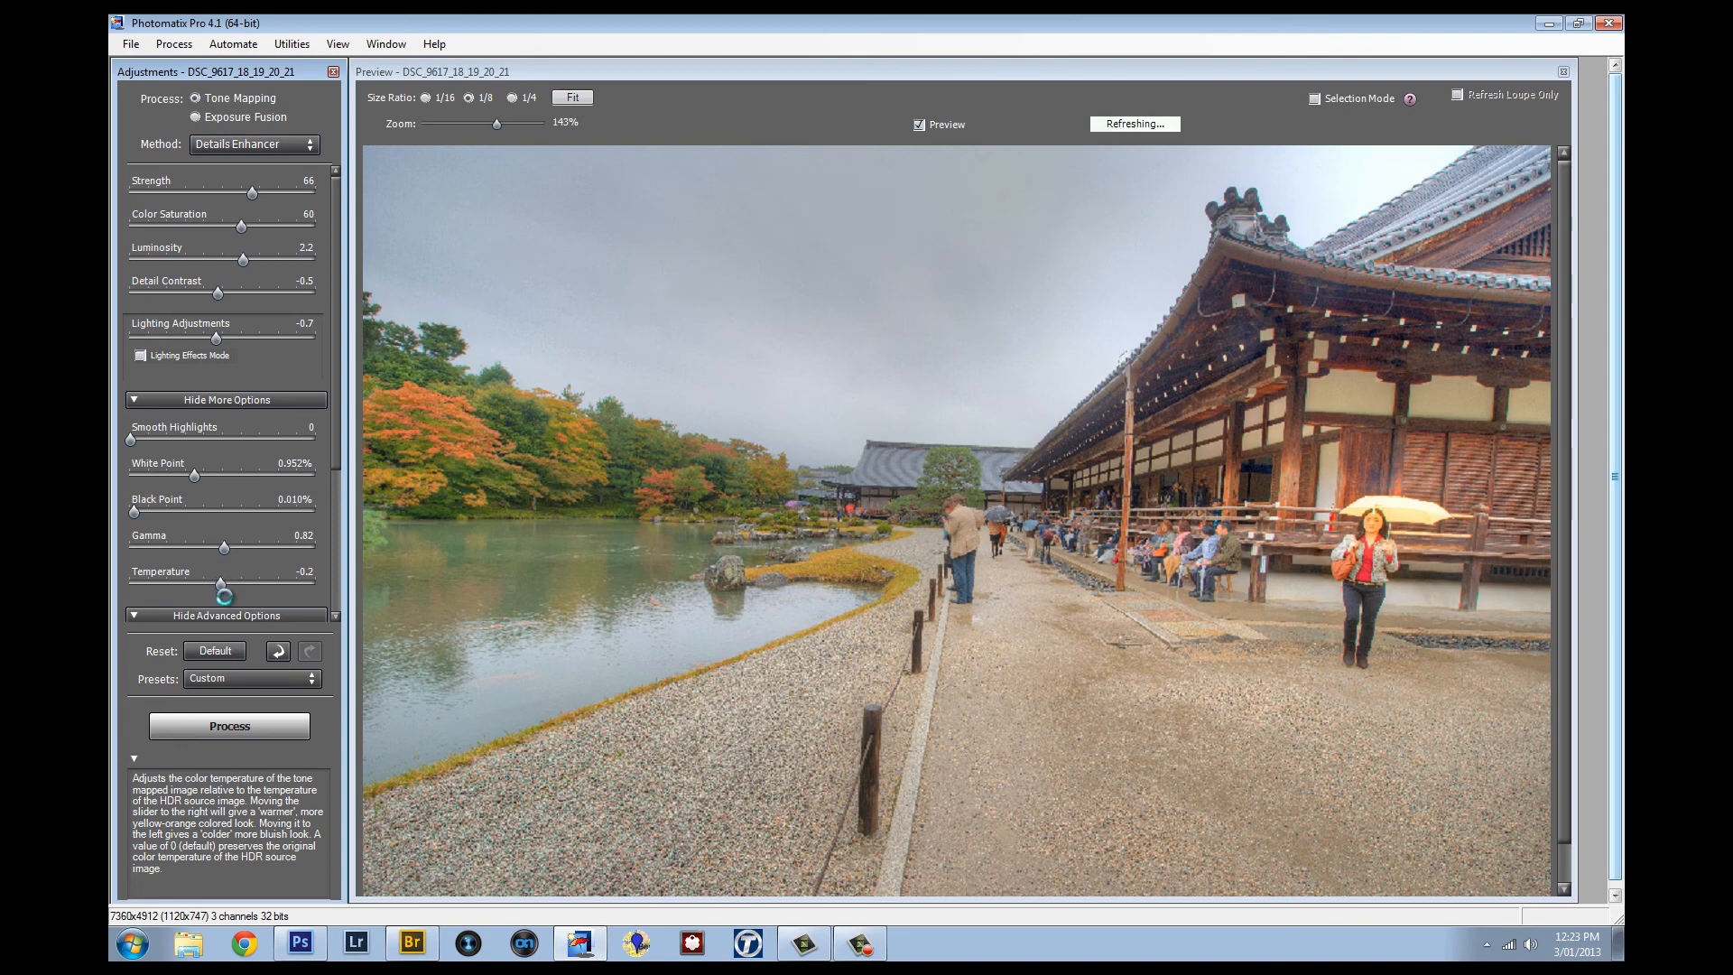
# Process the full-resolution tone map and save it as a JPEG in My workflow.
pyautogui.click(228, 725)
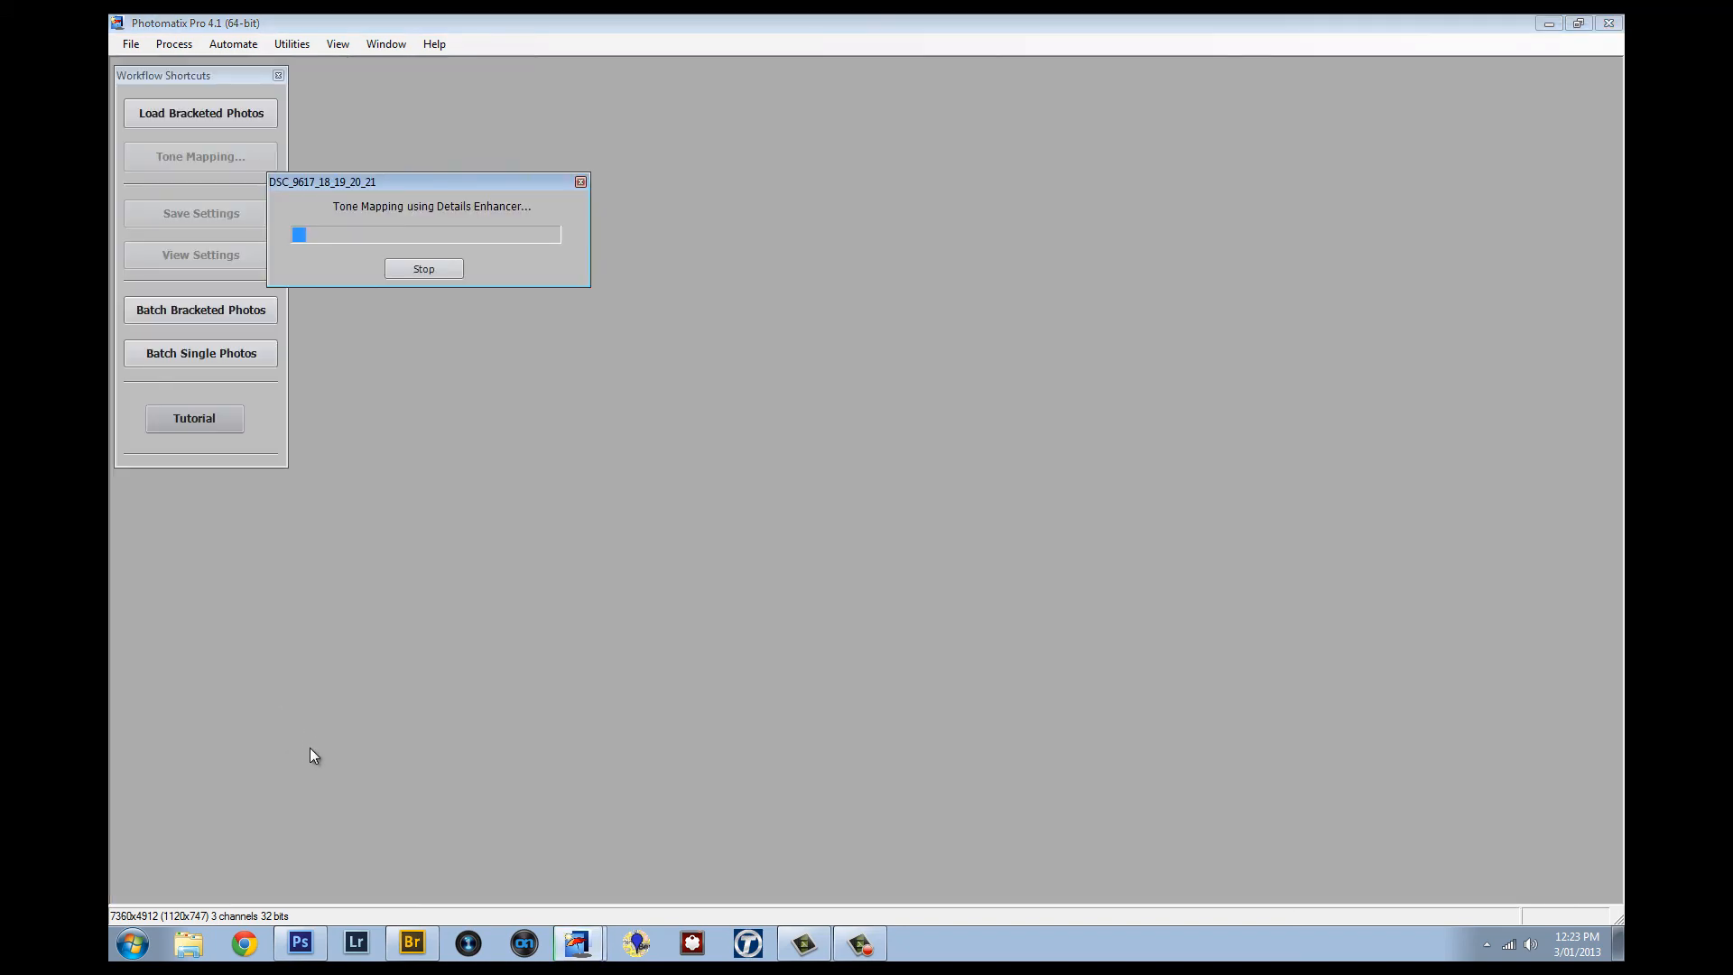
pyautogui.moveTo(321, 754)
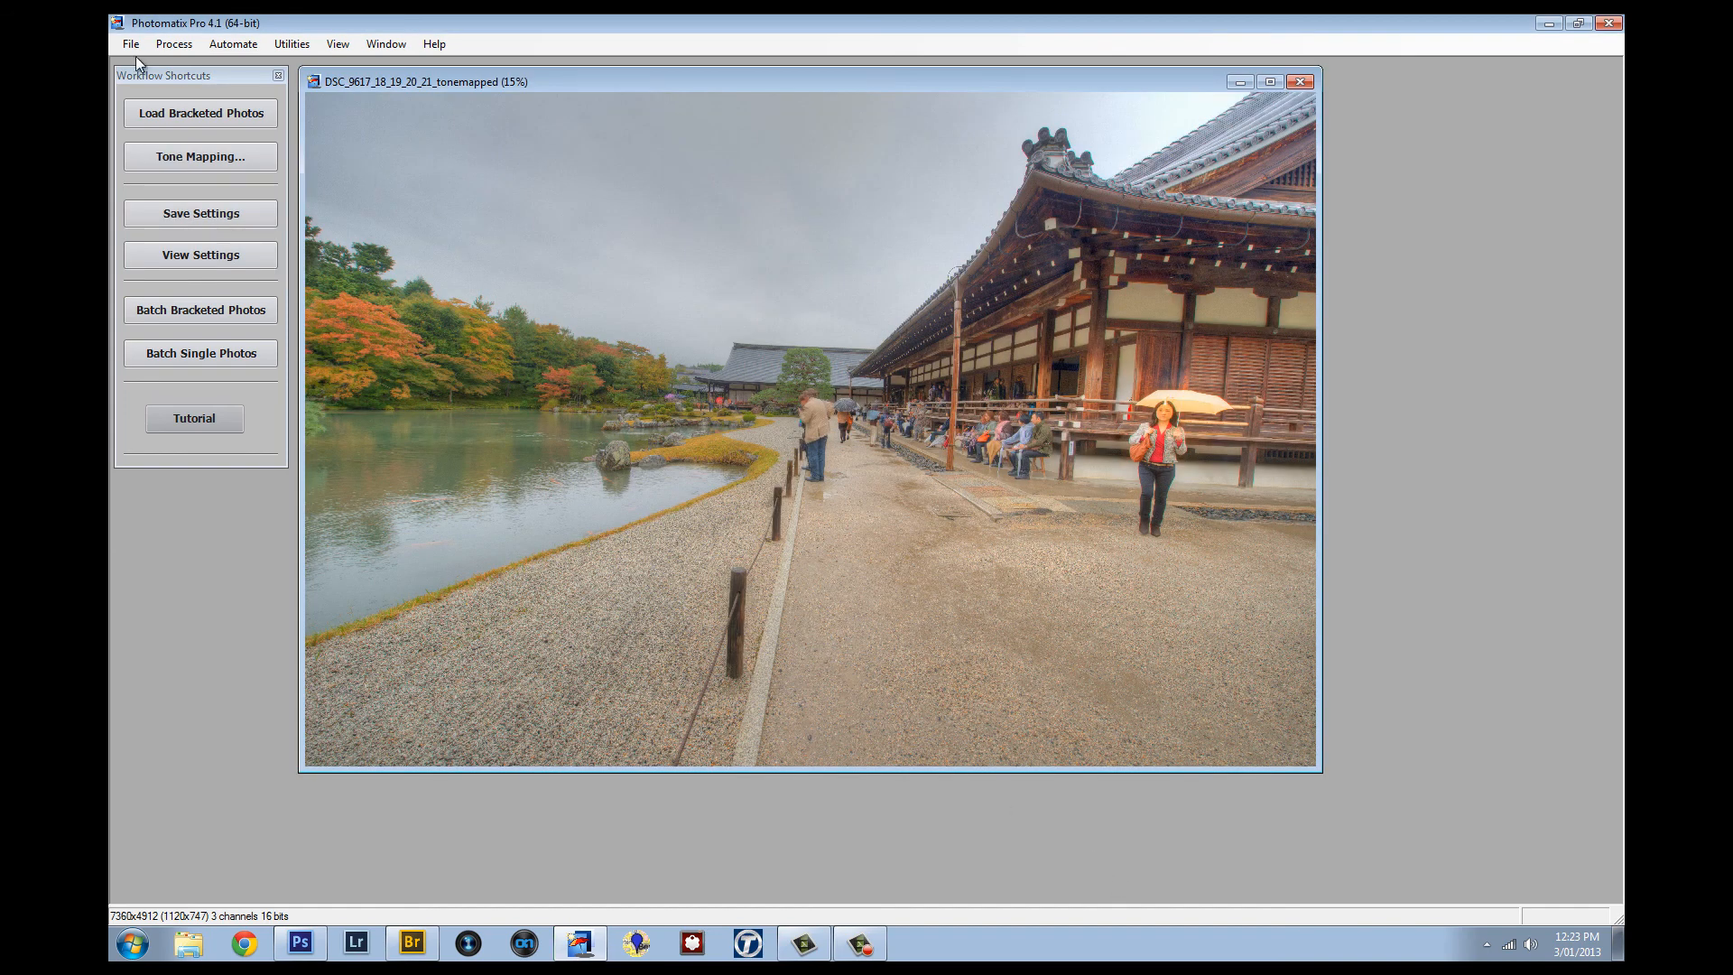
pyautogui.click(129, 43)
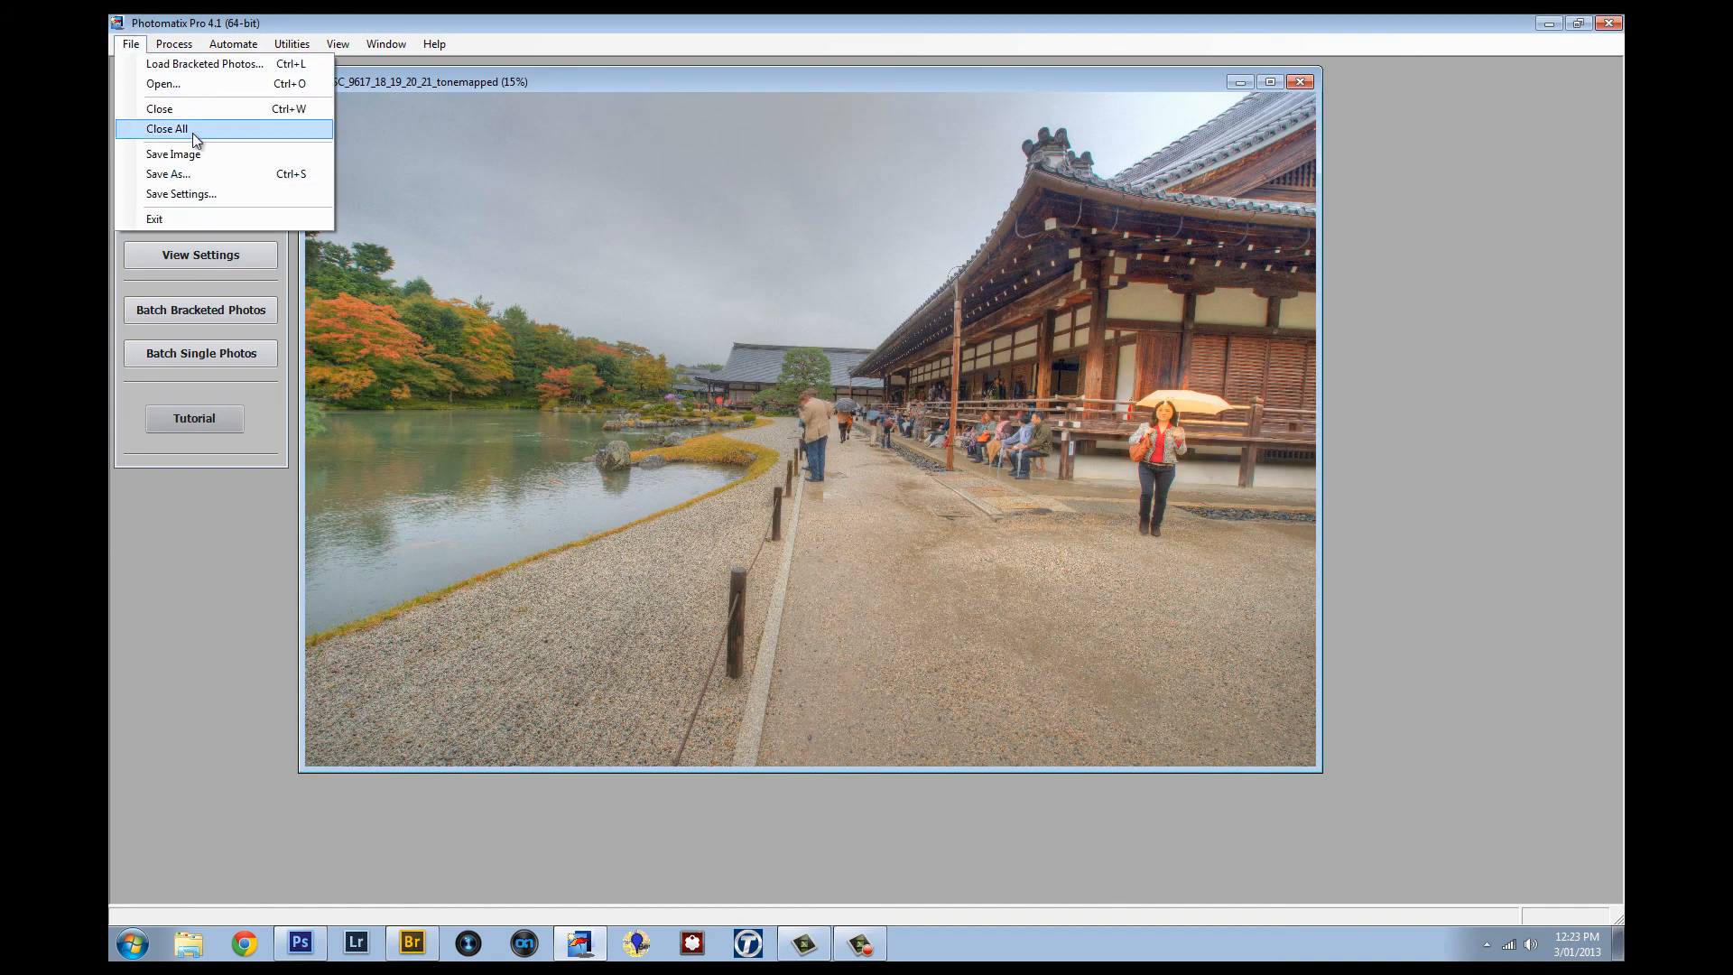
pyautogui.click(173, 153)
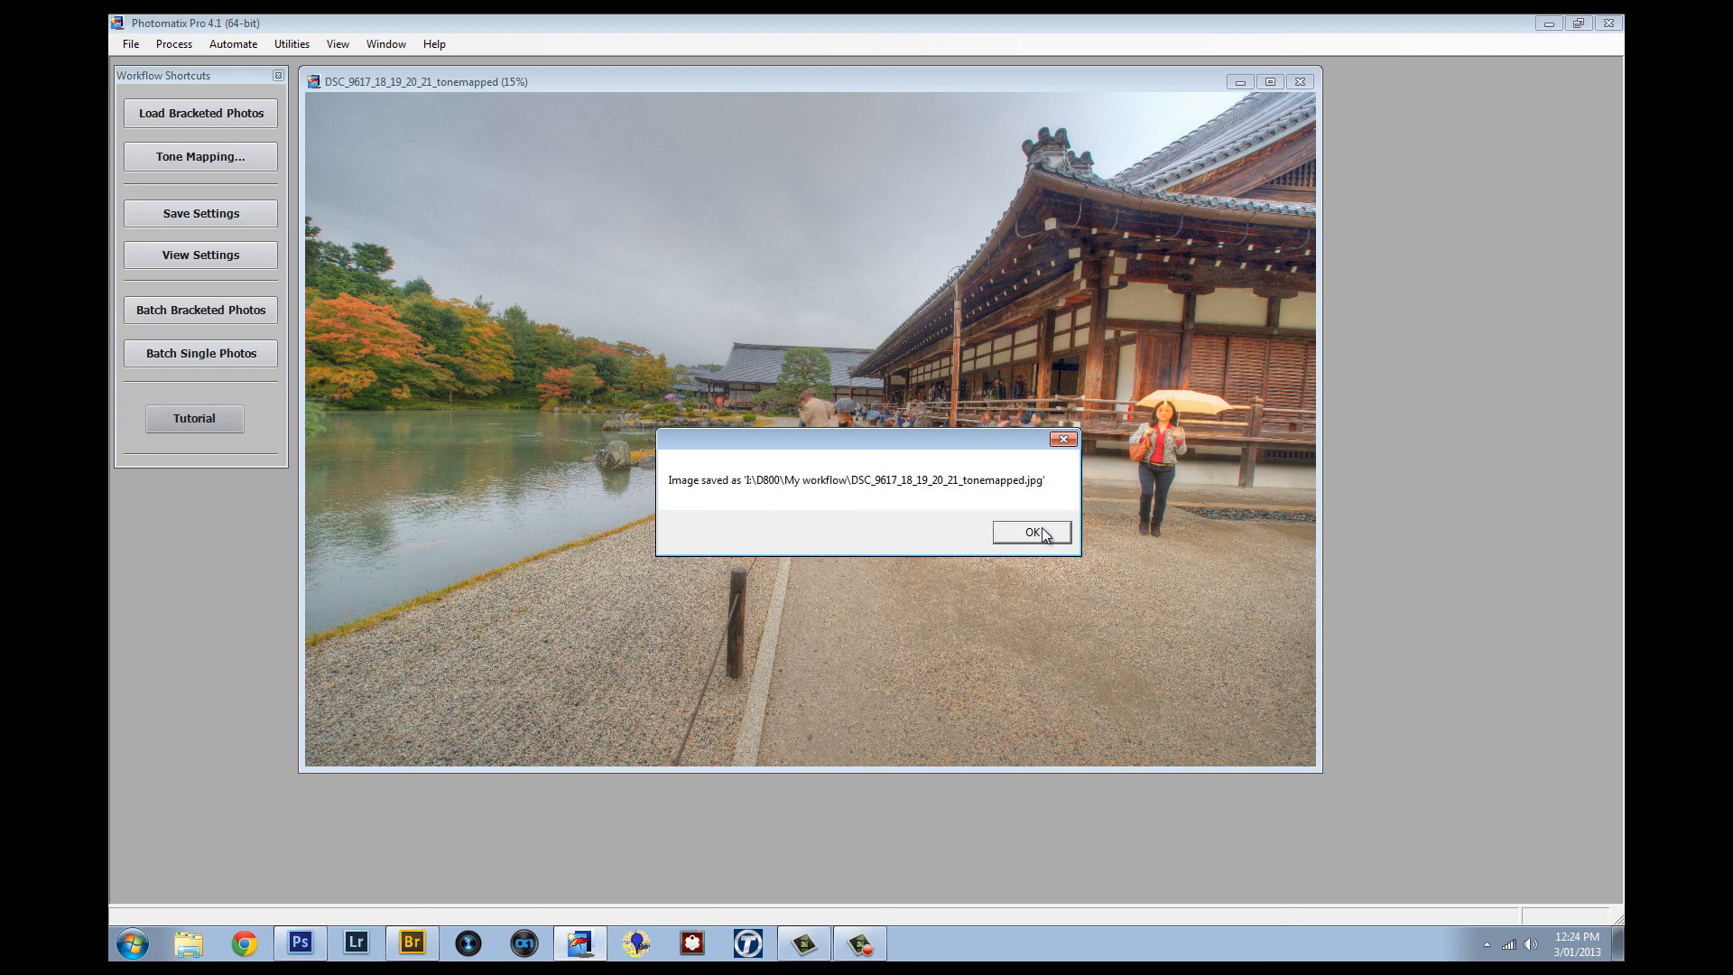
pyautogui.click(1029, 532)
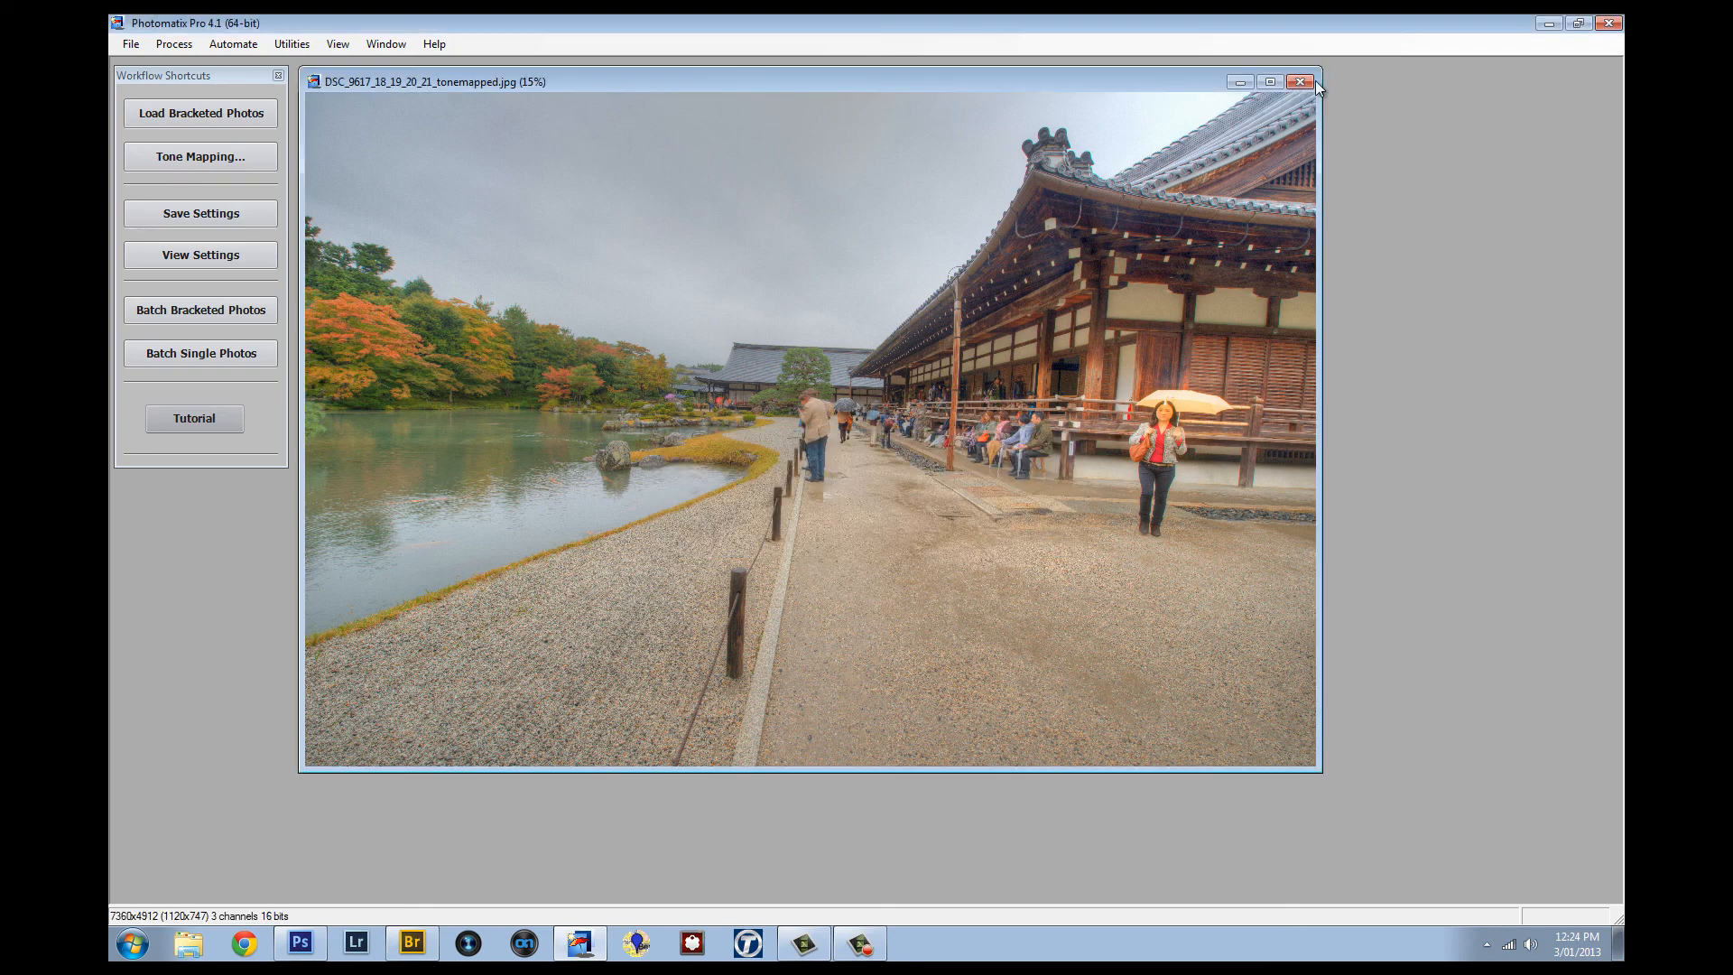
pyautogui.moveTo(1256, 118)
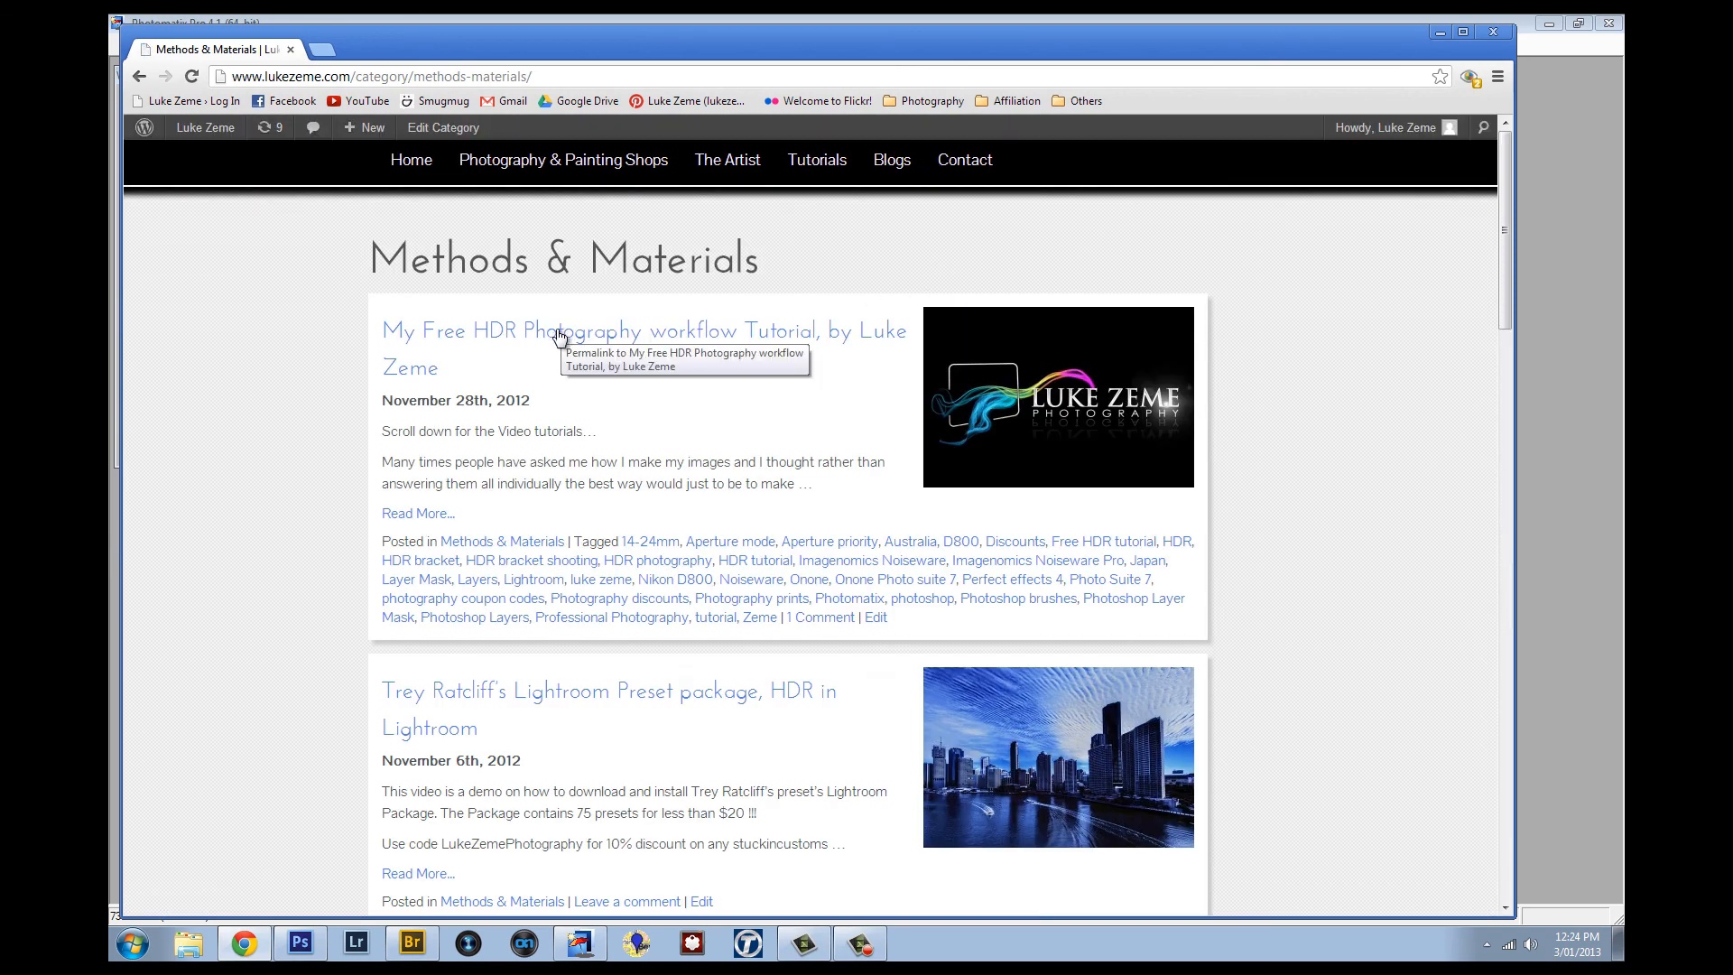
pyautogui.moveTo(605, 335)
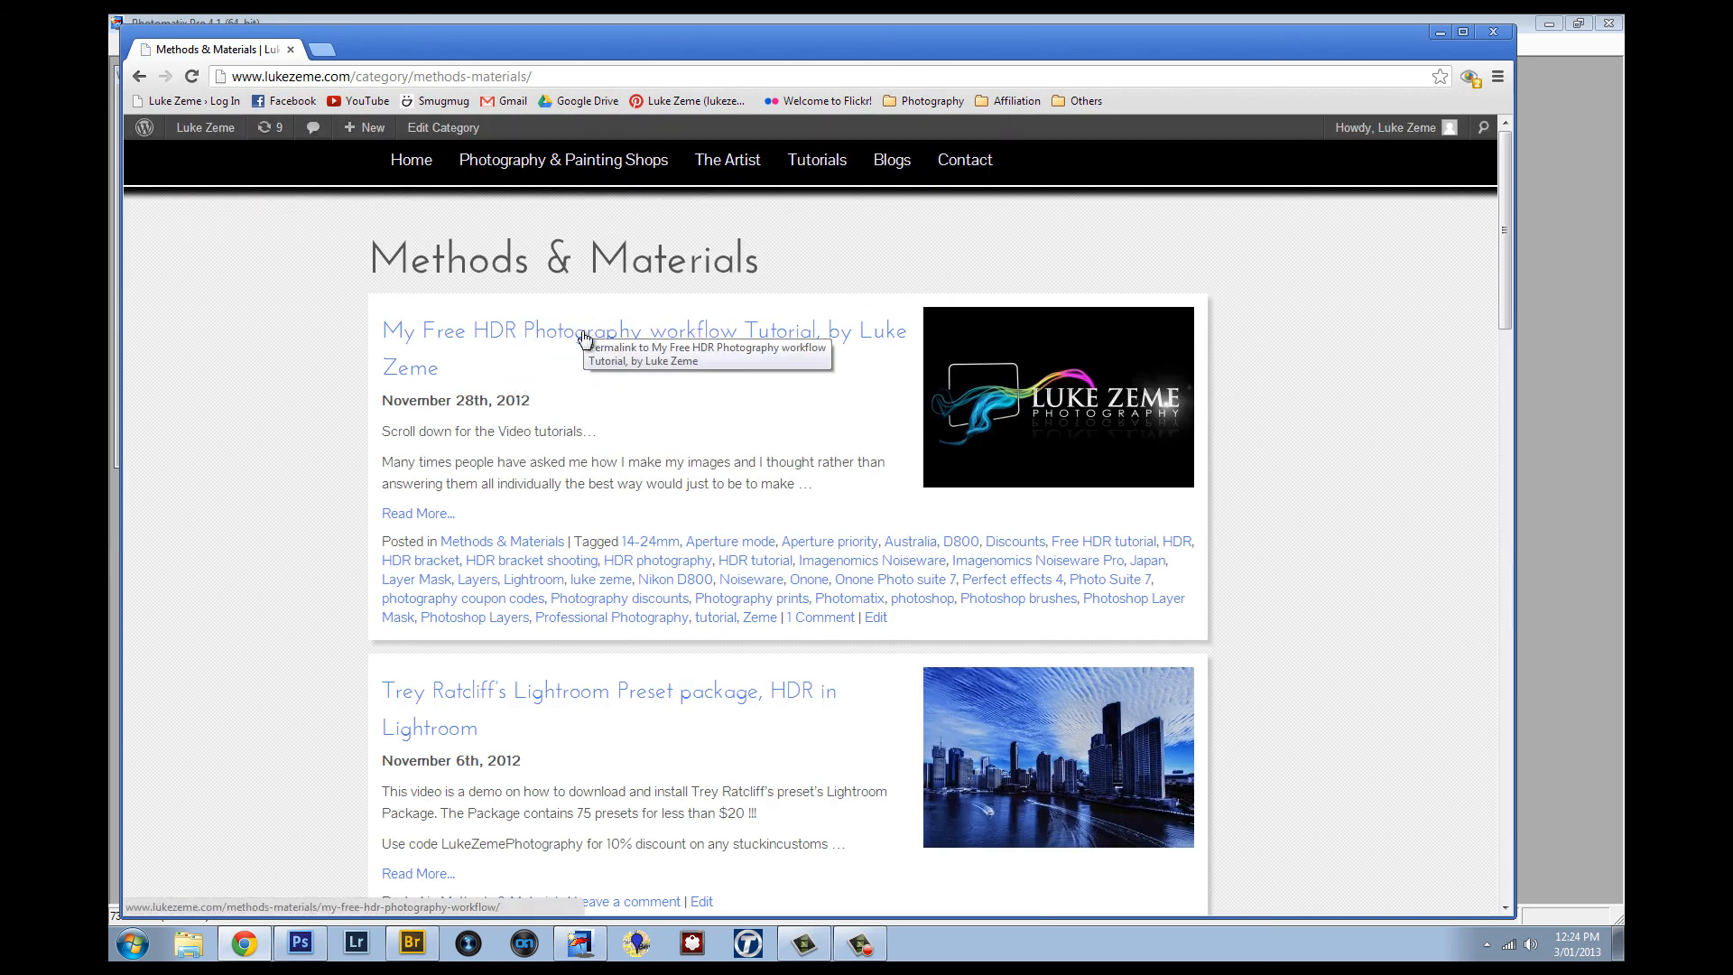
# Open the 'My Free HDR Photography workflow Tutorial' post and scroll to its Part 1 and Part 2 videos.
pyautogui.click(585, 330)
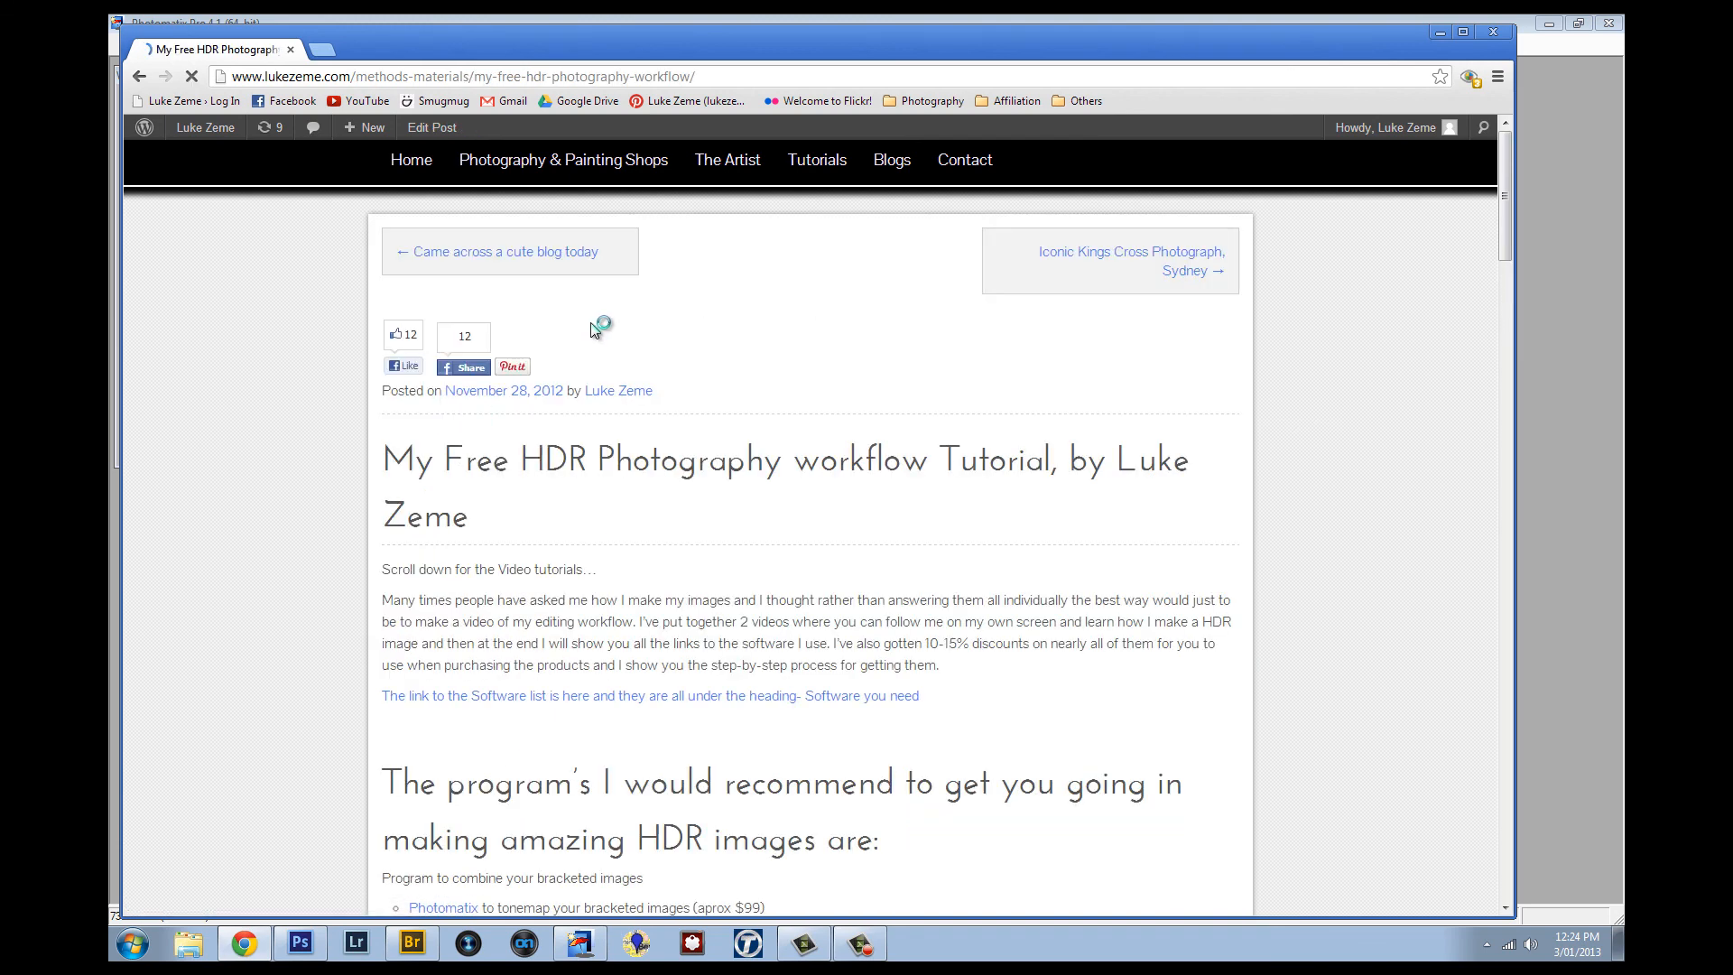
pyautogui.scroll(-3)
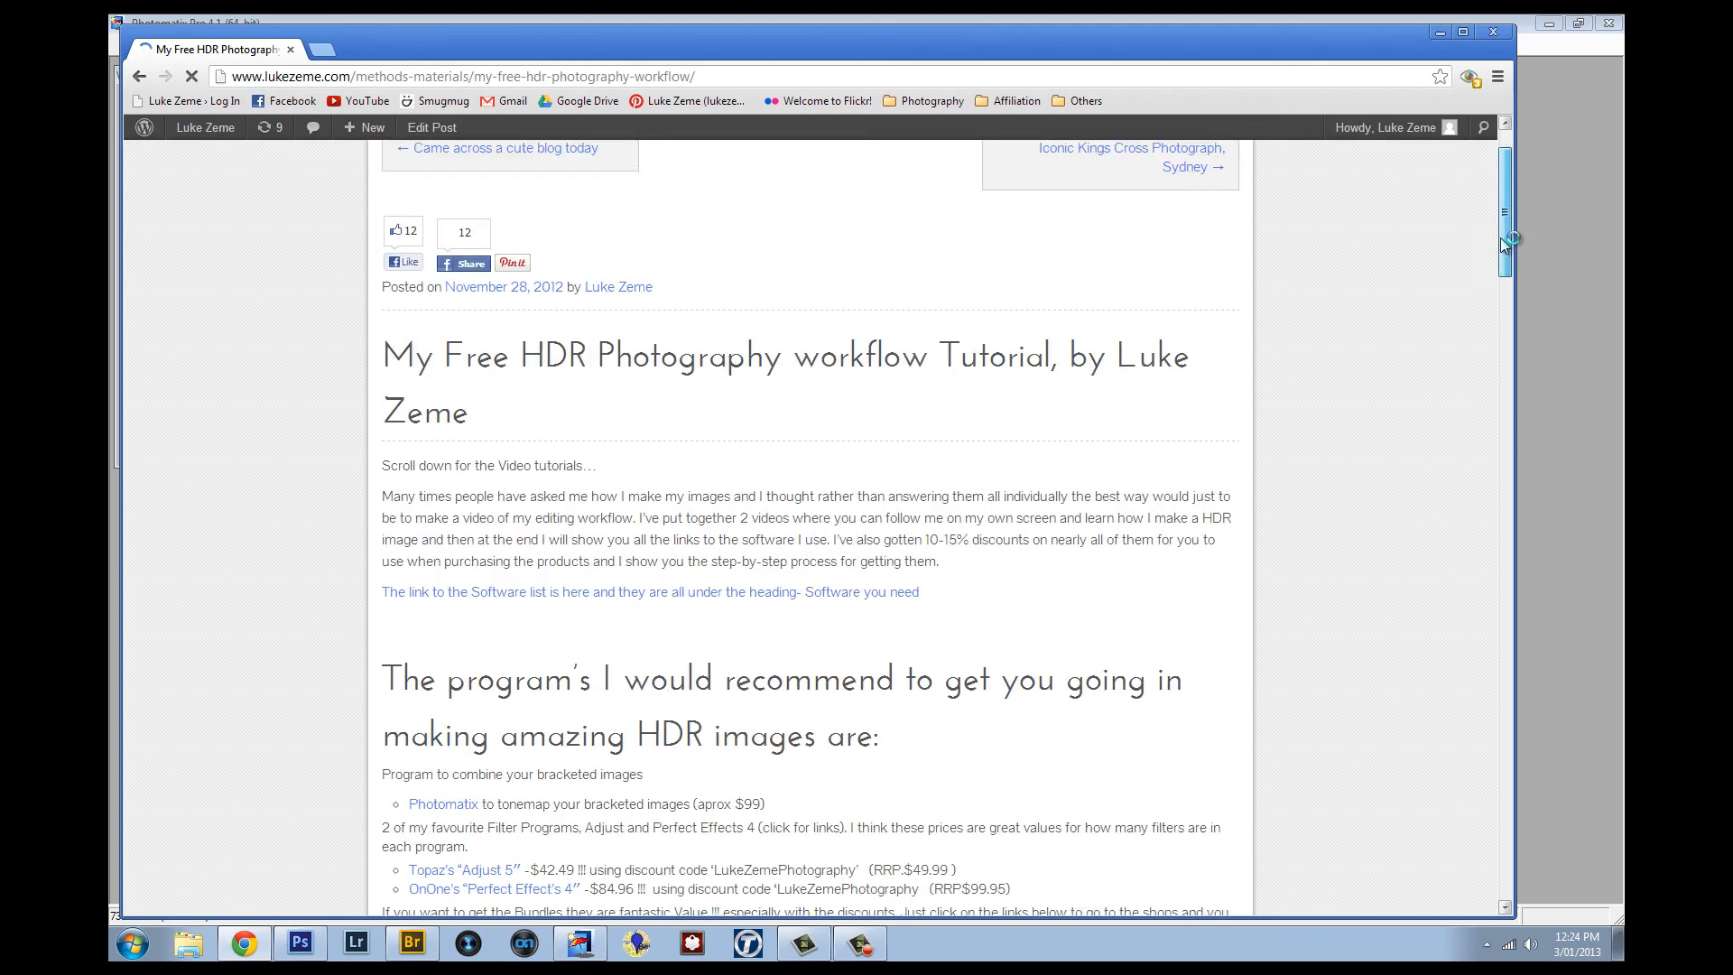
pyautogui.scroll(-3)
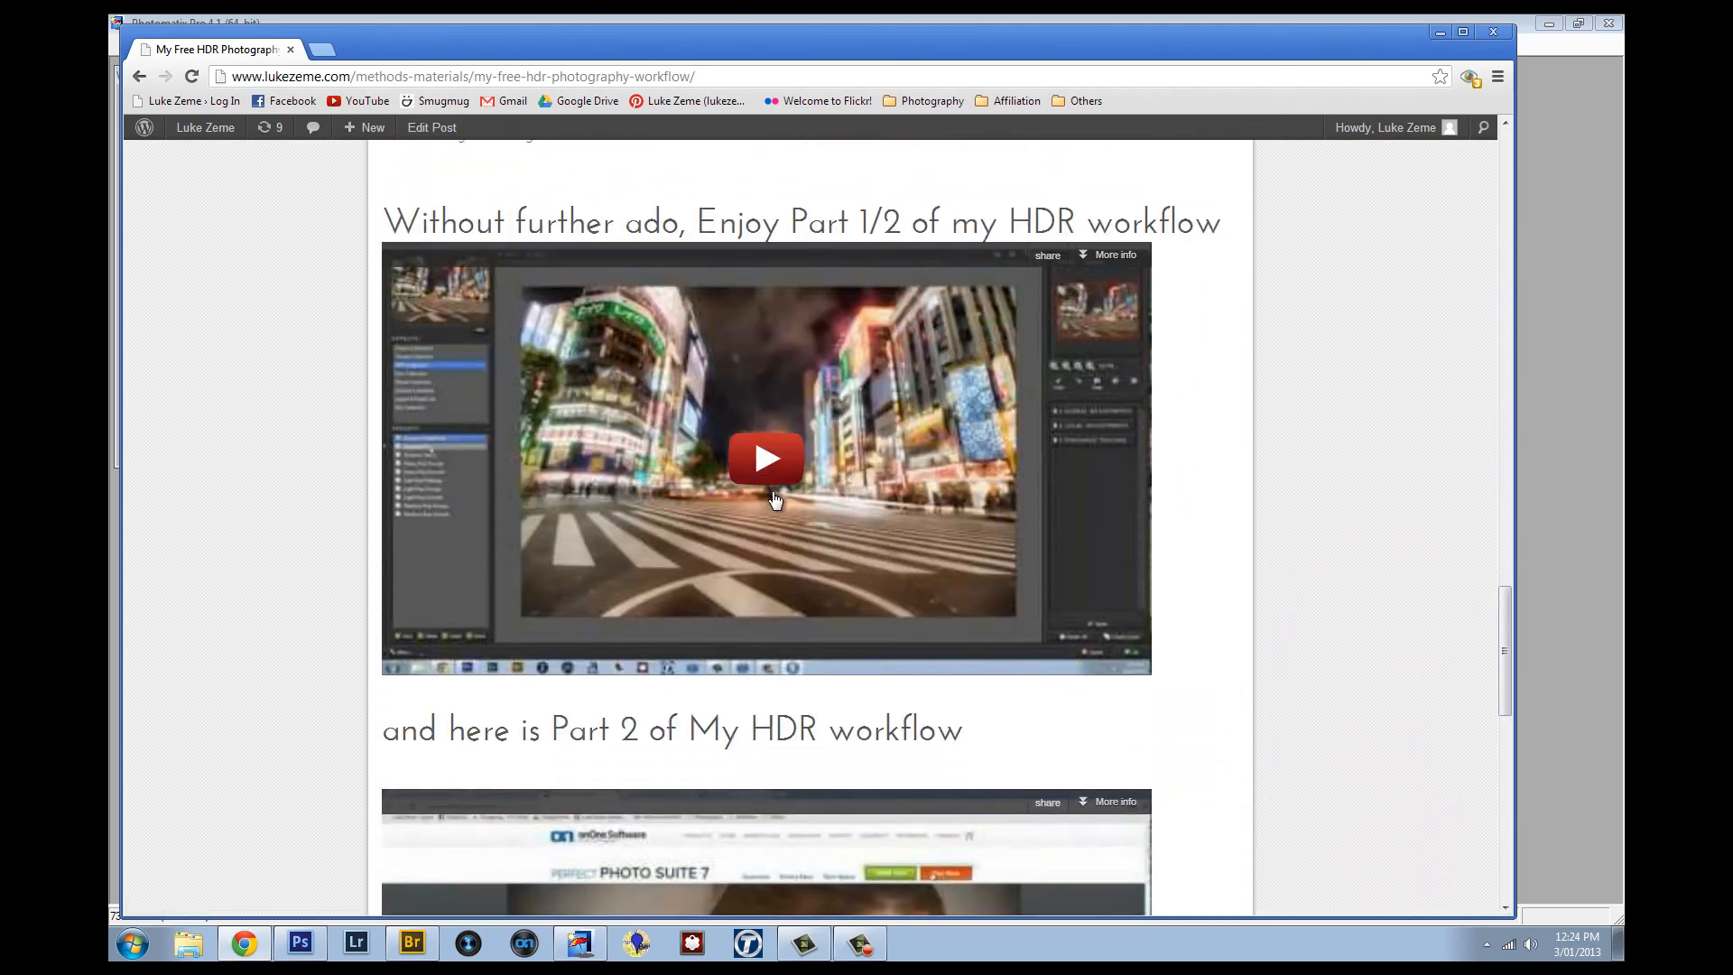
pyautogui.rightClick(1481, 751)
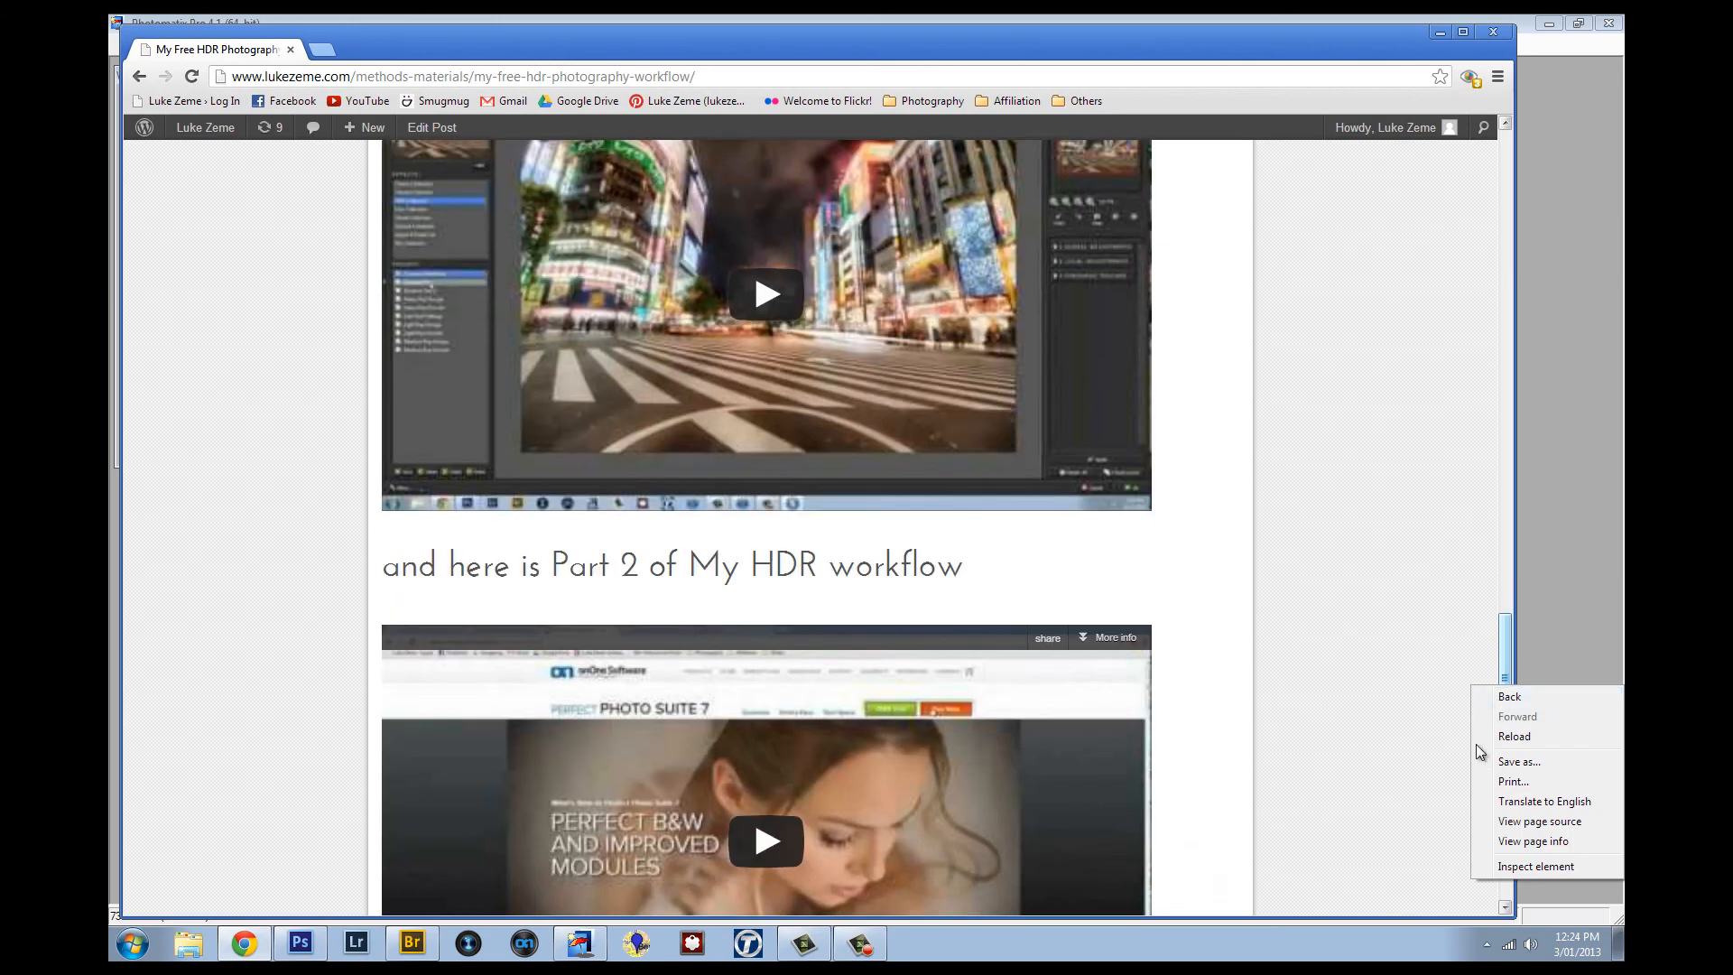